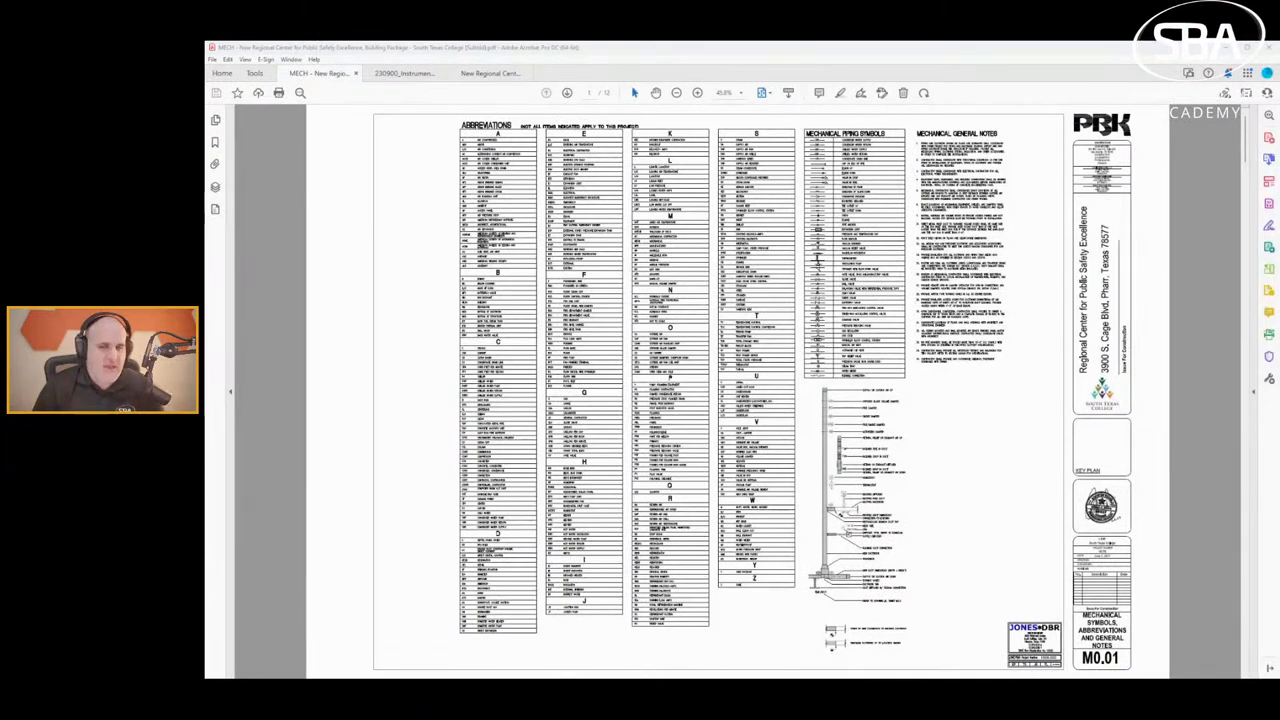
mouse_move(310, 495)
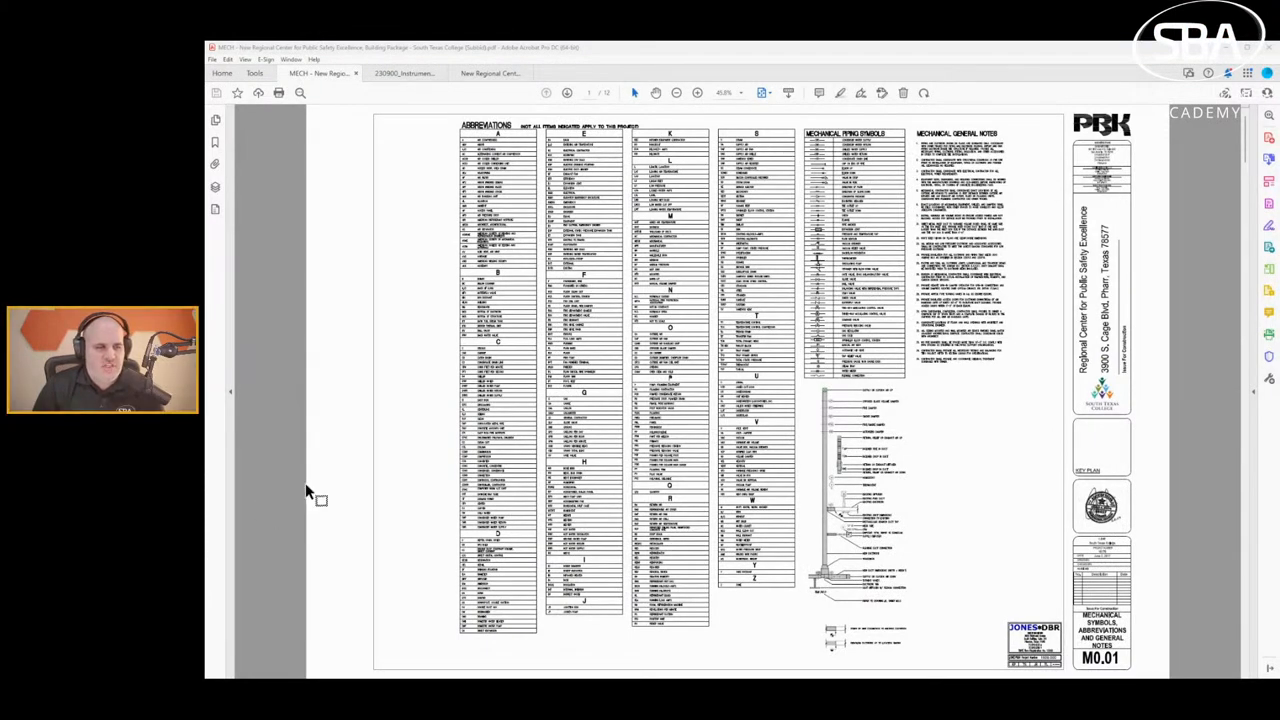
mouse_move(870, 325)
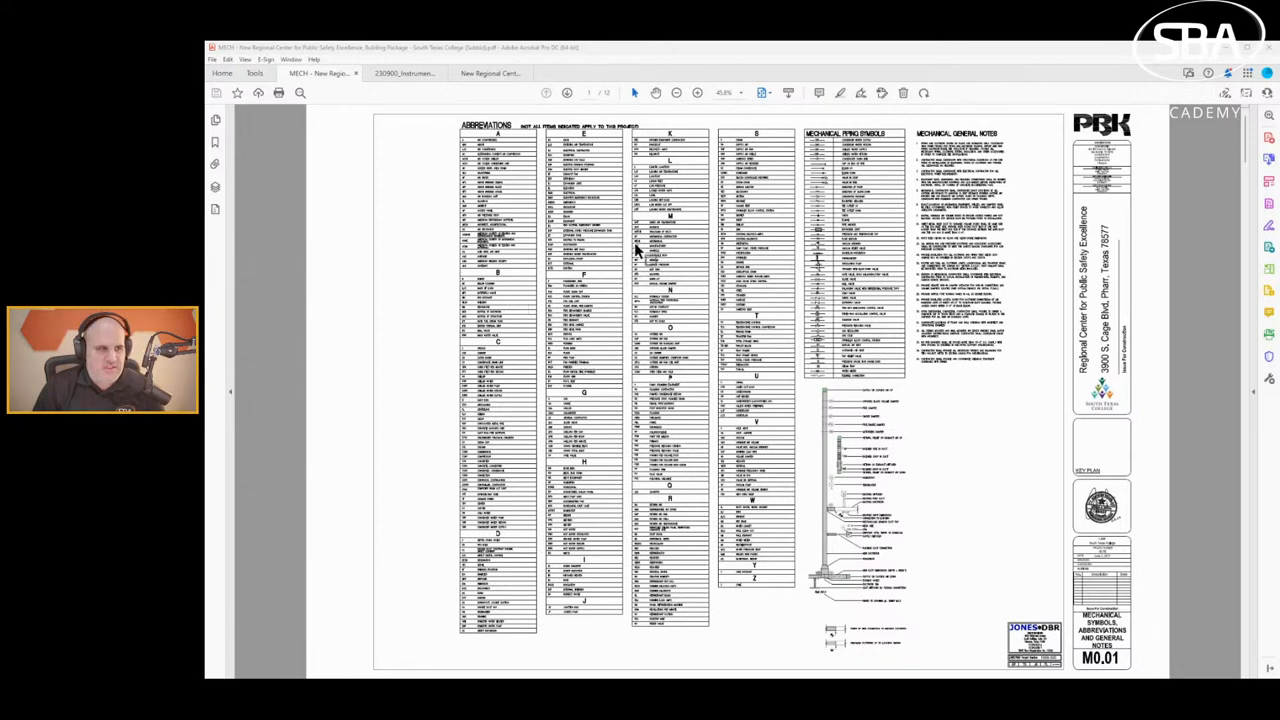
mouse_move(575, 258)
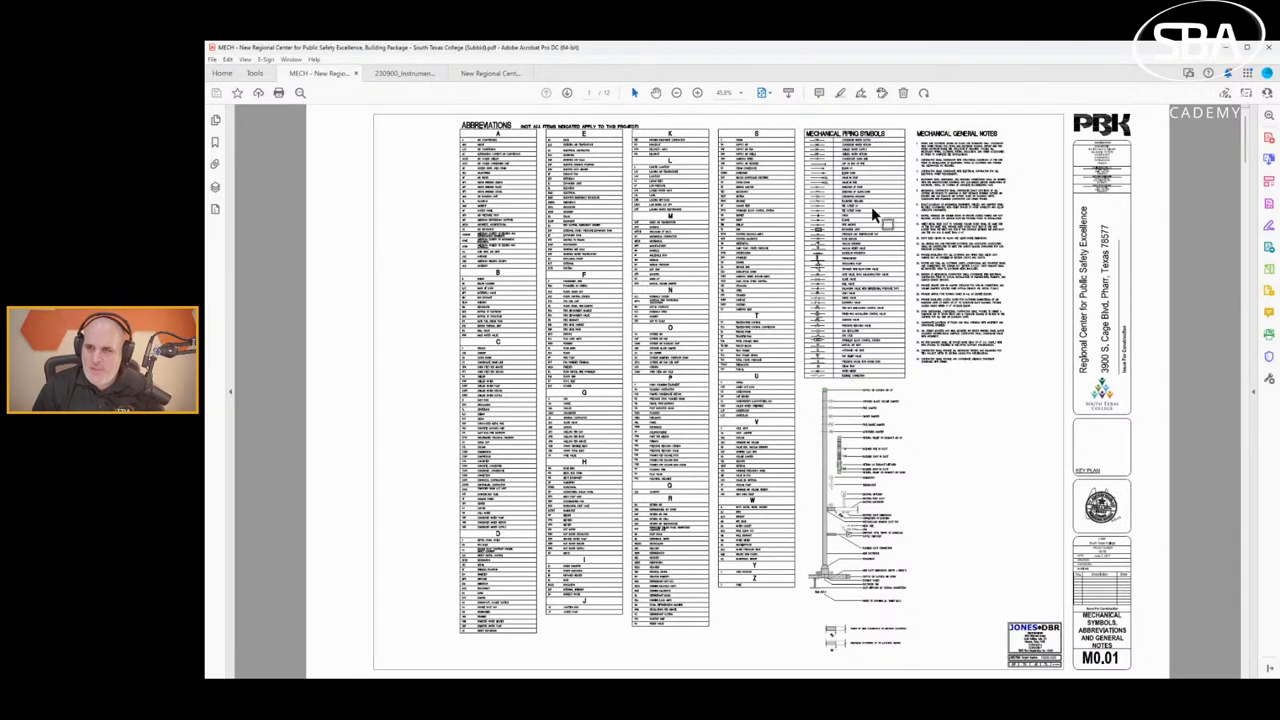
mouse_move(1175, 290)
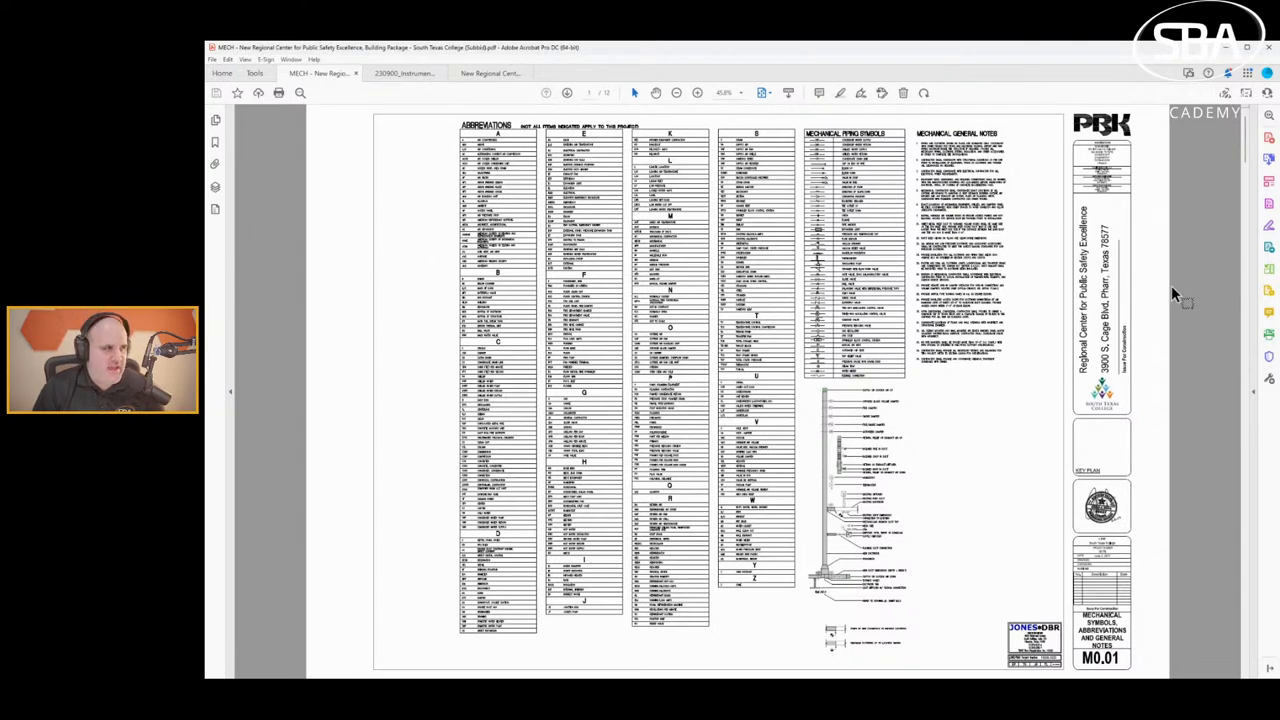
mouse_move(1155, 348)
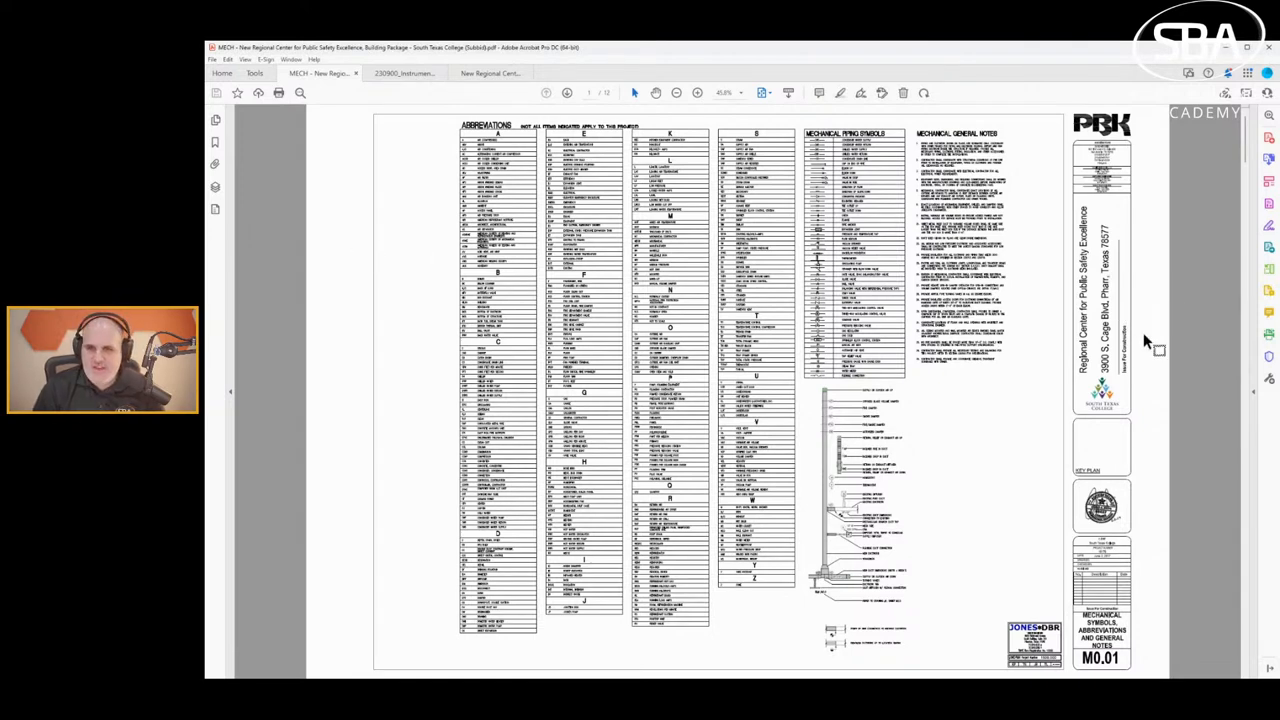
mouse_move(730, 405)
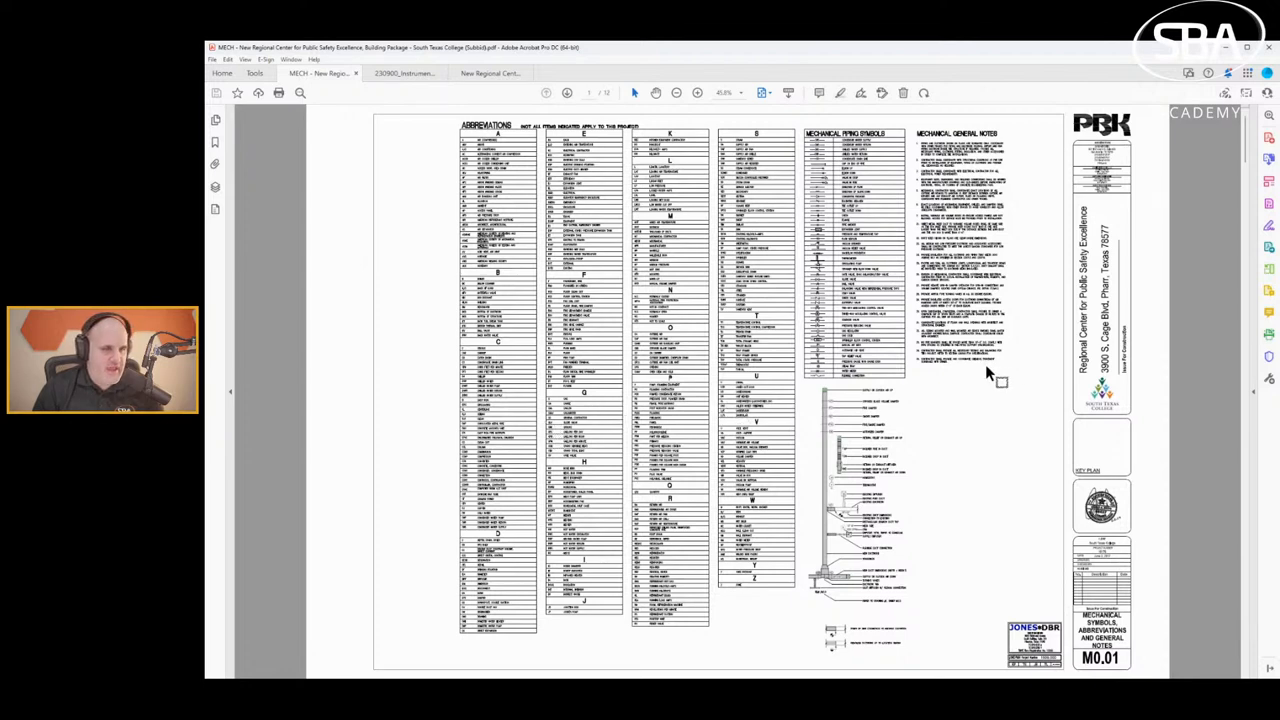
mouse_move(938, 368)
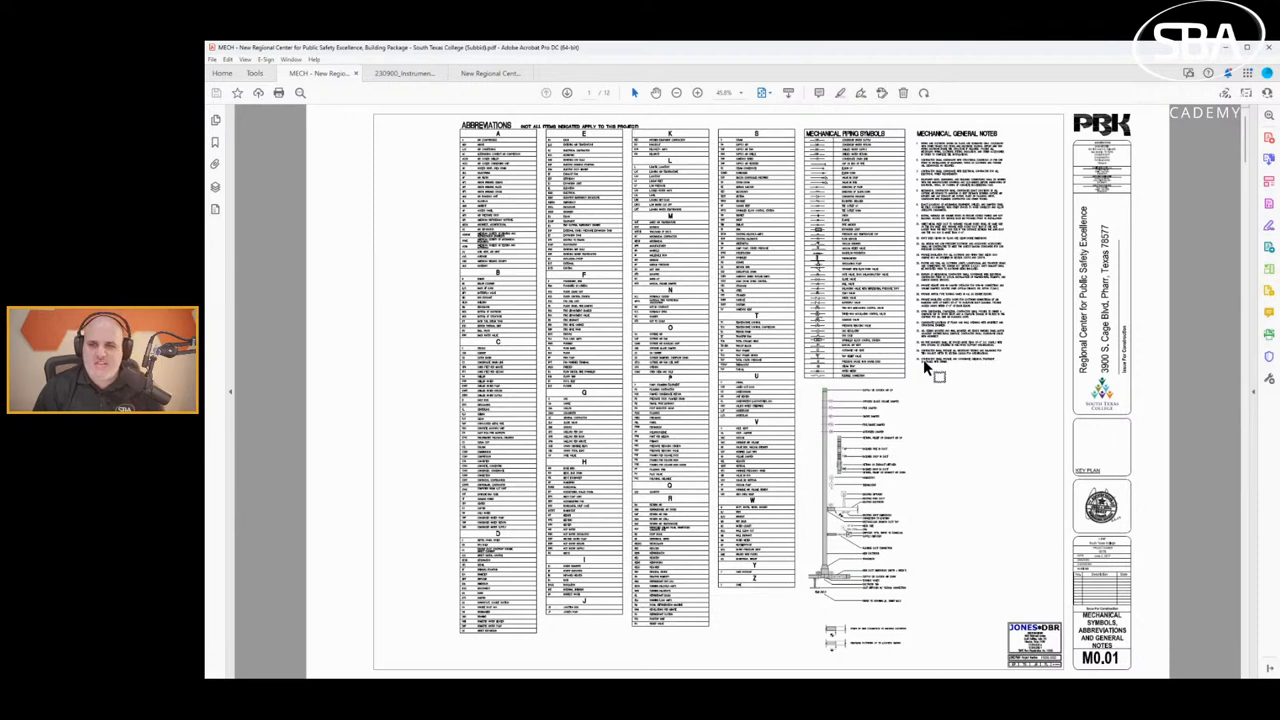
mouse_move(962, 405)
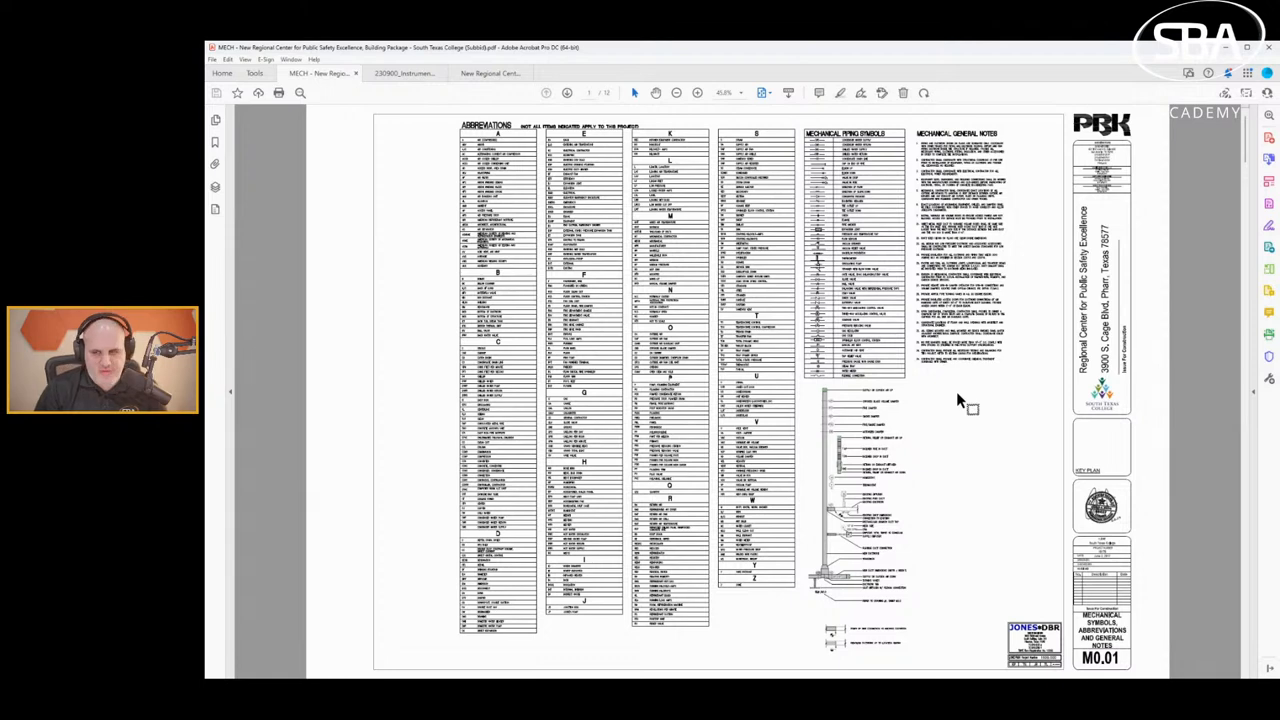
mouse_move(955, 440)
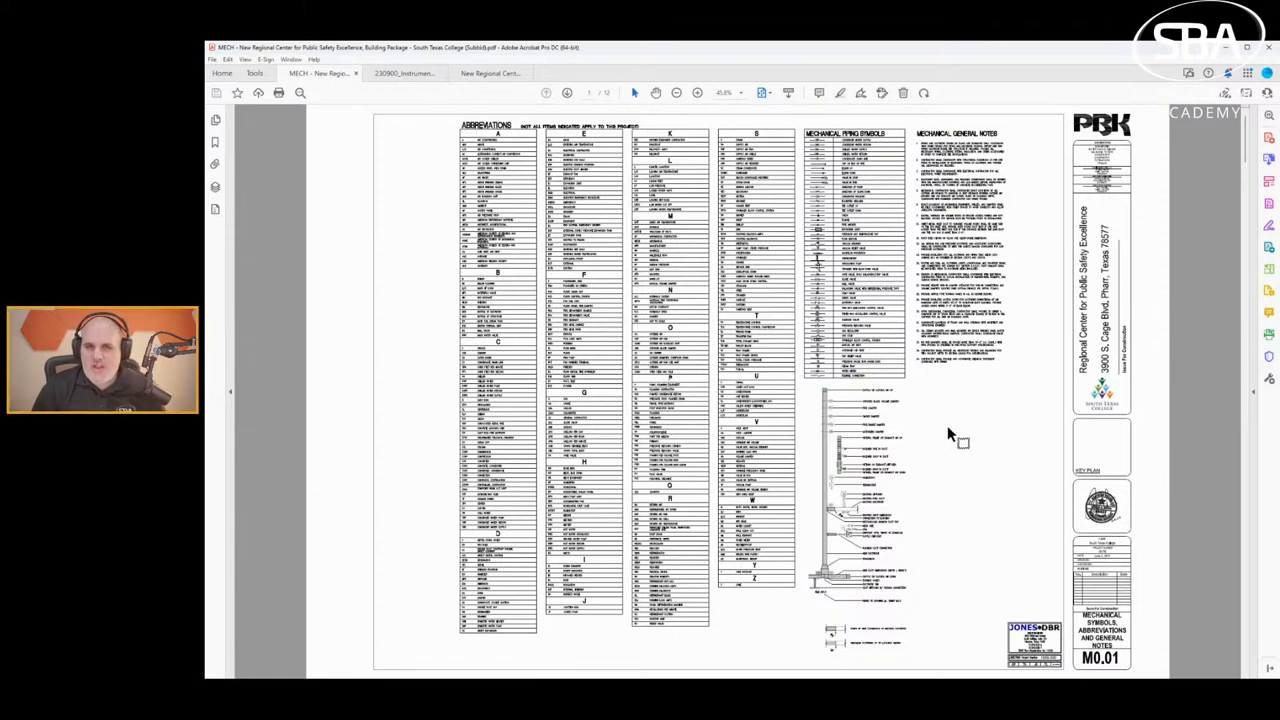
mouse_move(952, 440)
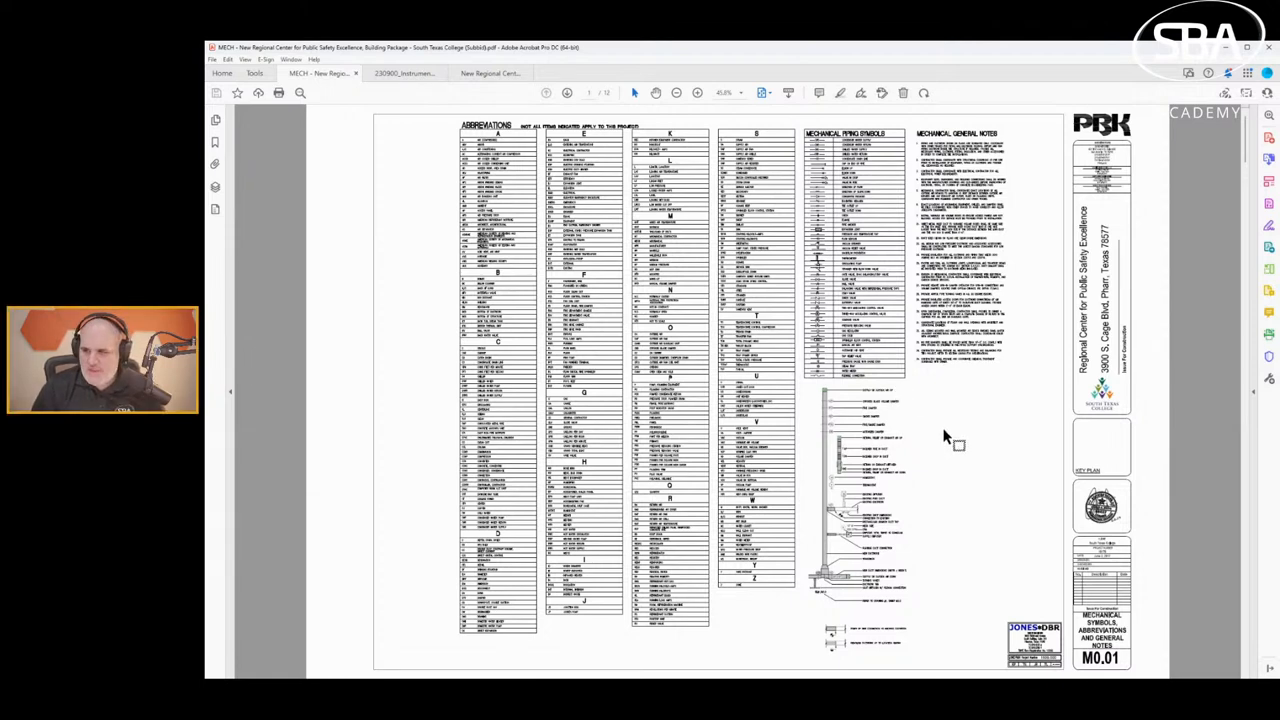
mouse_move(970, 440)
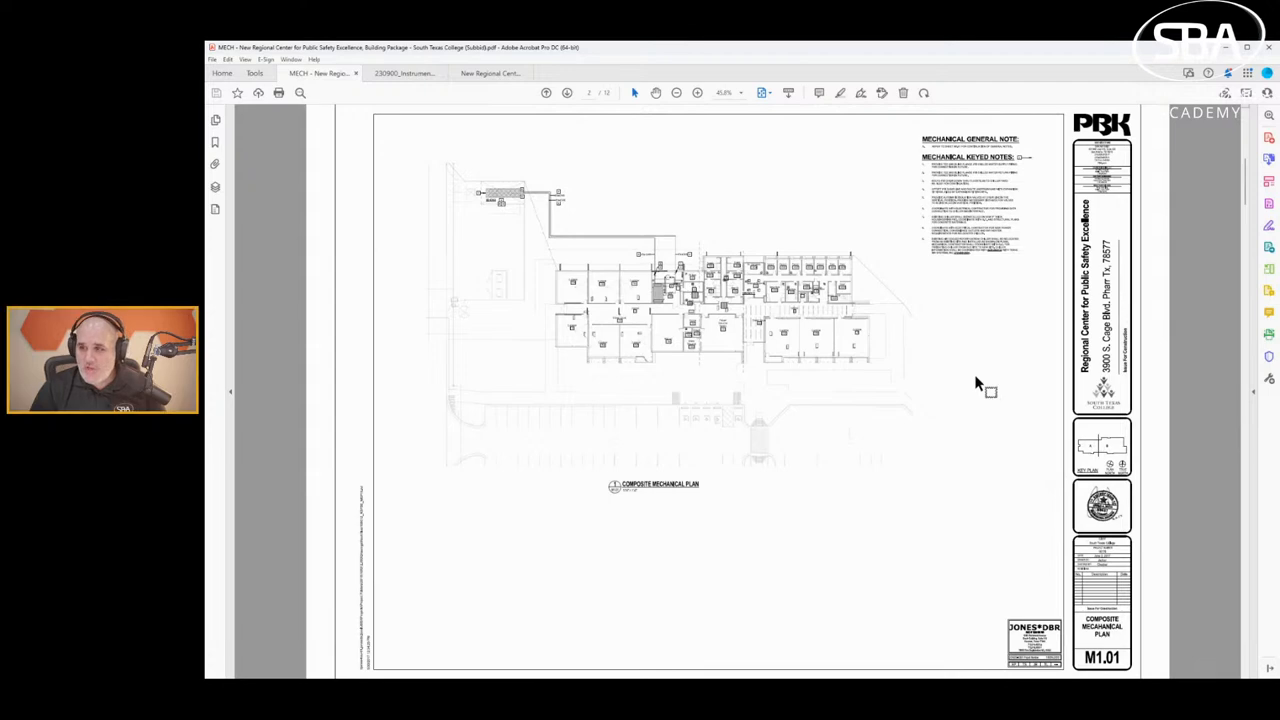
Return to sheet M0.01 and scroll through its piping symbols and general notes.
click(566, 92)
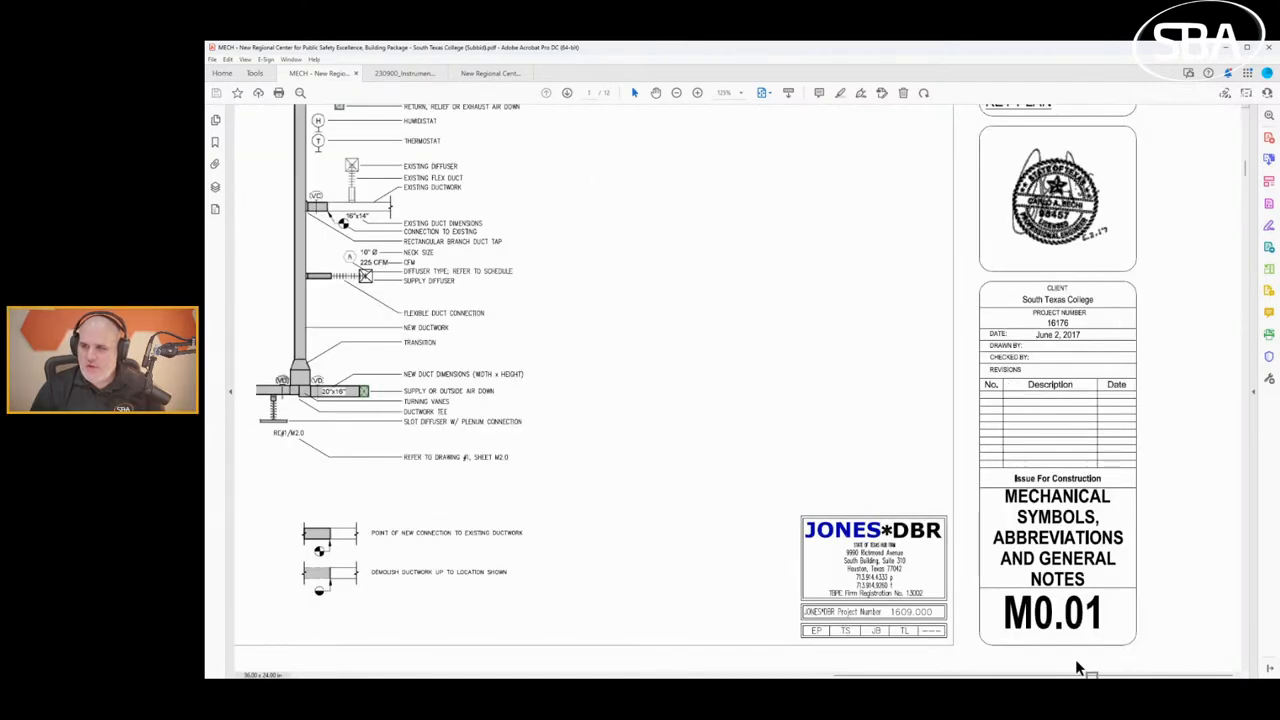
mouse_move(1085, 485)
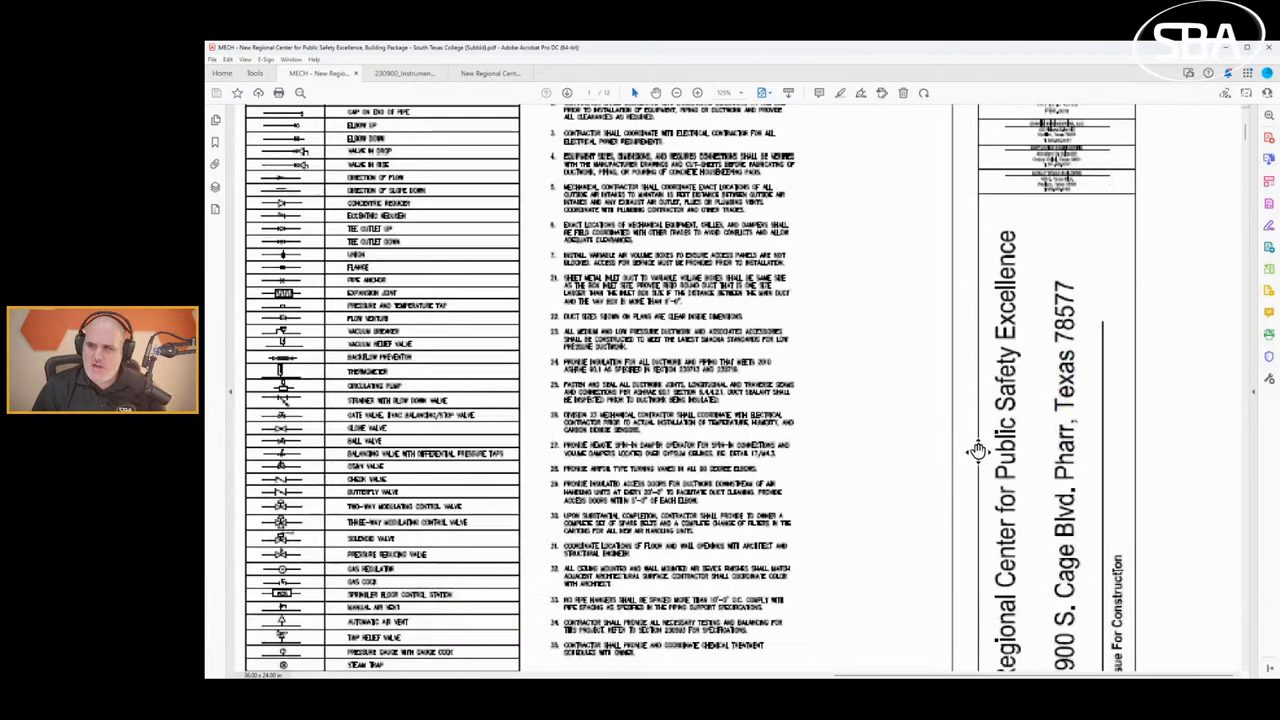
scroll(up, 3)
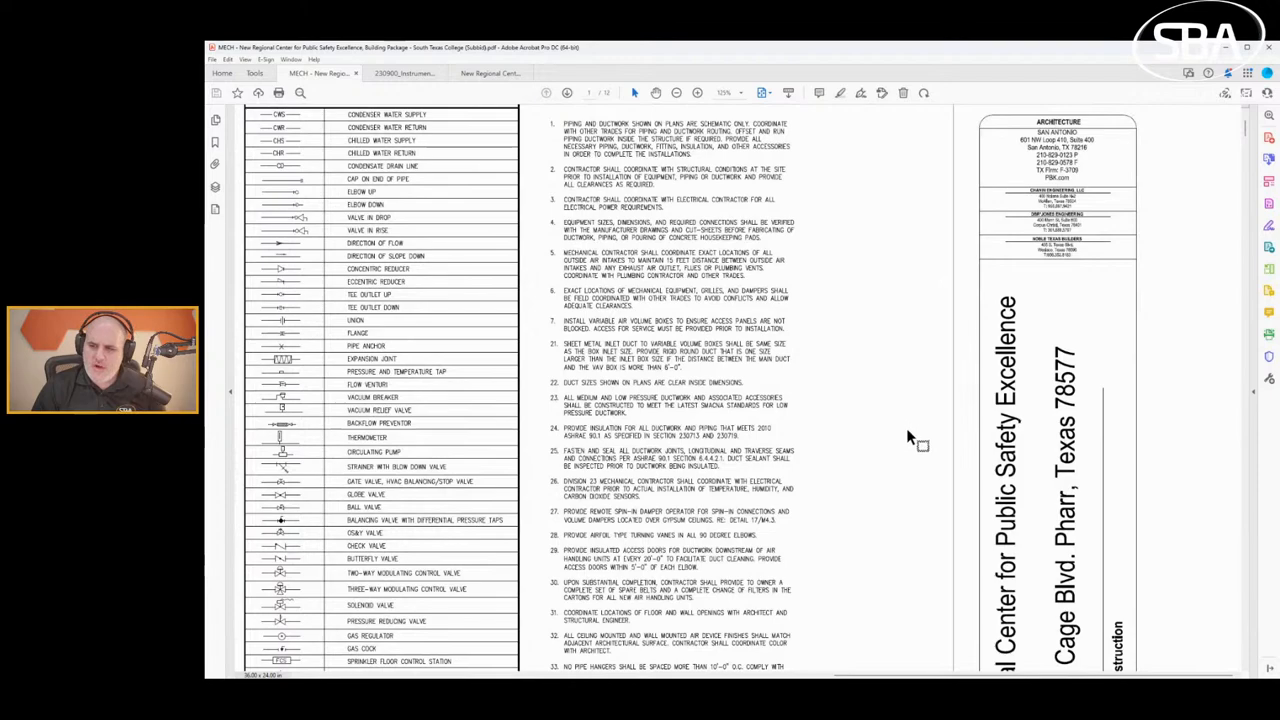
scroll(down, 3)
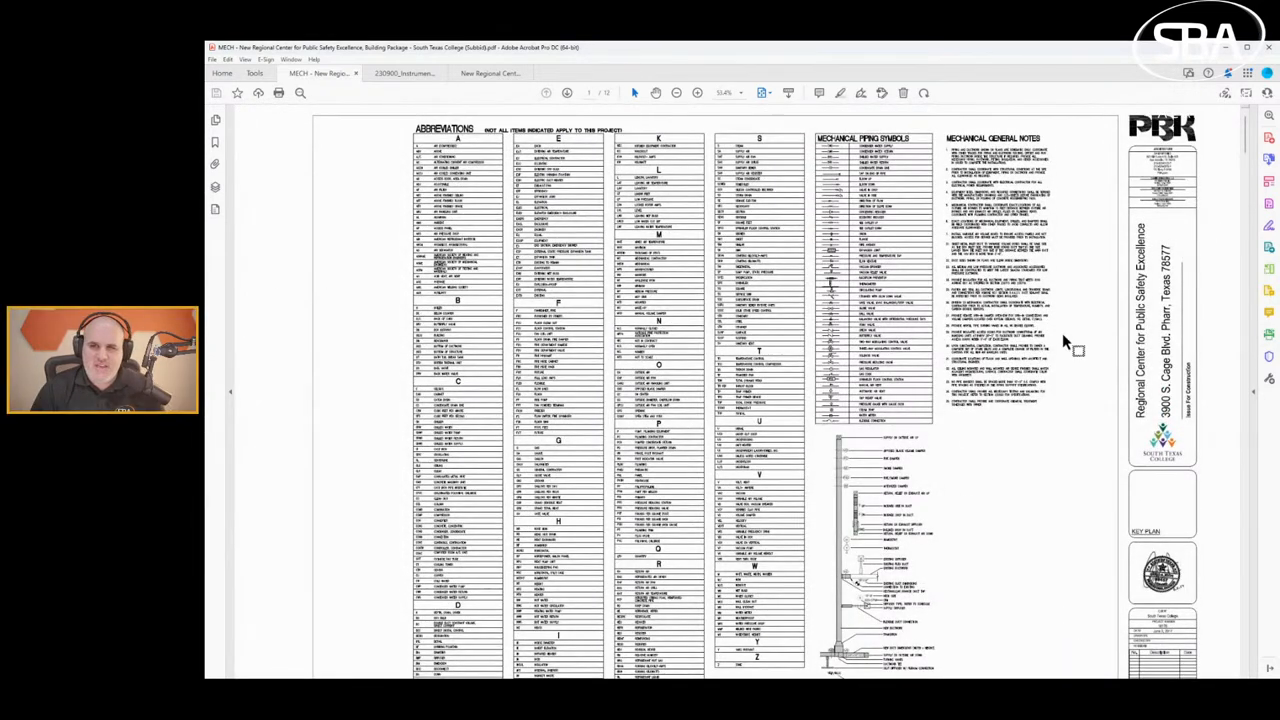
mouse_move(1007, 475)
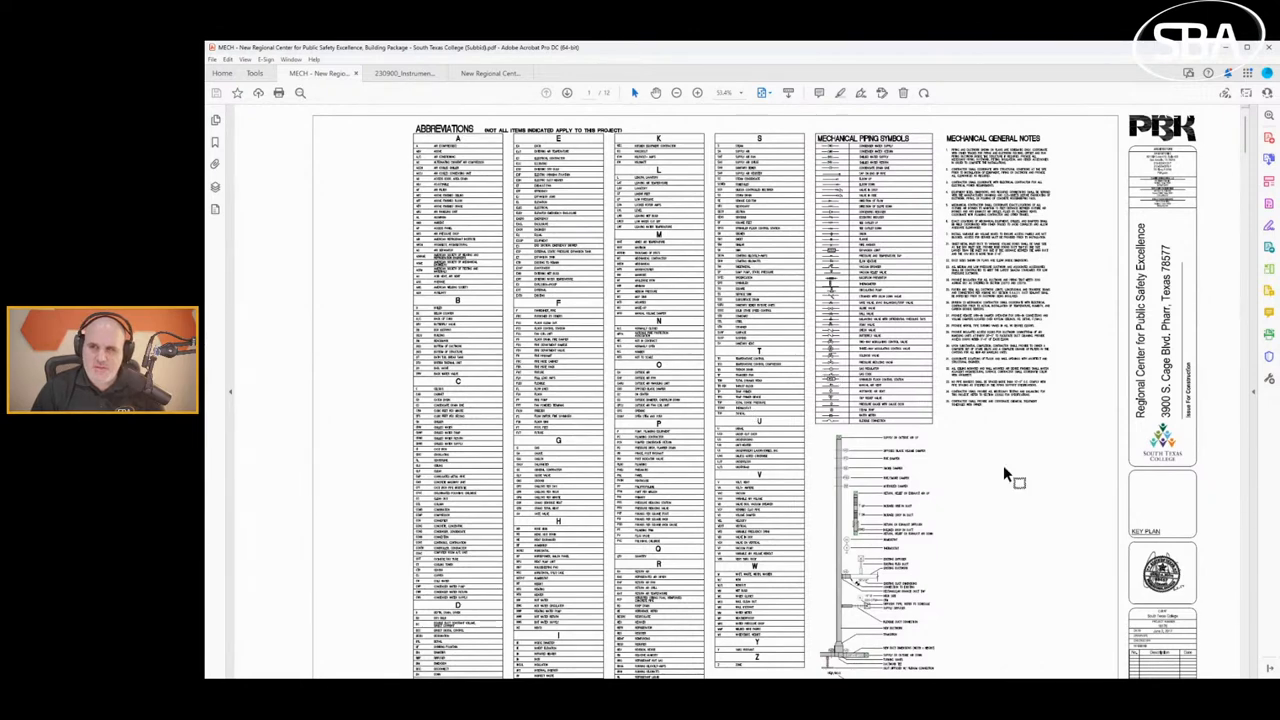
mouse_move(1033, 418)
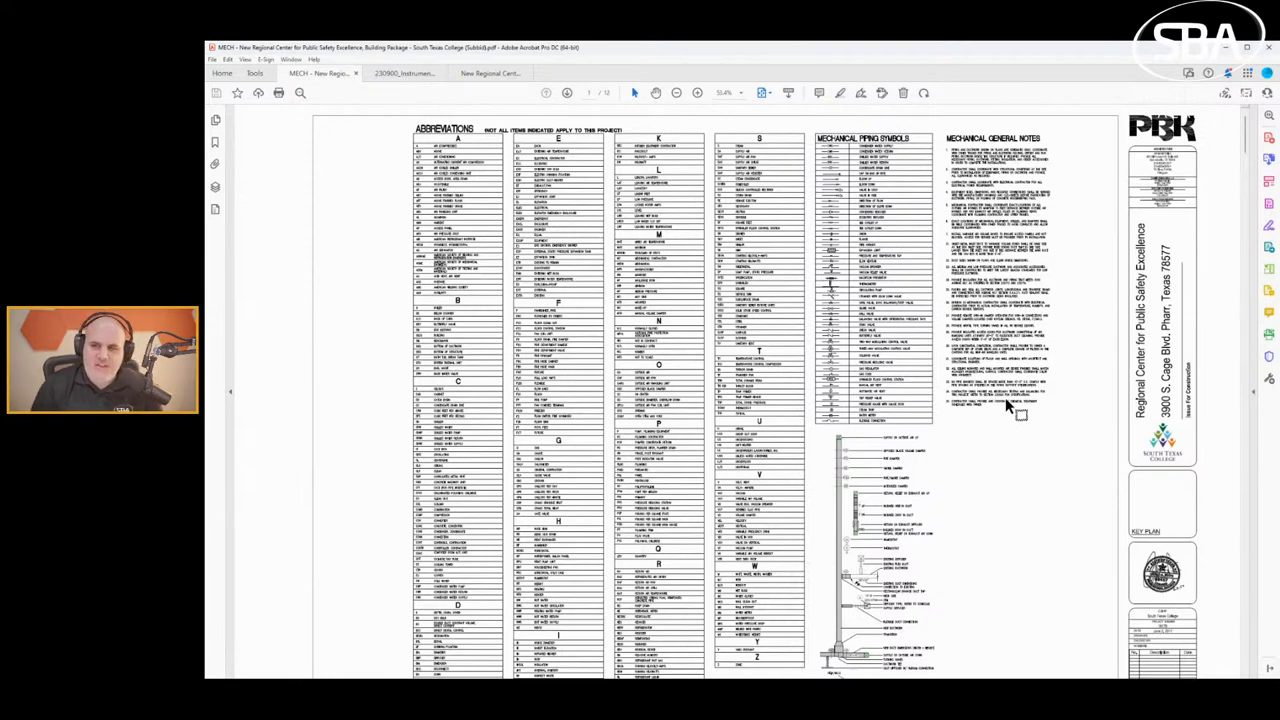
Page forward past the composite mechanical plan and details sheet to the page 8 schedules sheet.
click(567, 92)
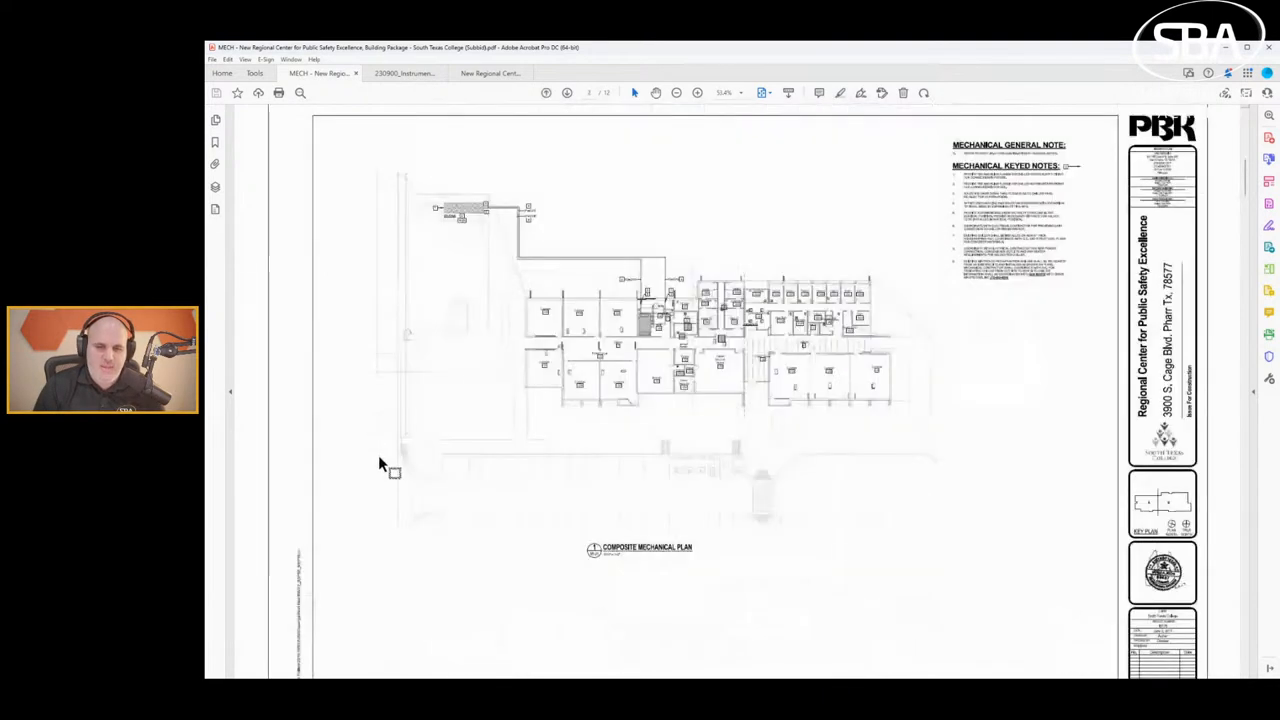
scroll(down, 3)
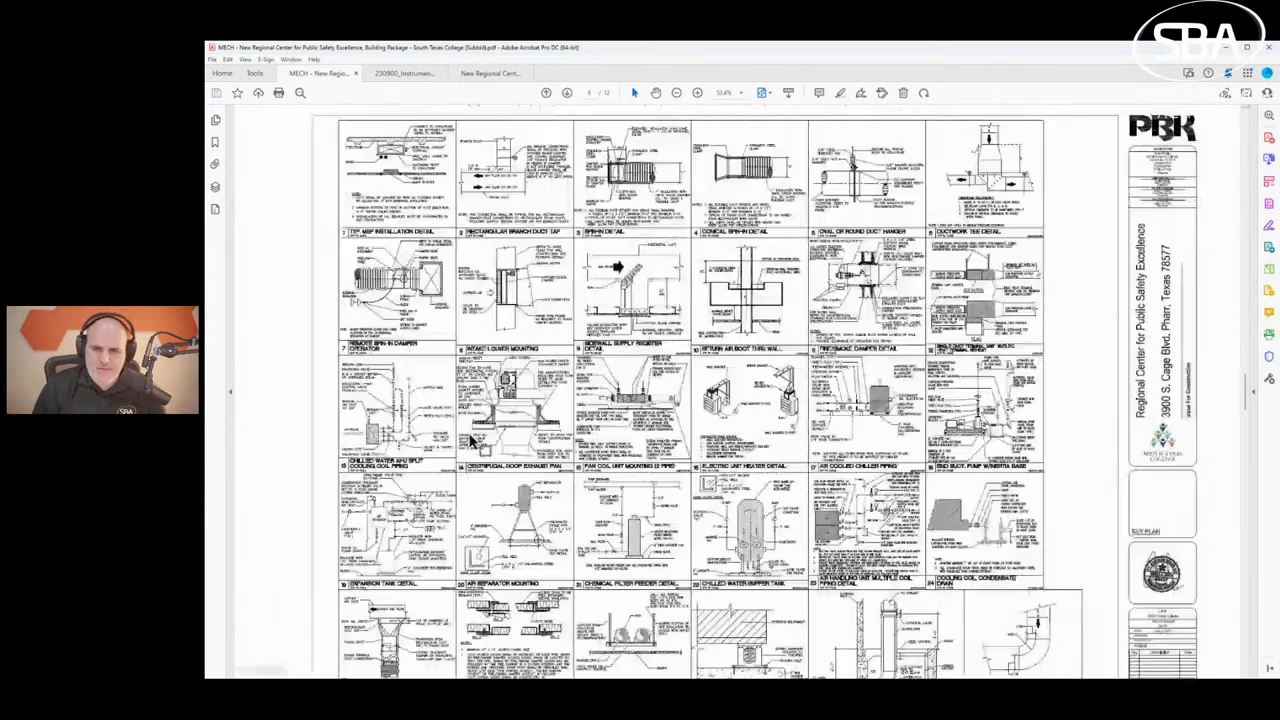
click(545, 92)
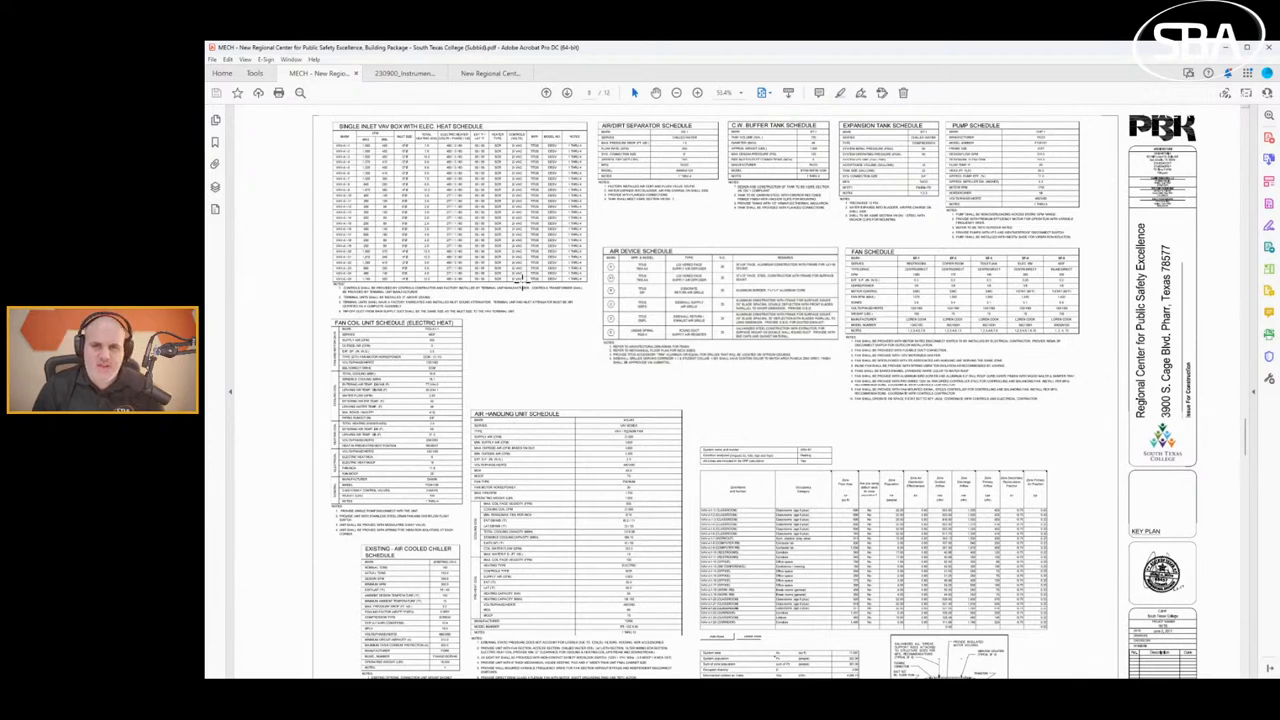
mouse_move(410, 168)
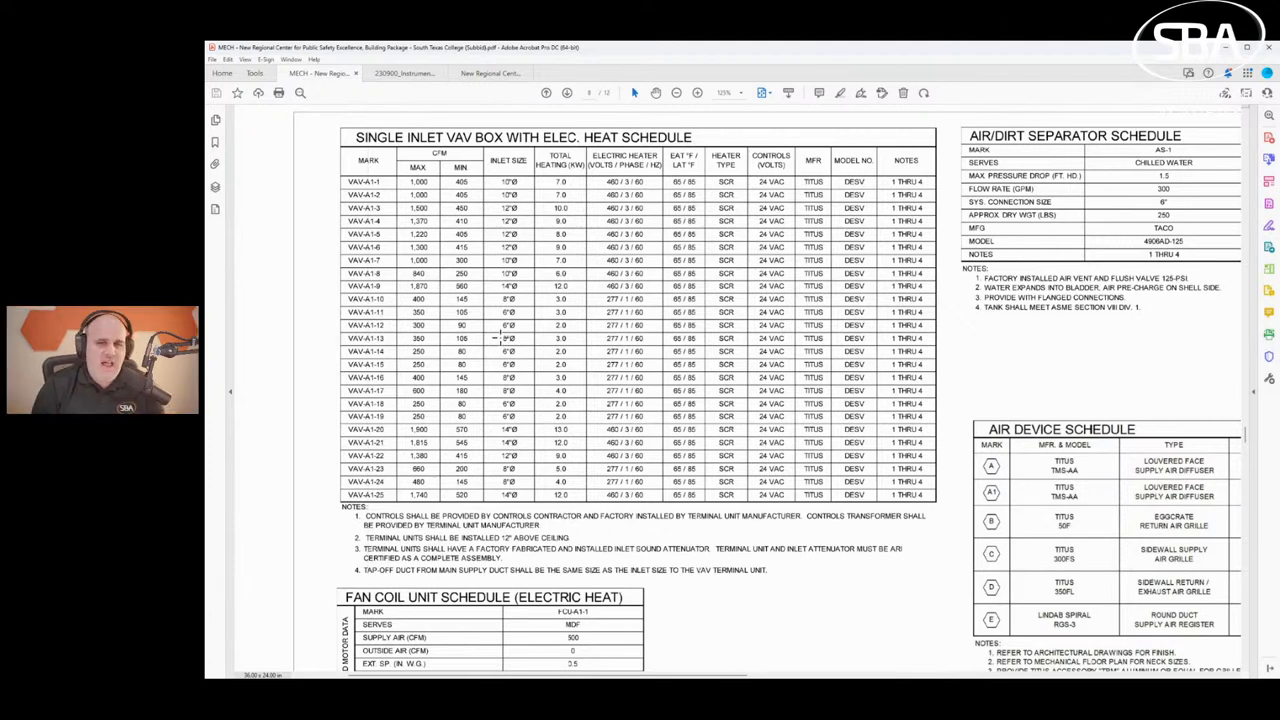
mouse_move(300, 347)
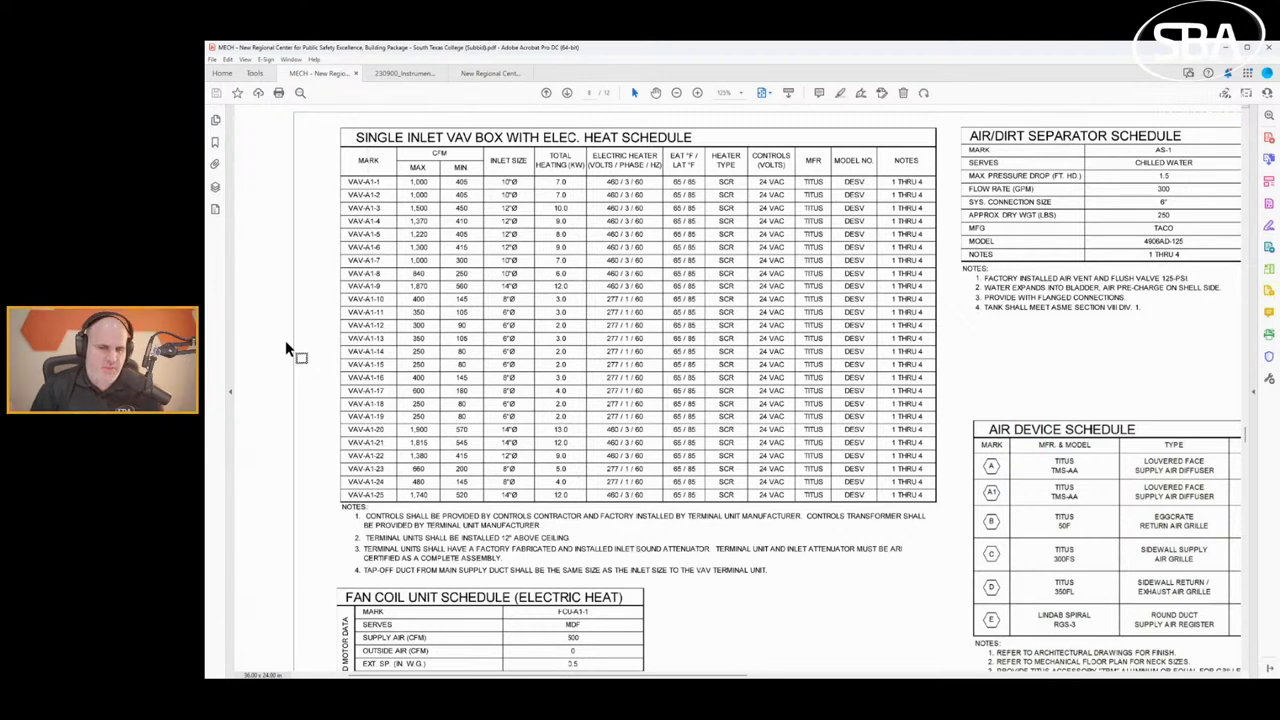
mouse_move(290, 338)
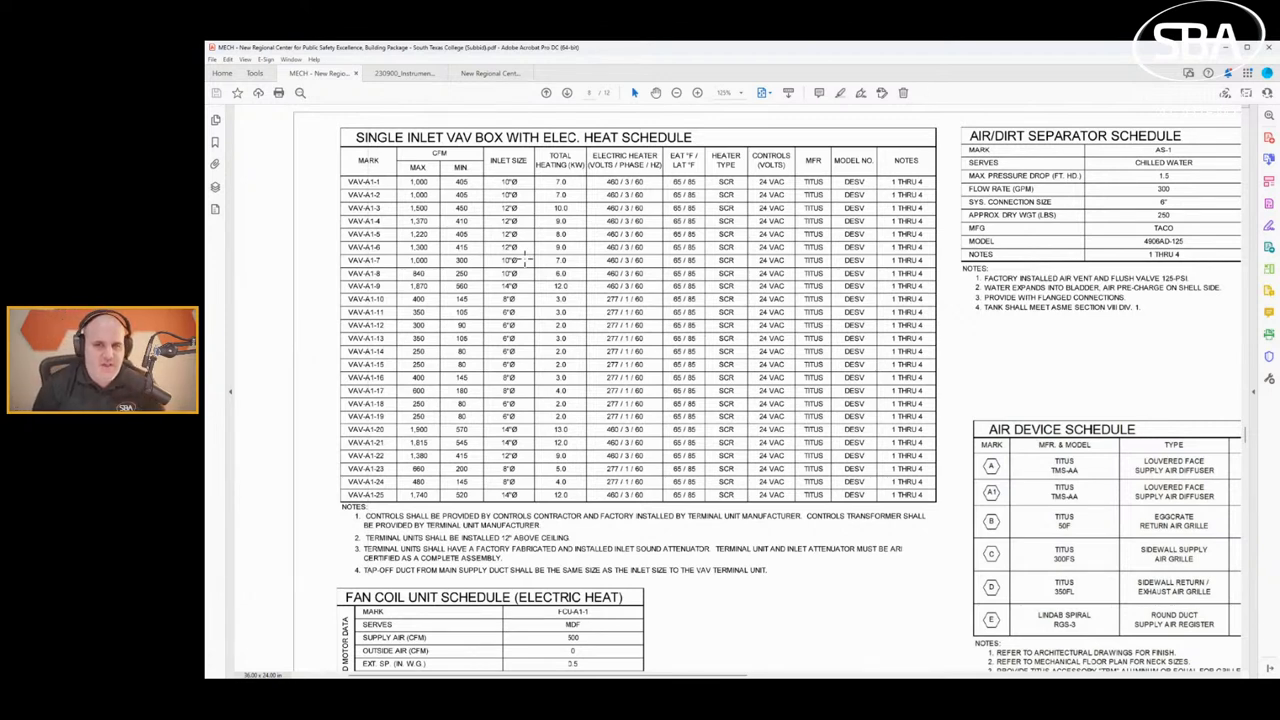
mouse_move(912, 245)
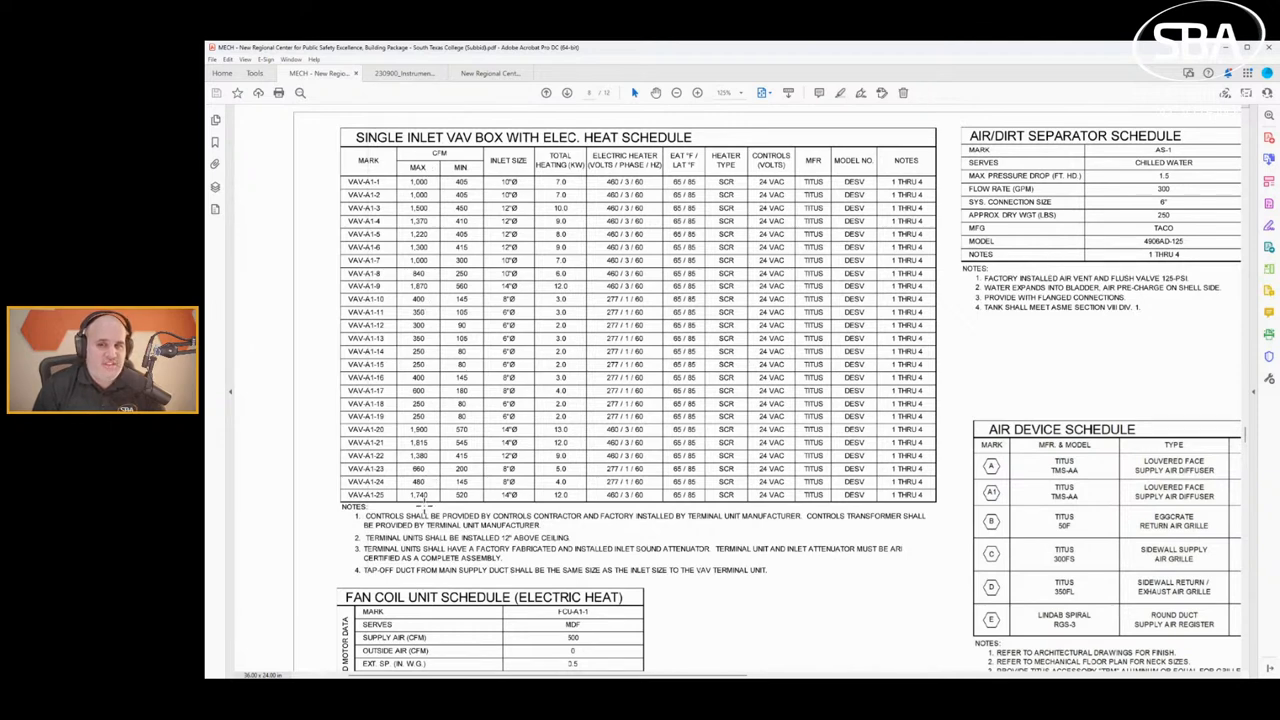
mouse_move(497, 450)
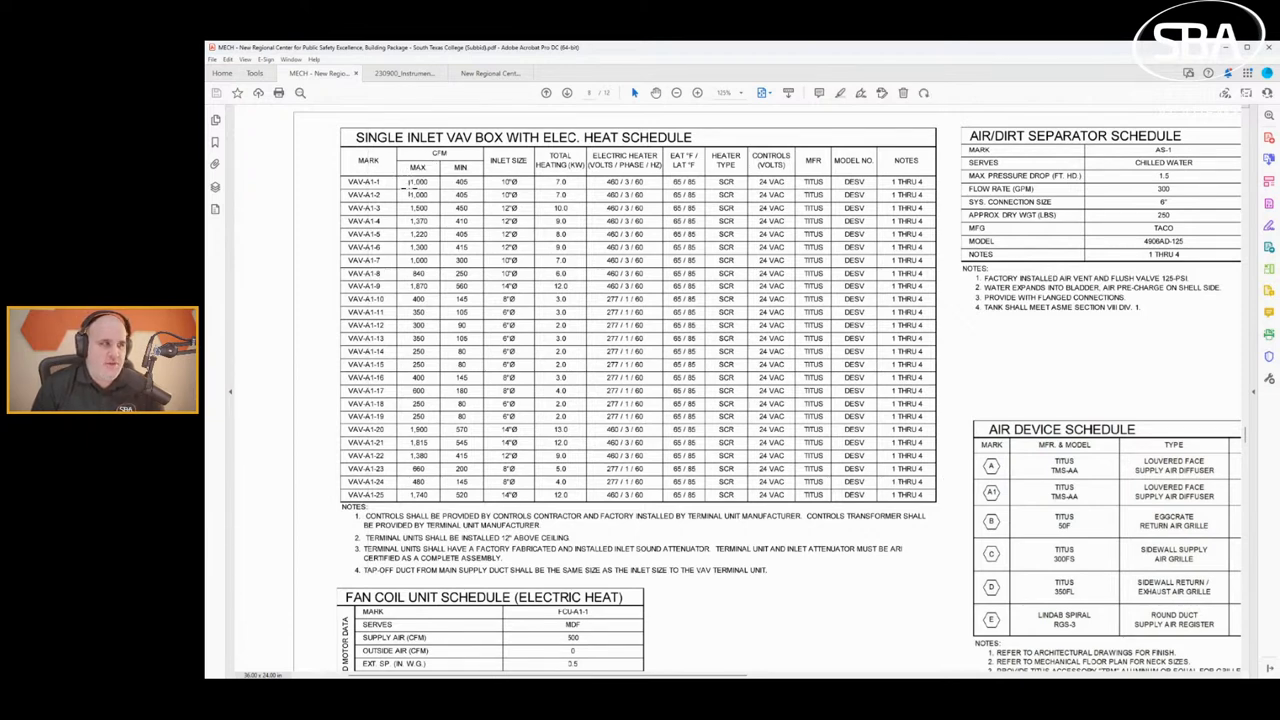
mouse_move(383, 290)
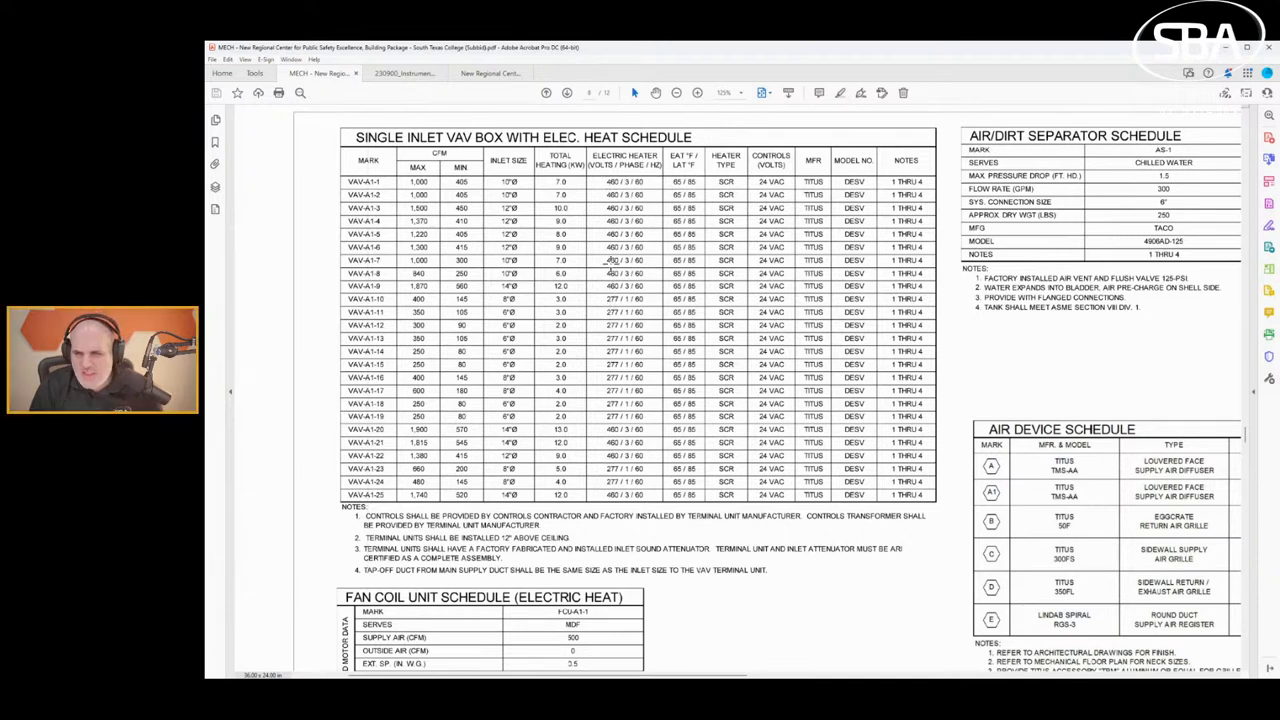
mouse_move(628, 197)
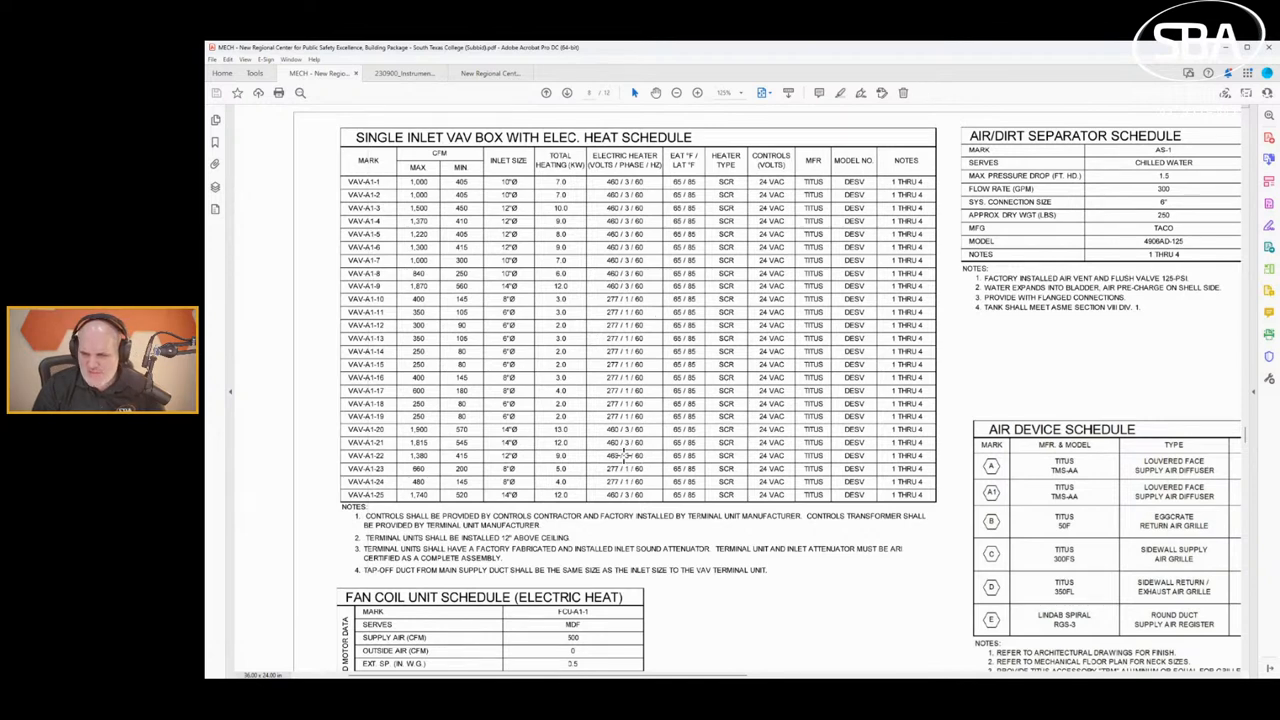
scroll(down, 3)
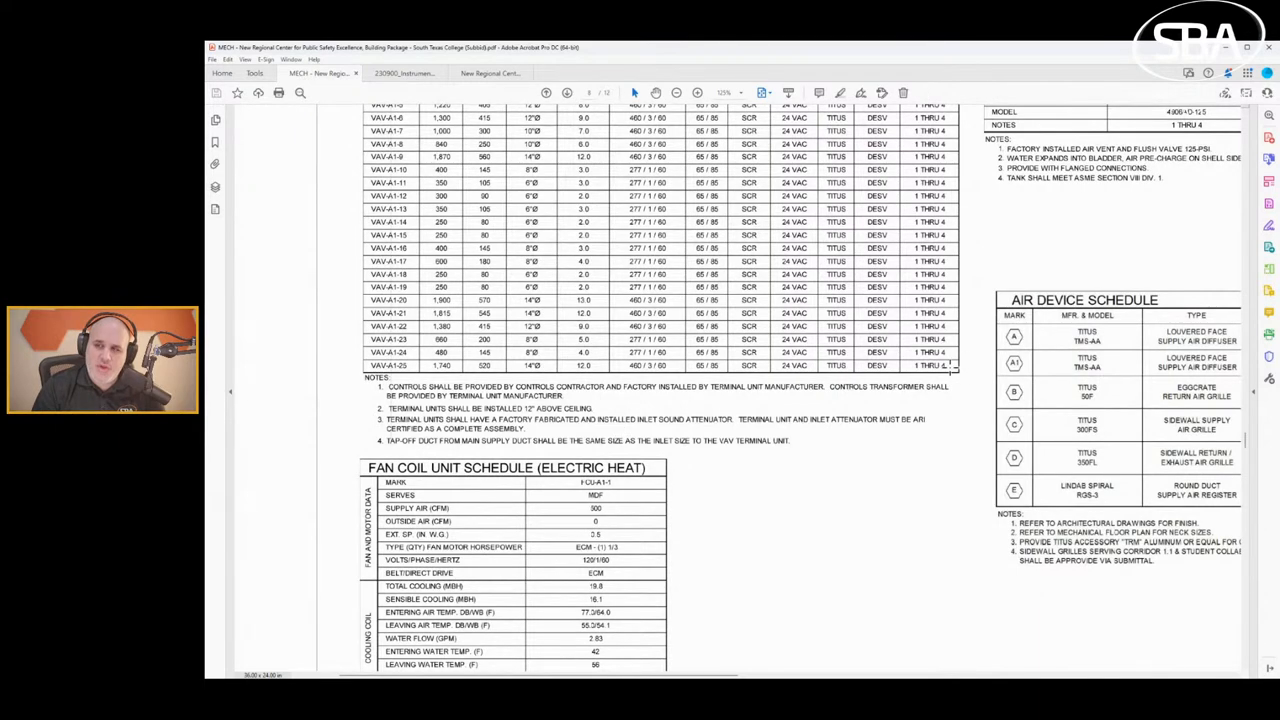
Scroll page 8 to the VAV box notes and the Fan Coil Unit Schedule.
scroll(up, 3)
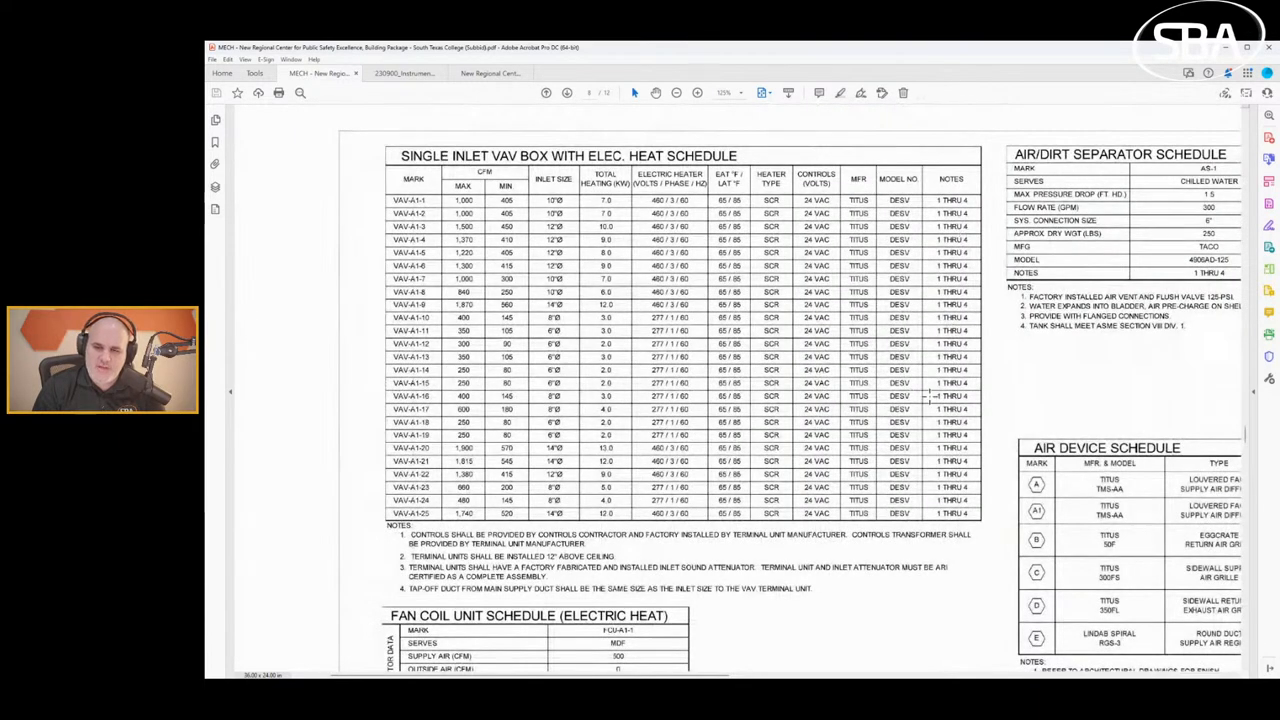
scroll(down, 3)
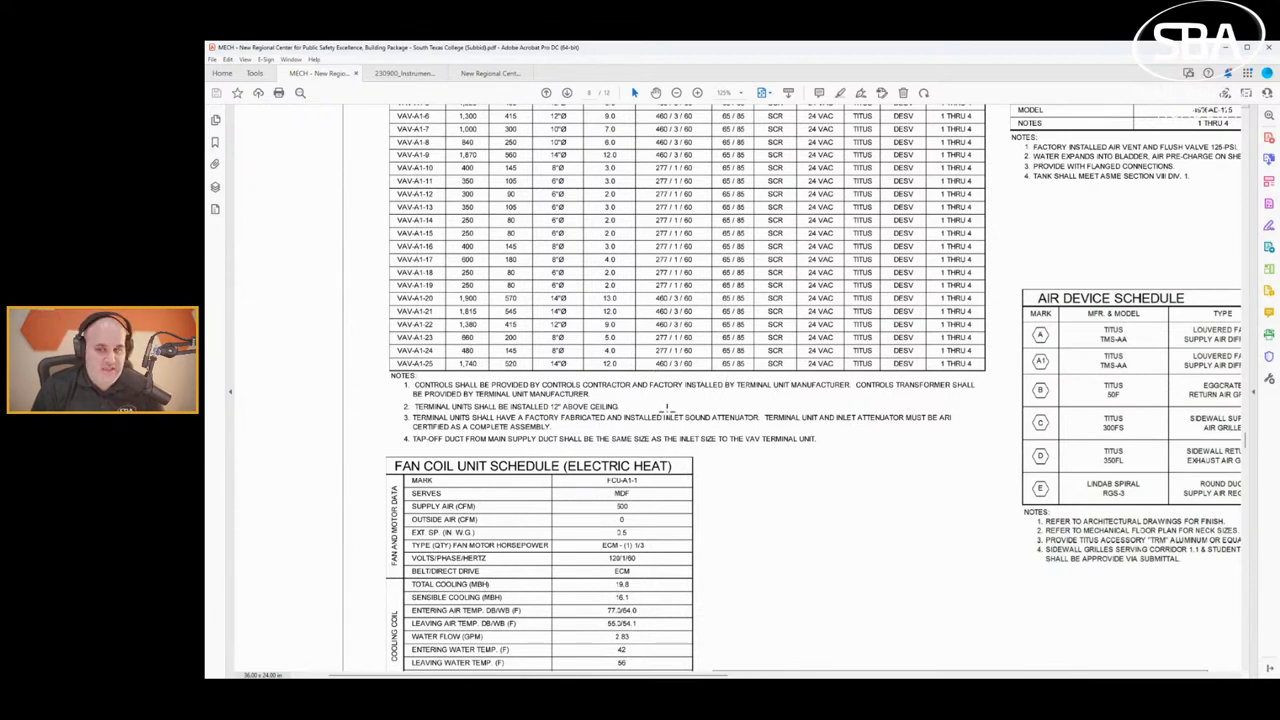
mouse_move(718, 405)
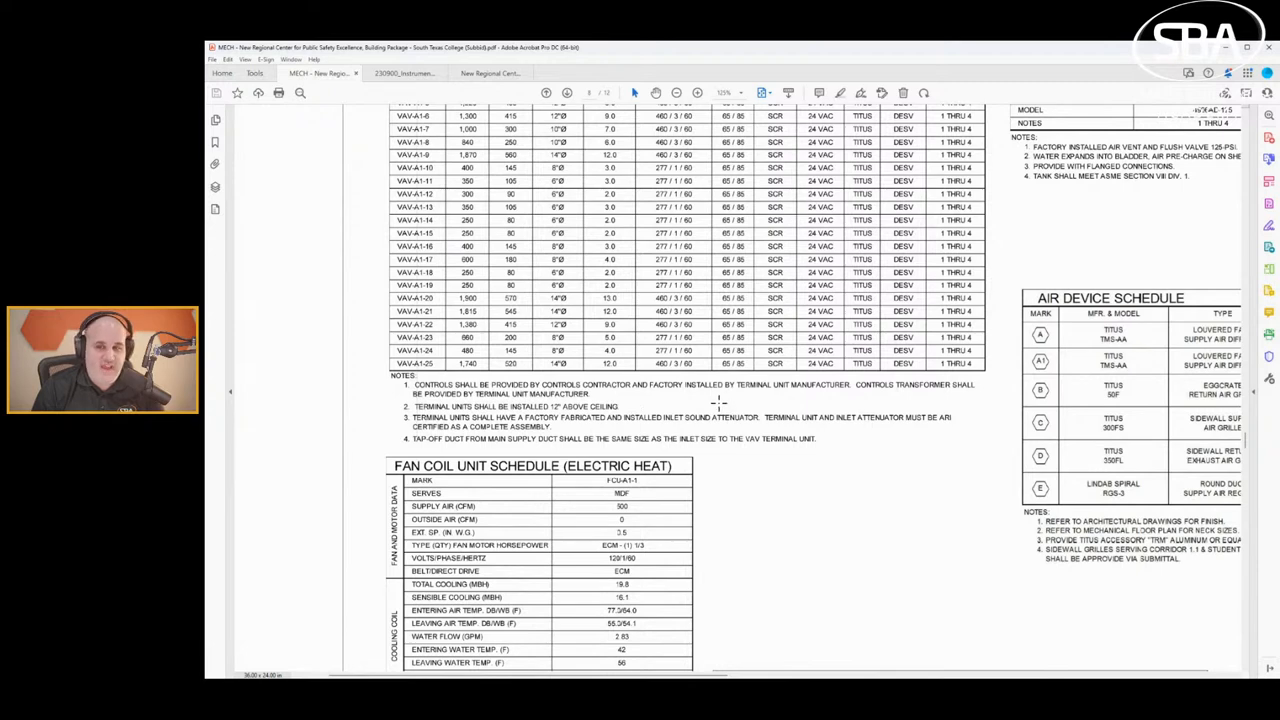
mouse_move(655, 399)
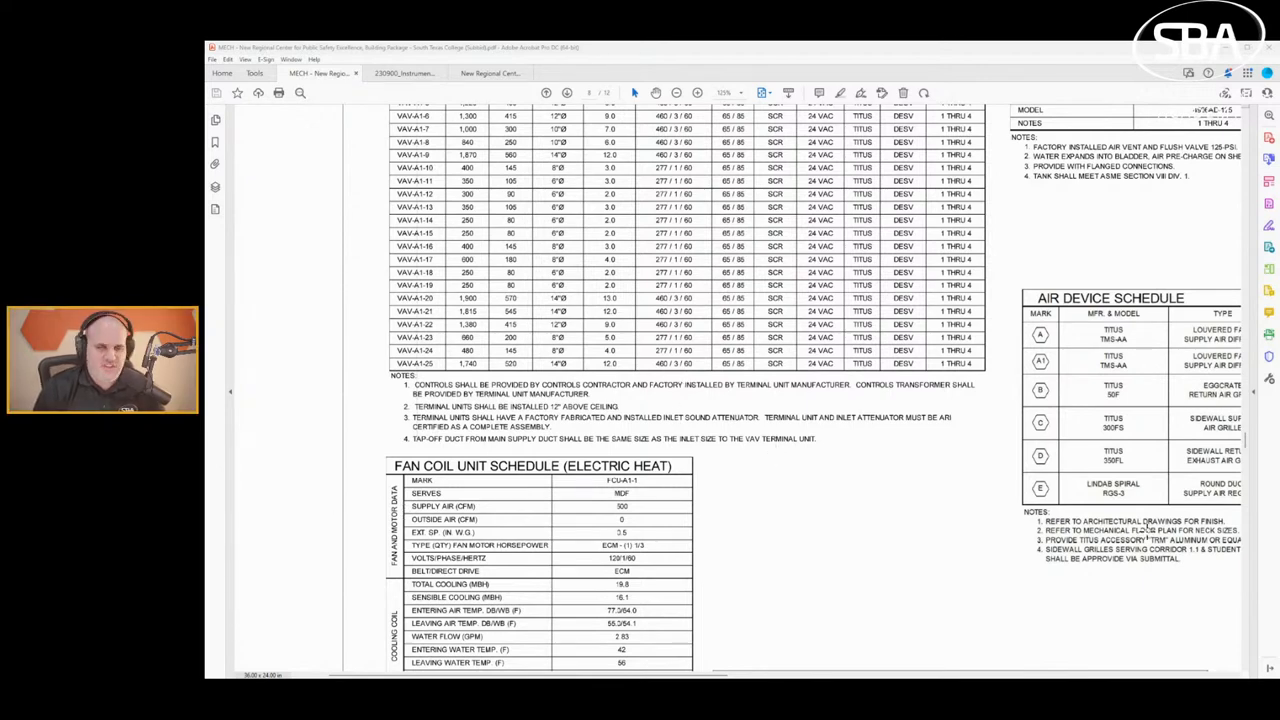
mouse_move(997, 360)
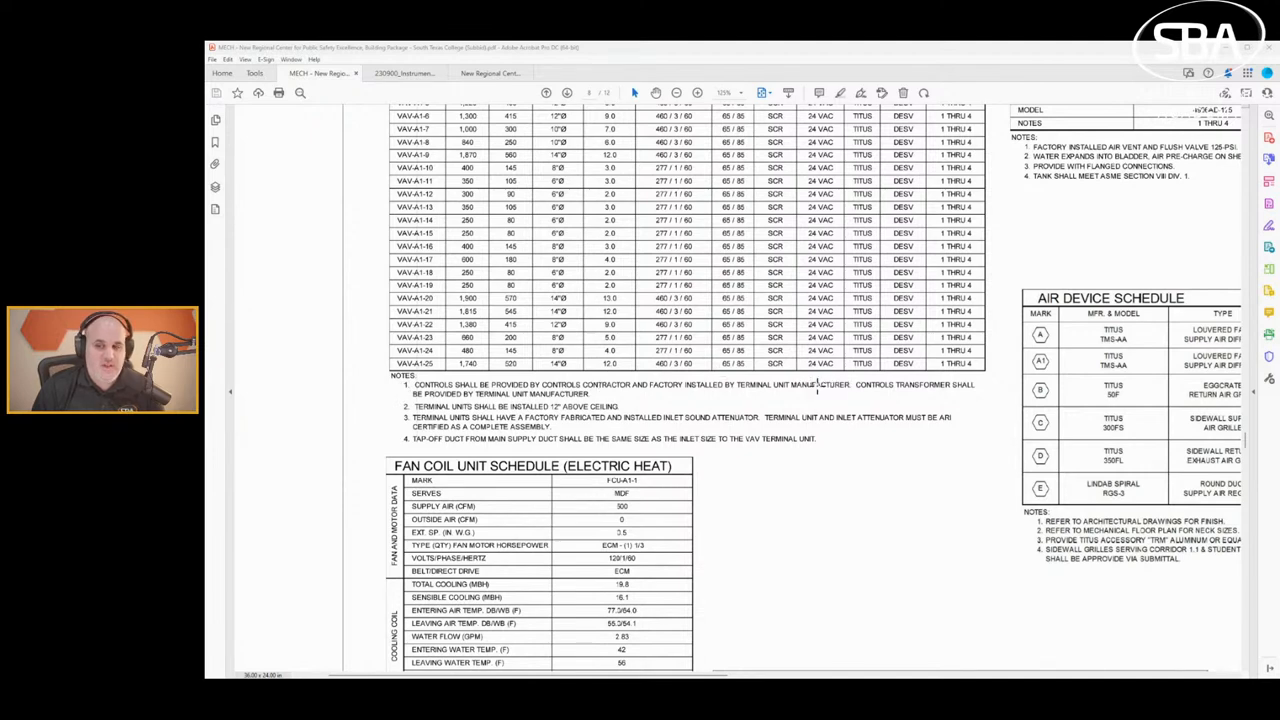
mouse_move(405, 402)
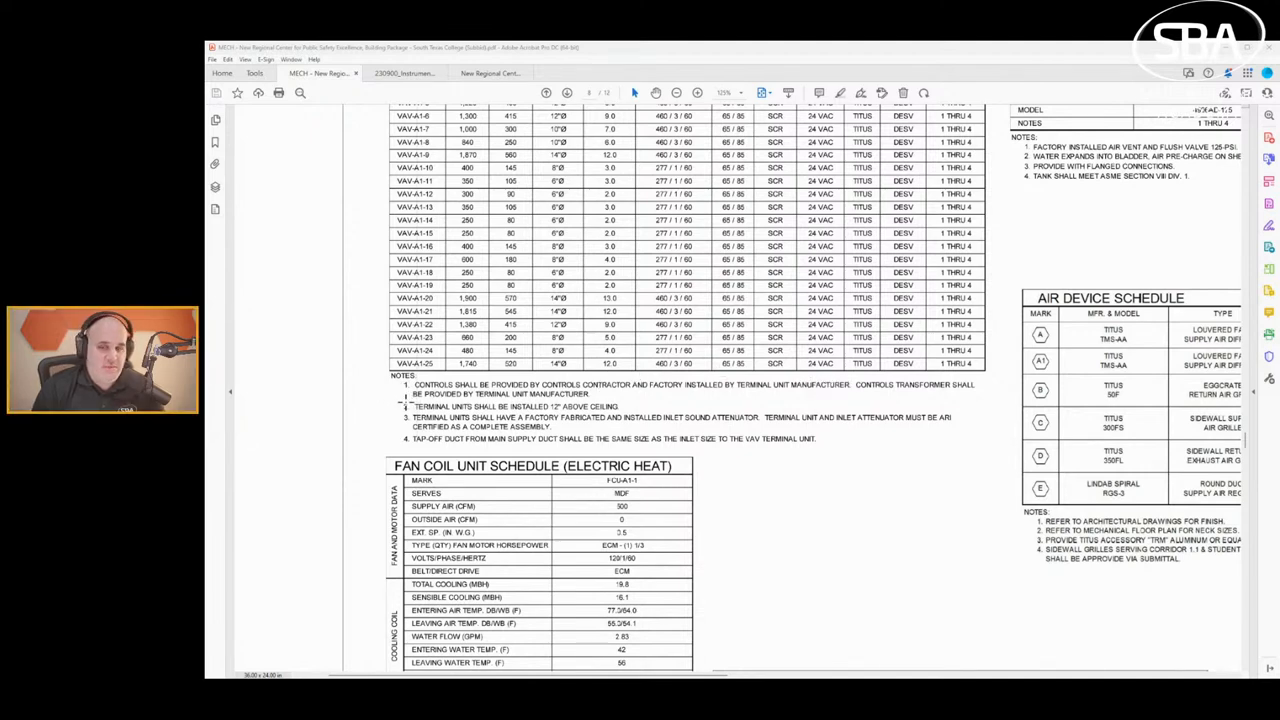
mouse_move(595, 365)
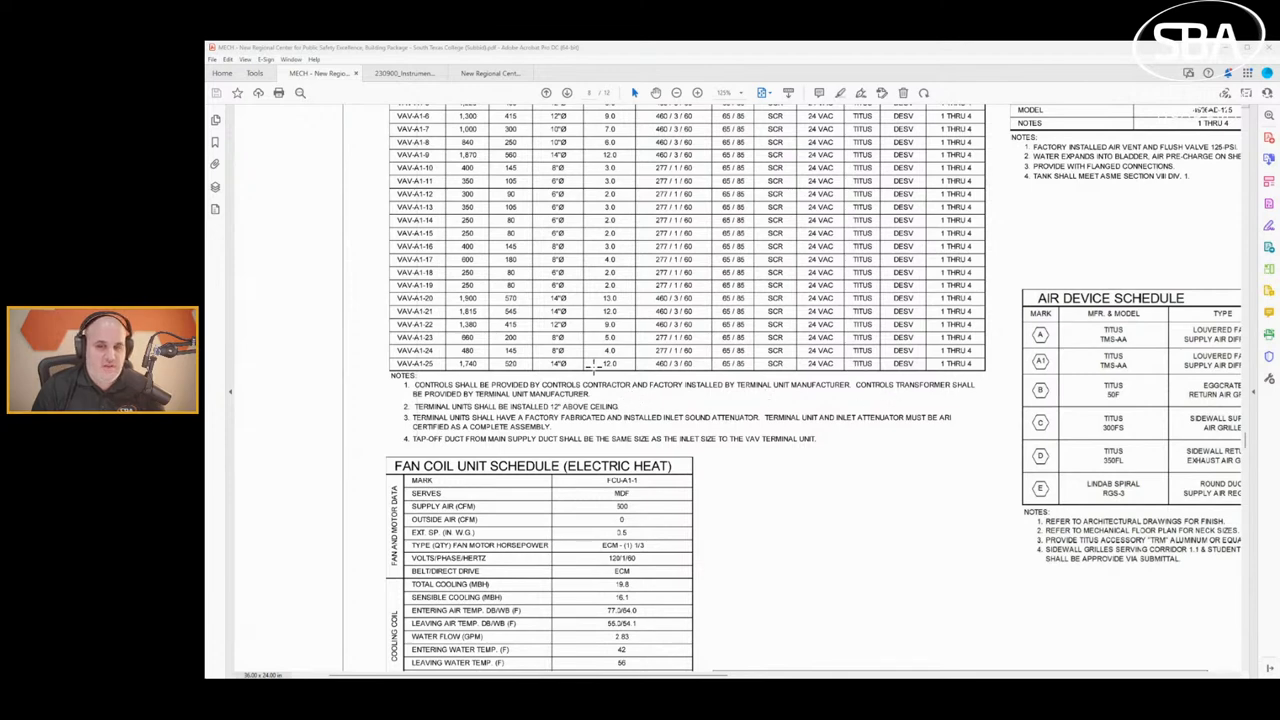
mouse_move(675, 392)
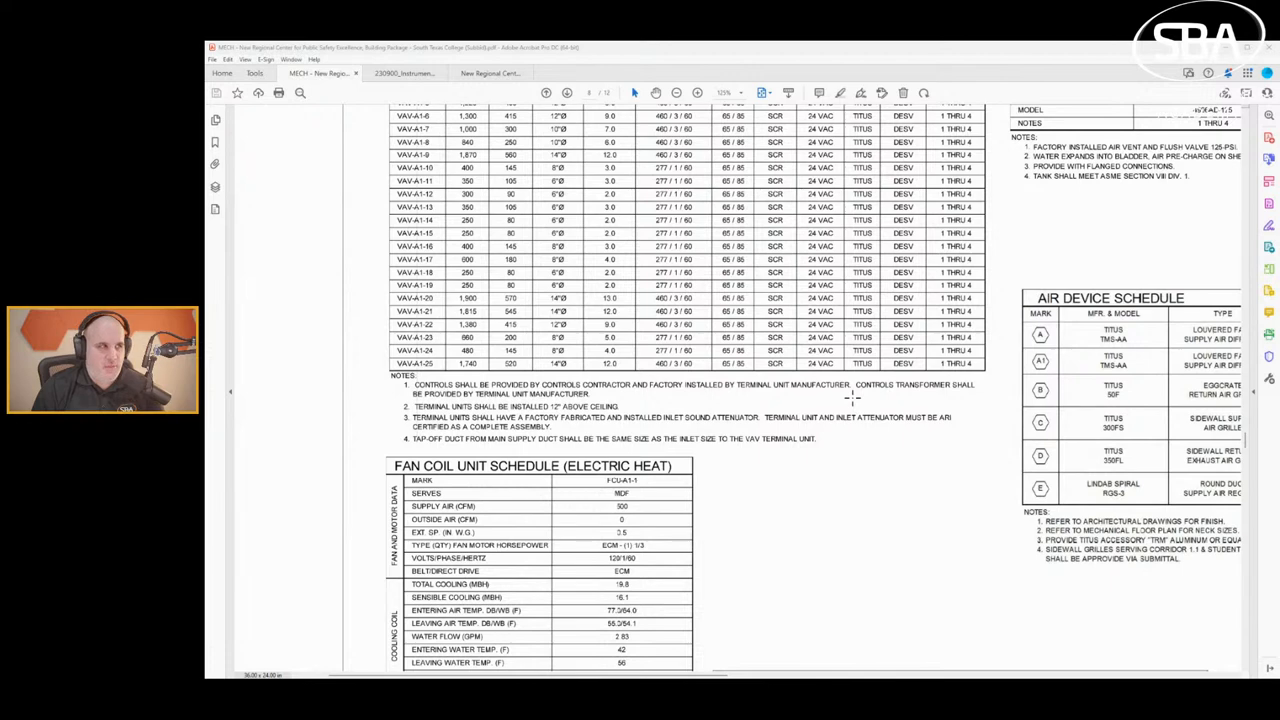
mouse_move(430, 425)
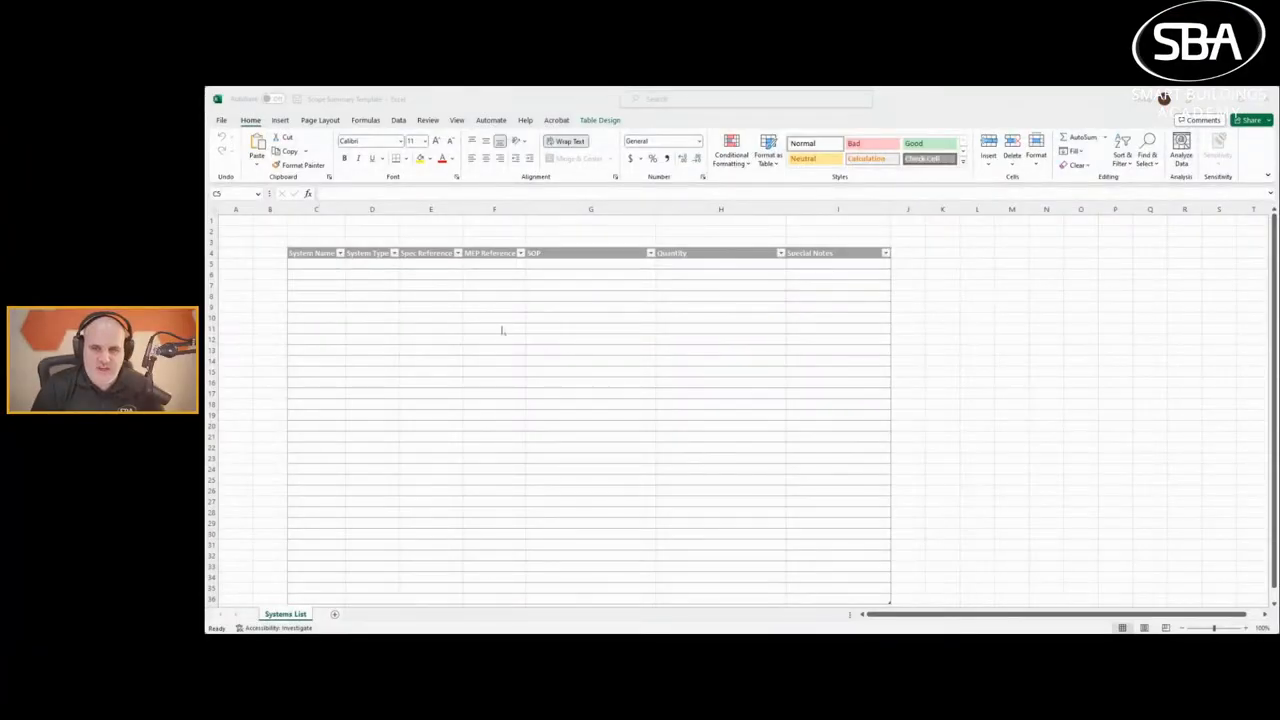
Enter the system name 'VAV w SCR HT' in the first table row.
click(316, 264)
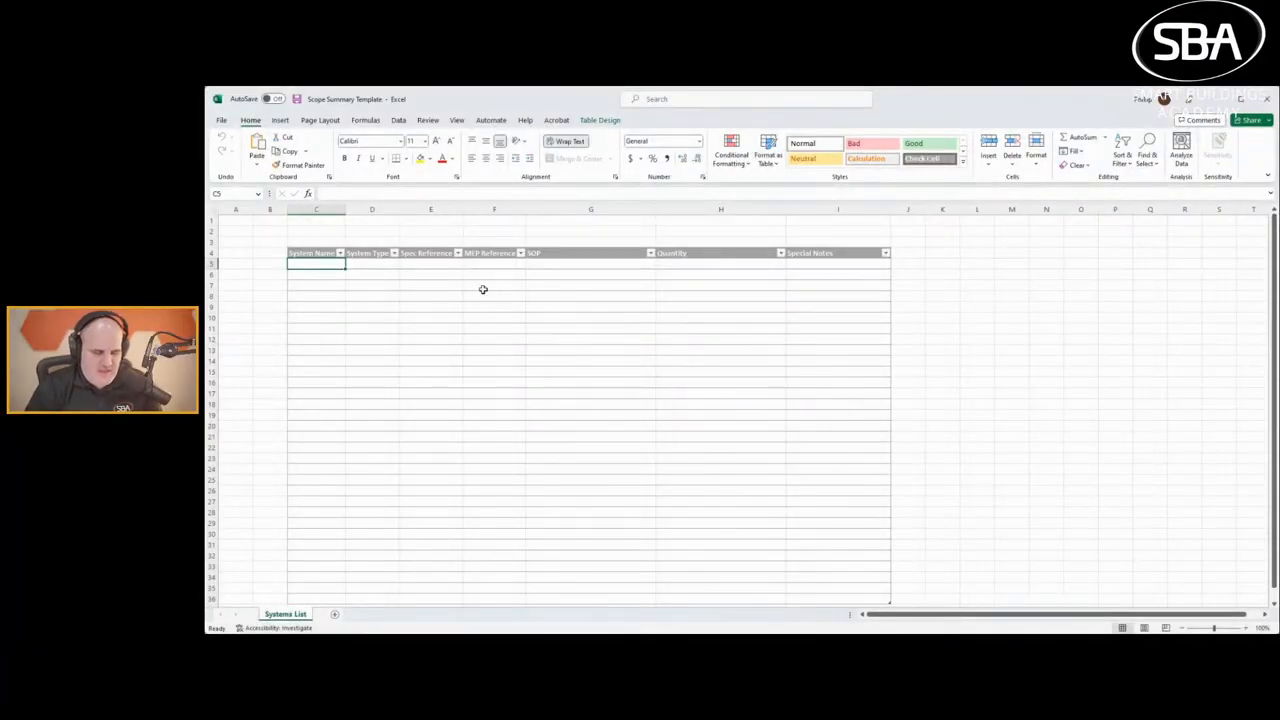
text(VAV)
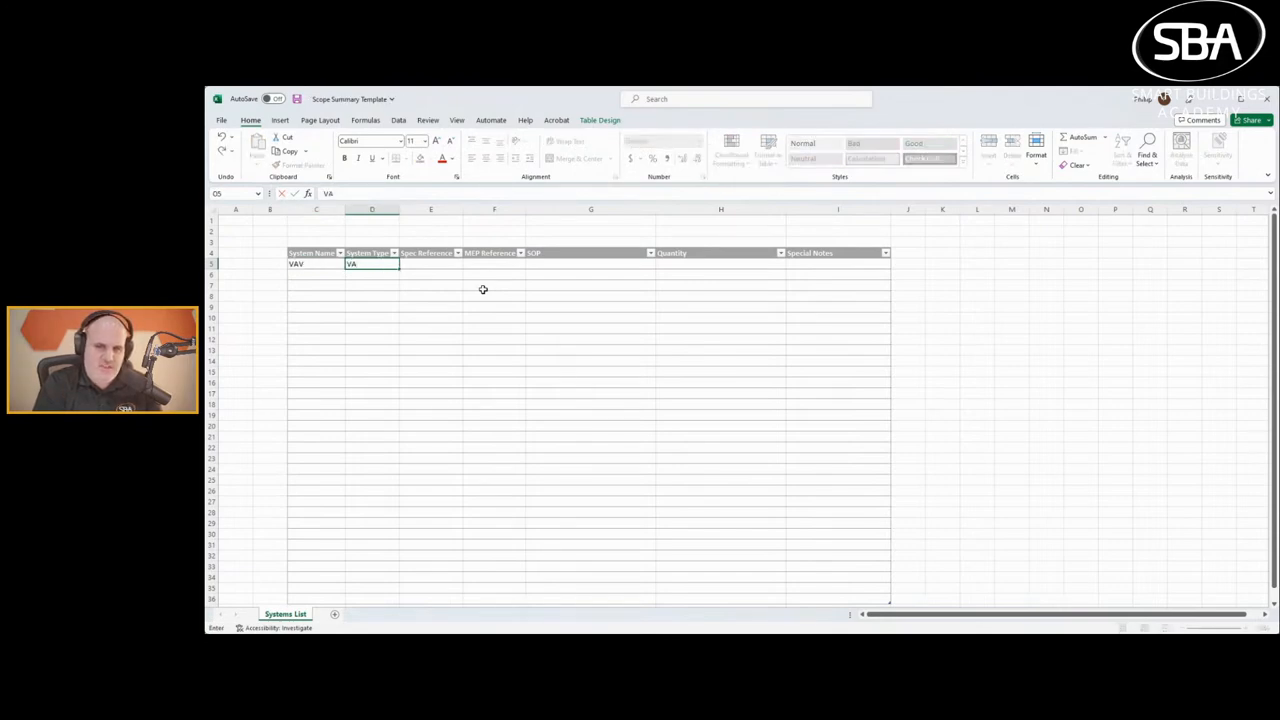
text(V)
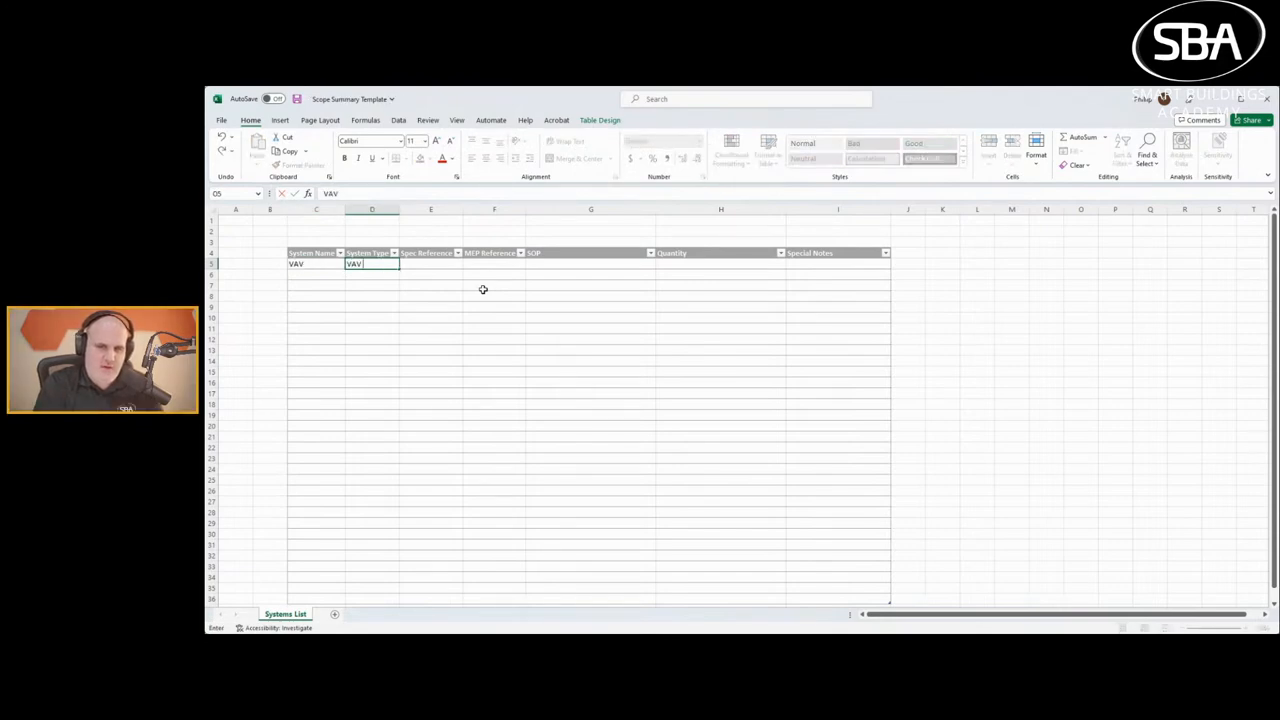
text(w)
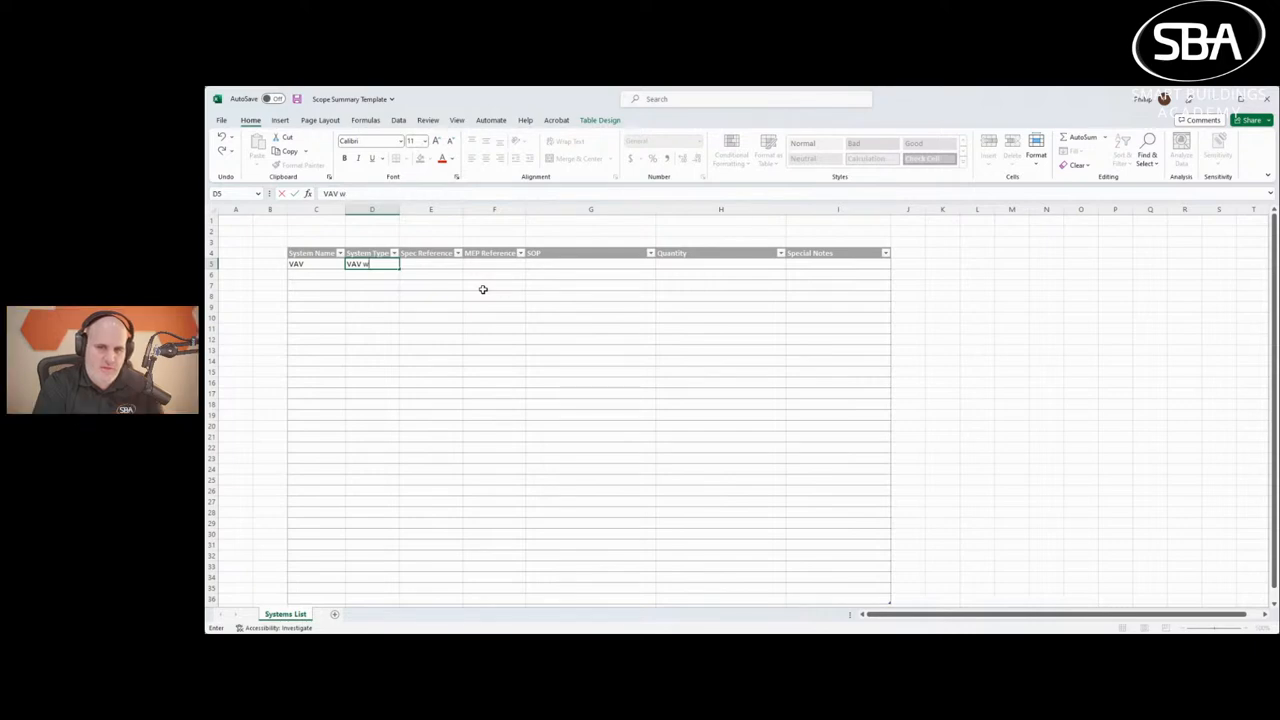
text(SCR)
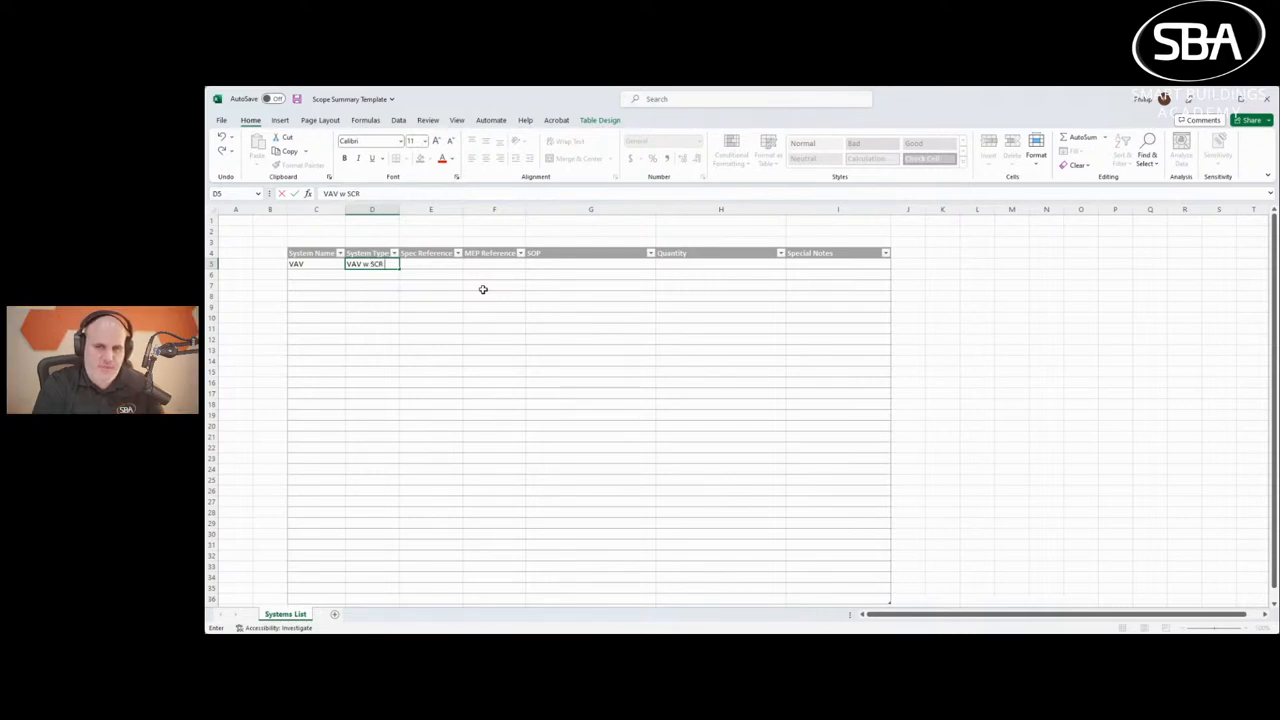
text(HT)
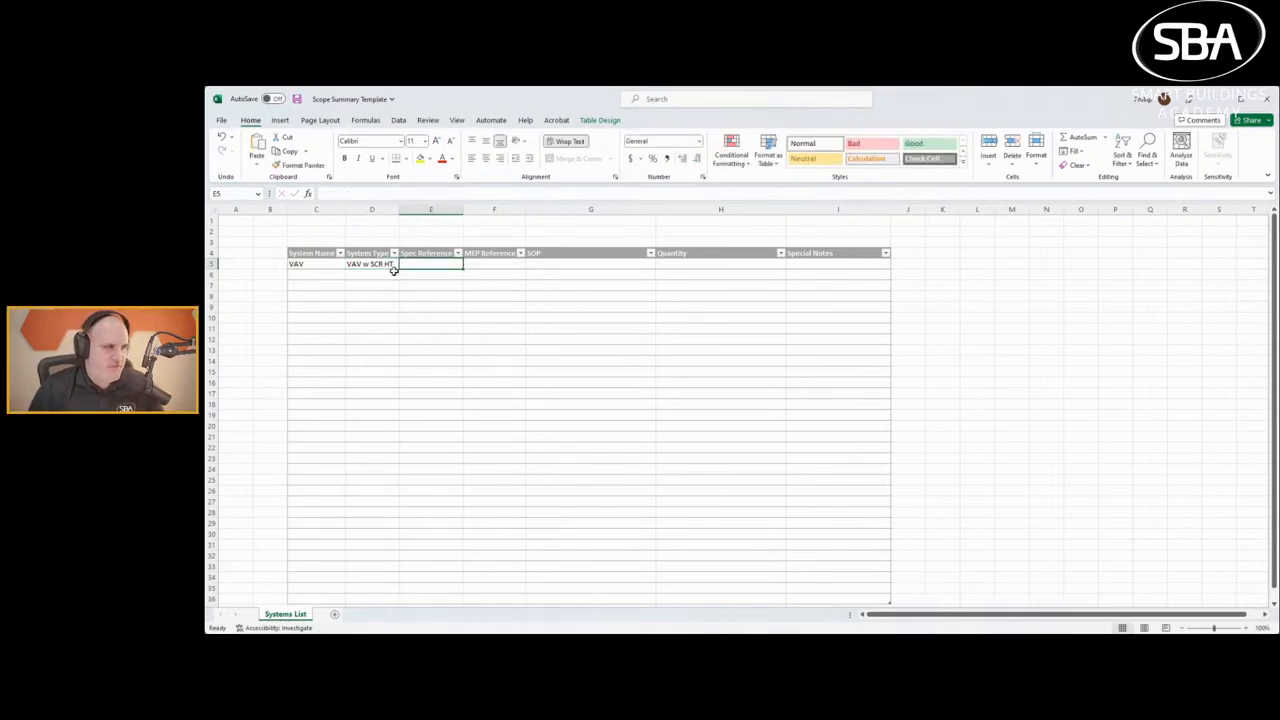
click(494, 263)
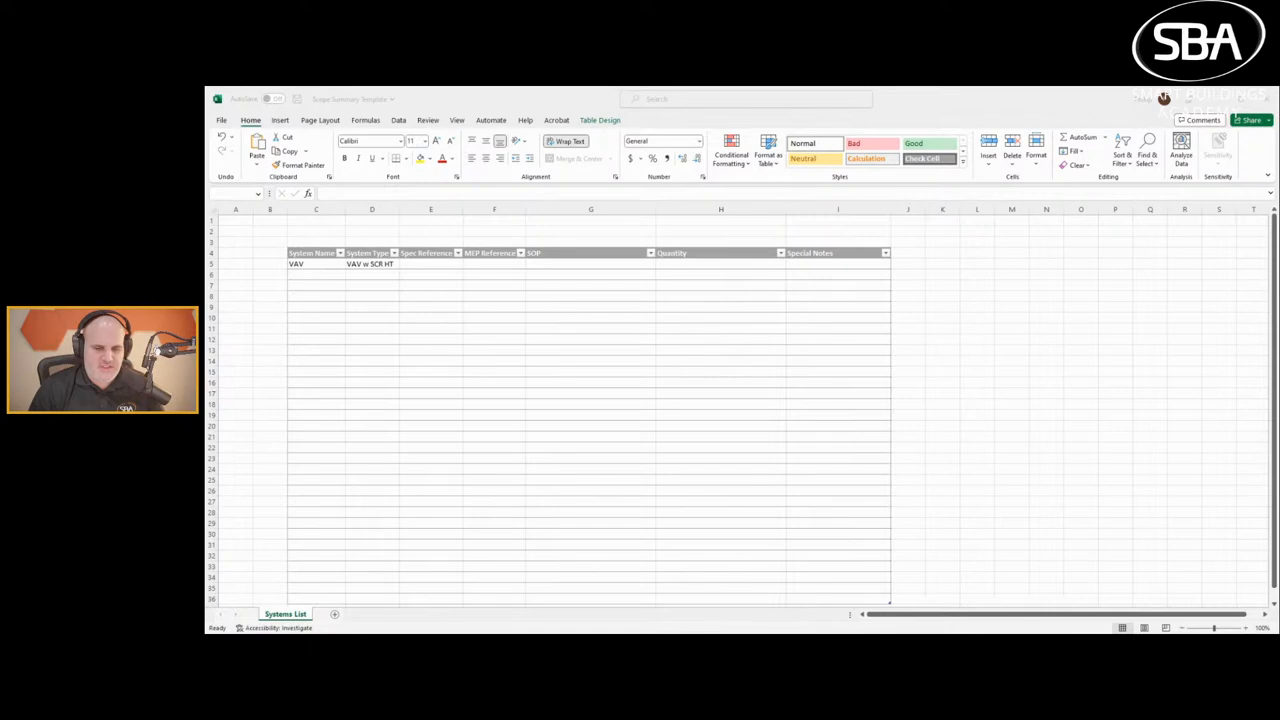
Set the VAV row's MEP Reference to M4.02.
click(494, 264)
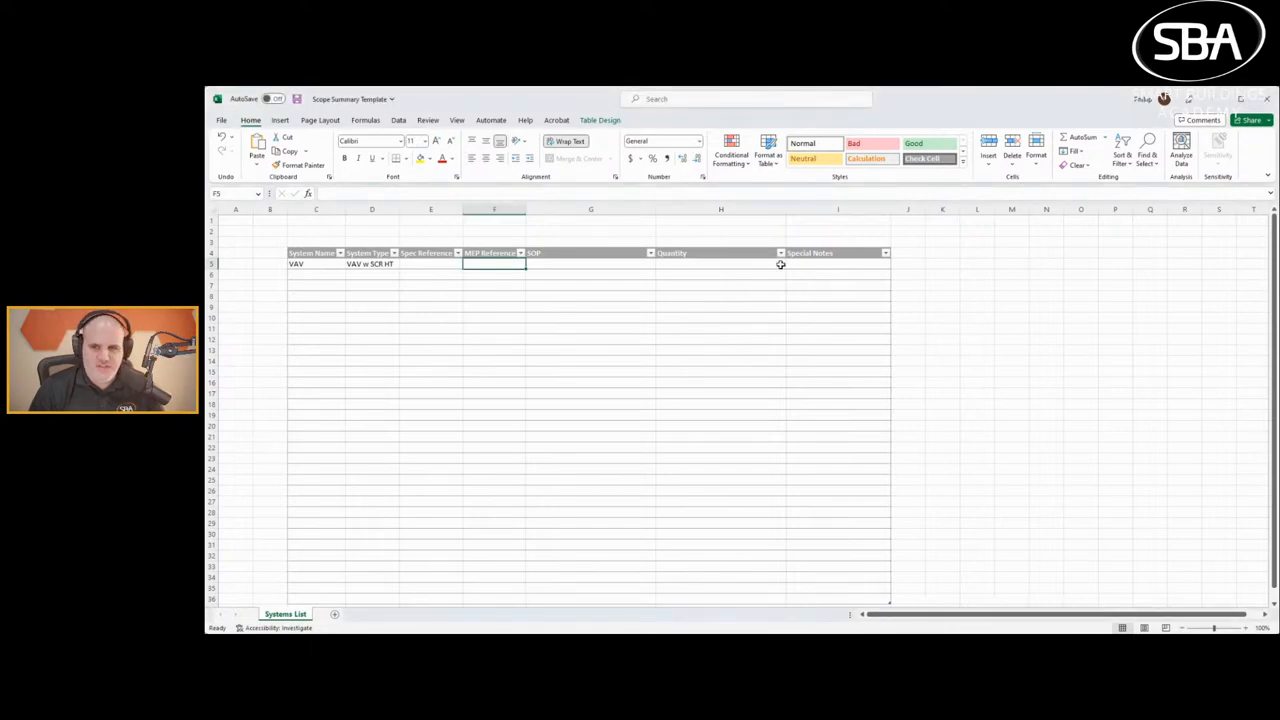
text(M)
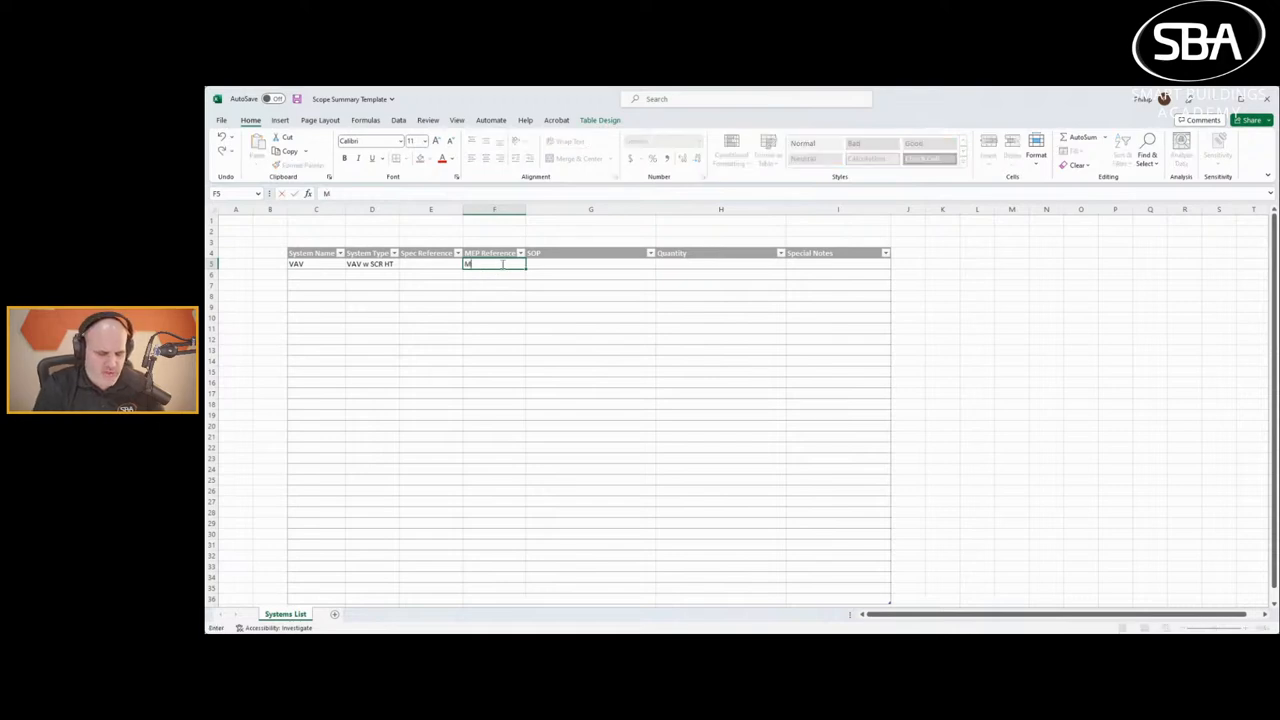
text(4.02)
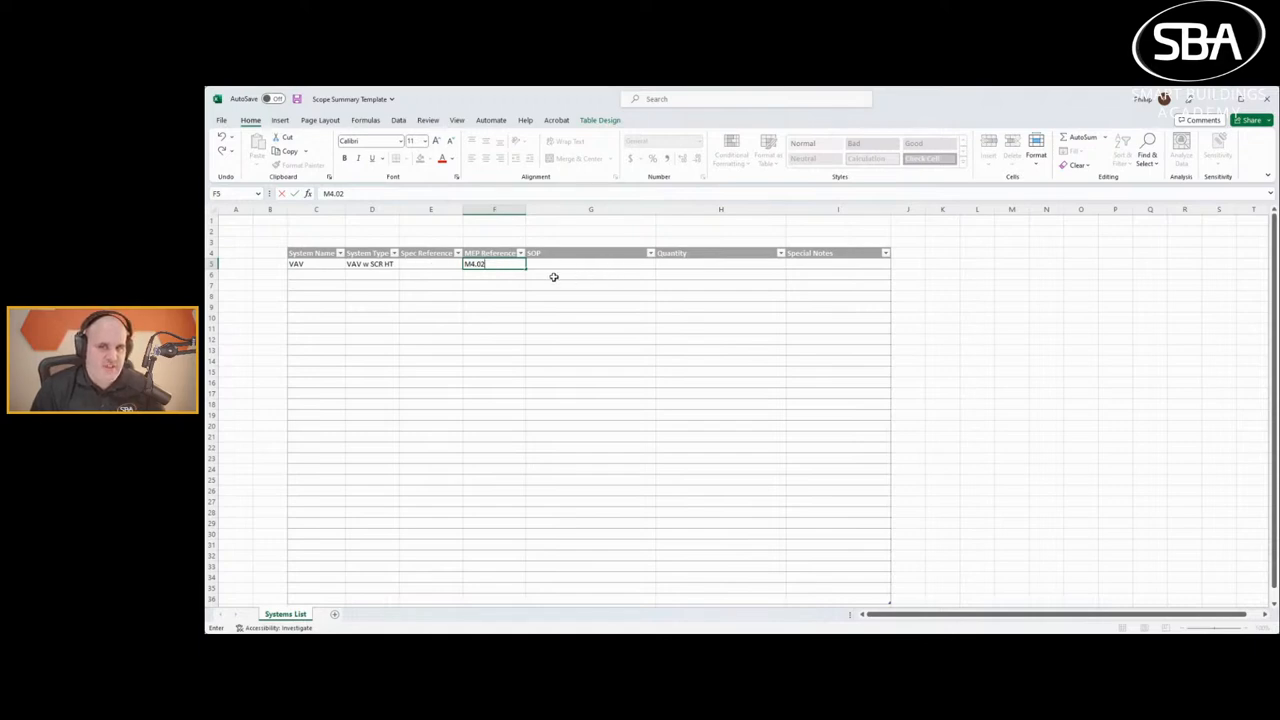
mouse_move(508, 273)
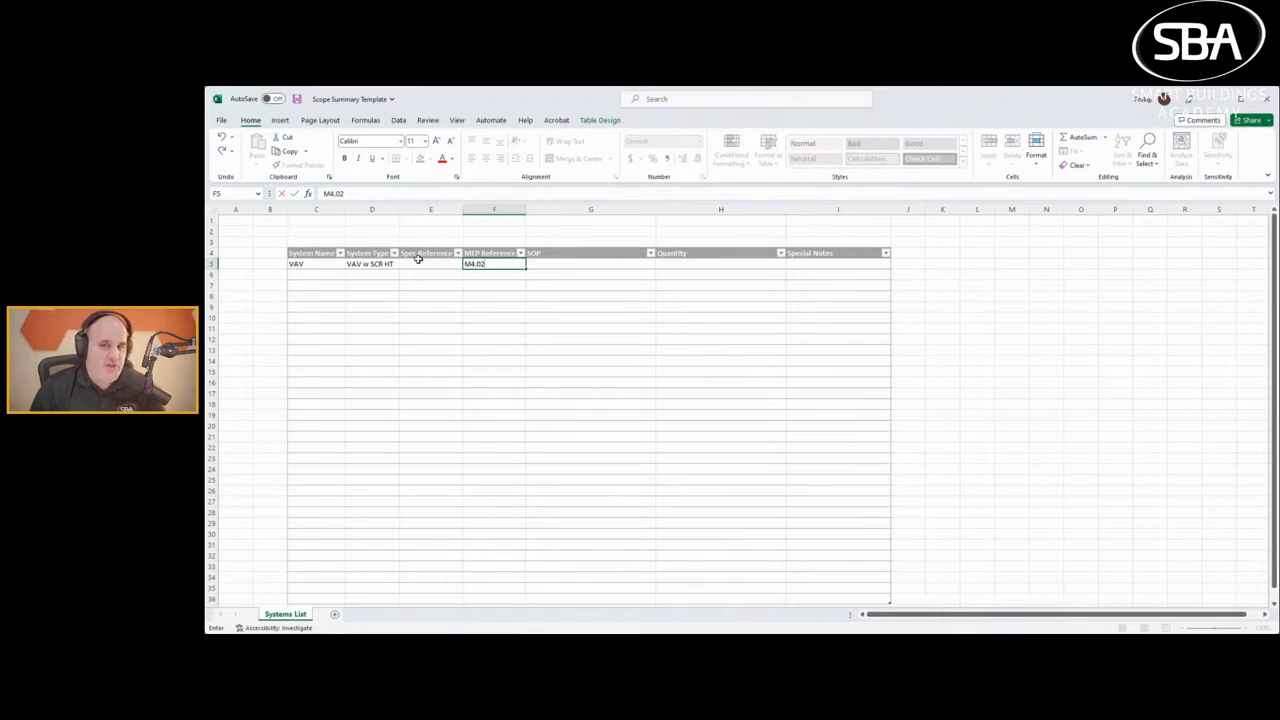
mouse_move(573, 262)
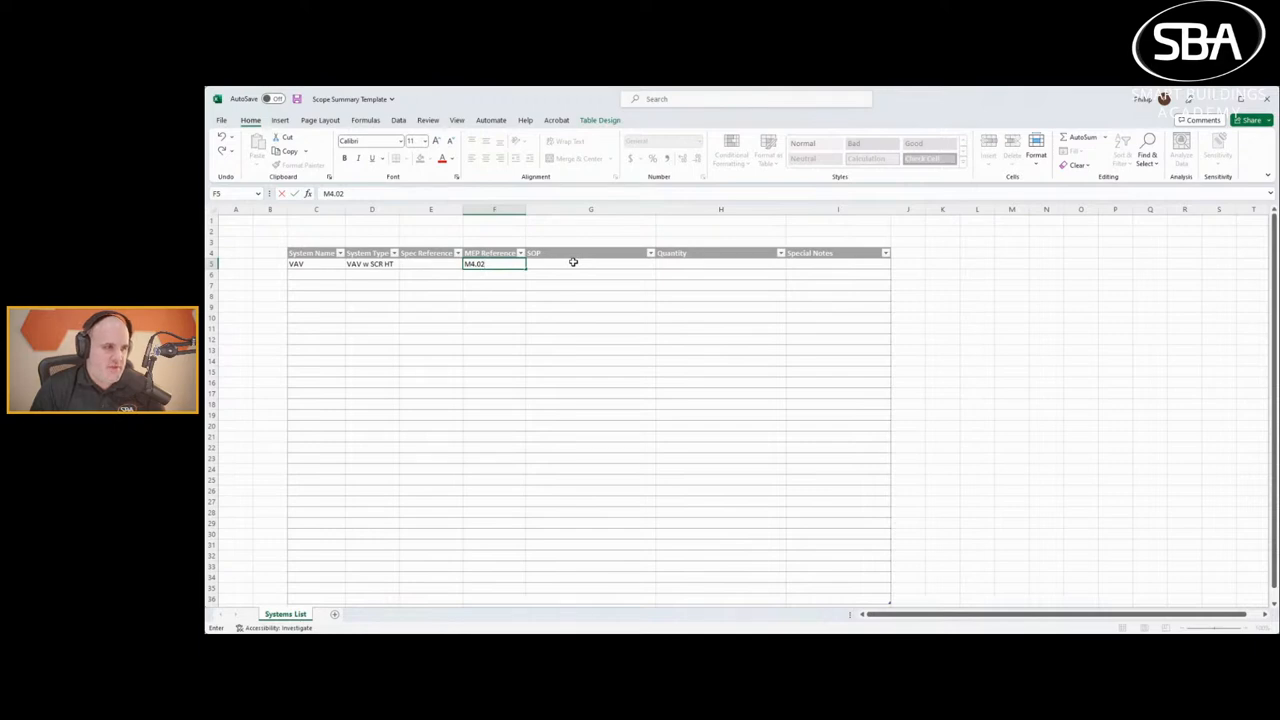
click(590, 263)
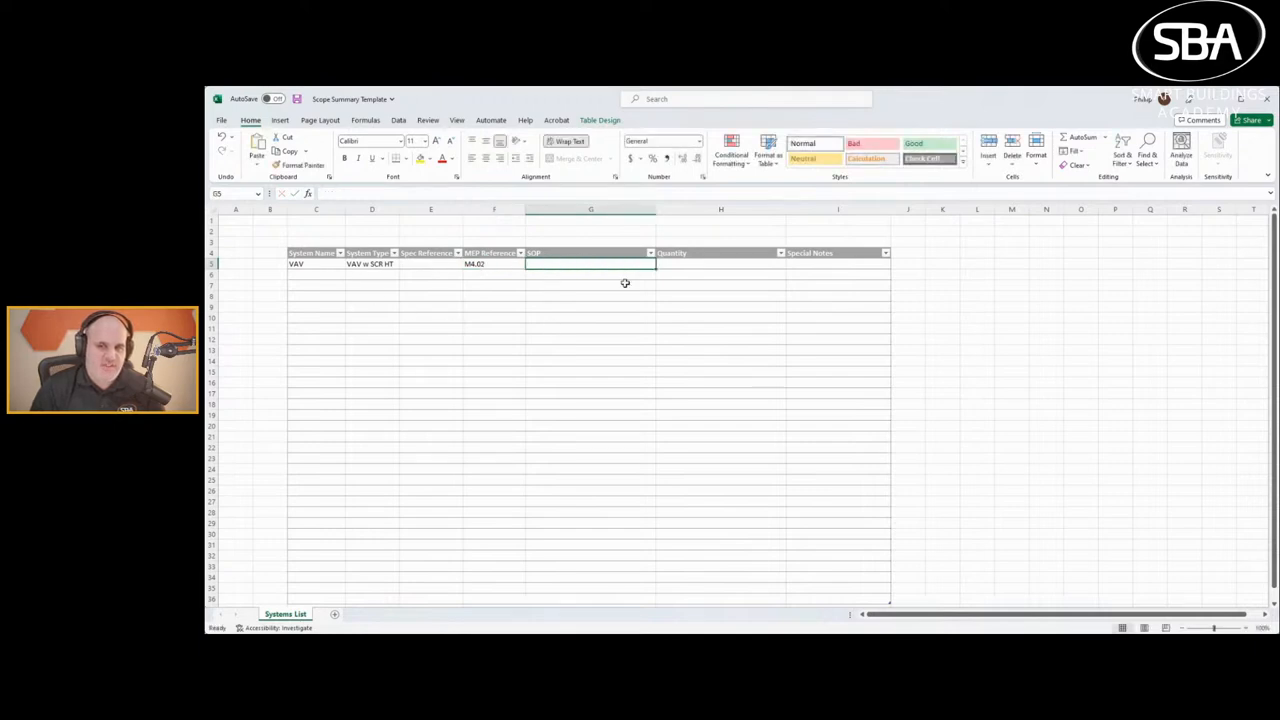
mouse_move(609, 241)
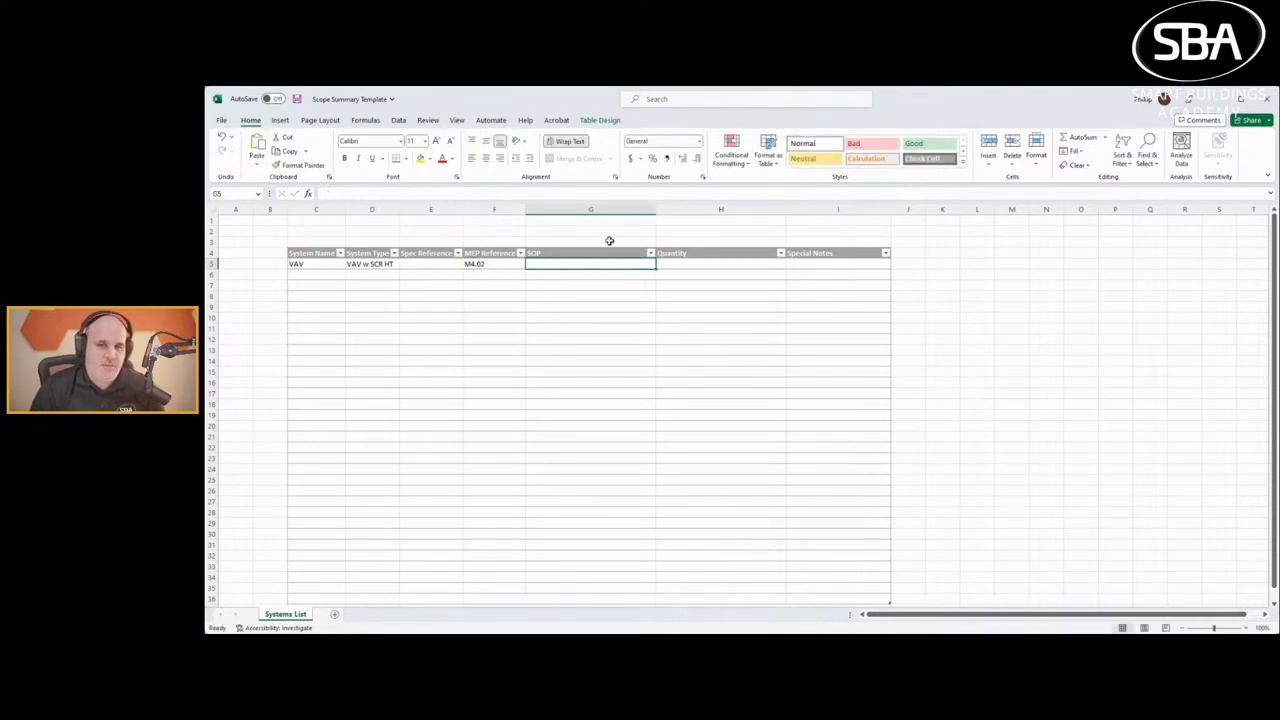
Give the VAV row quantity 25 and a Special Notes controls entry.
click(720, 263)
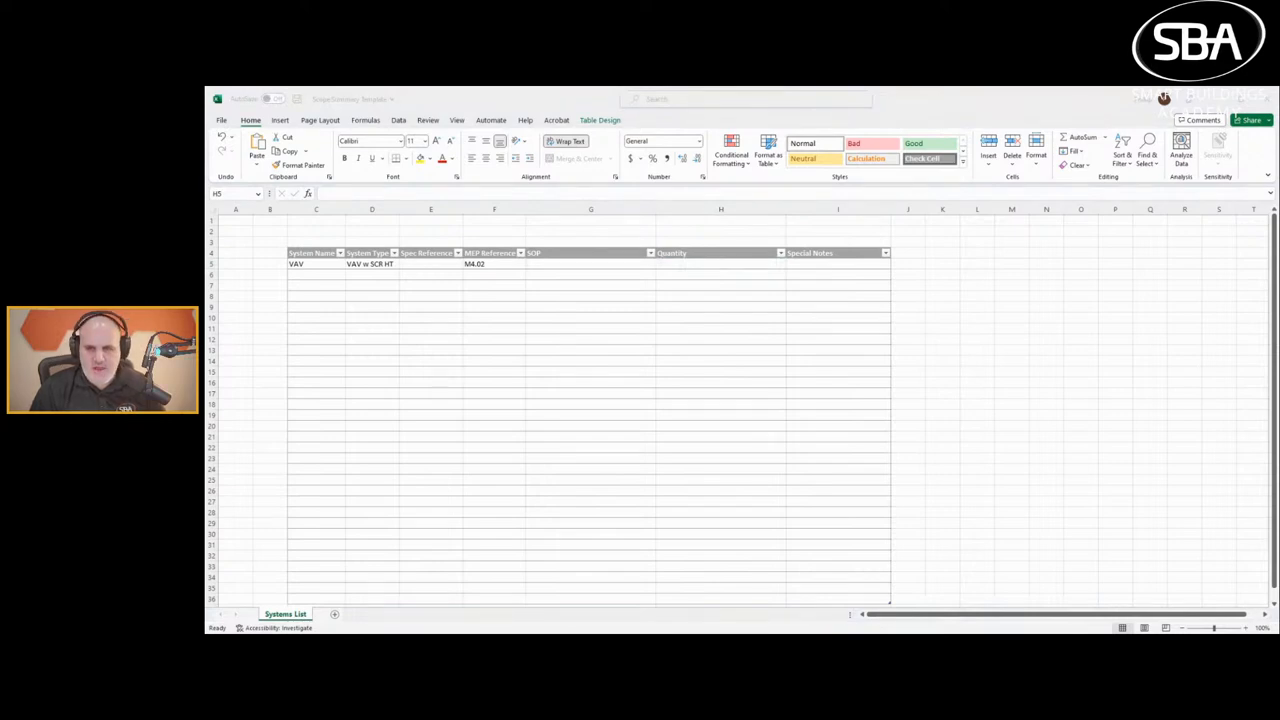
click(720, 264)
text(25)
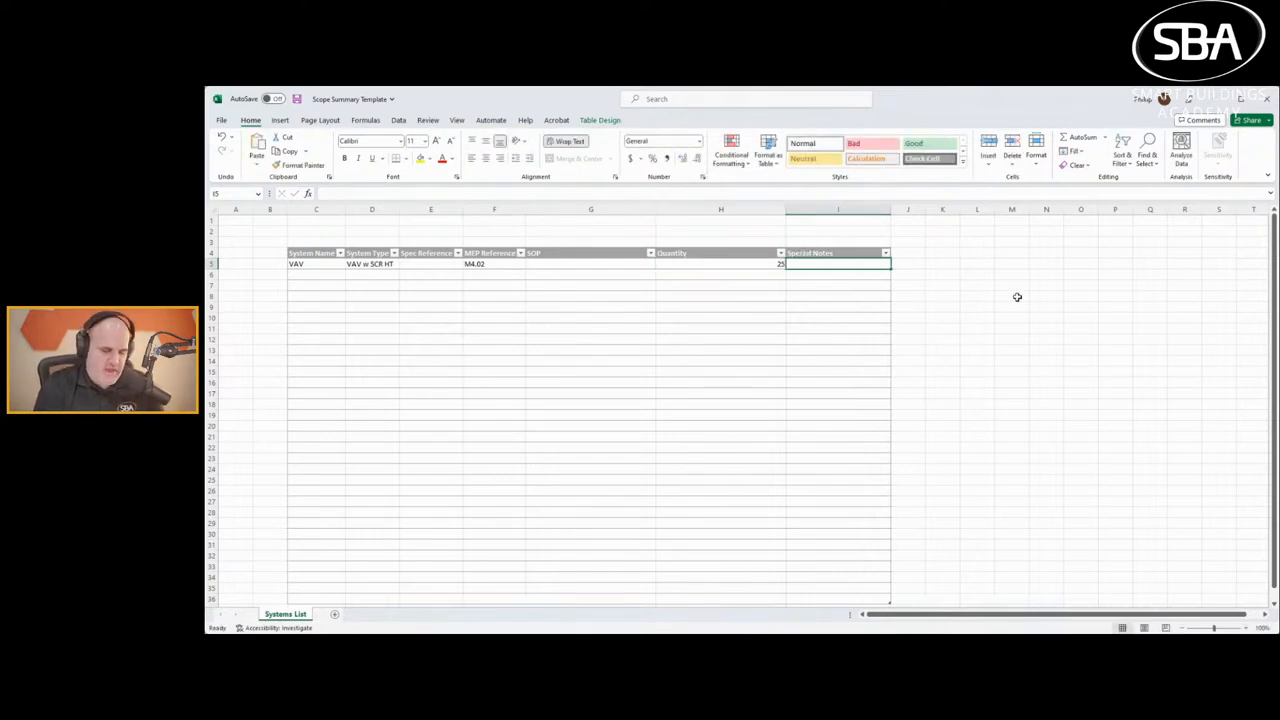
text(Send to TU Manf for Install TU manf to provide)
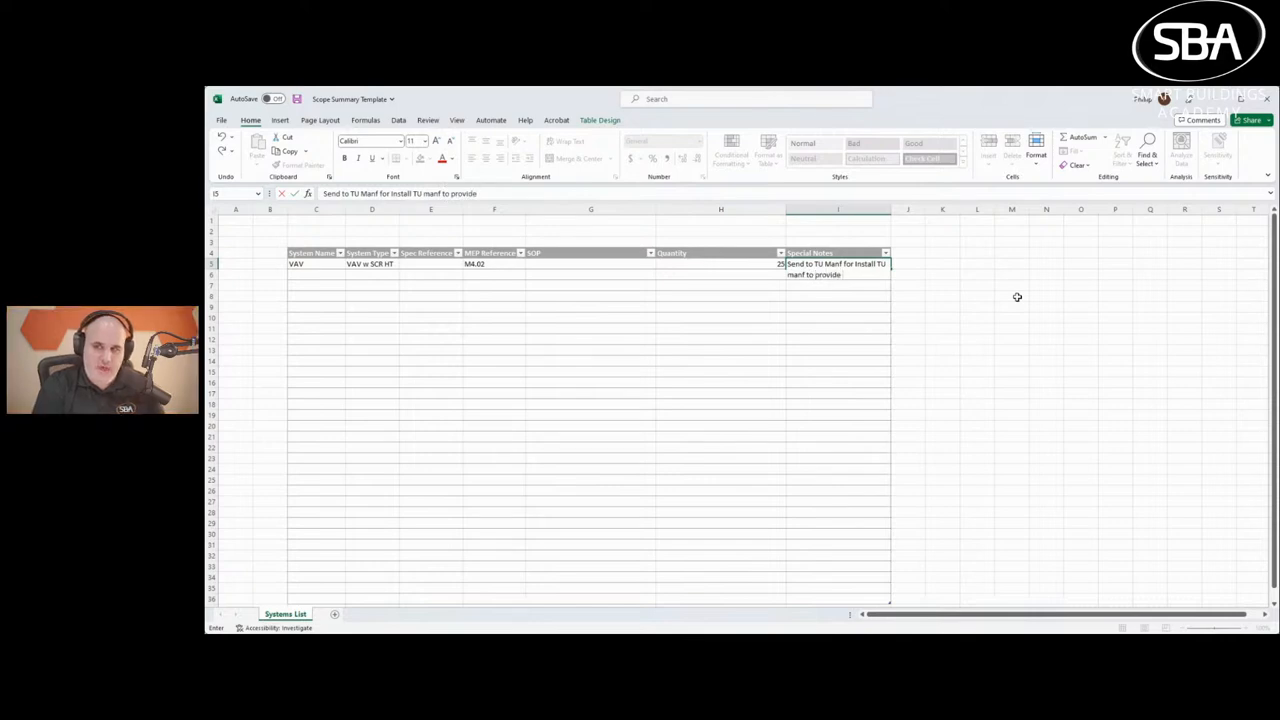
text(Controls X)
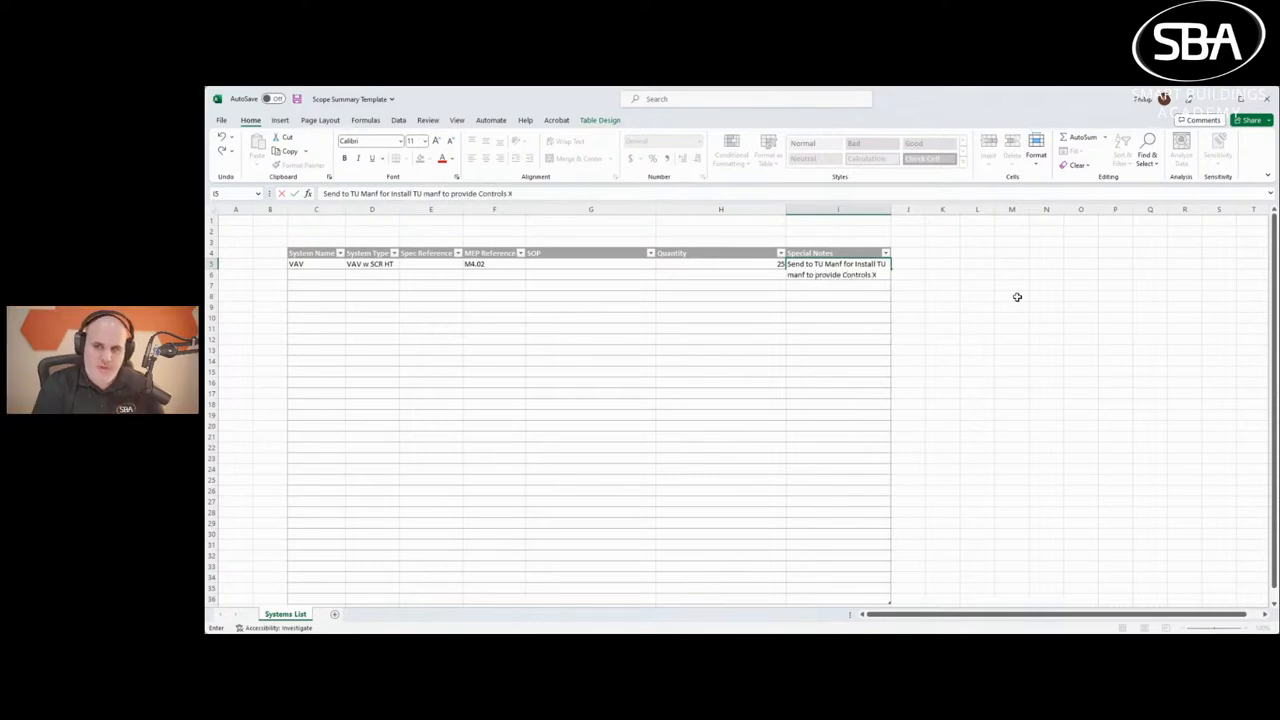
text(FR)
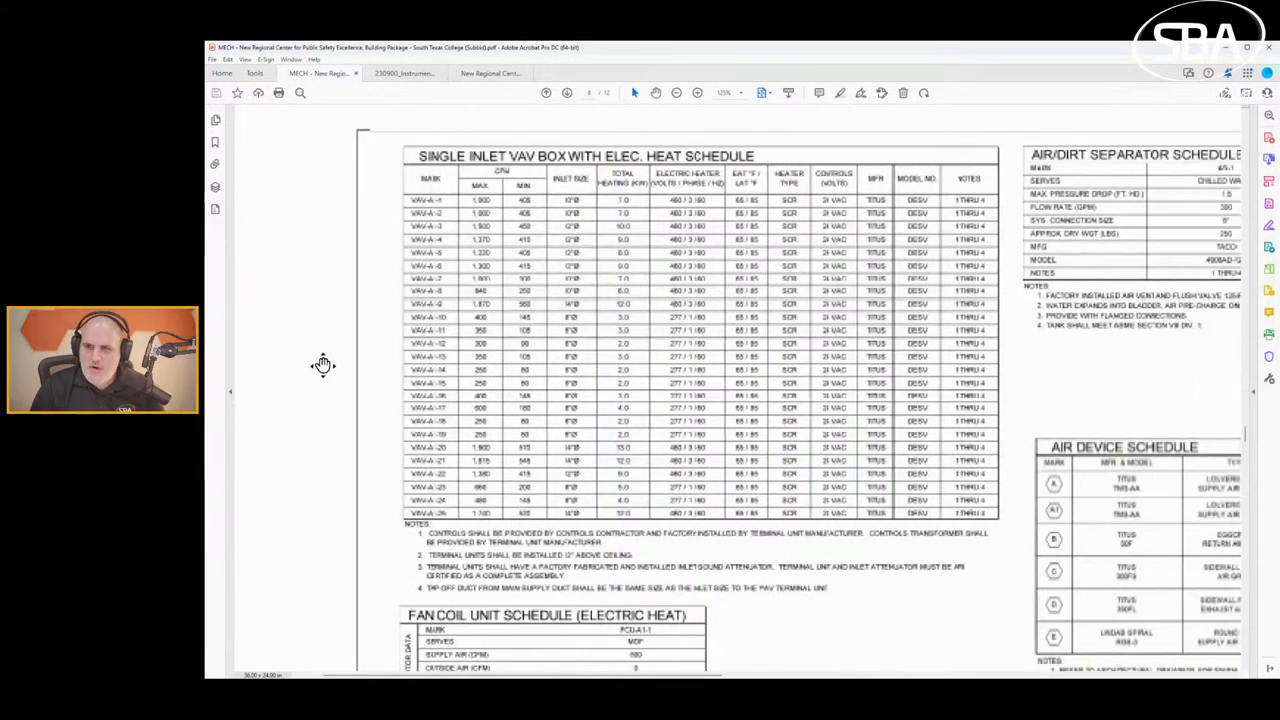
Scroll right across the schedules sheet through the expansion tank, pump and fan schedules.
scroll(right, 3)
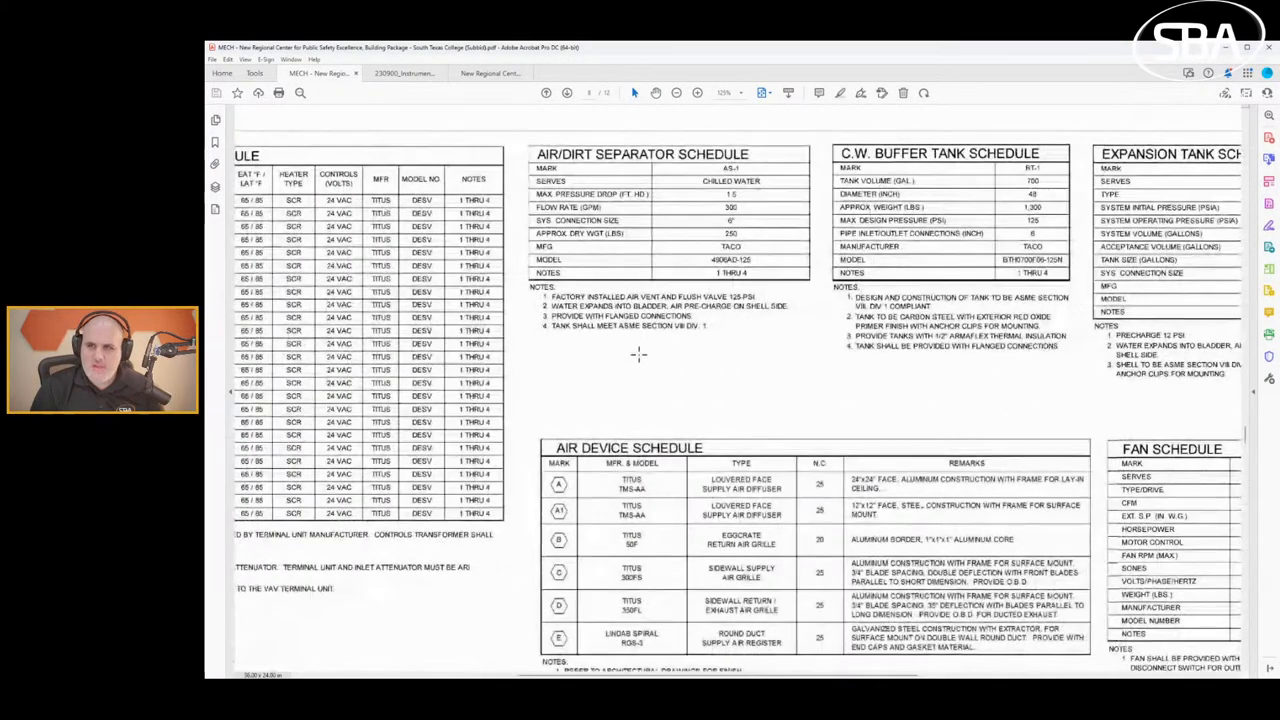
scroll(right, 3)
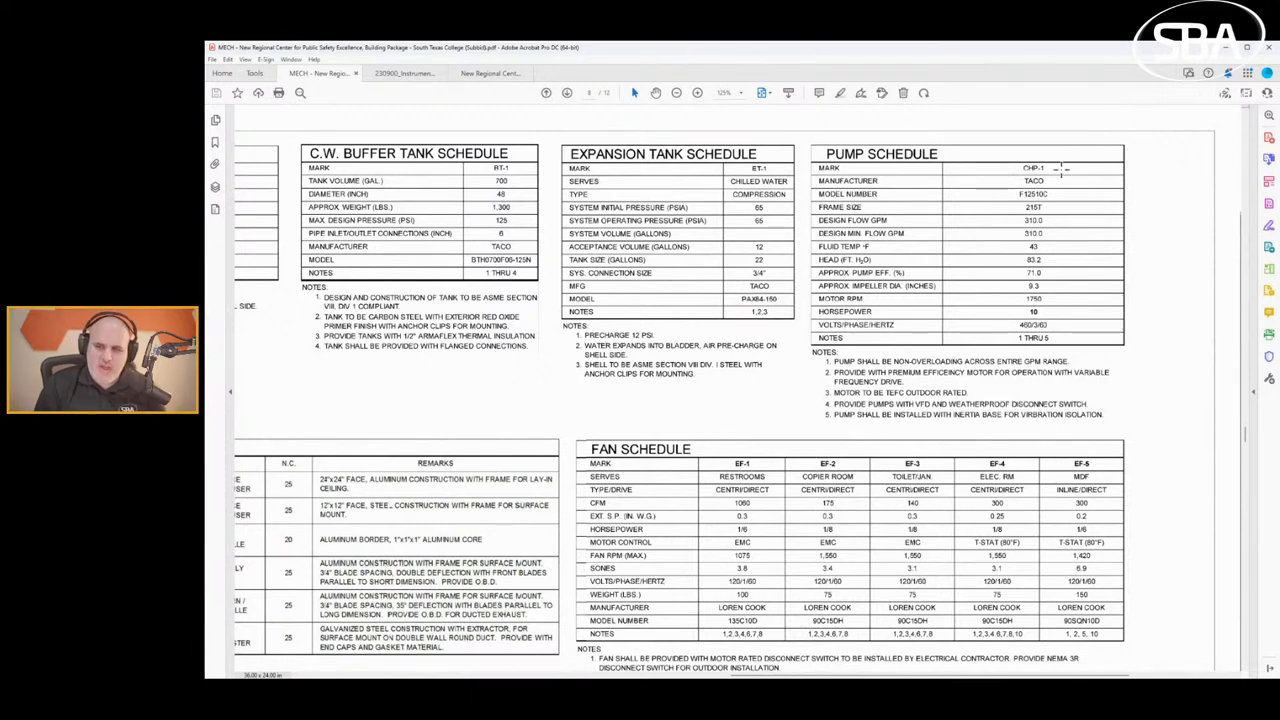
mouse_move(800, 400)
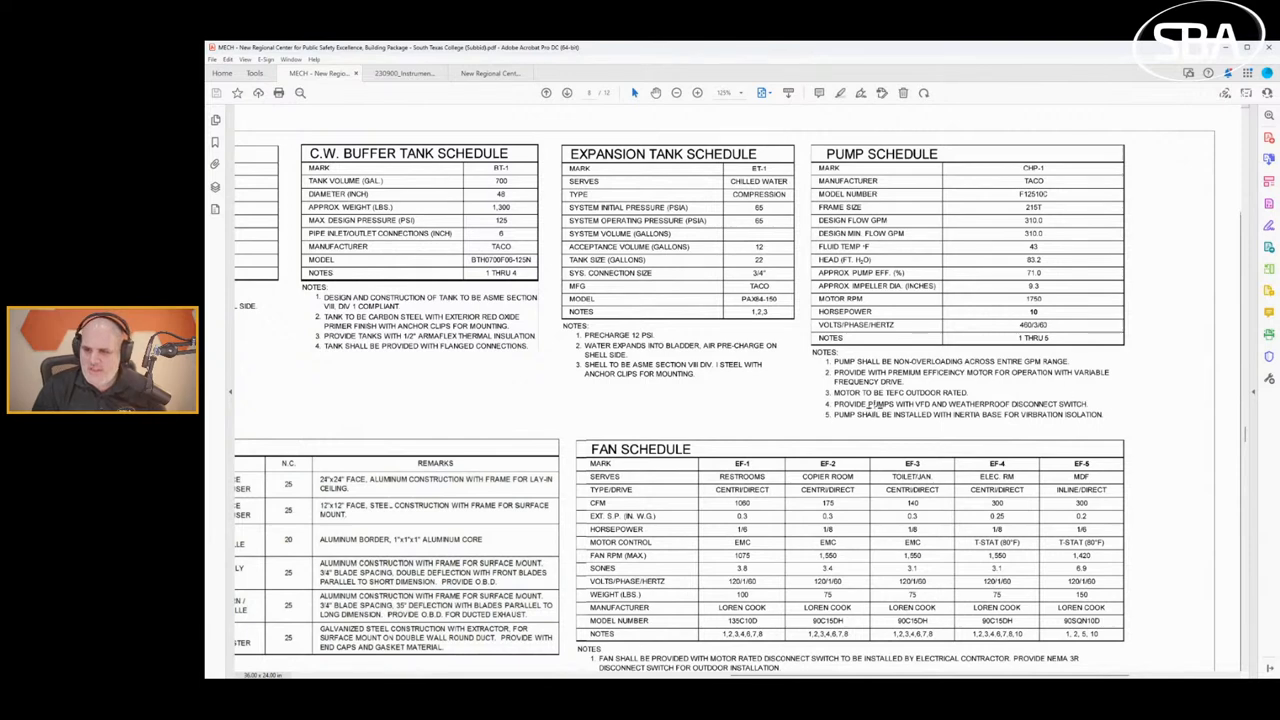
mouse_move(1127, 403)
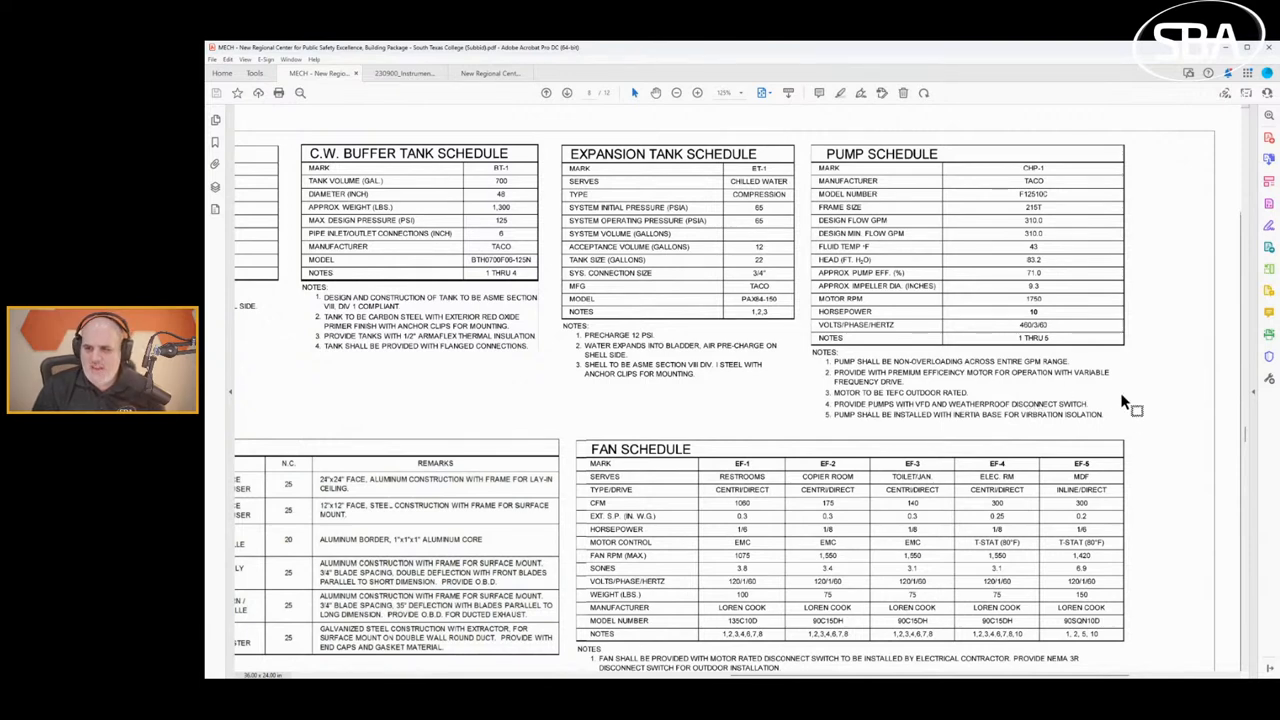
mouse_move(825, 404)
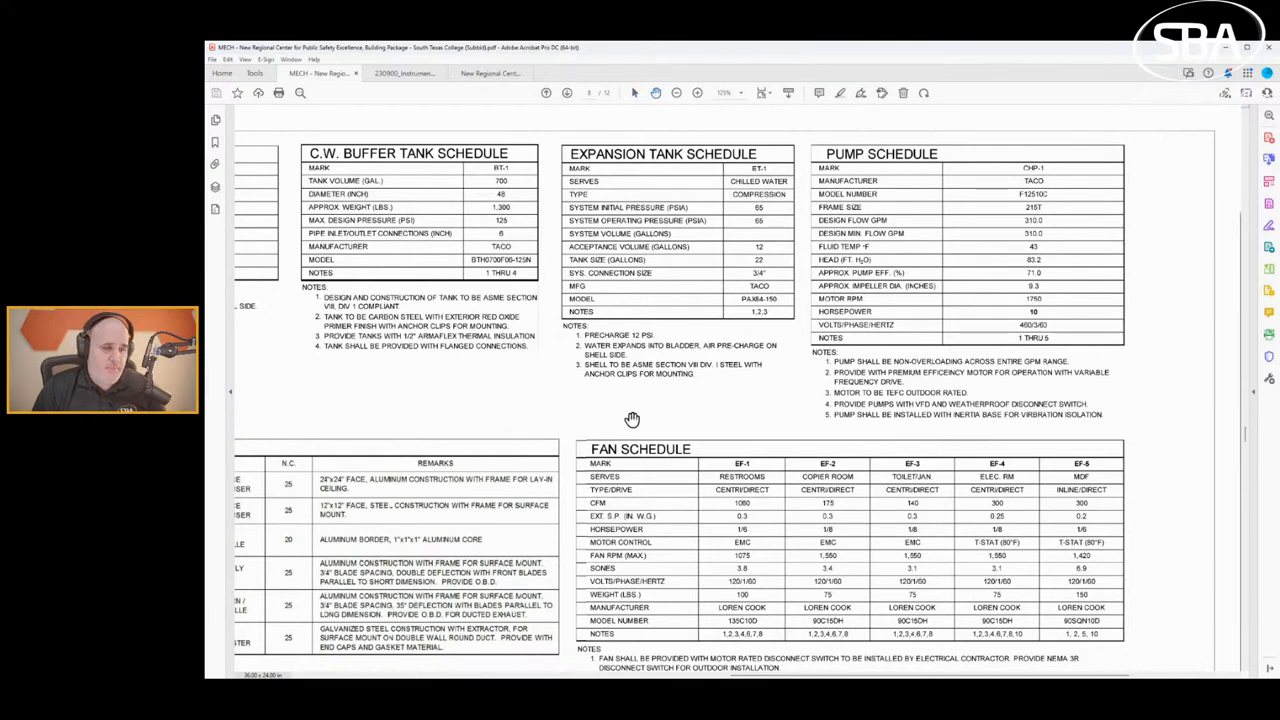
scroll(up, 3)
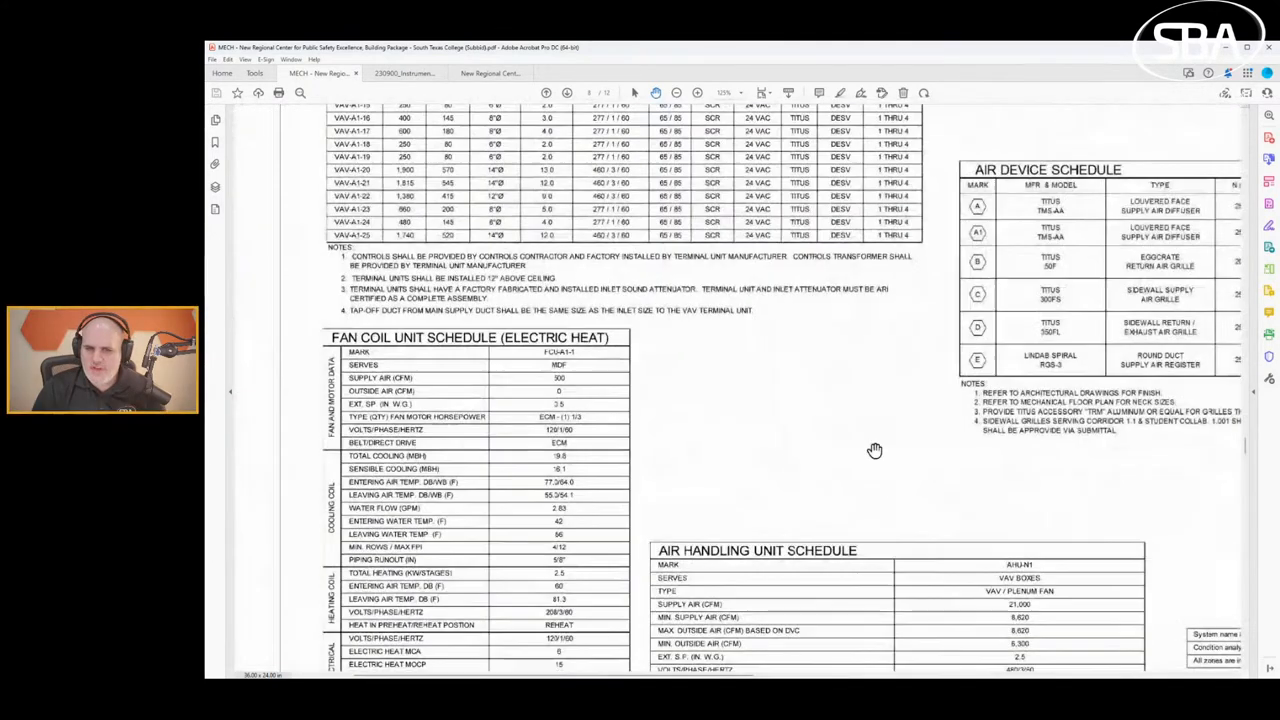
scroll(down, 3)
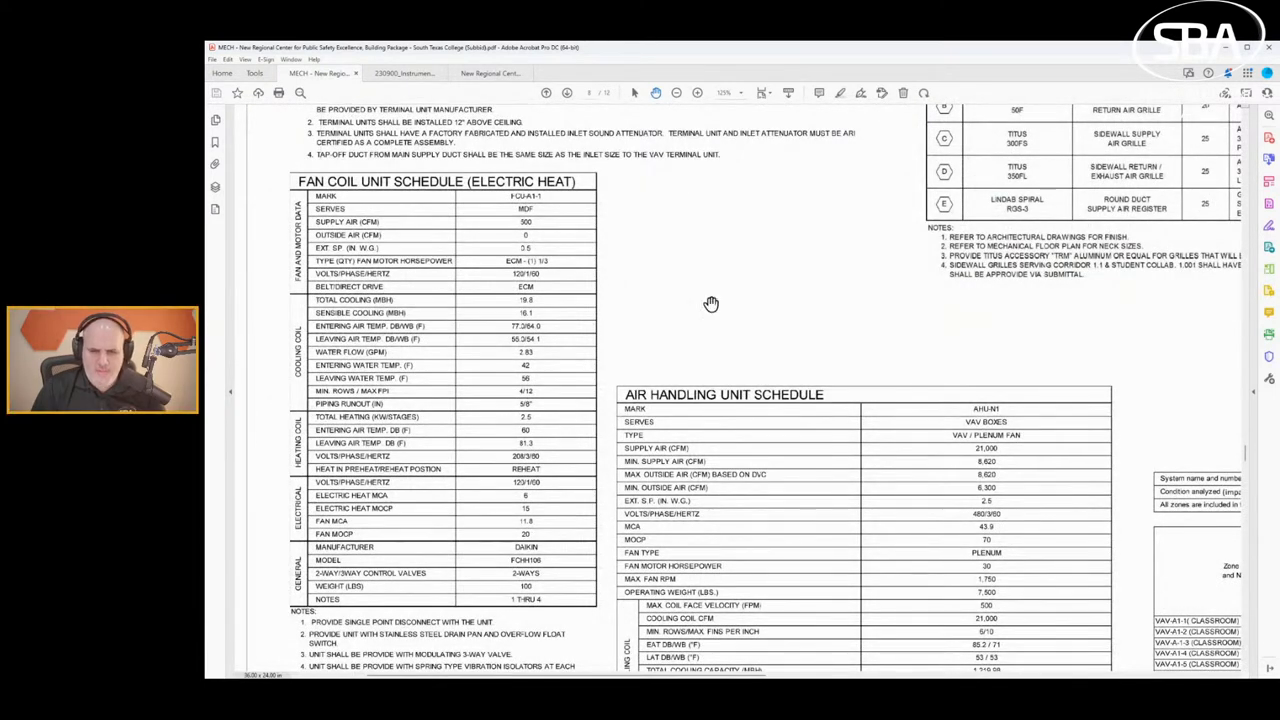
scroll(down, 3)
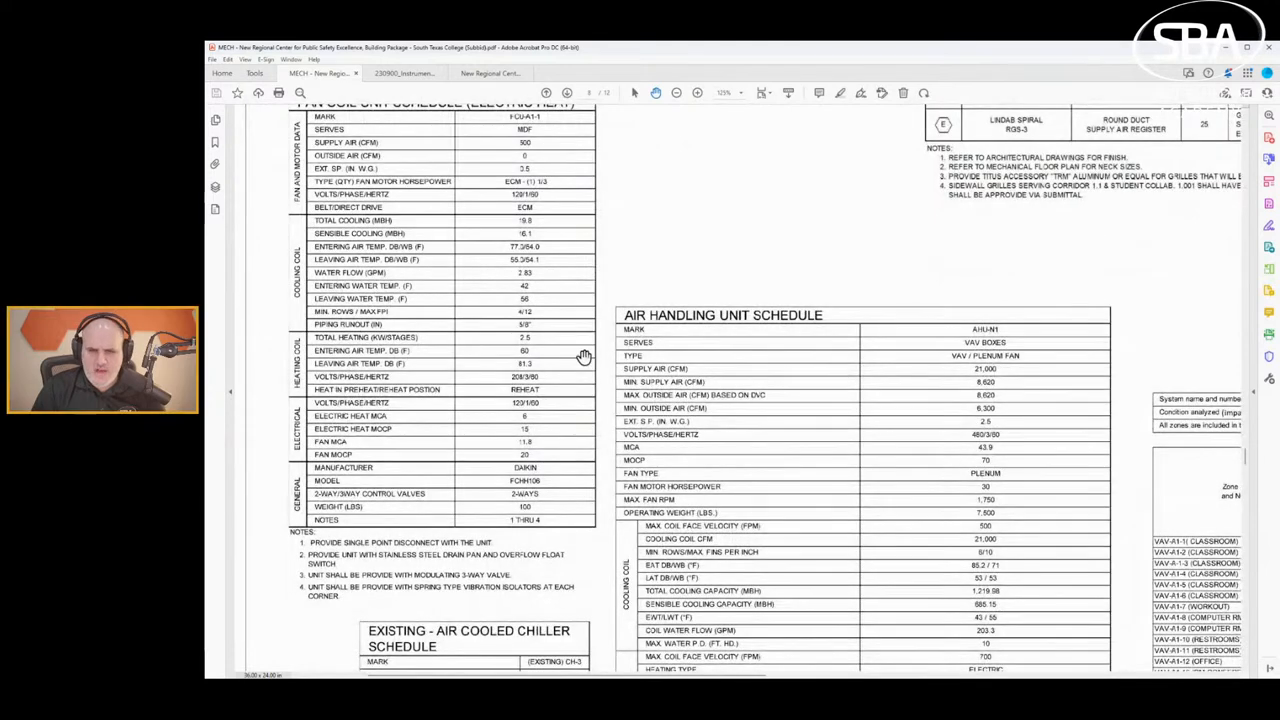
mouse_move(385, 347)
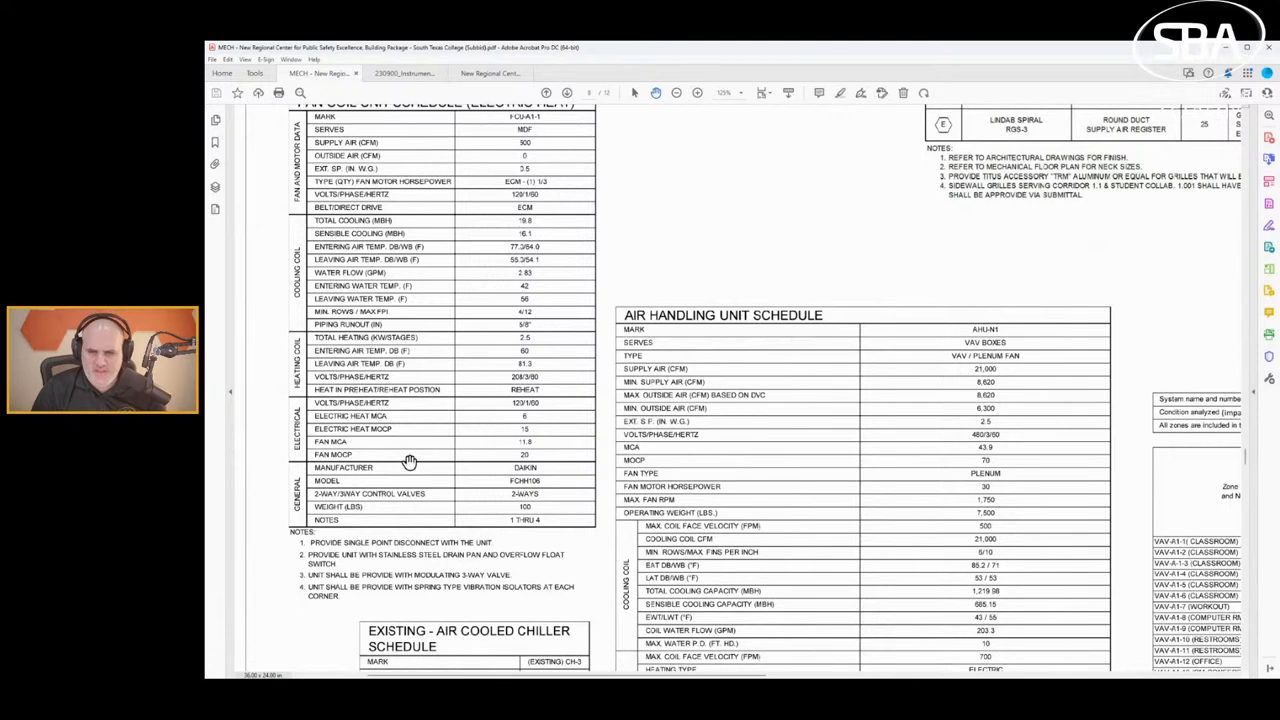
mouse_move(491, 385)
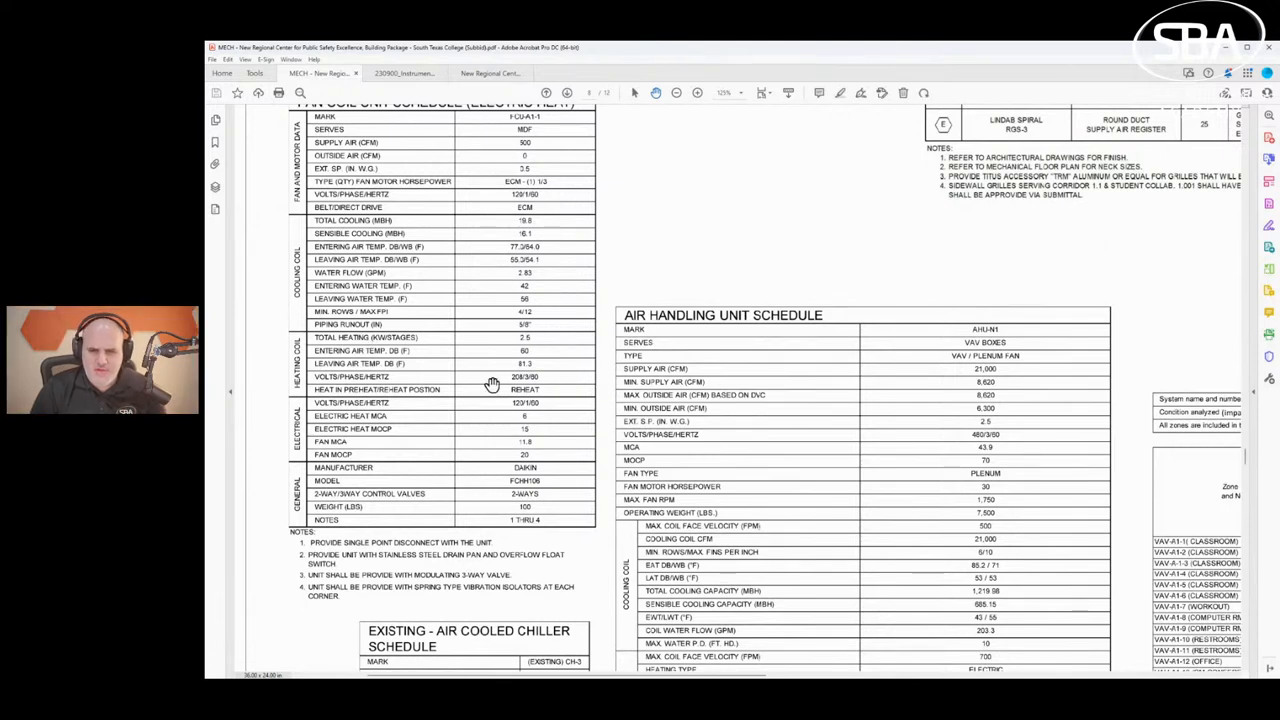
scroll(down, 3)
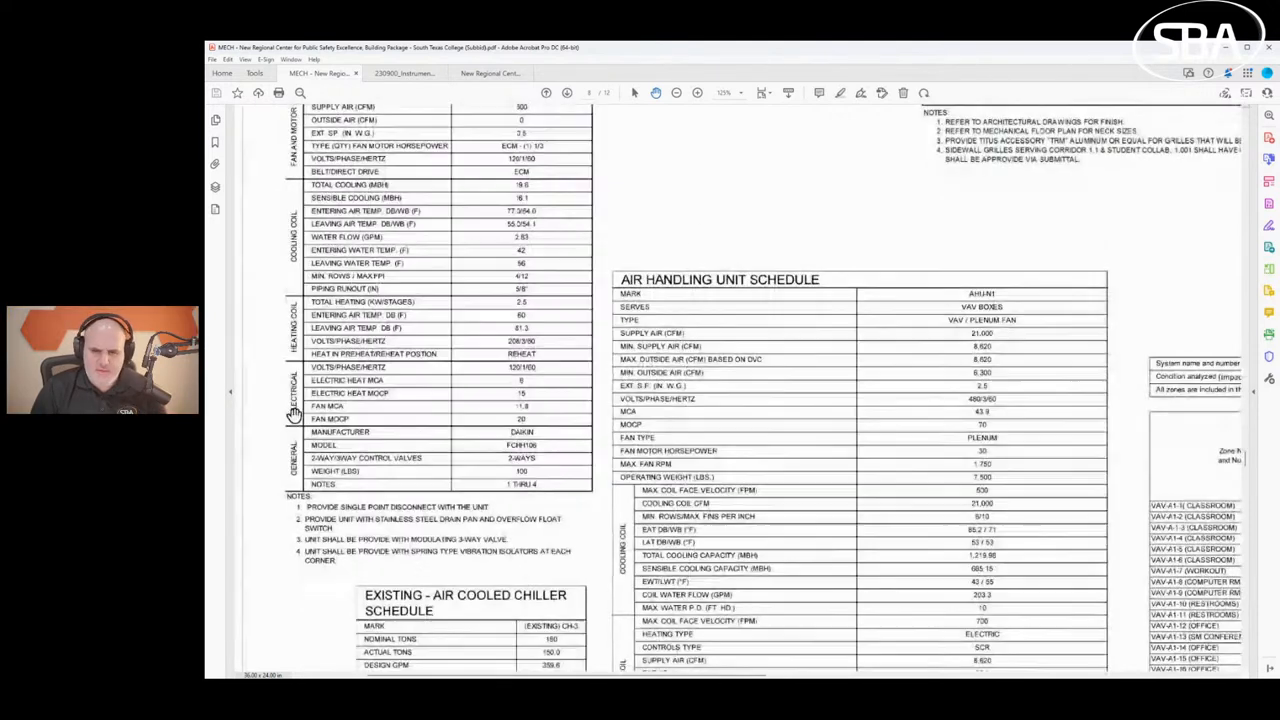
mouse_move(556, 358)
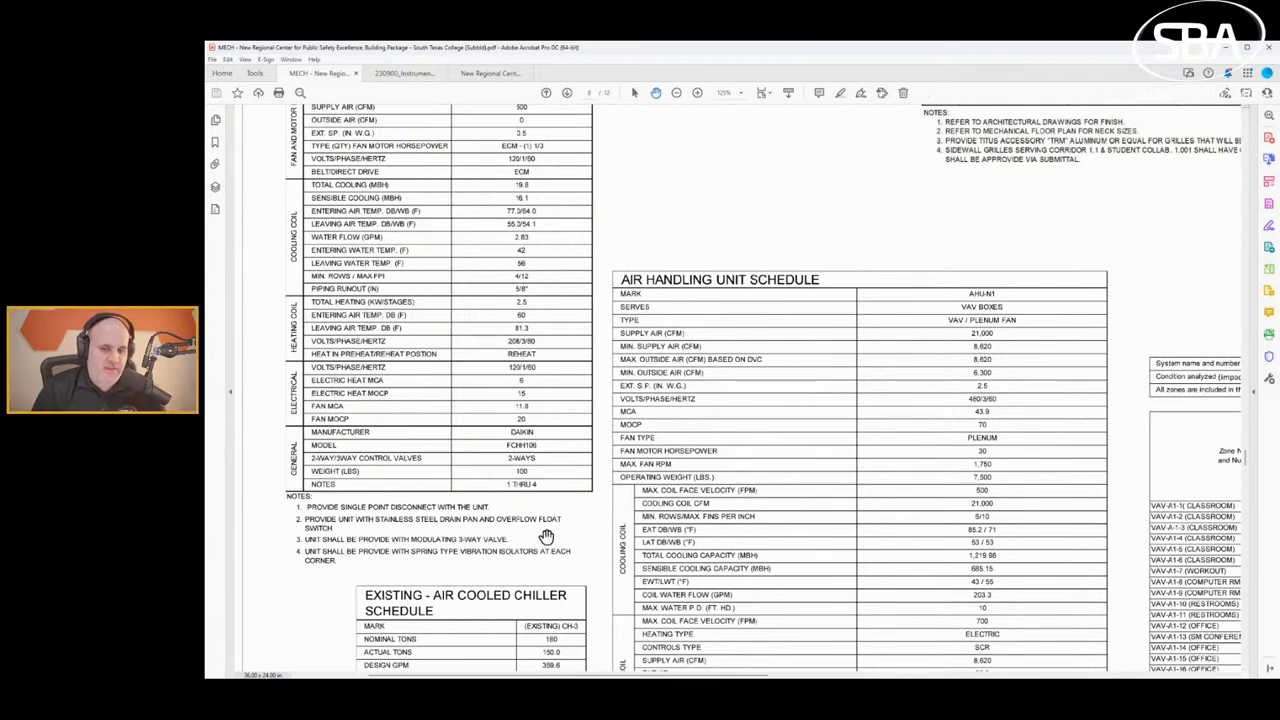
mouse_move(533, 551)
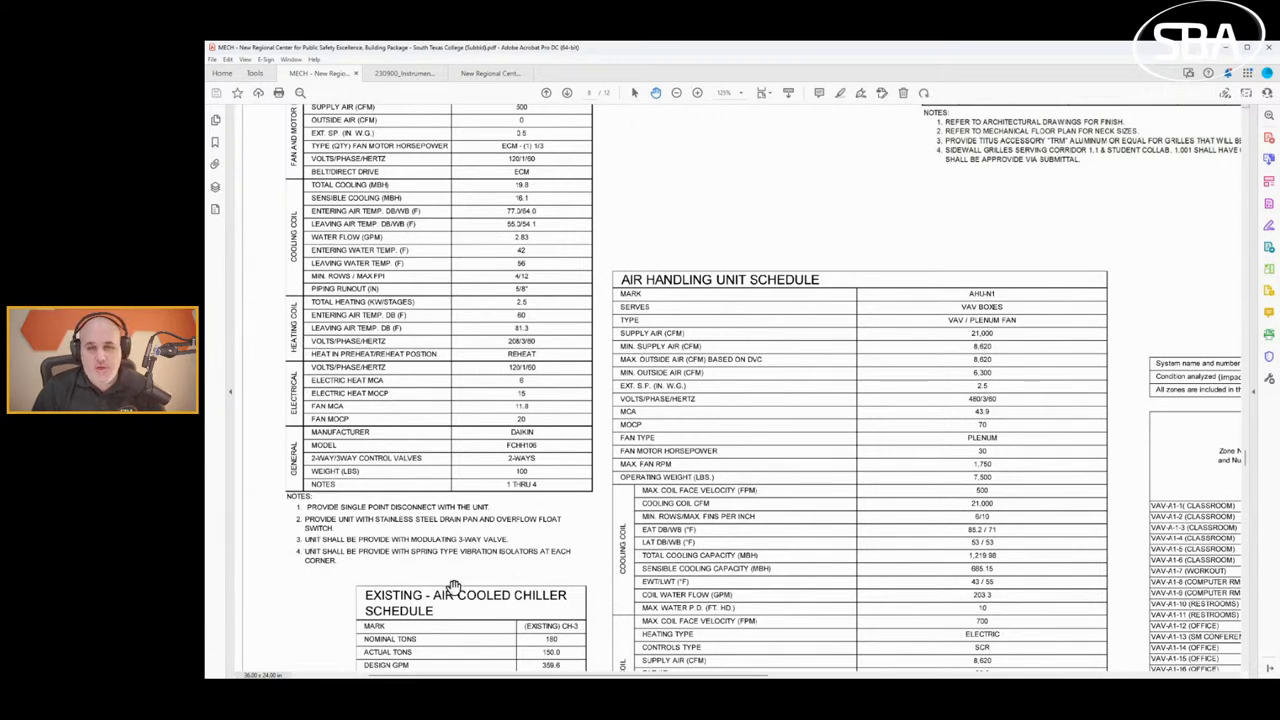
scroll(up, 3)
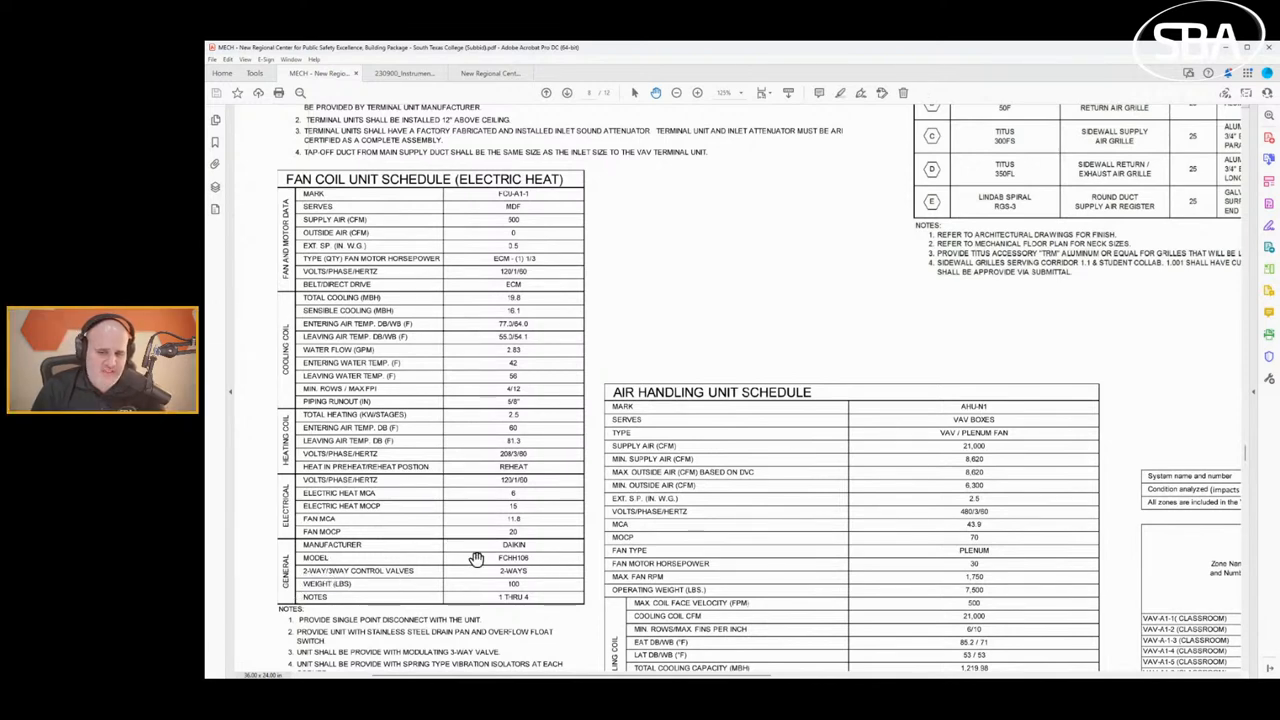
mouse_move(503, 571)
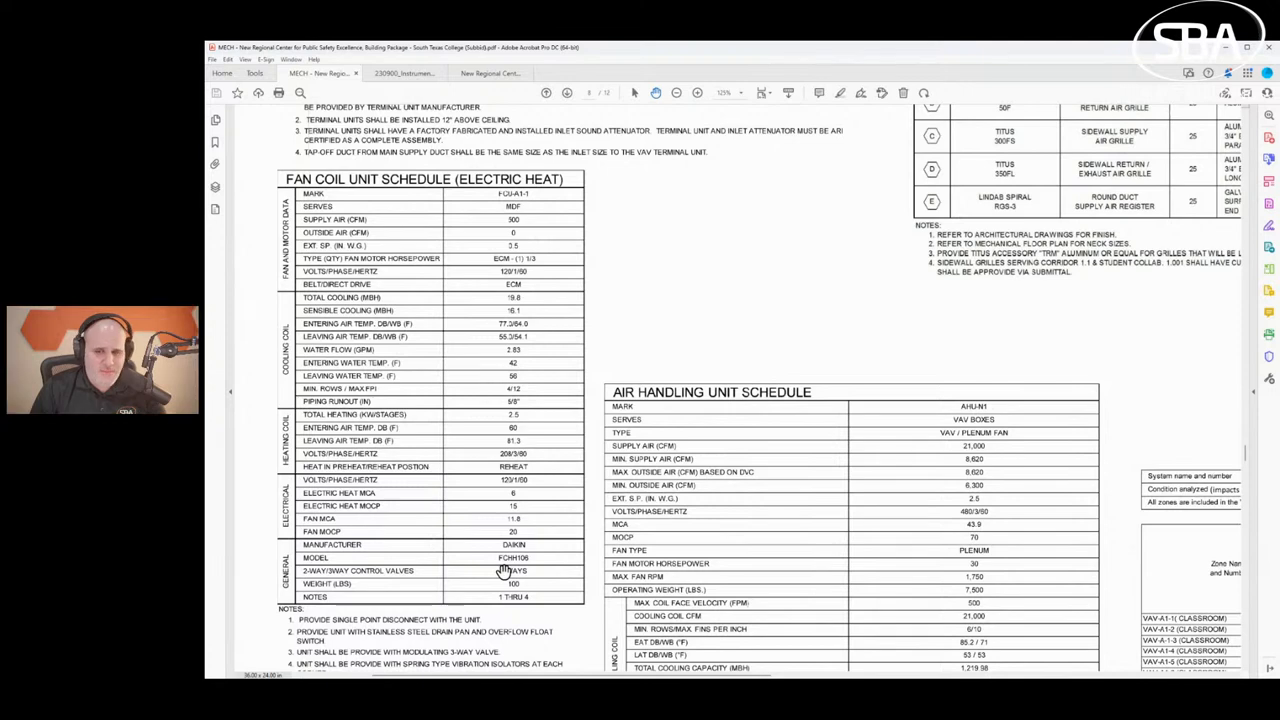
mouse_move(526, 346)
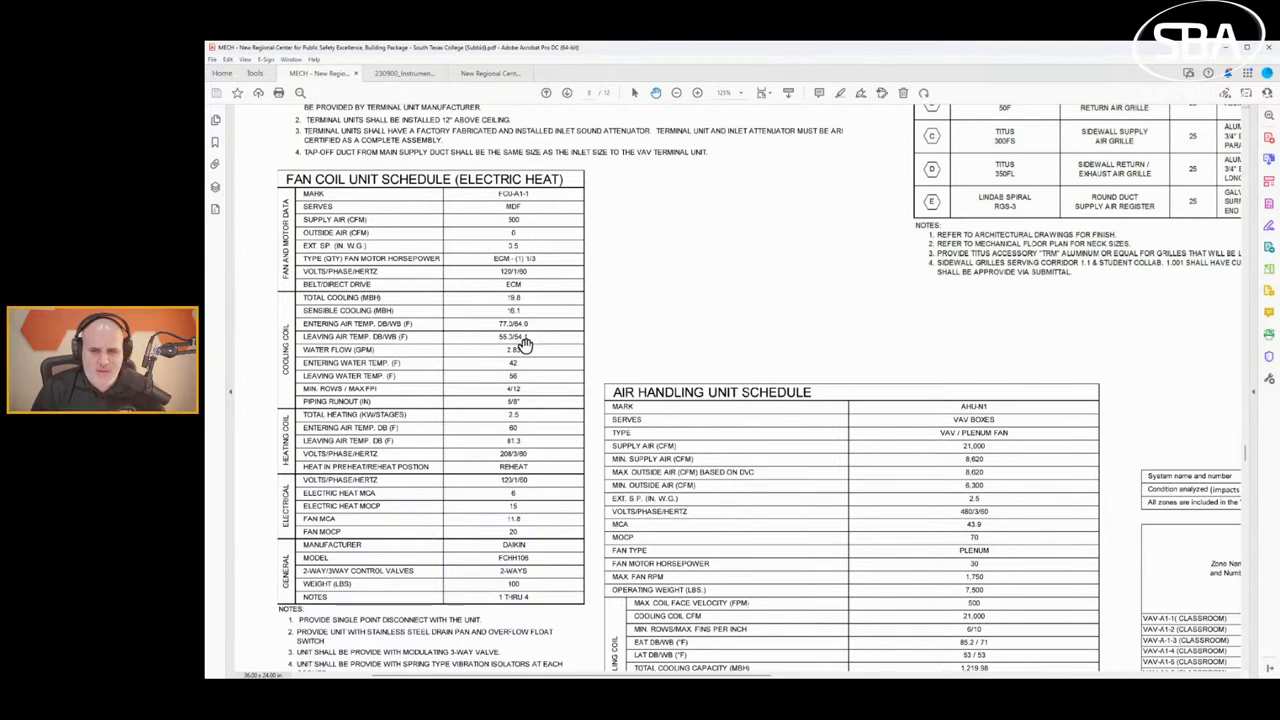
scroll(down, 3)
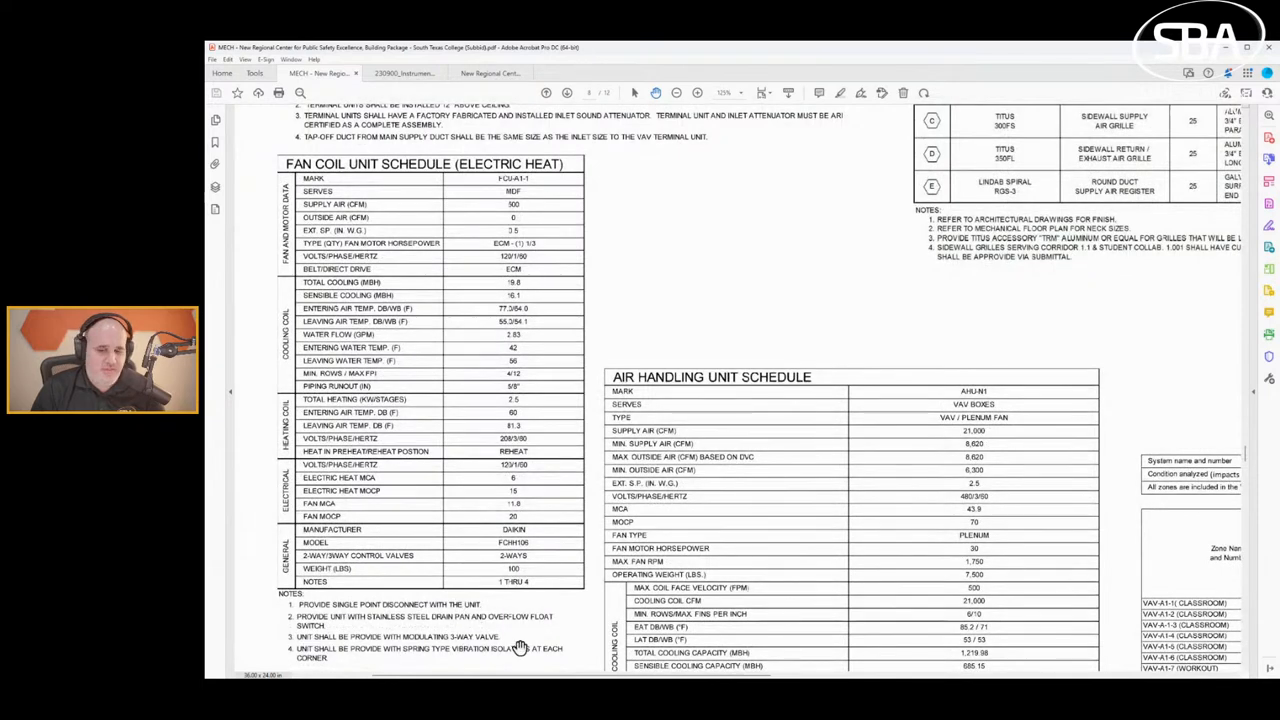
mouse_move(542, 565)
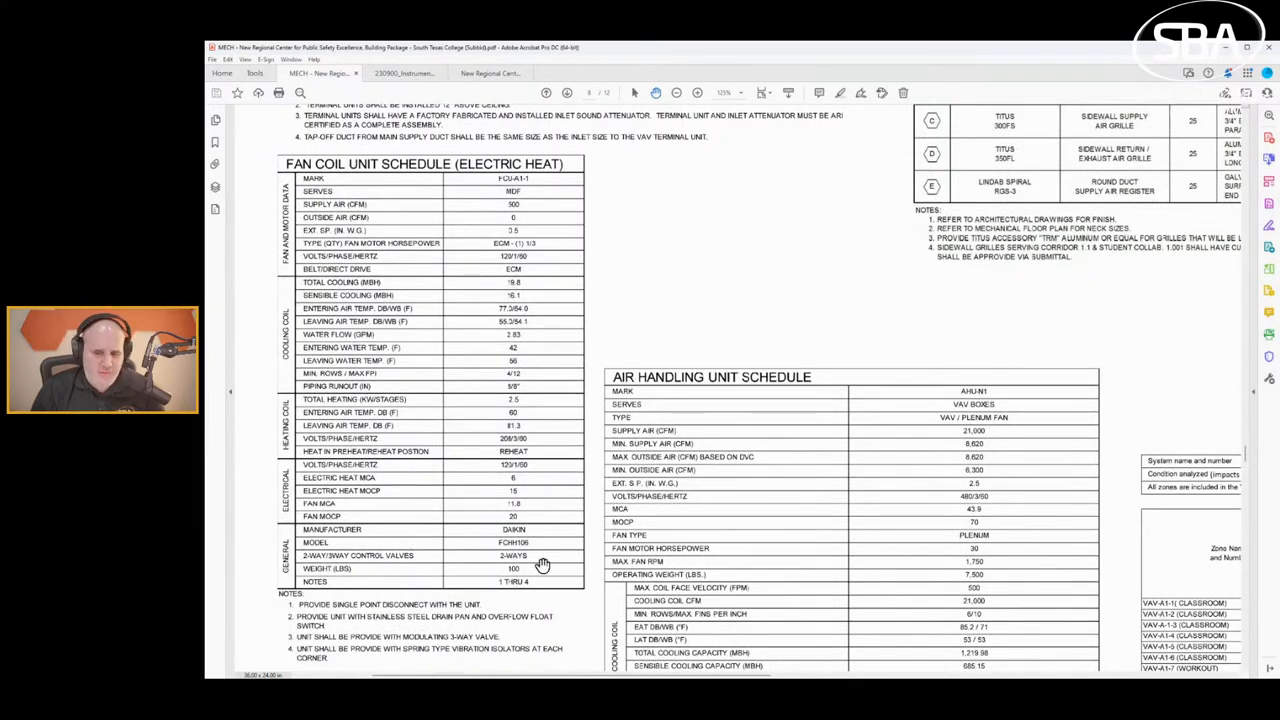
scroll(down, 3)
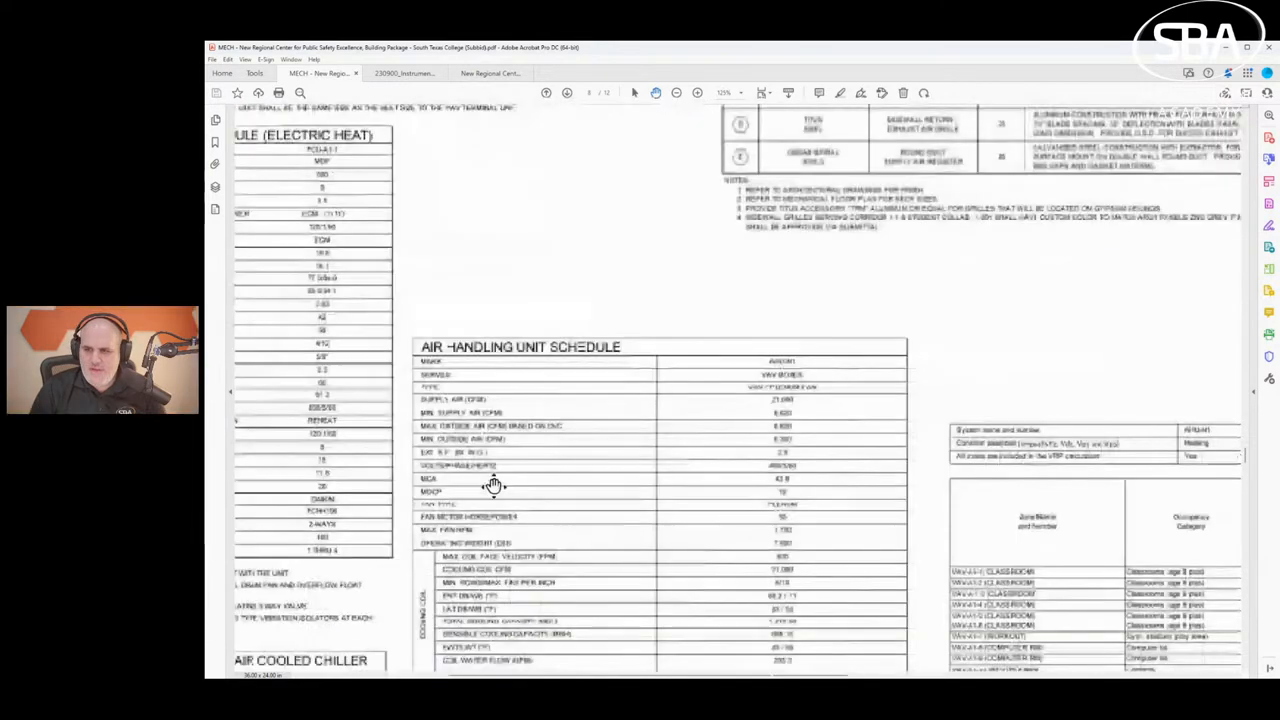
scroll(down, 3)
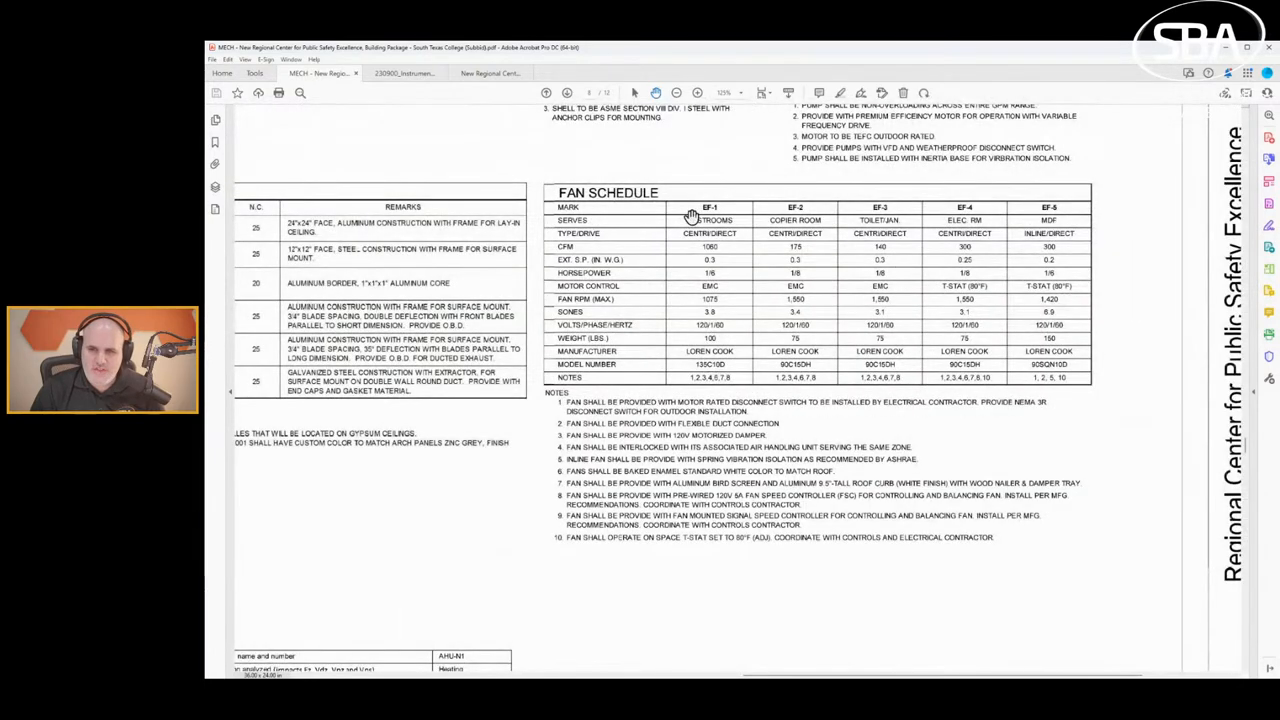
mouse_move(798, 384)
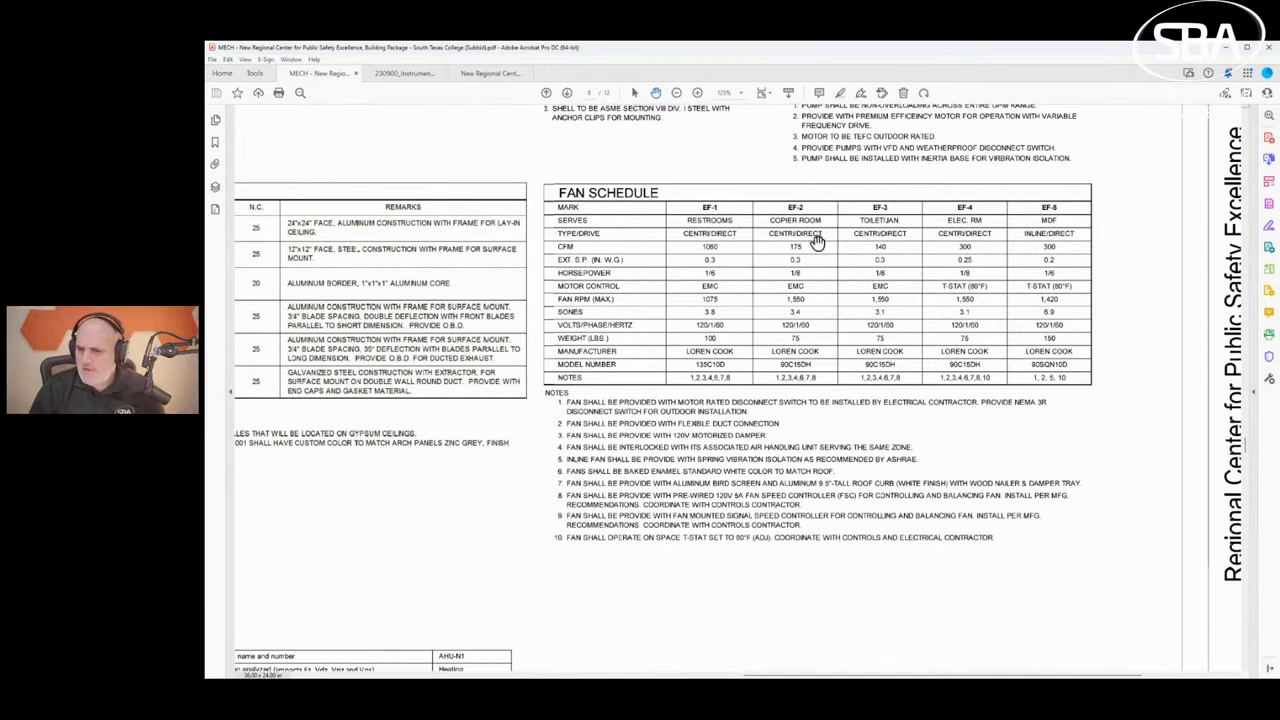
mouse_move(683, 370)
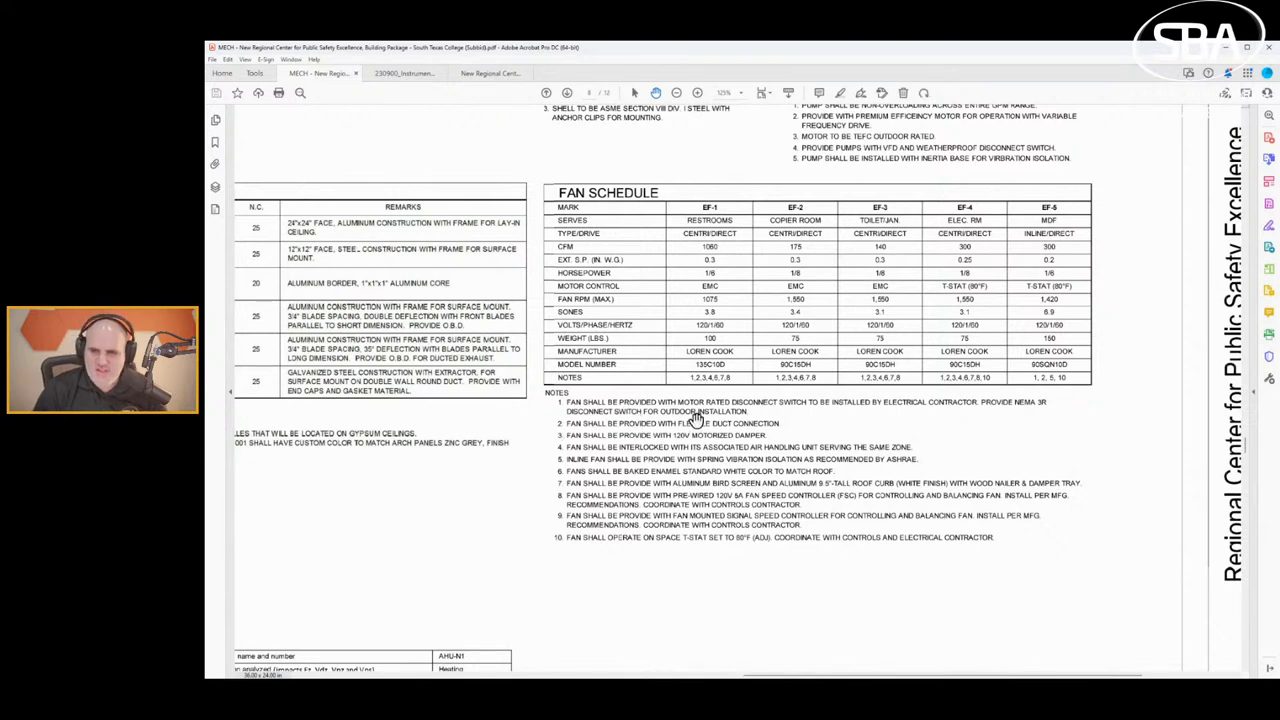
mouse_move(1090, 407)
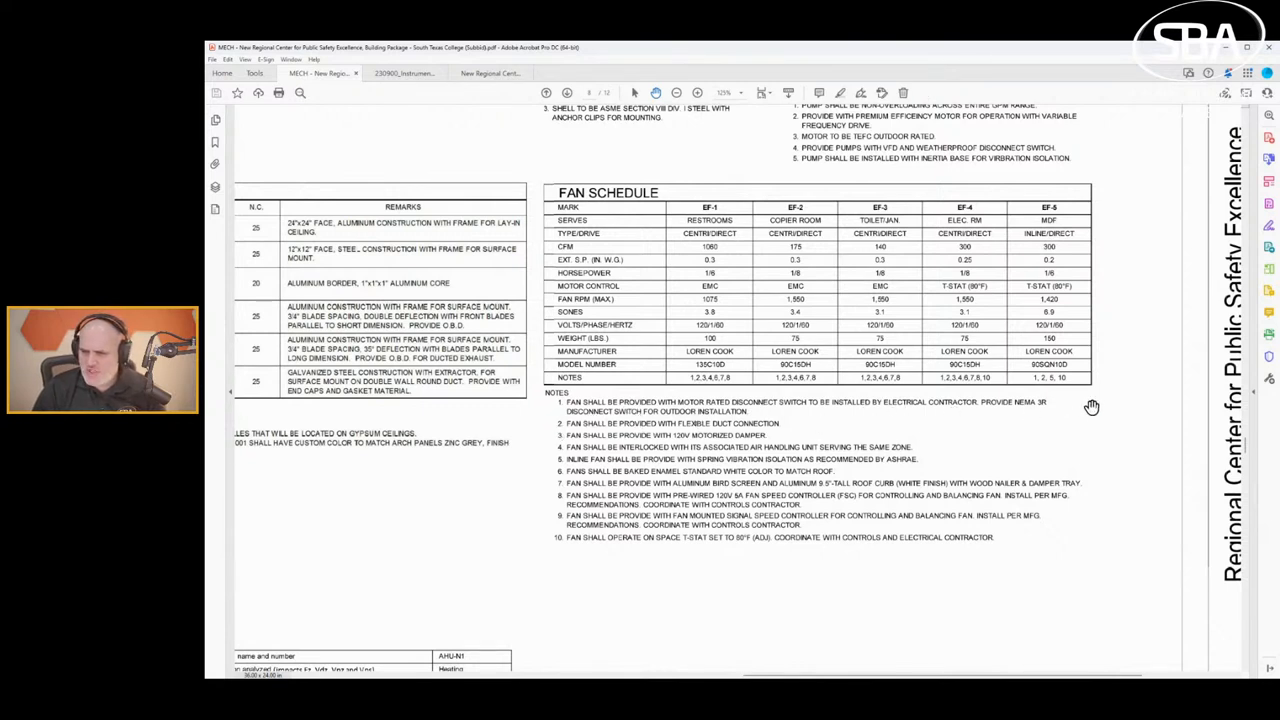
mouse_move(693, 457)
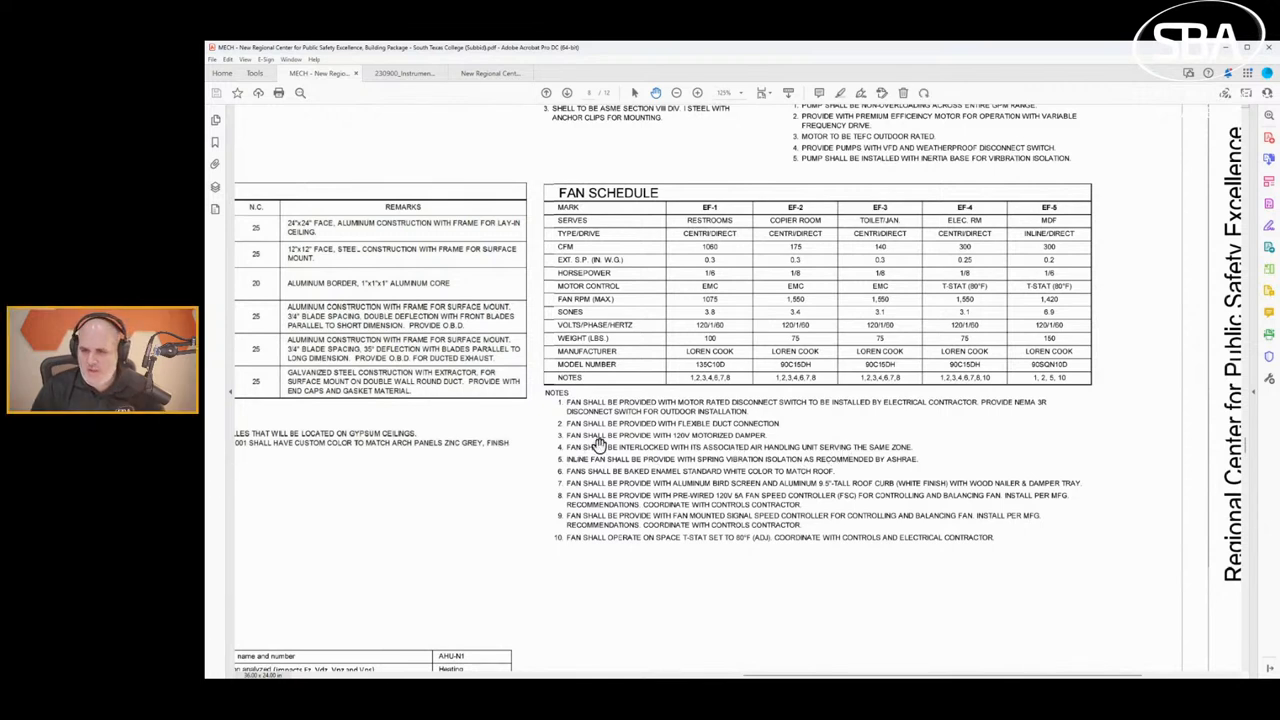
mouse_move(950, 382)
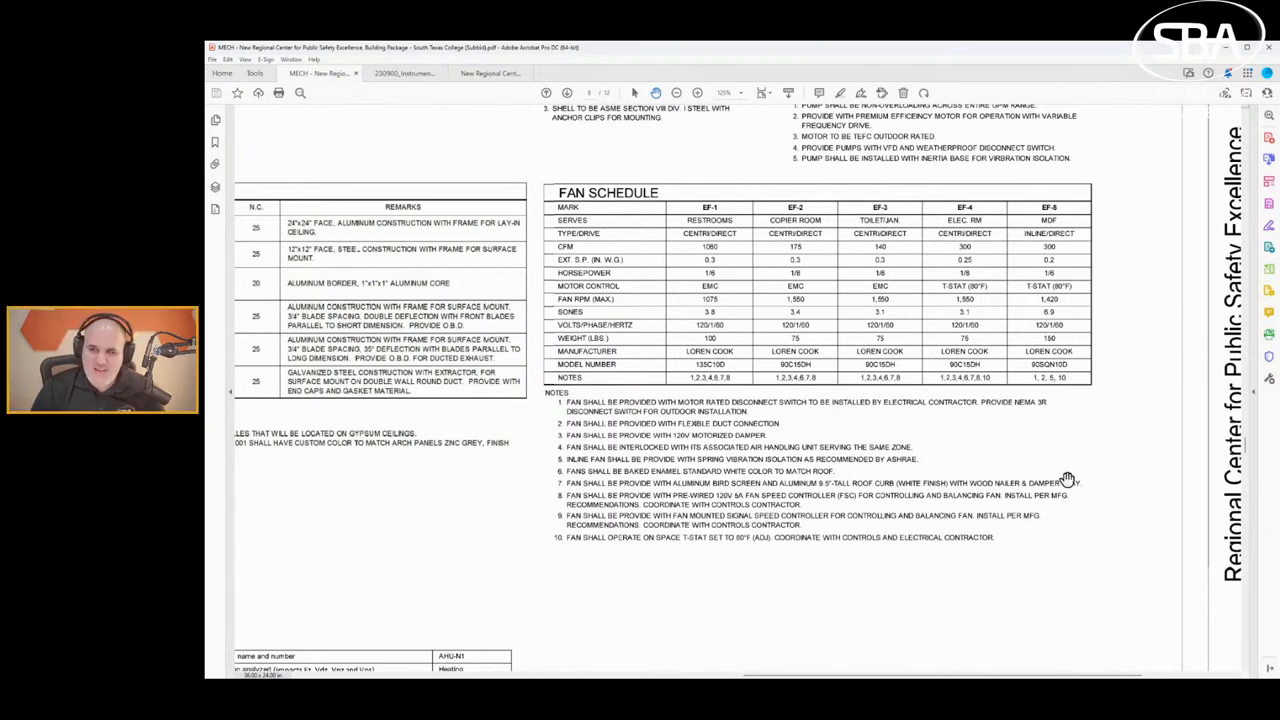
mouse_move(963, 382)
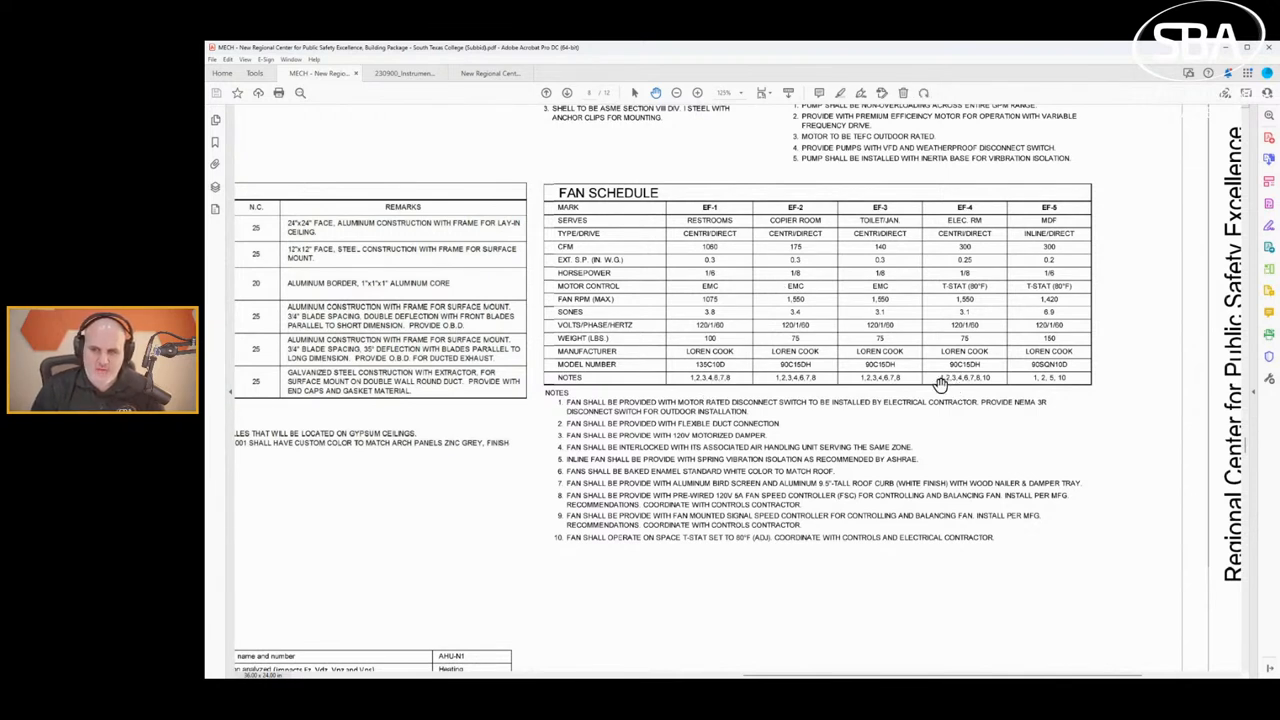
mouse_move(687, 372)
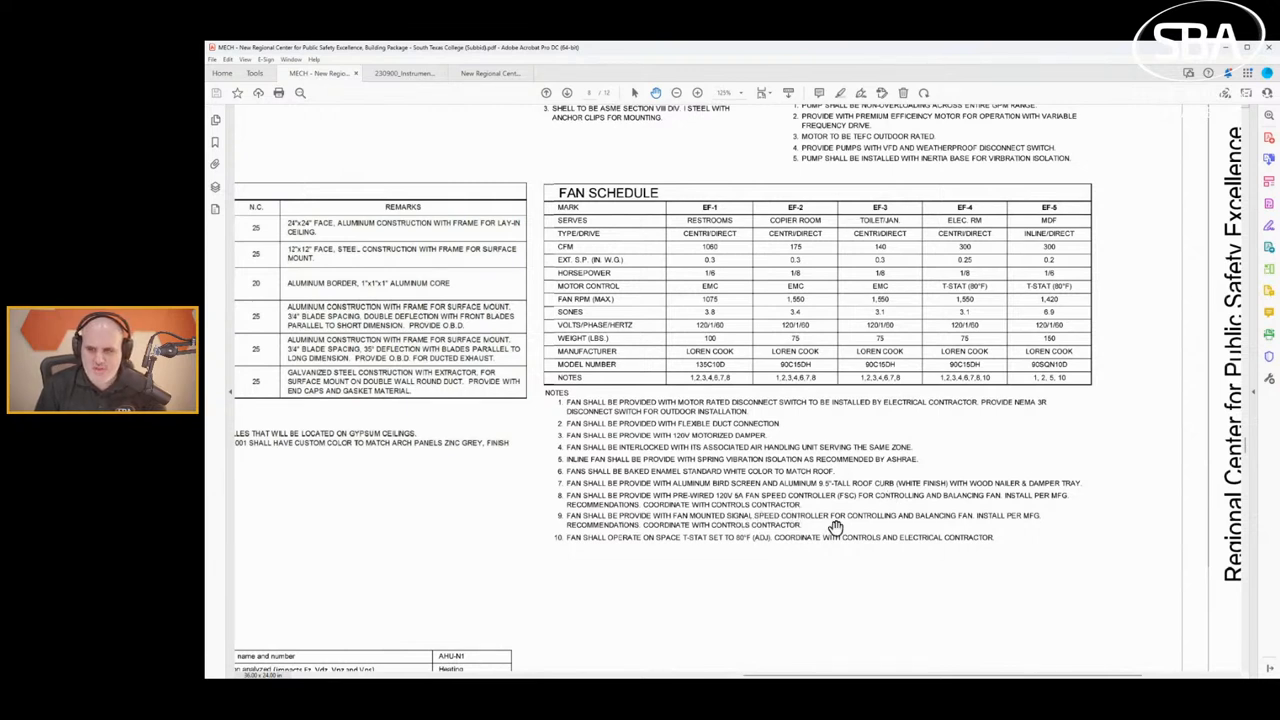
mouse_move(1047, 365)
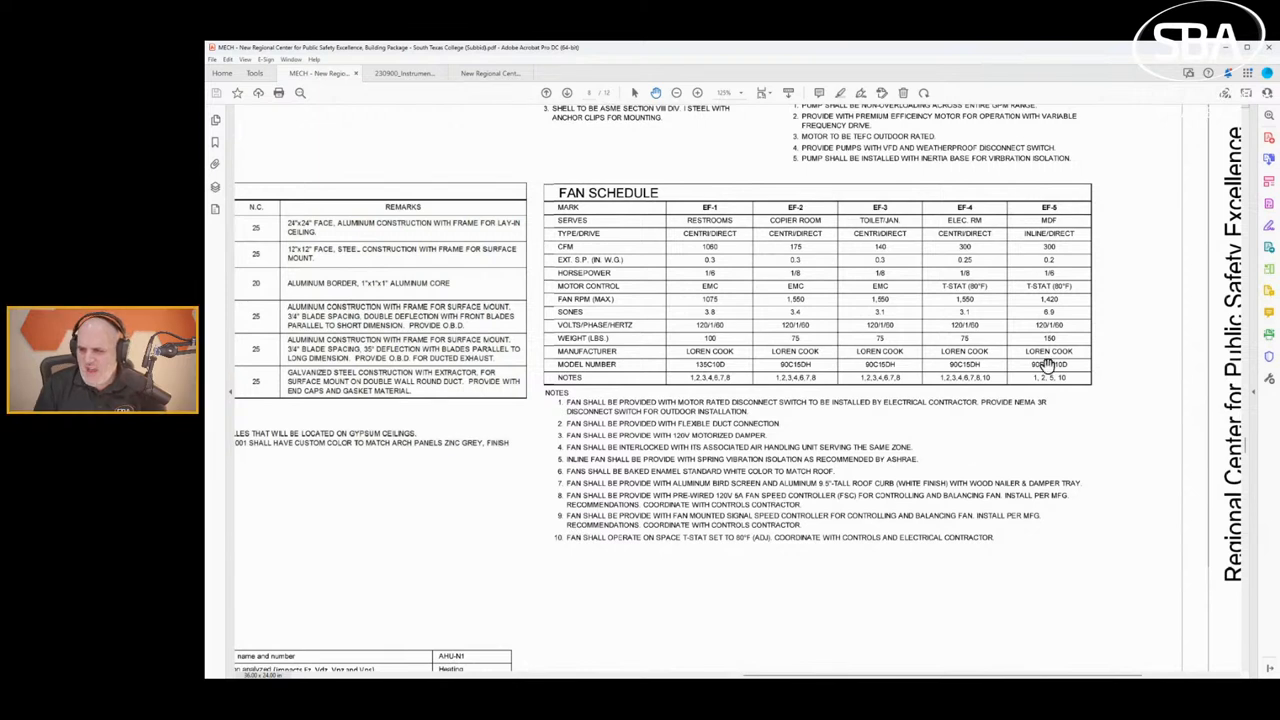
mouse_move(865, 380)
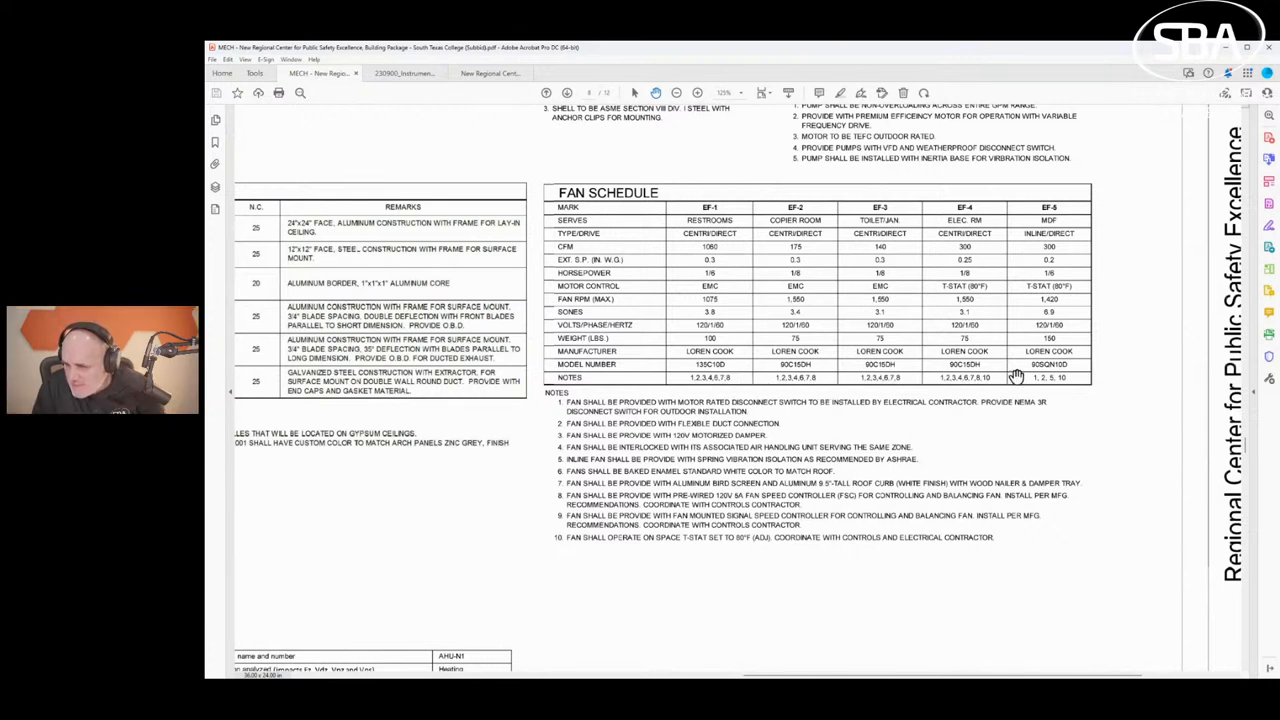
mouse_move(970, 388)
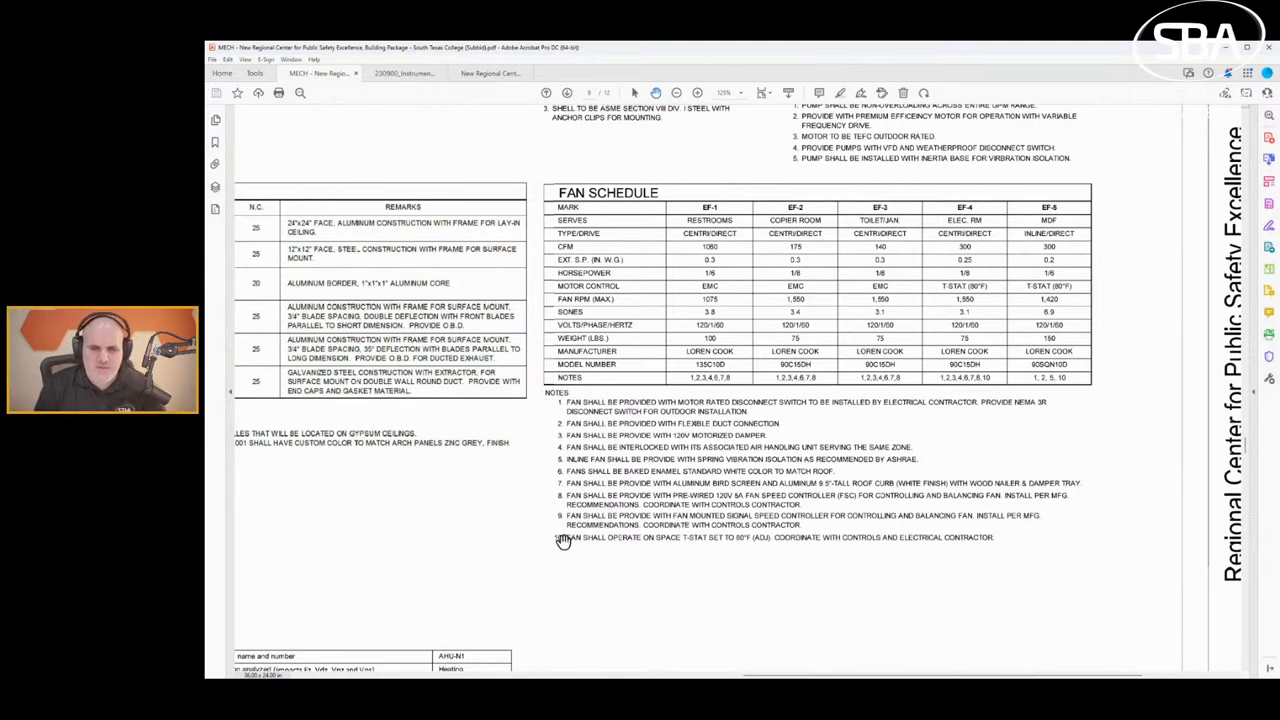
mouse_move(697, 333)
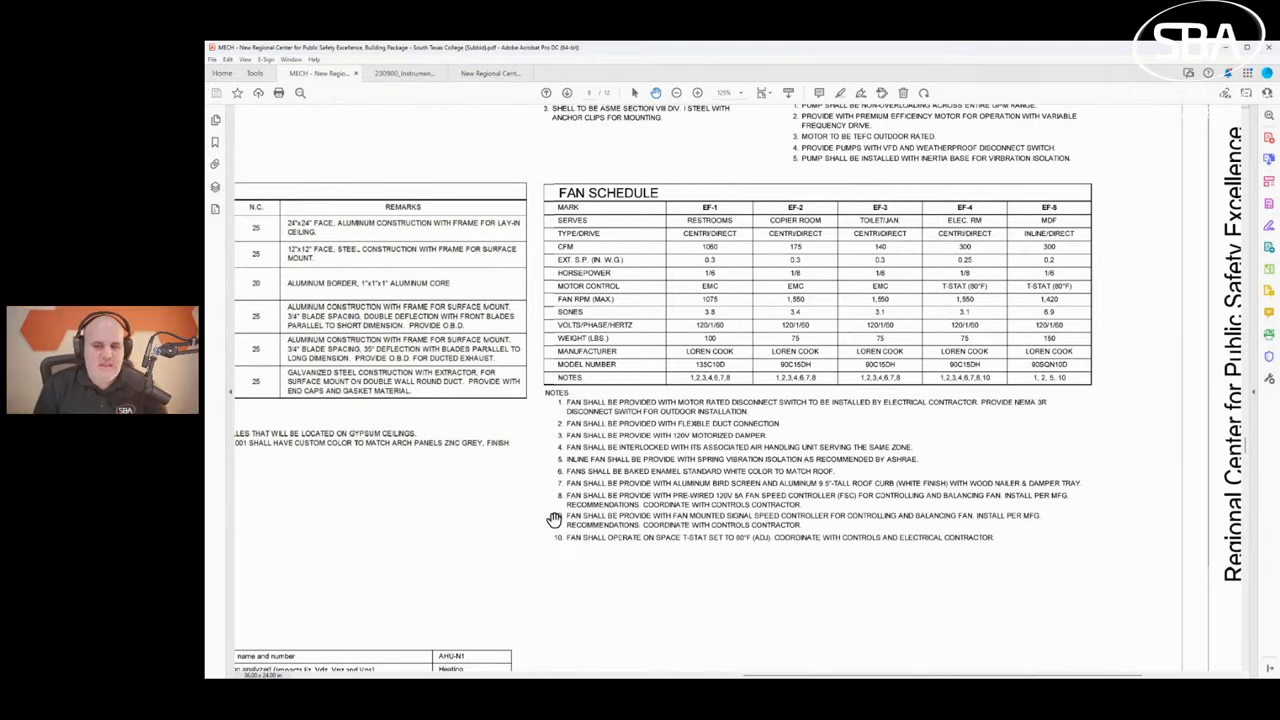
mouse_move(916, 476)
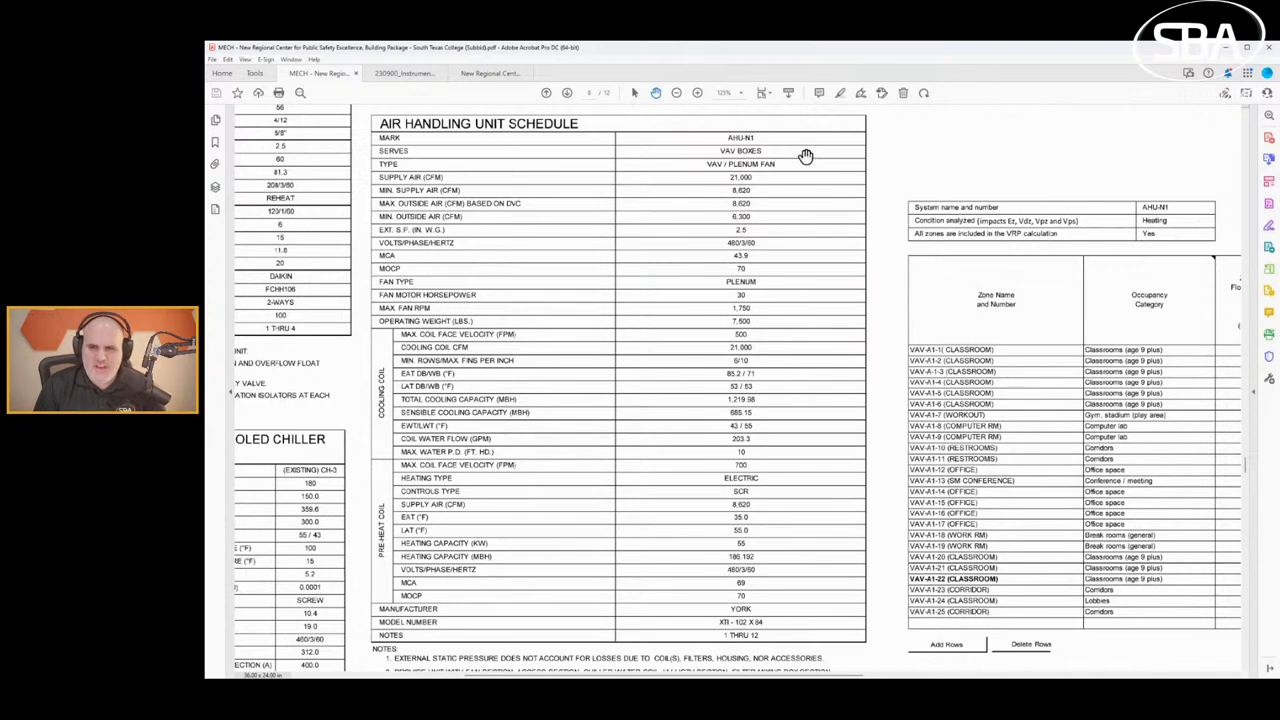
mouse_move(475, 378)
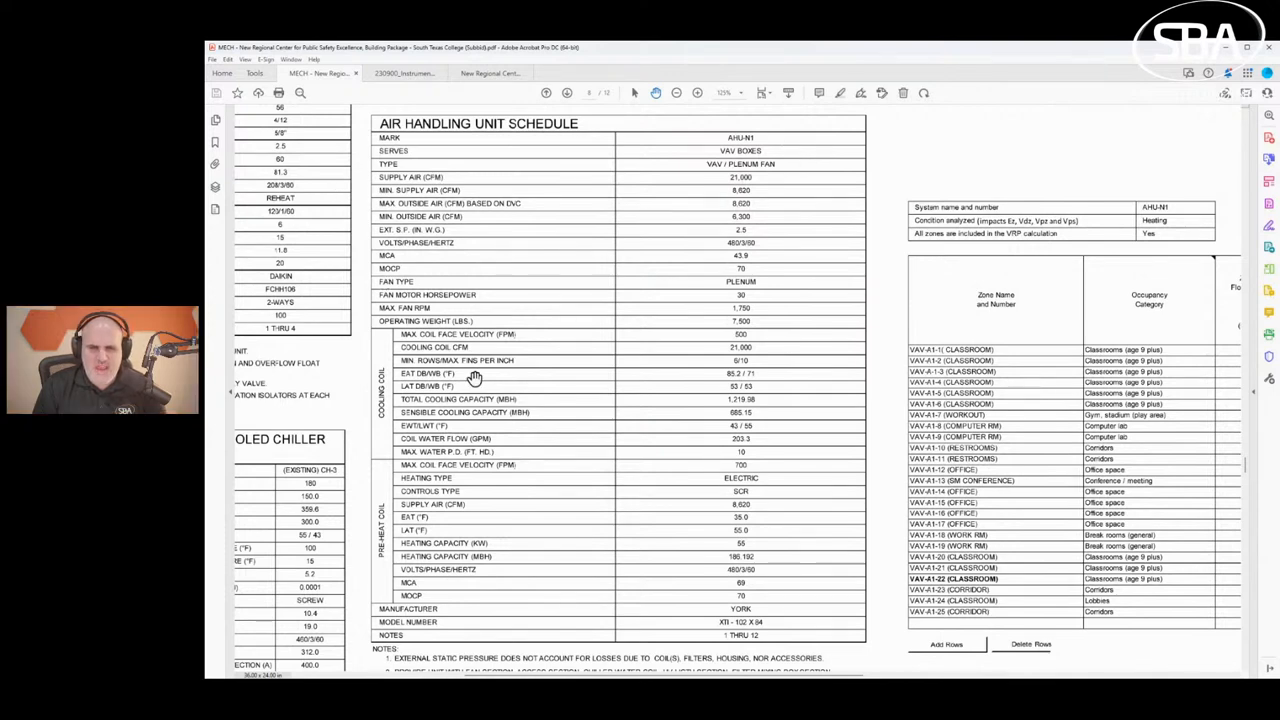
mouse_move(460, 305)
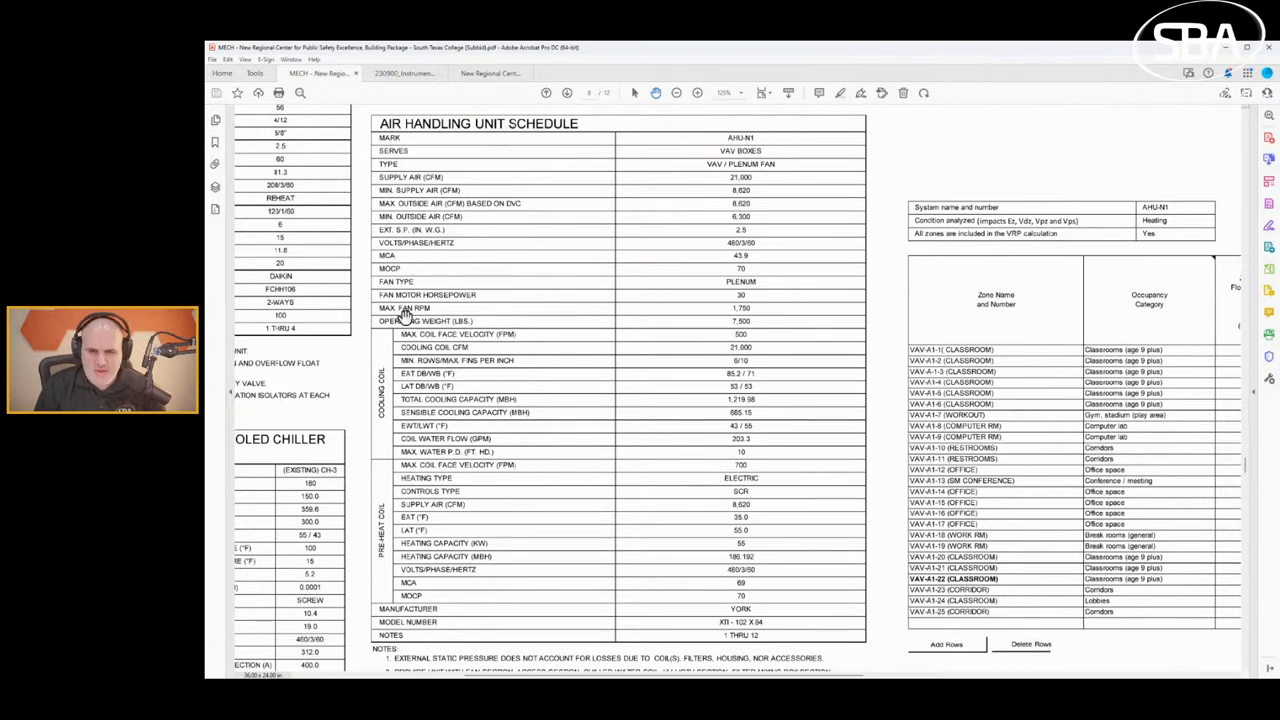
mouse_move(568, 403)
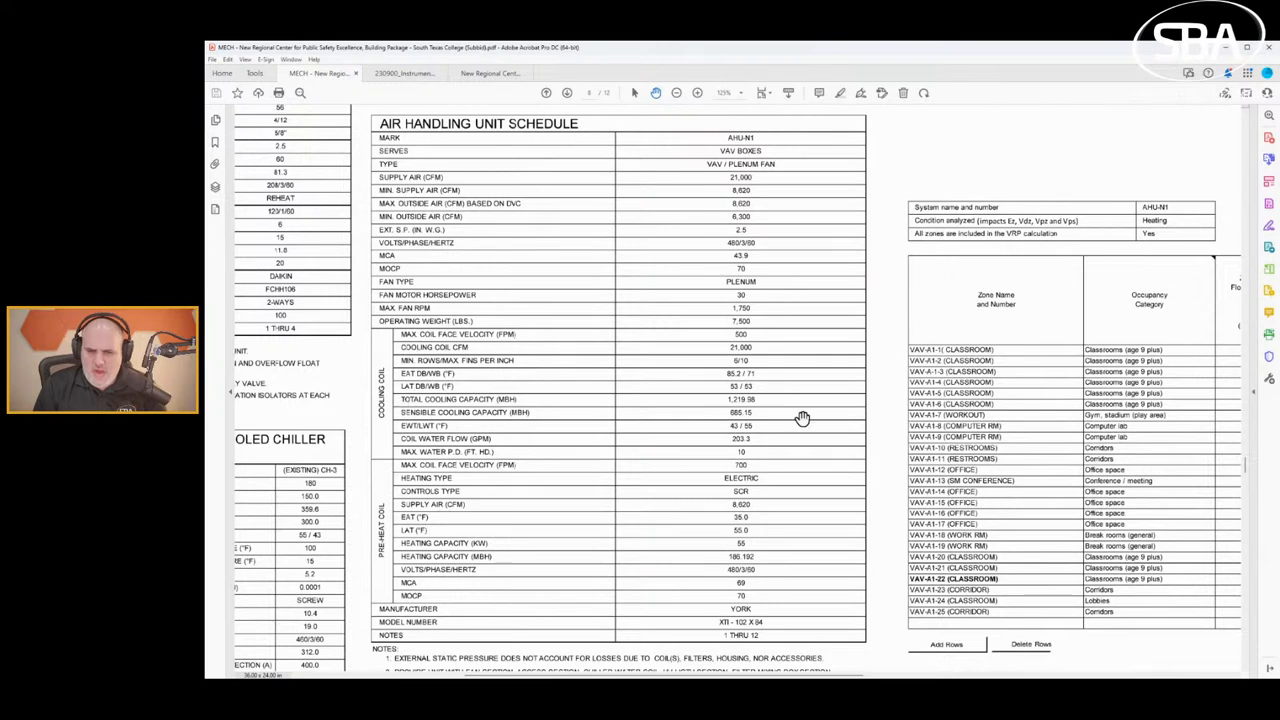
Scroll down to the air handling unit schedule's numbered notes.
scroll(down, 3)
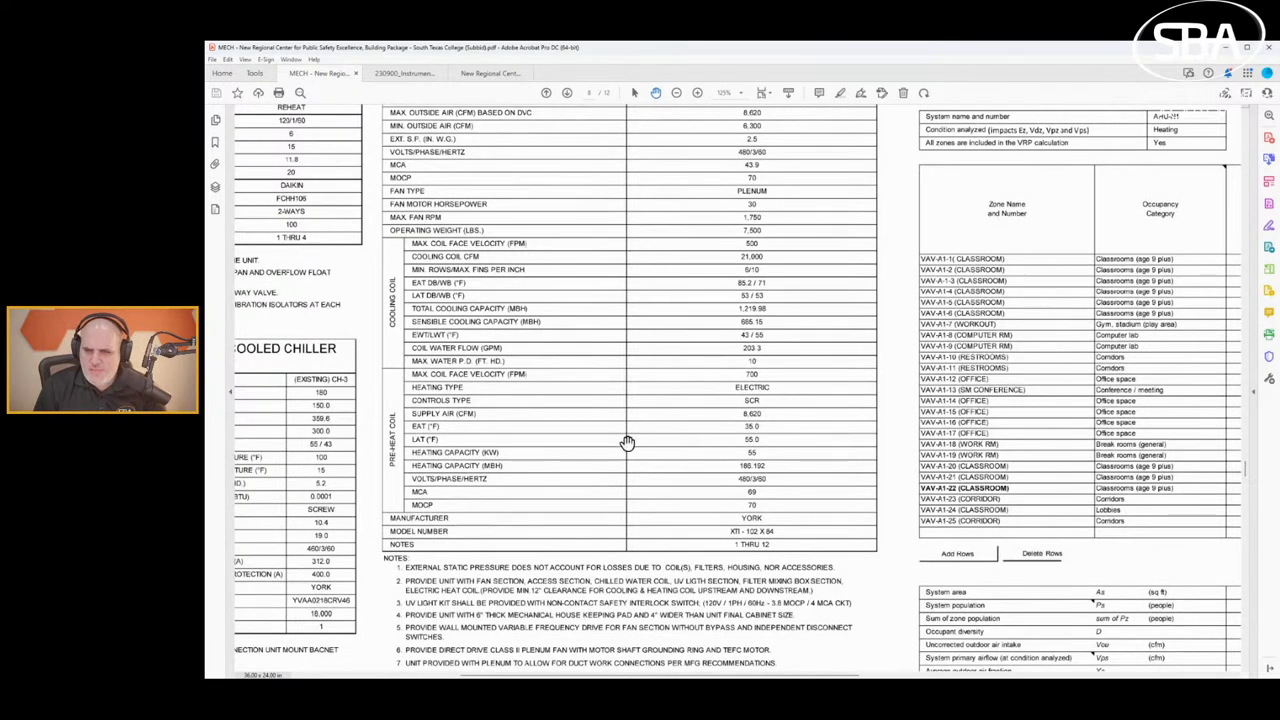
mouse_move(772, 384)
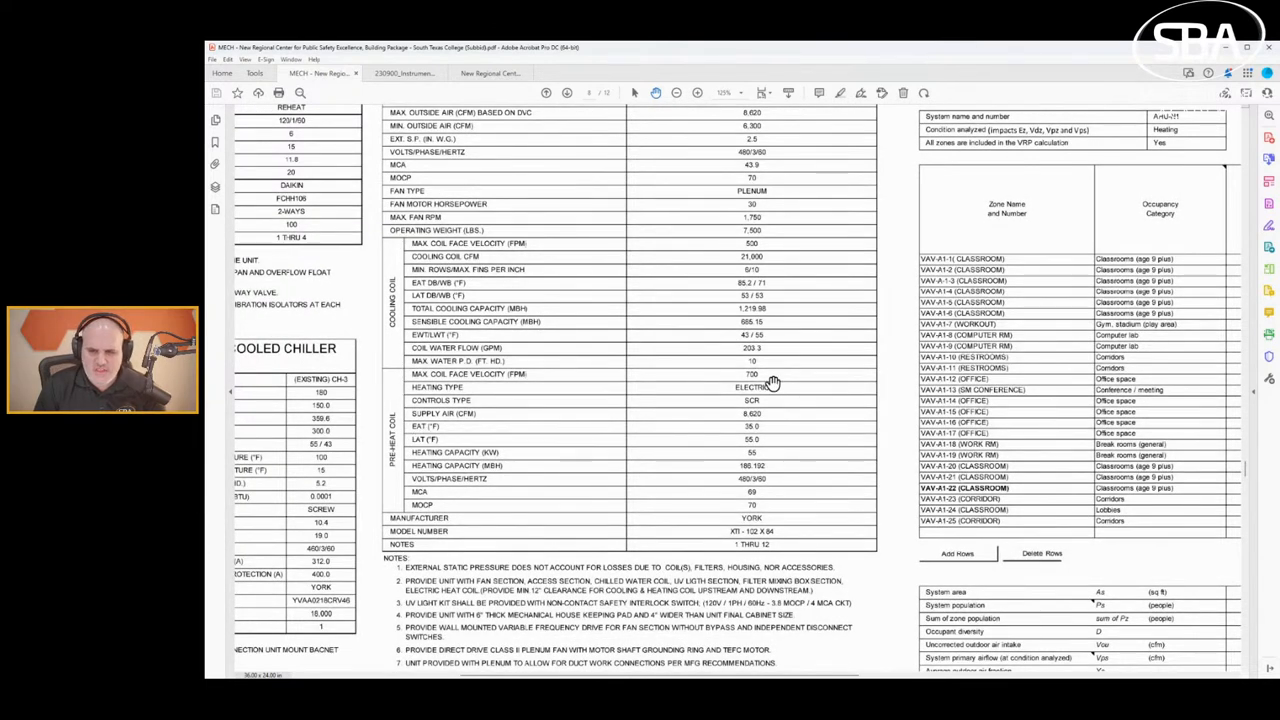
mouse_move(552, 500)
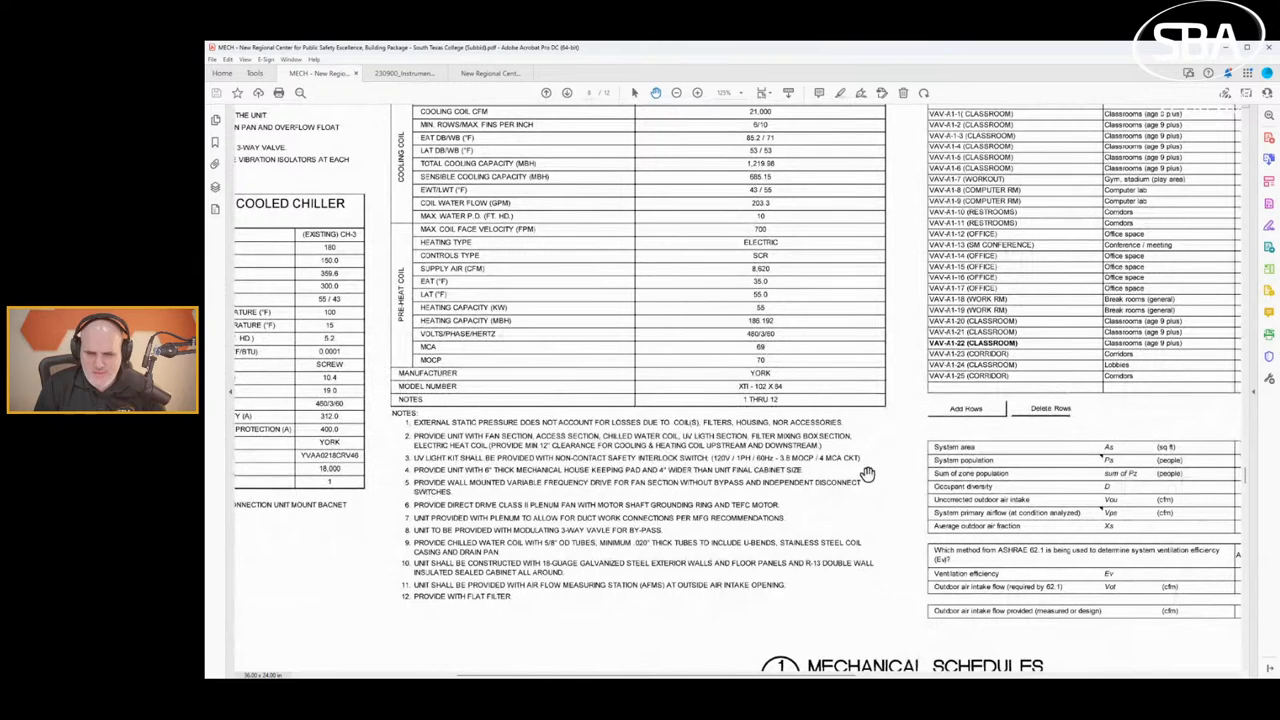
mouse_move(547, 451)
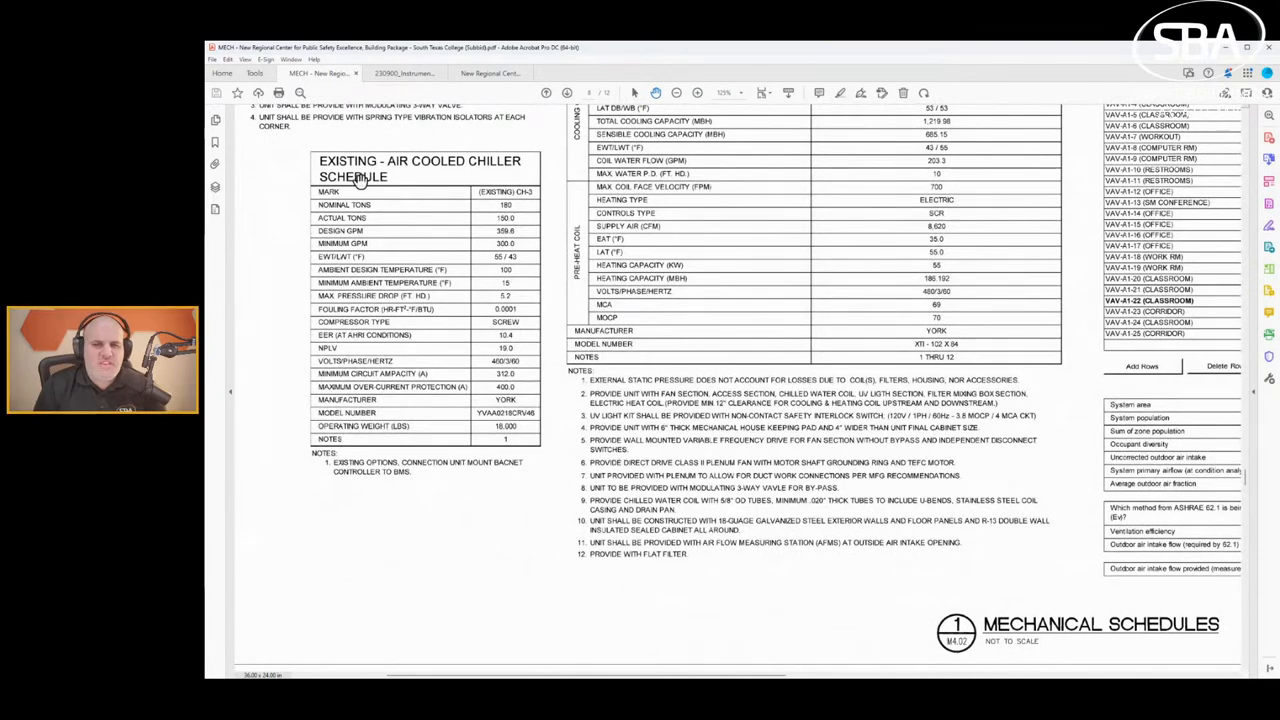
mouse_move(370, 160)
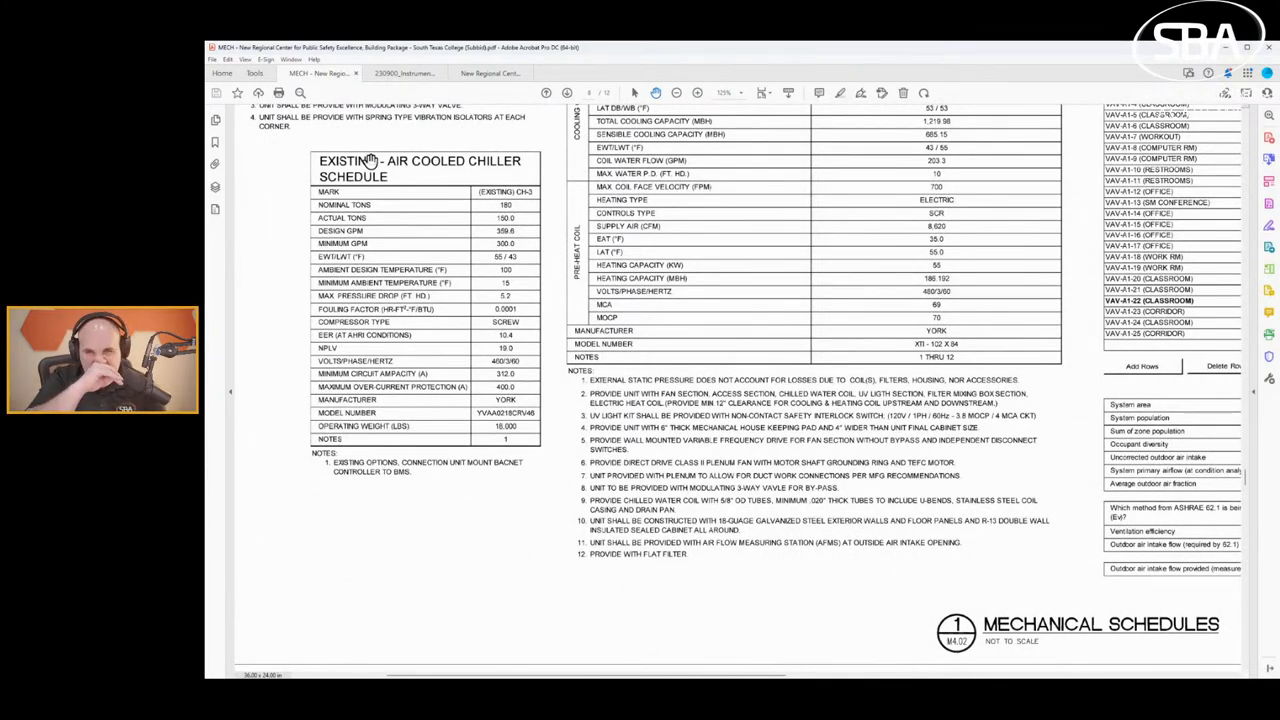
mouse_move(498, 184)
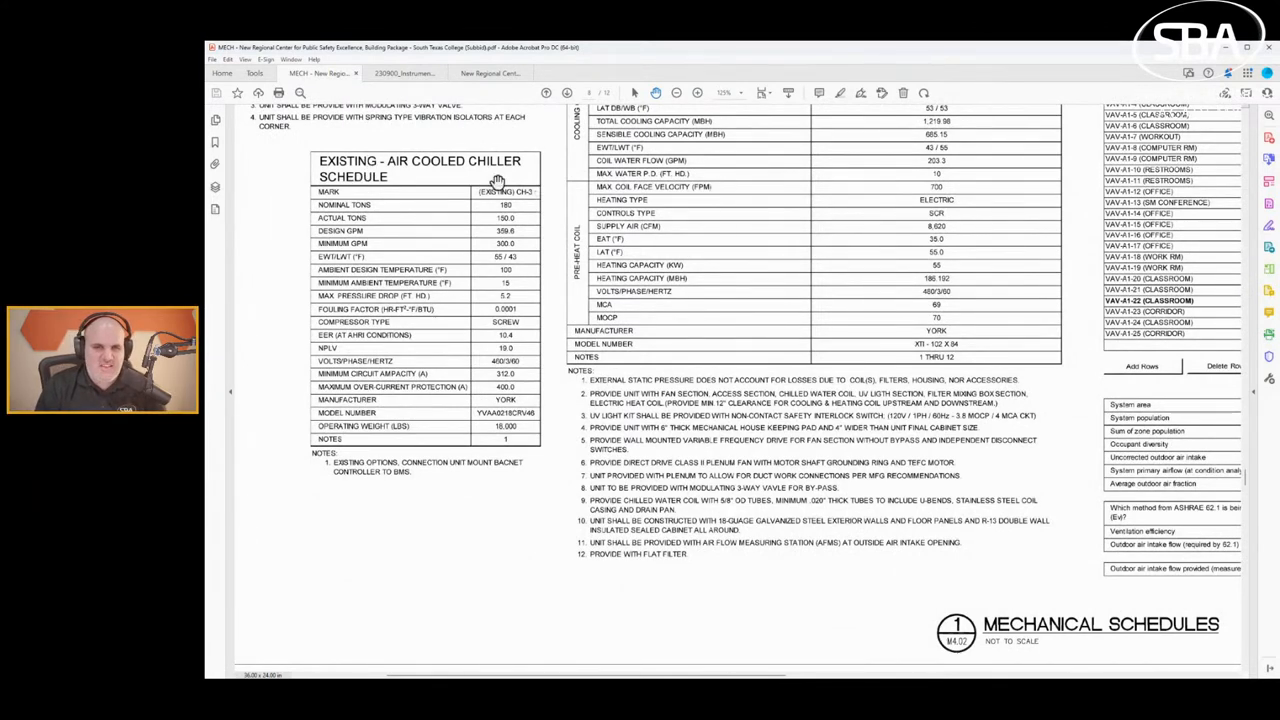
mouse_move(550, 356)
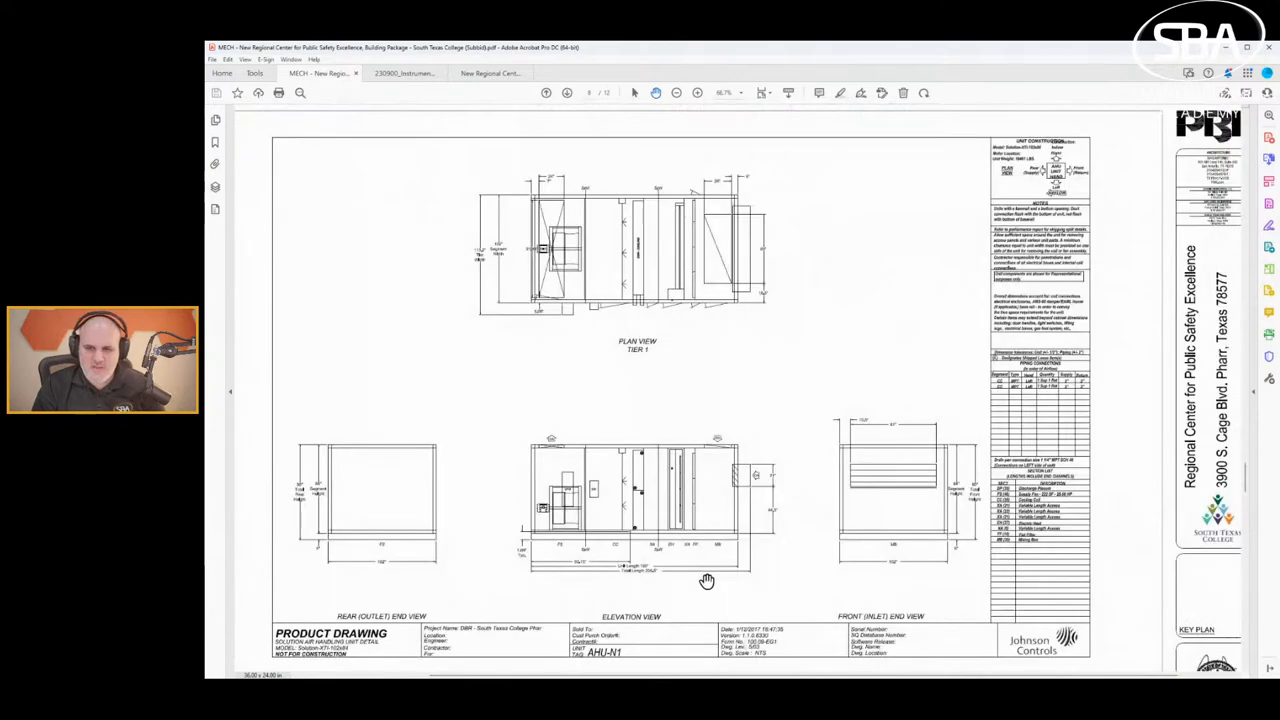
Scroll down to the controls sheet's relief damper sequence of operation.
scroll(down, 3)
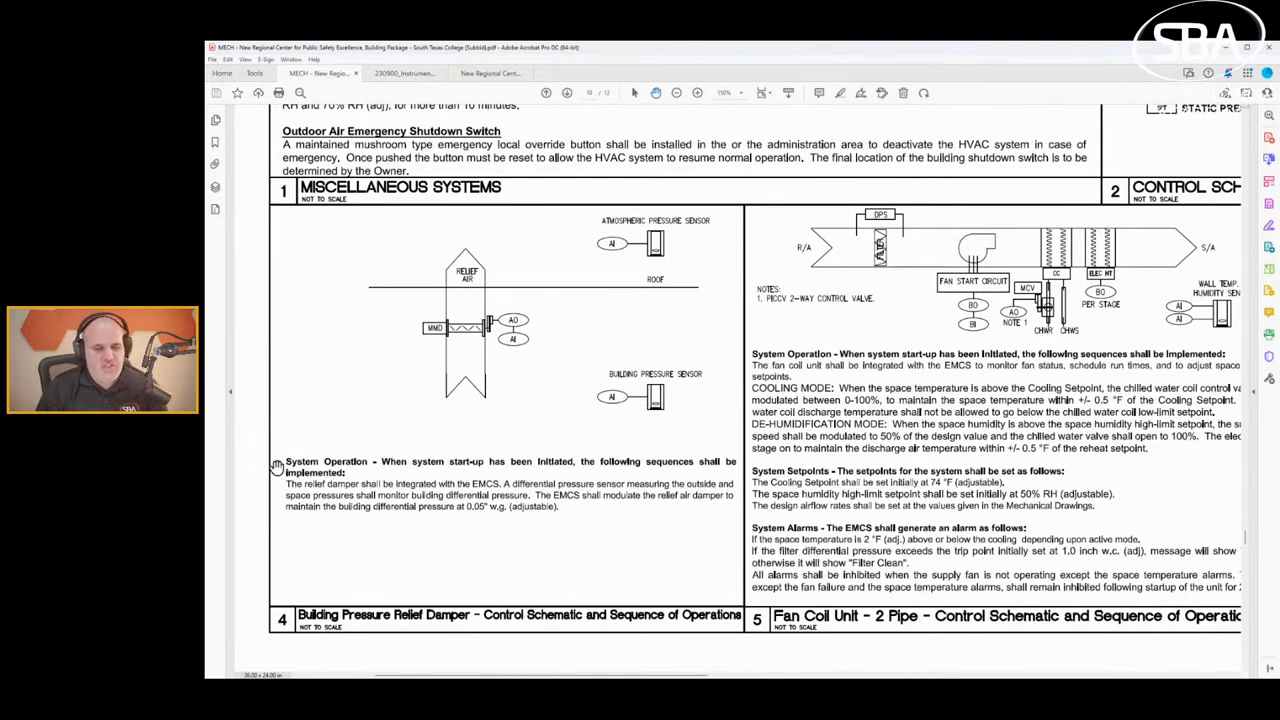
mouse_move(554, 416)
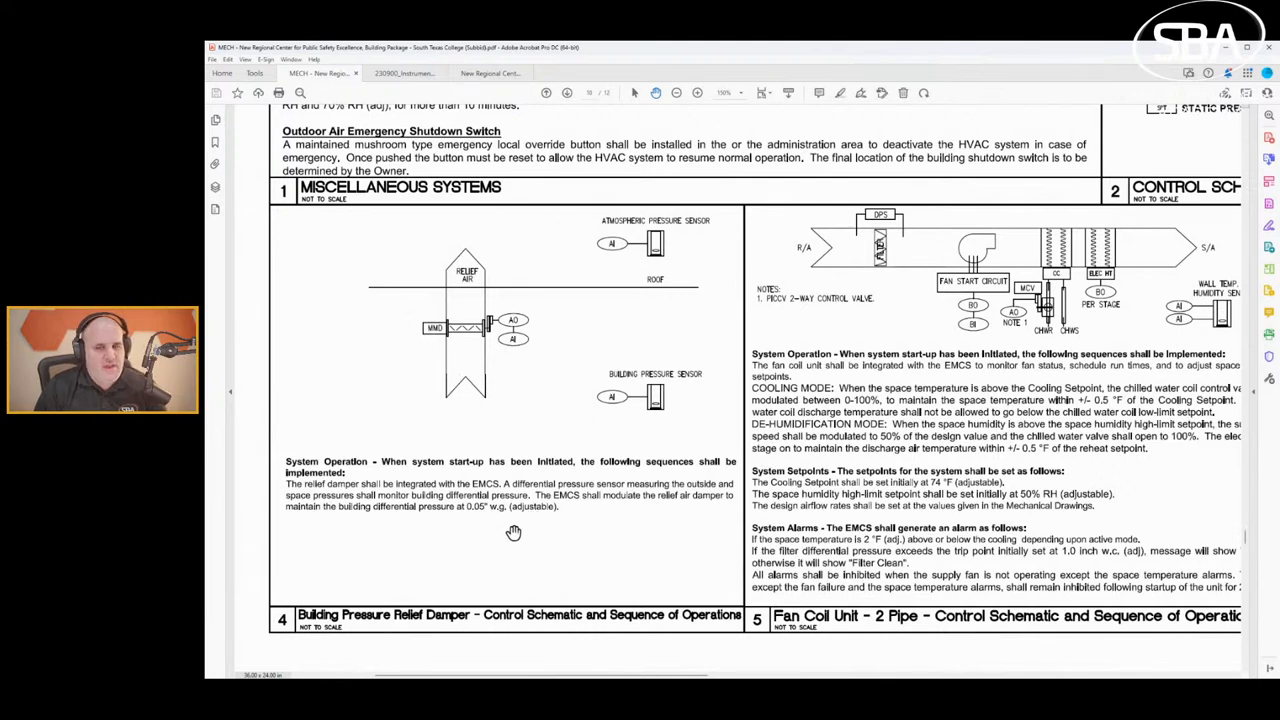
mouse_move(583, 338)
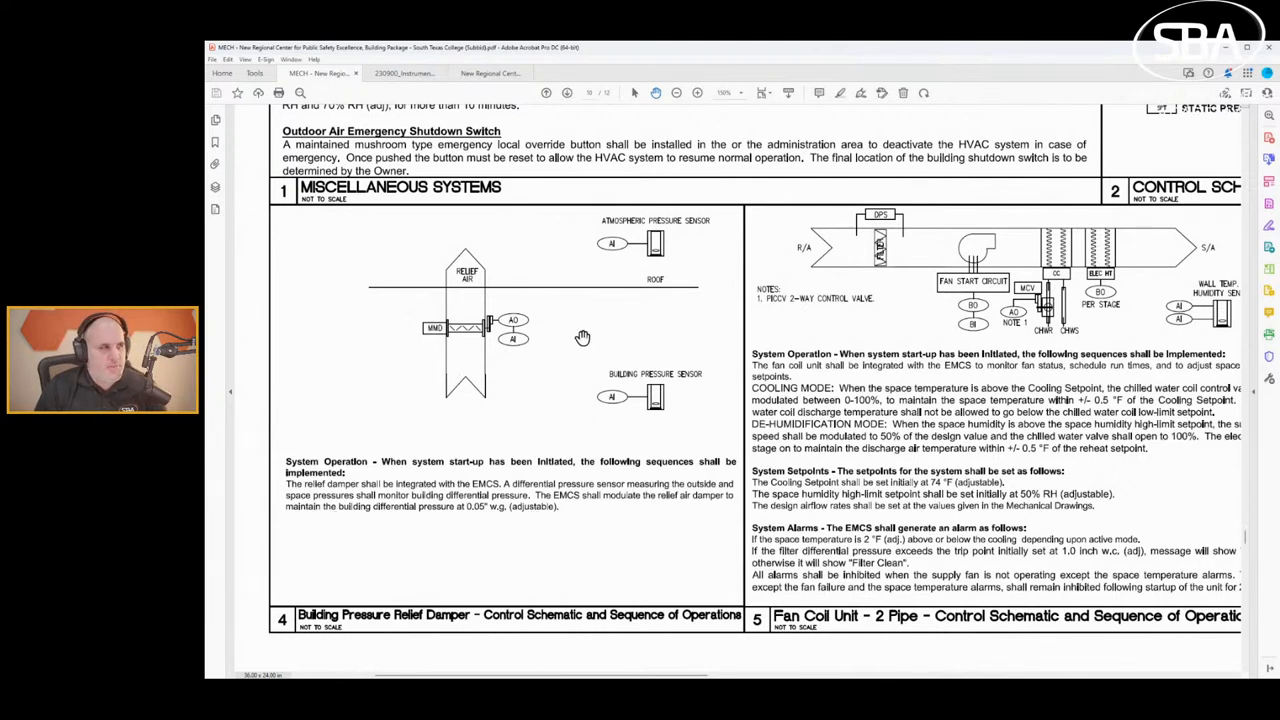
mouse_move(391, 497)
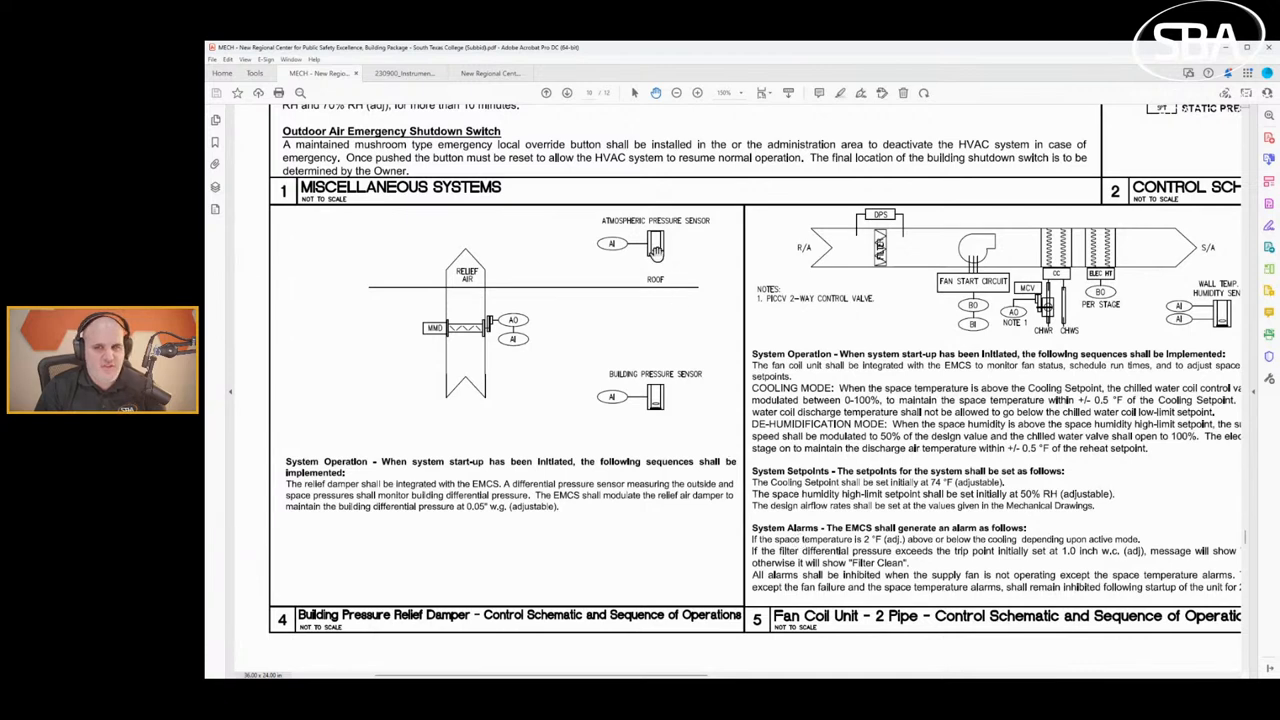
mouse_move(543, 238)
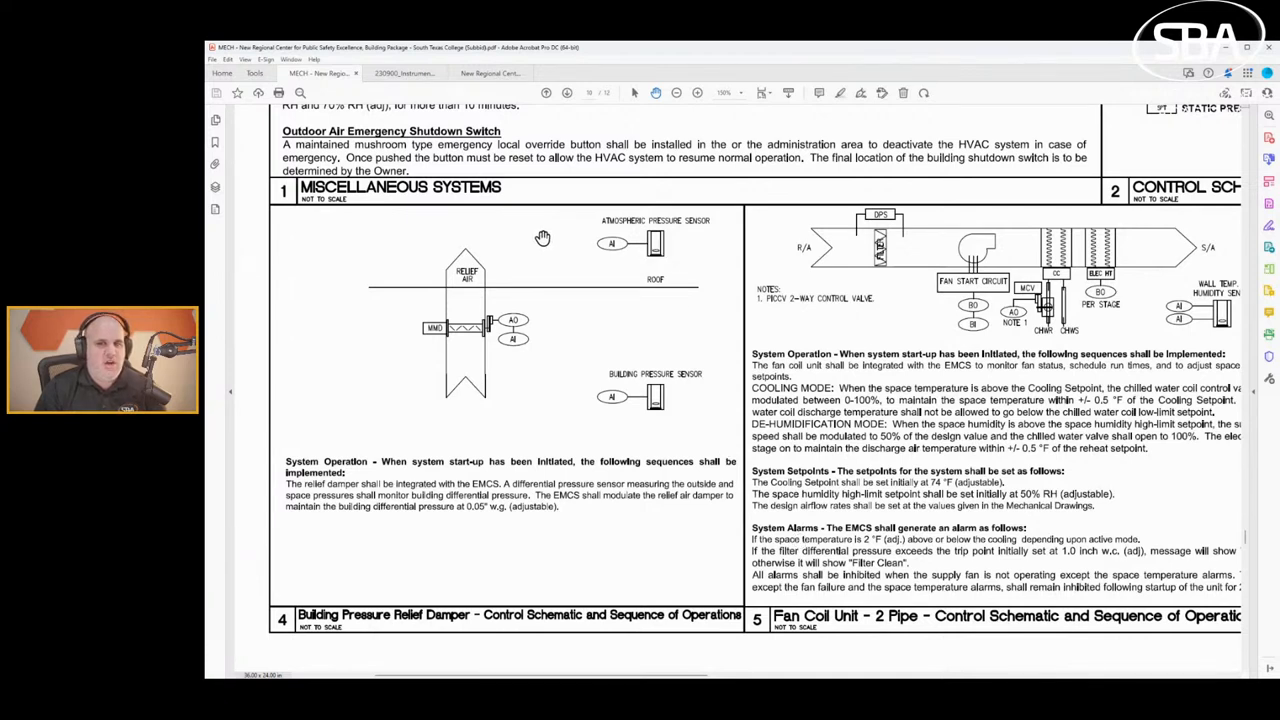
mouse_move(509, 251)
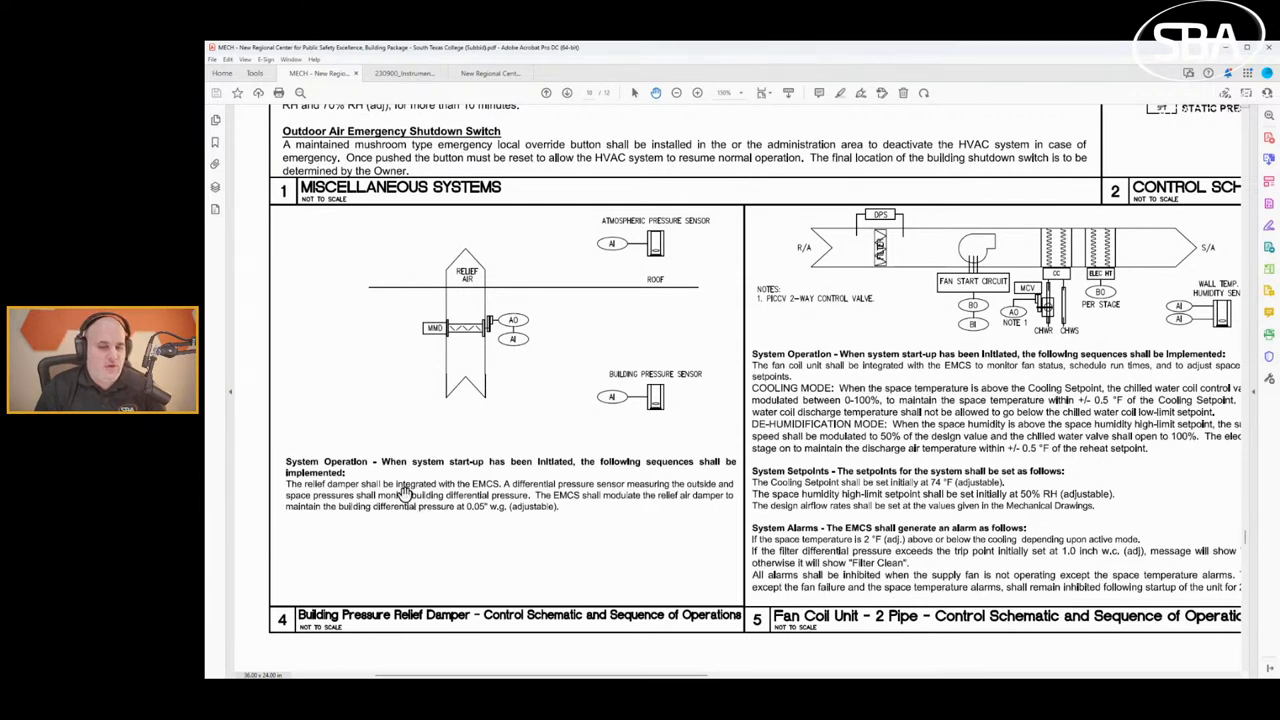
mouse_move(449, 450)
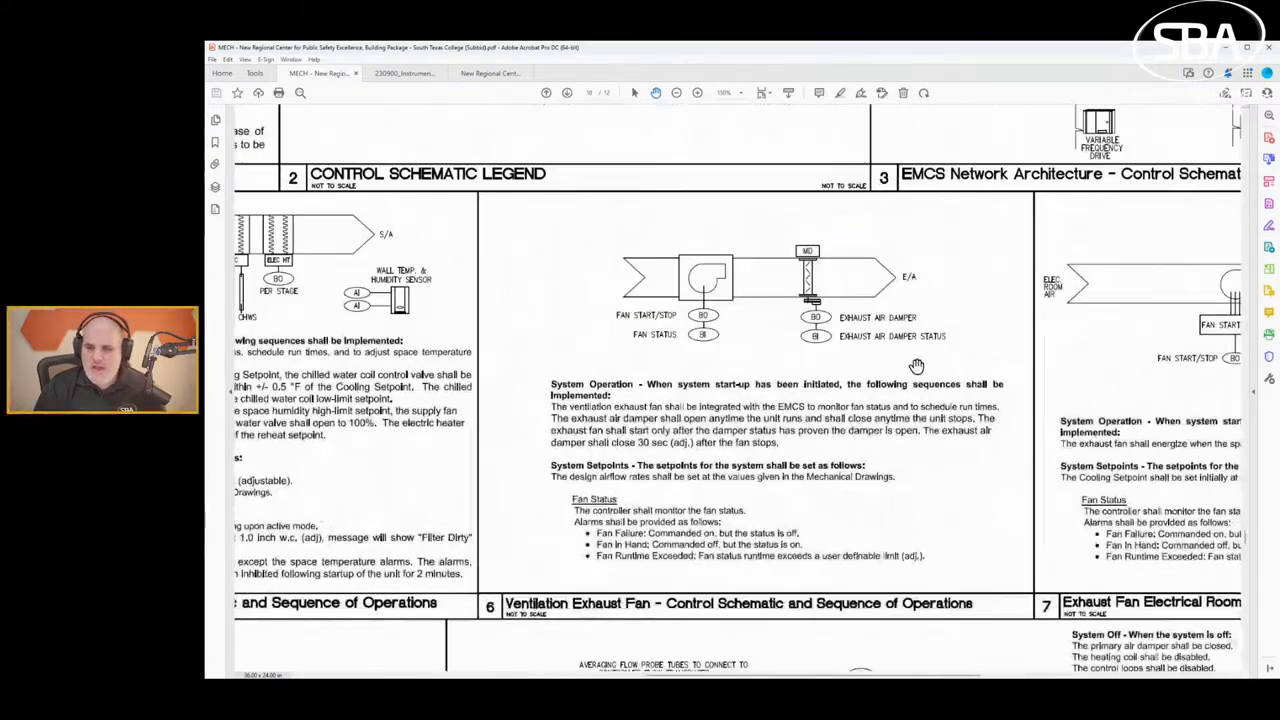
Scroll to the VAV terminal unit with electric reheat schematic and its setpoints.
scroll(up, 3)
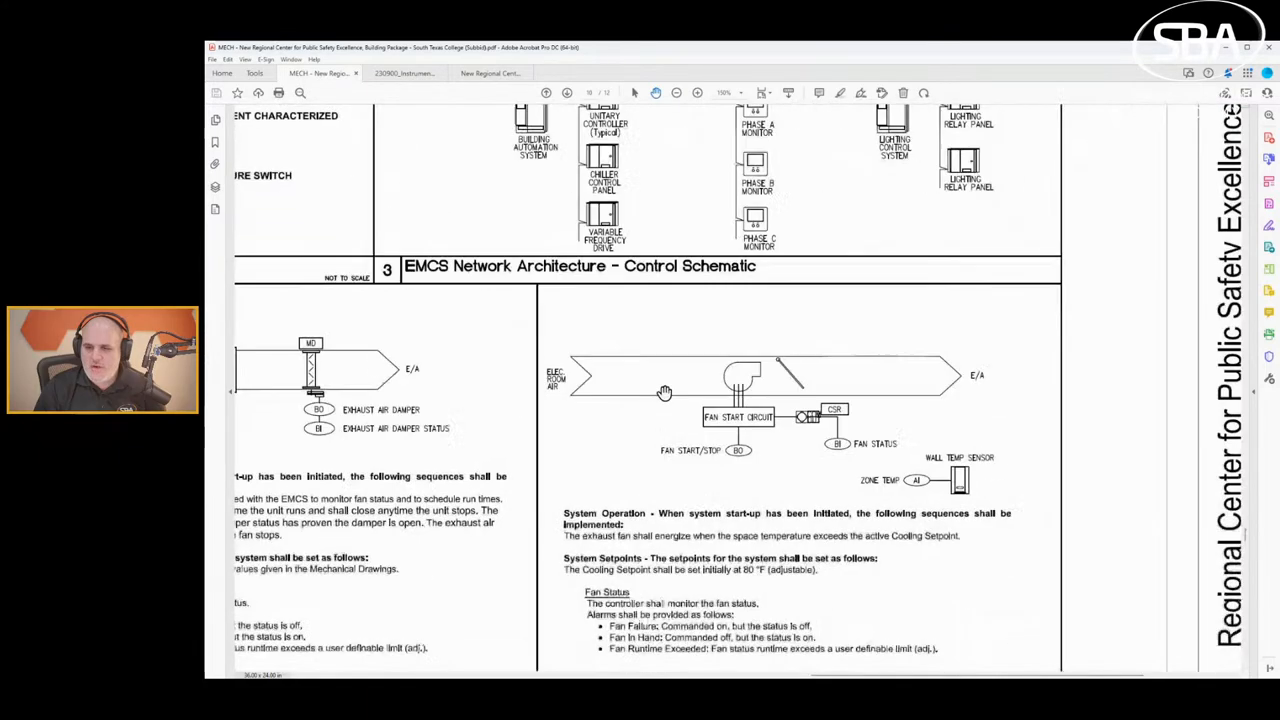
scroll(down, 3)
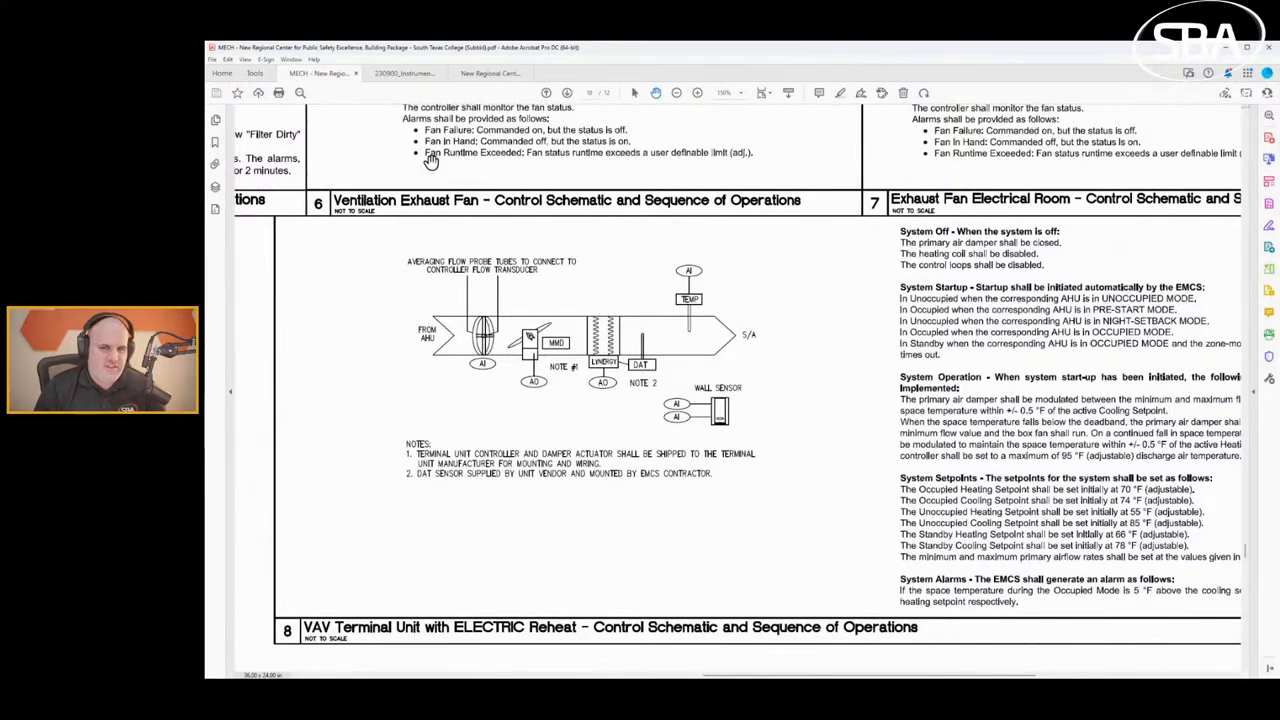
mouse_move(478, 350)
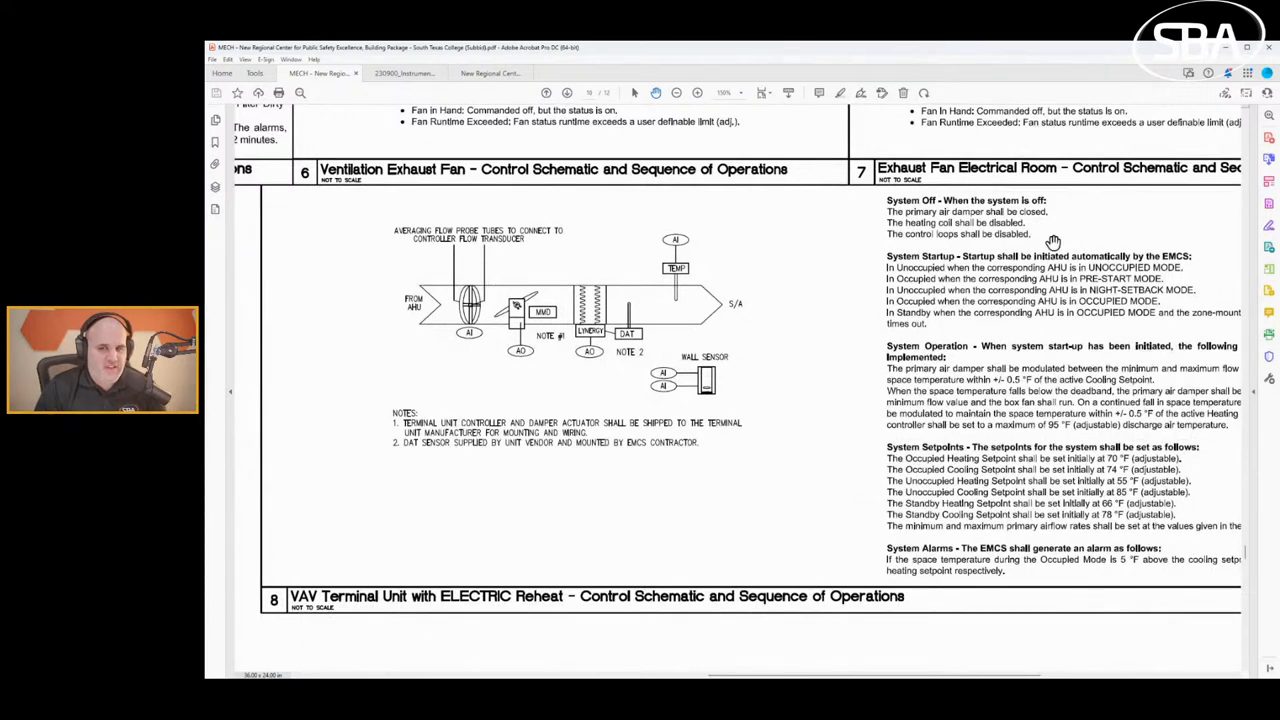
mouse_move(587, 357)
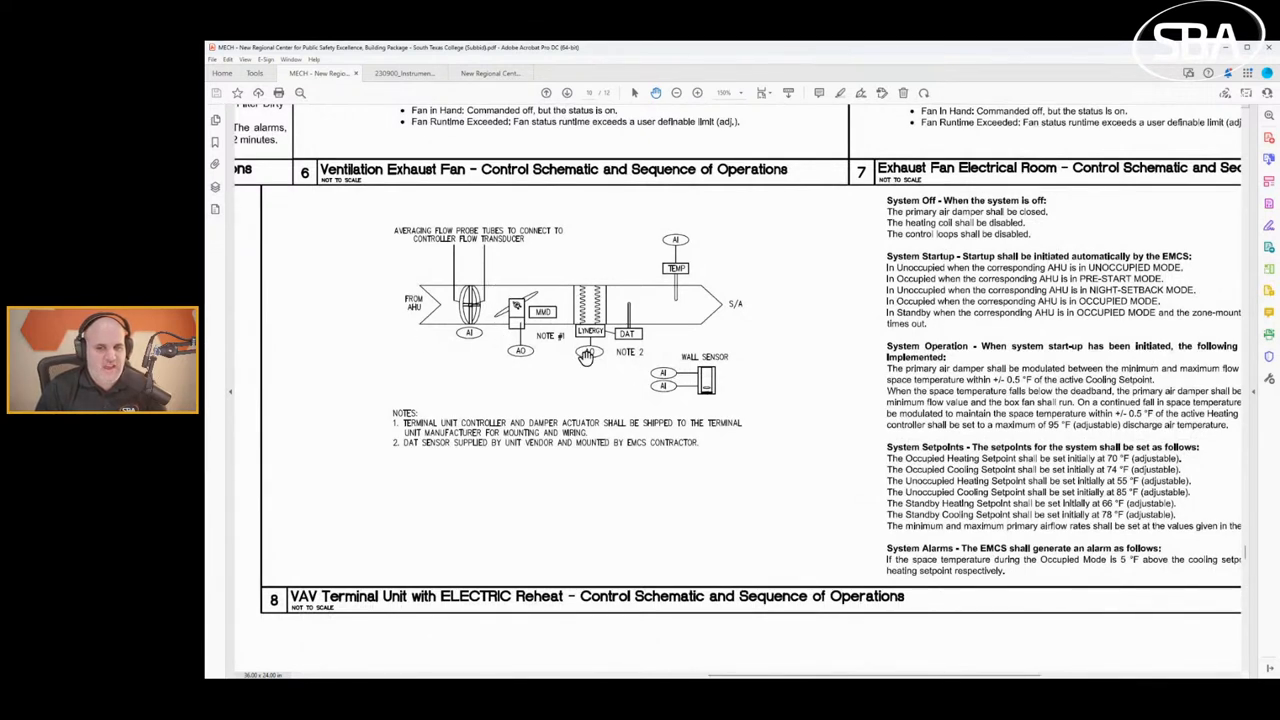
mouse_move(625, 360)
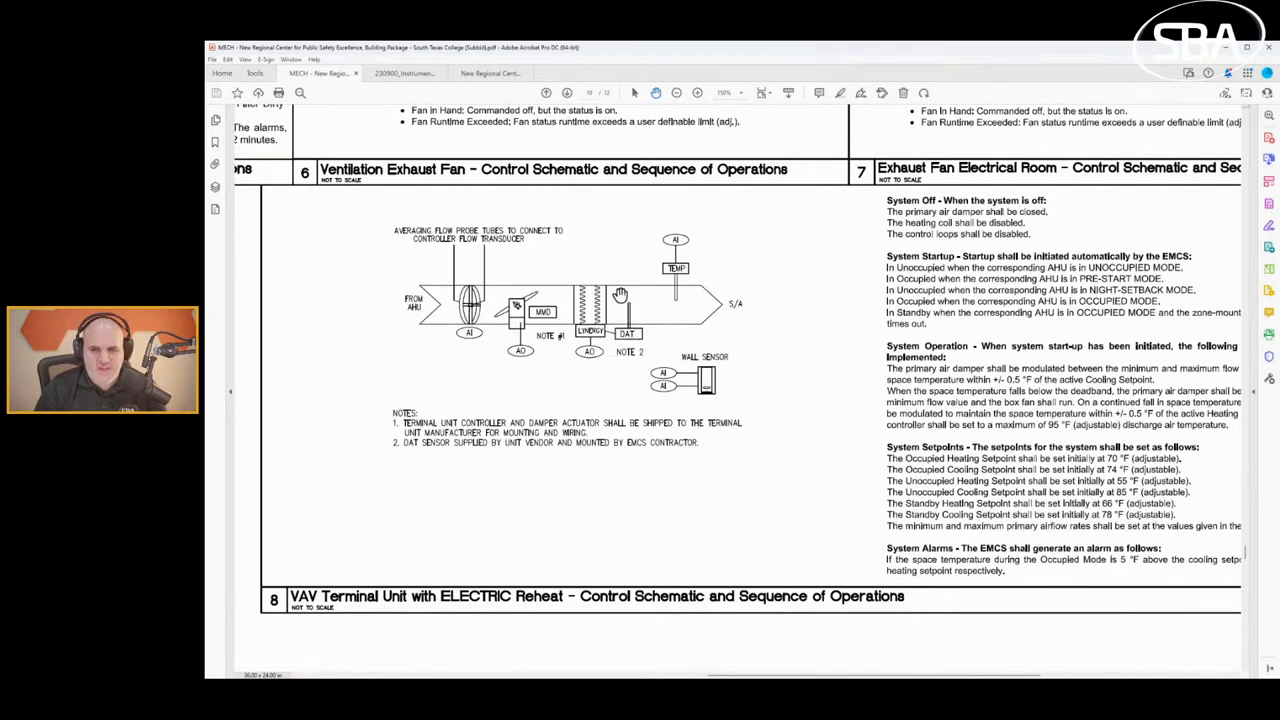
mouse_move(505, 435)
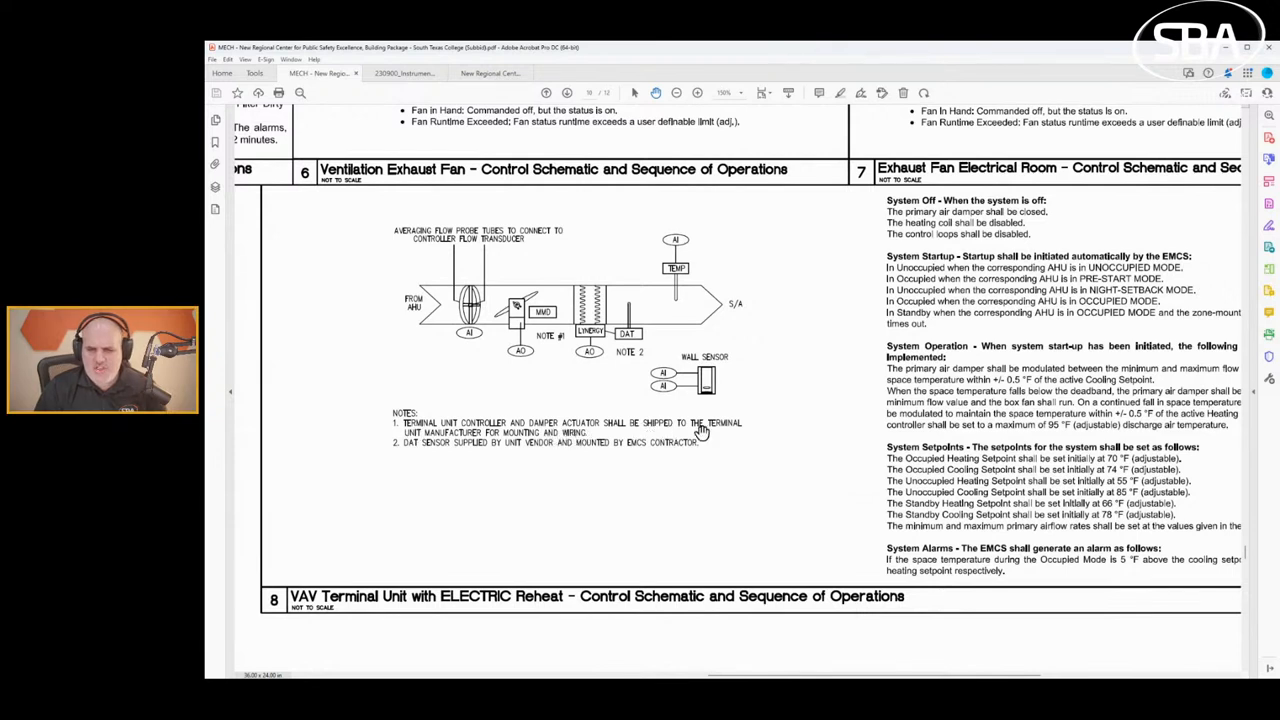
mouse_move(351, 427)
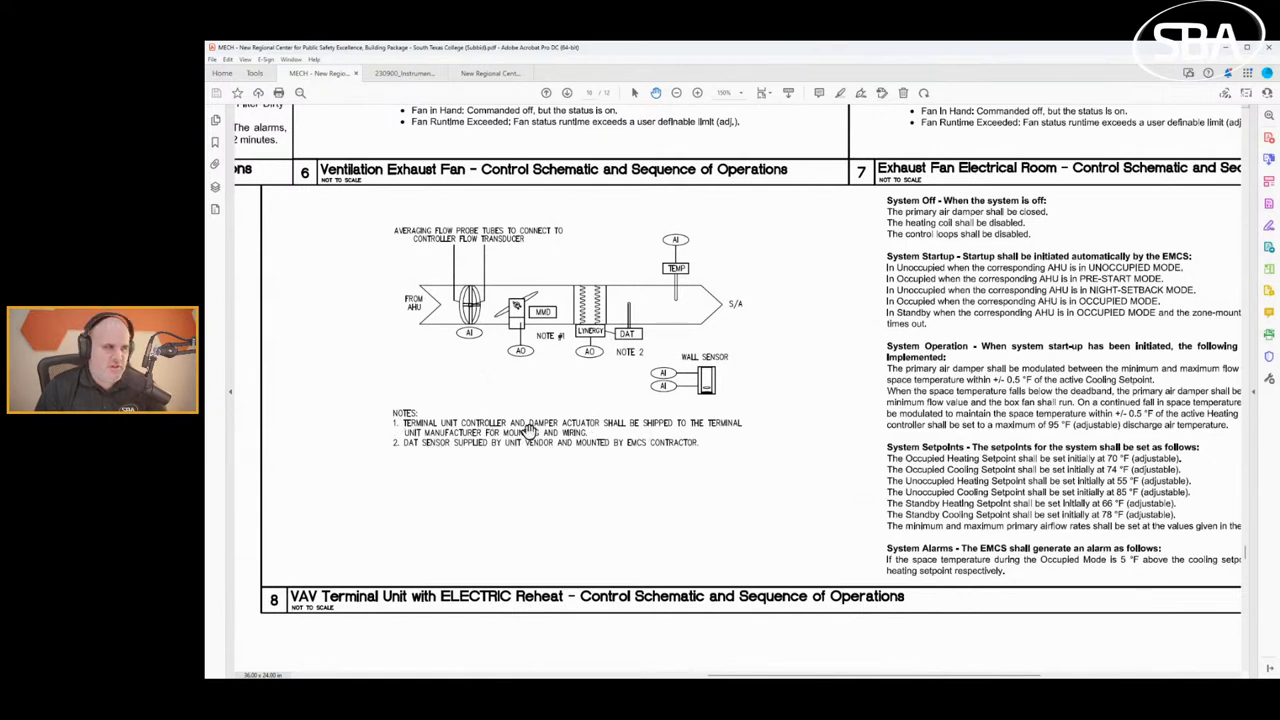
mouse_move(550, 438)
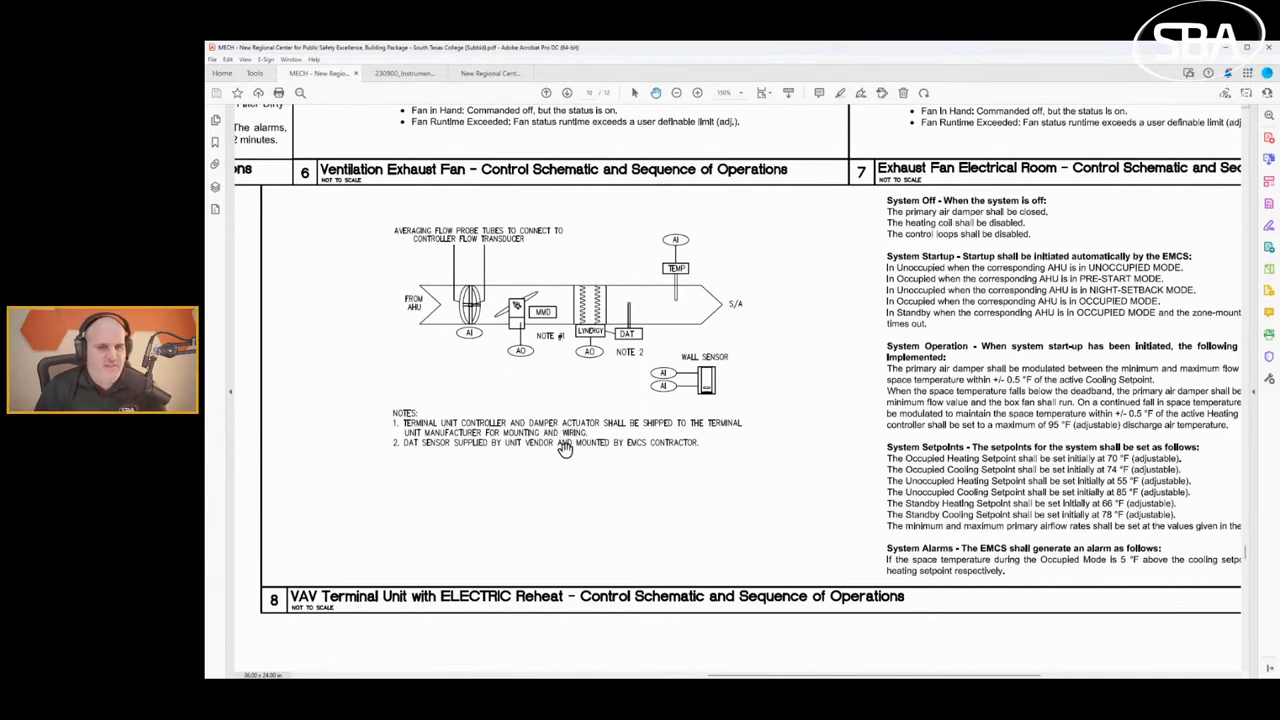
mouse_move(490, 438)
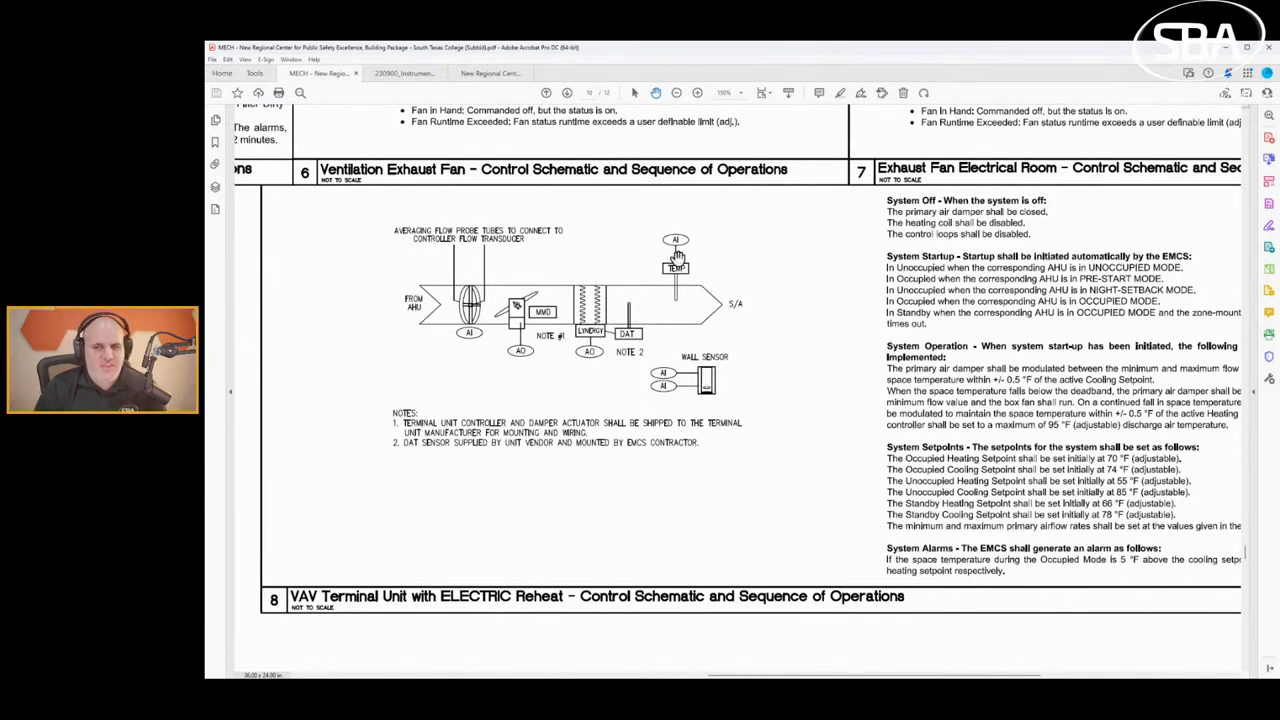
mouse_move(453, 293)
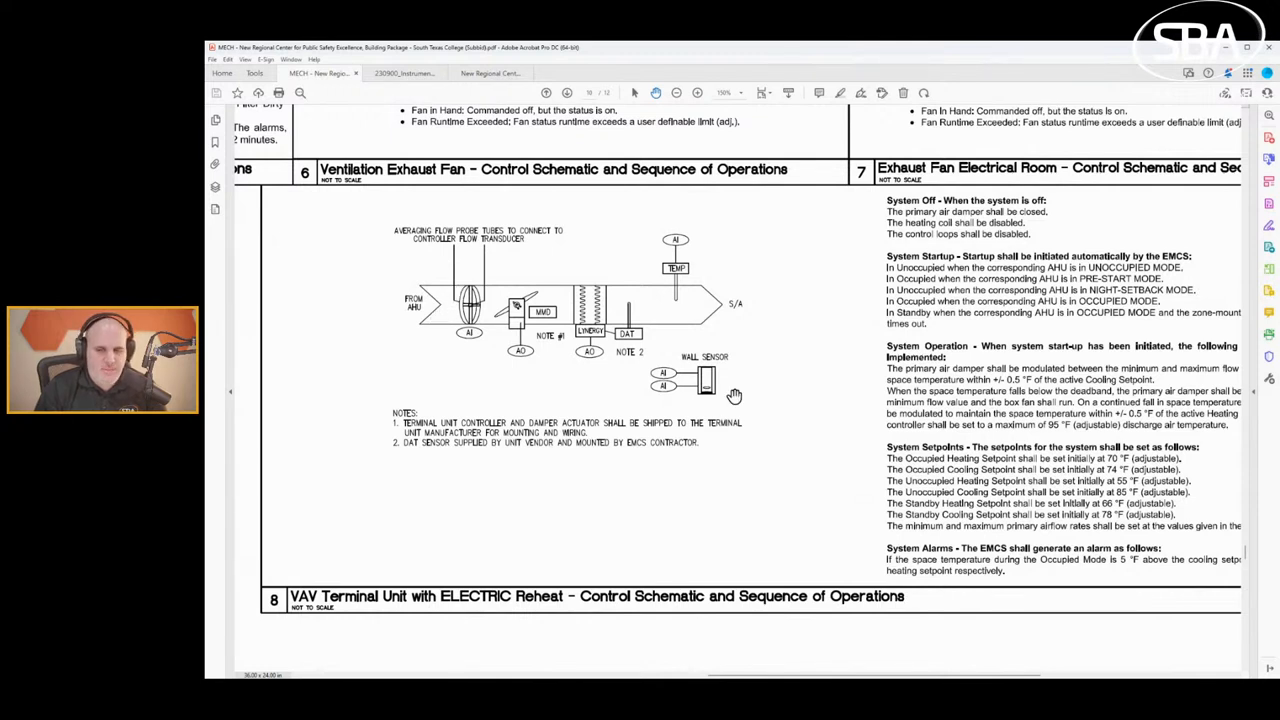
mouse_move(729, 404)
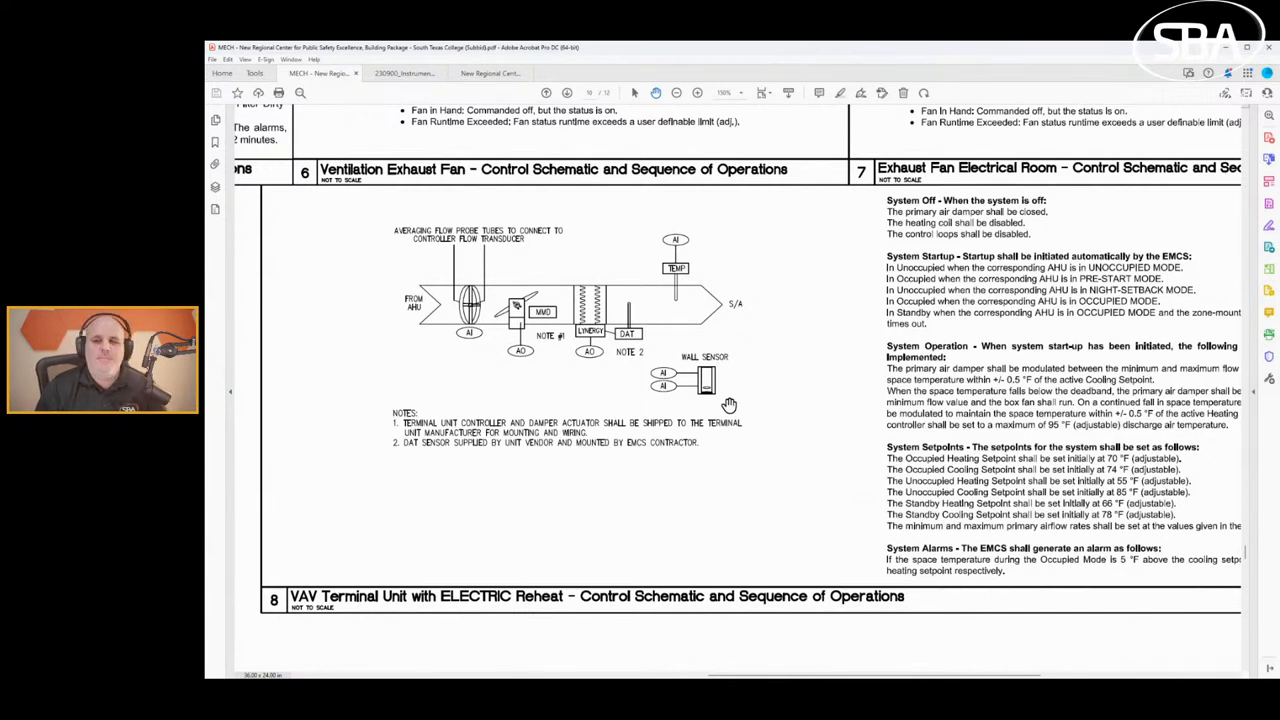
mouse_move(390, 327)
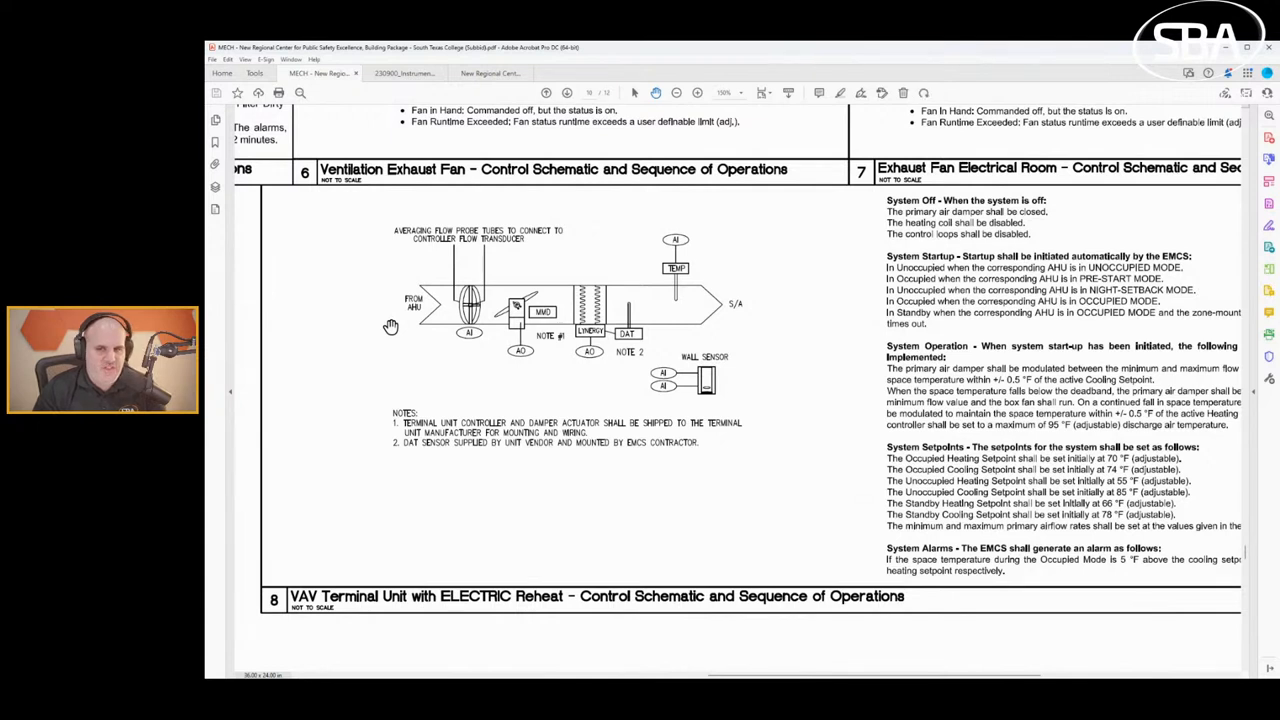
mouse_move(470, 350)
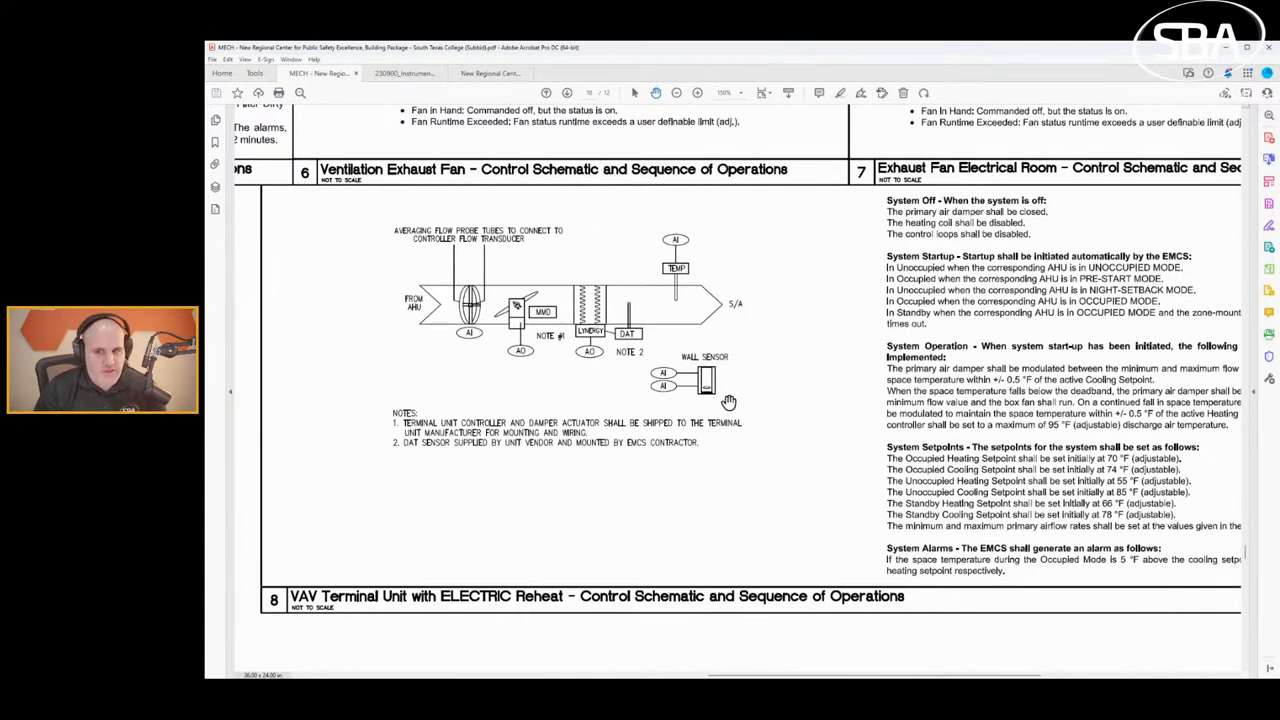
mouse_move(705, 367)
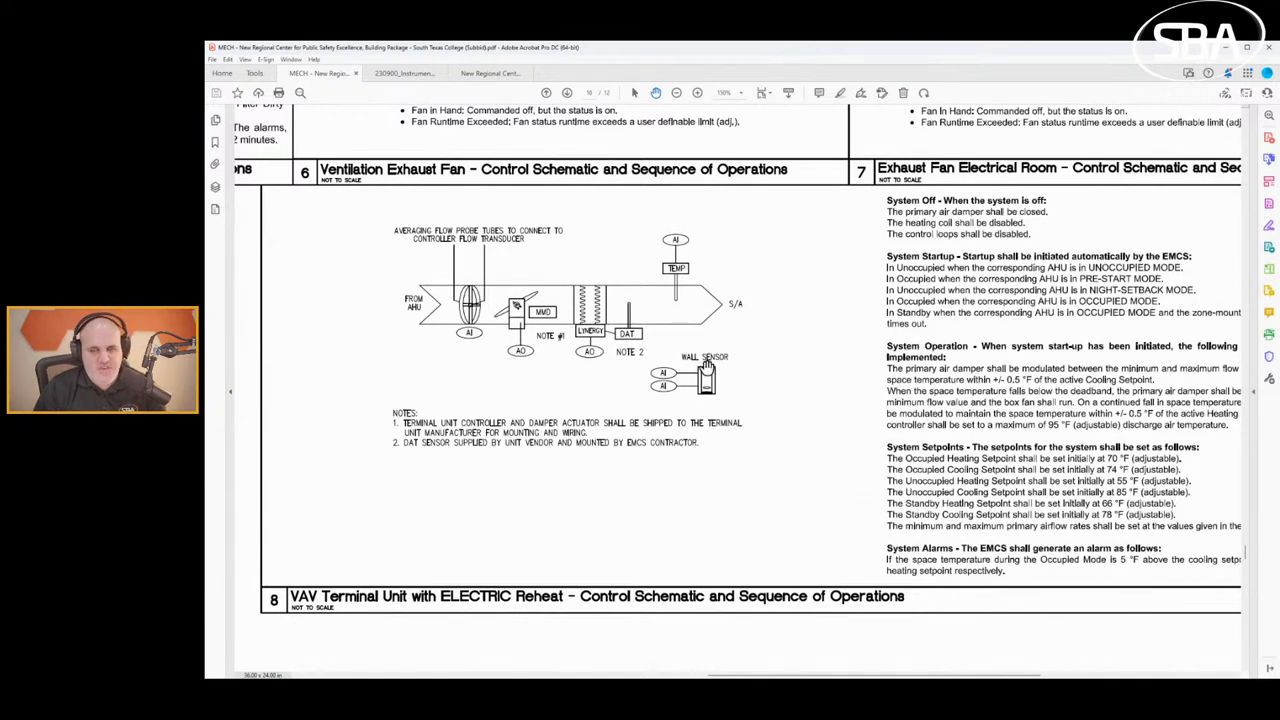
mouse_move(663, 378)
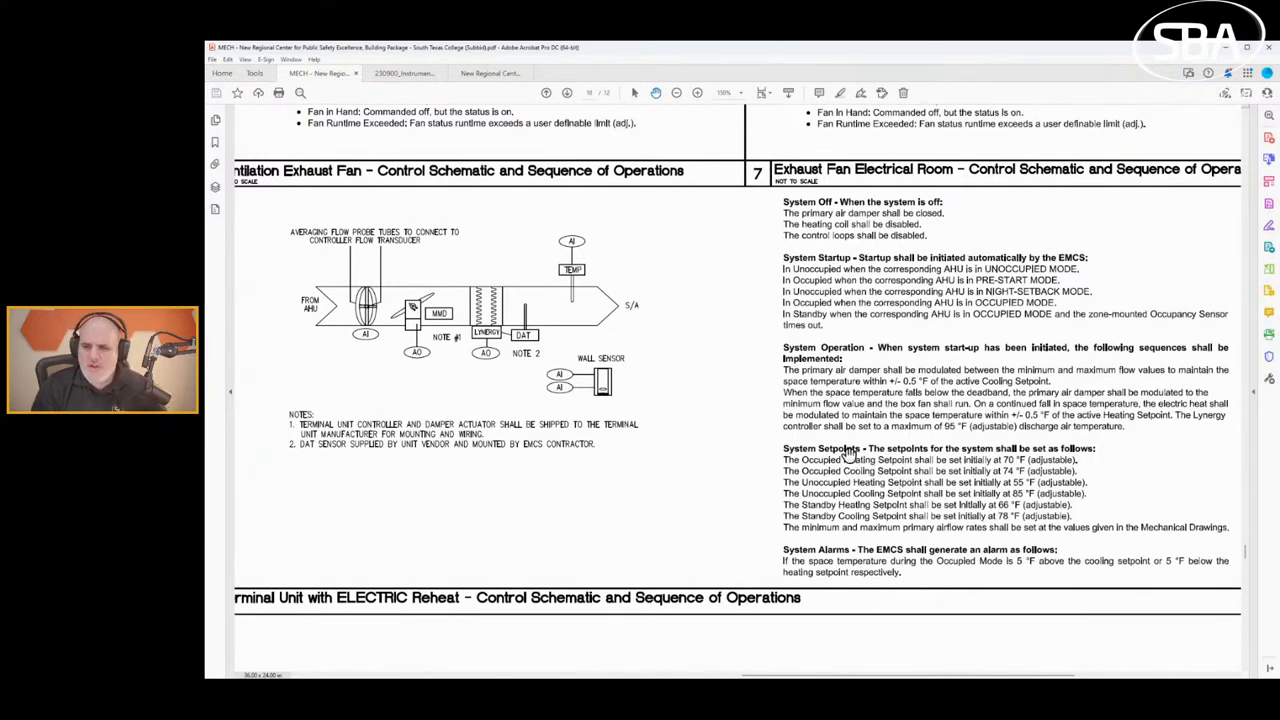
mouse_move(557, 385)
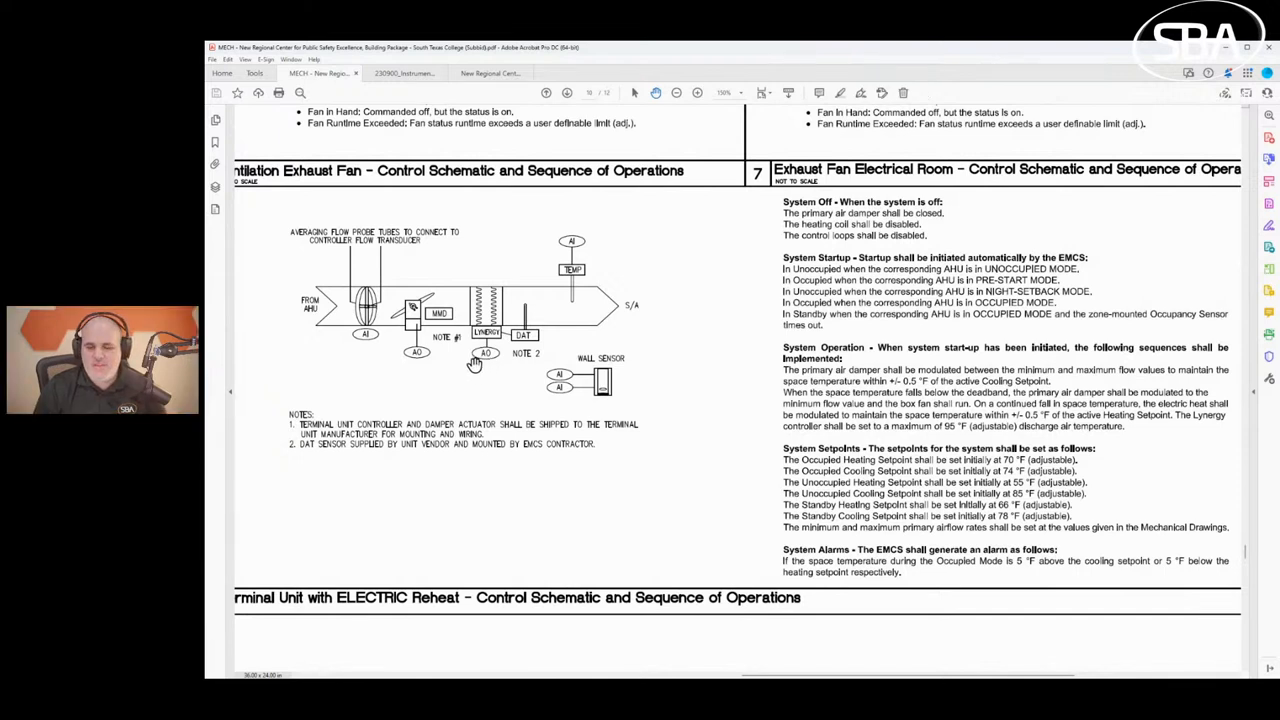
mouse_move(450, 371)
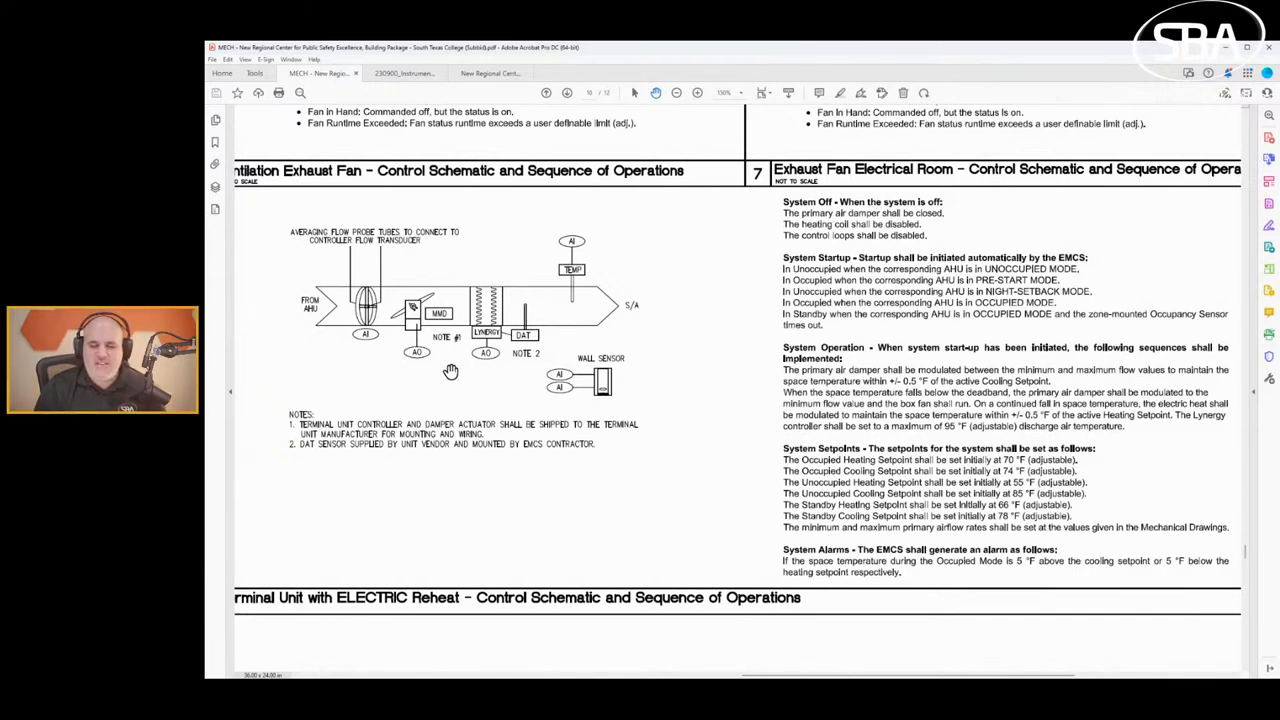
mouse_move(510, 348)
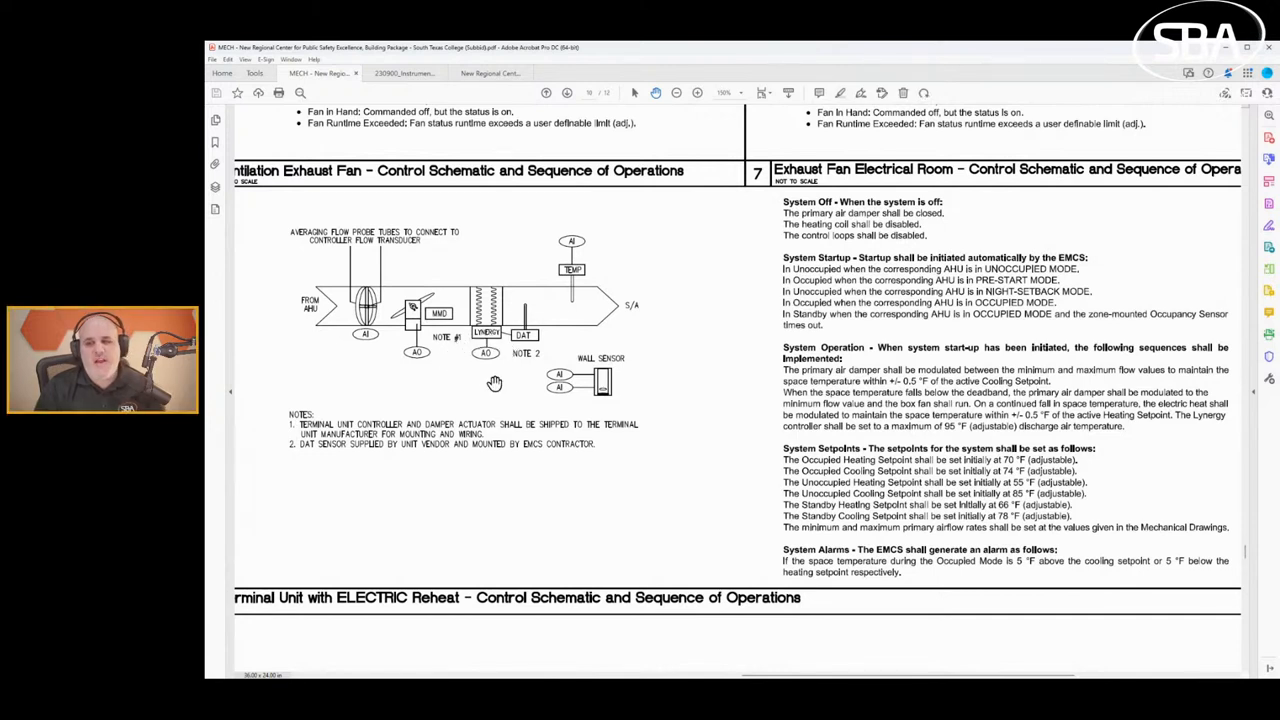
mouse_move(457, 372)
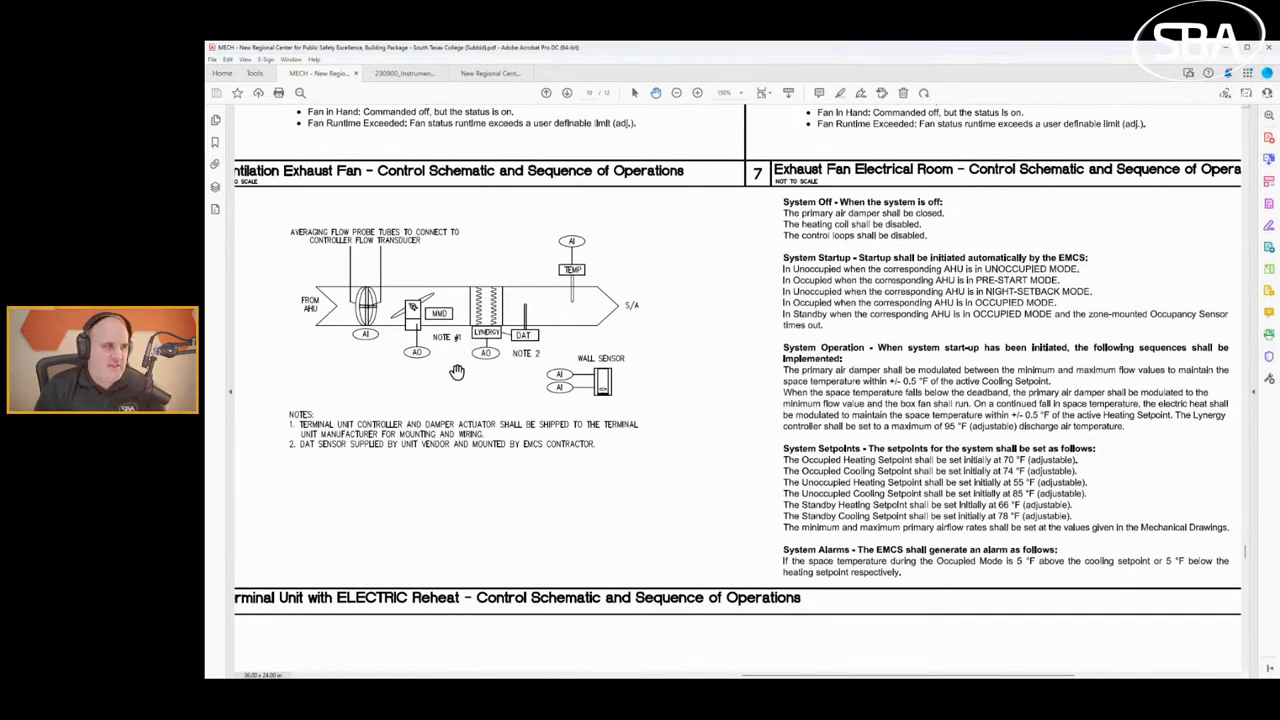
mouse_move(487, 310)
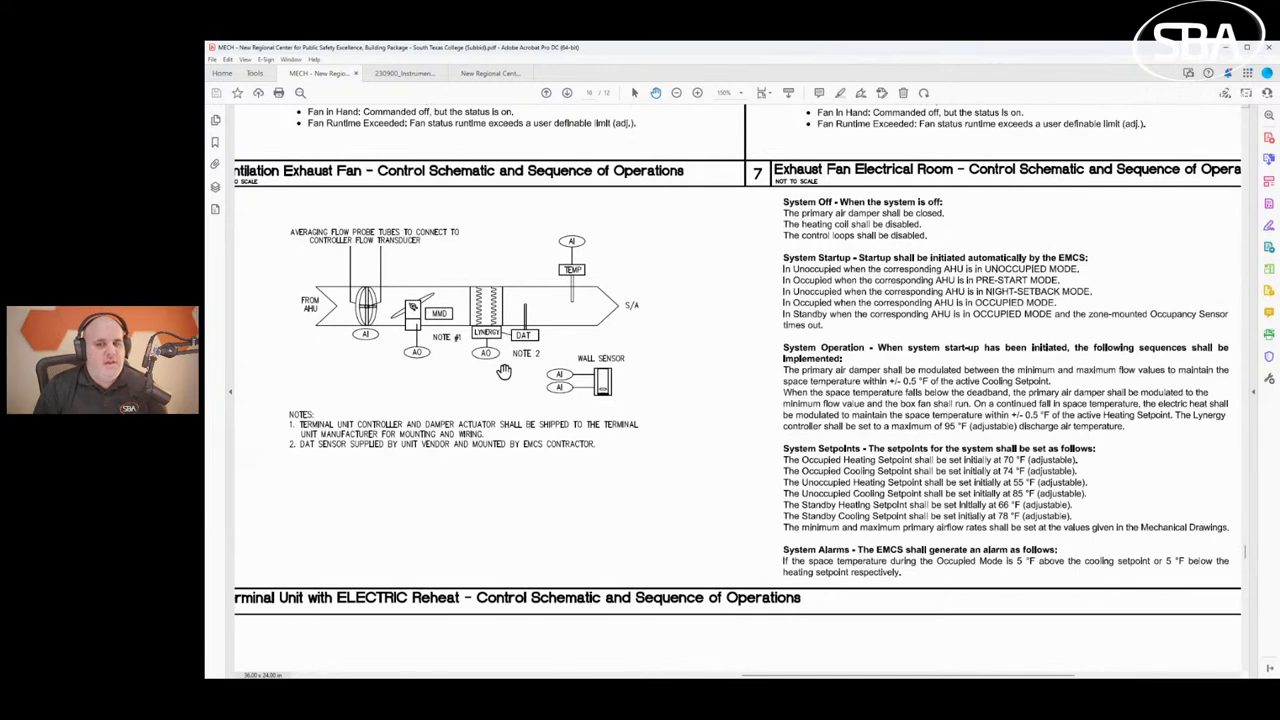
mouse_move(504, 370)
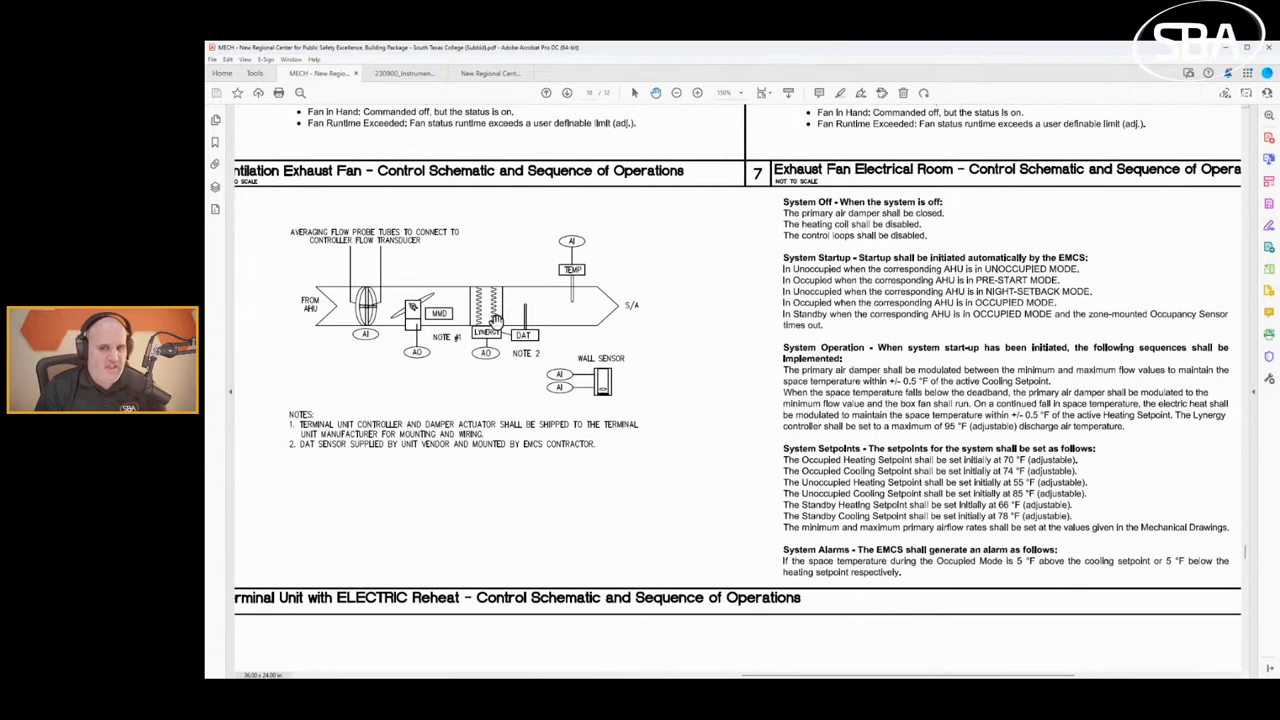
mouse_move(489, 408)
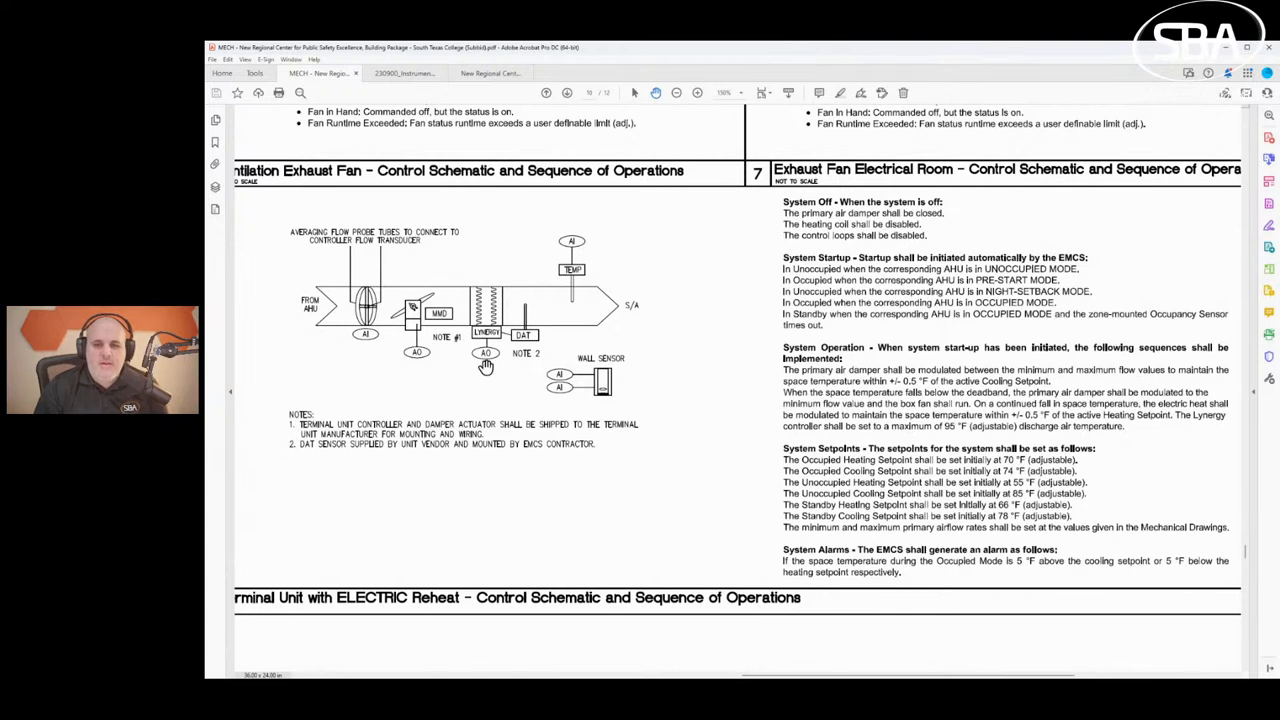
mouse_move(562, 353)
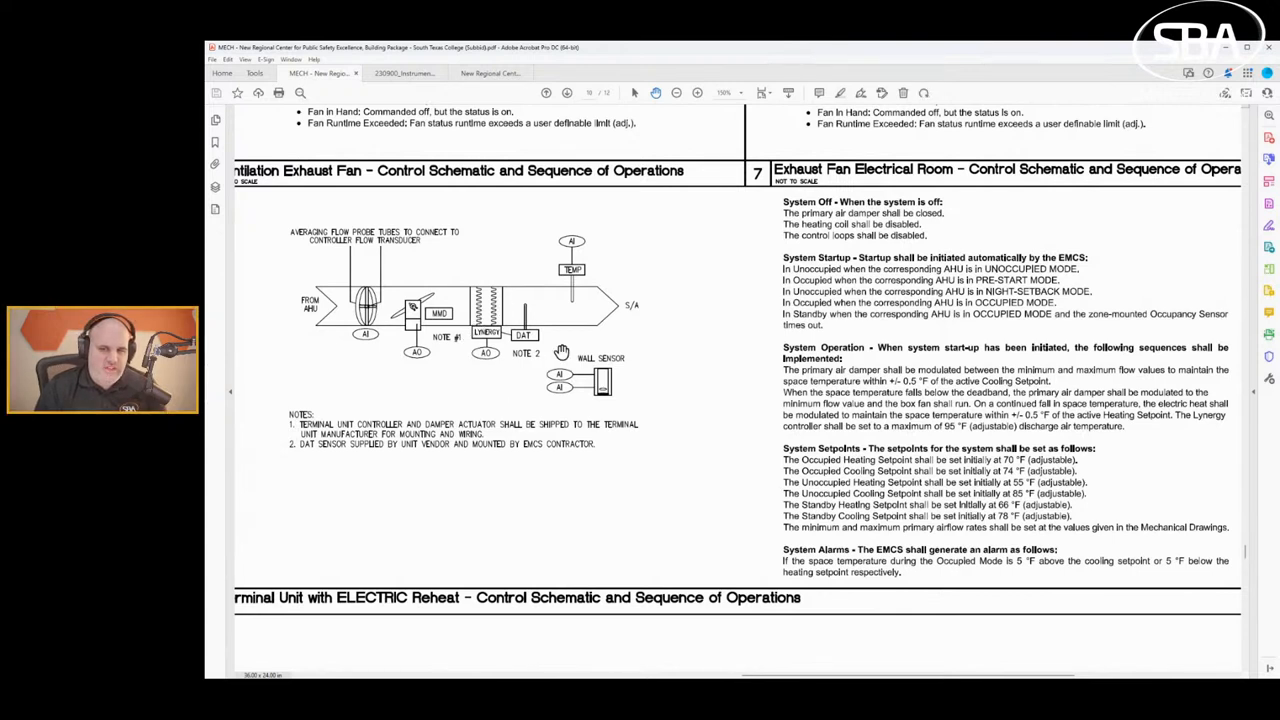
mouse_move(528, 307)
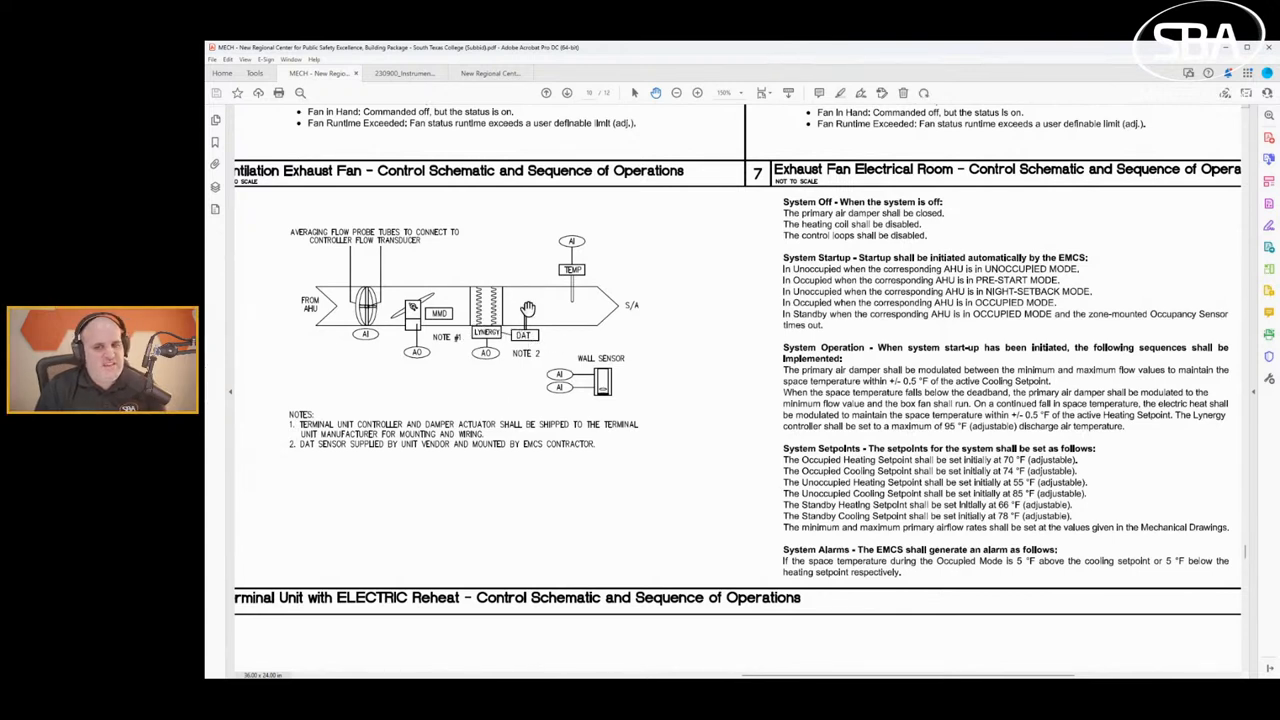
mouse_move(510, 340)
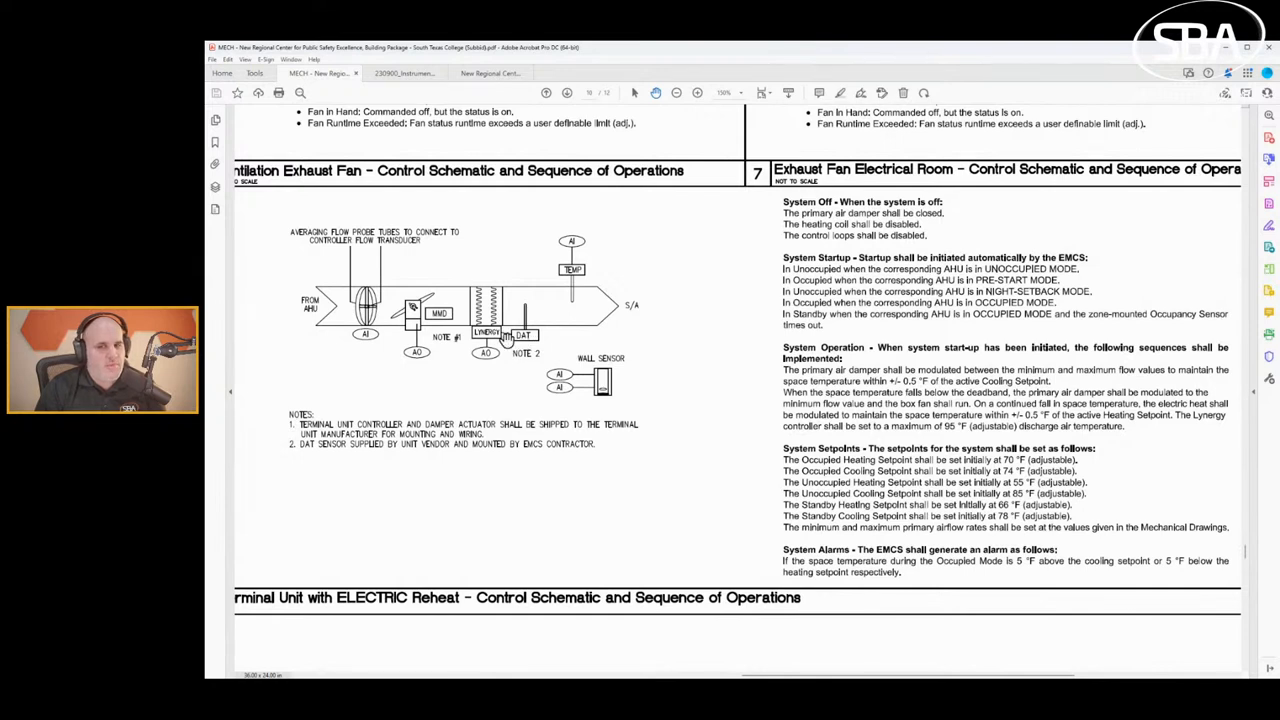
mouse_move(465, 343)
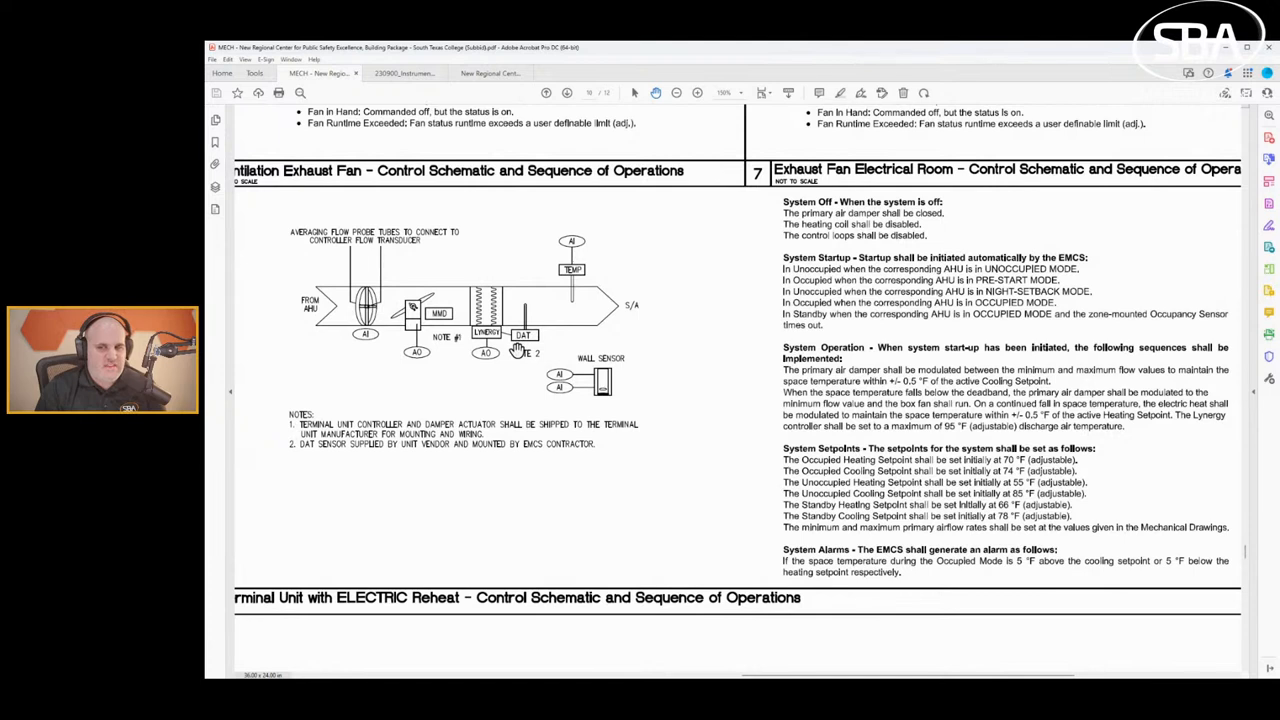
mouse_move(348, 442)
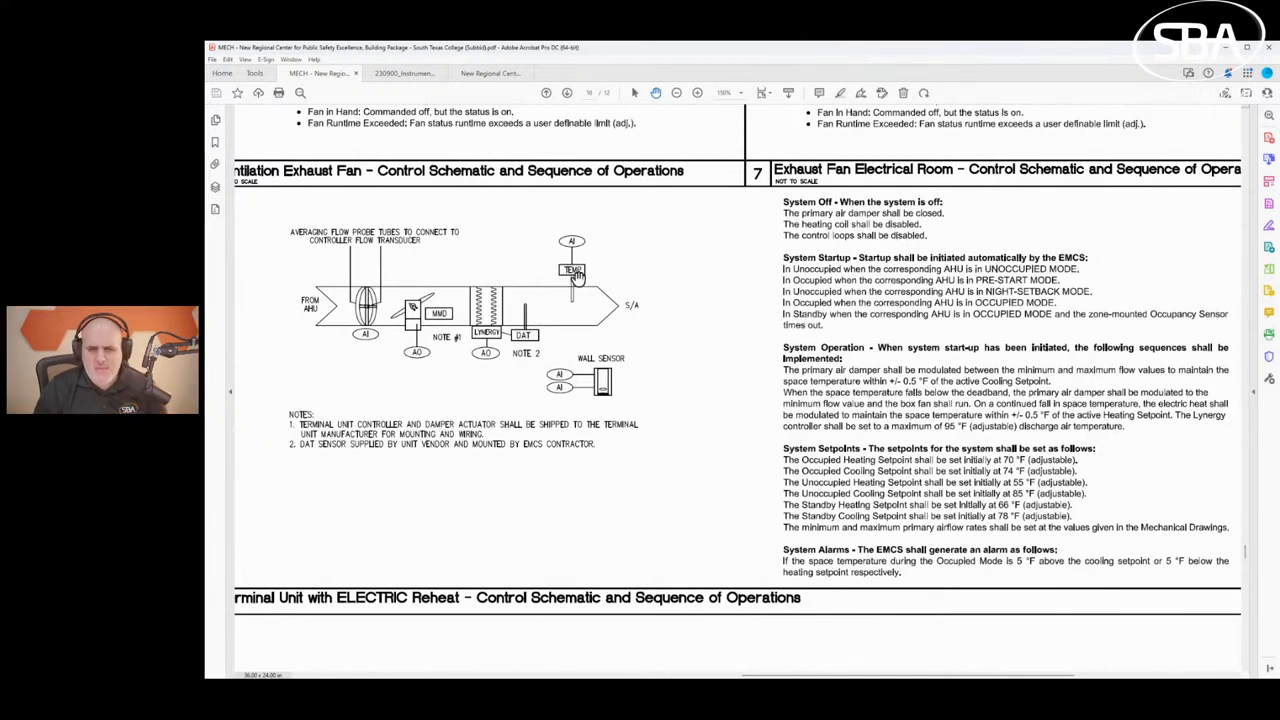
mouse_move(524, 315)
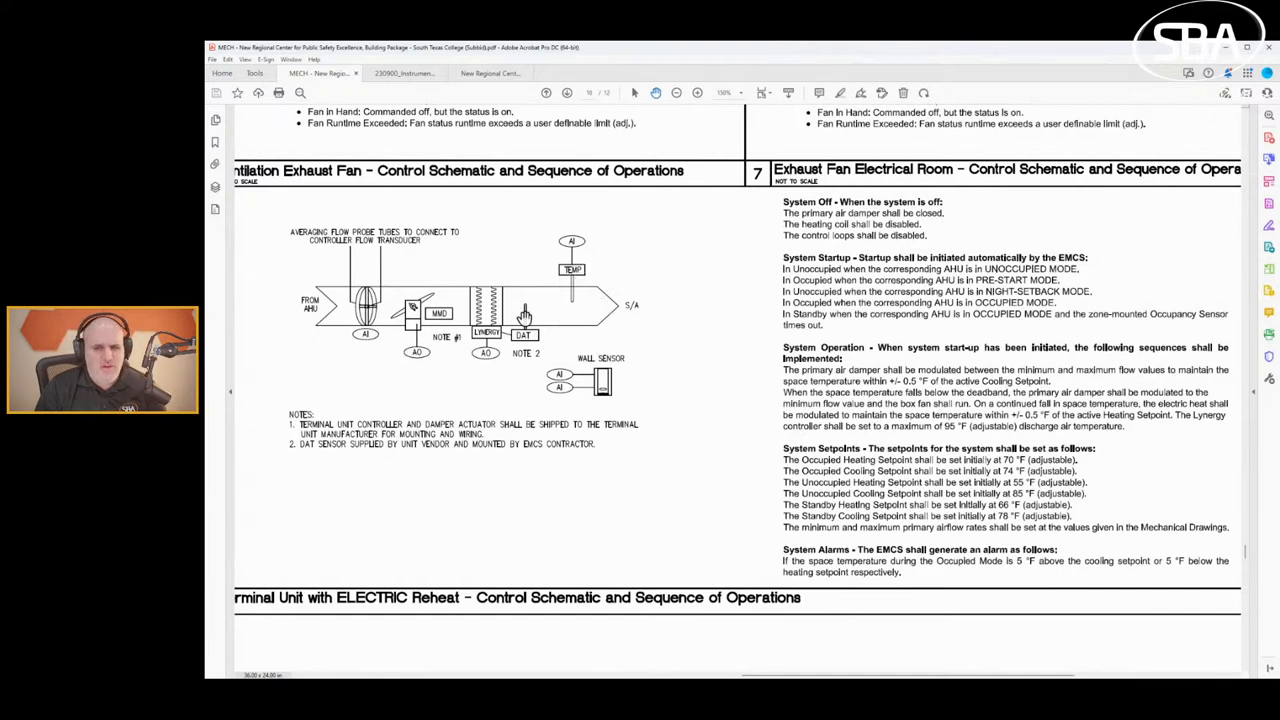
mouse_move(335, 433)
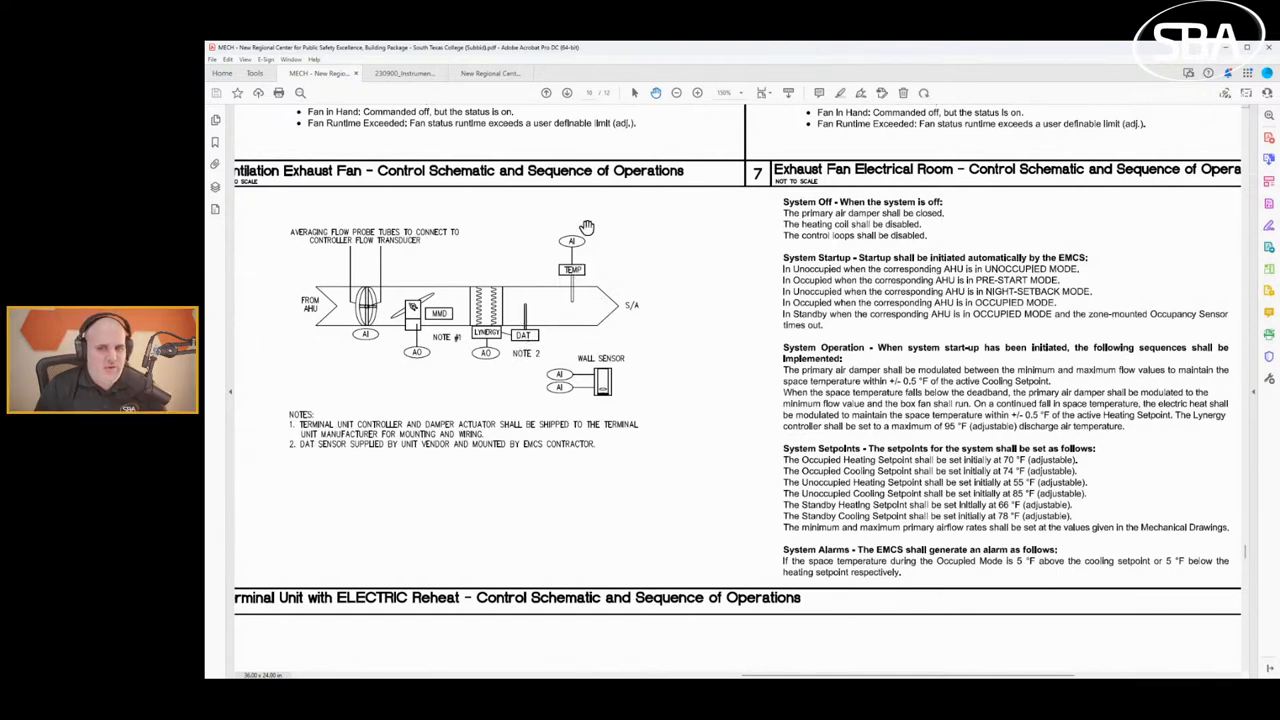
mouse_move(570, 279)
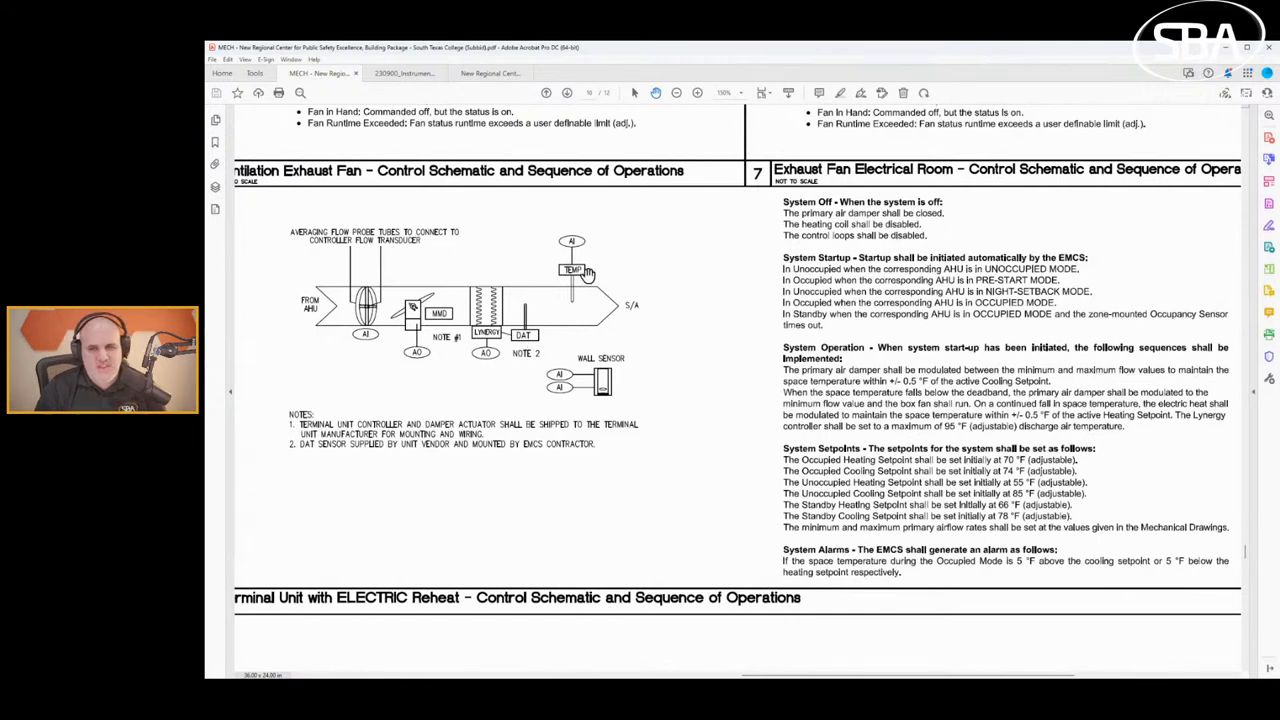
mouse_move(327, 308)
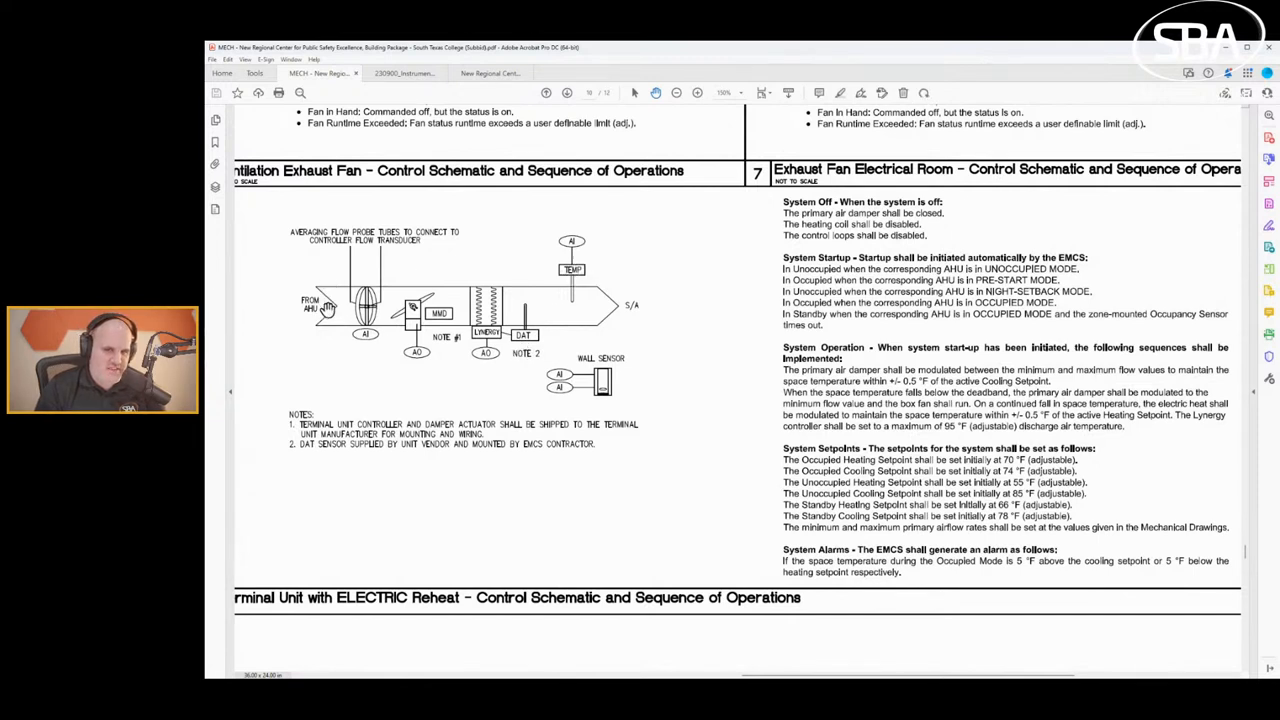
mouse_move(307, 278)
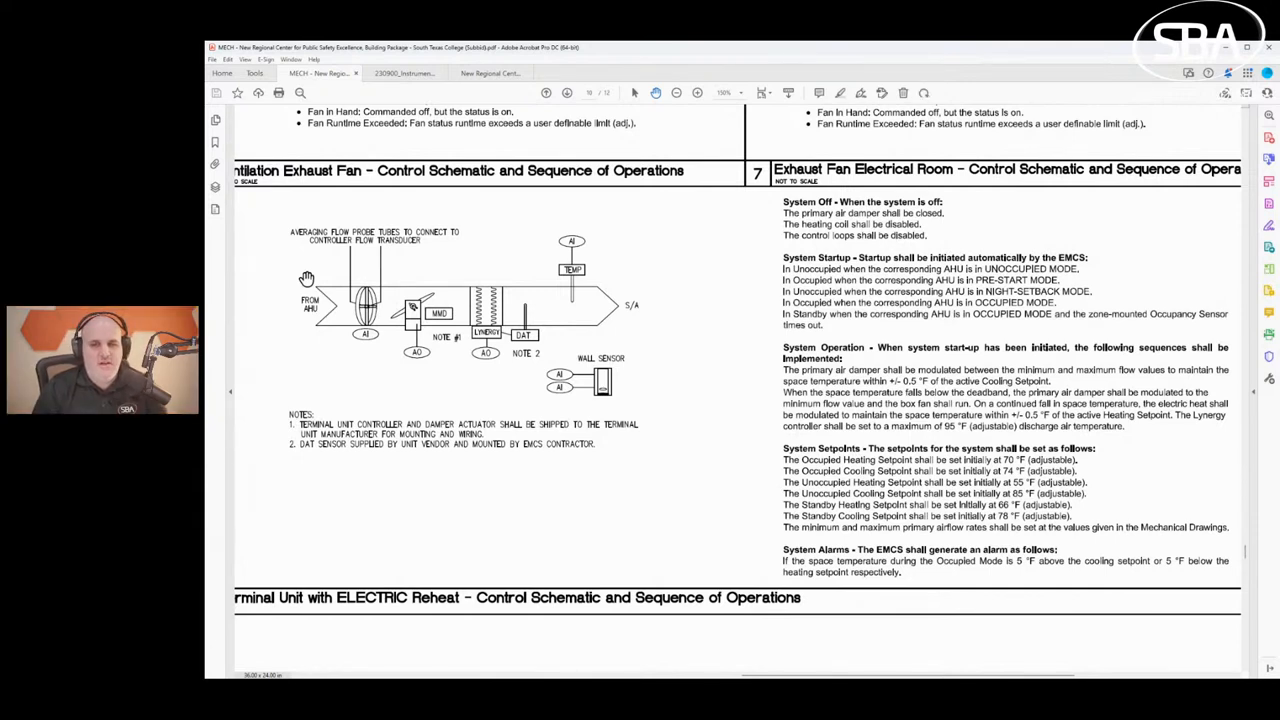
mouse_move(402, 295)
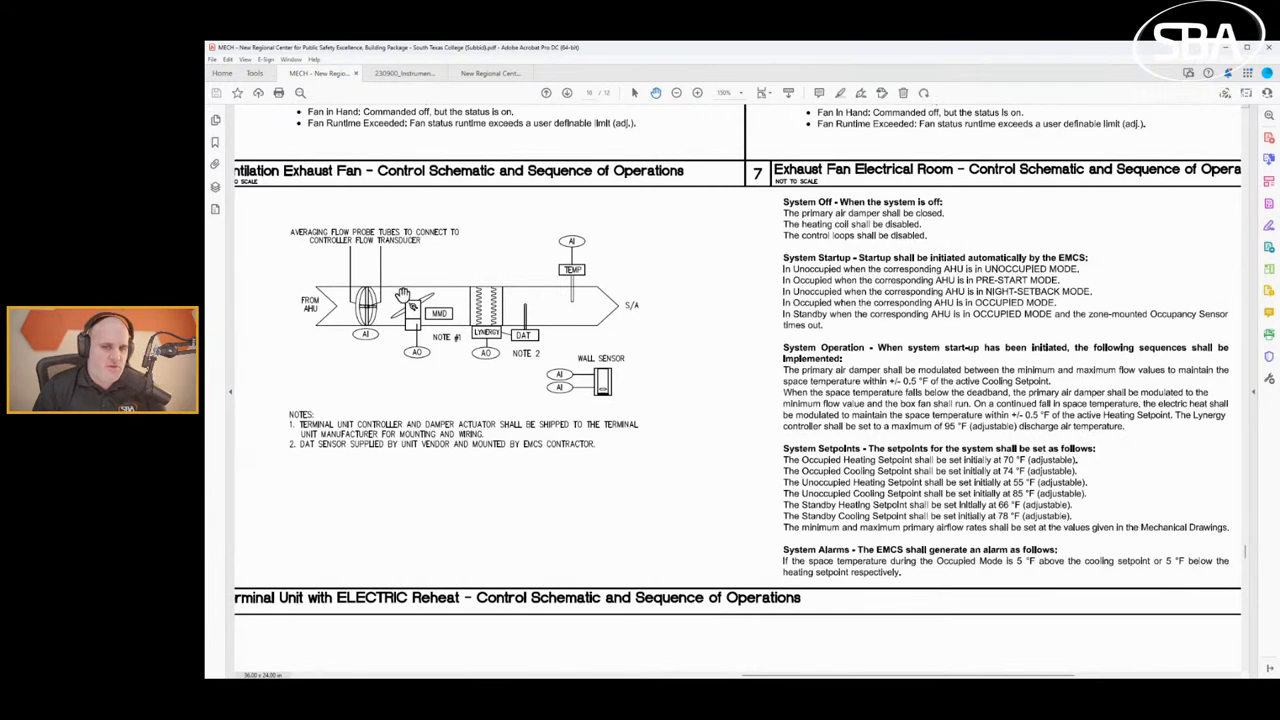
mouse_move(397, 263)
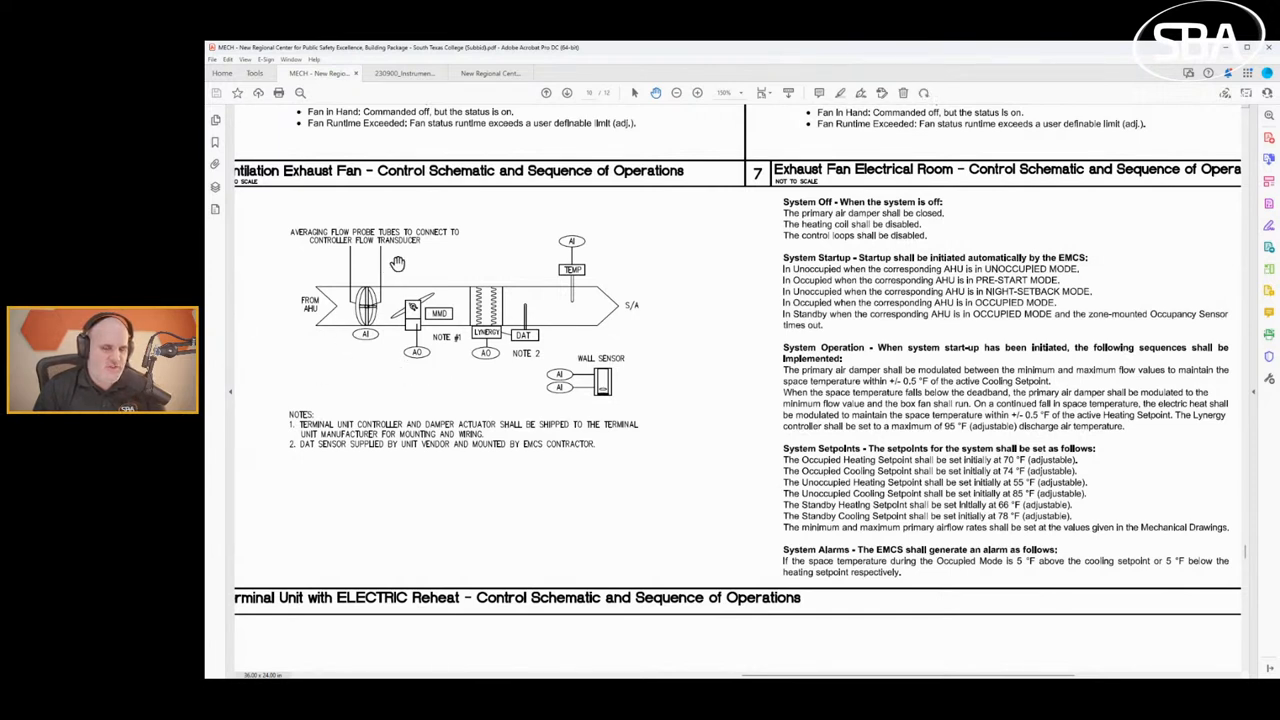
mouse_move(592, 352)
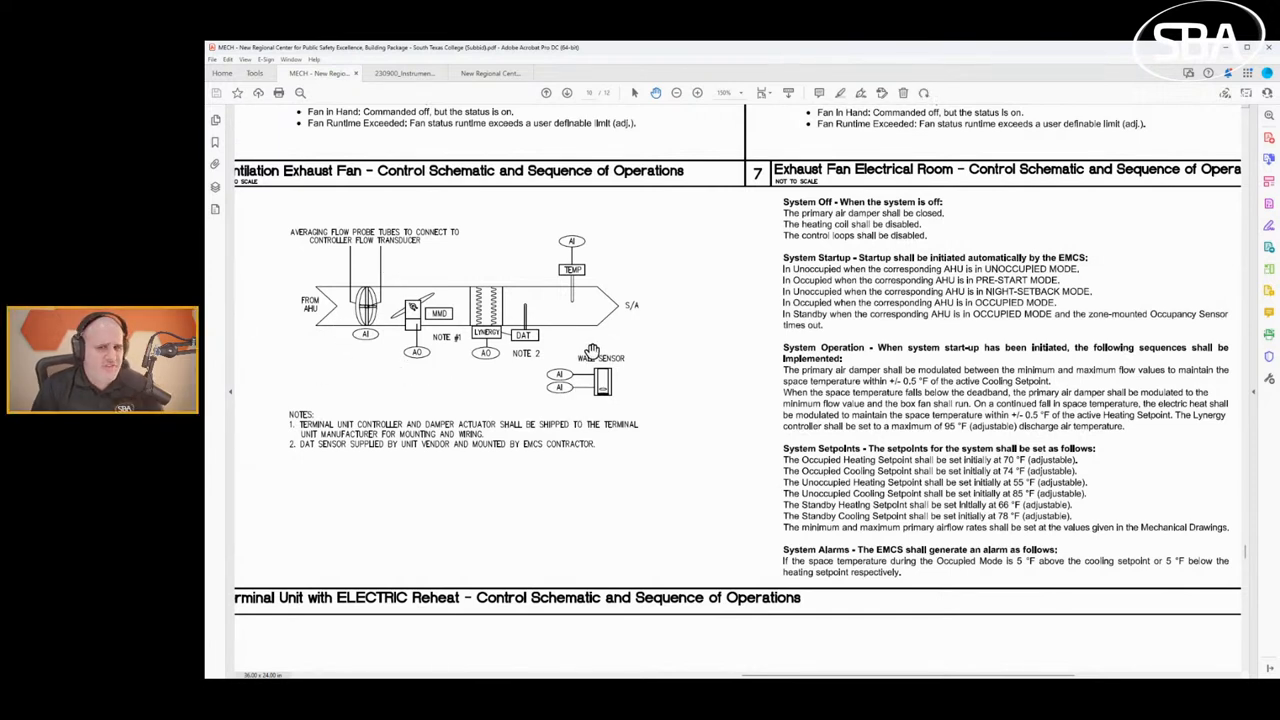
mouse_move(483, 353)
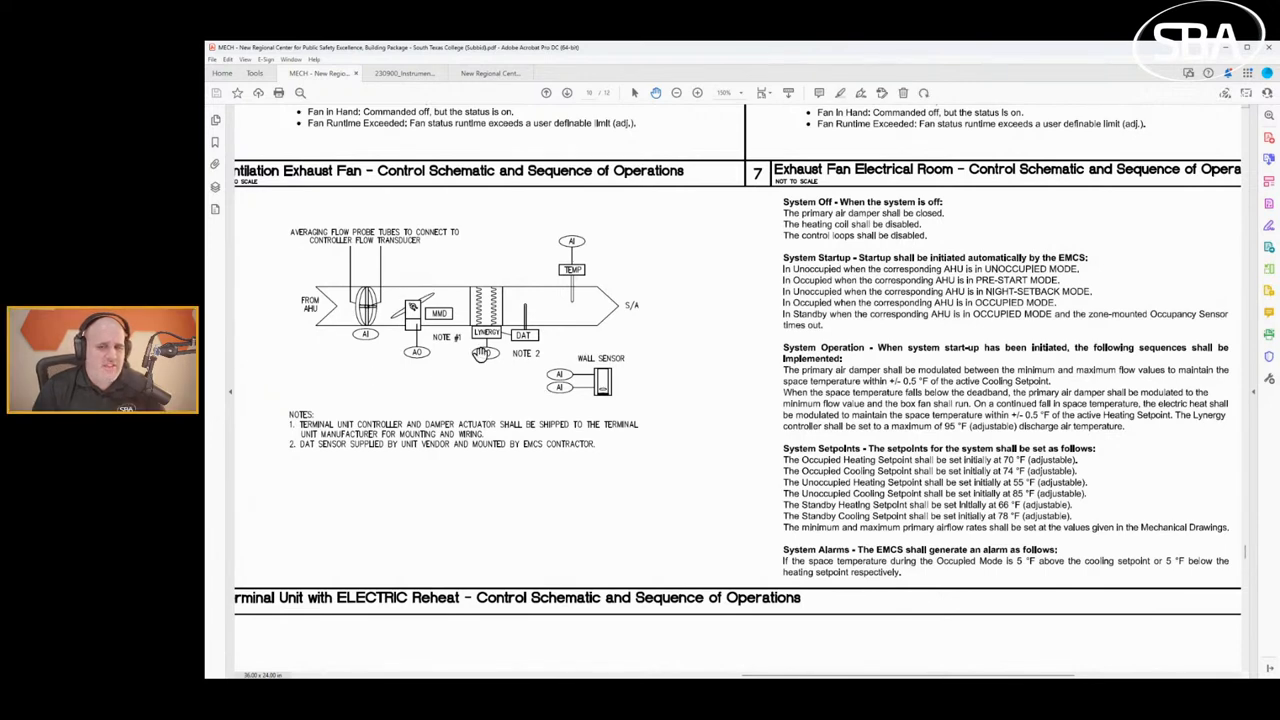
mouse_move(588, 241)
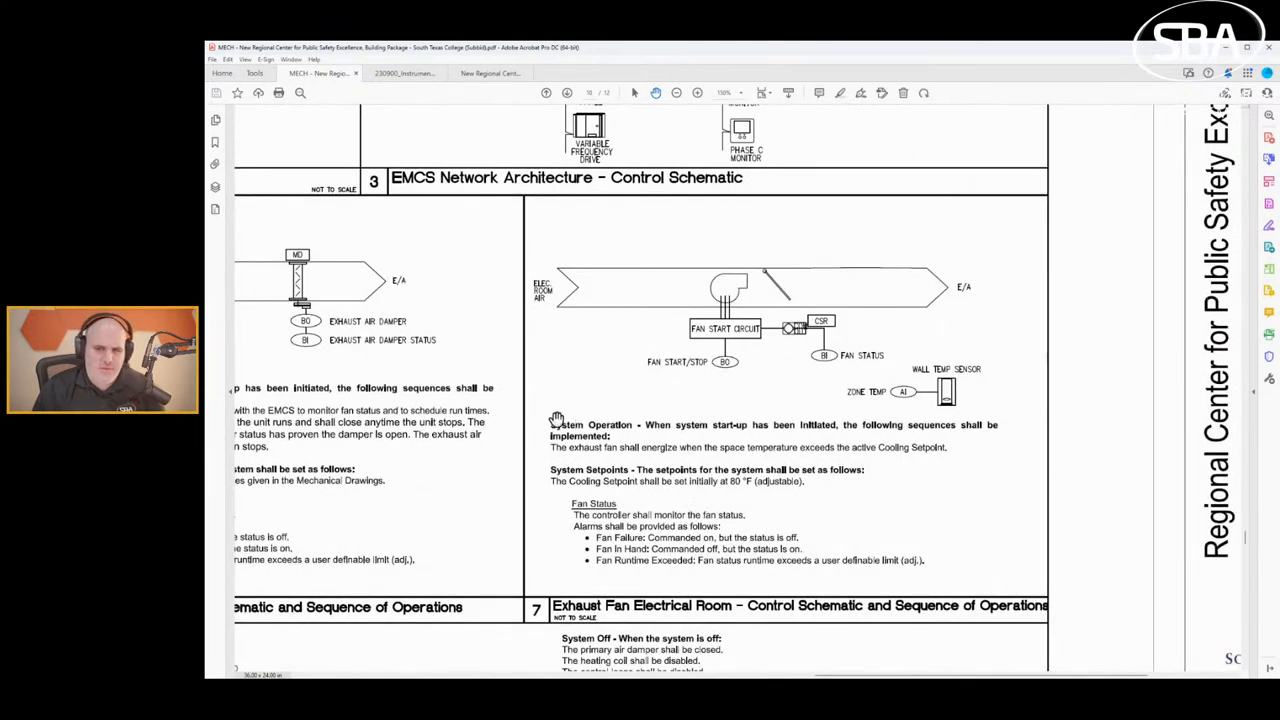
mouse_move(714, 397)
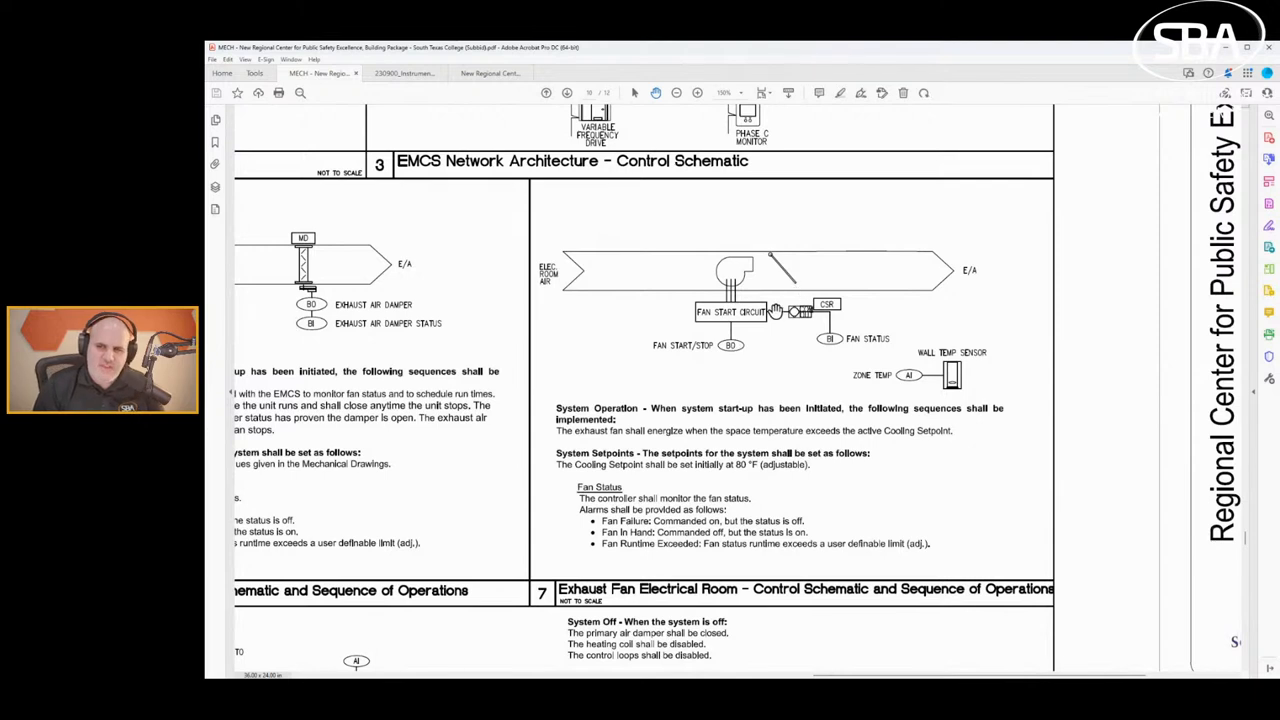
mouse_move(551, 410)
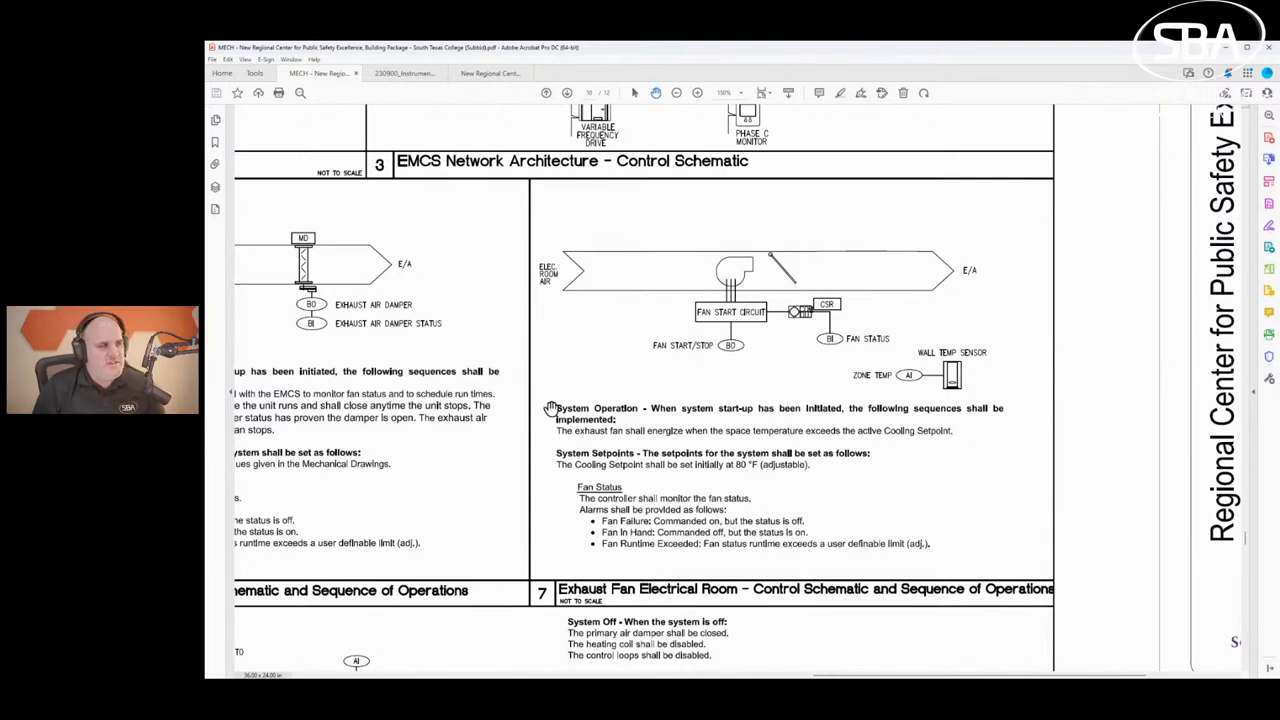
mouse_move(657, 337)
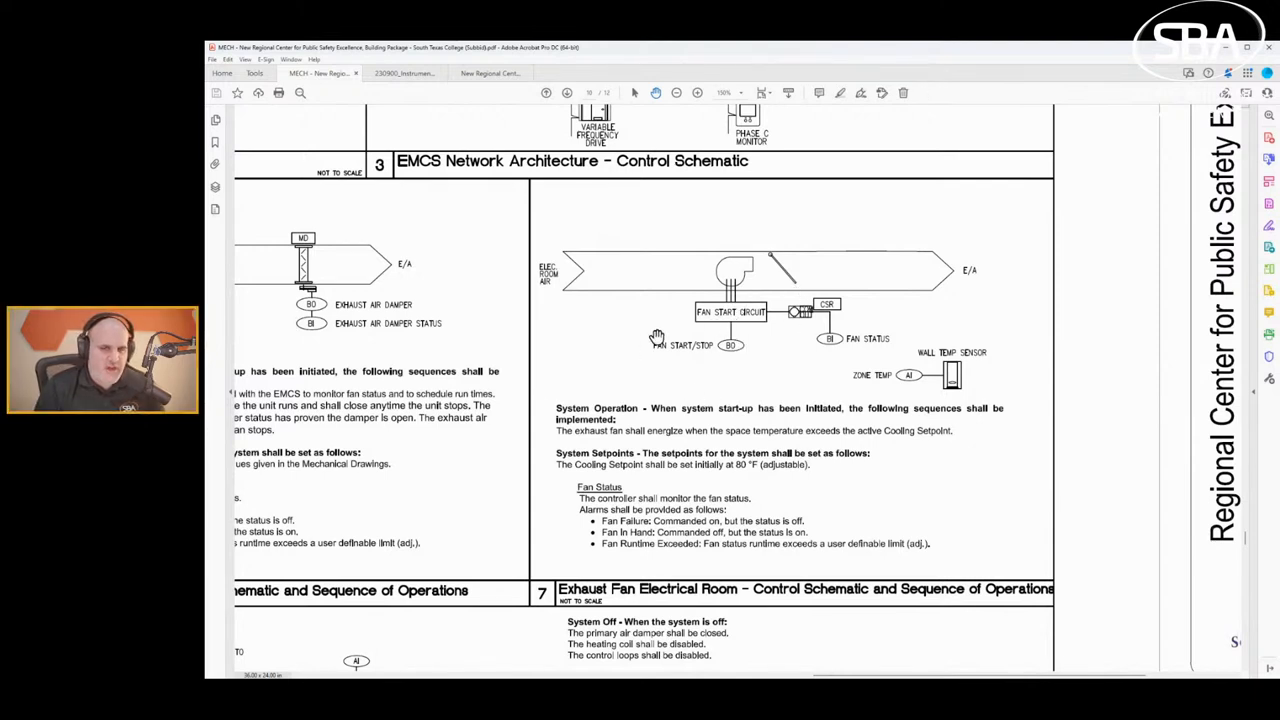
mouse_move(749, 375)
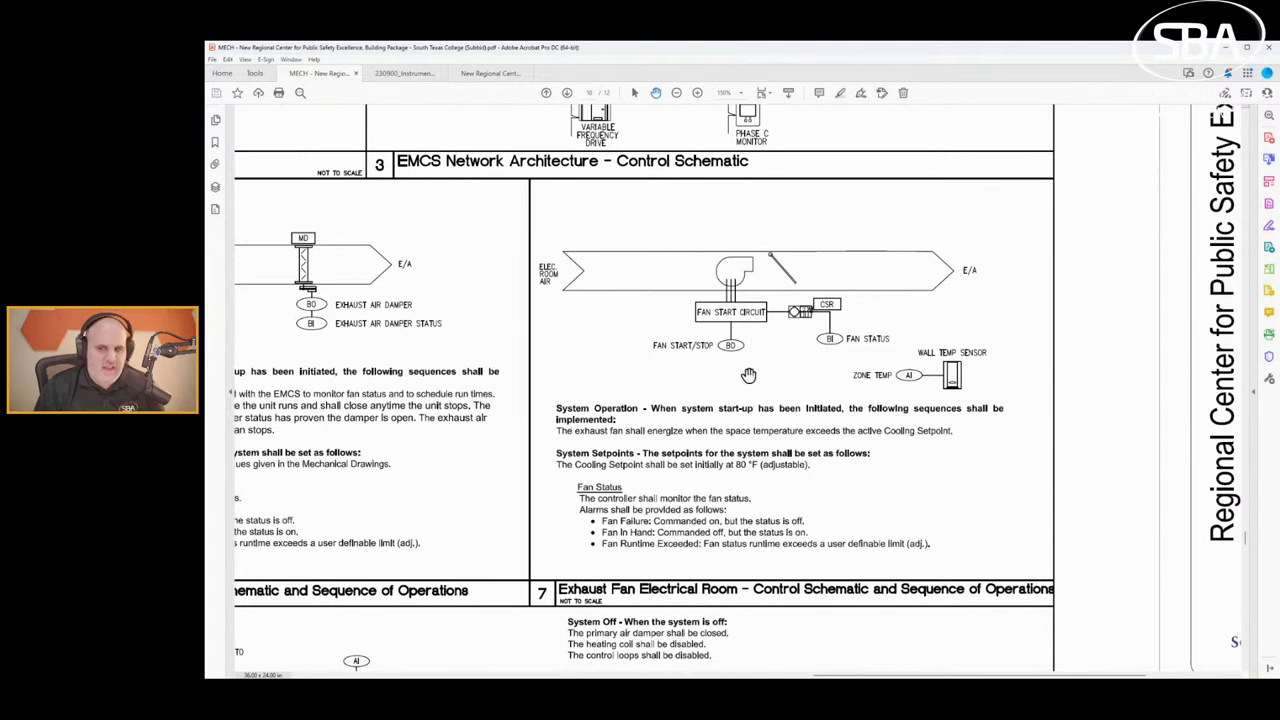
mouse_move(620, 336)
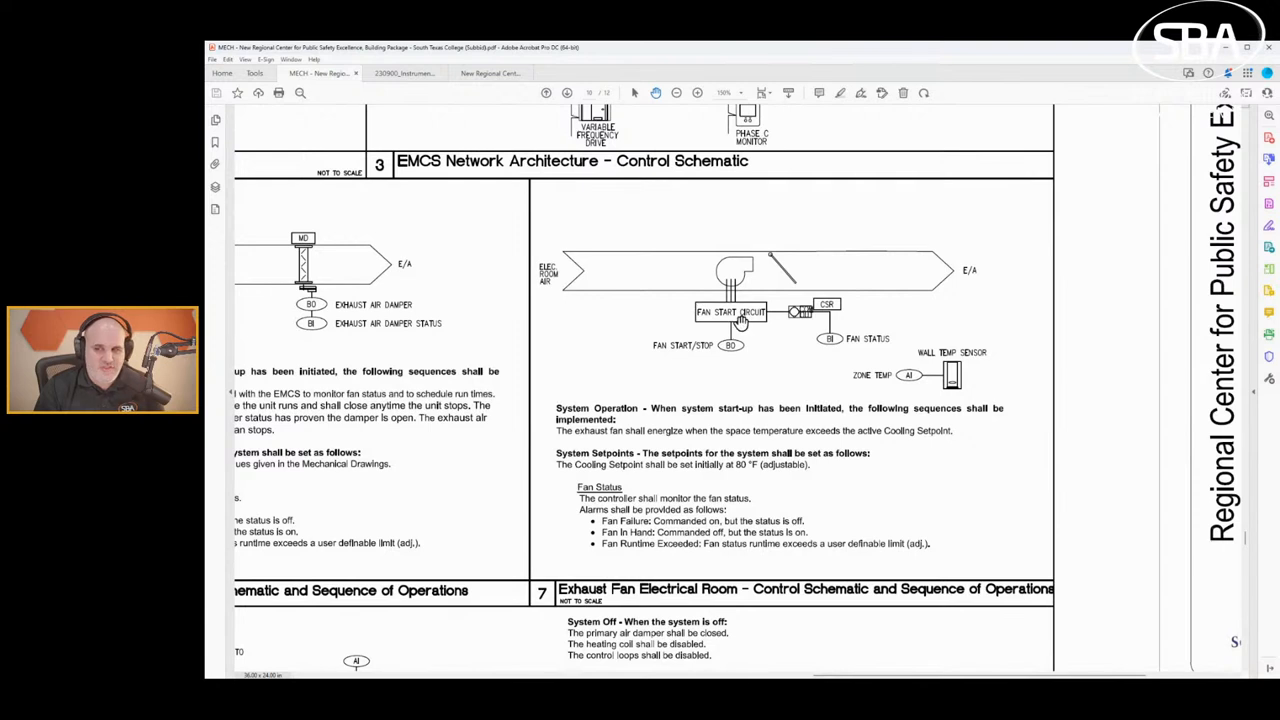
mouse_move(835, 360)
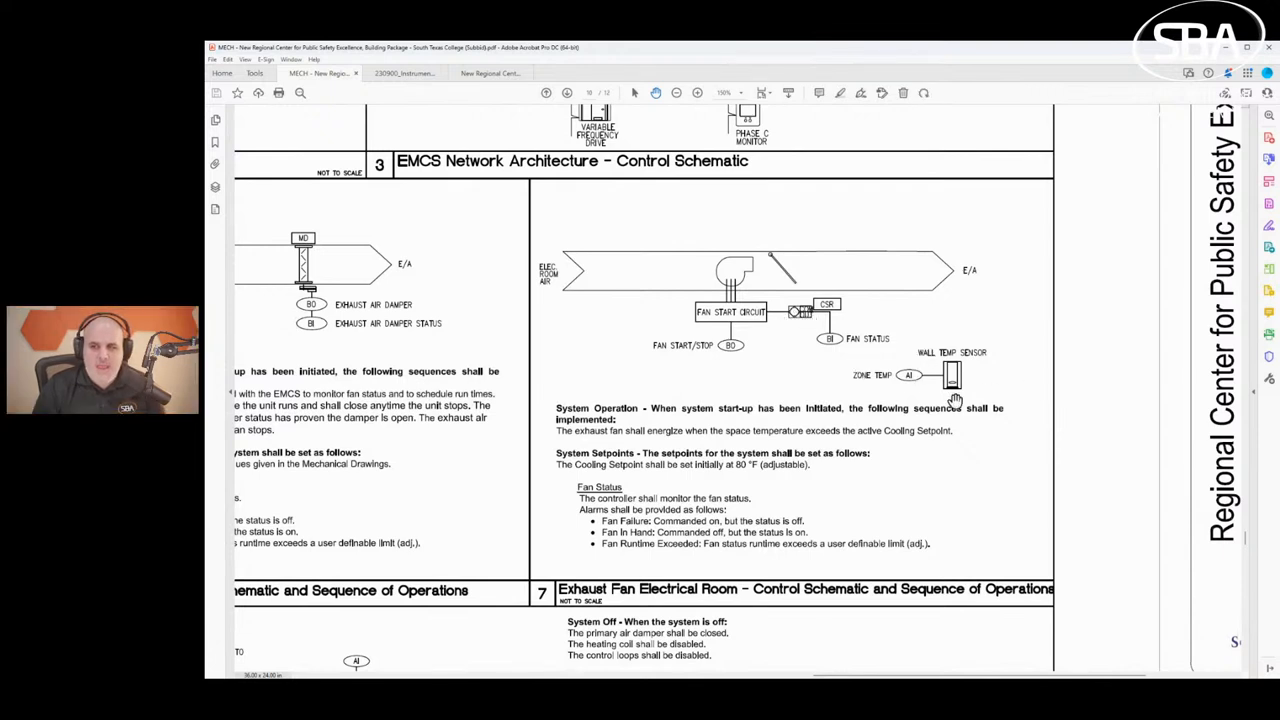
mouse_move(657, 387)
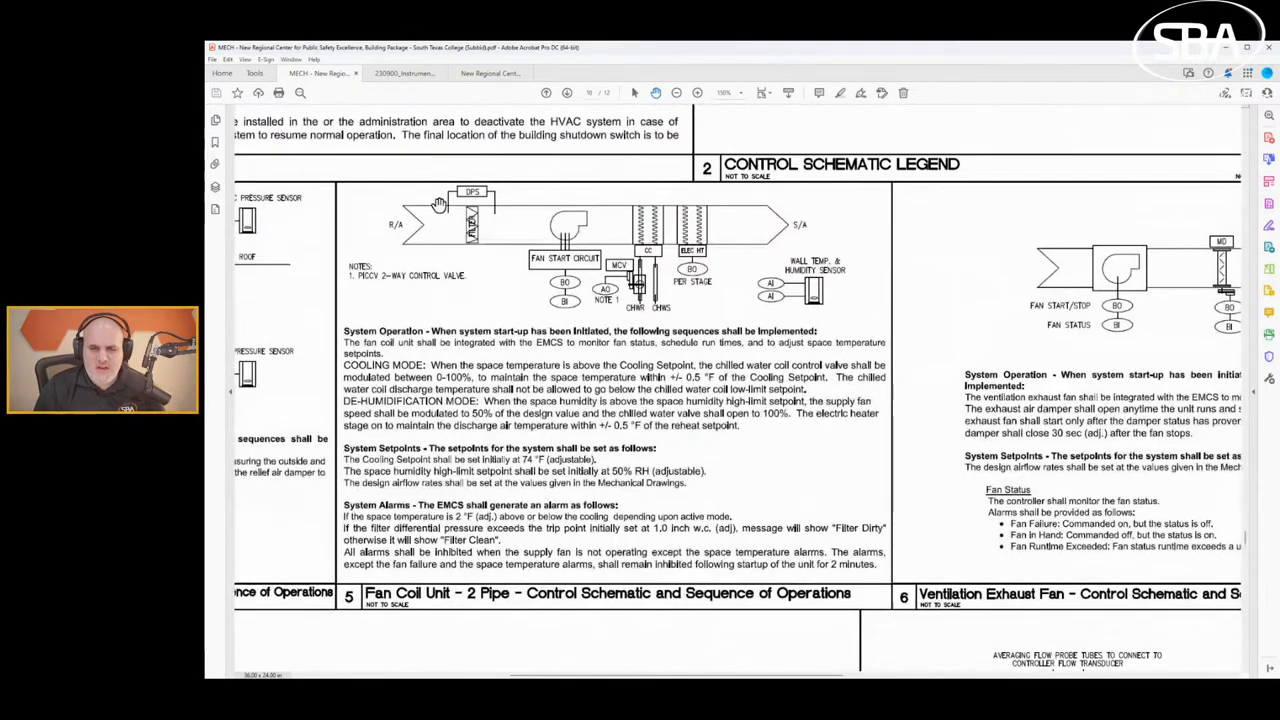
mouse_move(590, 278)
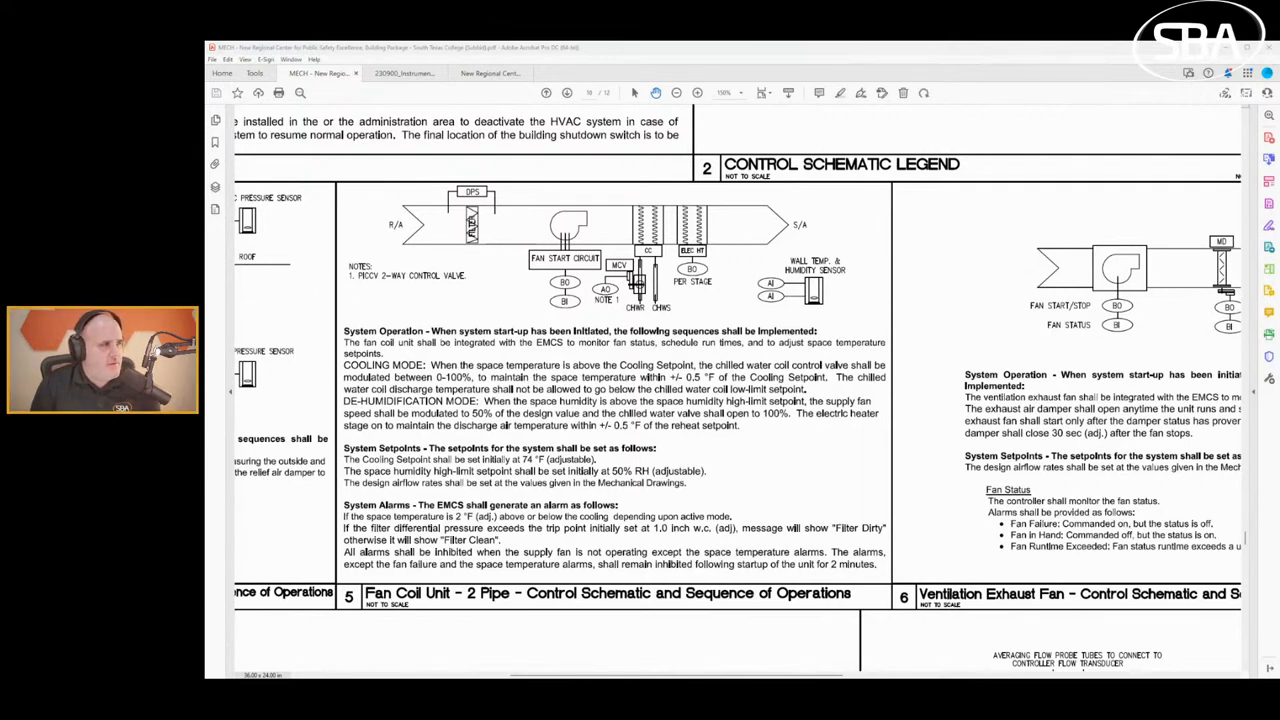
mouse_move(466, 308)
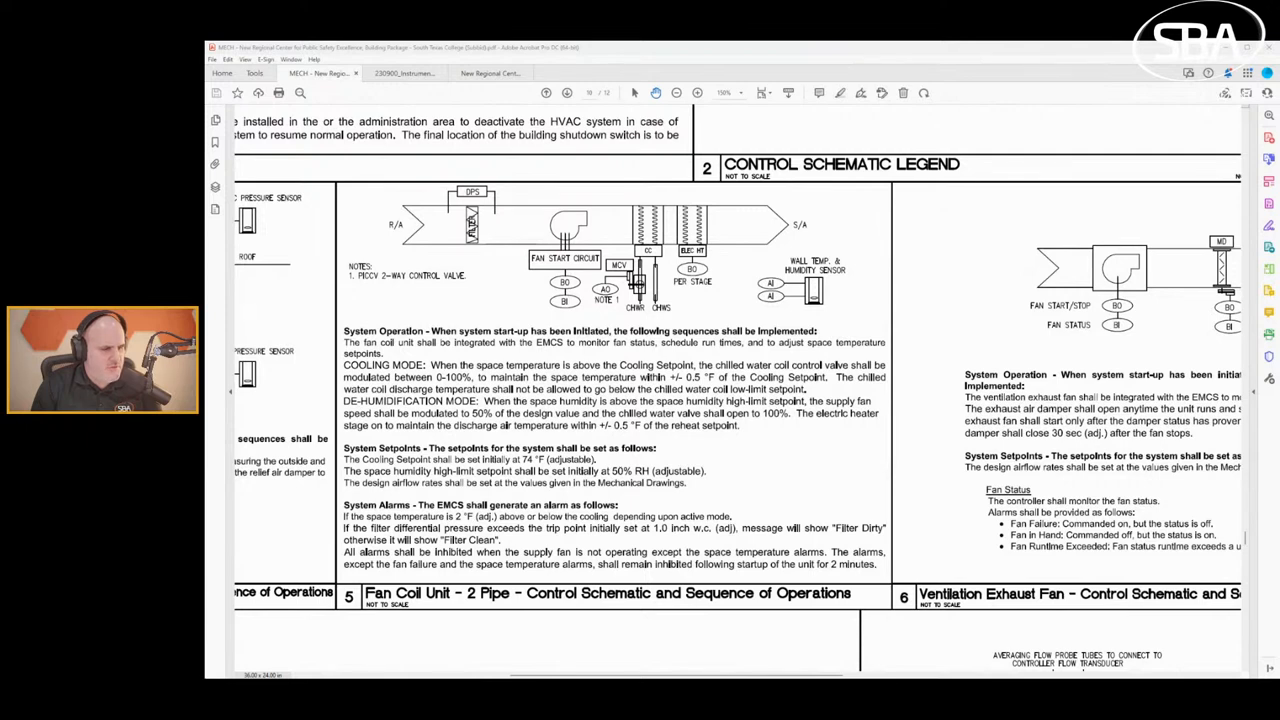
mouse_move(214, 528)
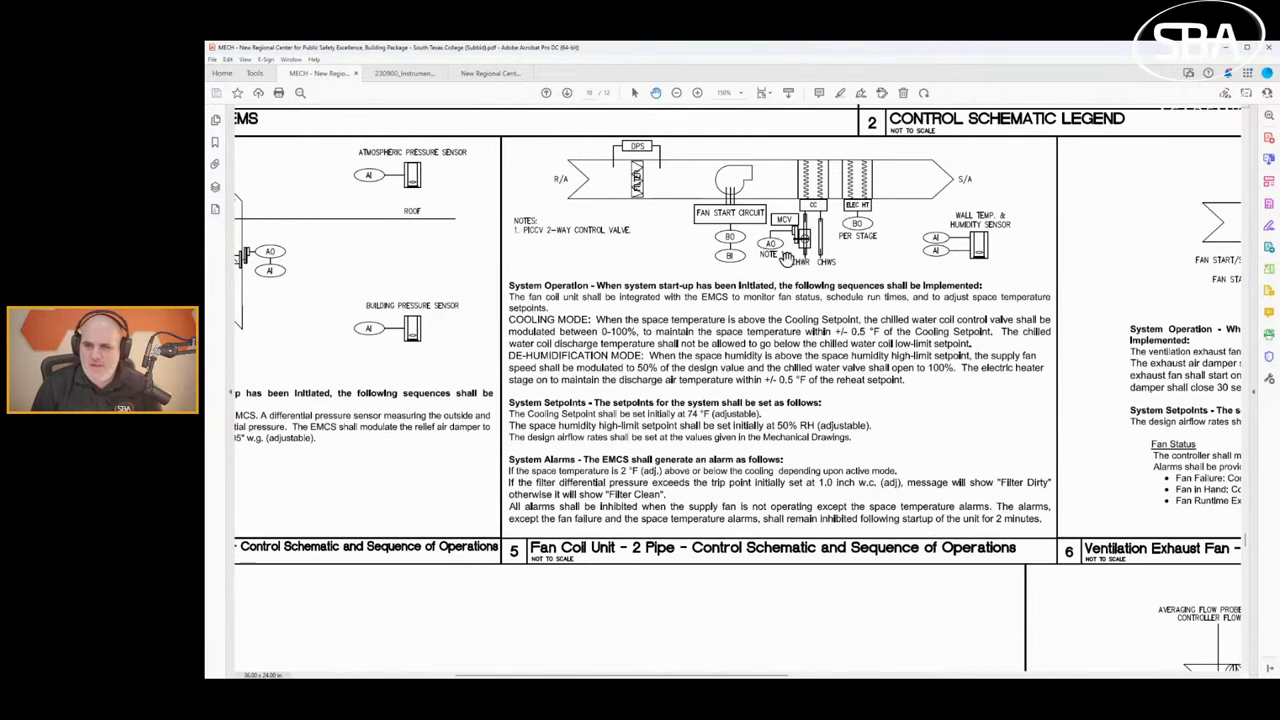
mouse_move(1030, 245)
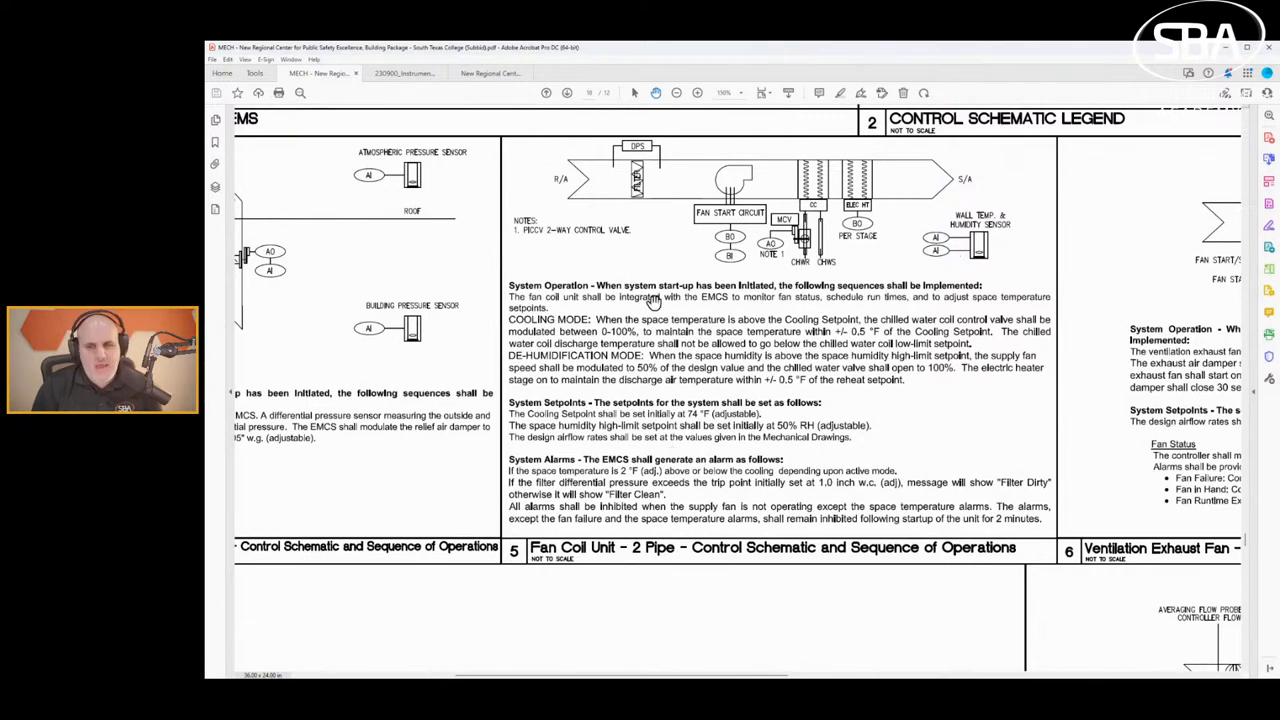
mouse_move(397, 365)
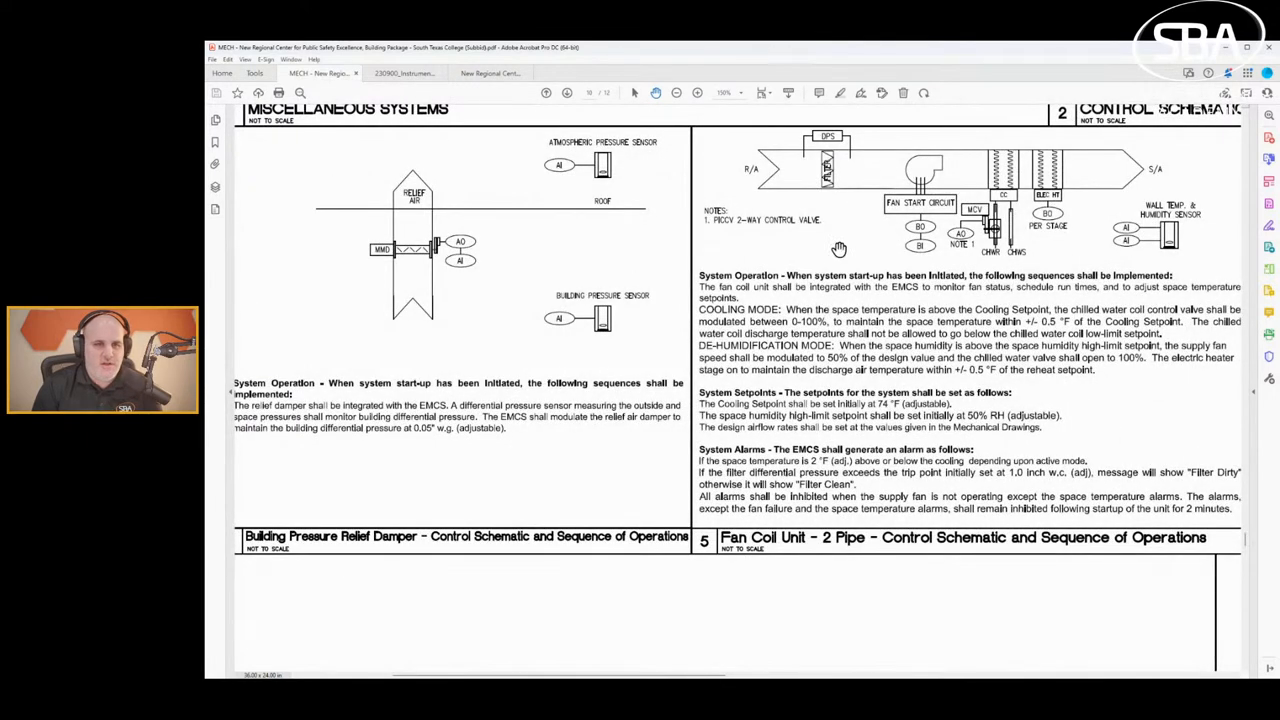
mouse_move(472, 342)
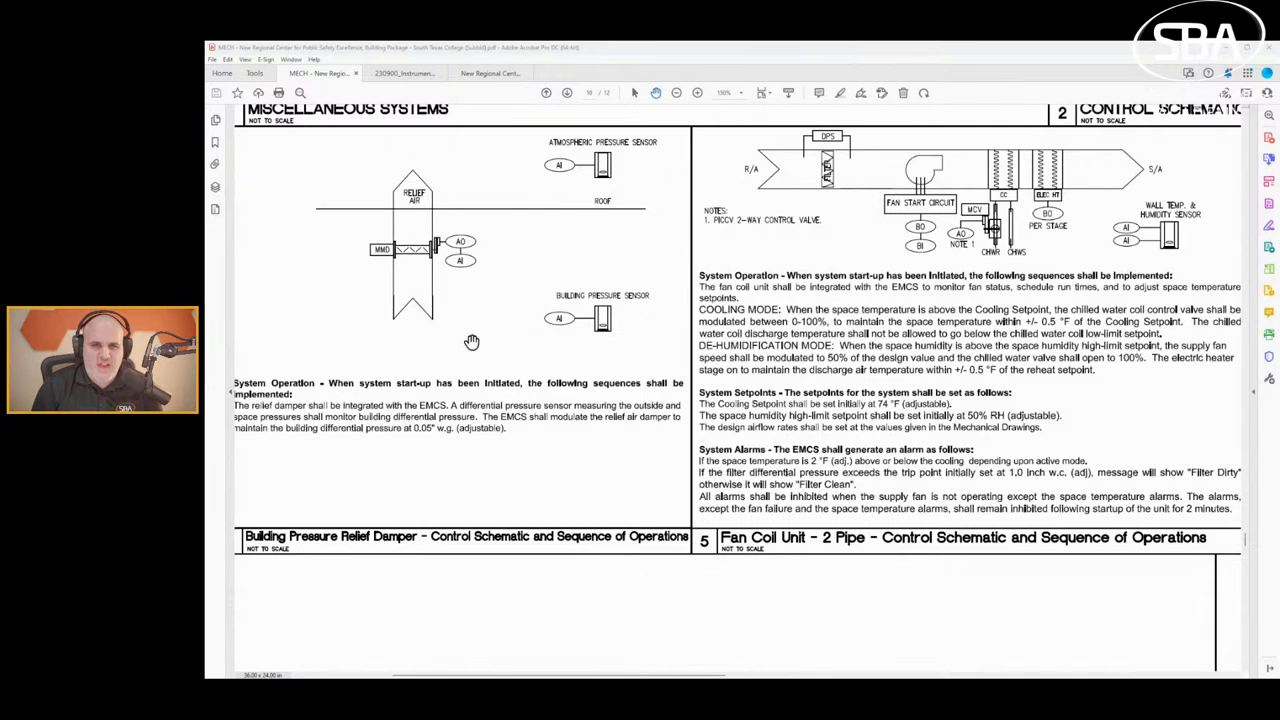
Scroll up to the emergency shutdown note, then back to detail 5, Fan Coil Unit 2-Pipe.
scroll(up, 3)
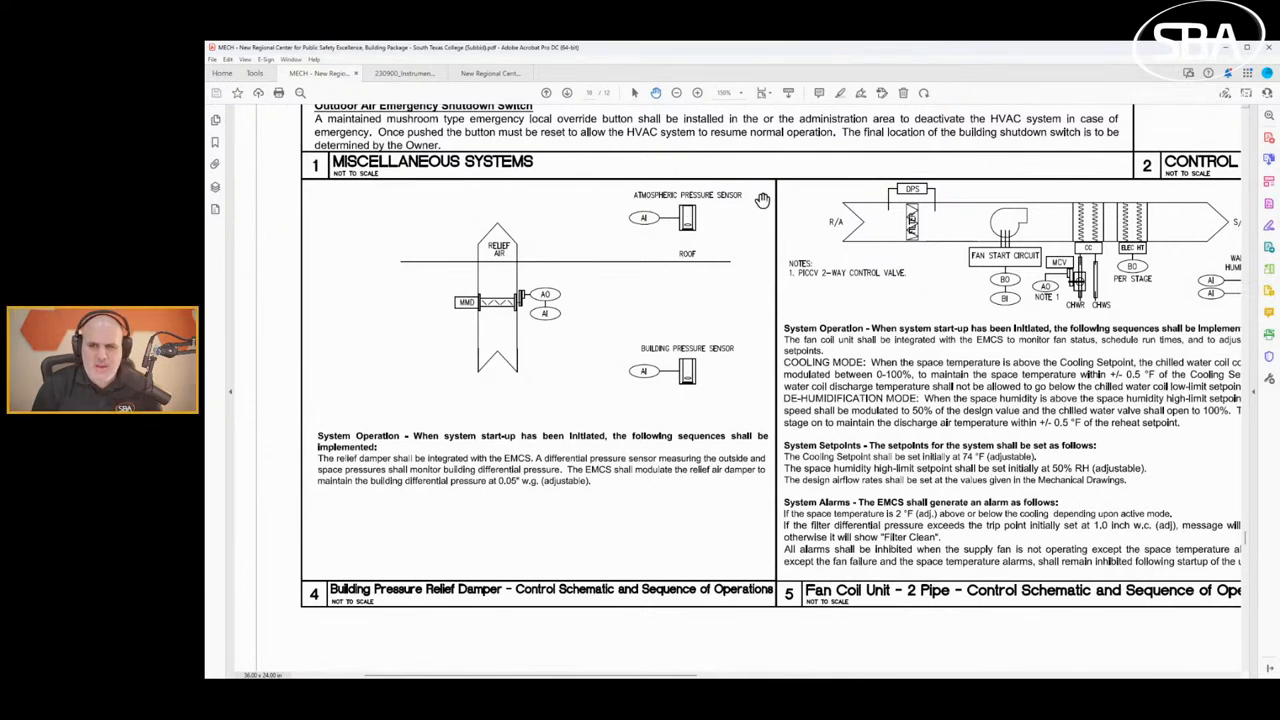
mouse_move(690, 215)
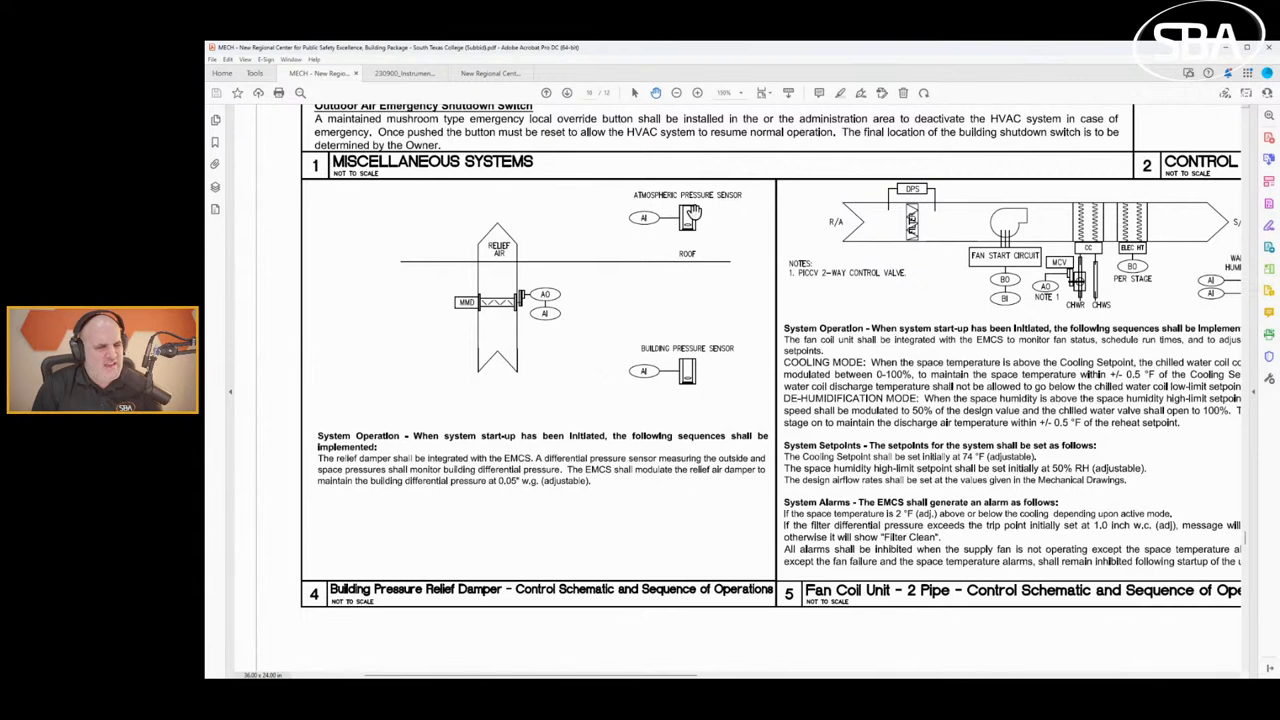
mouse_move(670, 380)
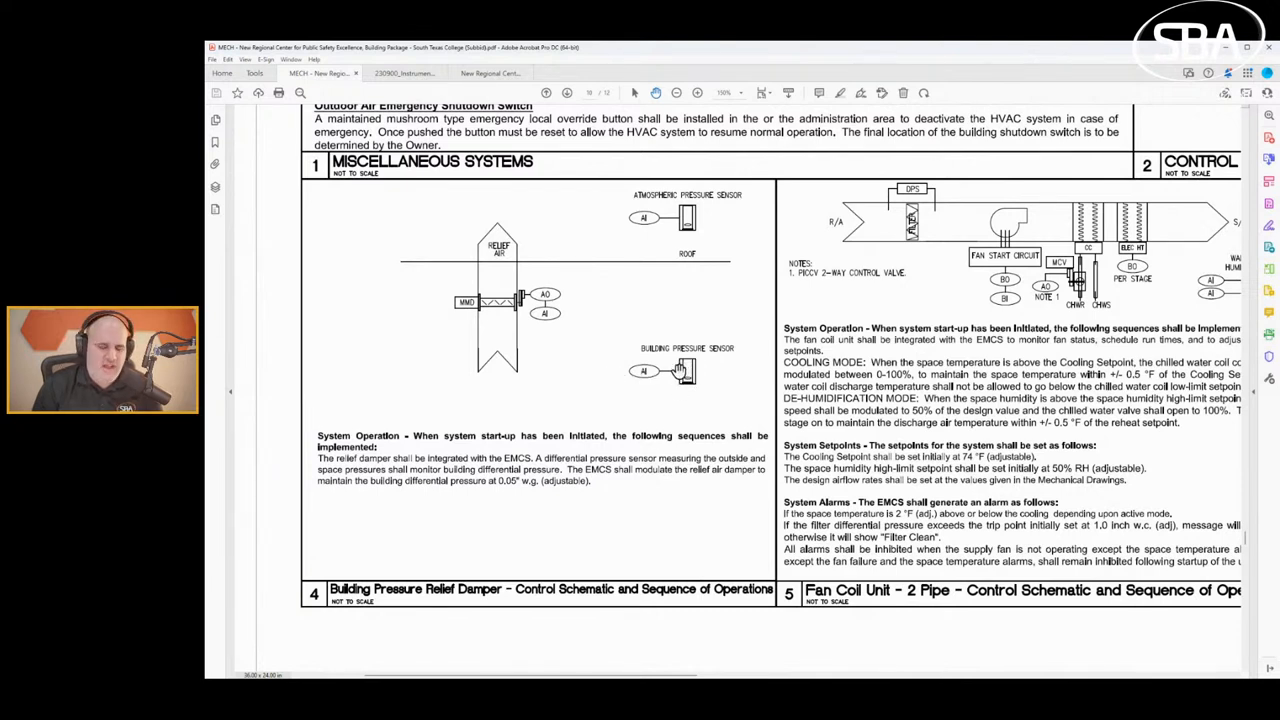
mouse_move(629, 220)
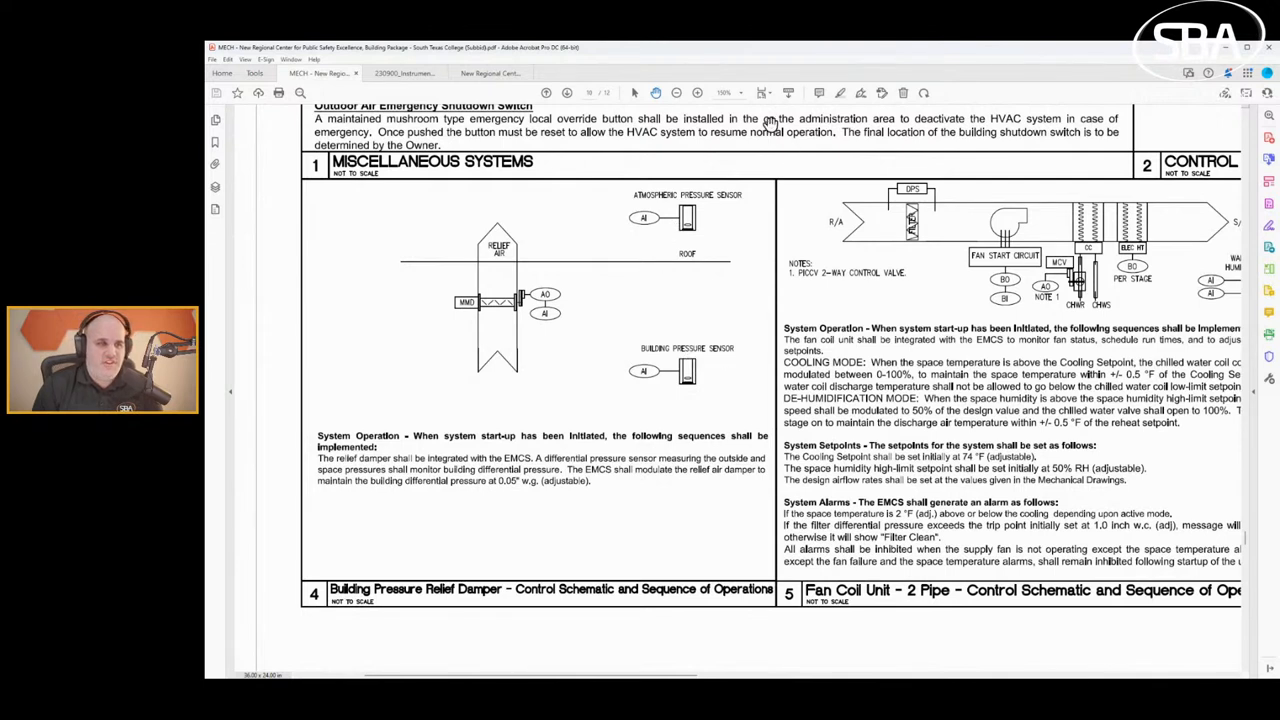
mouse_move(650, 146)
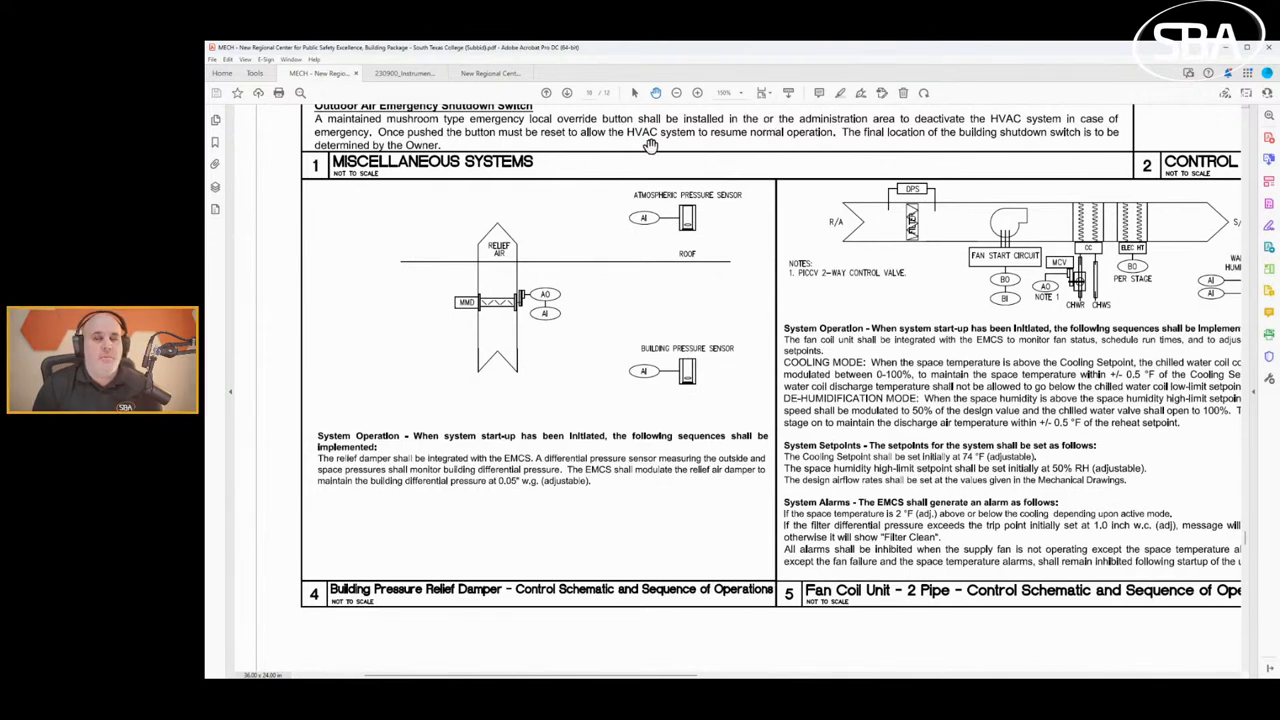
mouse_move(530, 378)
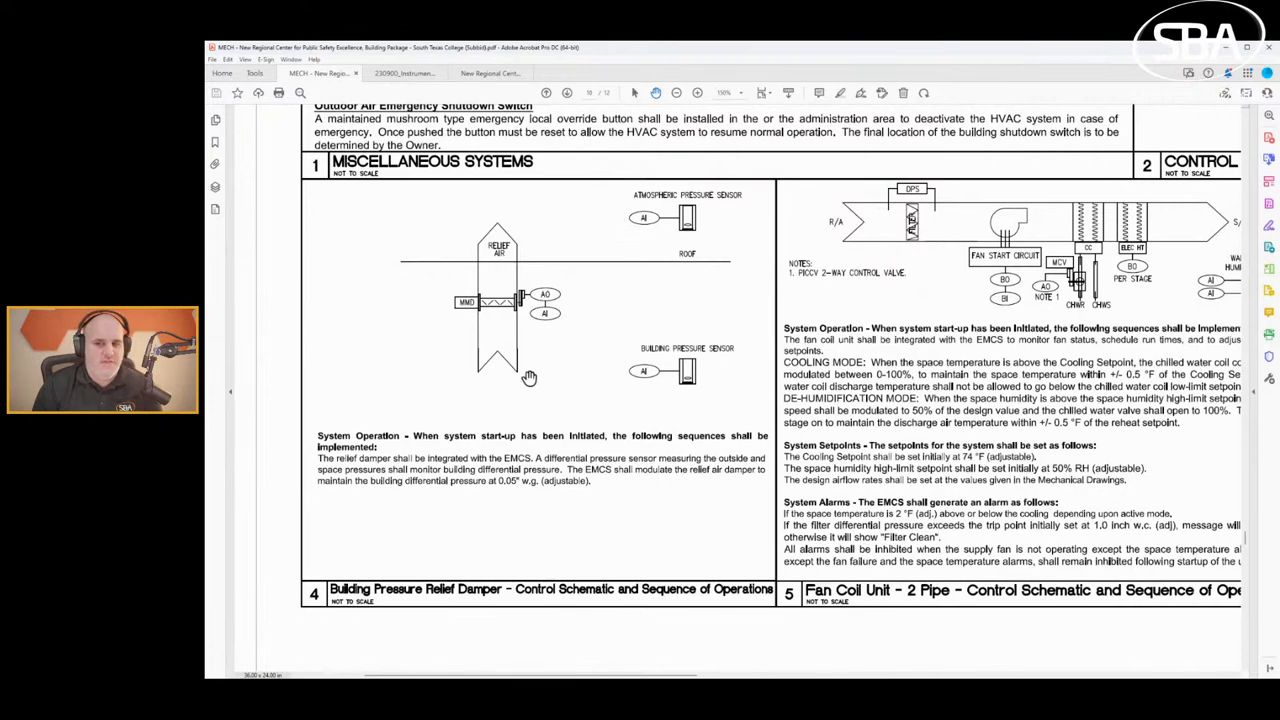
scroll(down, 3)
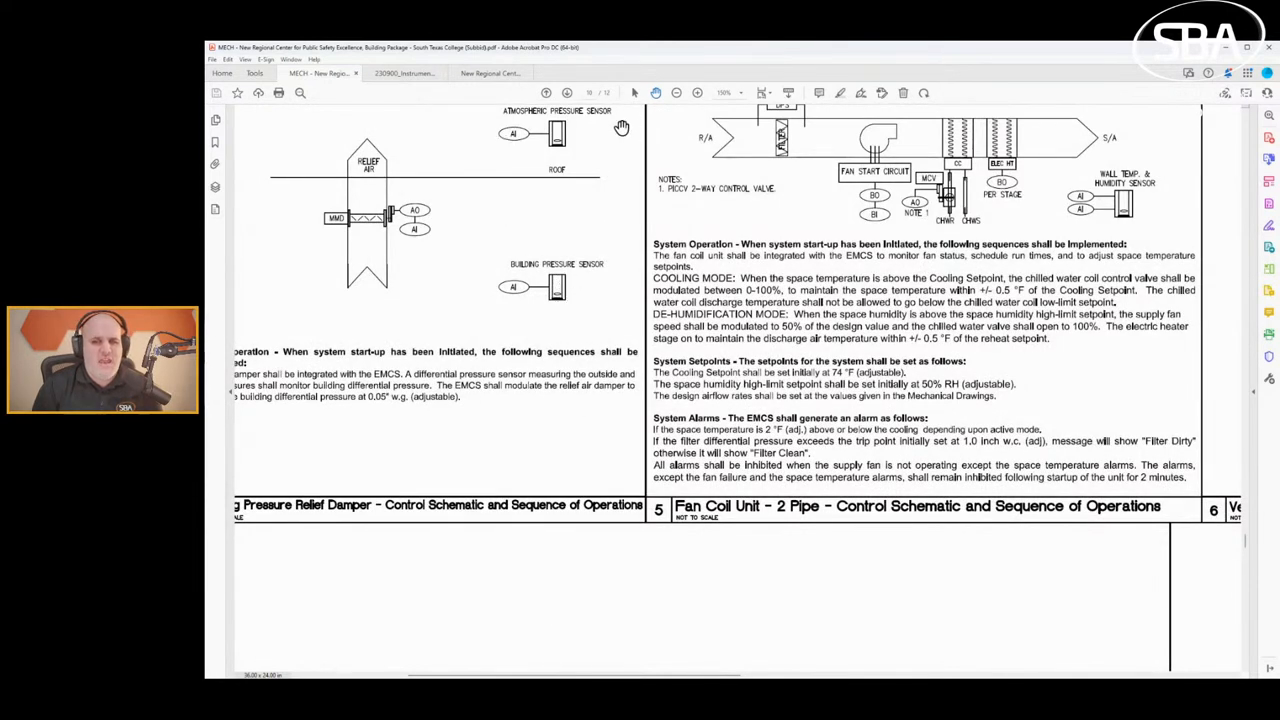
mouse_move(510, 290)
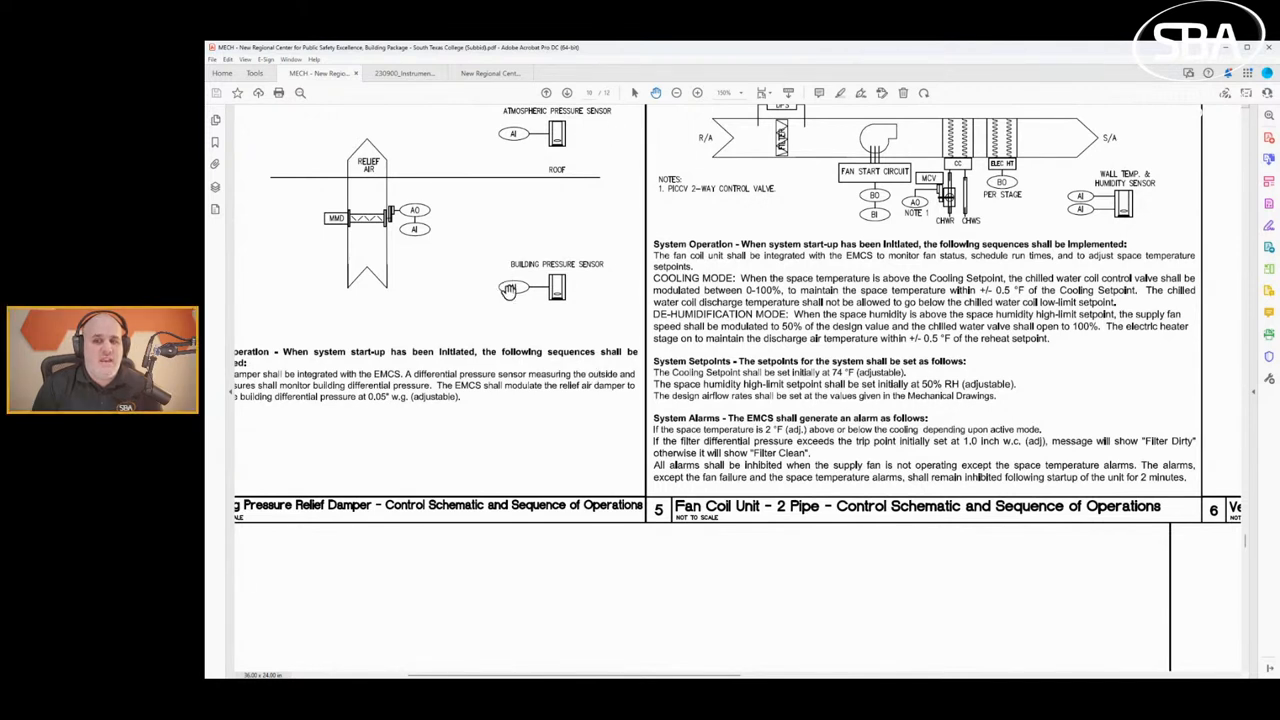
mouse_move(423, 301)
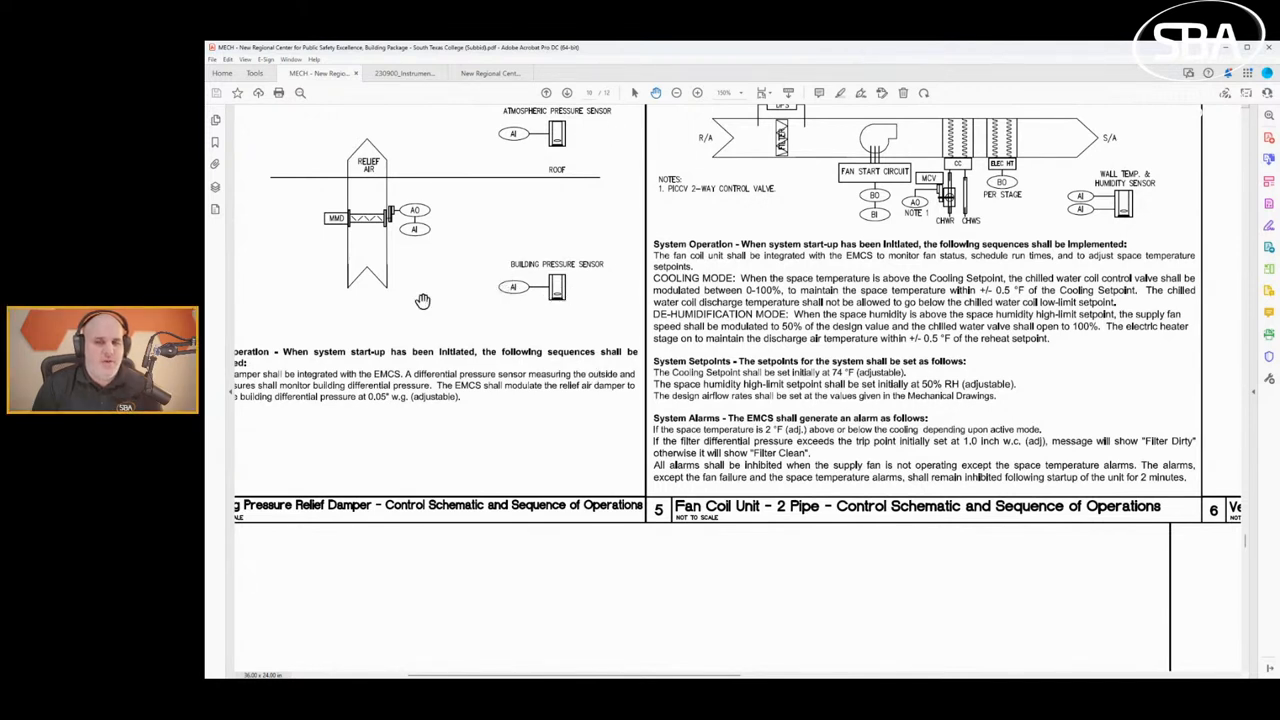
mouse_move(530, 338)
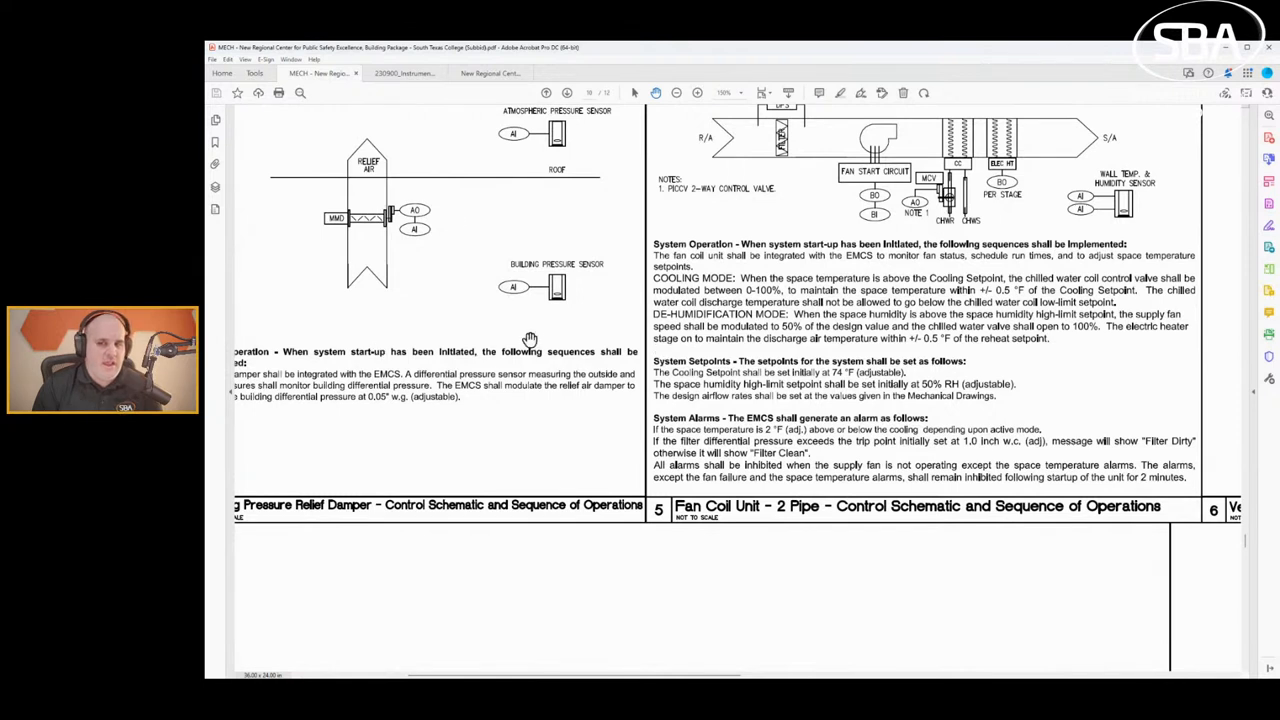
mouse_move(438, 210)
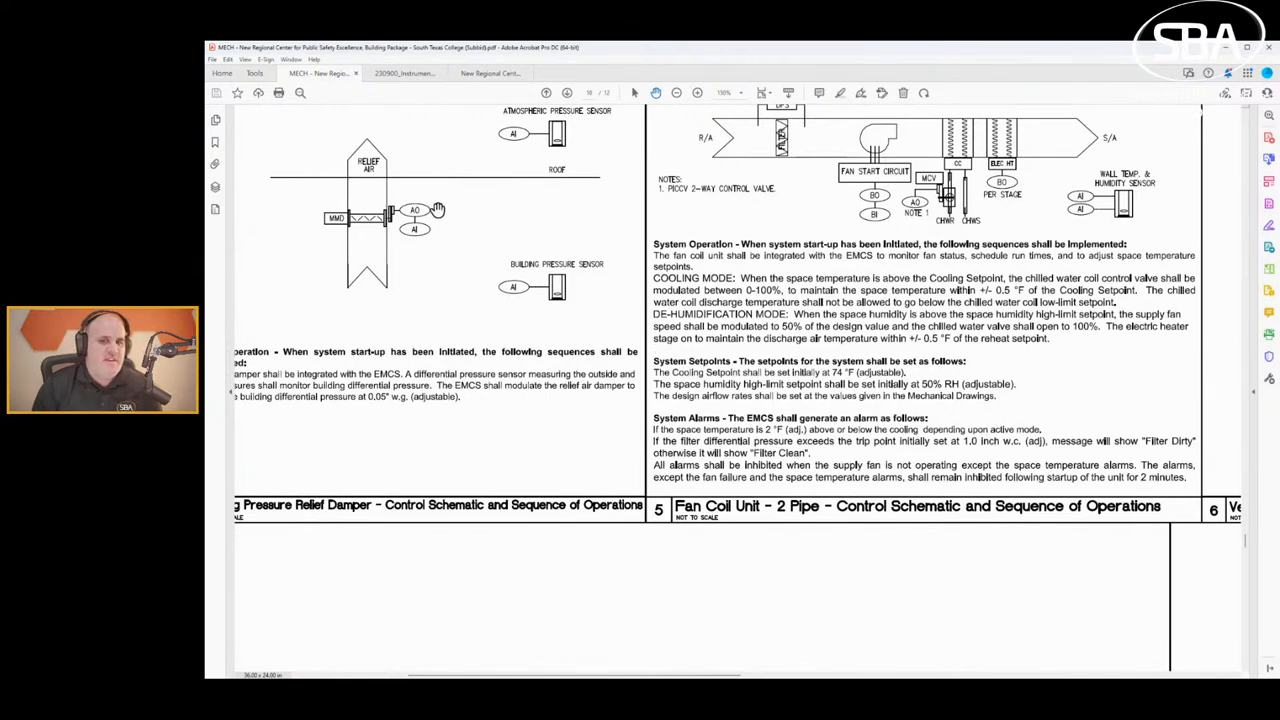
mouse_move(671, 261)
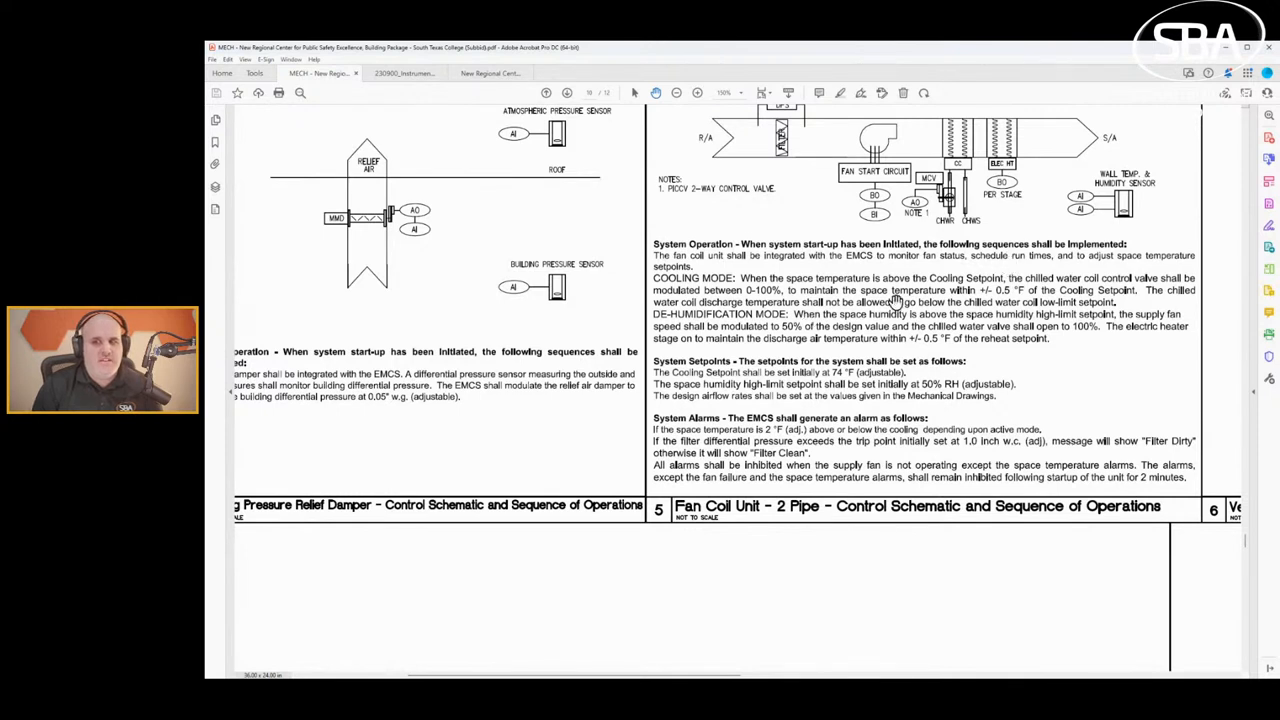
mouse_move(443, 208)
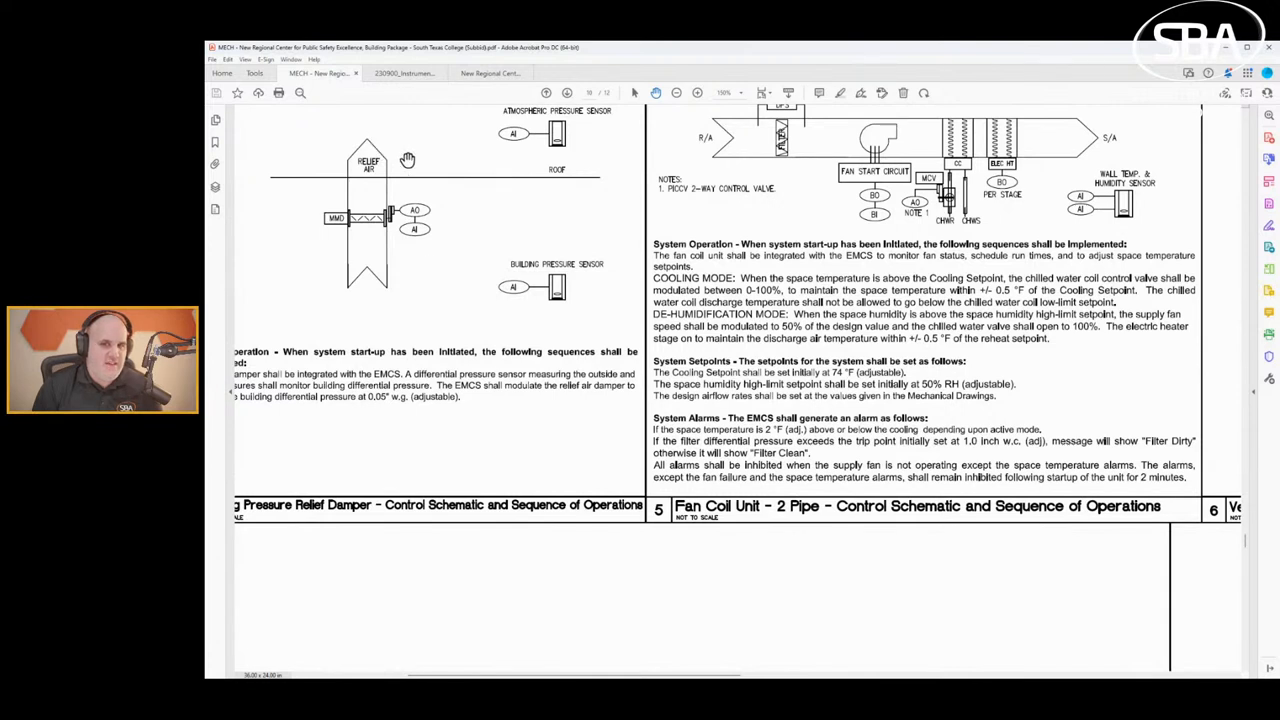
mouse_move(330, 188)
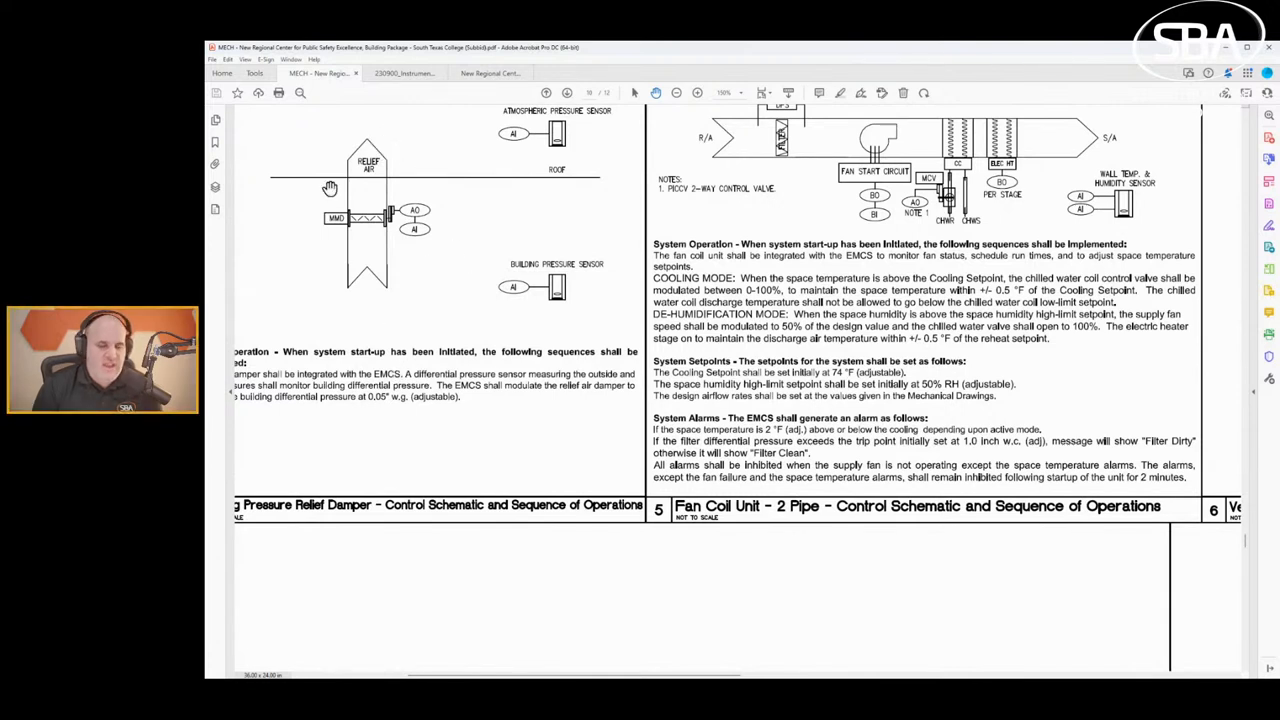
mouse_move(600, 602)
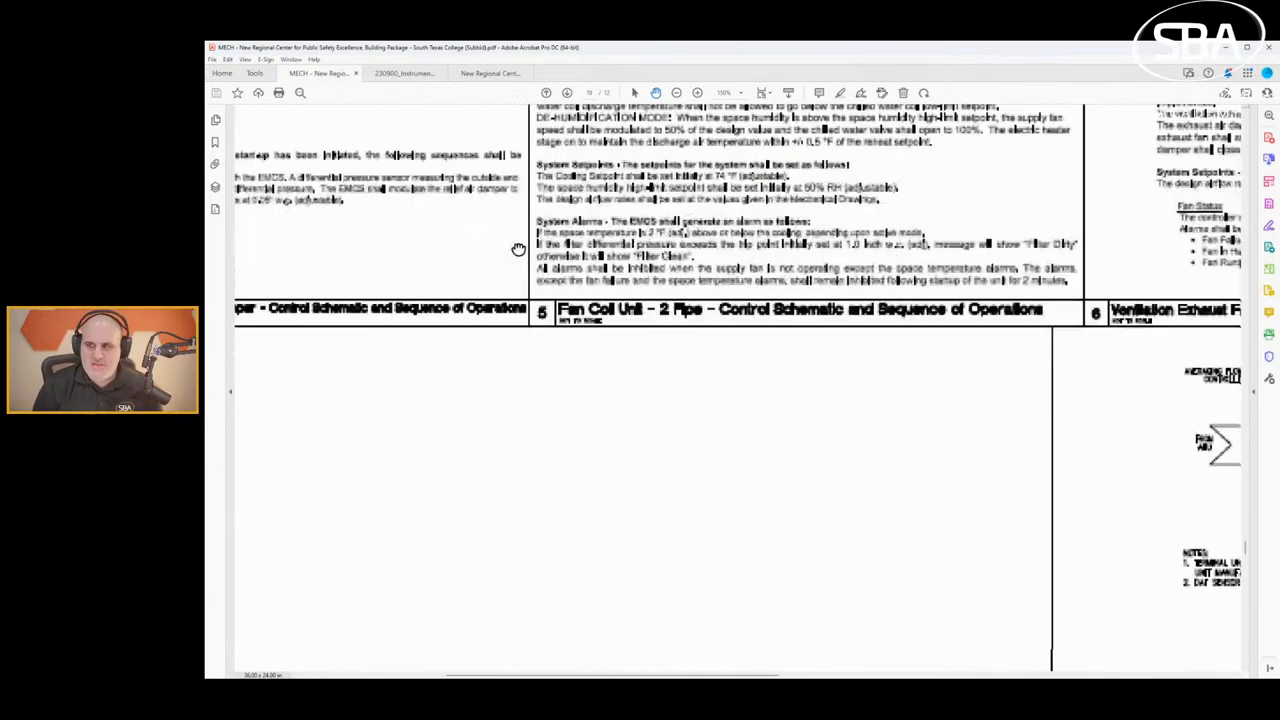
Scroll down to detail 8, VAV Terminal Unit with ELECTRIC Reheat.
scroll(down, 3)
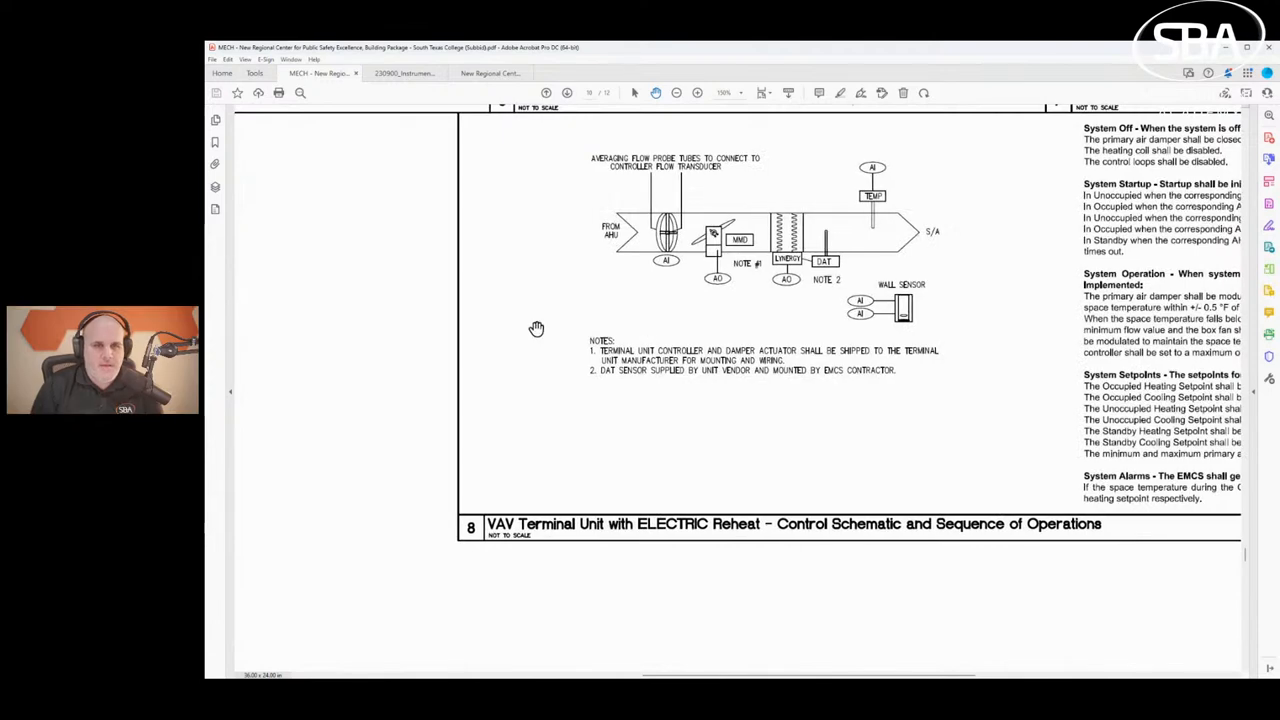
mouse_move(913, 377)
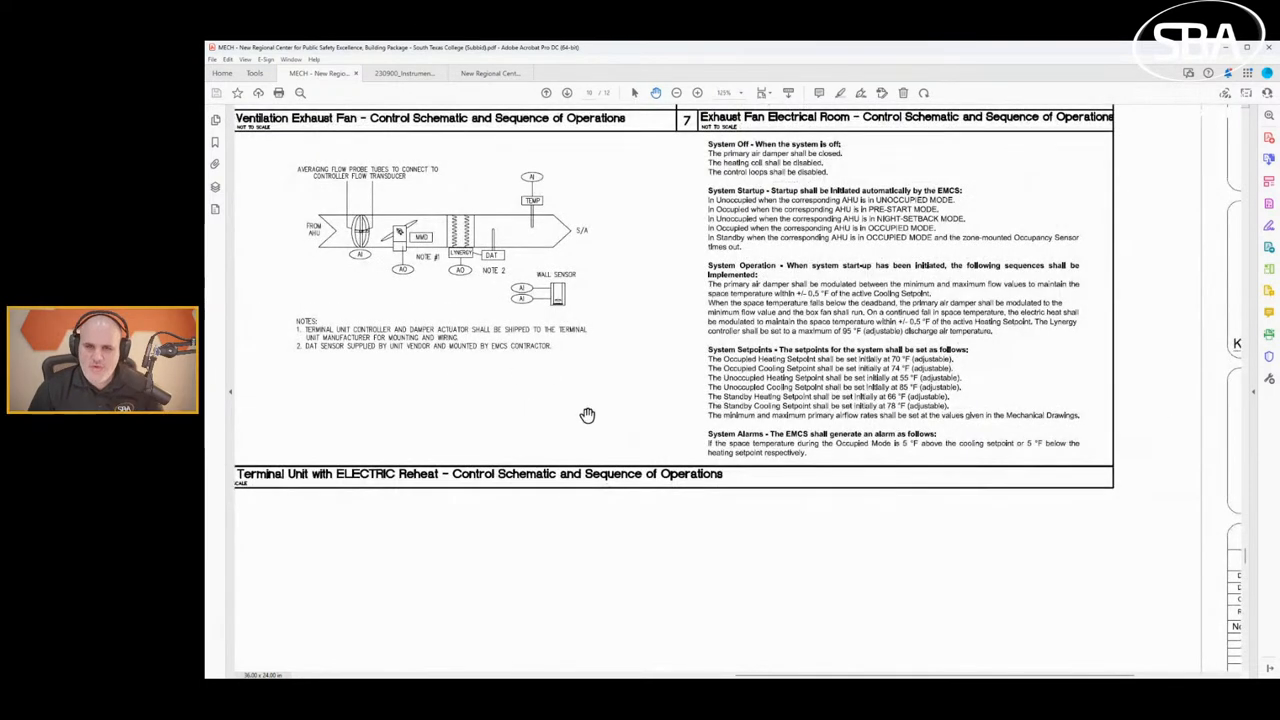
scroll(down, 3)
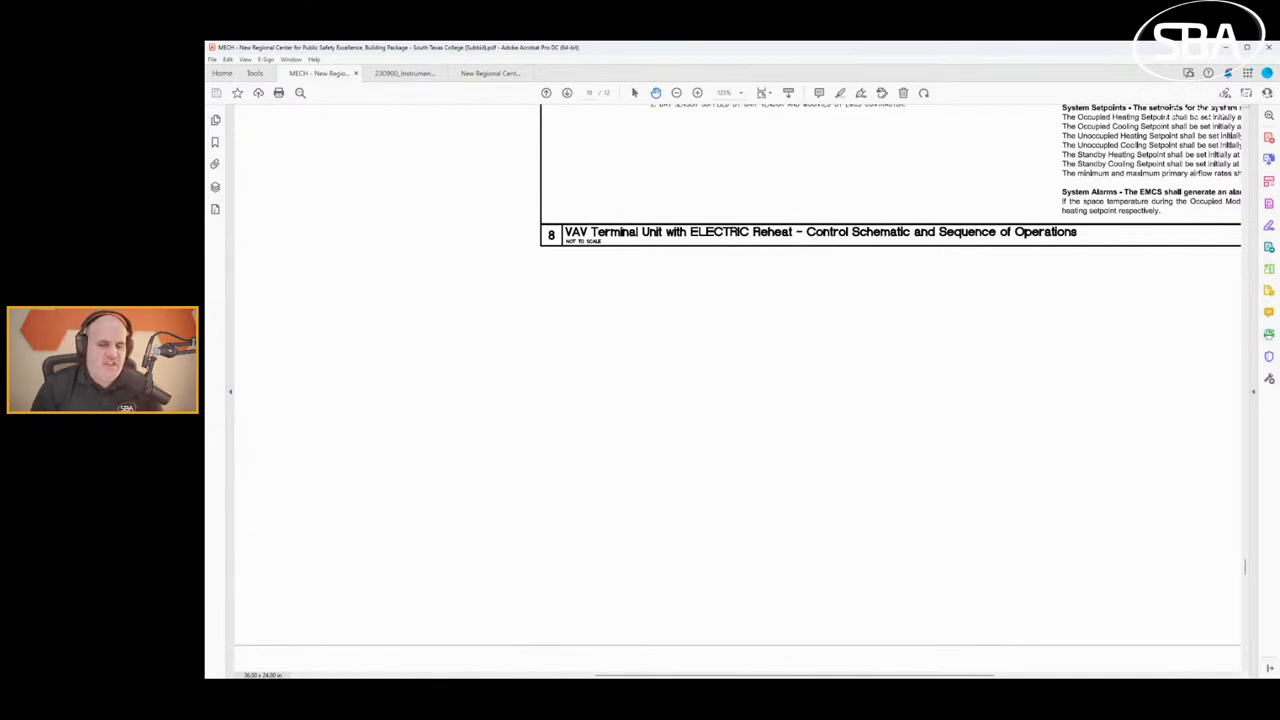
mouse_move(608, 408)
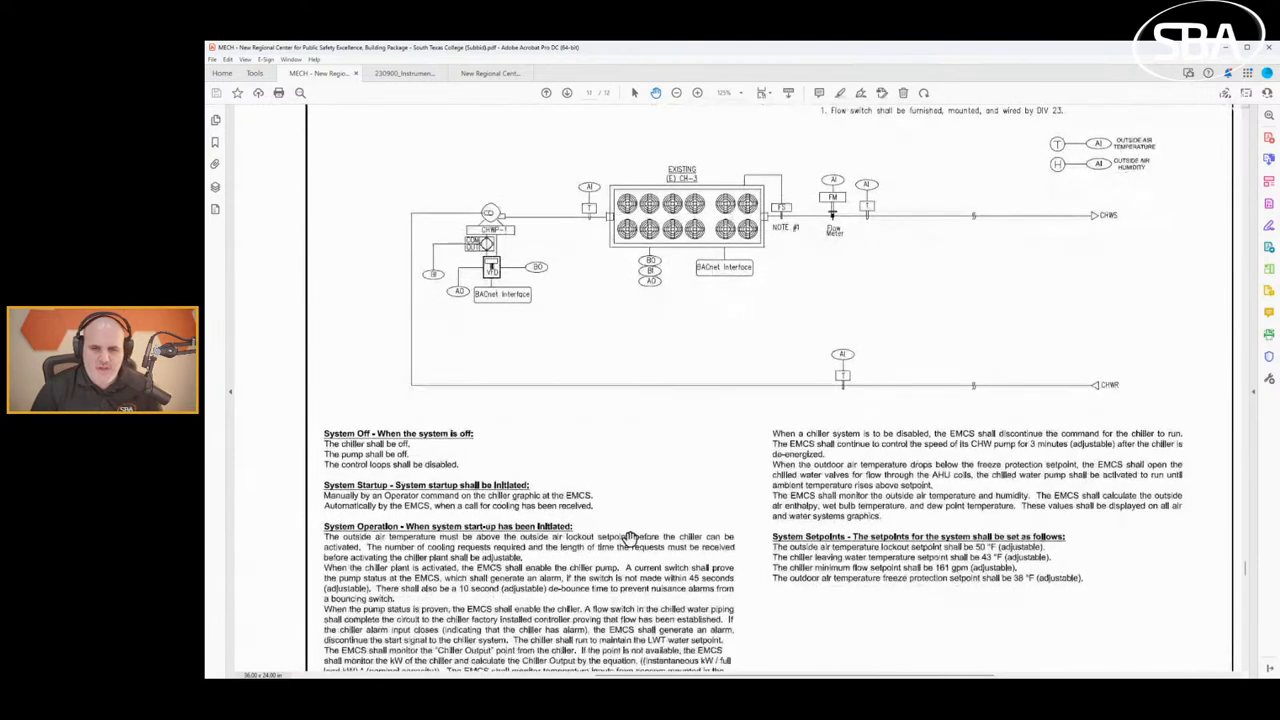
scroll(up, 3)
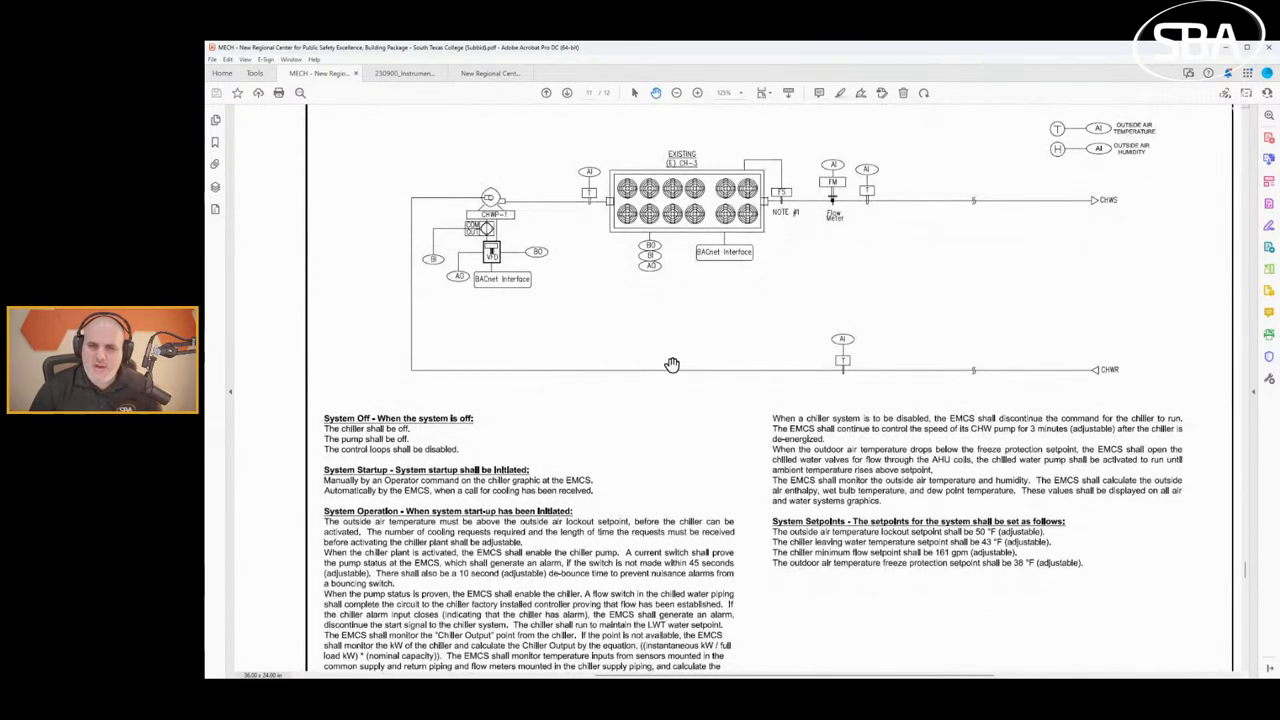
mouse_move(742, 275)
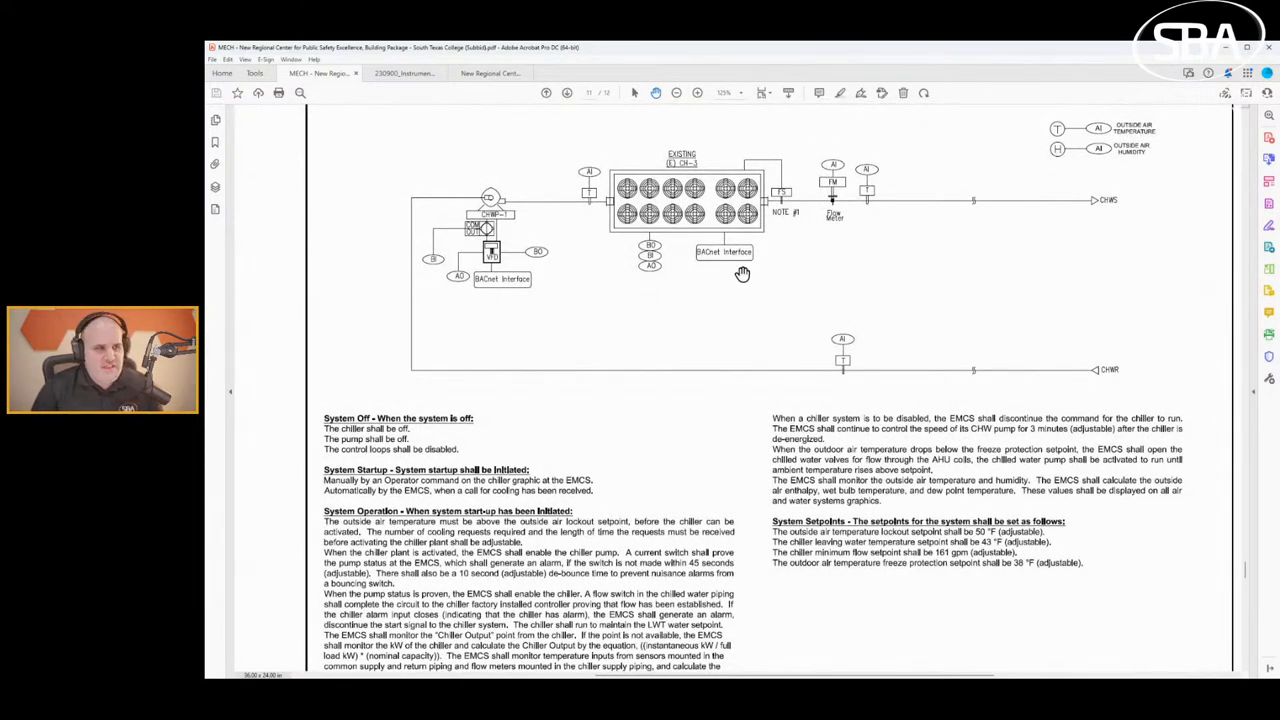
mouse_move(541, 231)
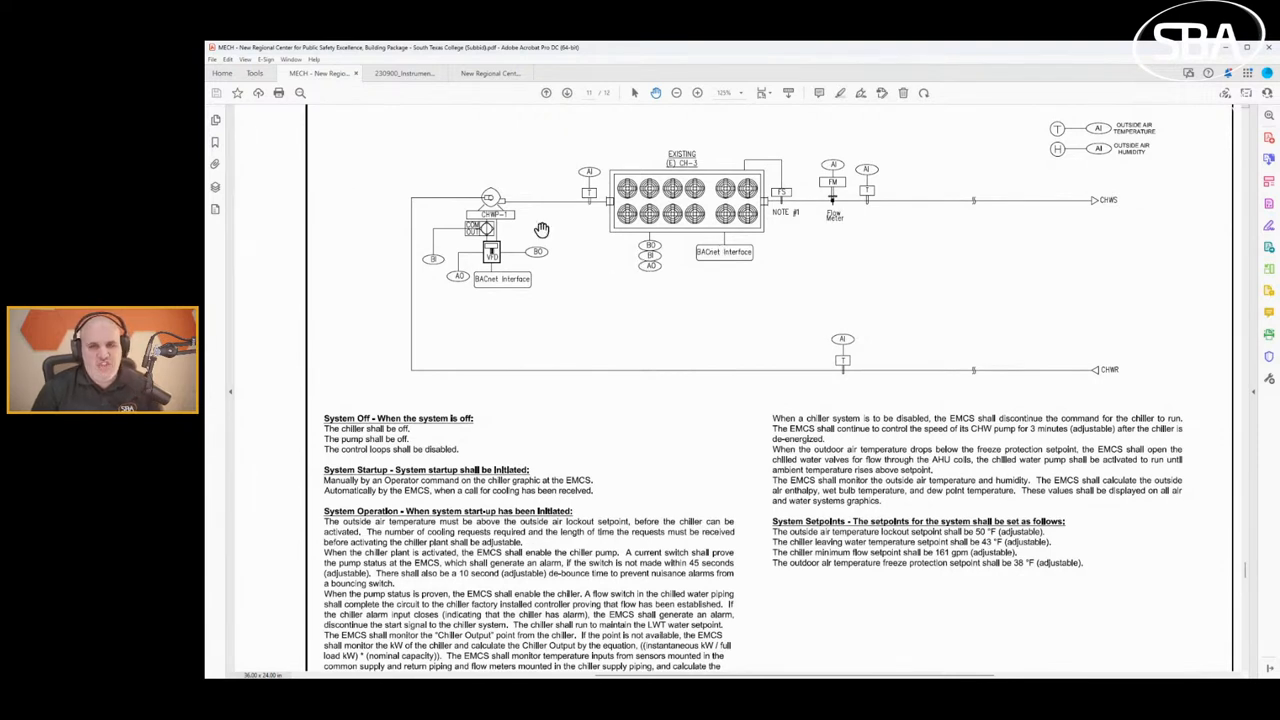
mouse_move(800, 330)
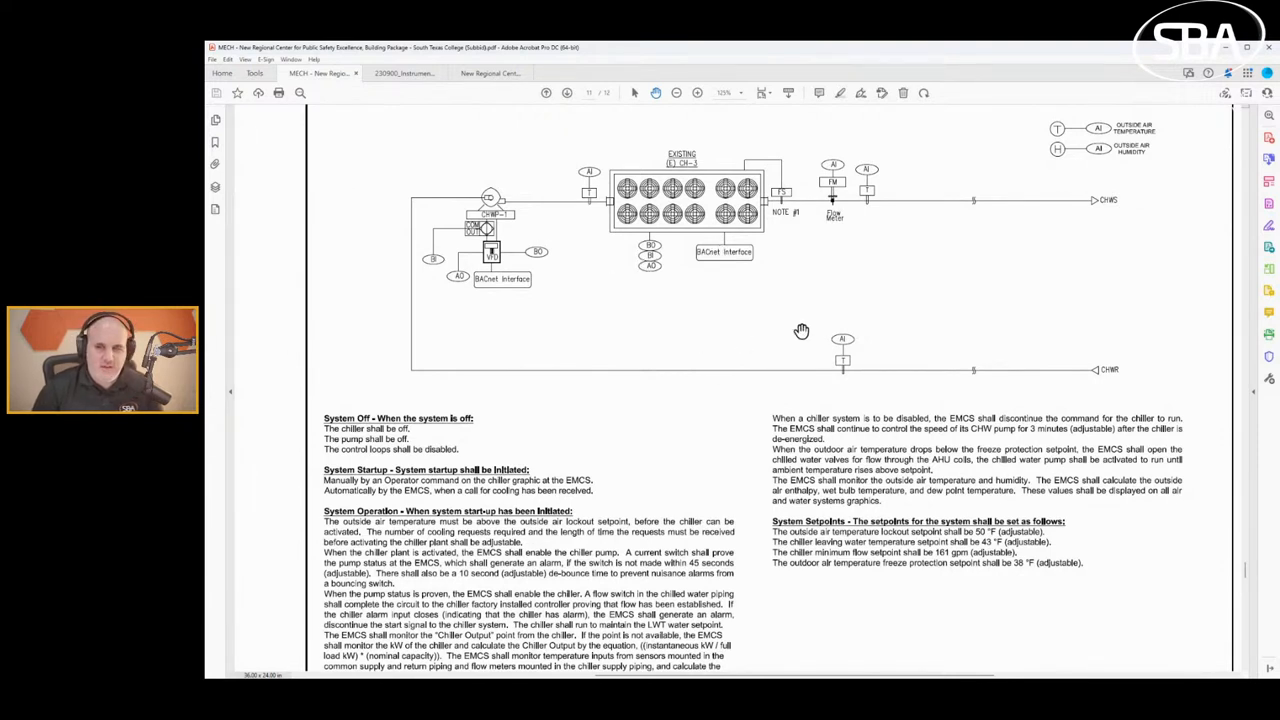
mouse_move(831, 387)
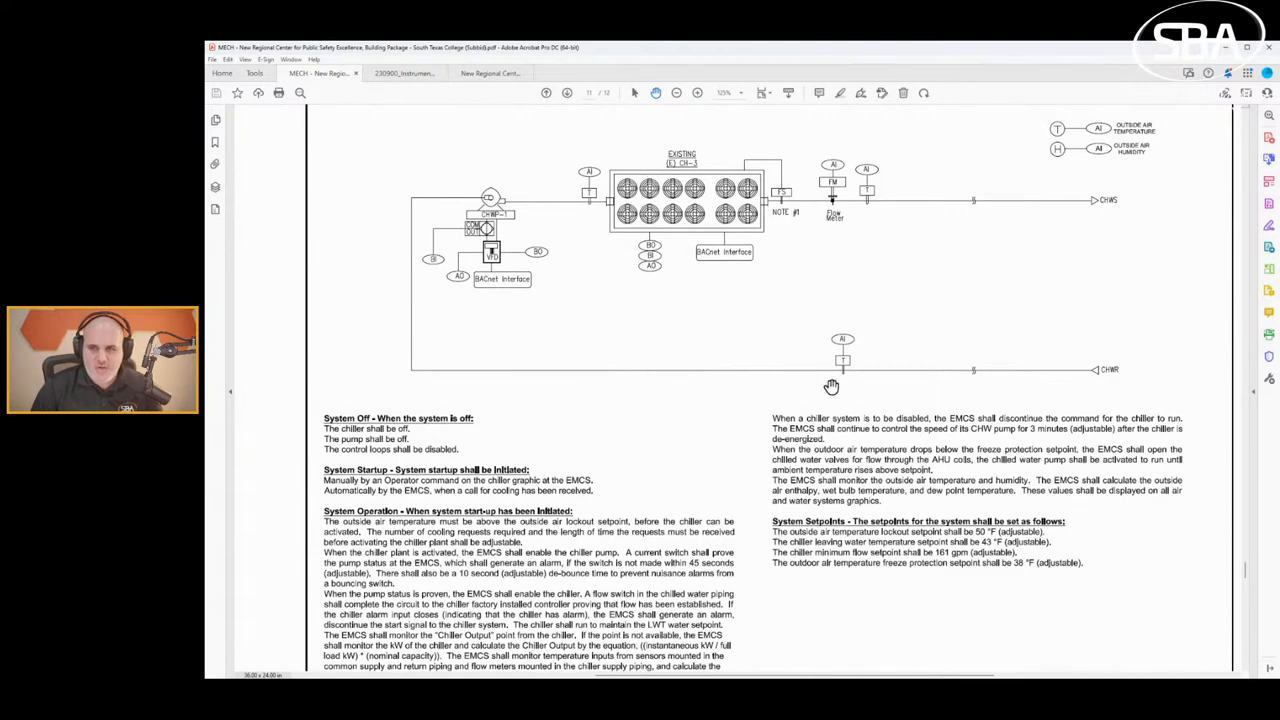
mouse_move(542, 180)
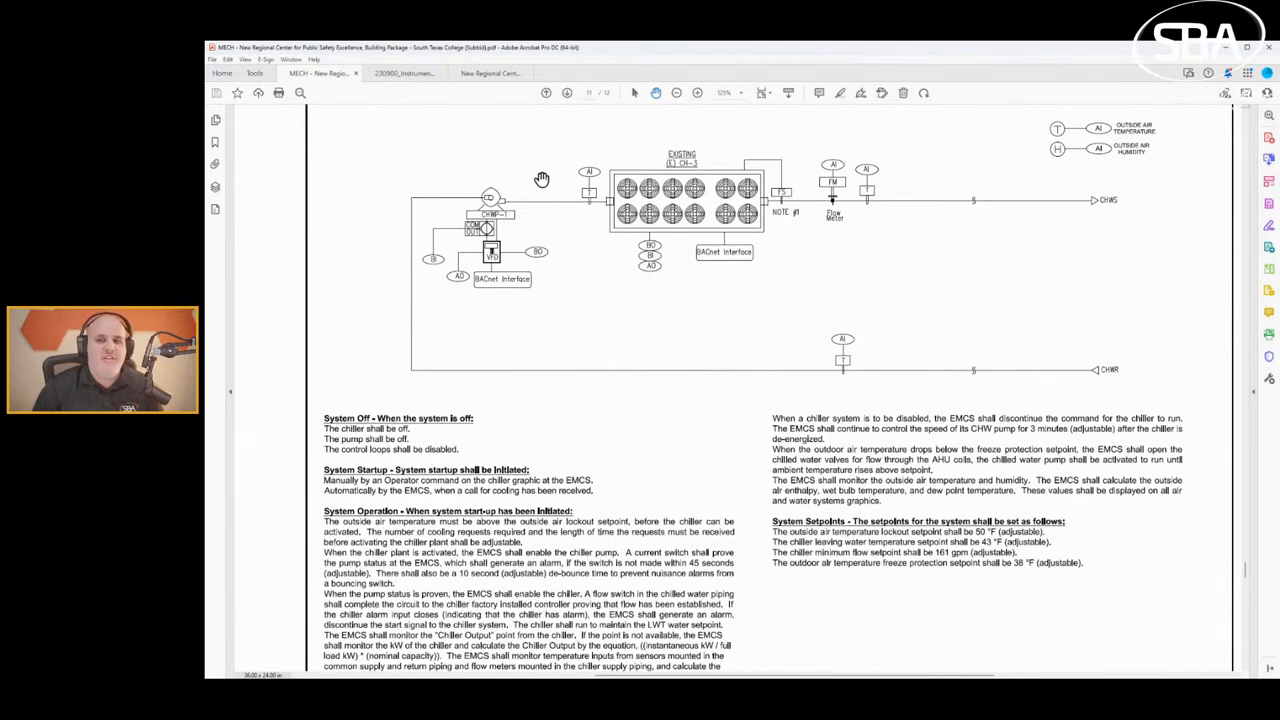
mouse_move(896, 254)
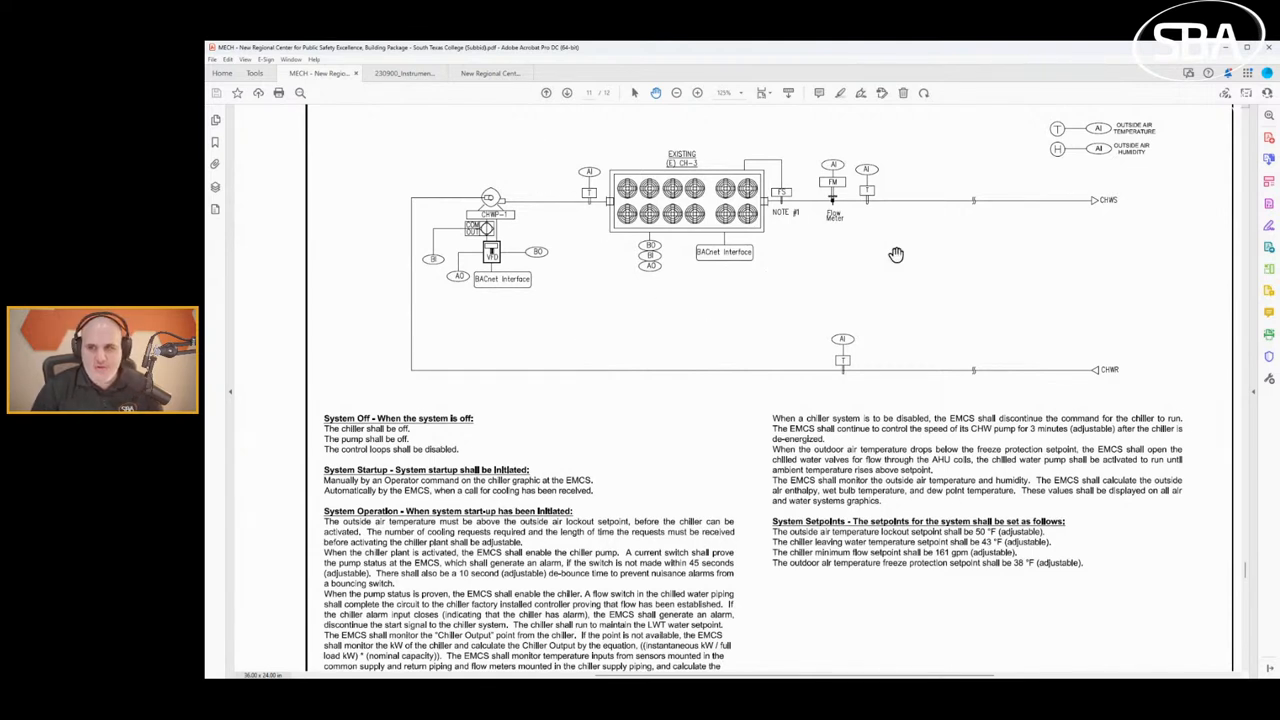
mouse_move(611, 291)
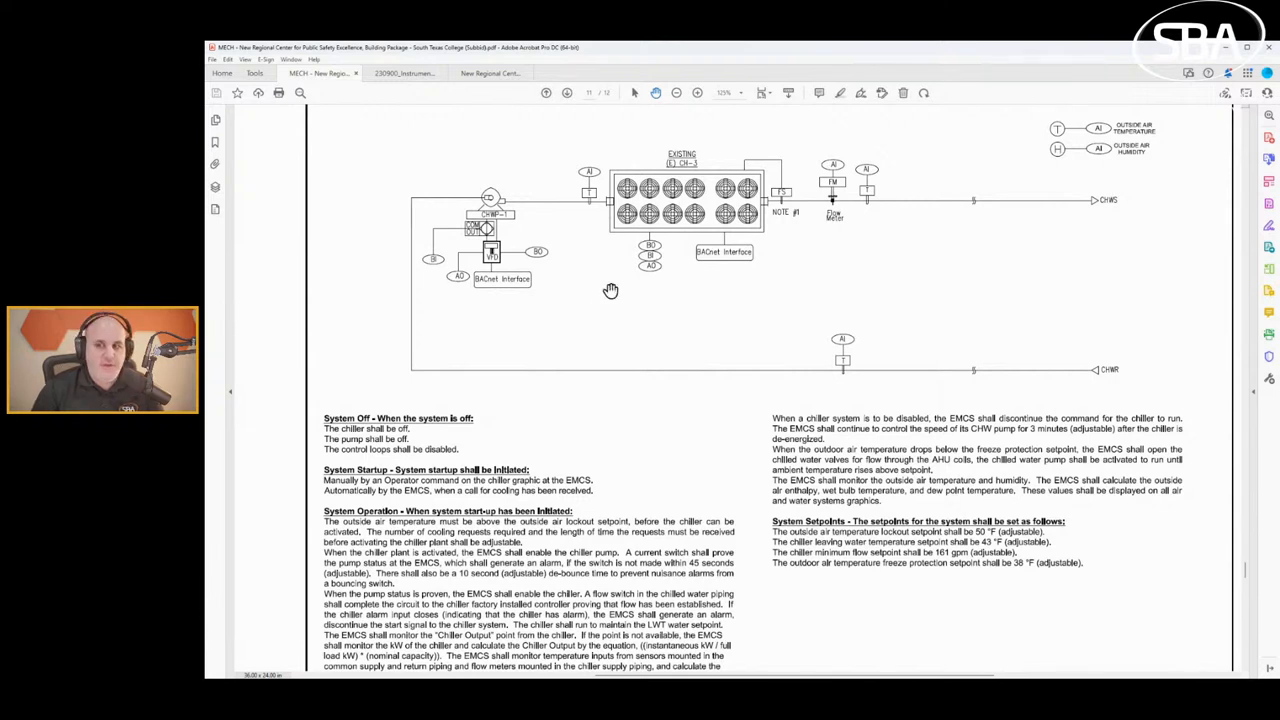
mouse_move(738, 293)
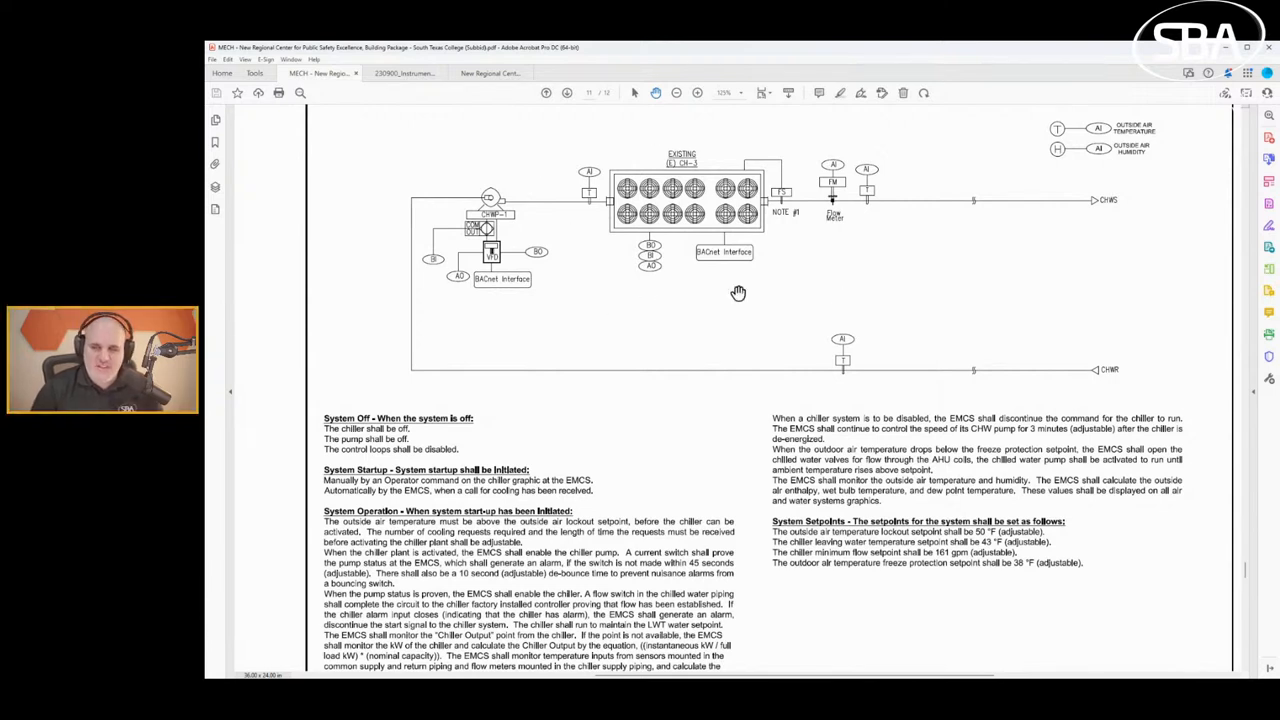
mouse_move(923, 261)
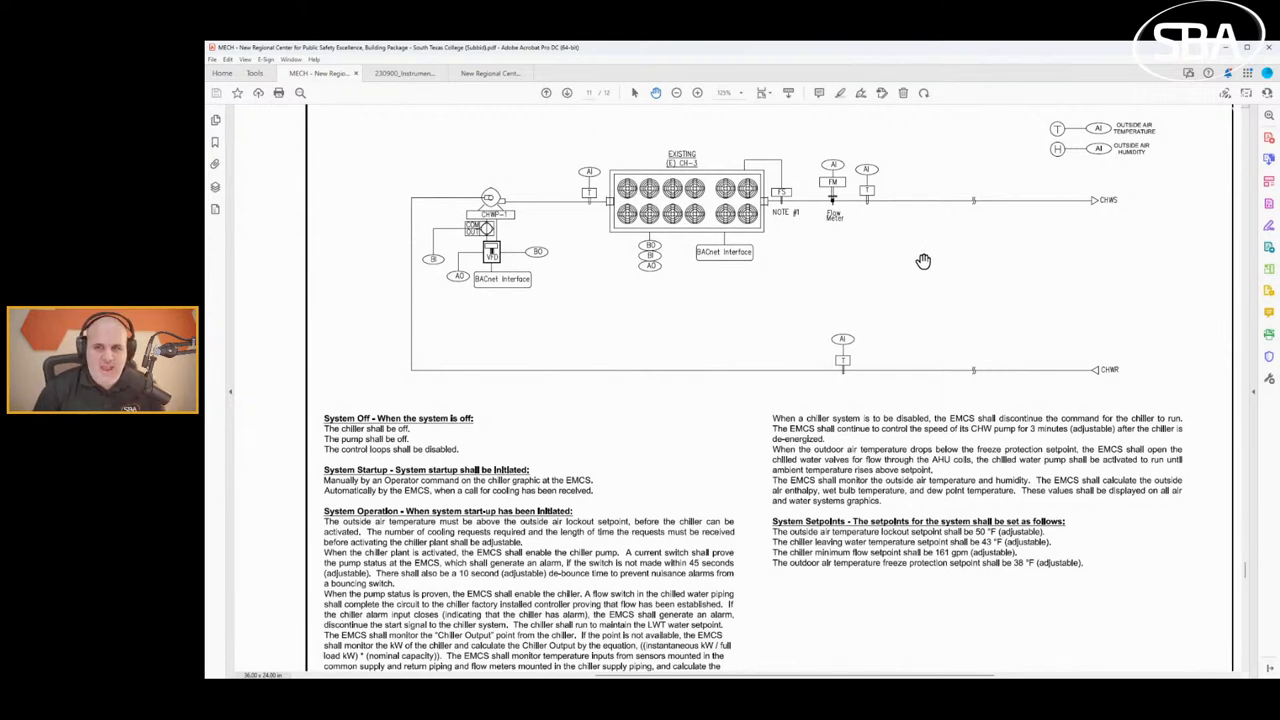
mouse_move(845, 311)
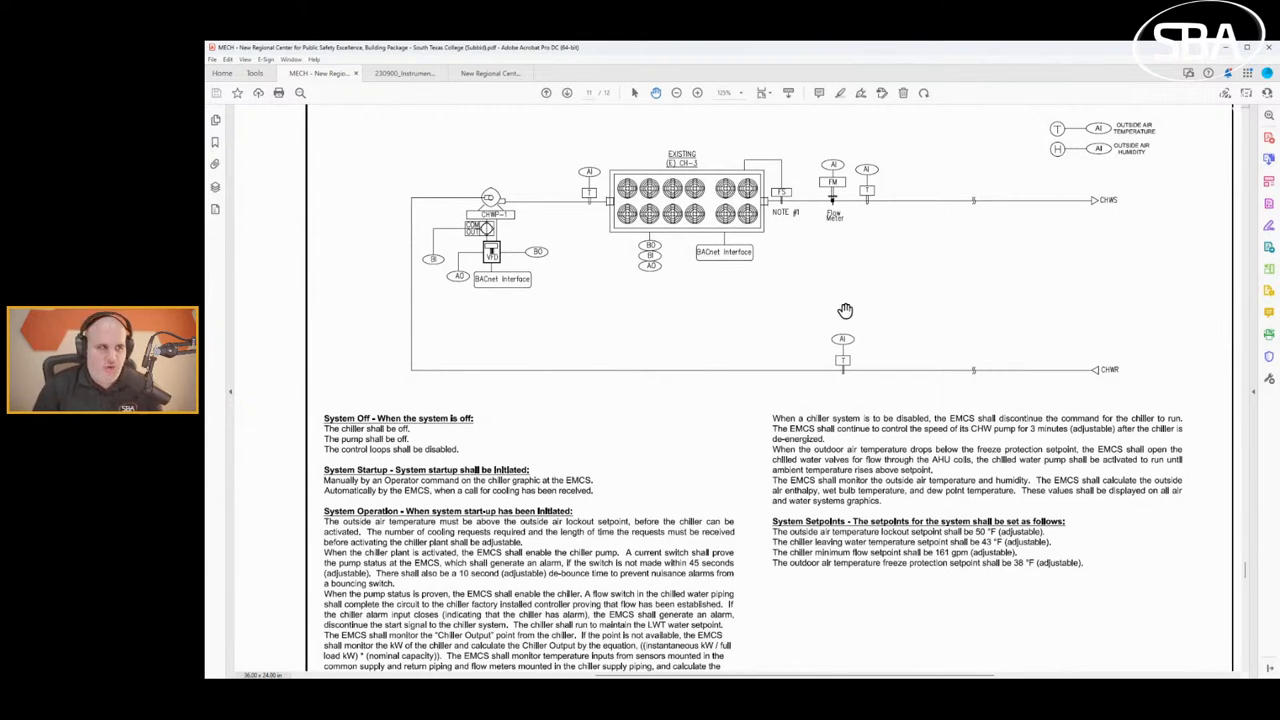
mouse_move(845, 307)
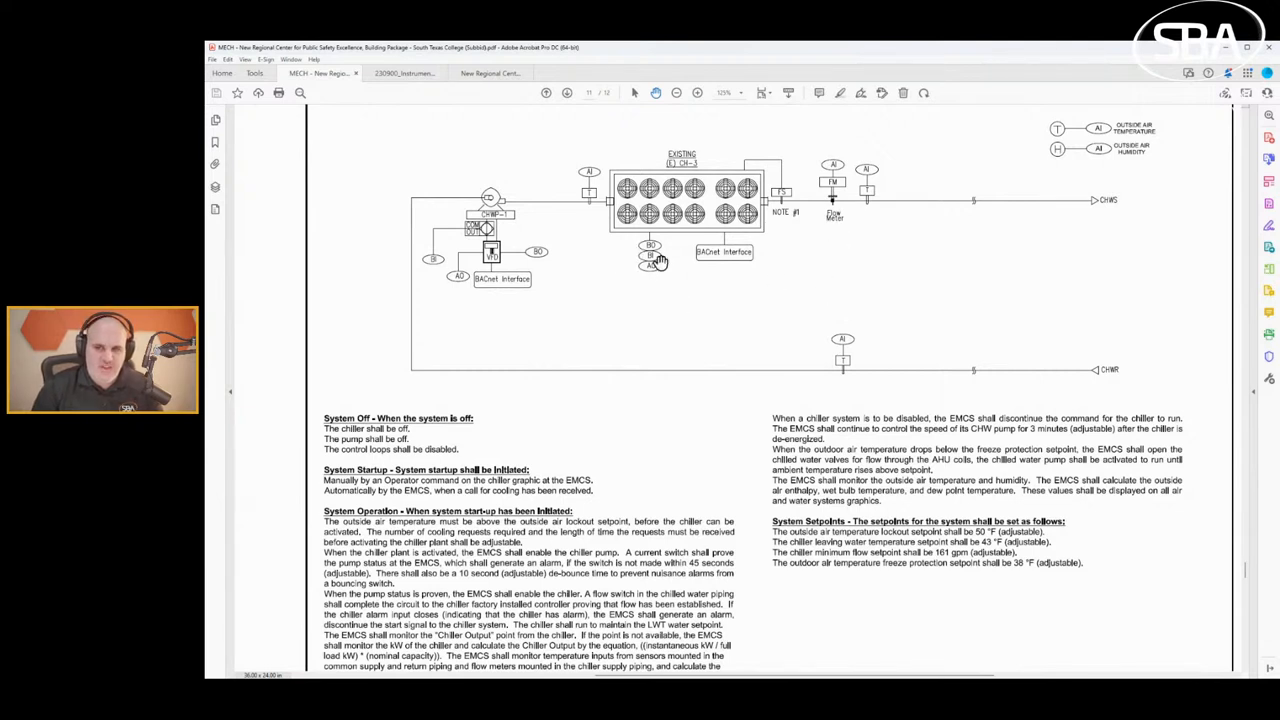
mouse_move(650, 262)
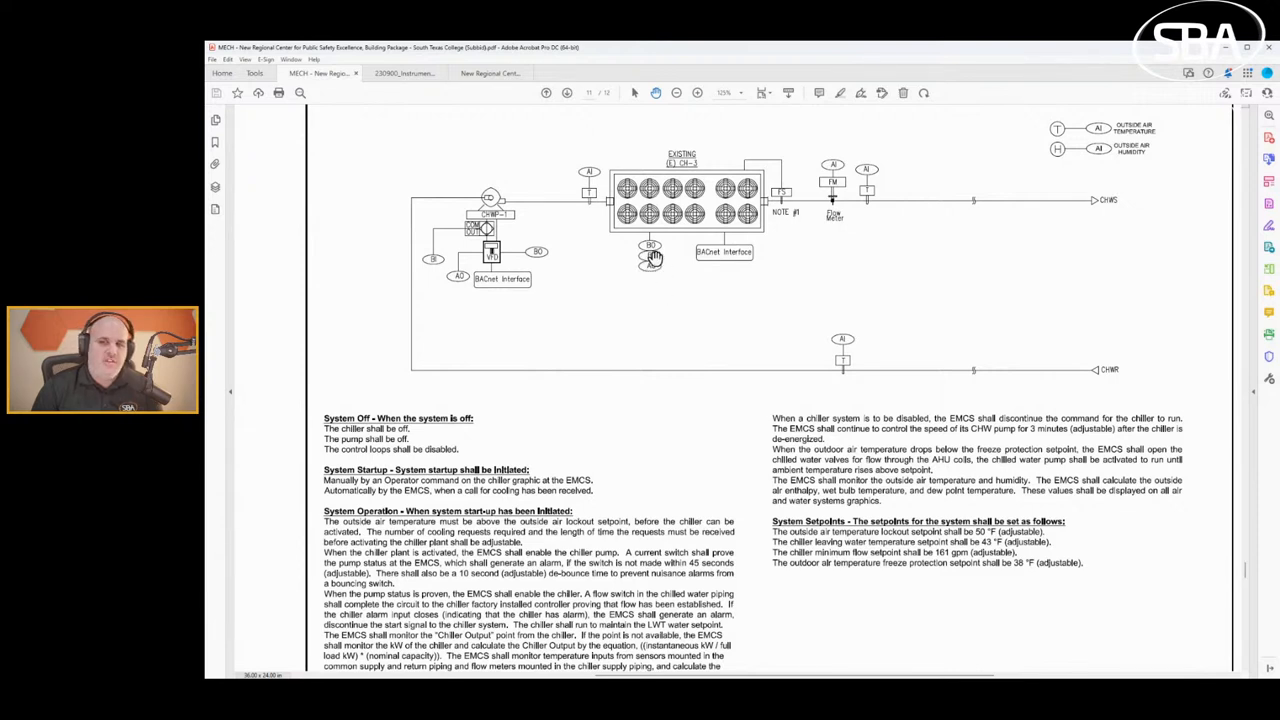
mouse_move(636, 256)
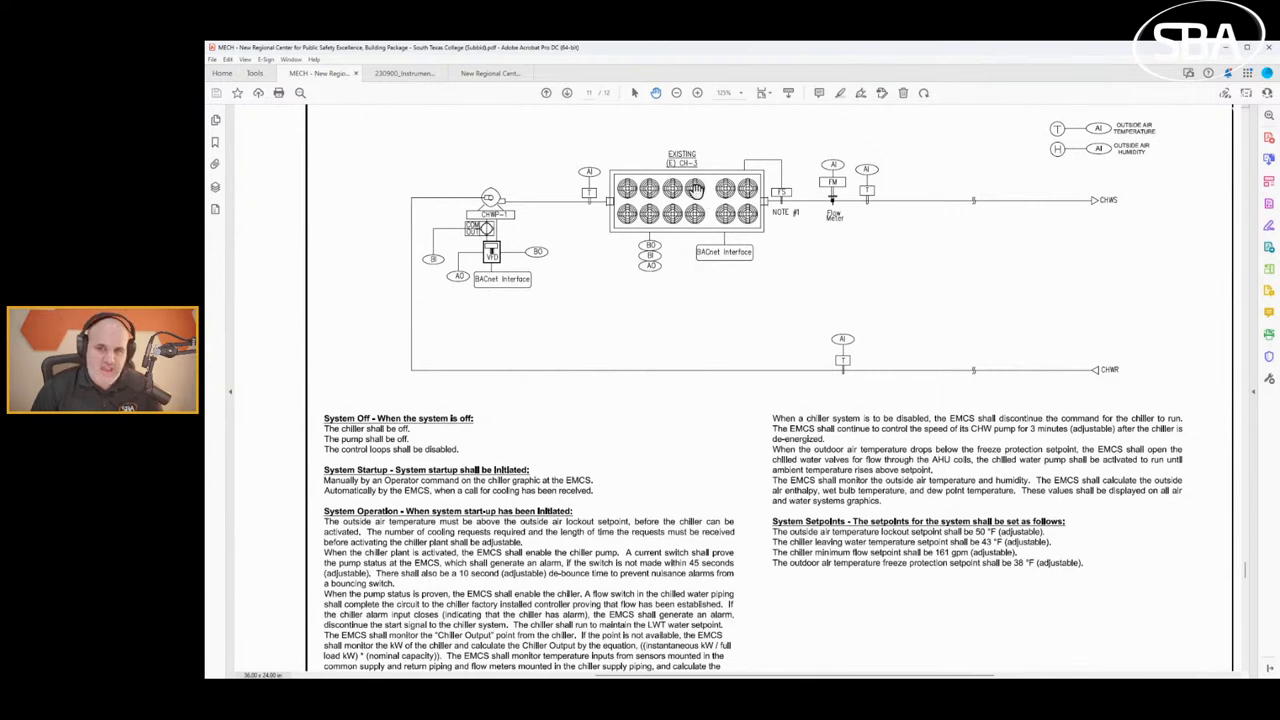
mouse_move(628, 233)
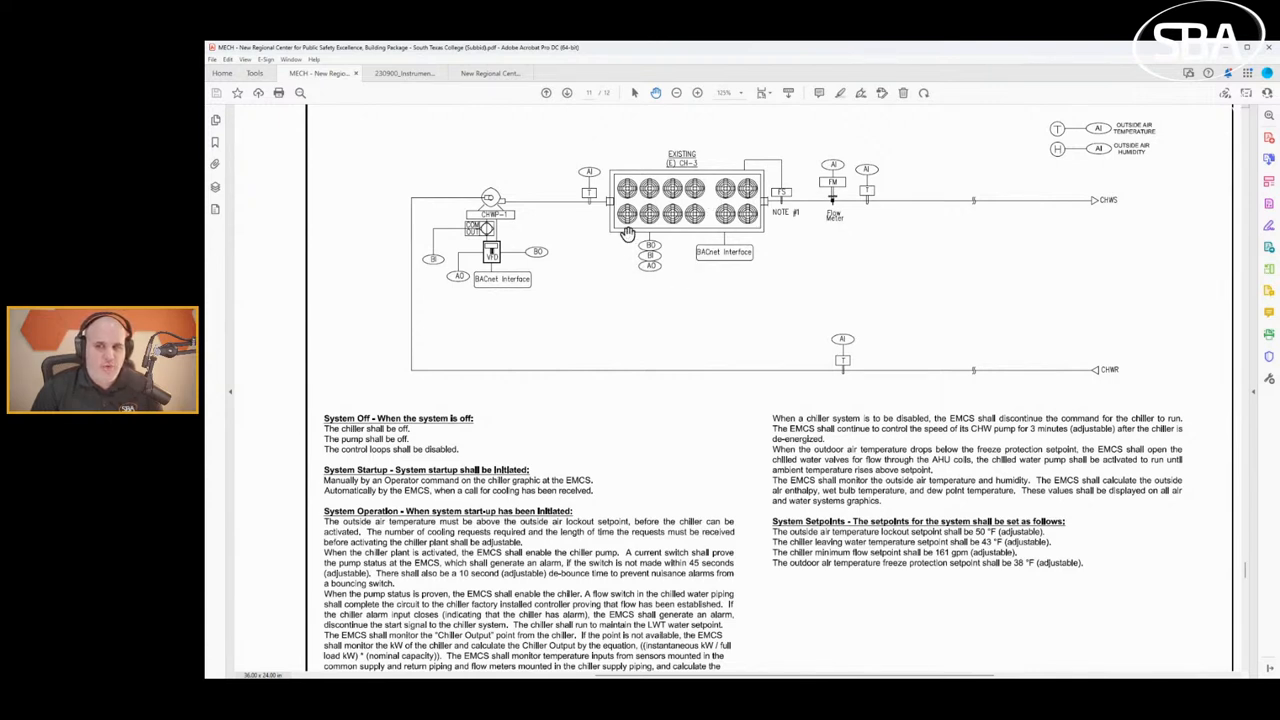
mouse_move(728, 257)
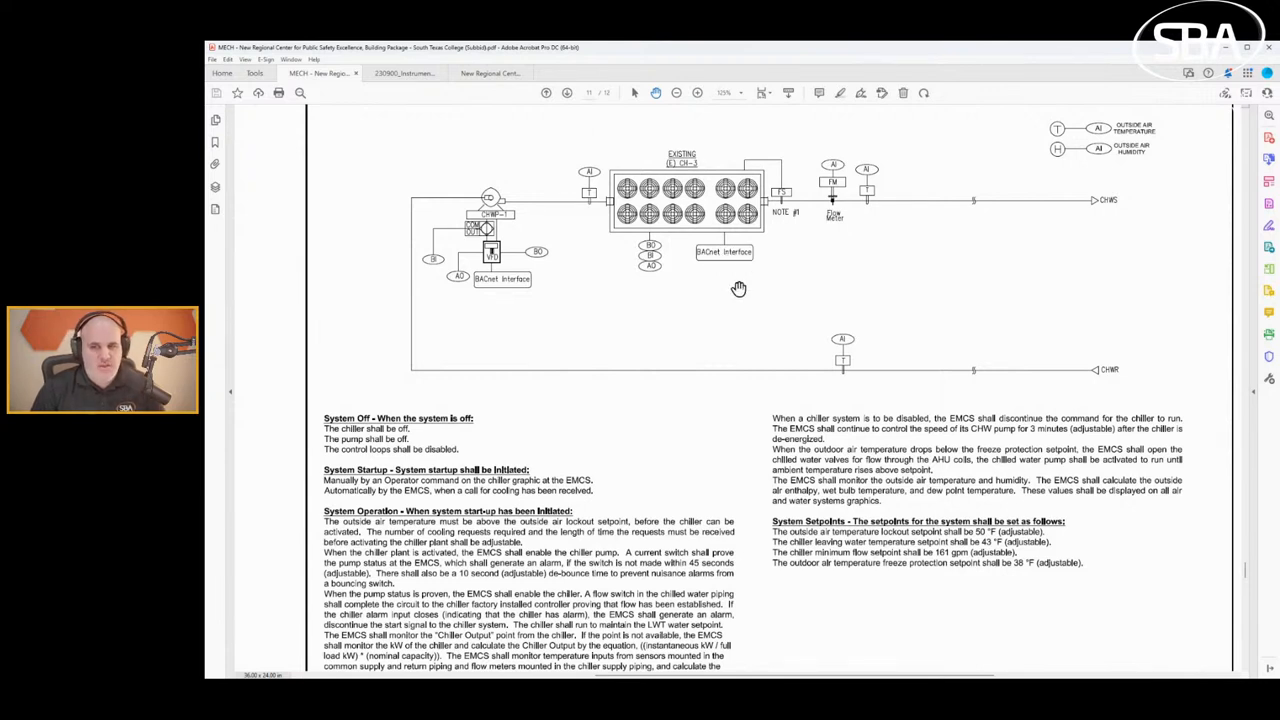
mouse_move(558, 207)
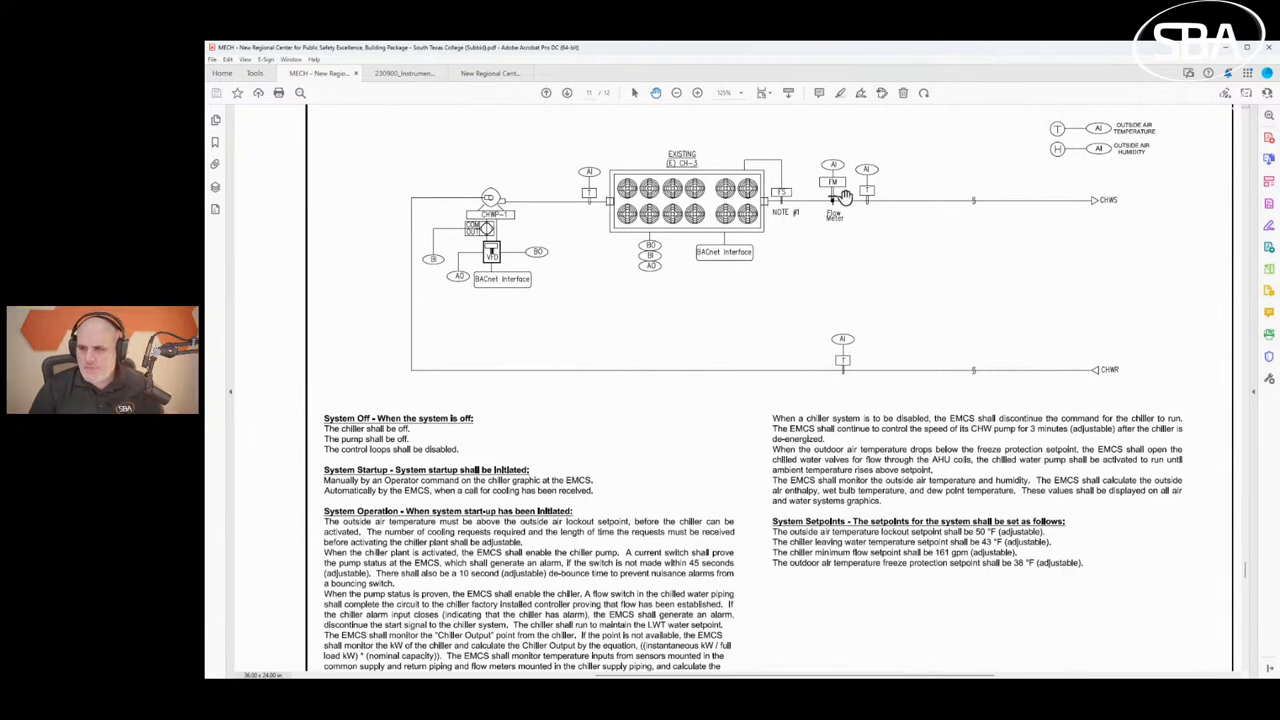
mouse_move(813, 204)
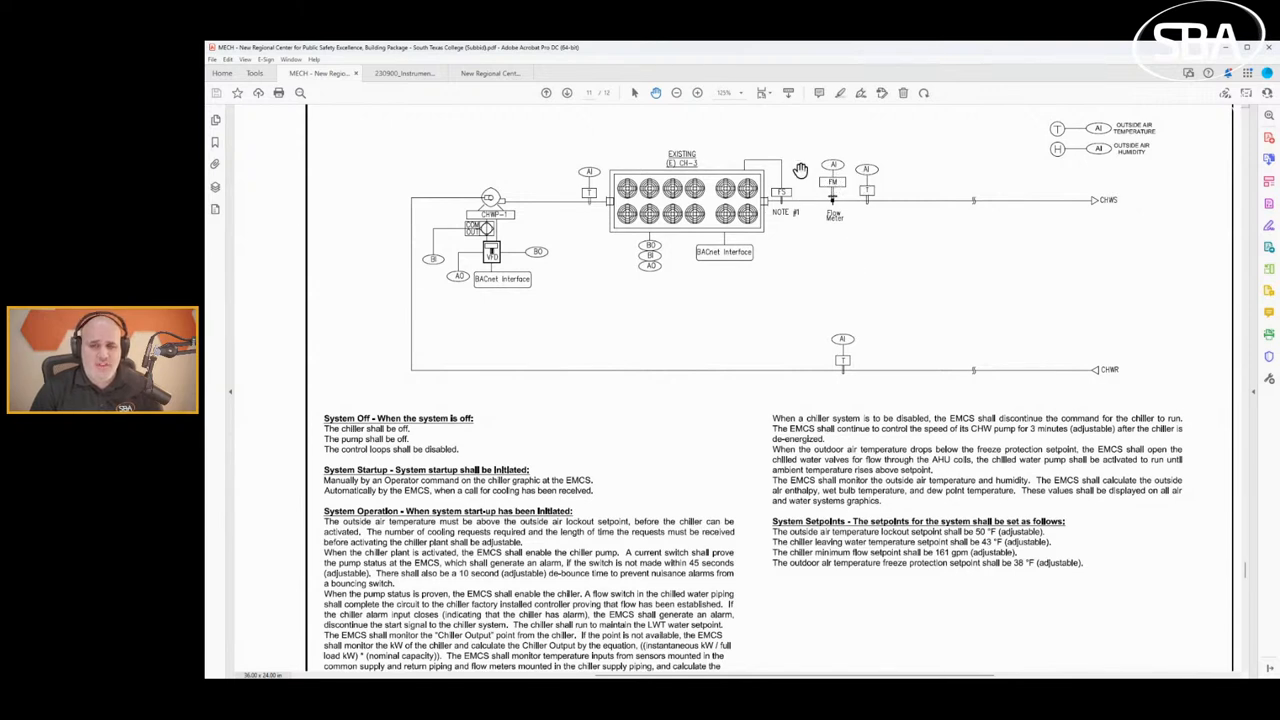
mouse_move(518, 217)
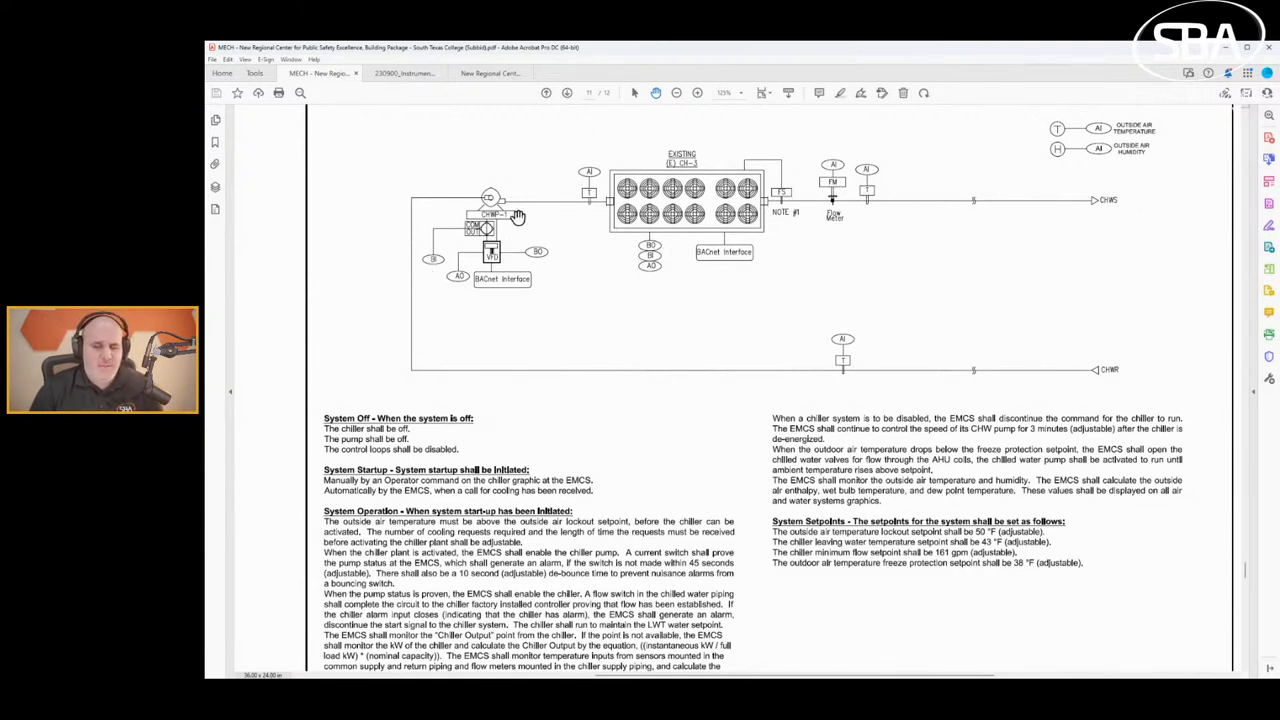
mouse_move(556, 262)
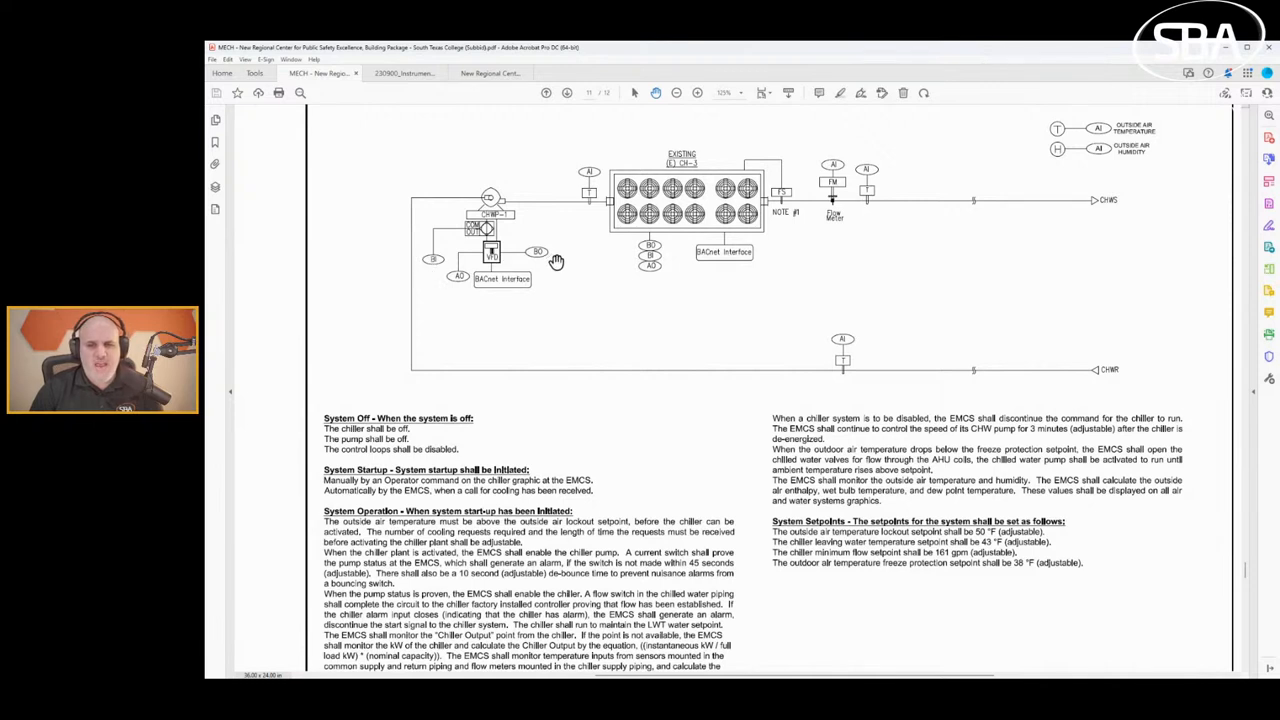
mouse_move(512, 288)
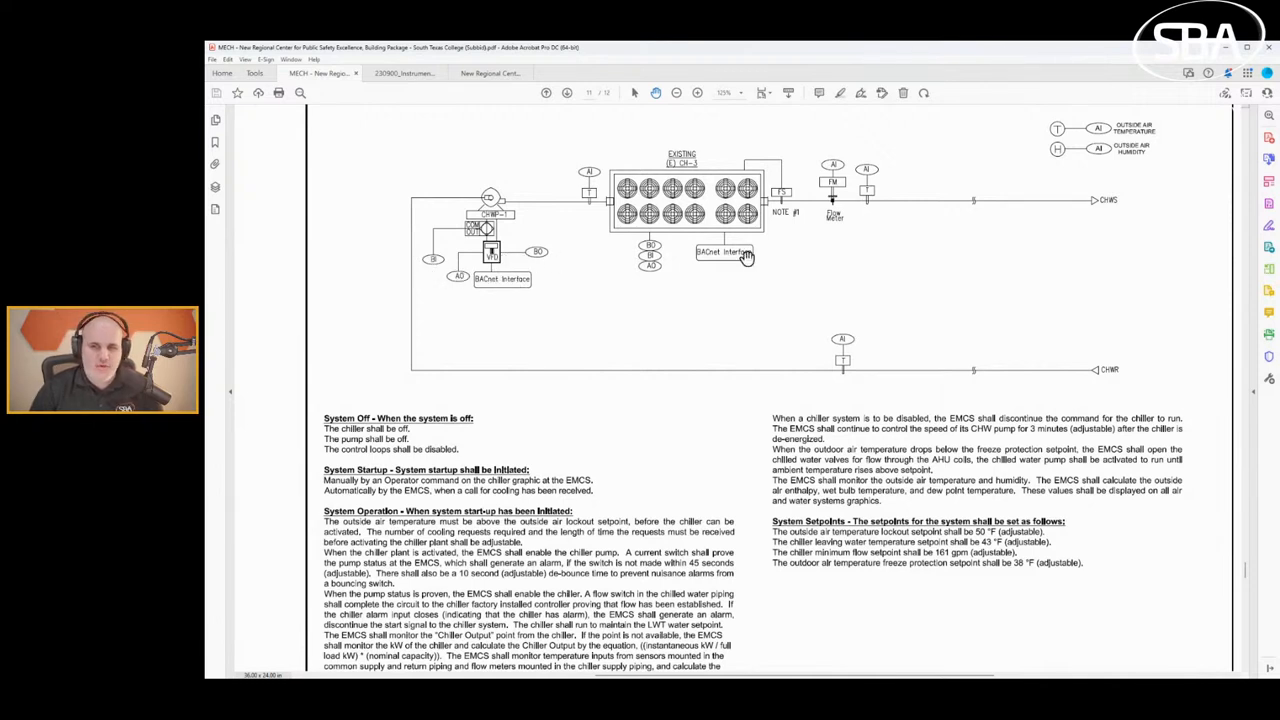
mouse_move(892, 281)
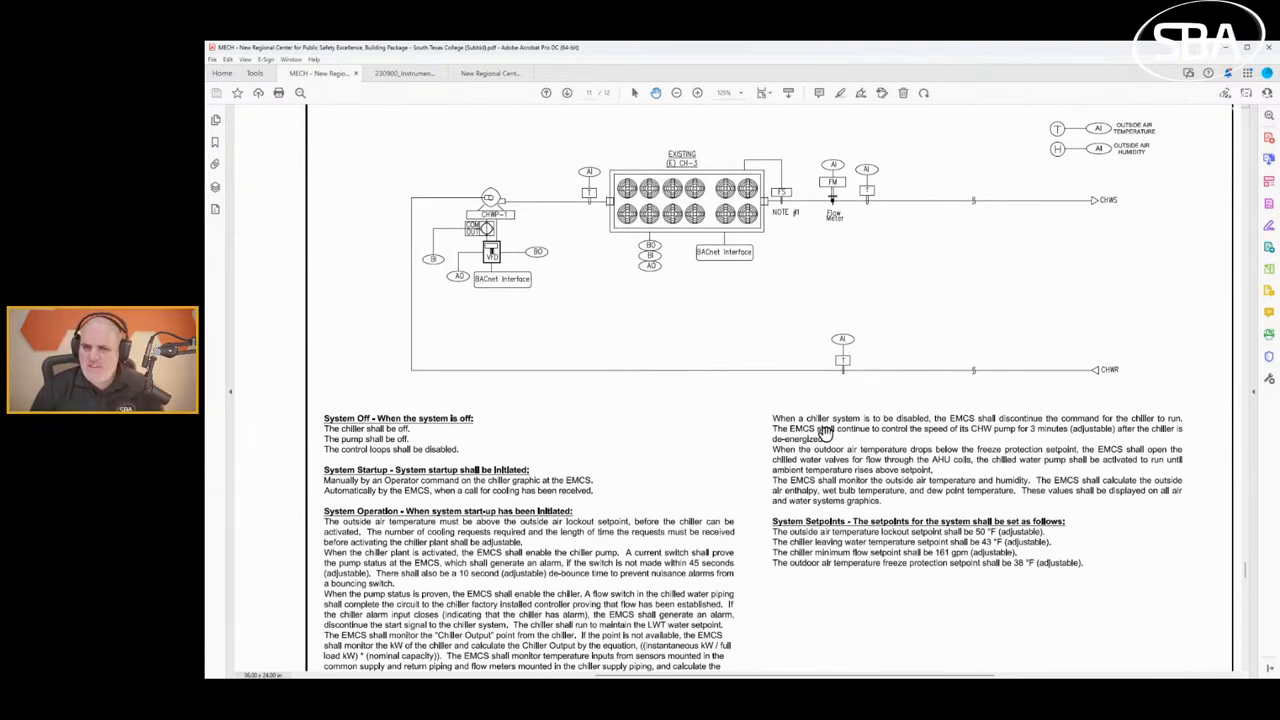
mouse_move(613, 304)
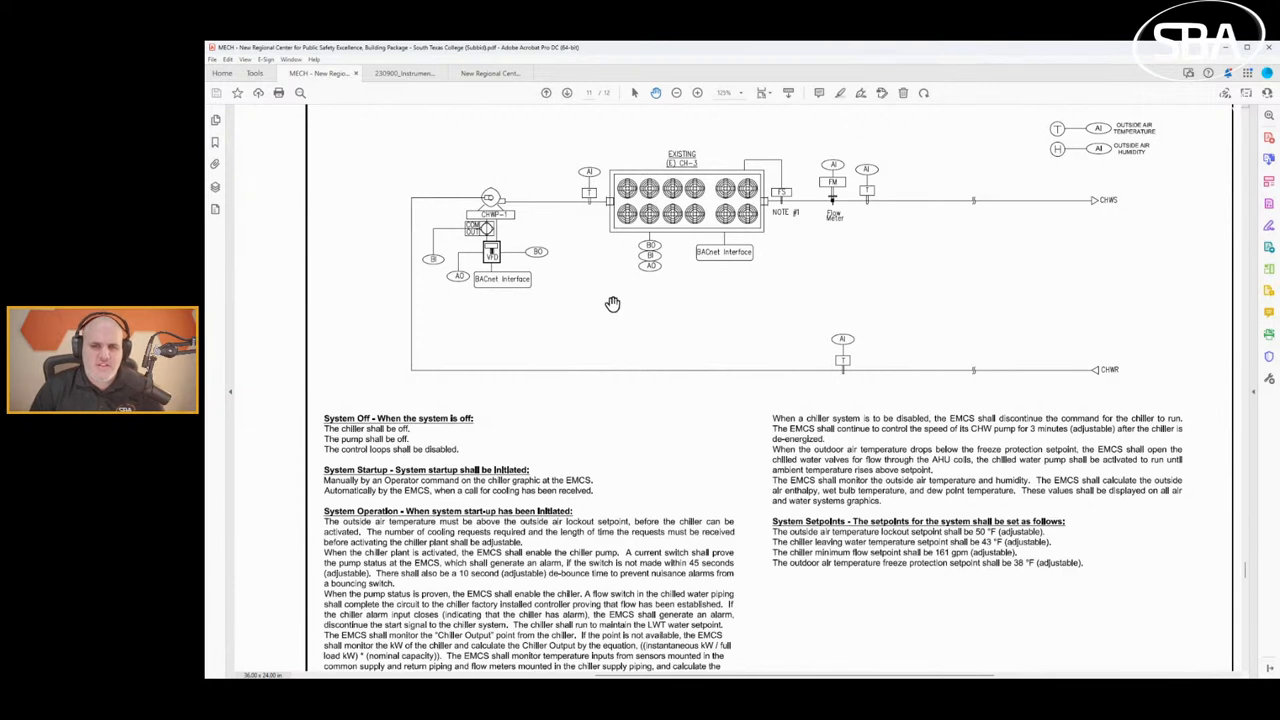
mouse_move(434, 261)
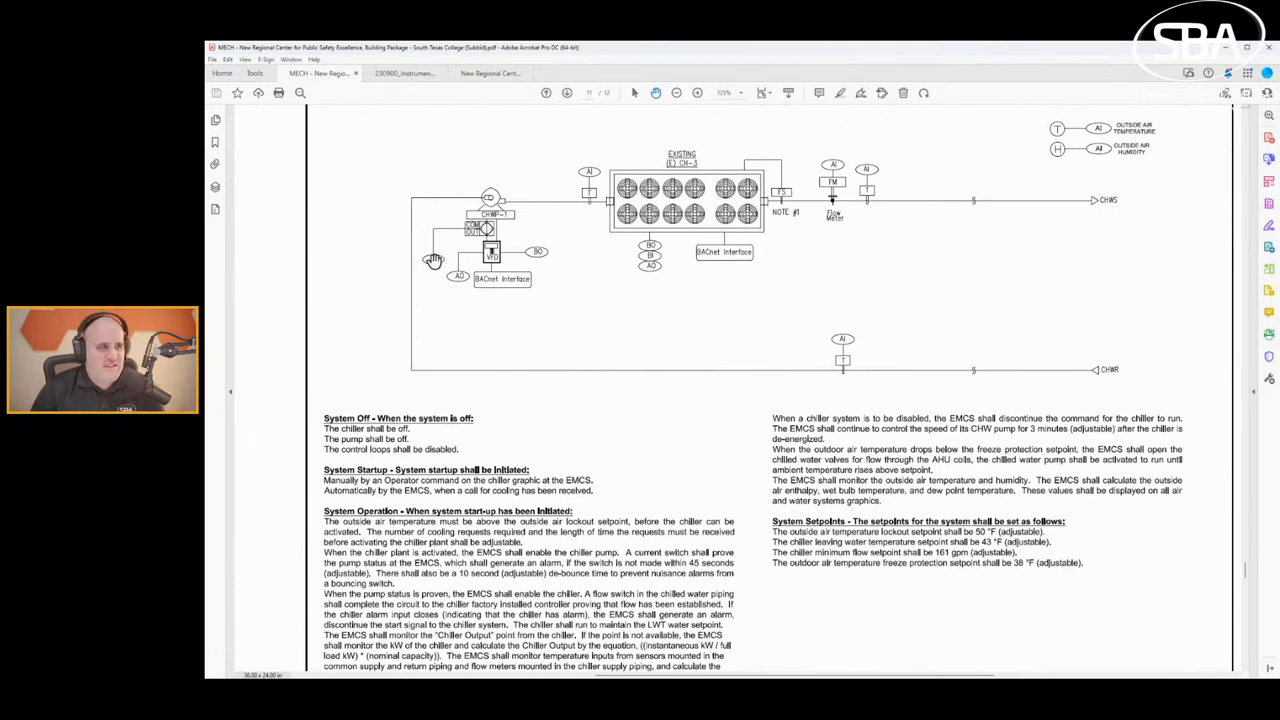
Scroll past the CH-3 chiller sequence to the chilled water system schematic heading.
scroll(down, 3)
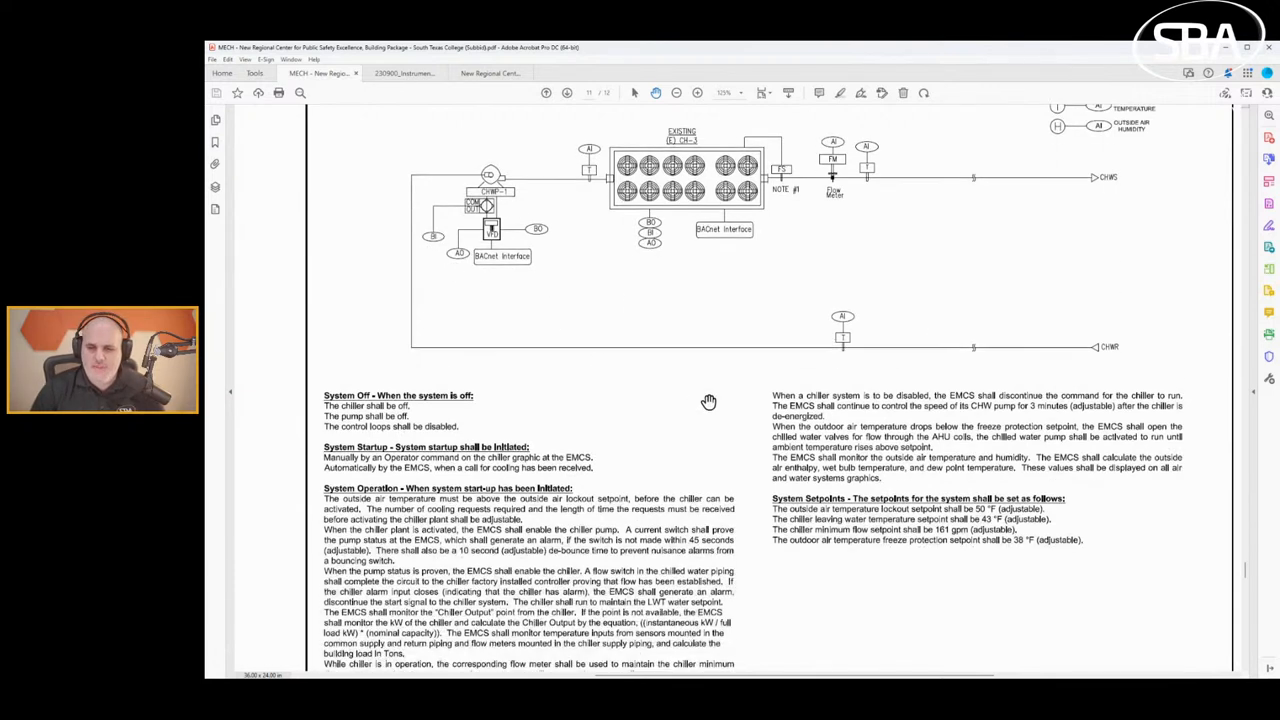
scroll(down, 3)
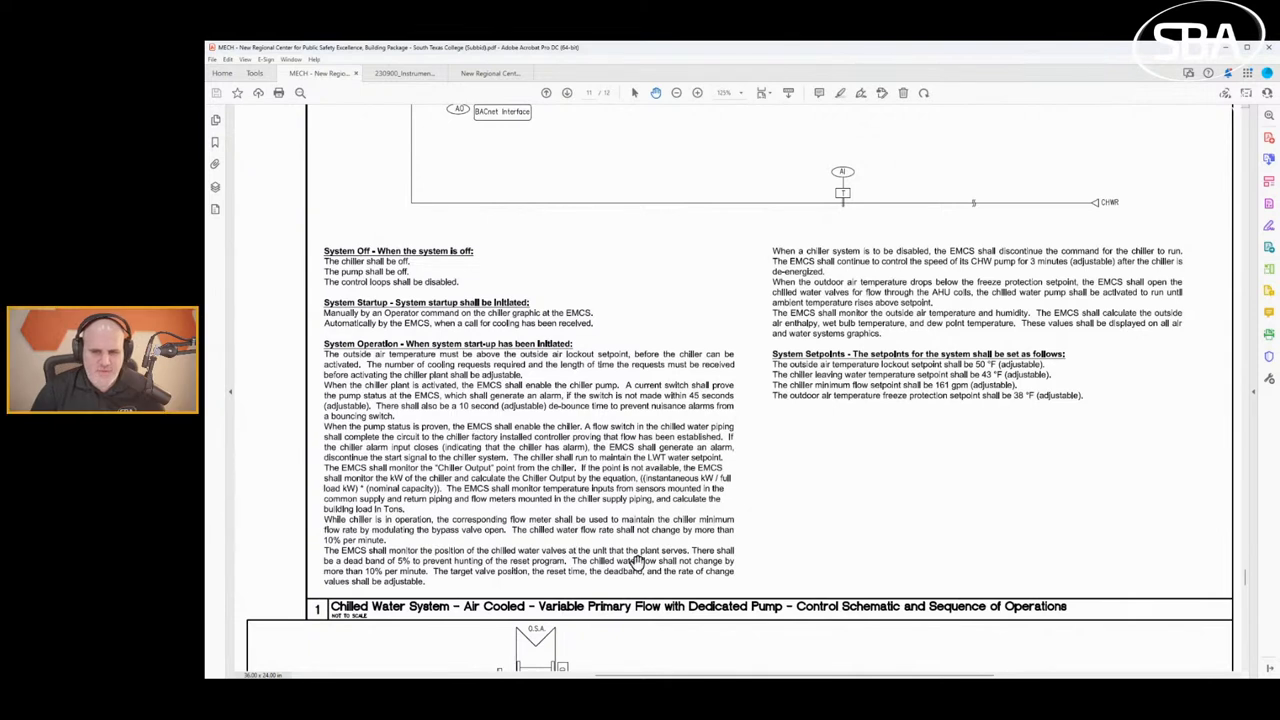
mouse_move(456, 485)
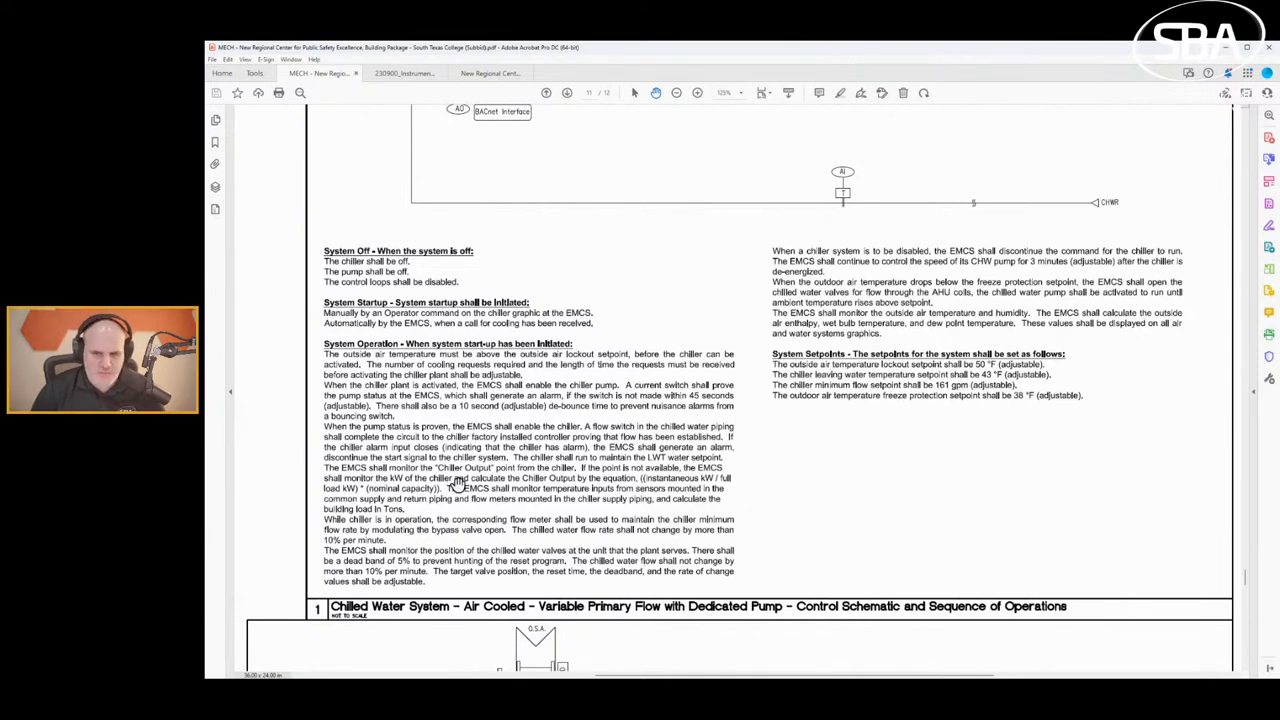
mouse_move(1050, 390)
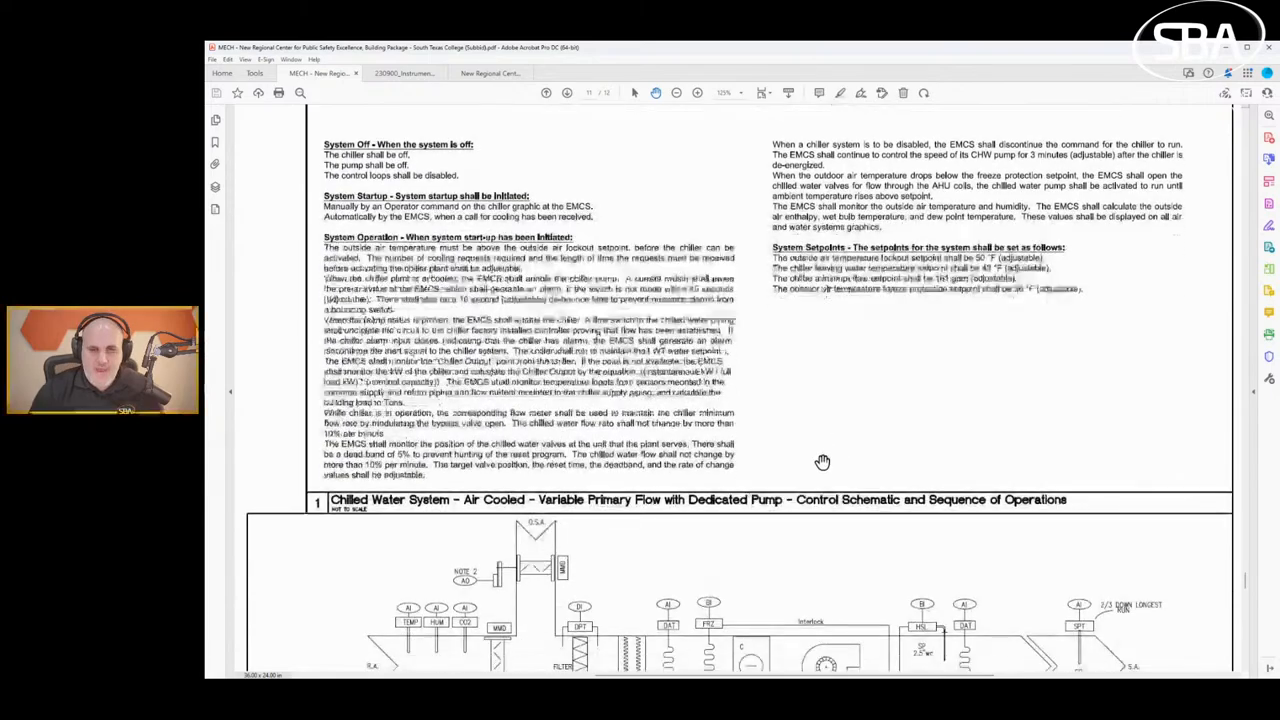
Frame the air-cooled variable primary flow chilled water control schematic with its mode sequences and setpoints.
scroll(down, 3)
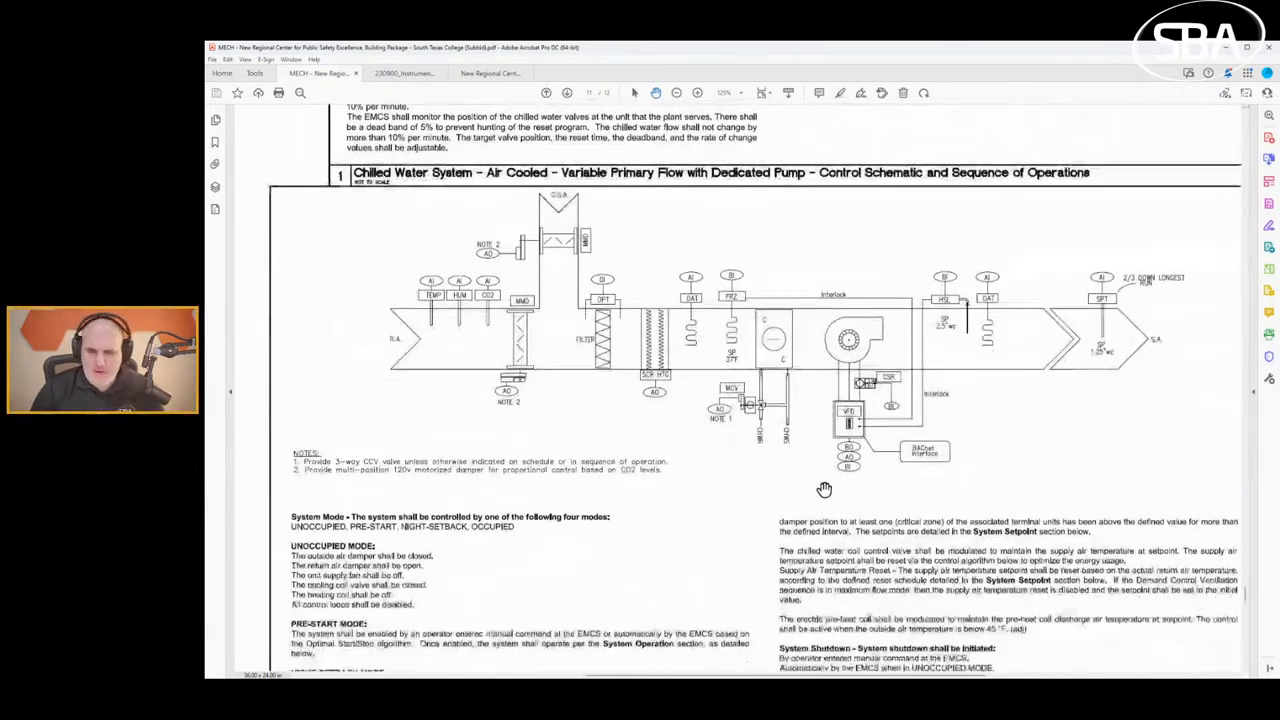
scroll(down, 3)
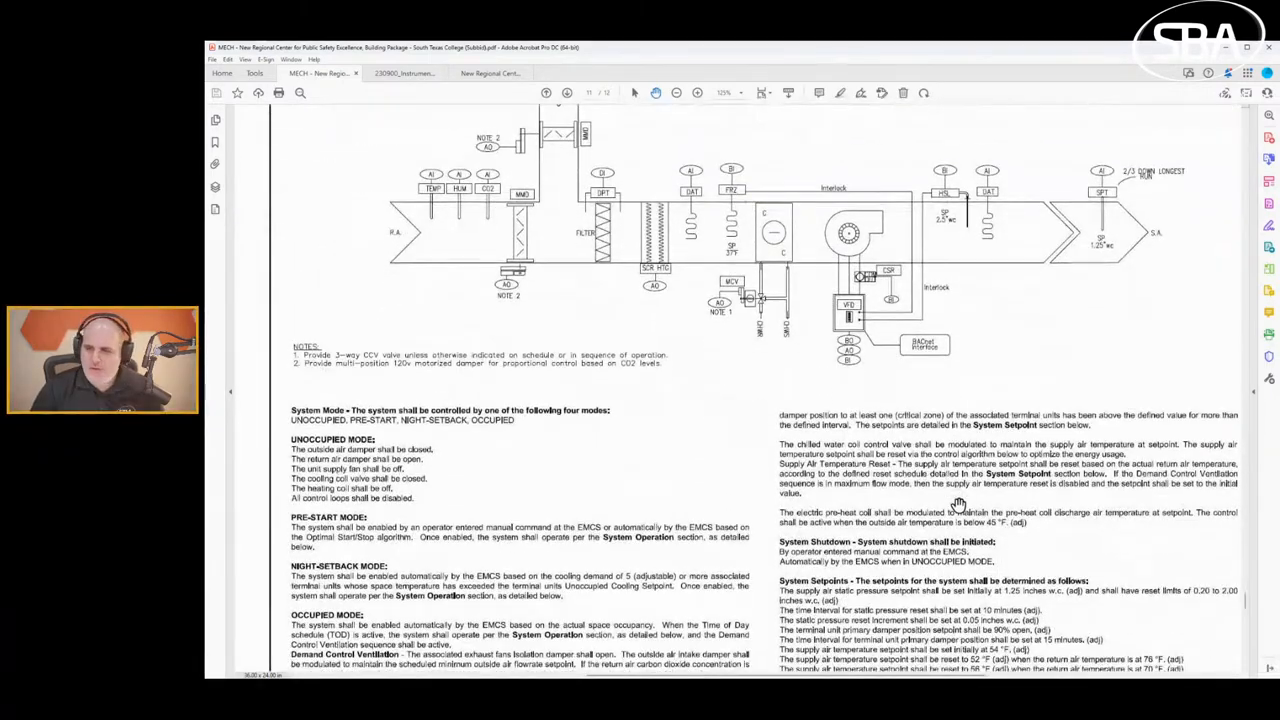
scroll(down, 3)
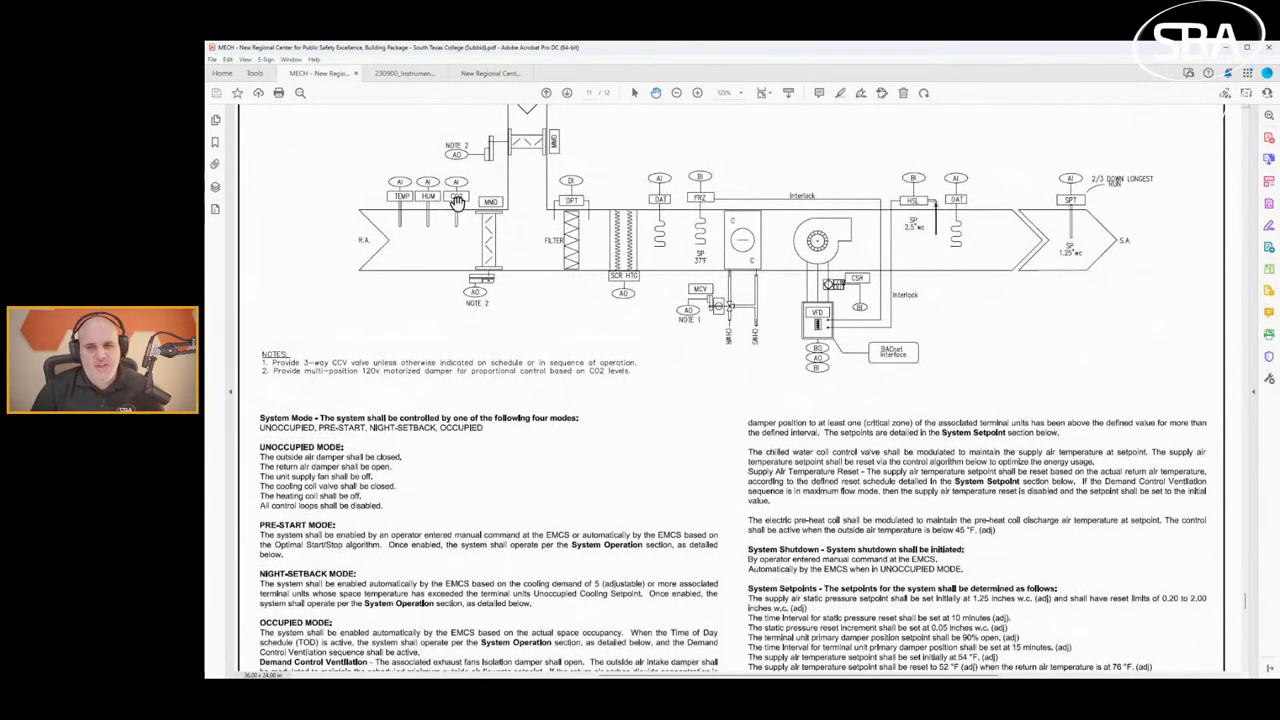
mouse_move(602, 232)
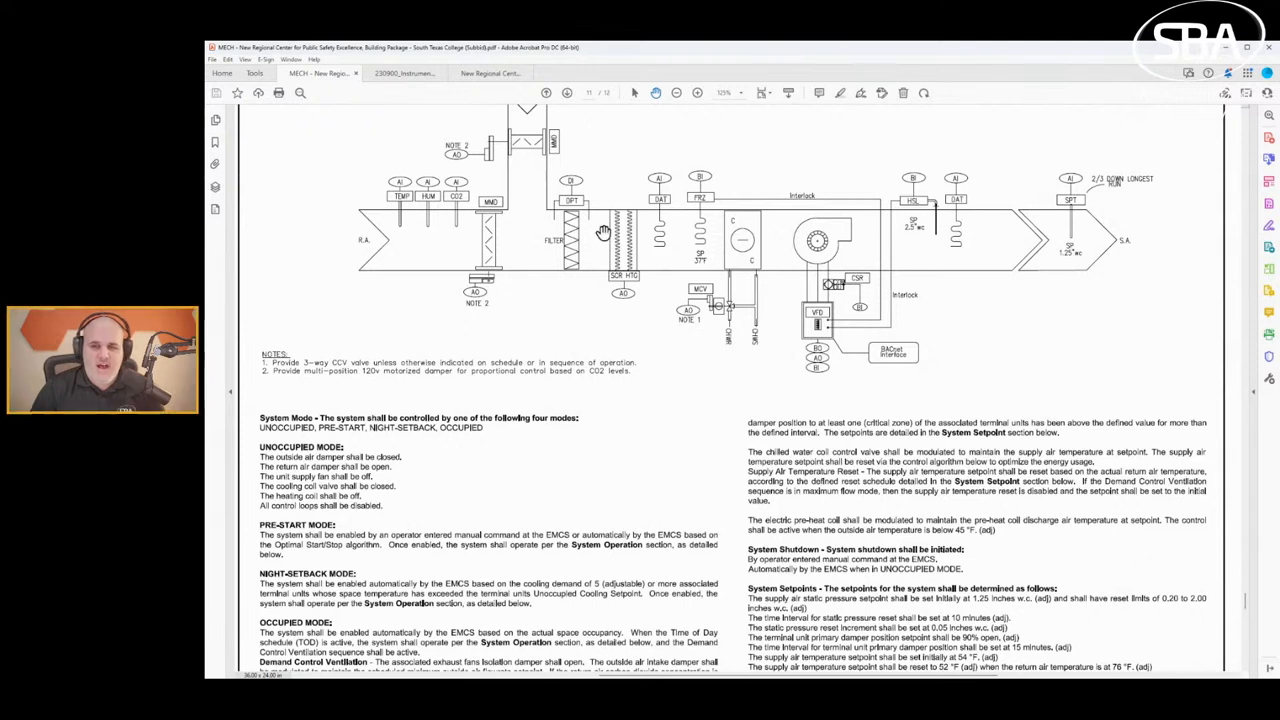
scroll(up, 3)
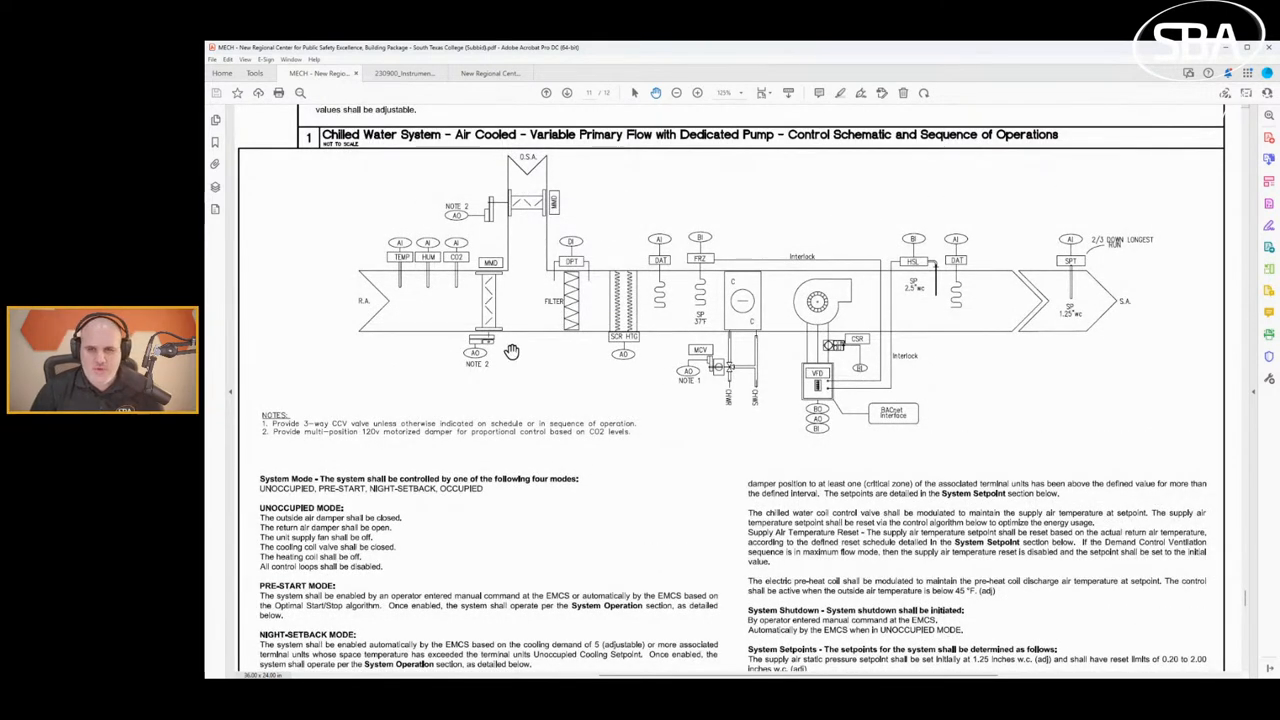
mouse_move(628, 277)
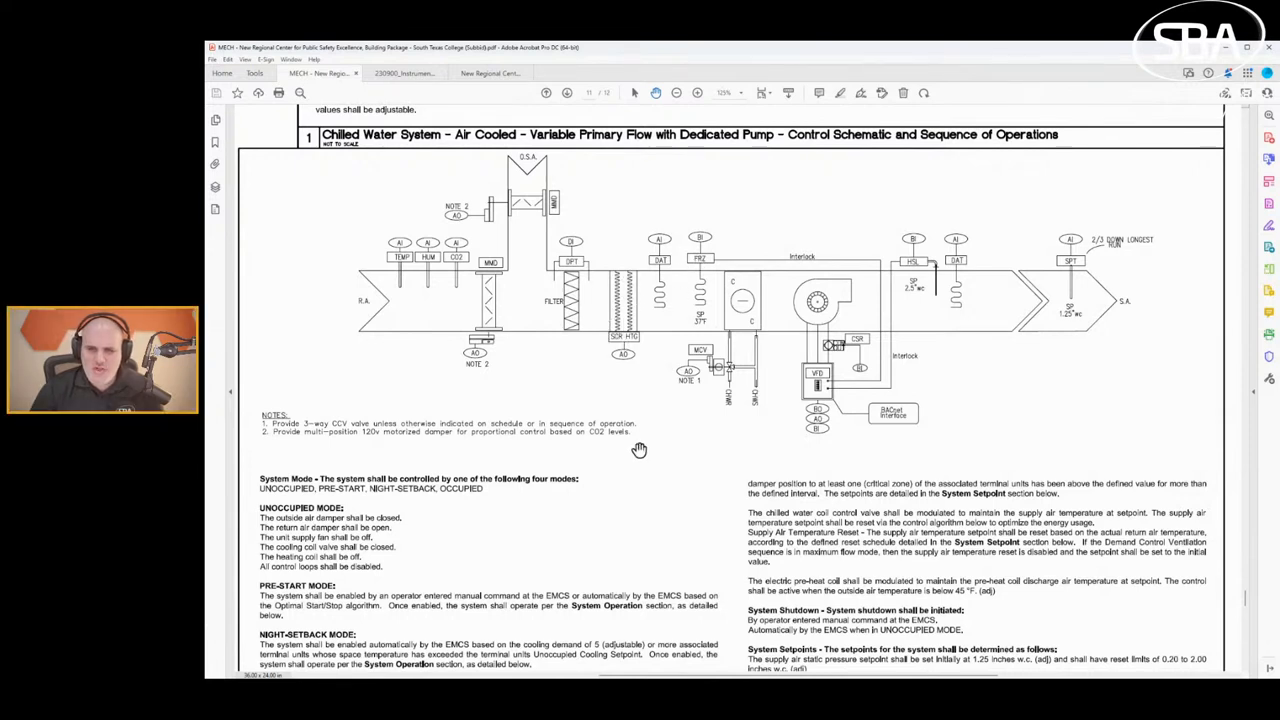
mouse_move(716, 318)
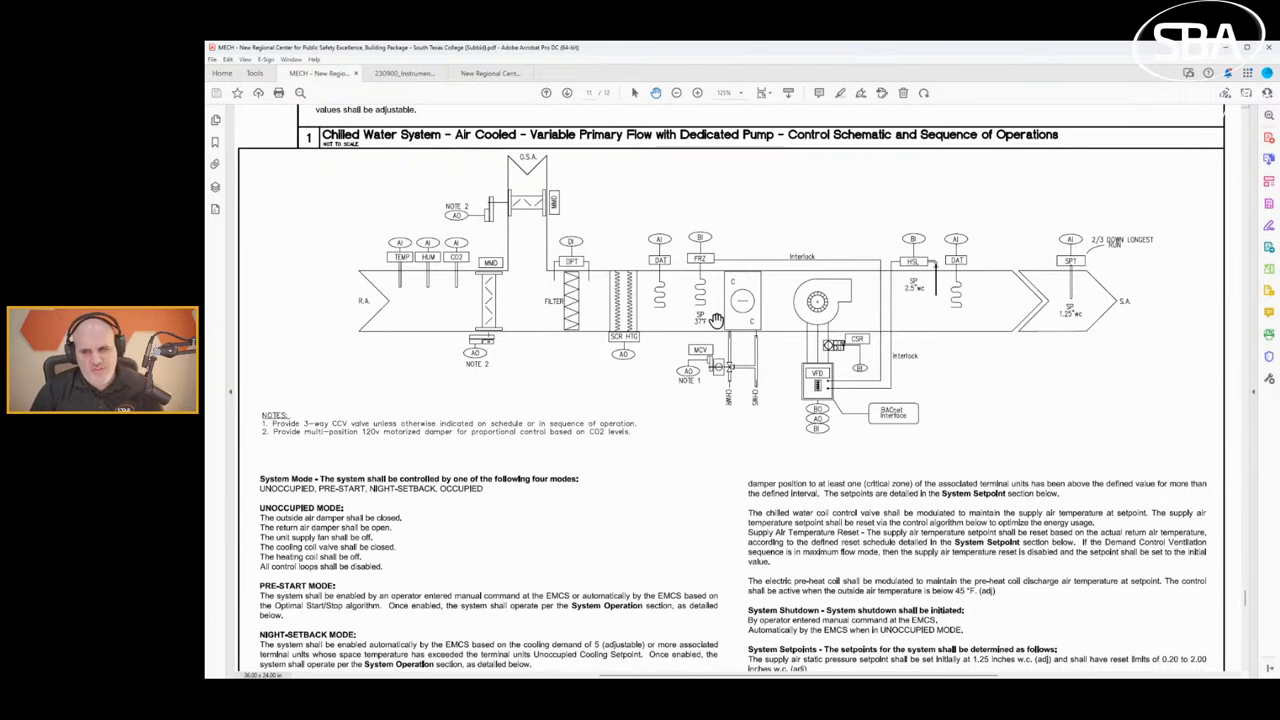
mouse_move(850, 300)
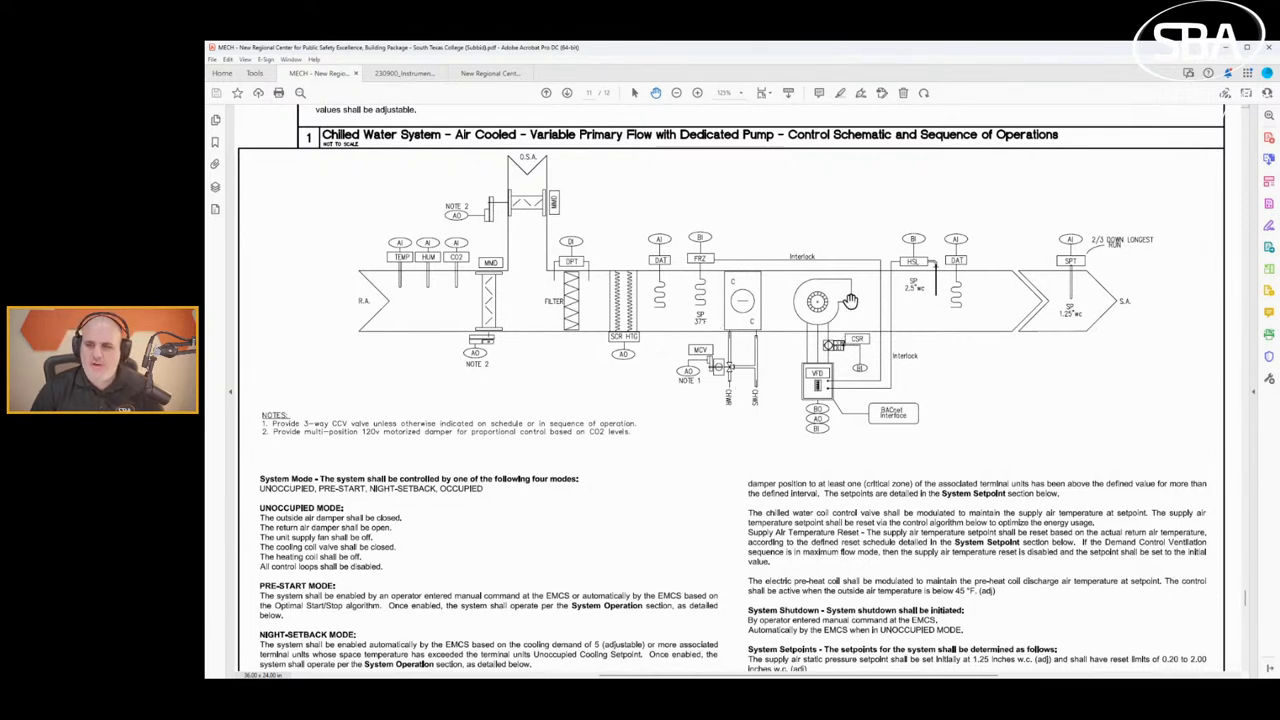
mouse_move(917, 287)
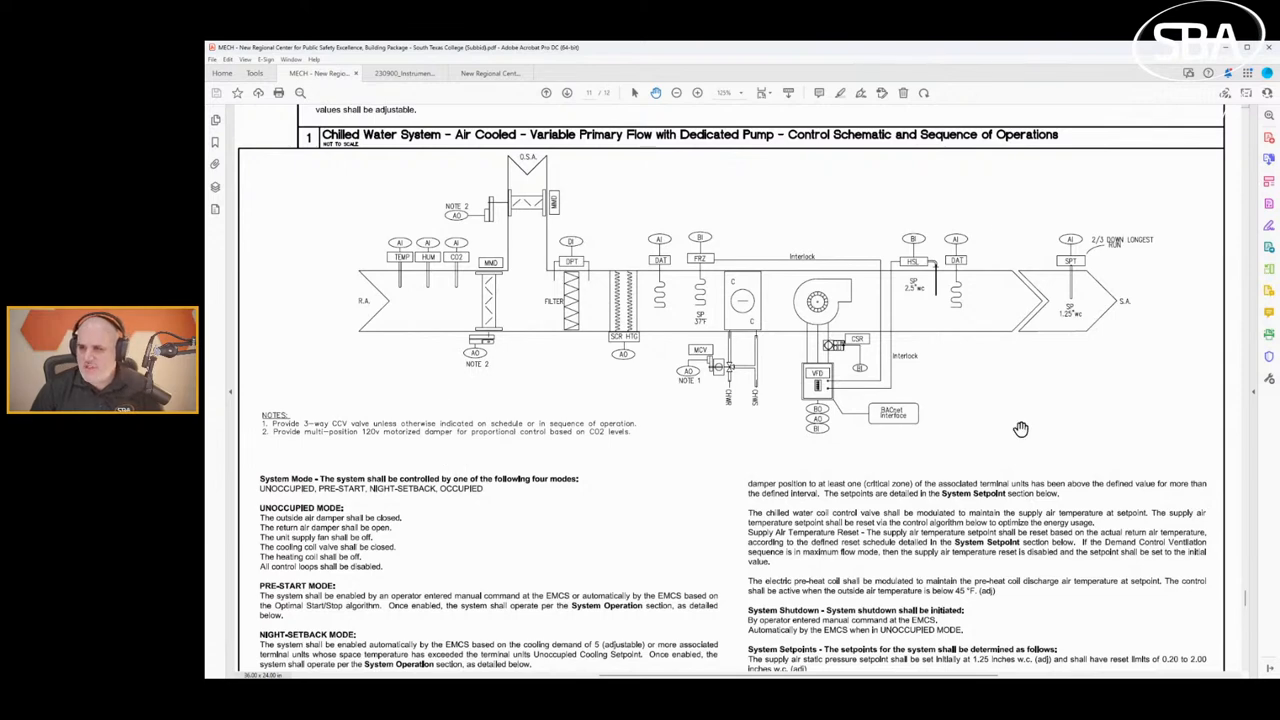
mouse_move(552, 514)
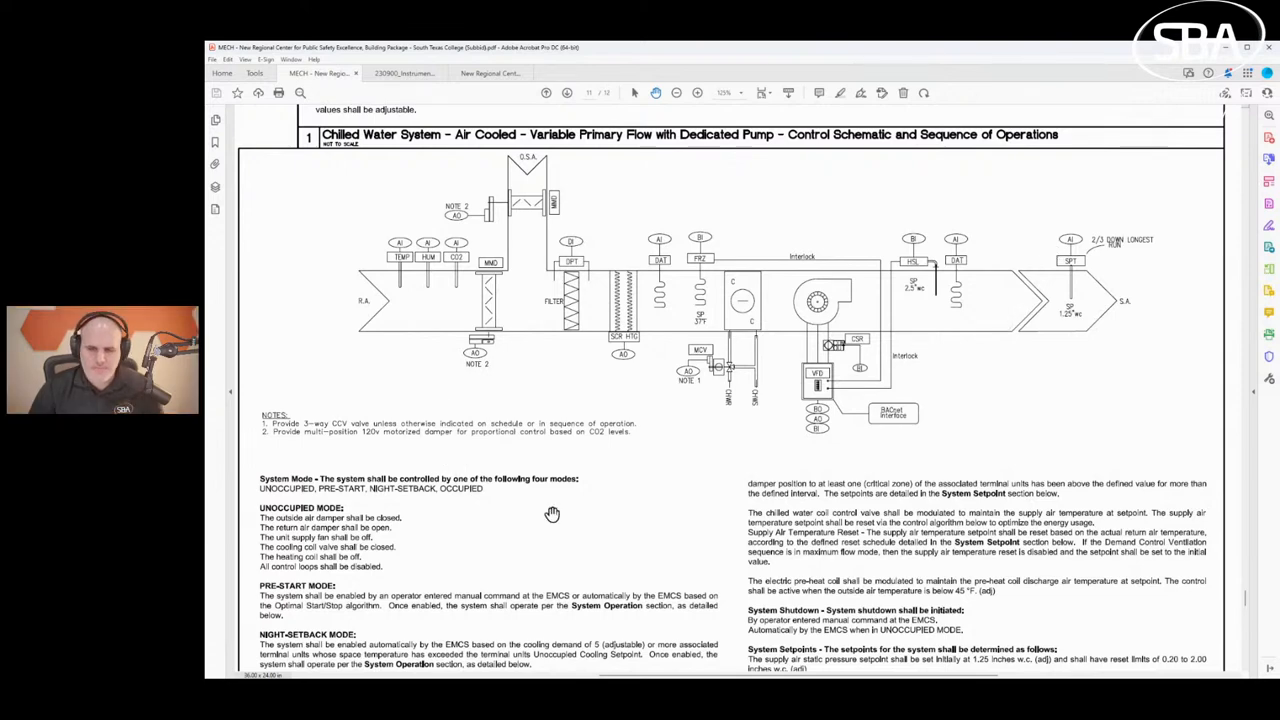
Read the operating modes, setpoints and alarms down to the VAV Air Handling Unit heading.
scroll(down, 3)
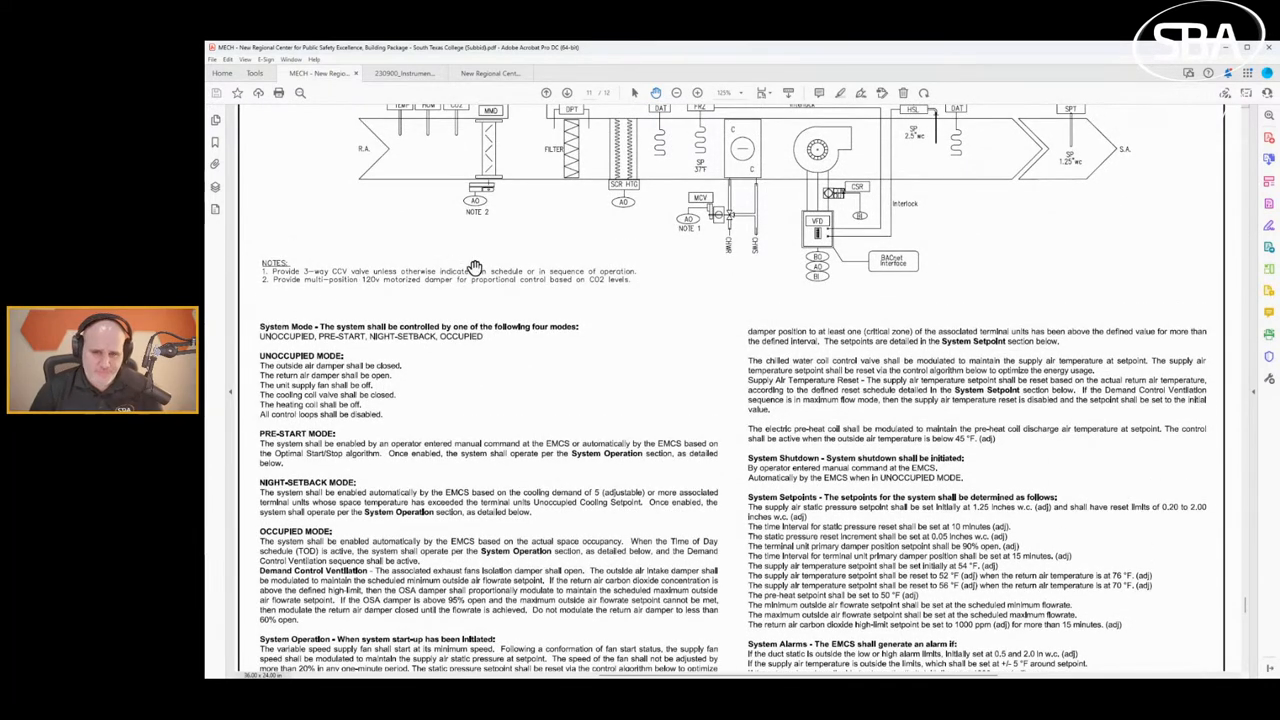
mouse_move(568, 282)
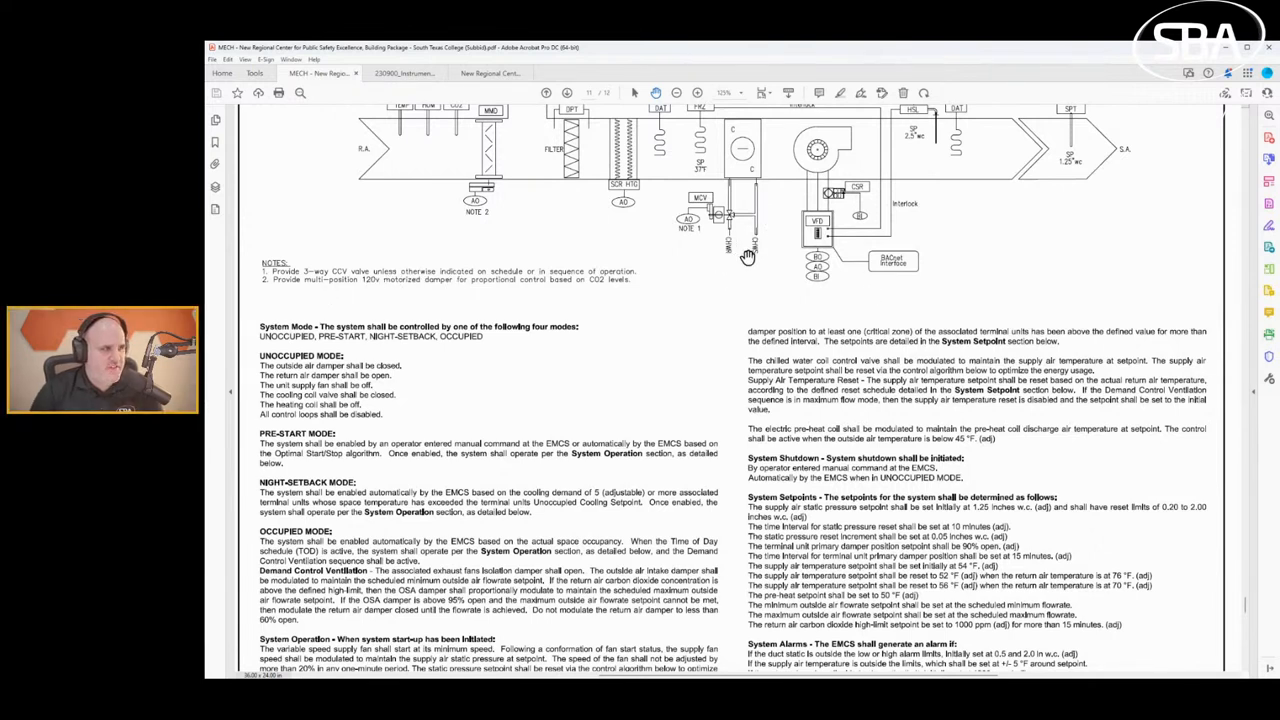
mouse_move(293, 301)
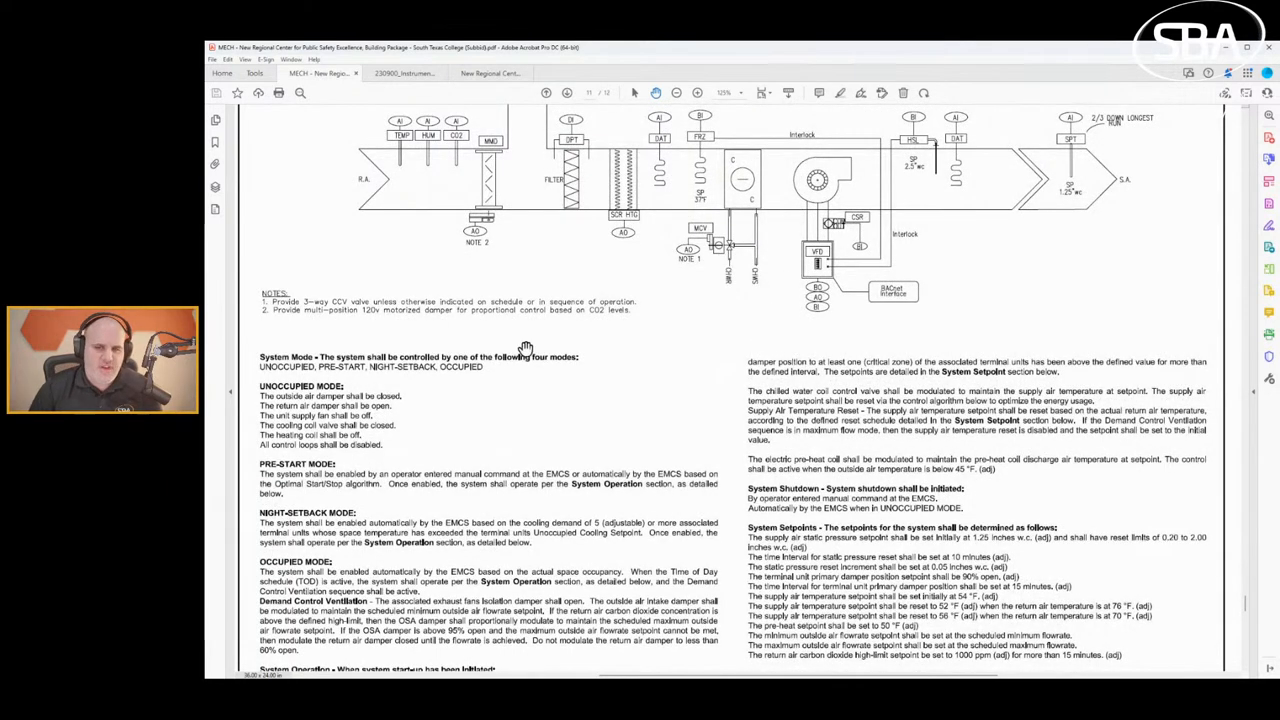
scroll(up, 3)
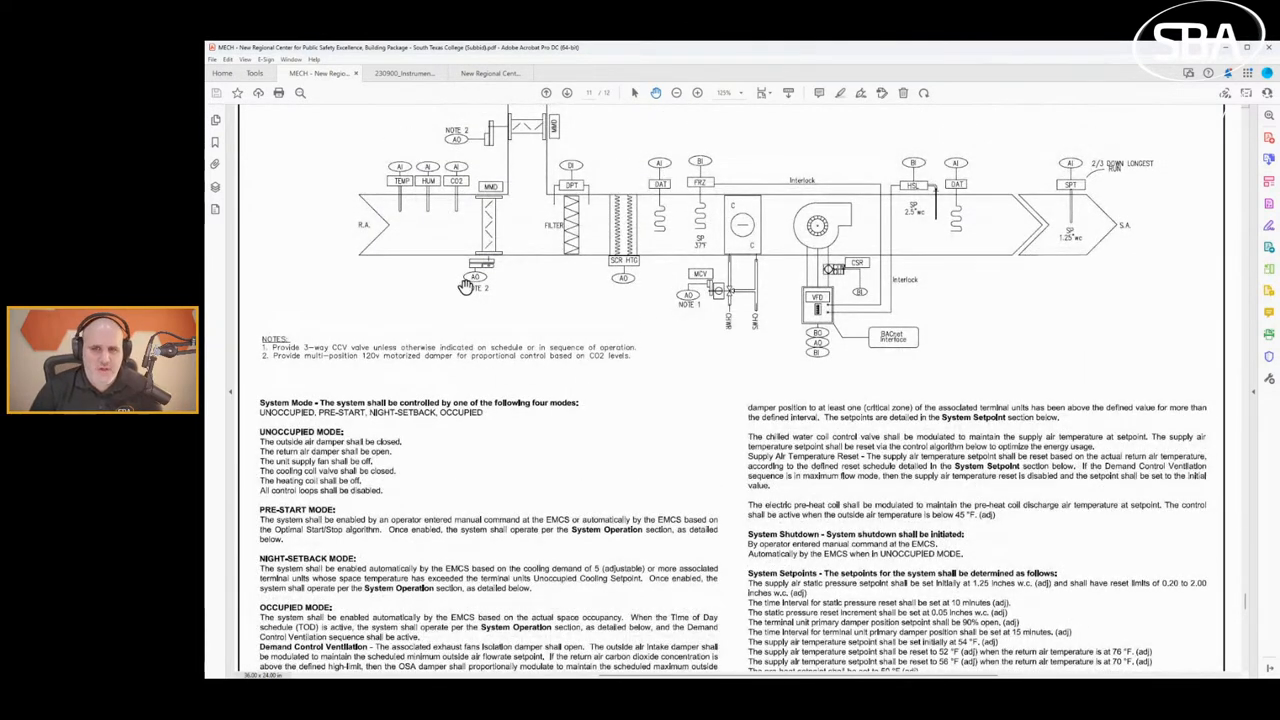
scroll(up, 3)
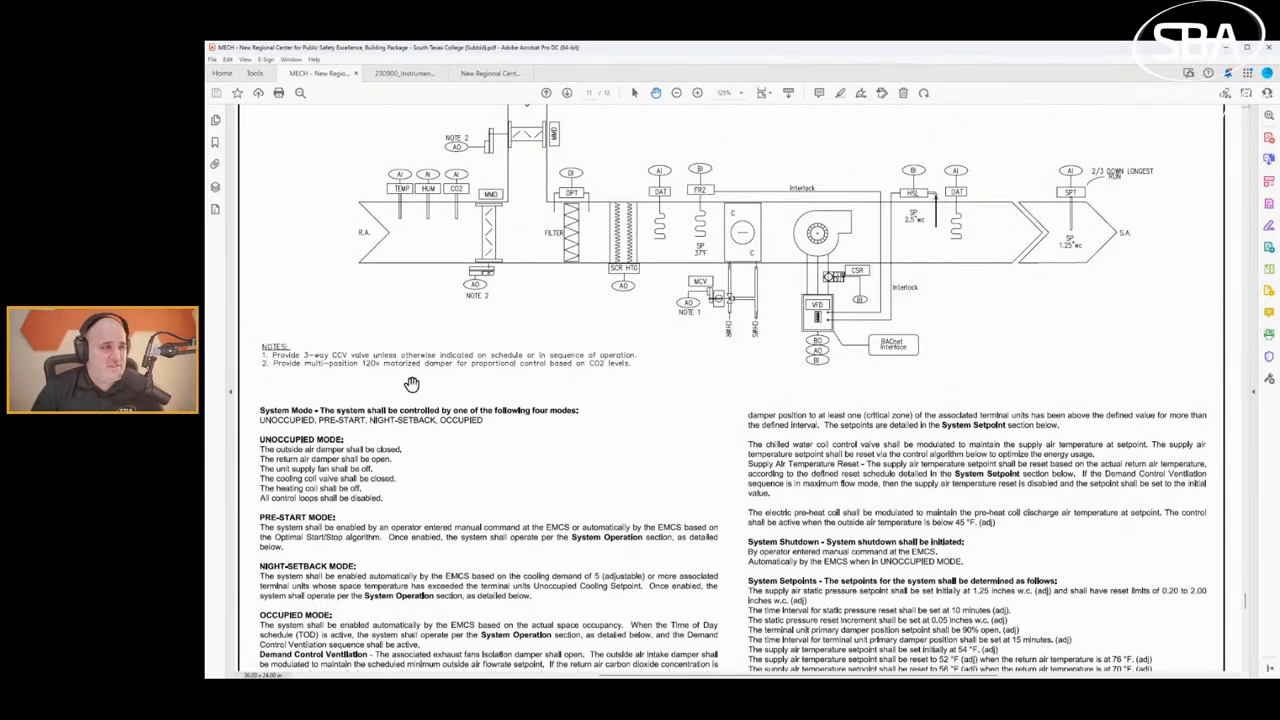
scroll(down, 3)
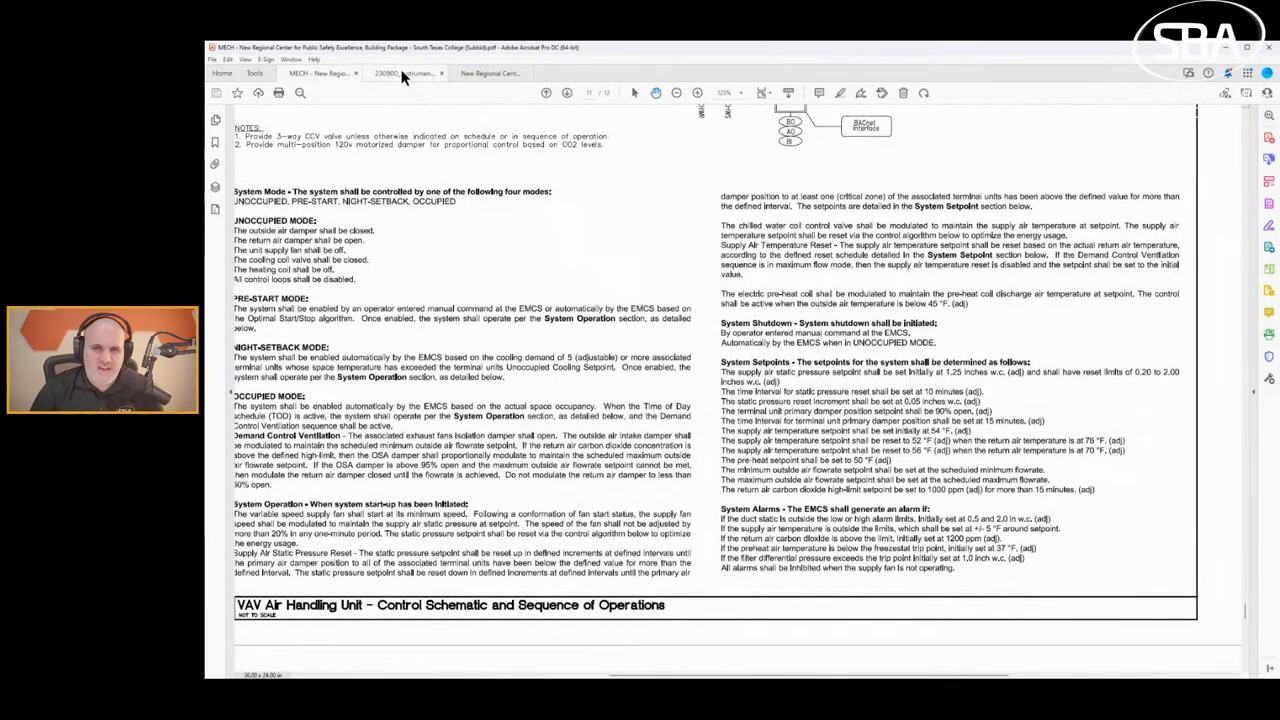
Return to the Section 23 09 00 spec and scroll to Work Included items 5–7.
click(400, 73)
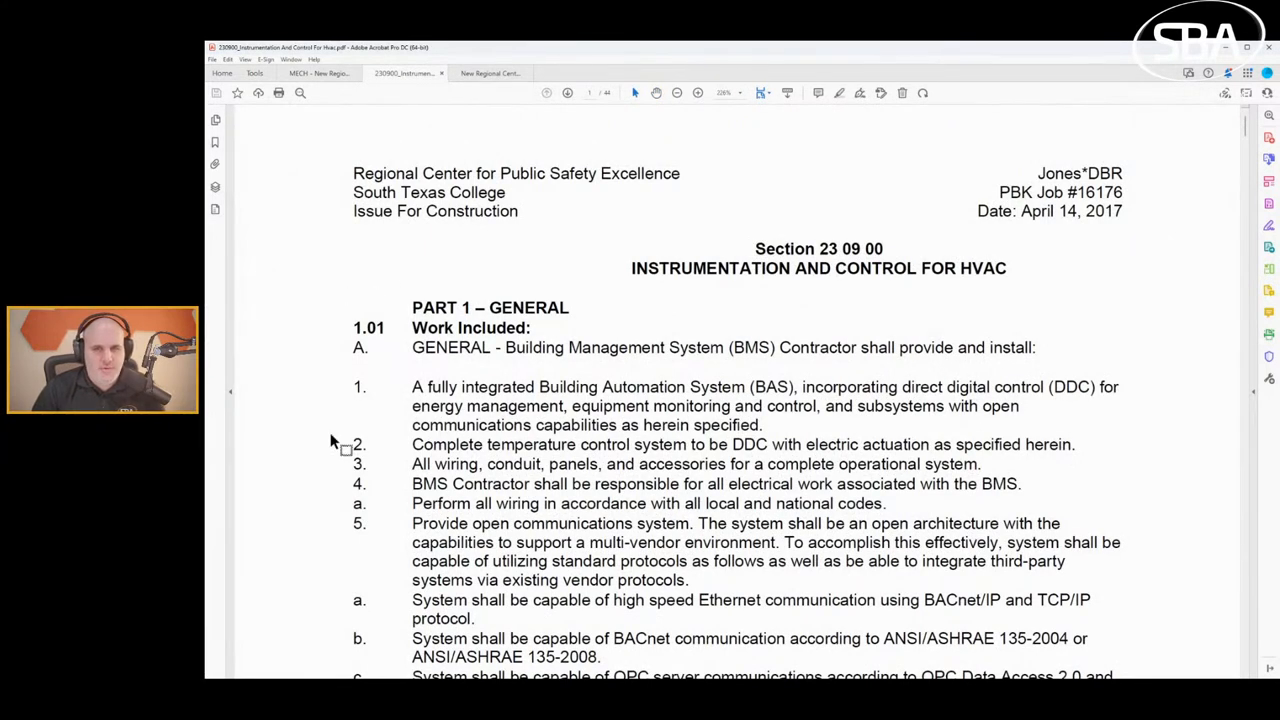
mouse_move(626, 288)
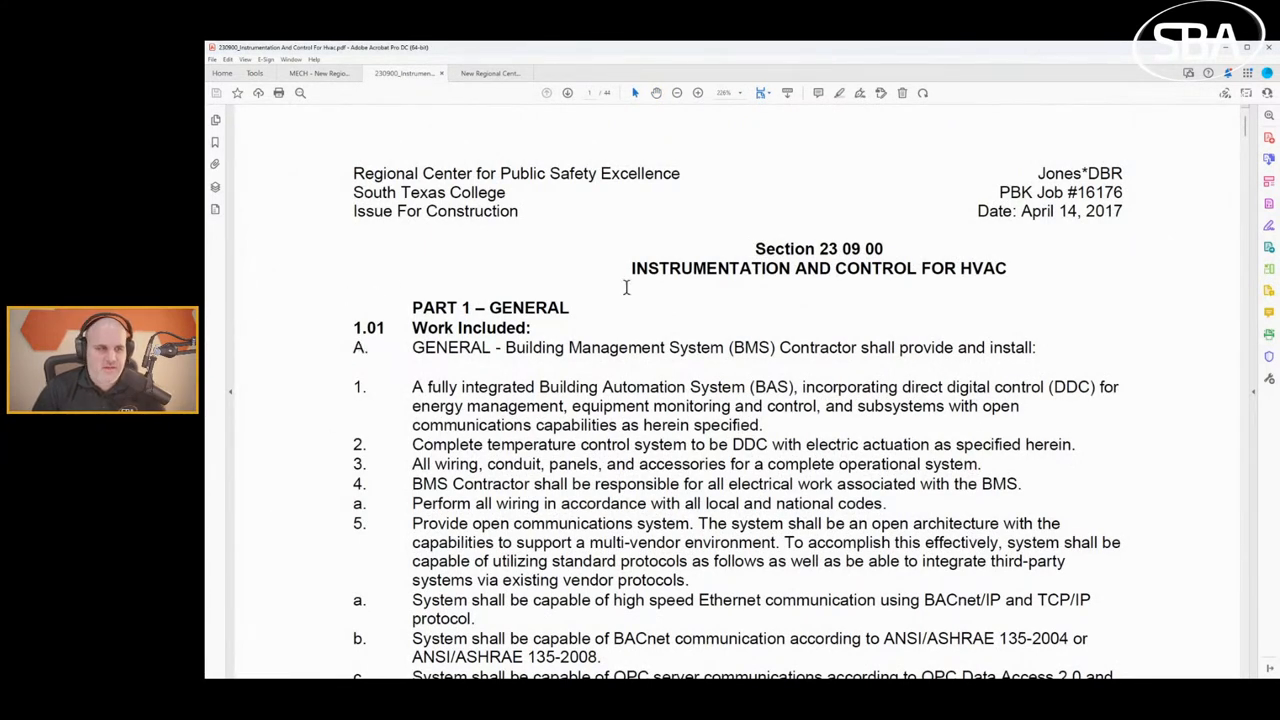
mouse_move(674, 252)
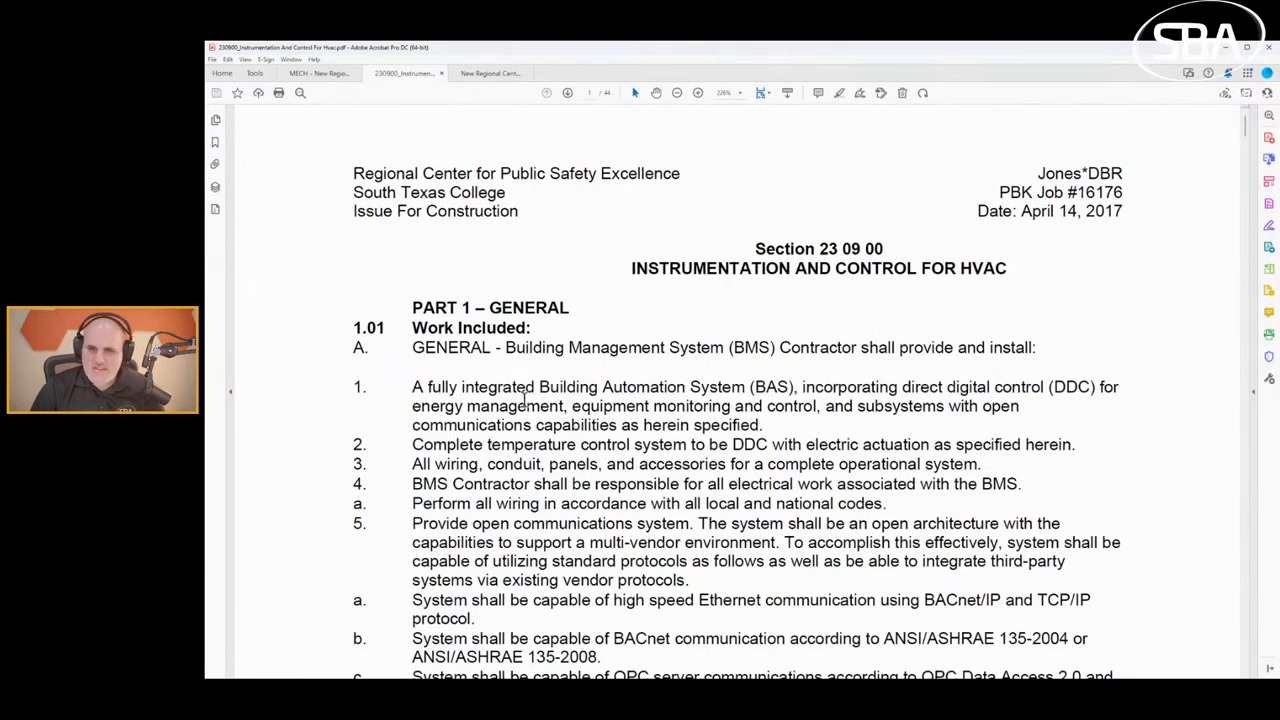
scroll(down, 3)
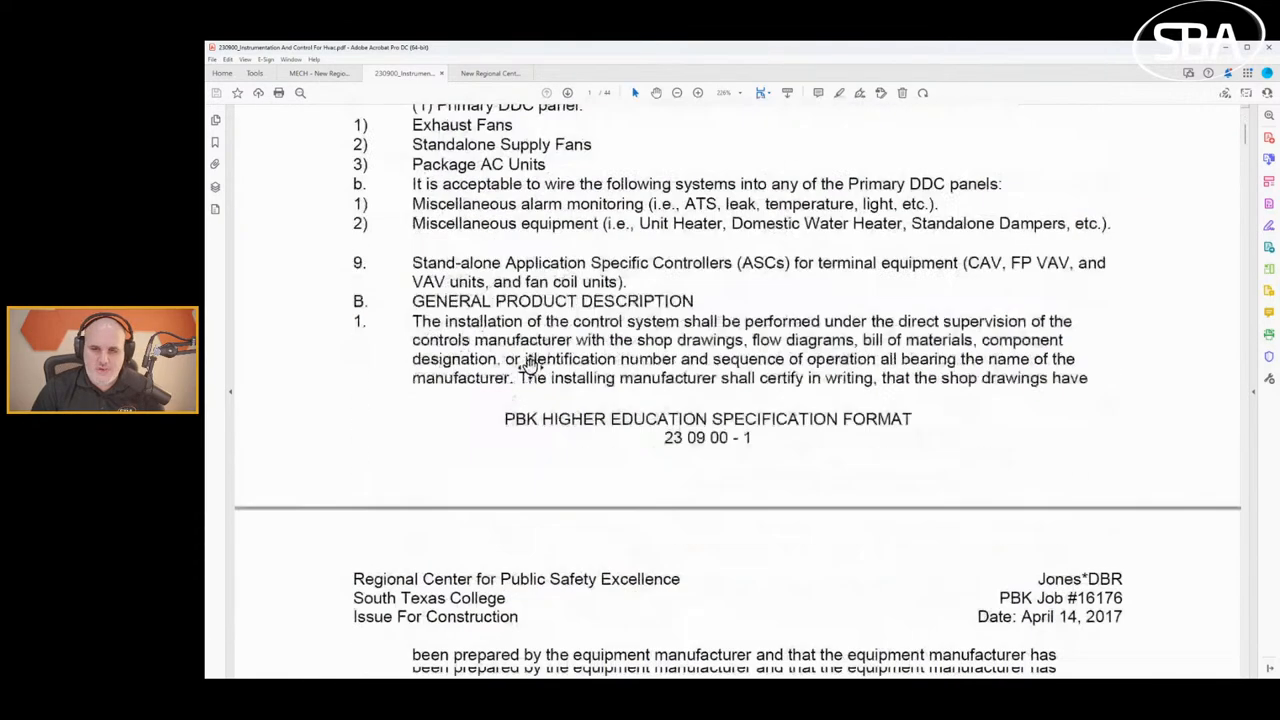
scroll(down, 3)
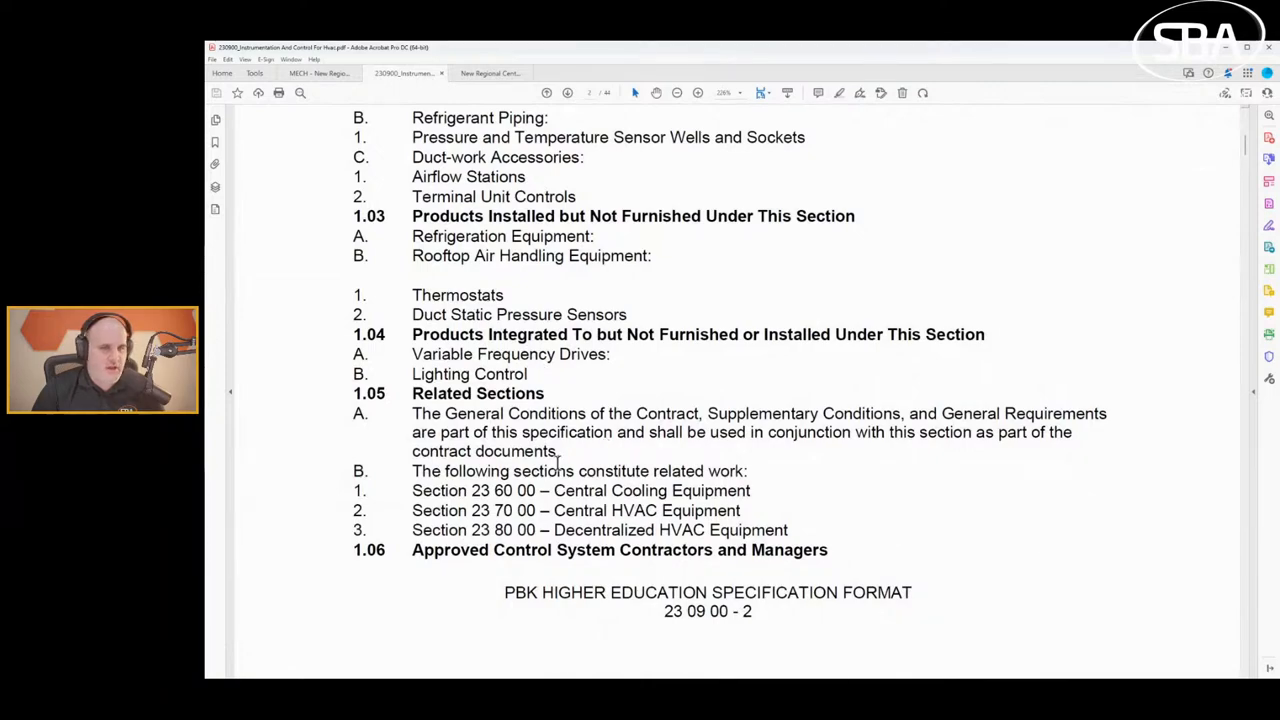
scroll(up, 3)
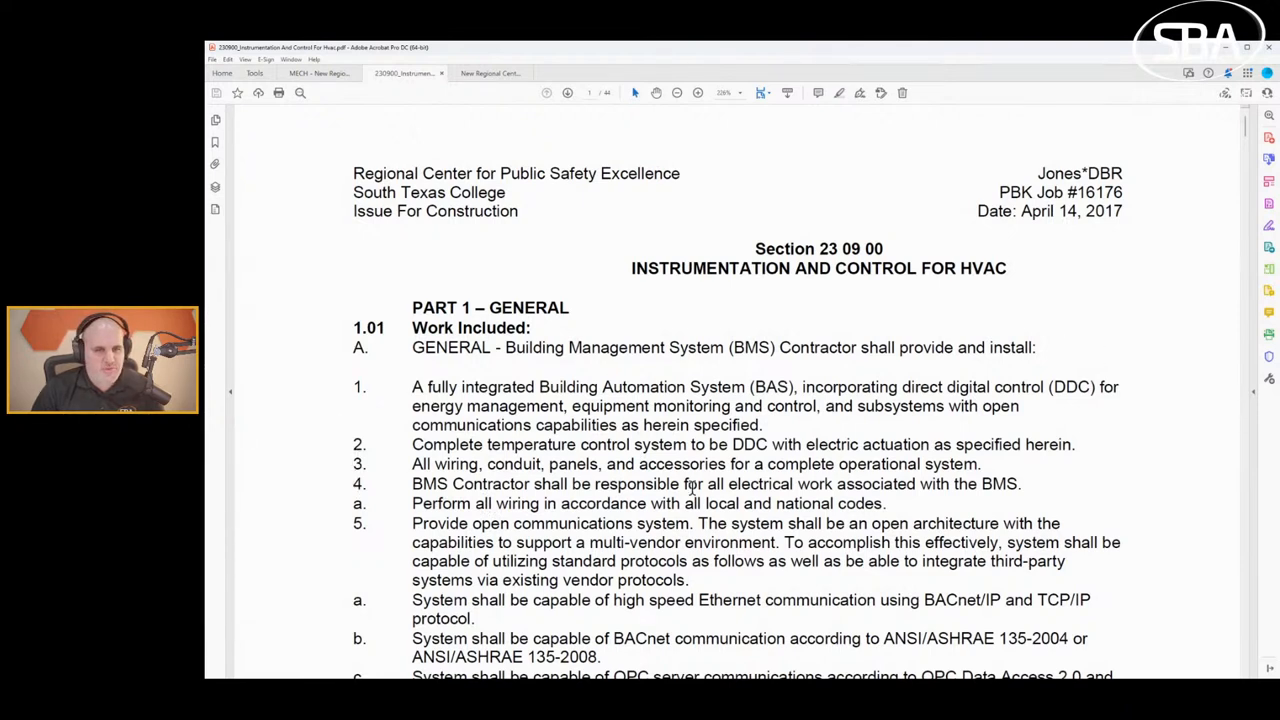
mouse_move(600, 293)
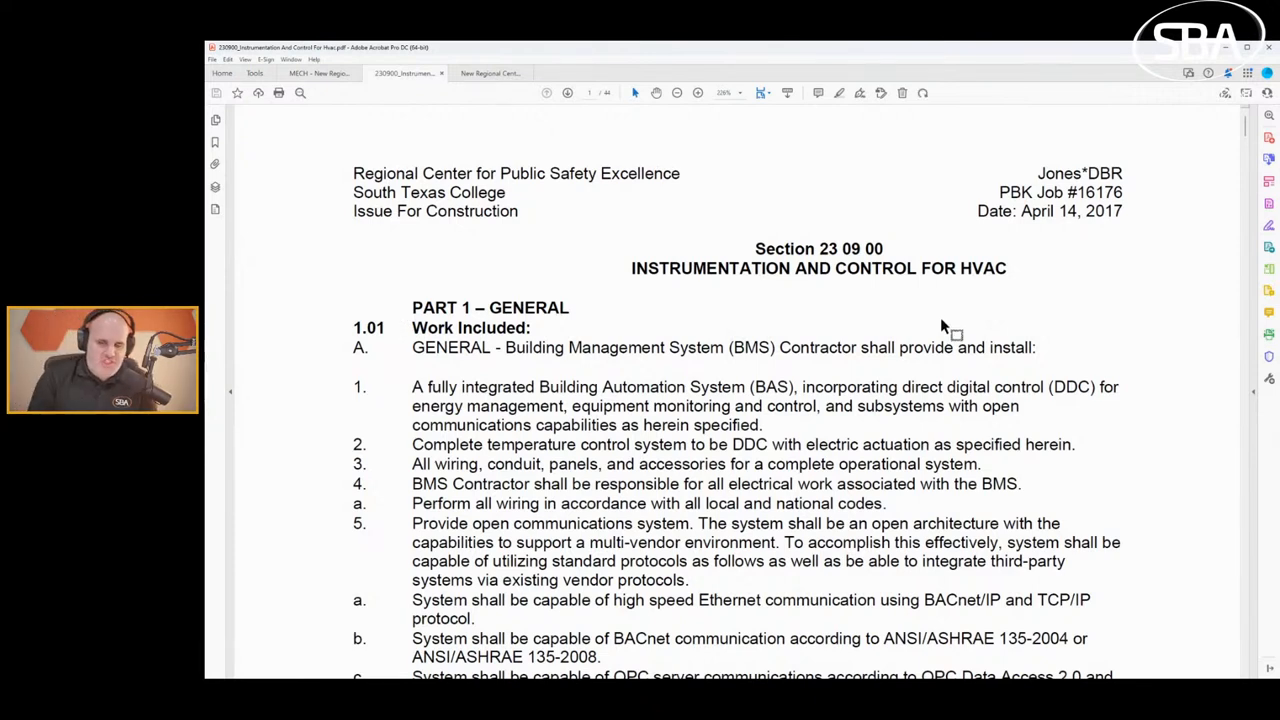
mouse_move(520, 390)
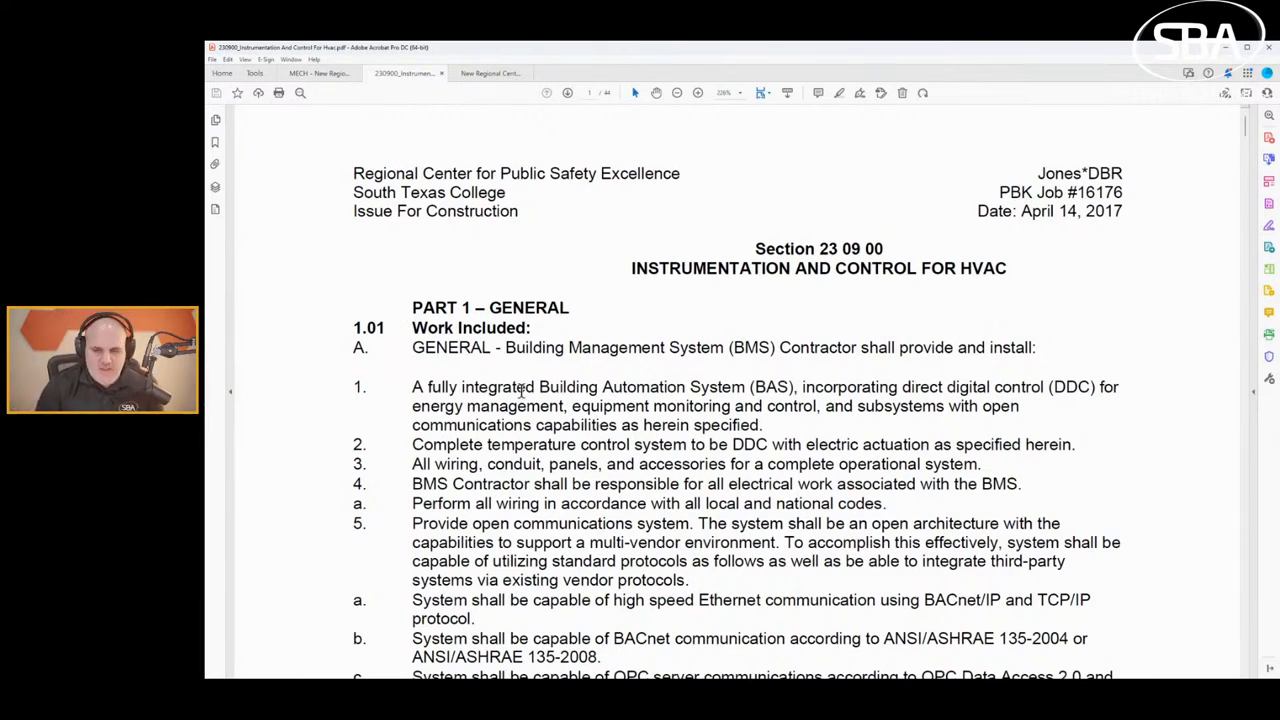
scroll(down, 3)
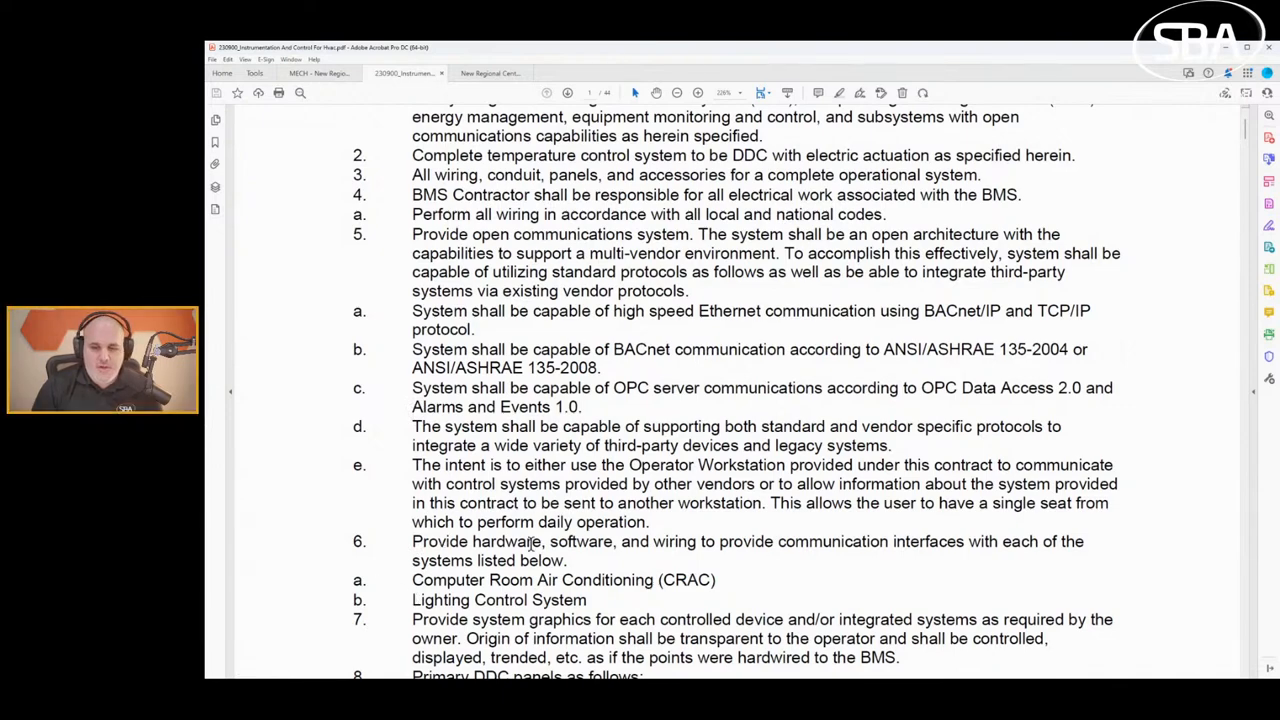
Show Work Included items 6–9 with the Primary DDC panel requirements, clearing the text selection.
scroll(down, 3)
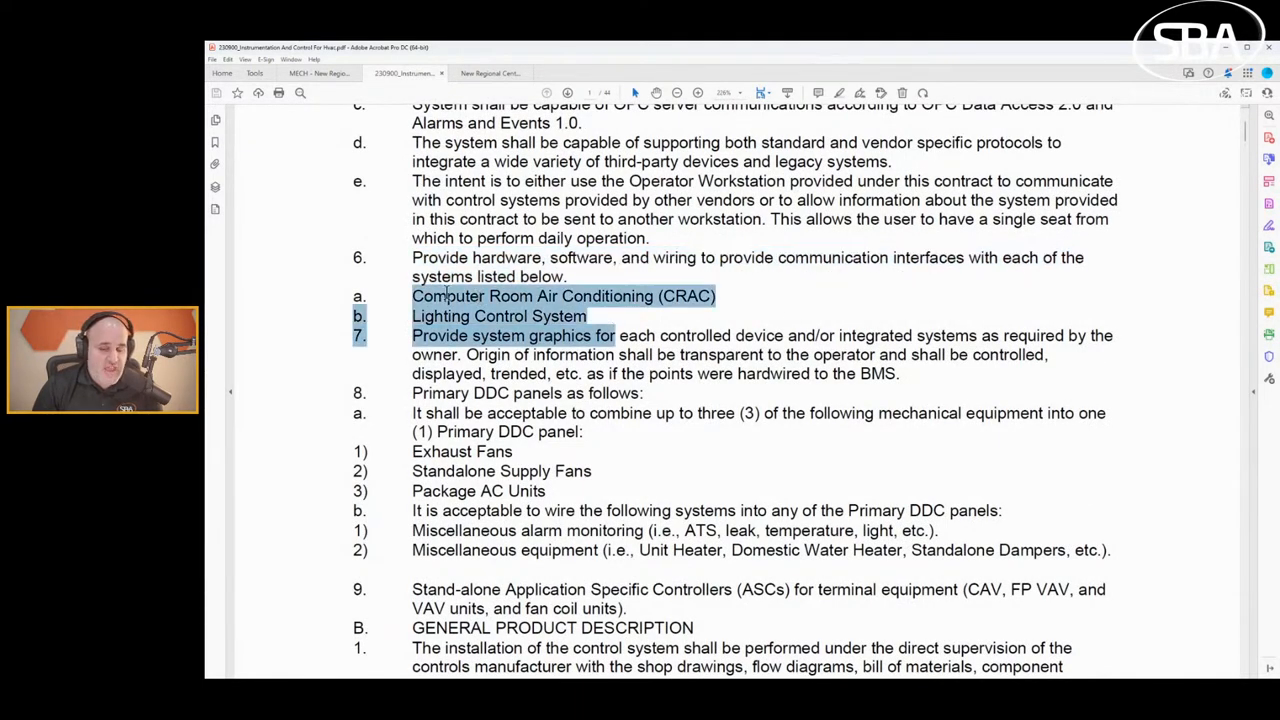
click(258, 383)
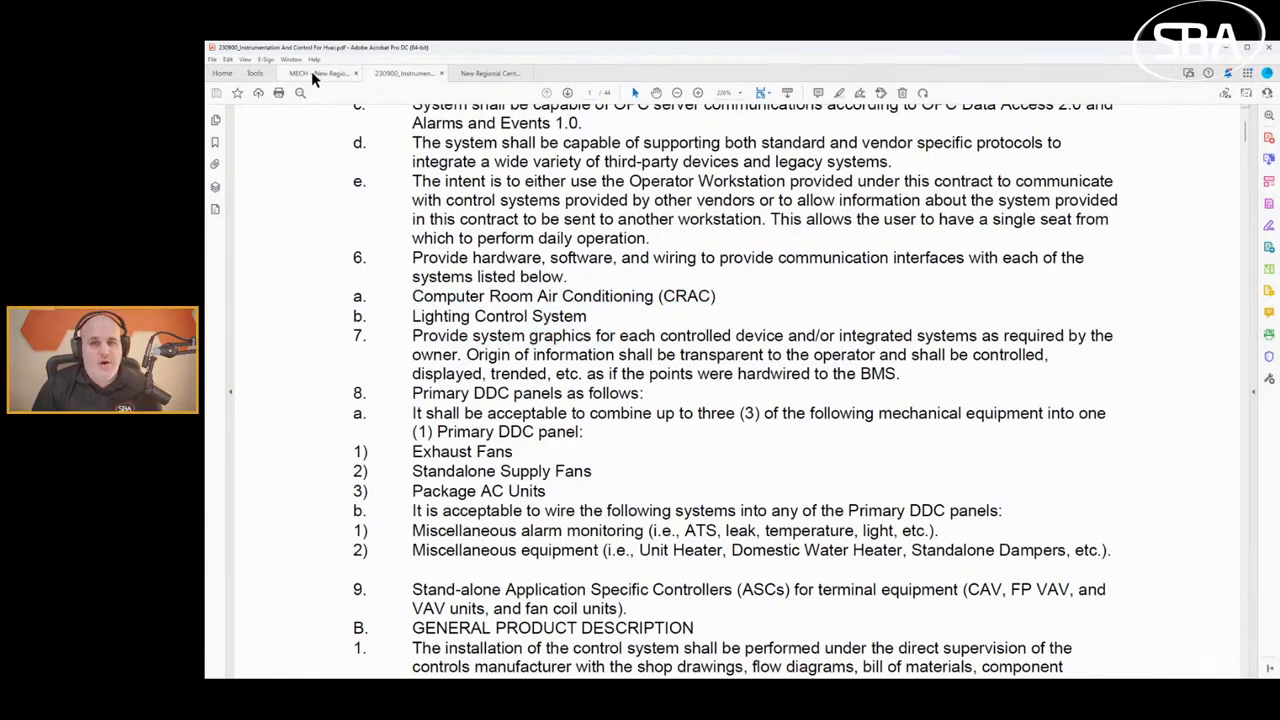
Switch to the MECH drawing set and go back one page to the EMCS Network Architecture schematic.
click(320, 72)
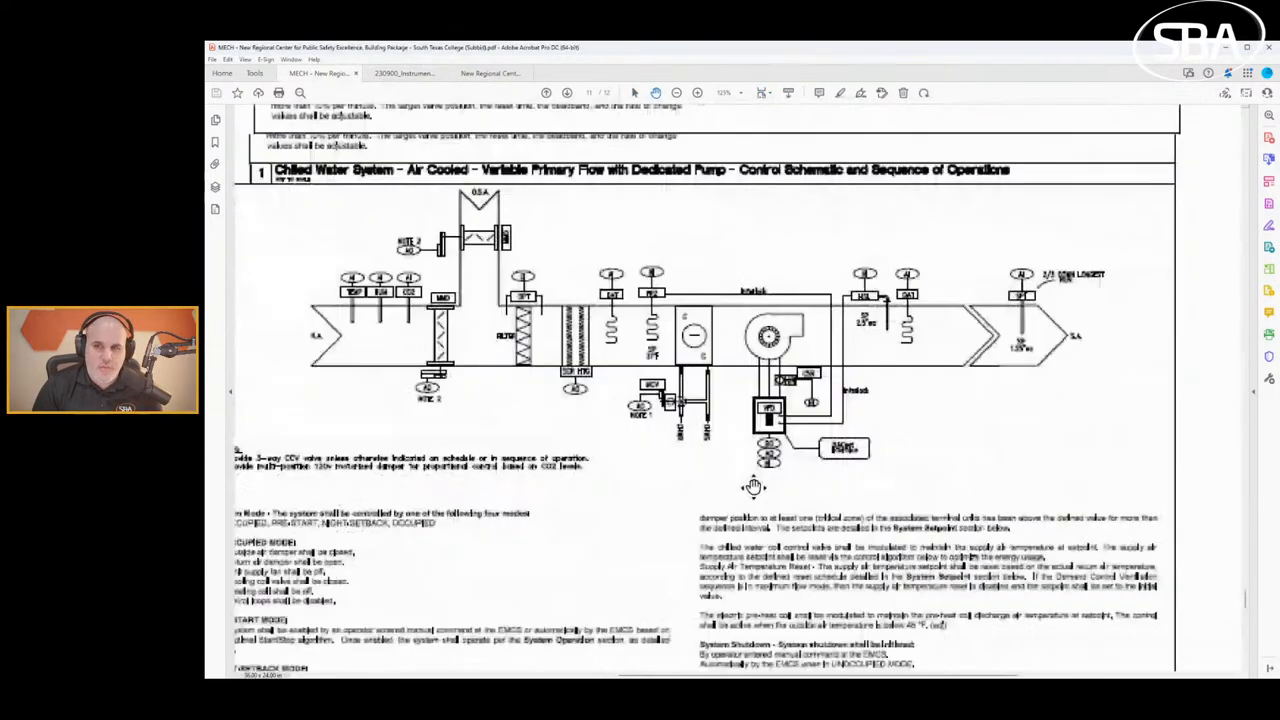
click(567, 92)
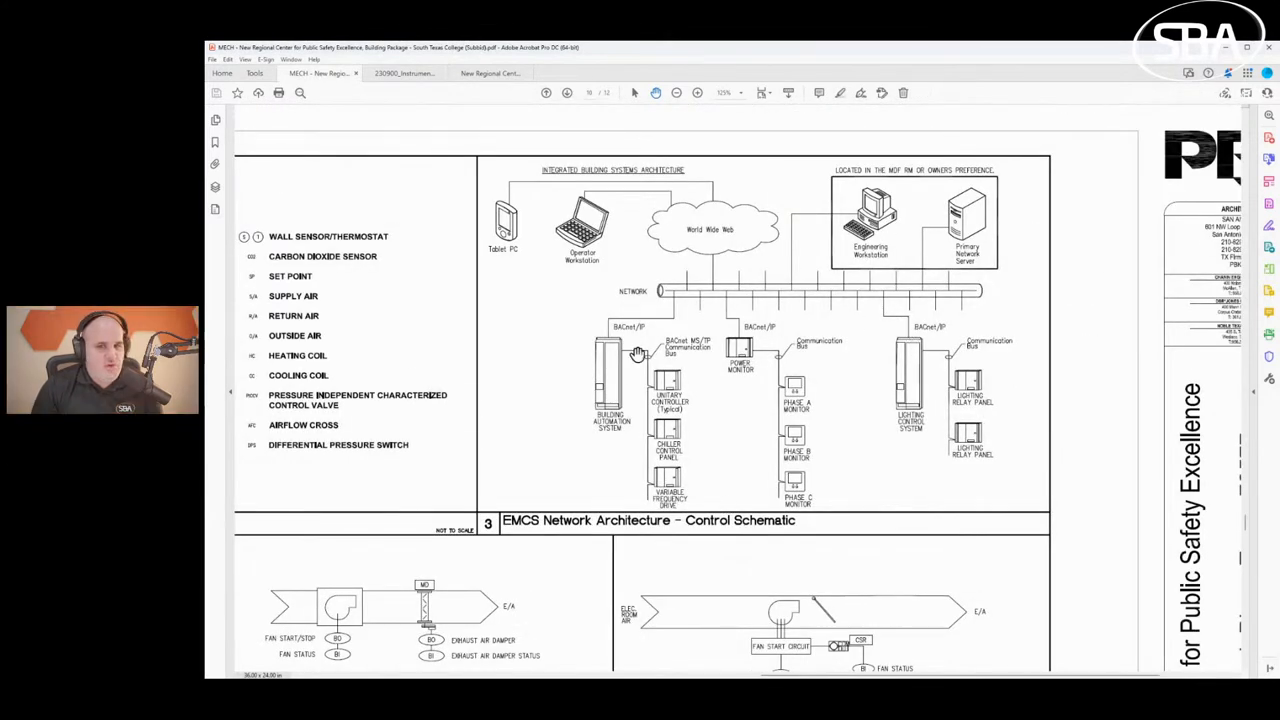
mouse_move(414, 427)
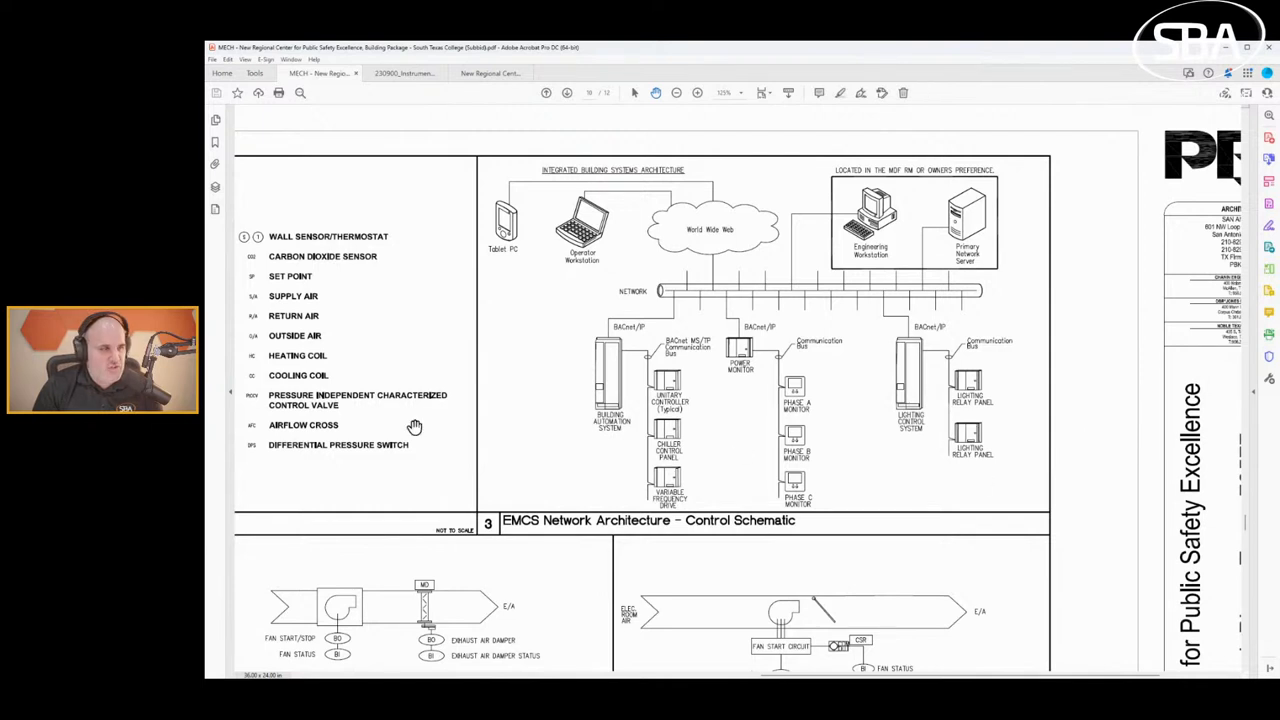
mouse_move(813, 305)
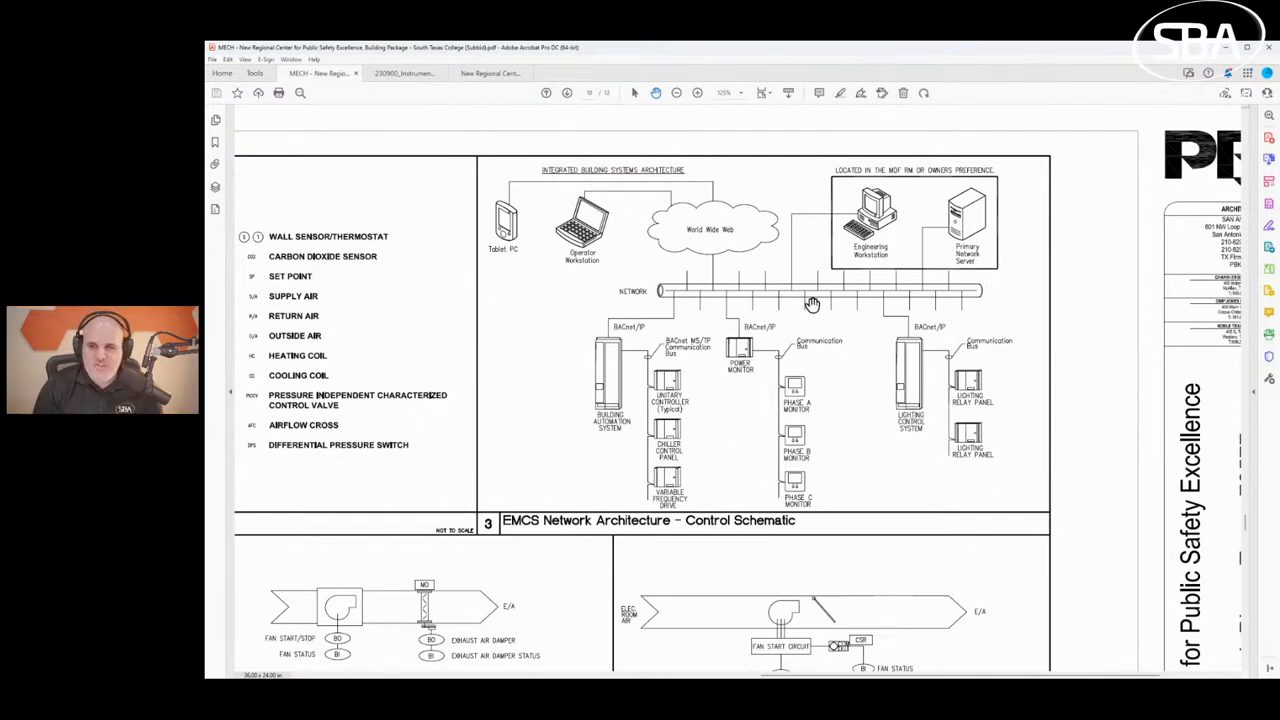
mouse_move(458, 378)
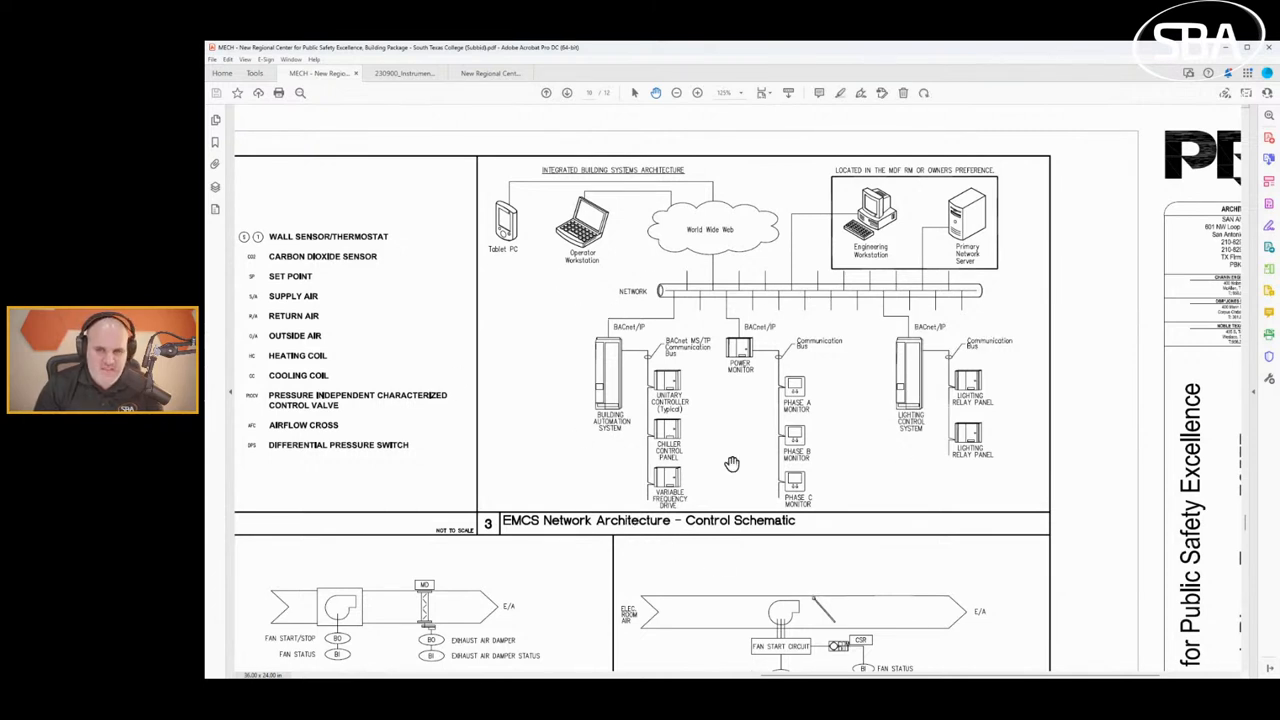
mouse_move(973, 397)
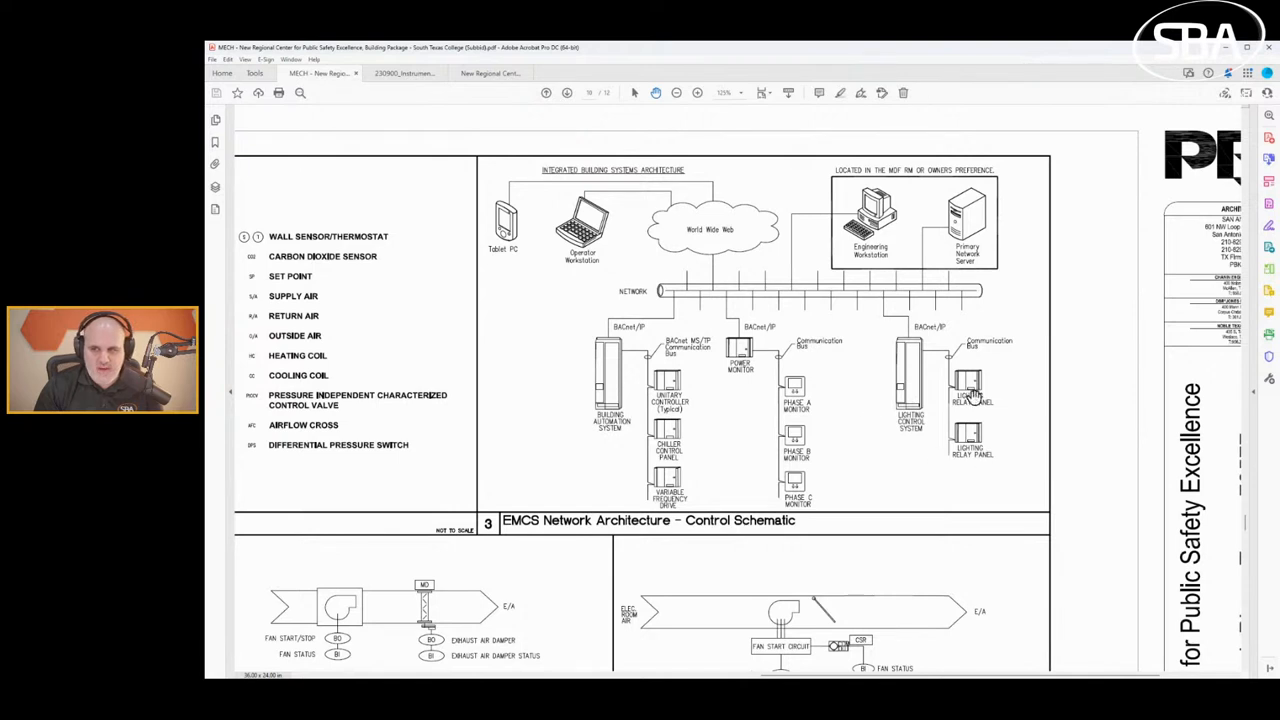
mouse_move(988, 448)
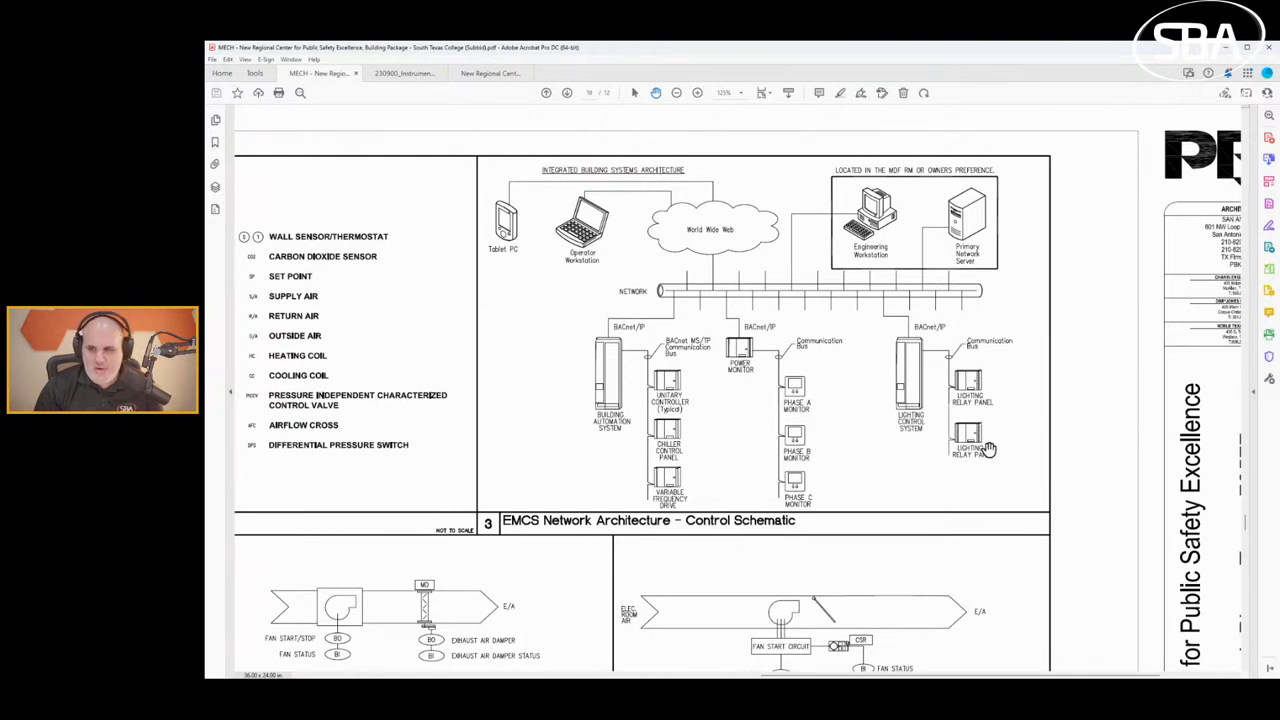
mouse_move(816, 498)
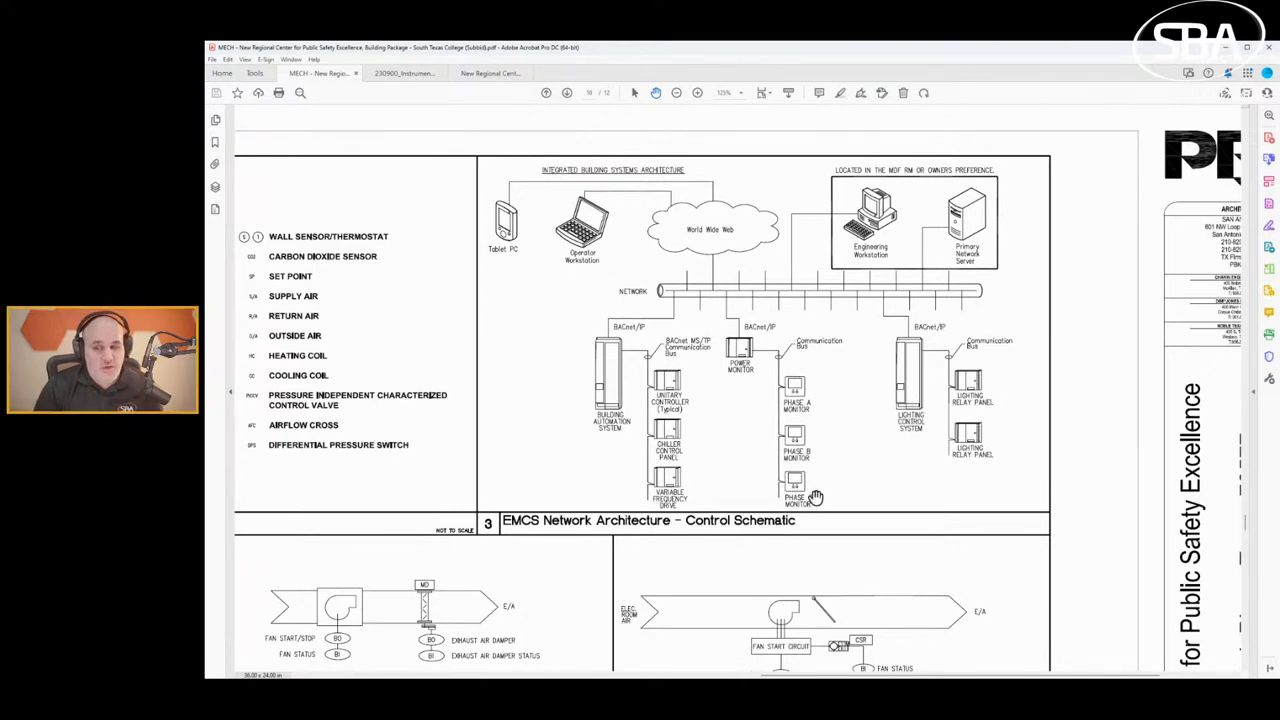
mouse_move(688, 348)
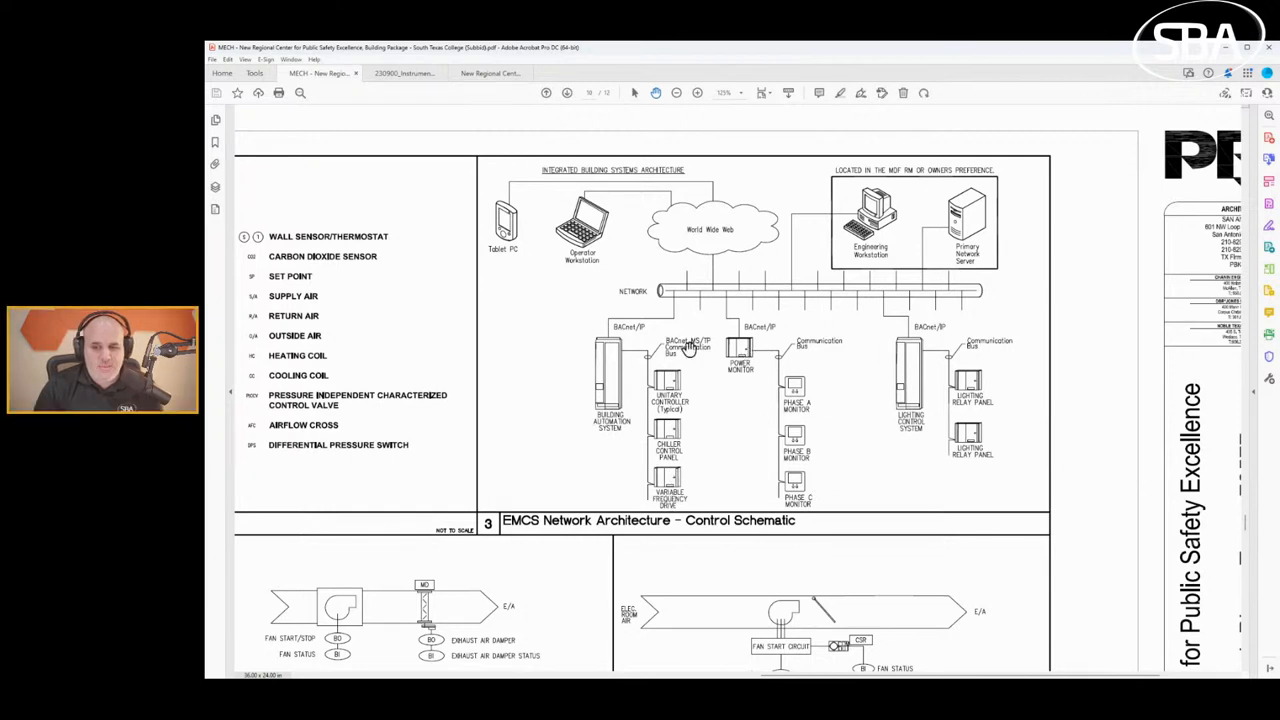
mouse_move(615, 382)
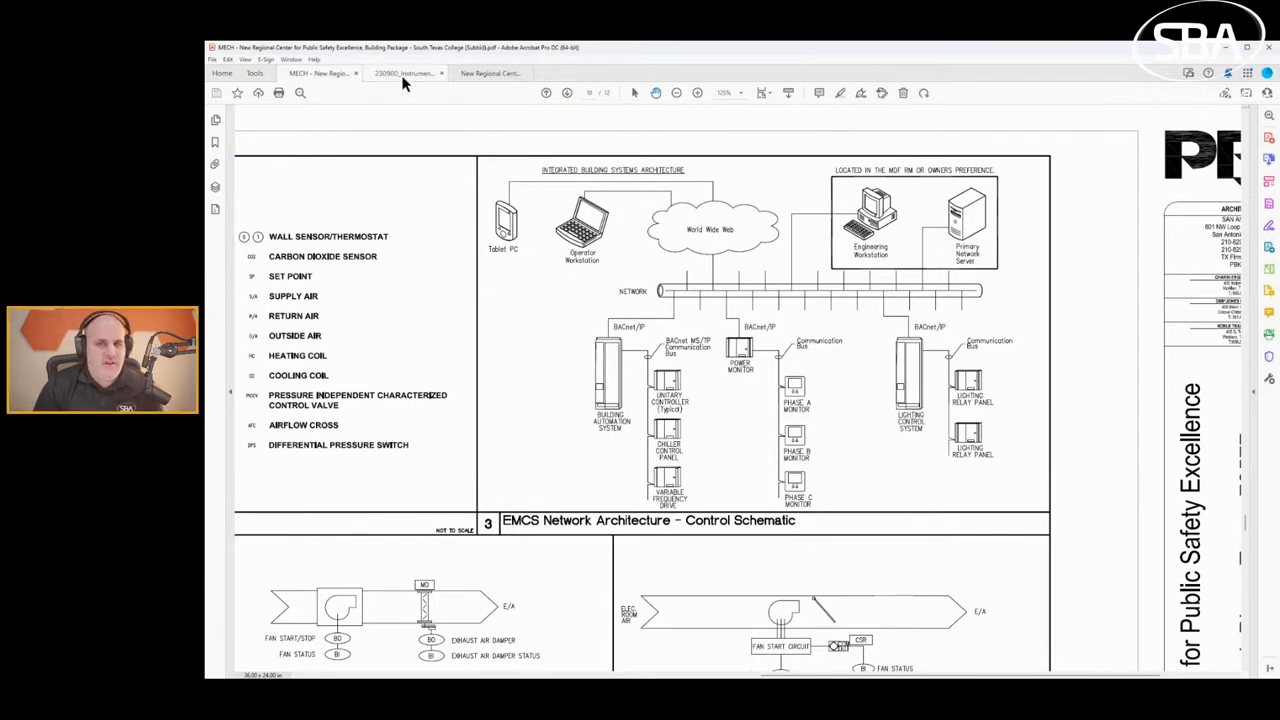
Return to the 230900 spec and select 'Domestic Water Heater' in item 2).
click(405, 73)
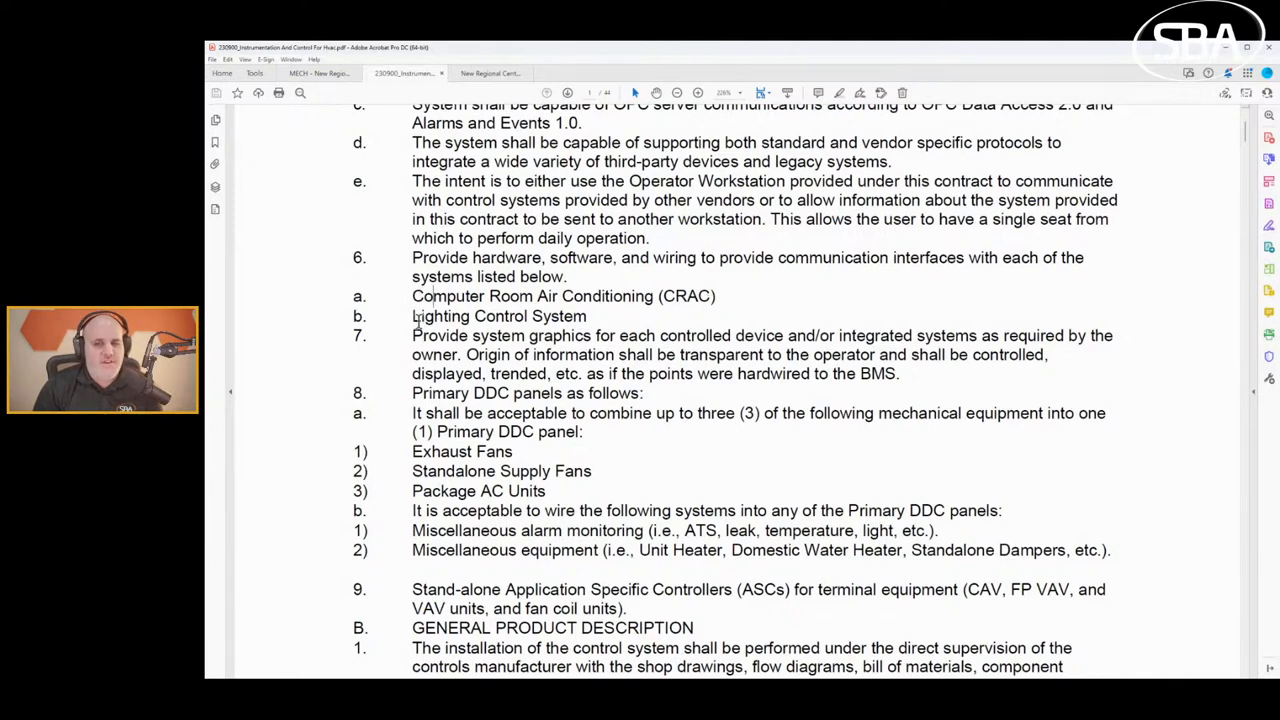
mouse_move(597, 315)
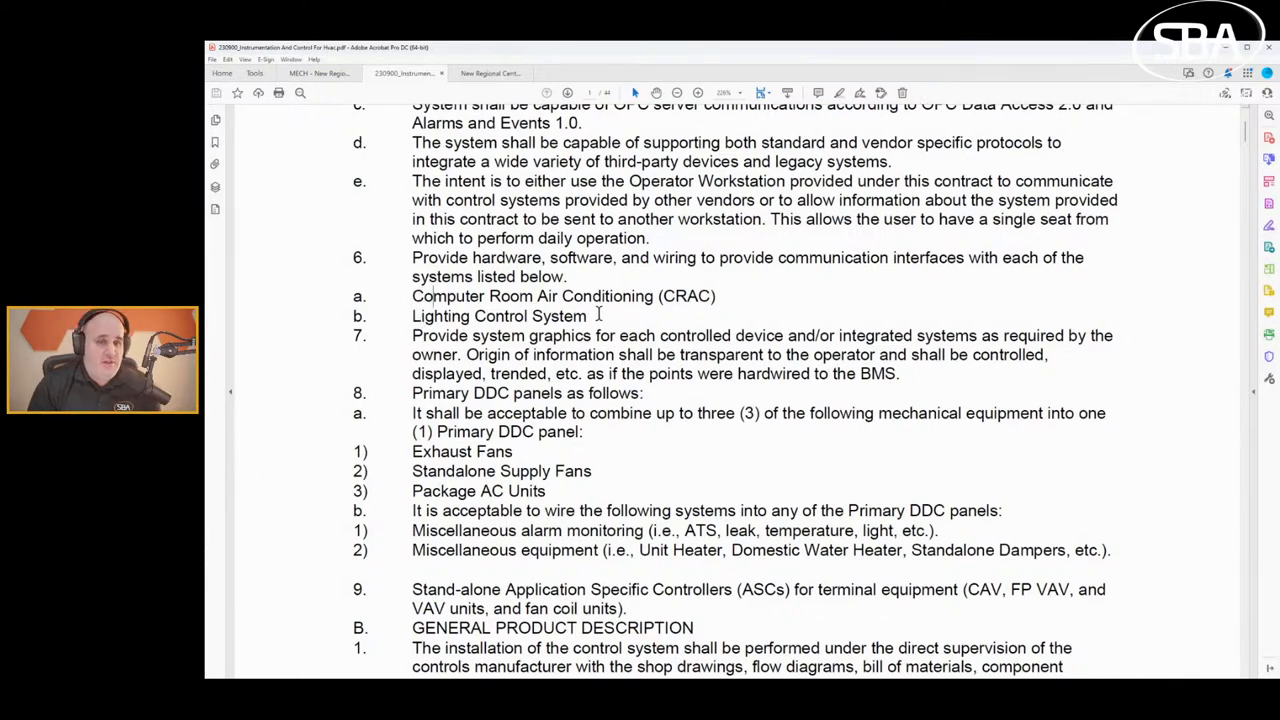
mouse_move(800, 305)
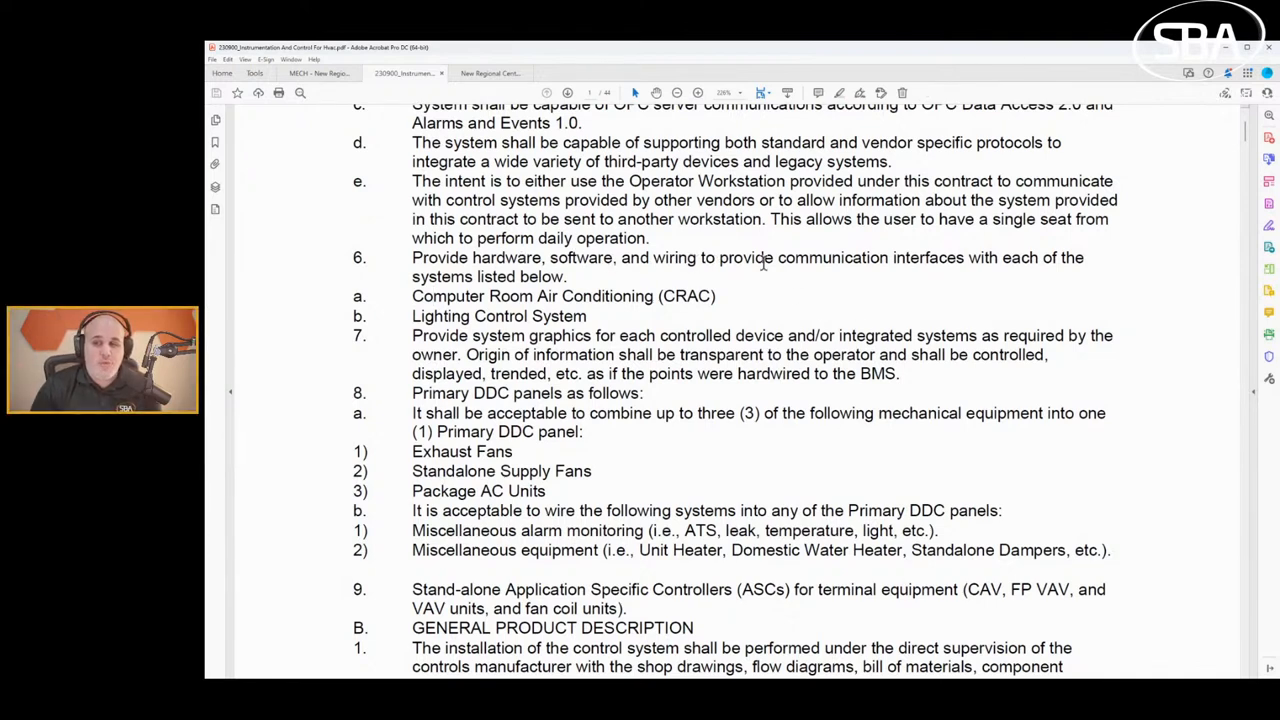
mouse_move(1125, 260)
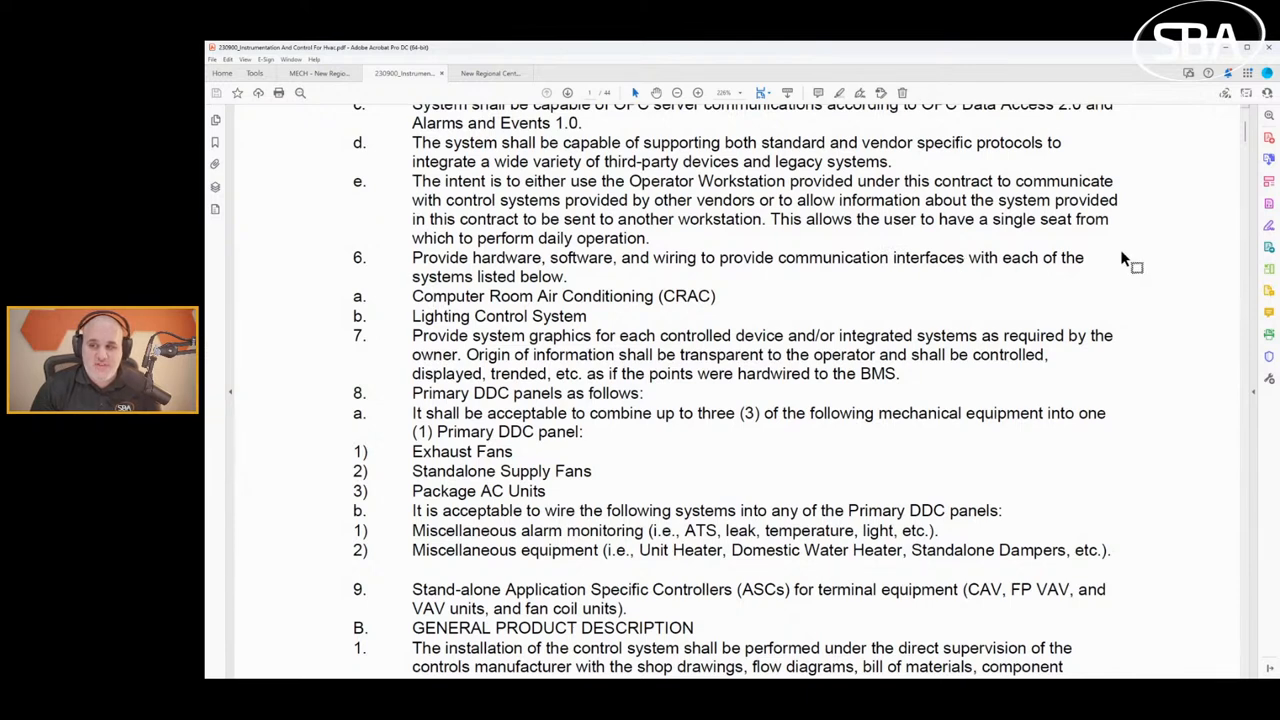
mouse_move(556, 253)
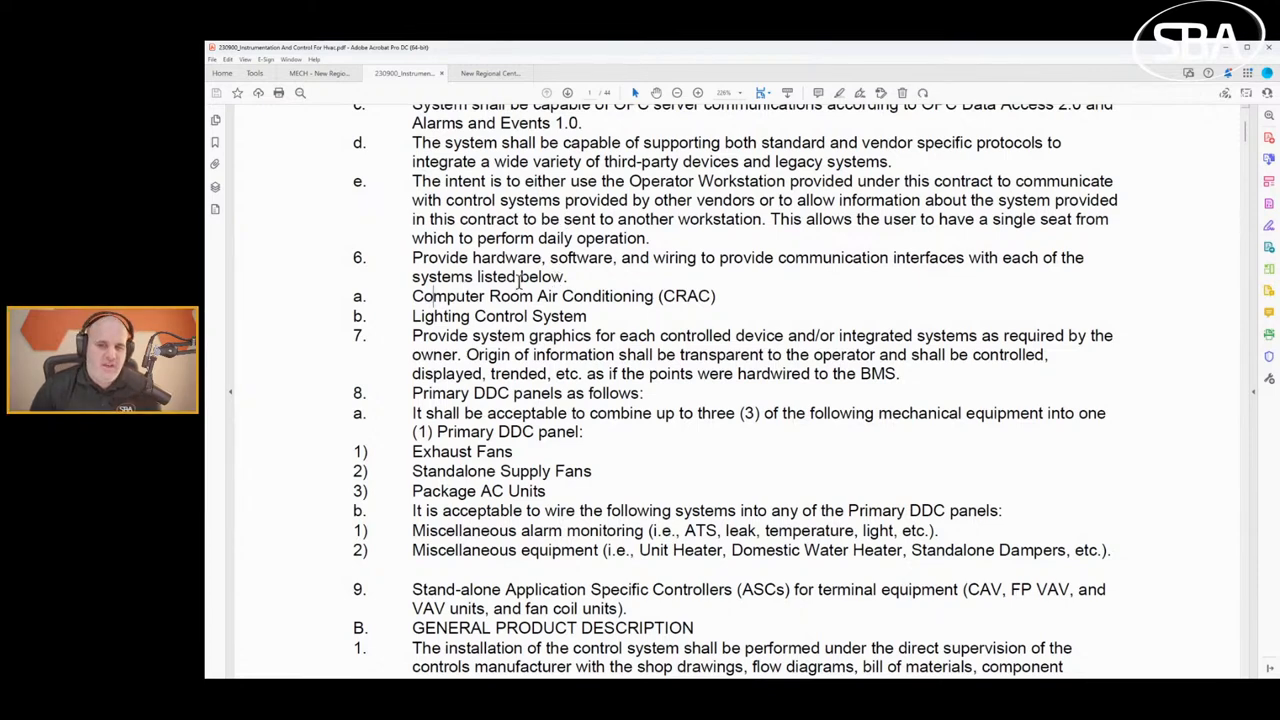
mouse_move(608, 262)
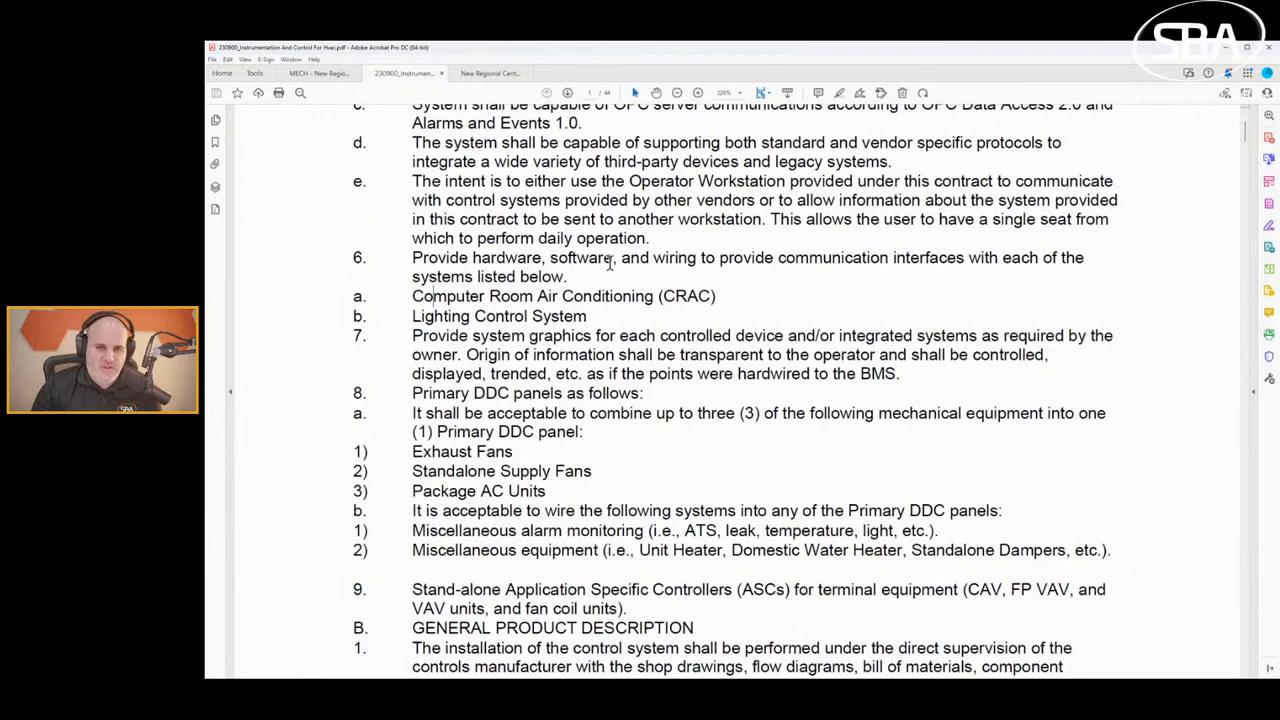
mouse_move(457, 275)
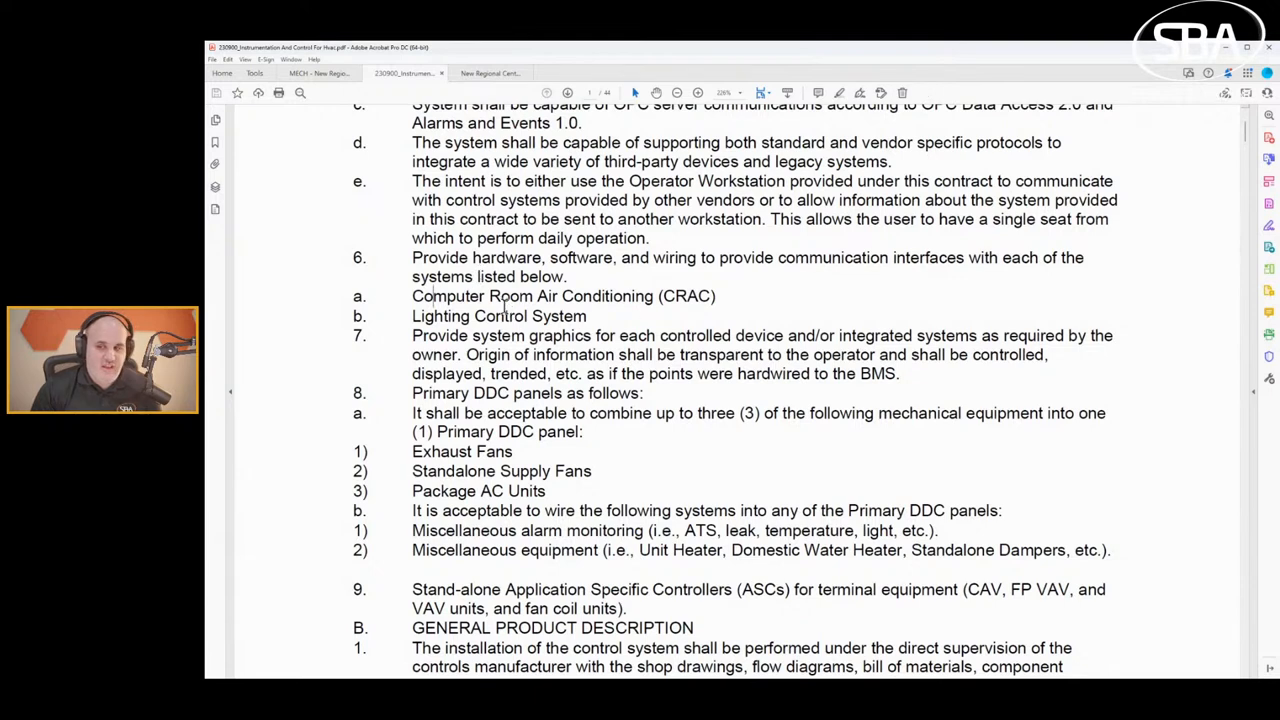
scroll(down, 3)
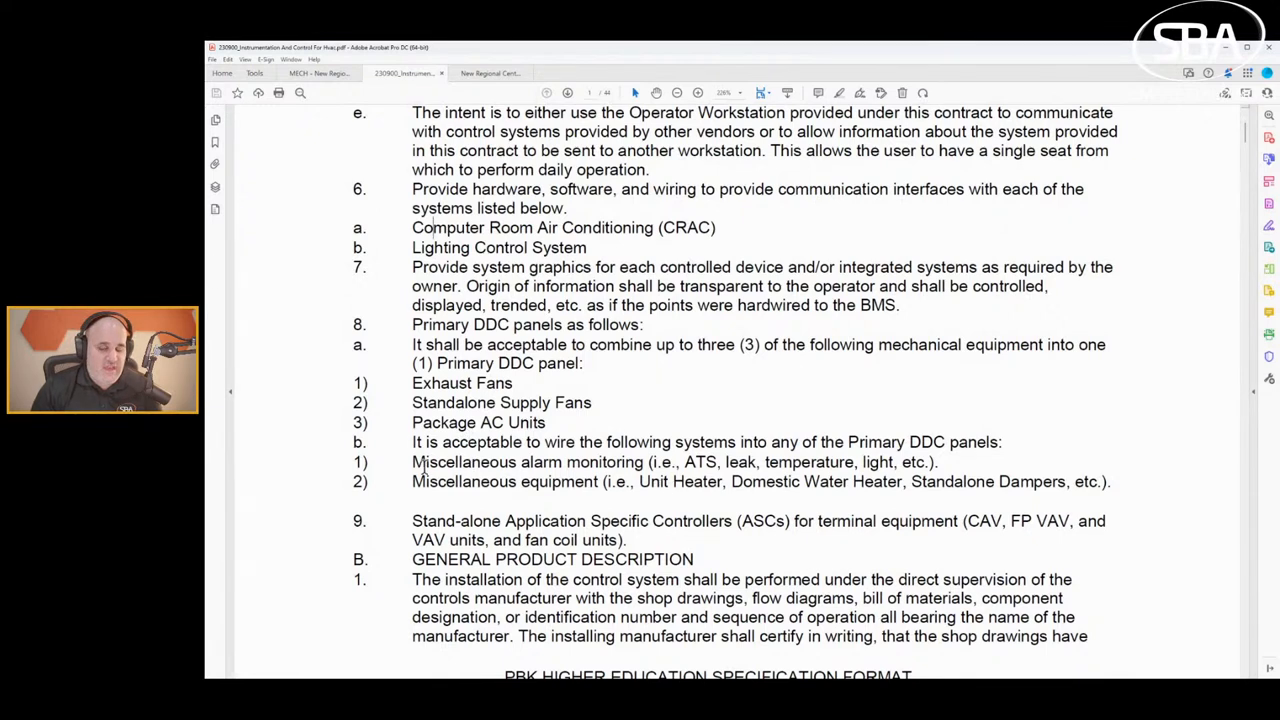
double_click(527, 462)
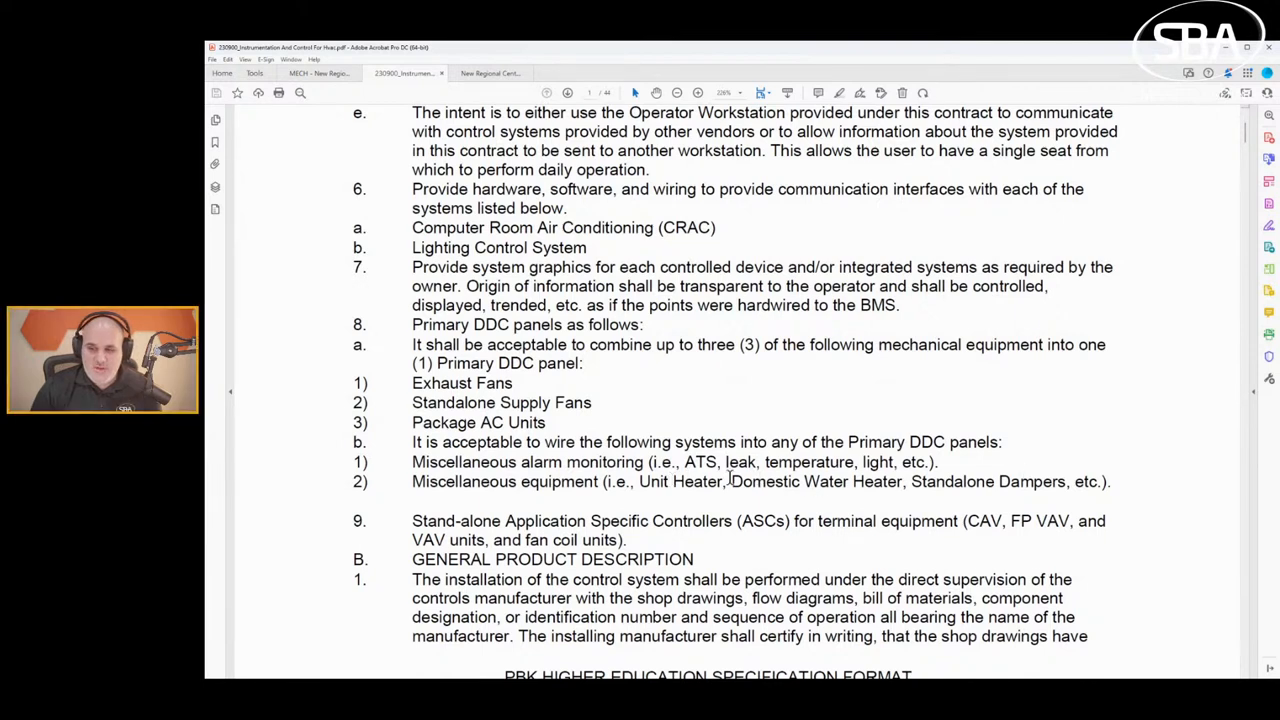
double_click(815, 481)
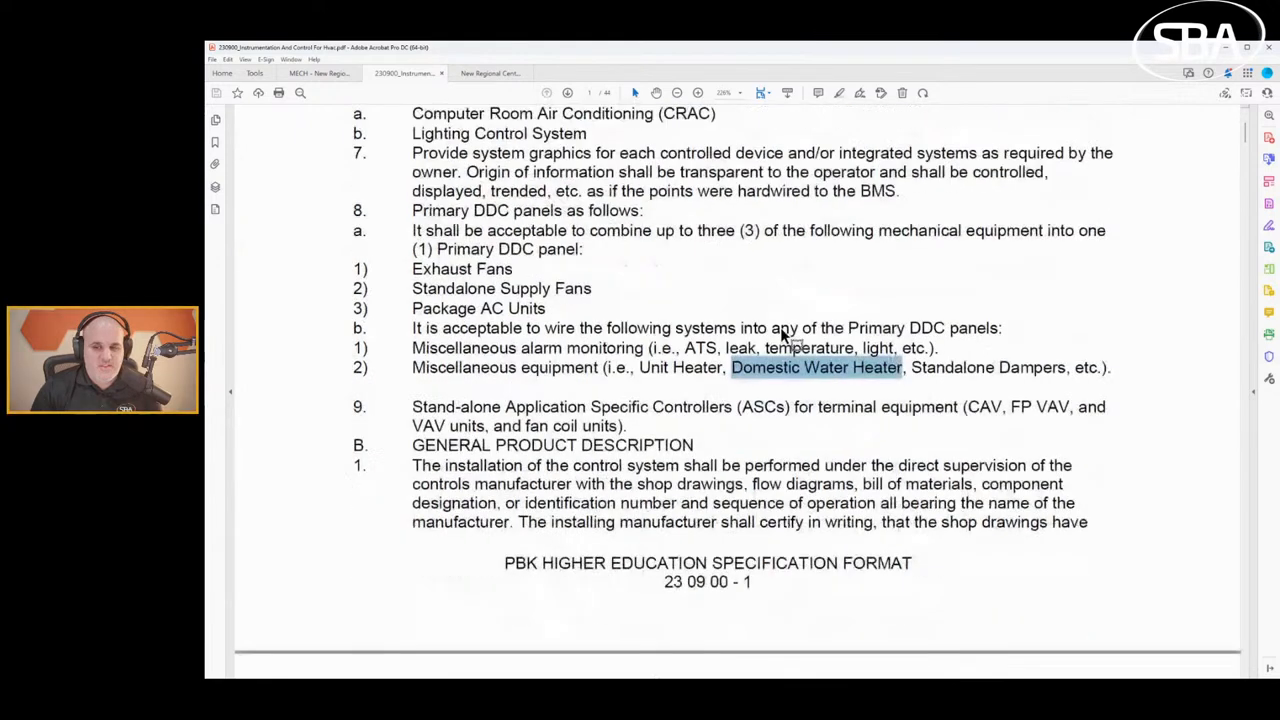
Scroll onto page 2 to the 1.02 Products Furnished but Not Installed heading.
scroll(down, 3)
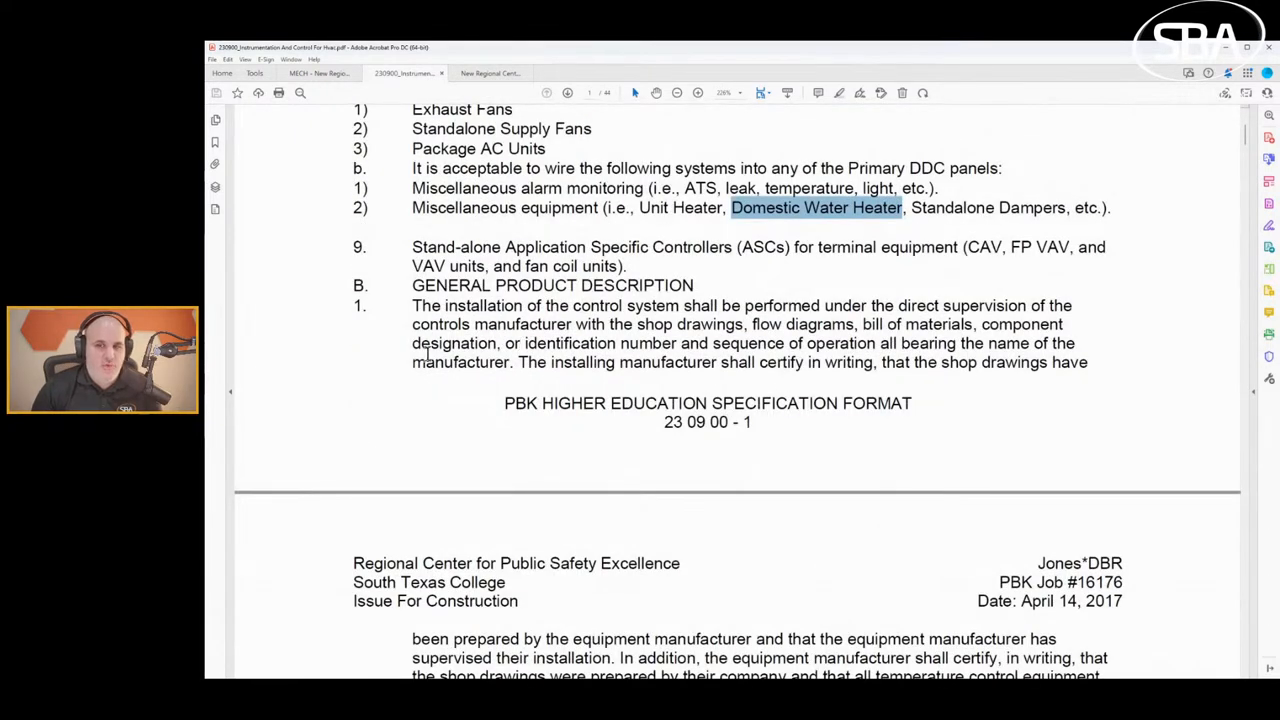
scroll(down, 3)
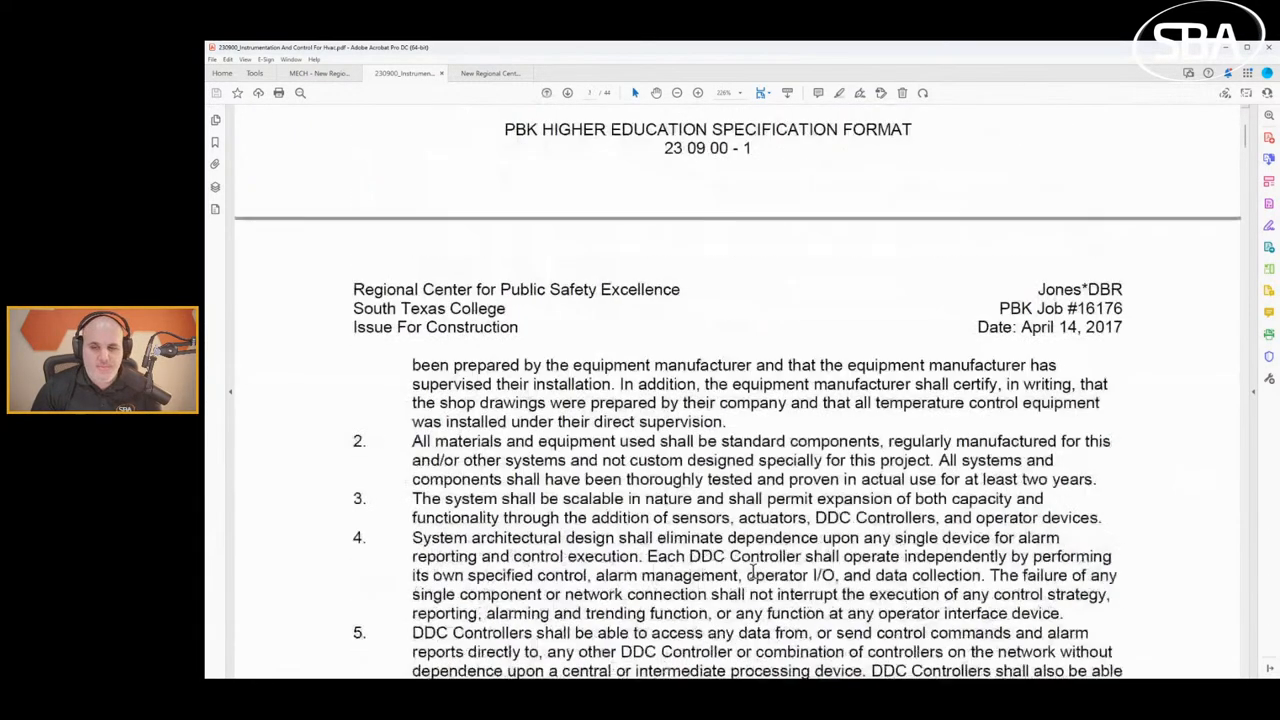
scroll(down, 3)
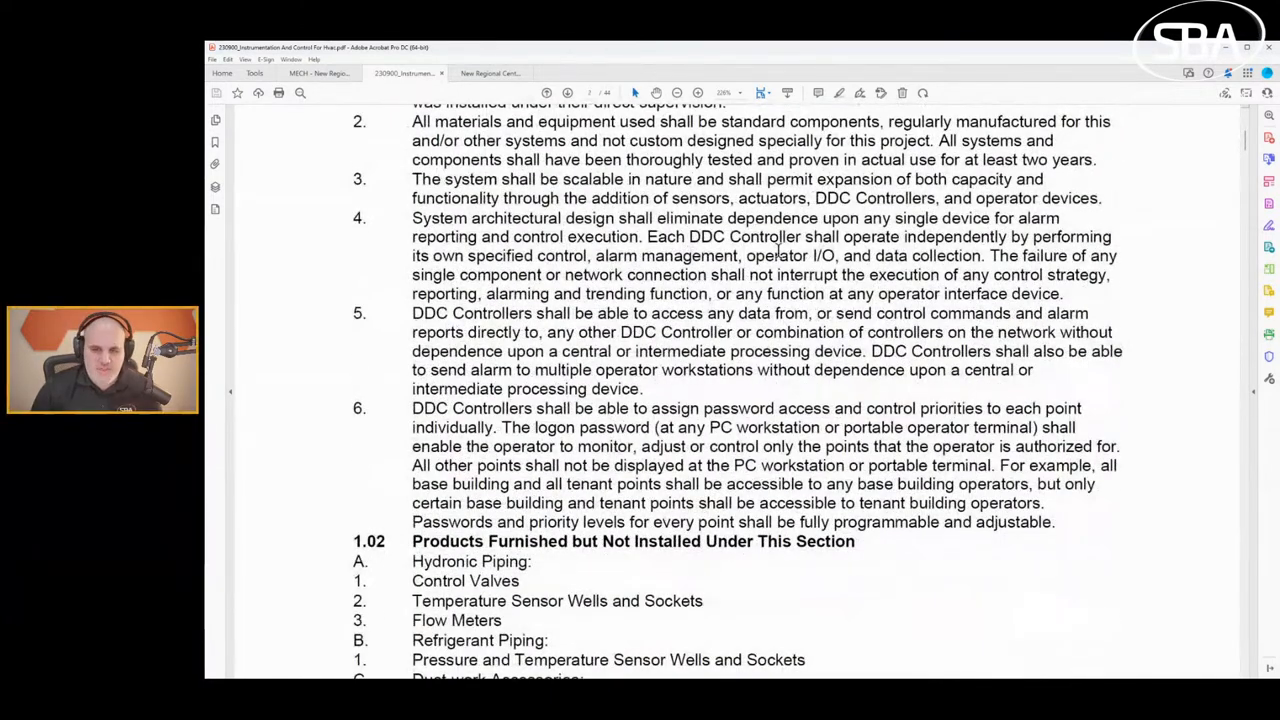
scroll(down, 3)
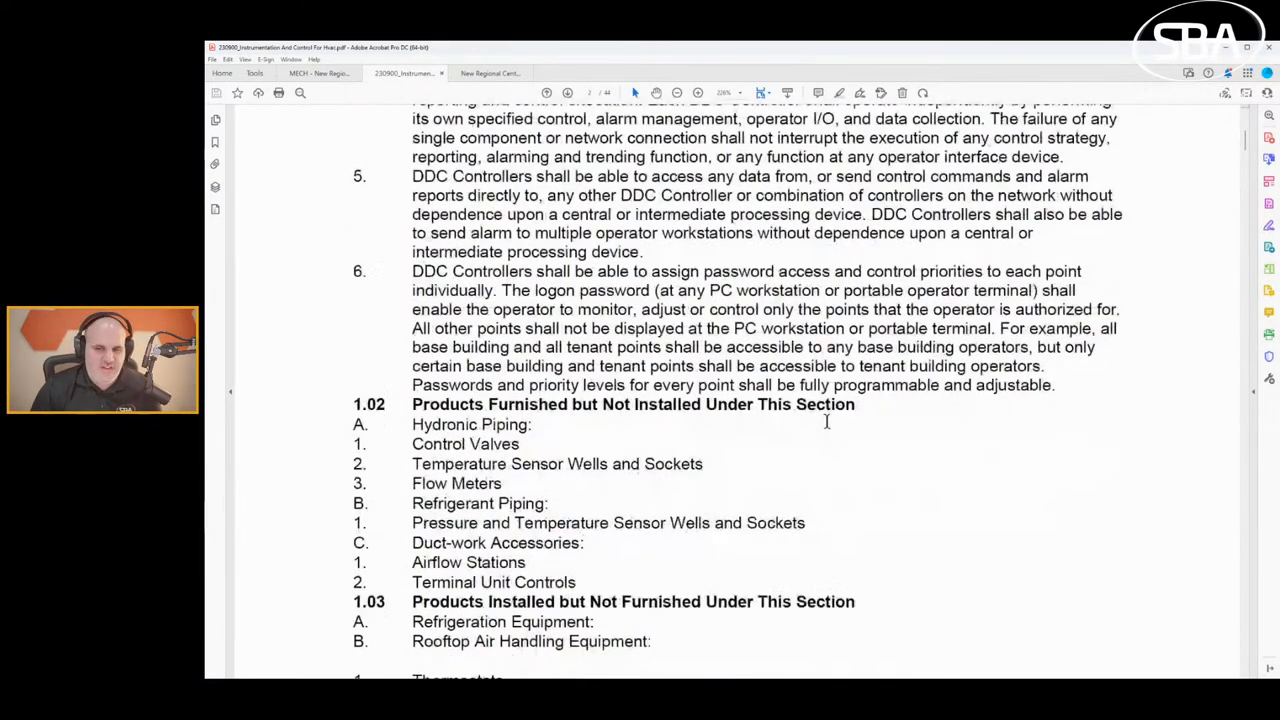
scroll(down, 3)
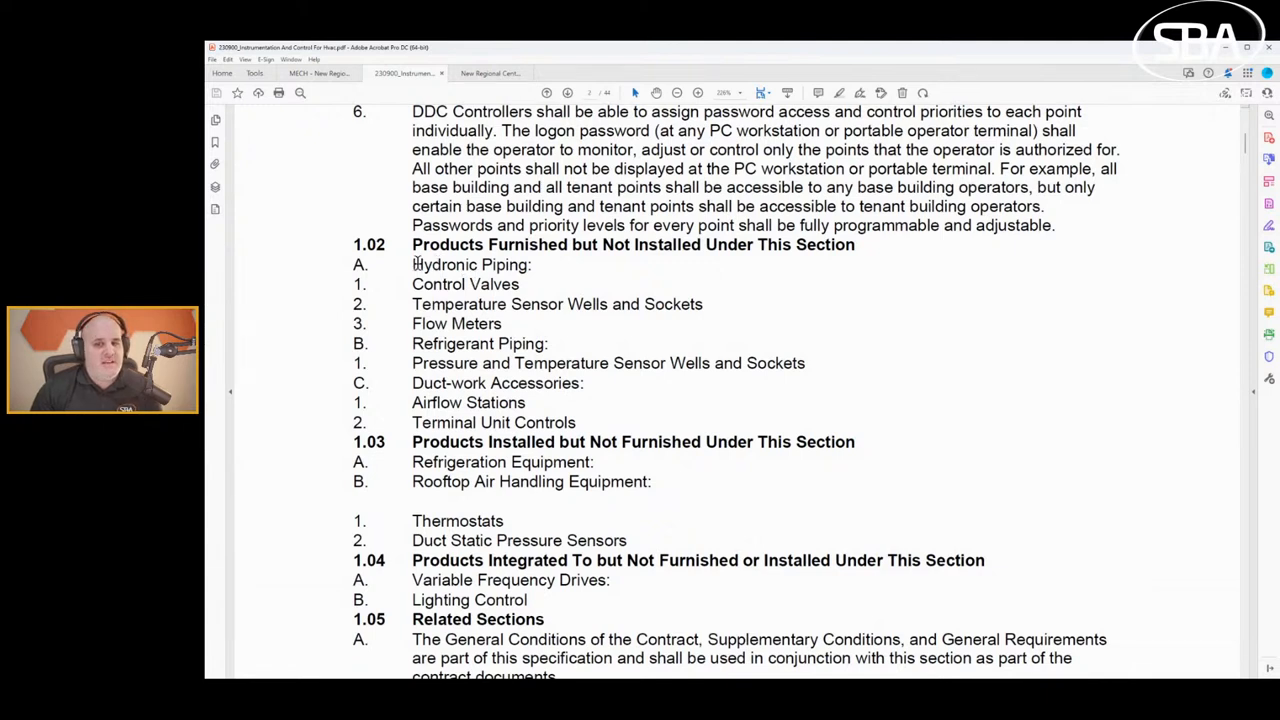
mouse_move(642, 356)
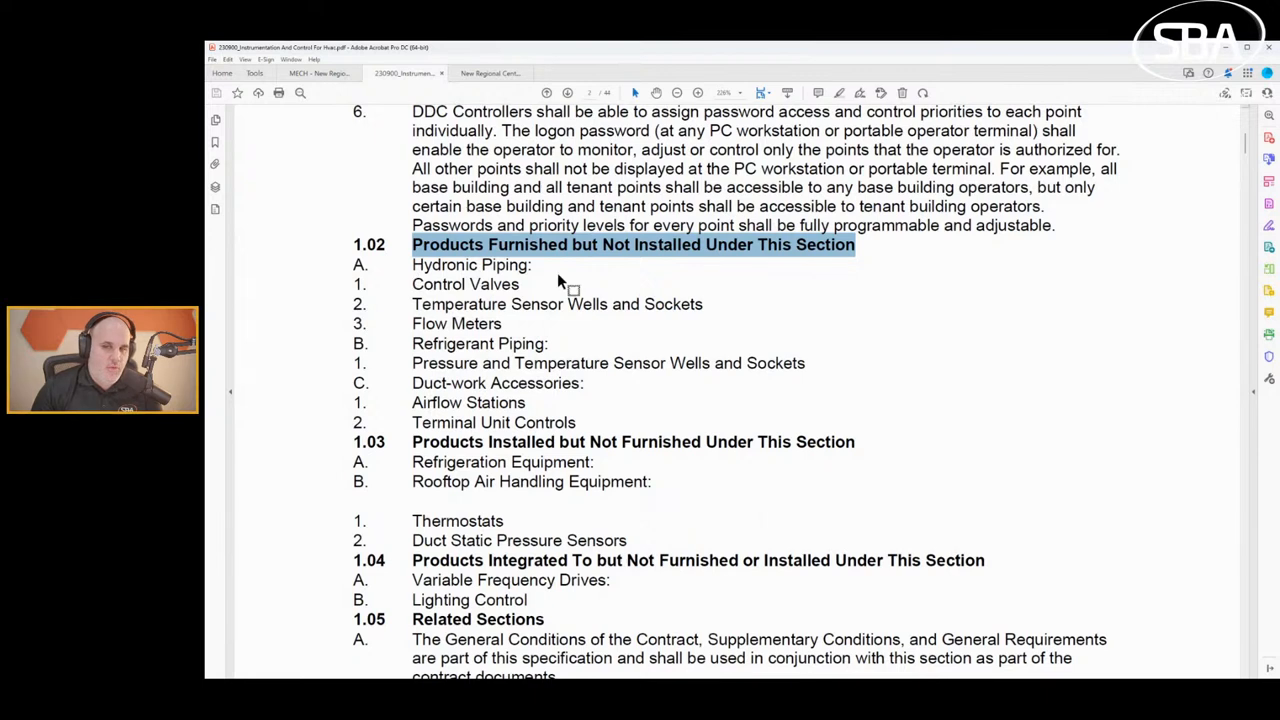
Highlight Hydronic Piping and Control Valves in 1.02, then scroll to Related Sections 1.03–1.06.
double_click(470, 264)
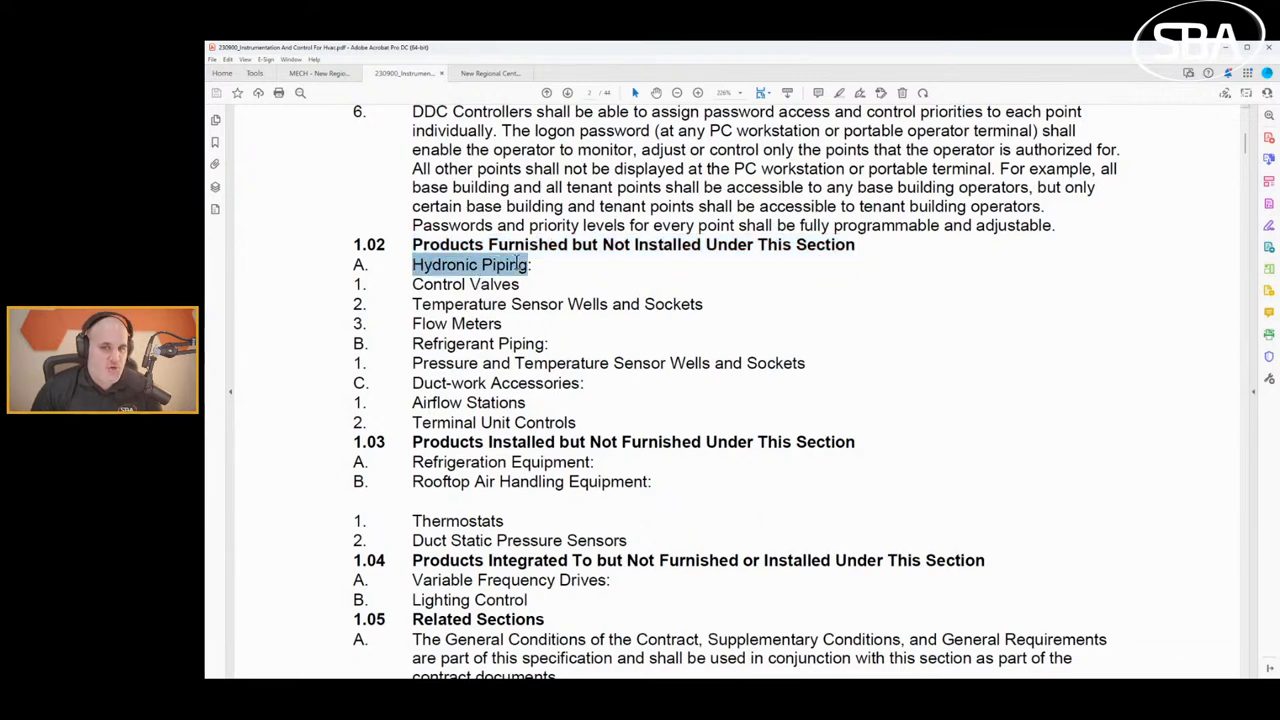
click(470, 264)
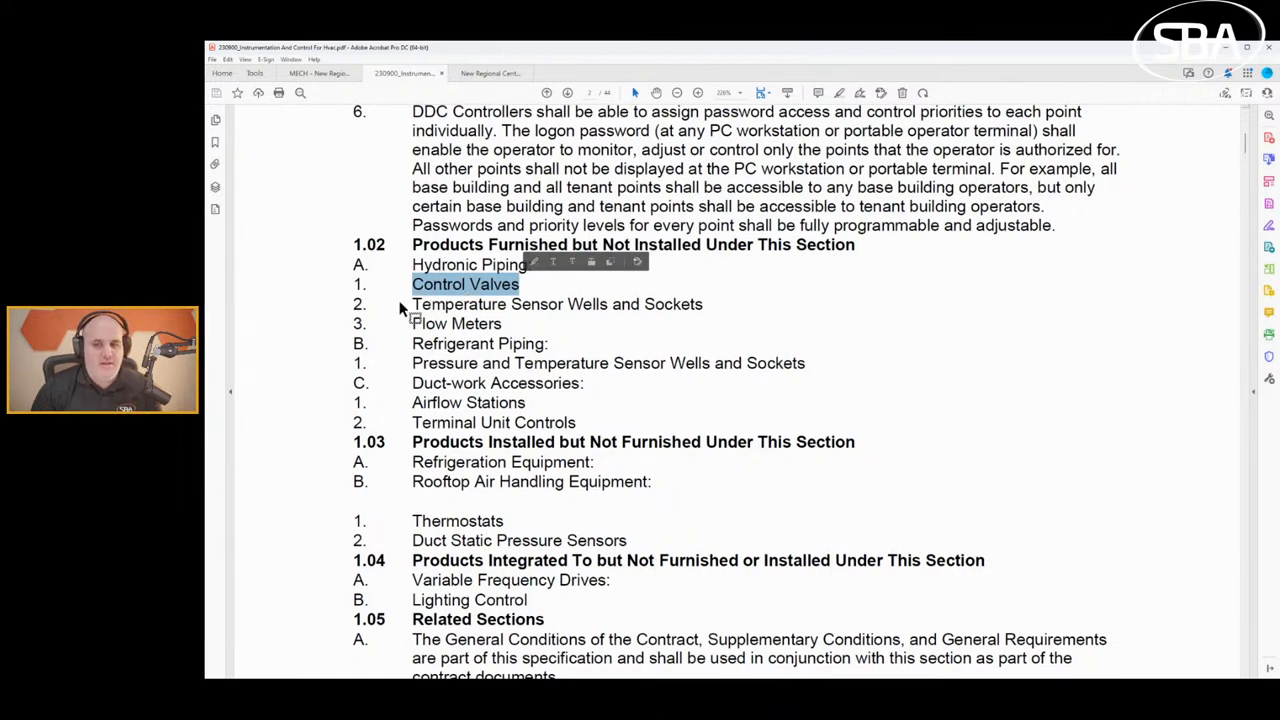
mouse_move(700, 303)
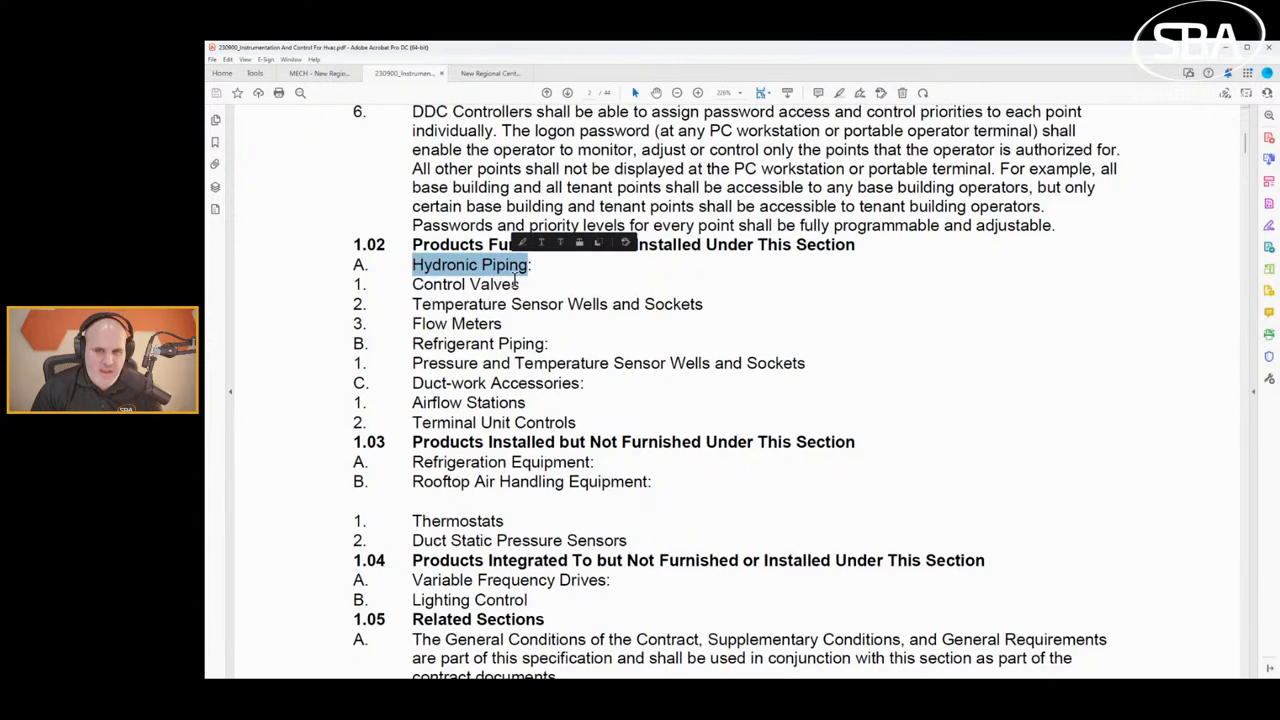
double_click(656, 304)
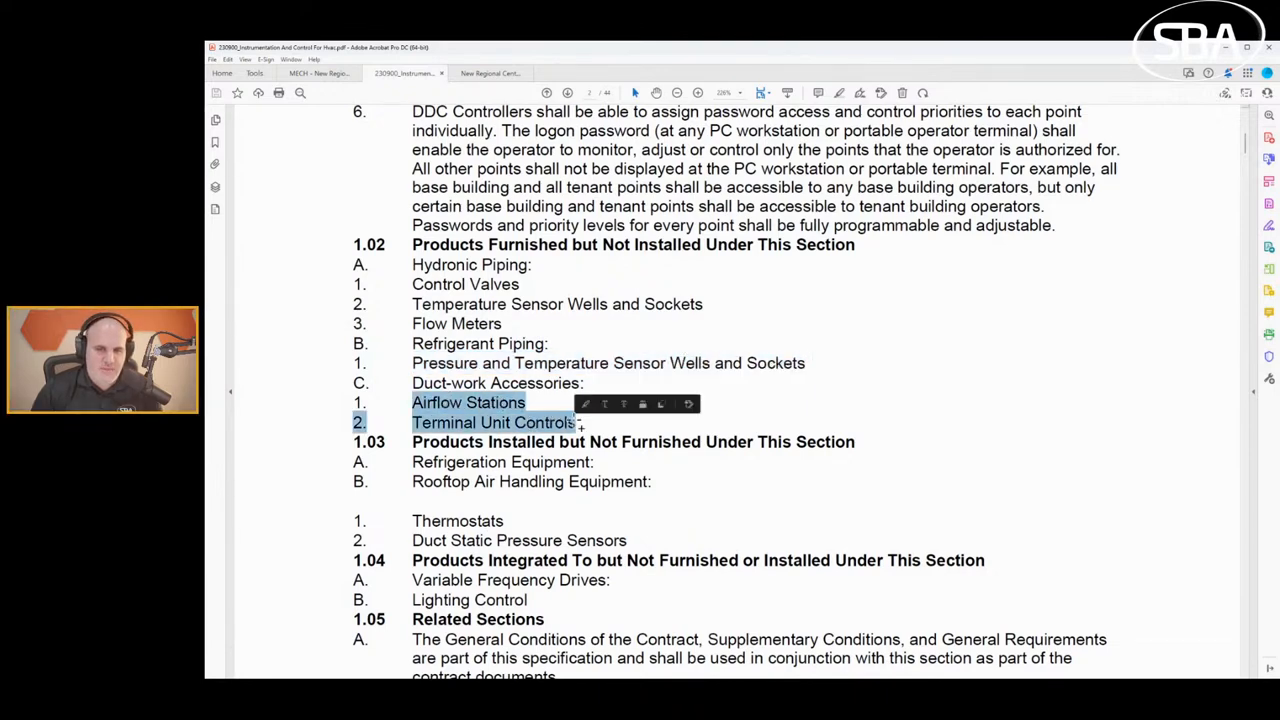
scroll(down, 3)
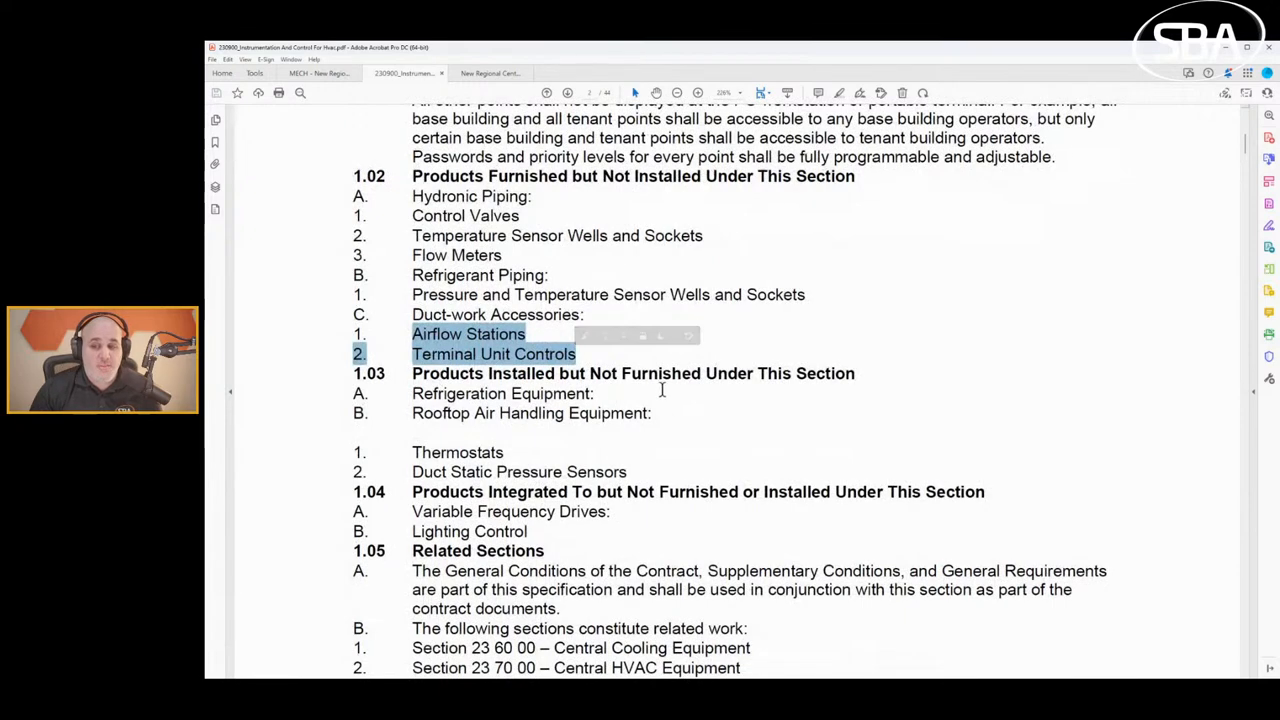
scroll(down, 3)
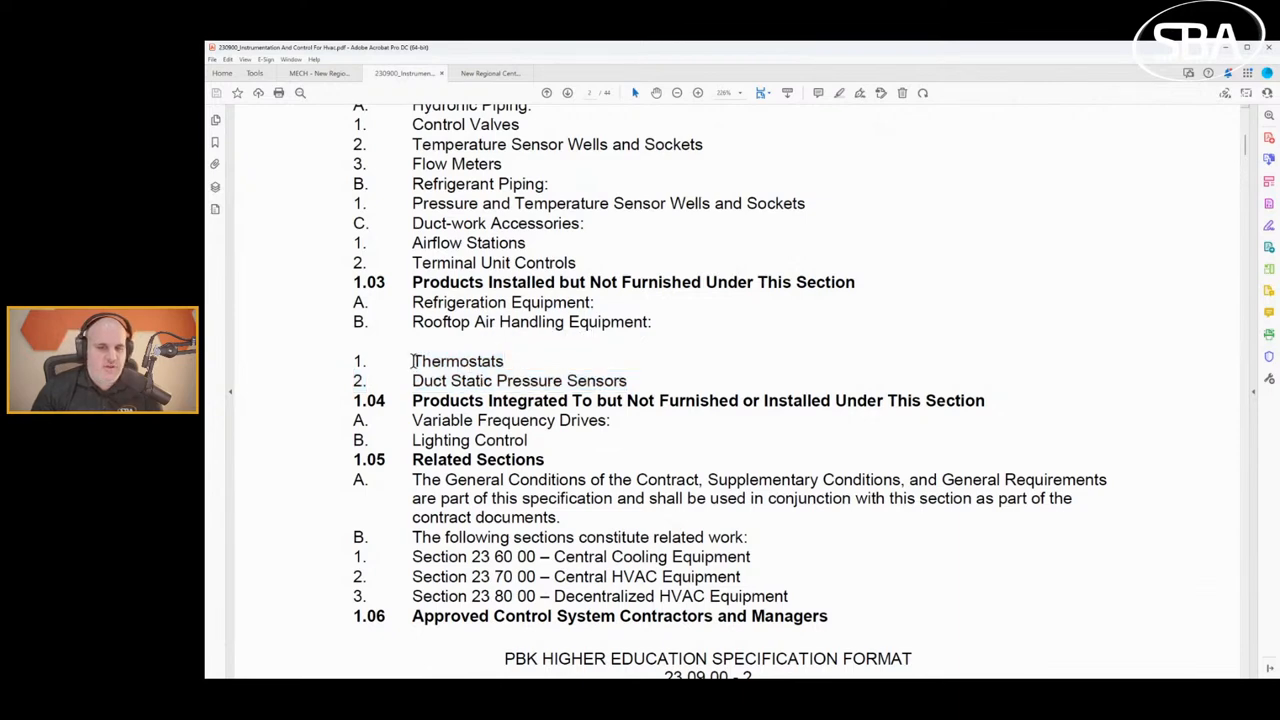
Scroll onto page 3 past Approved Contractors and Quality Assurance to 1.08 Codes and Standards.
drag(412, 361, 627, 381)
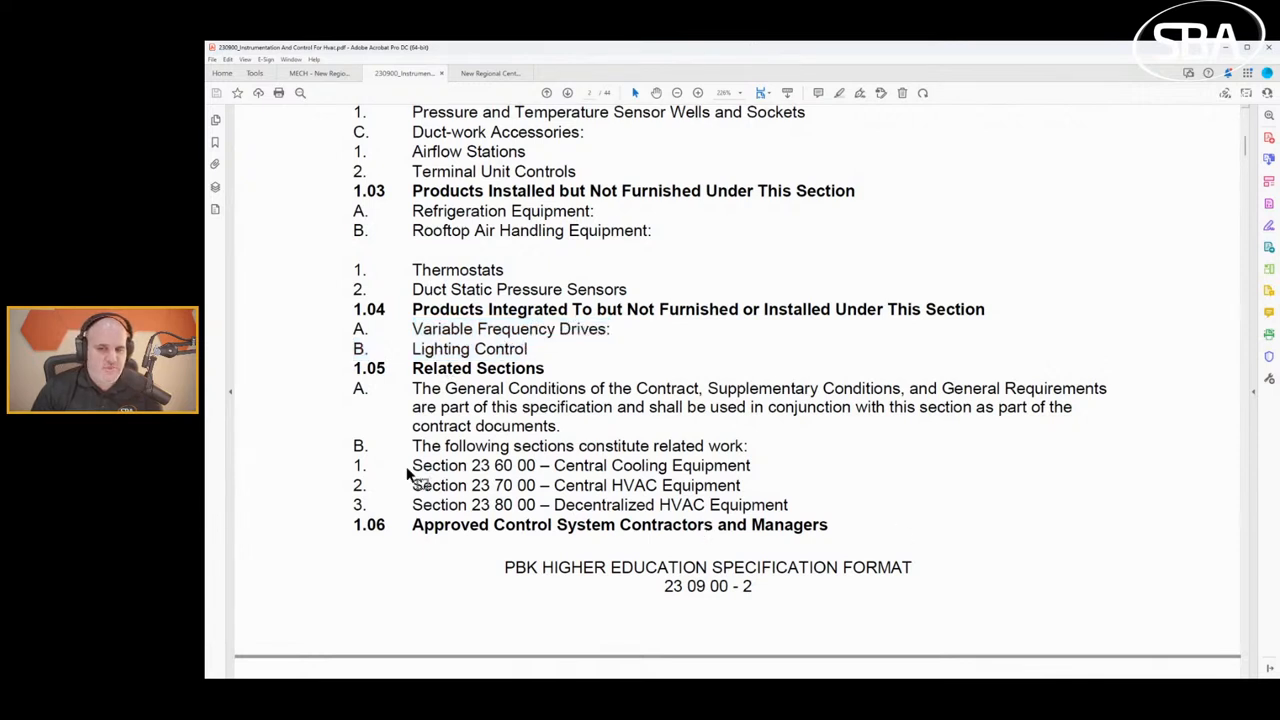
mouse_move(803, 505)
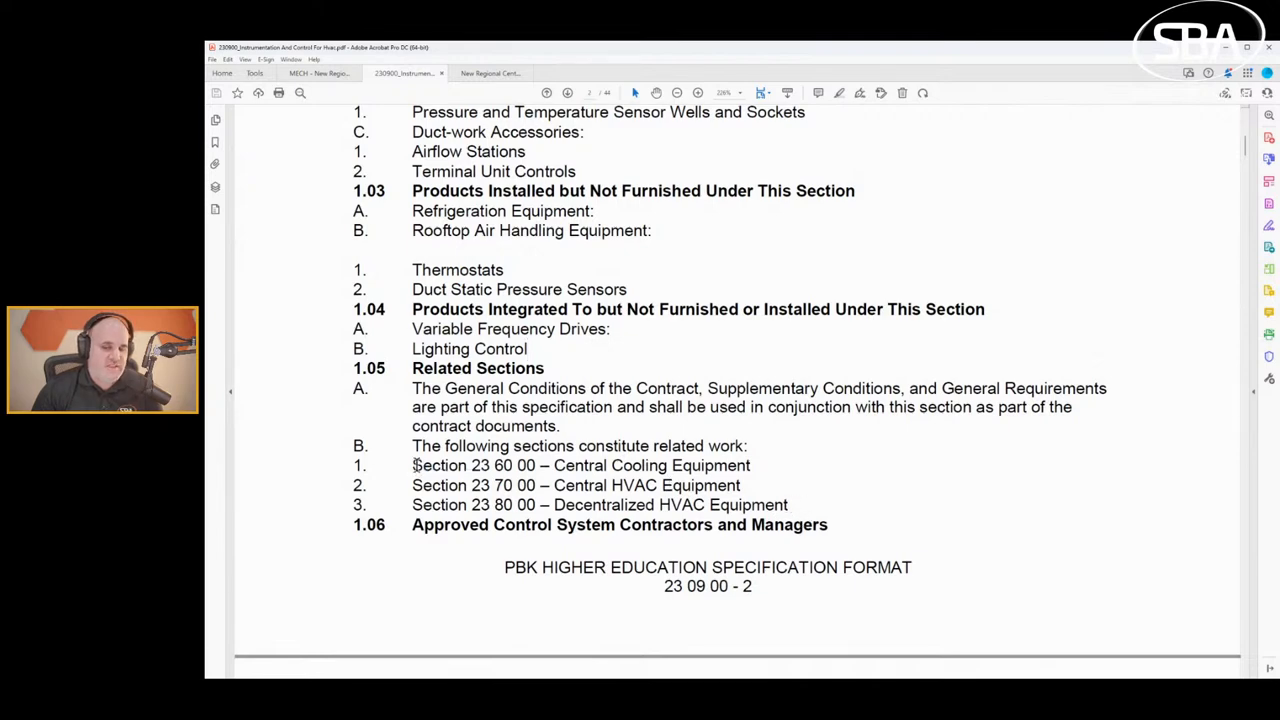
scroll(down, 3)
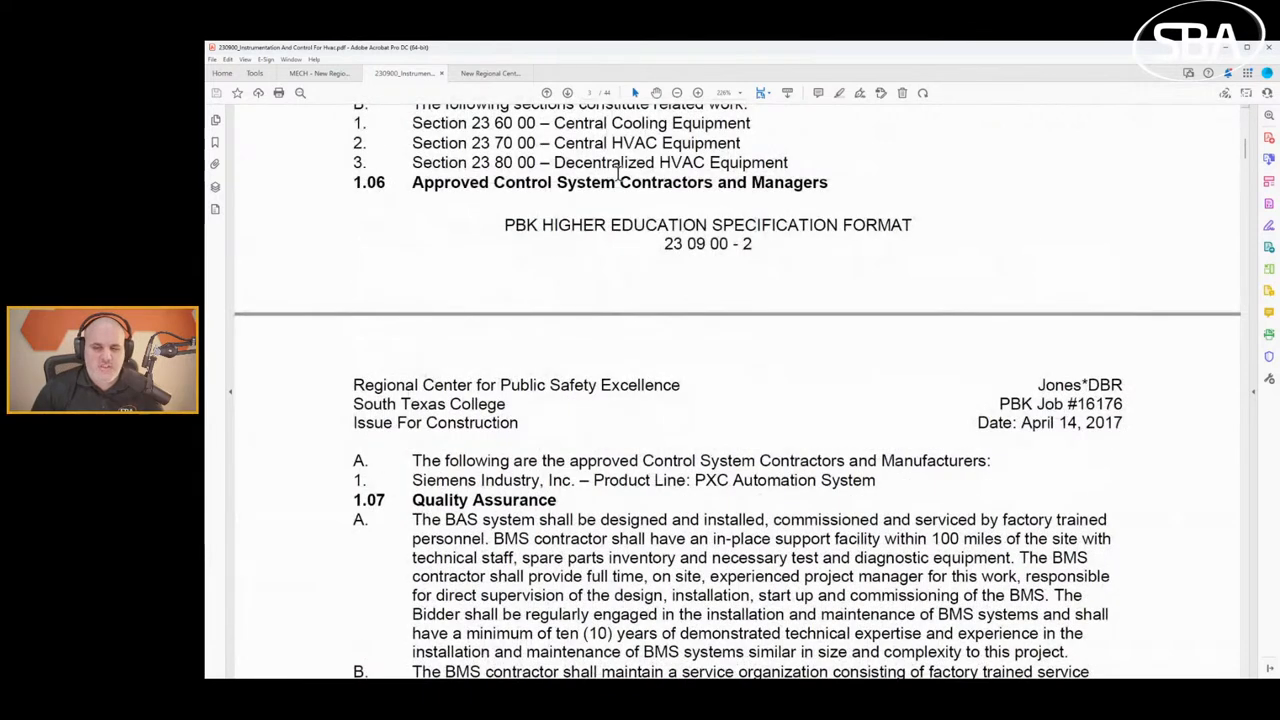
scroll(down, 3)
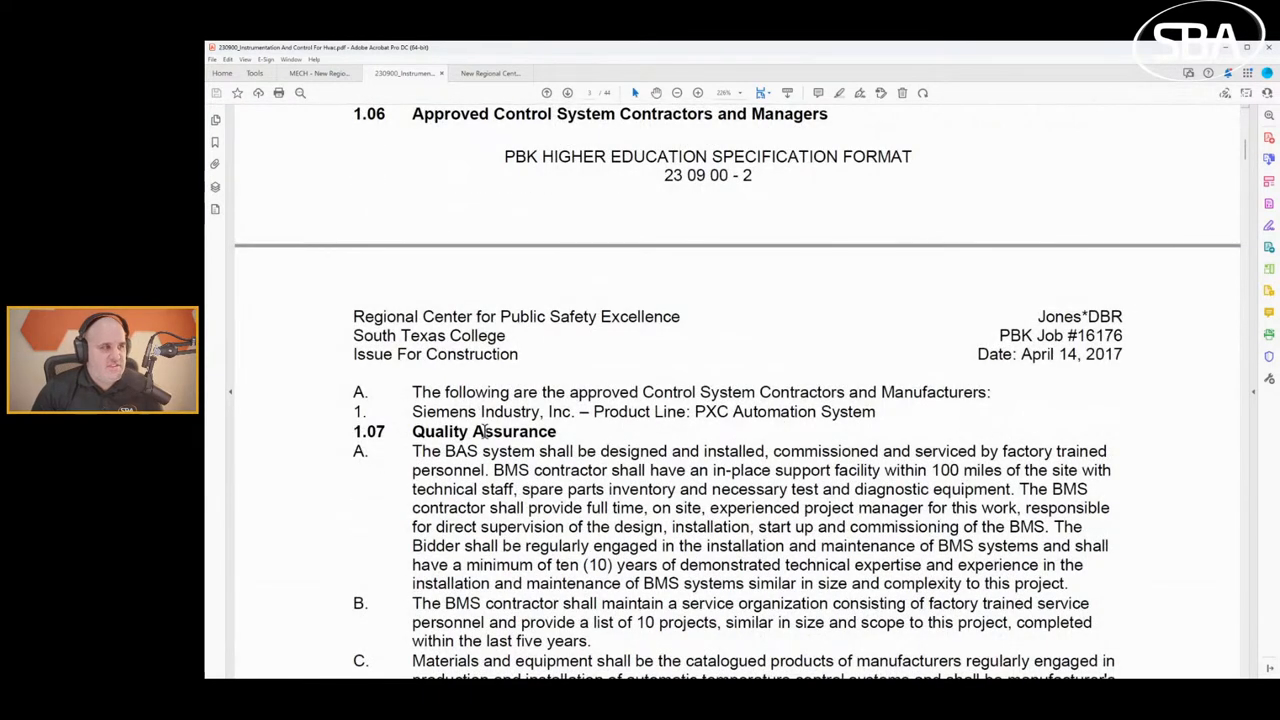
mouse_move(535, 403)
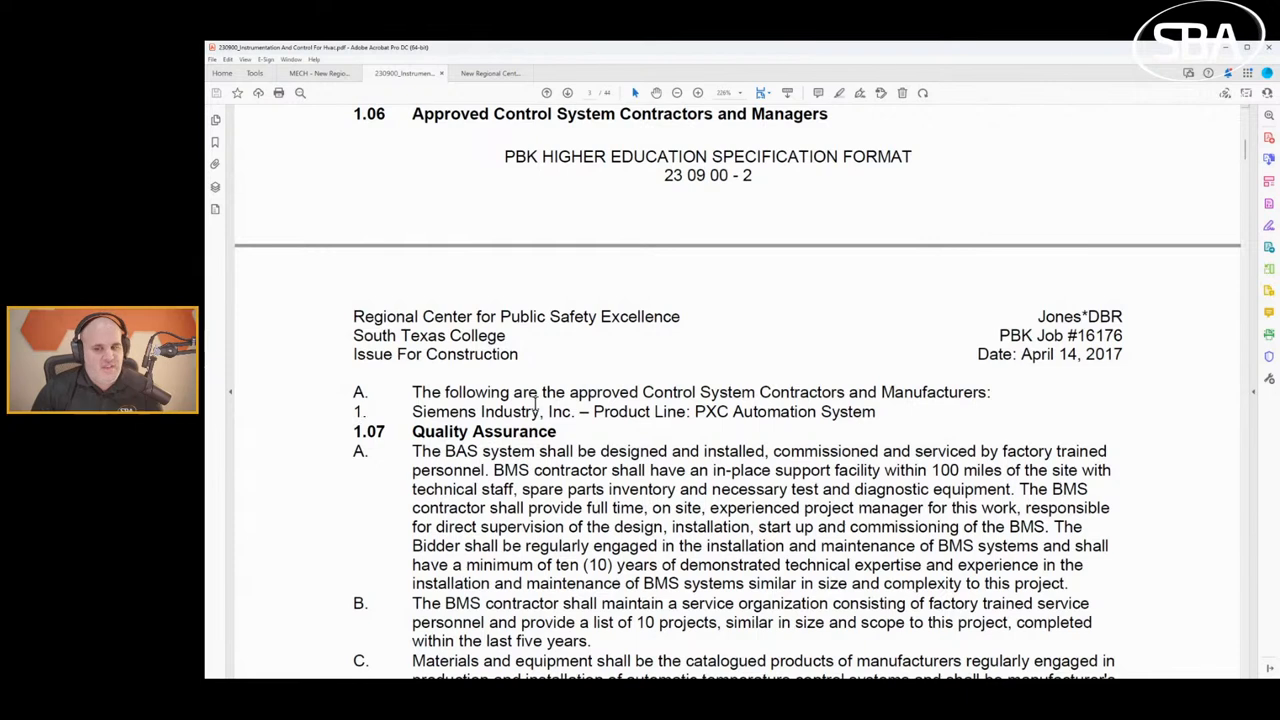
mouse_move(487, 517)
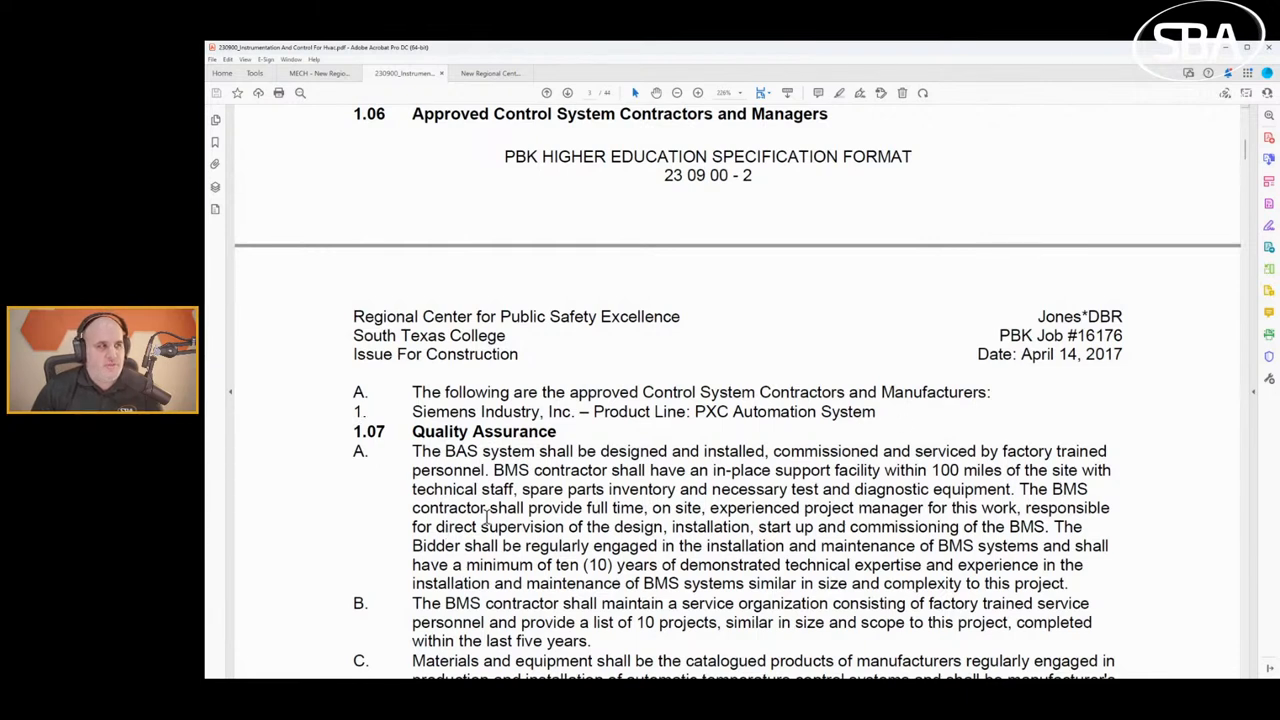
mouse_move(550, 448)
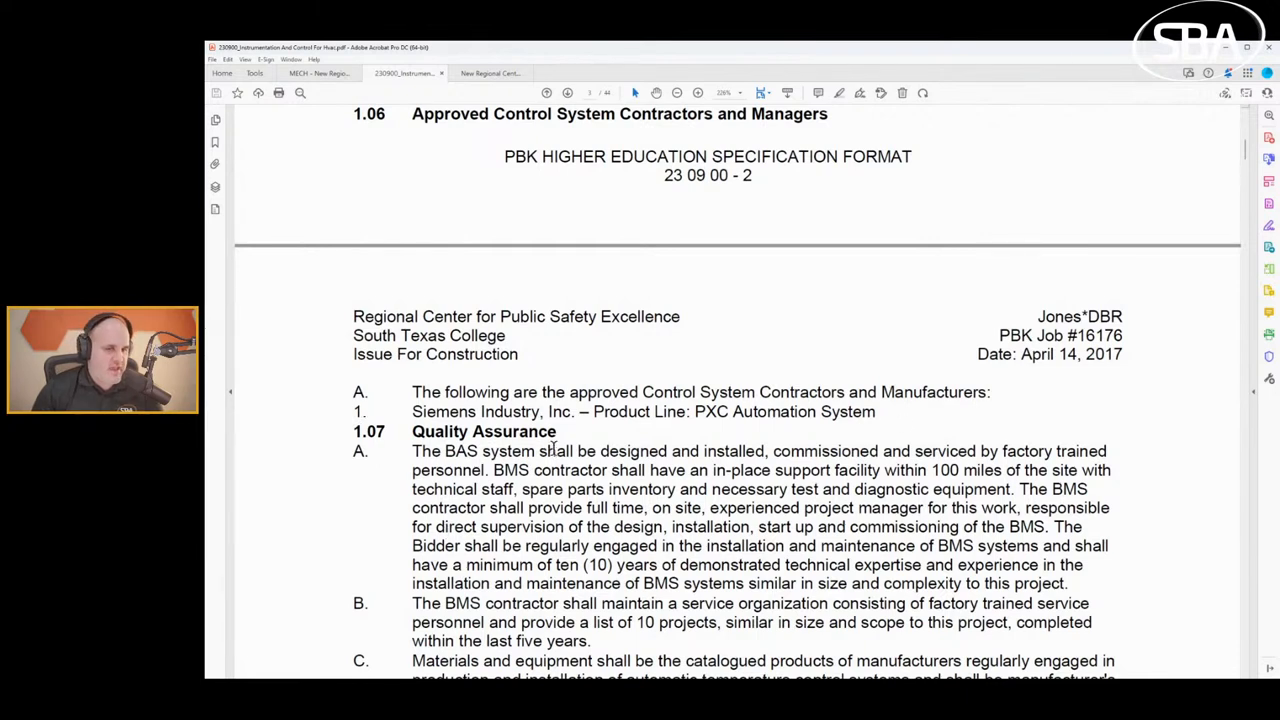
scroll(down, 3)
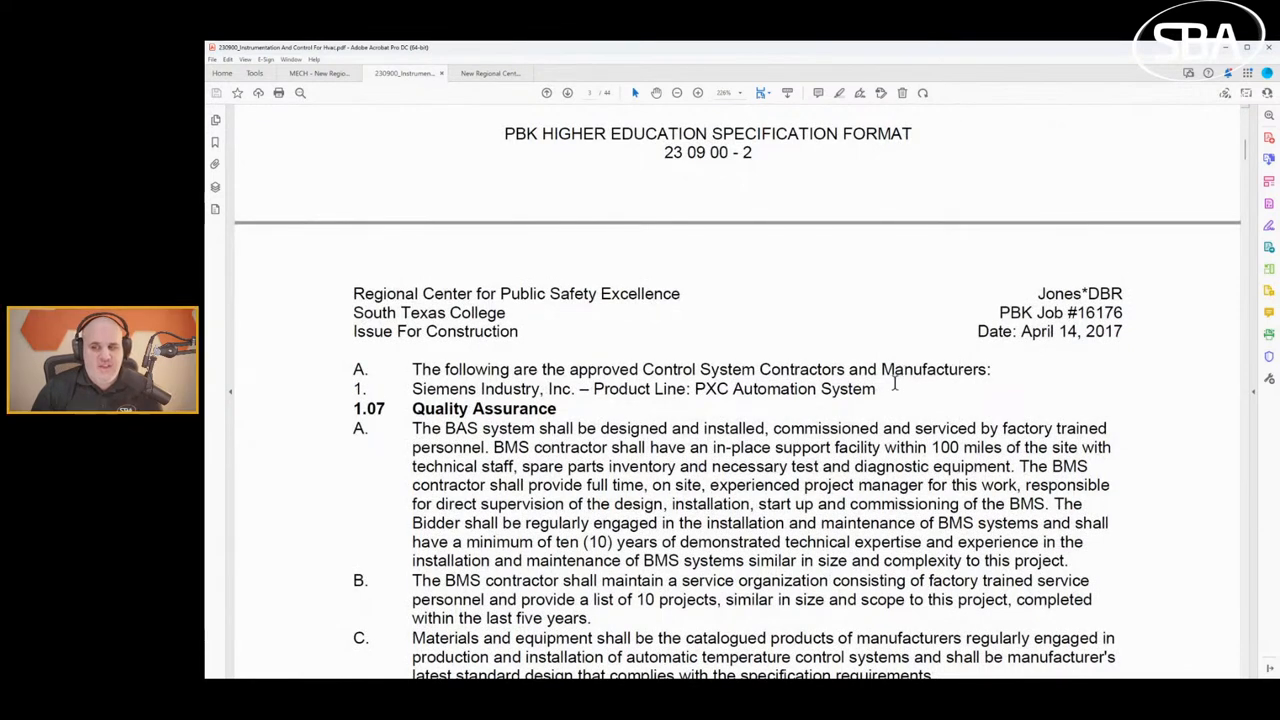
mouse_move(890, 420)
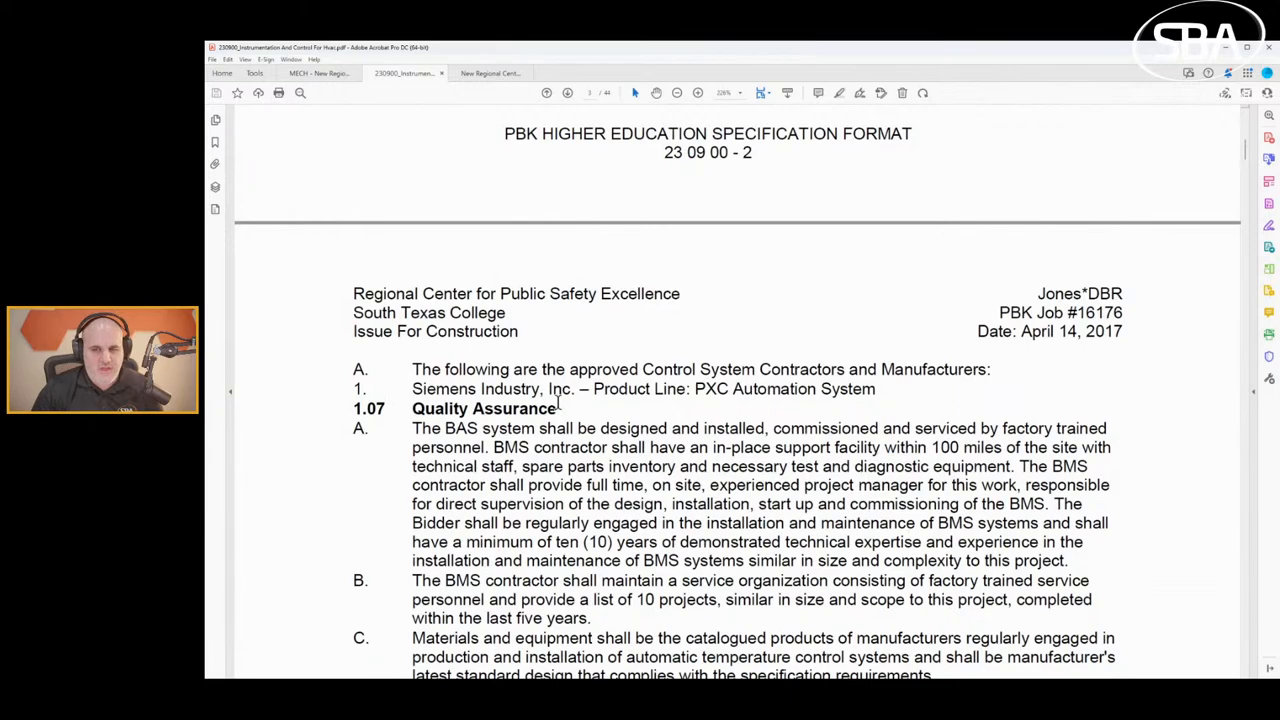
scroll(down, 3)
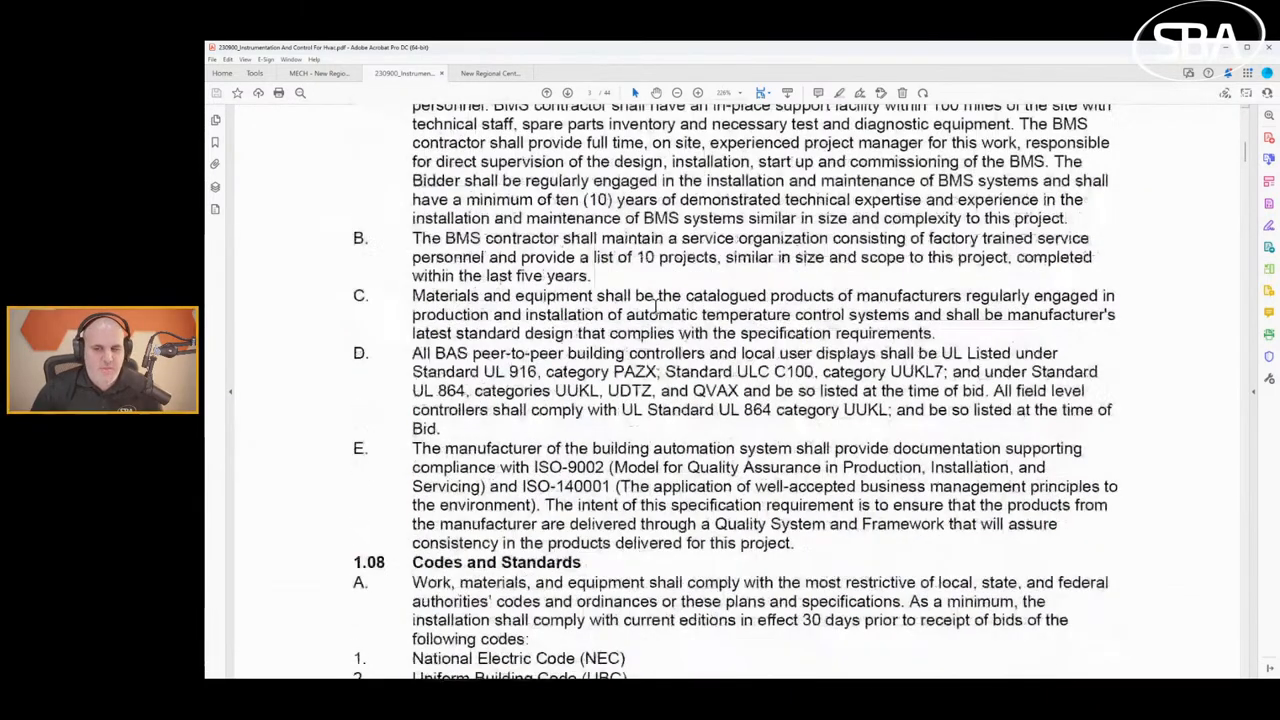
scroll(up, 3)
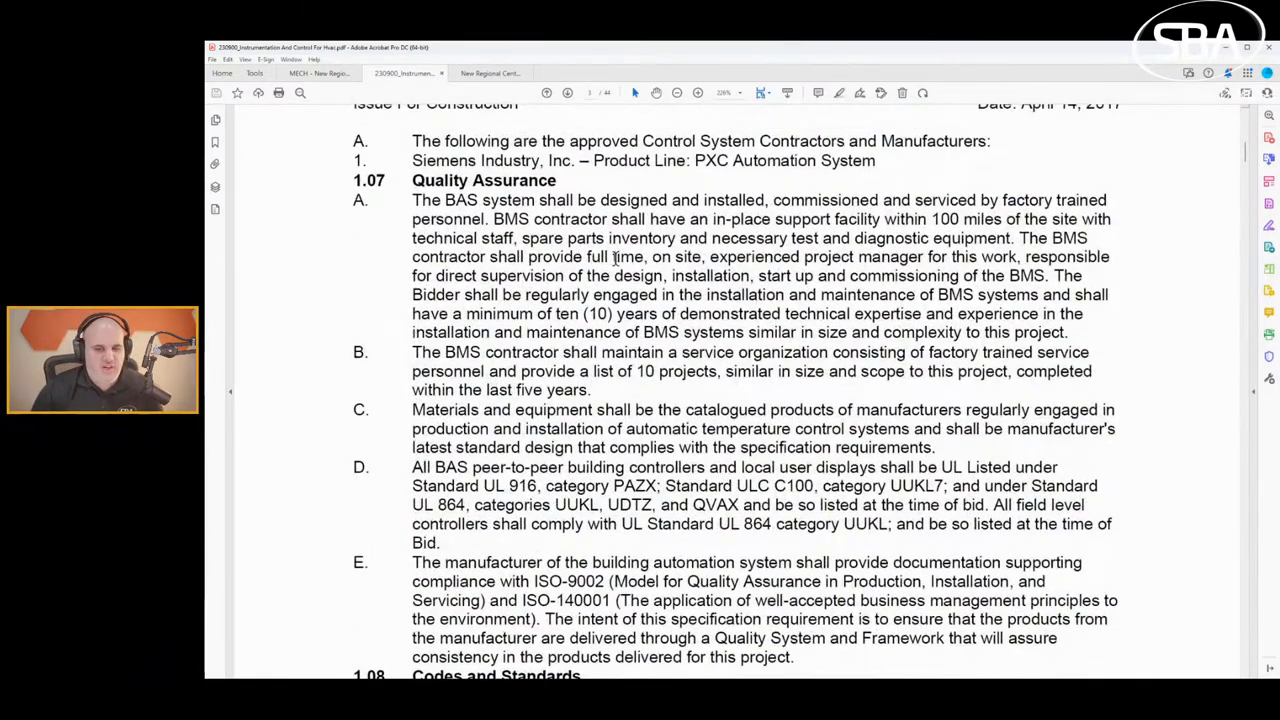
scroll(down, 3)
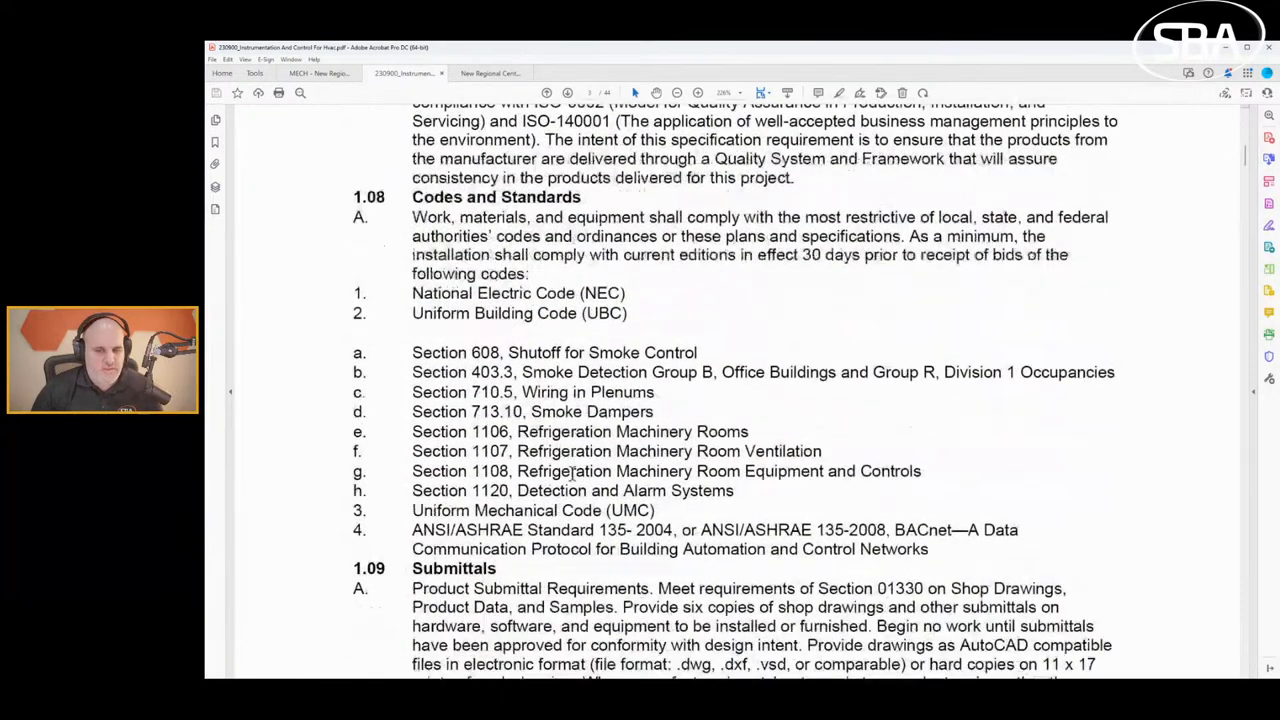
Scroll past the list of codes to section 1.09 Submittals at the bottom of page 3.
scroll(down, 3)
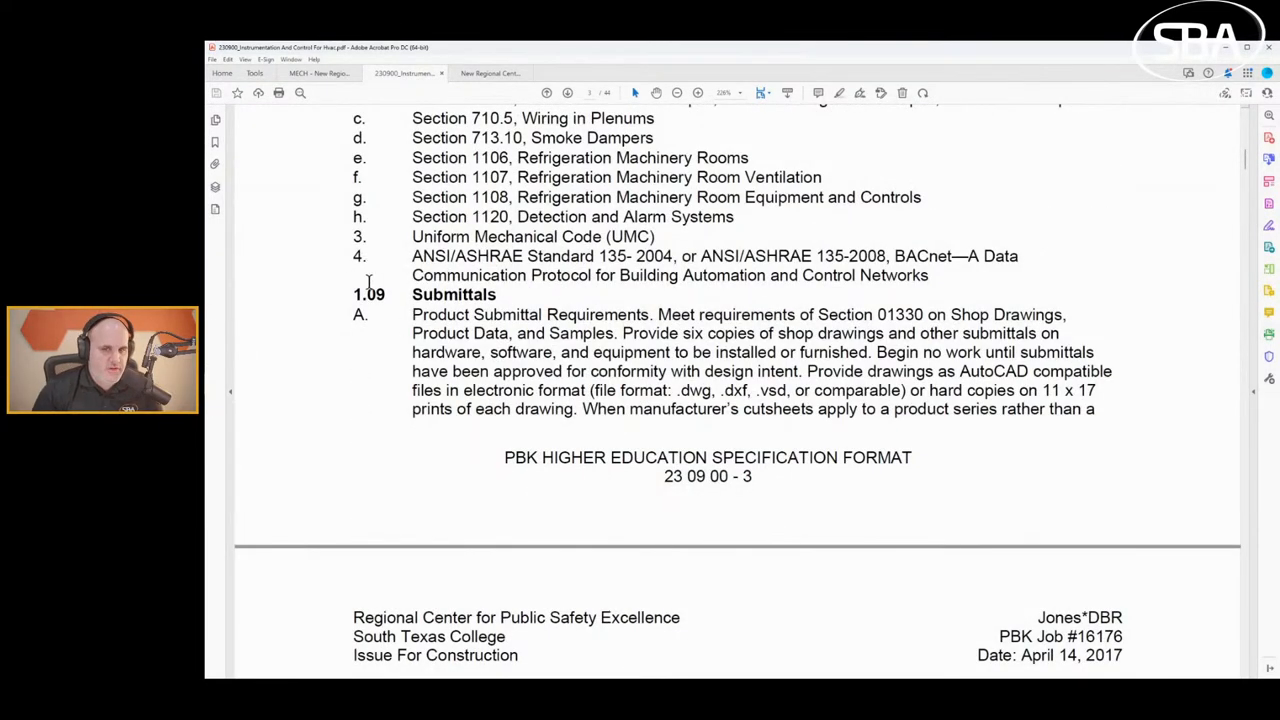
mouse_move(615, 282)
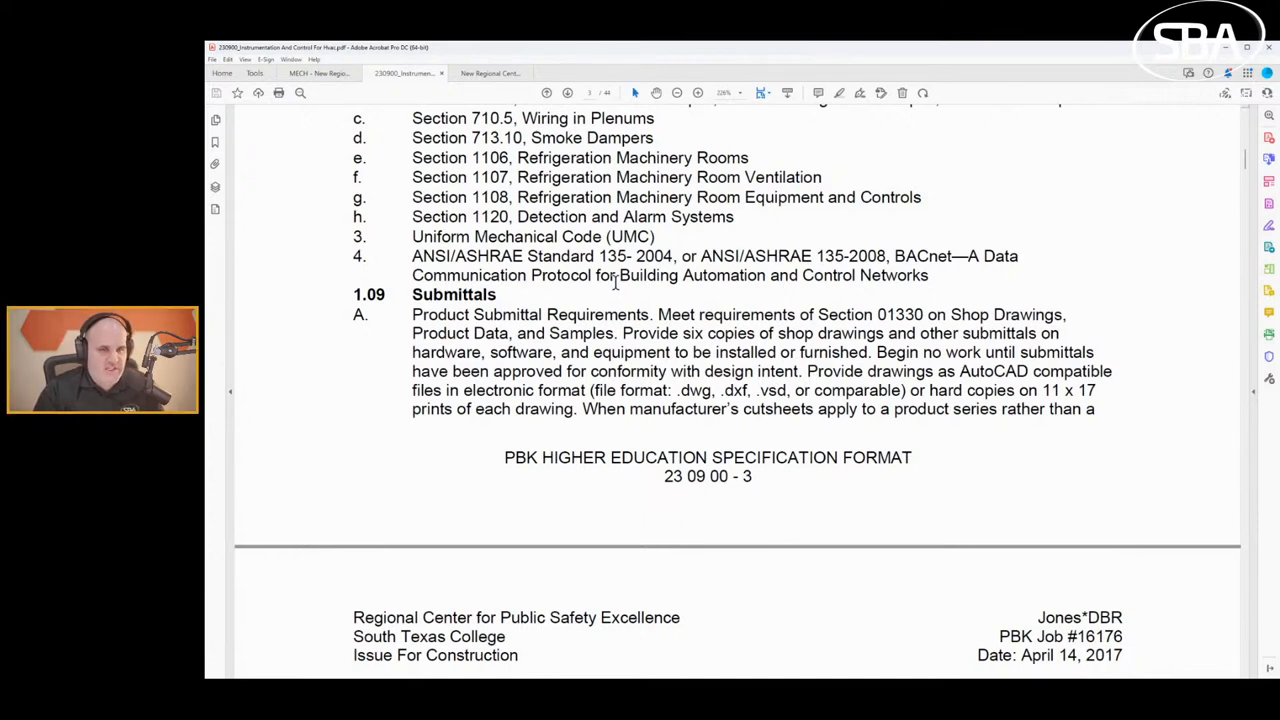
mouse_move(505, 388)
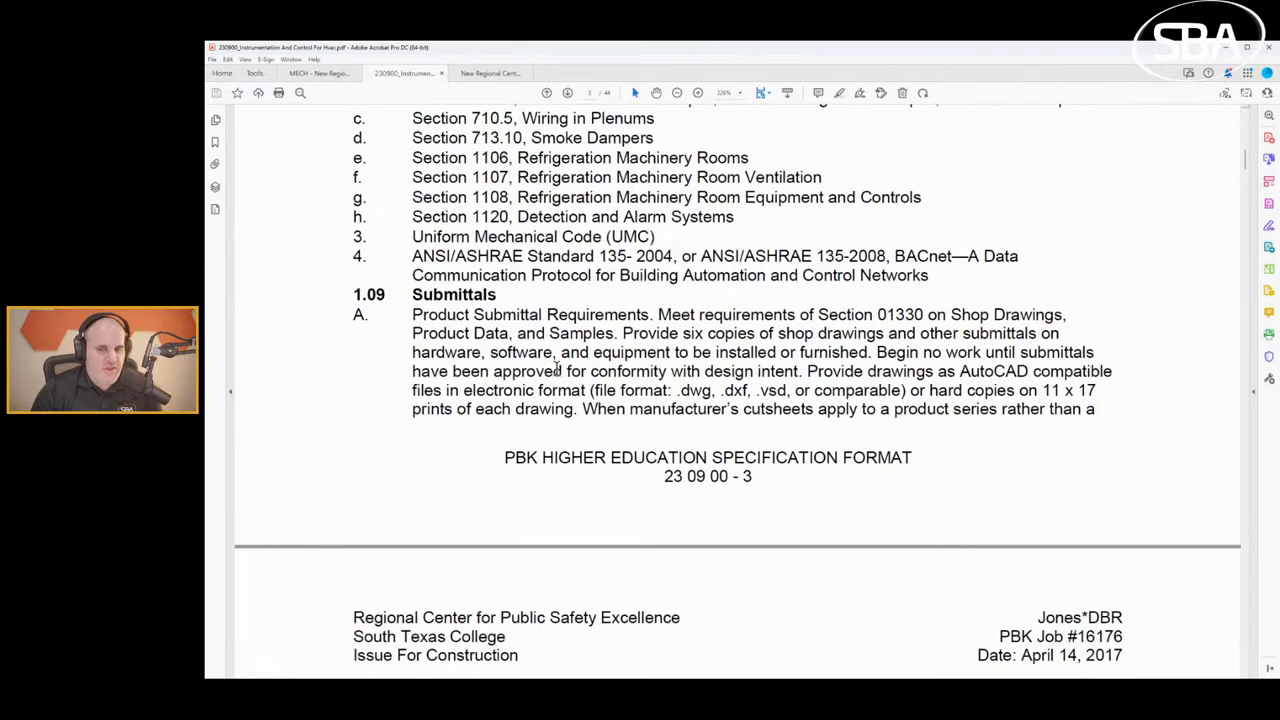
Scroll through 1.09 Submittals and 1.10 Warranty until PART 2 – PRODUCTS begins.
scroll(down, 3)
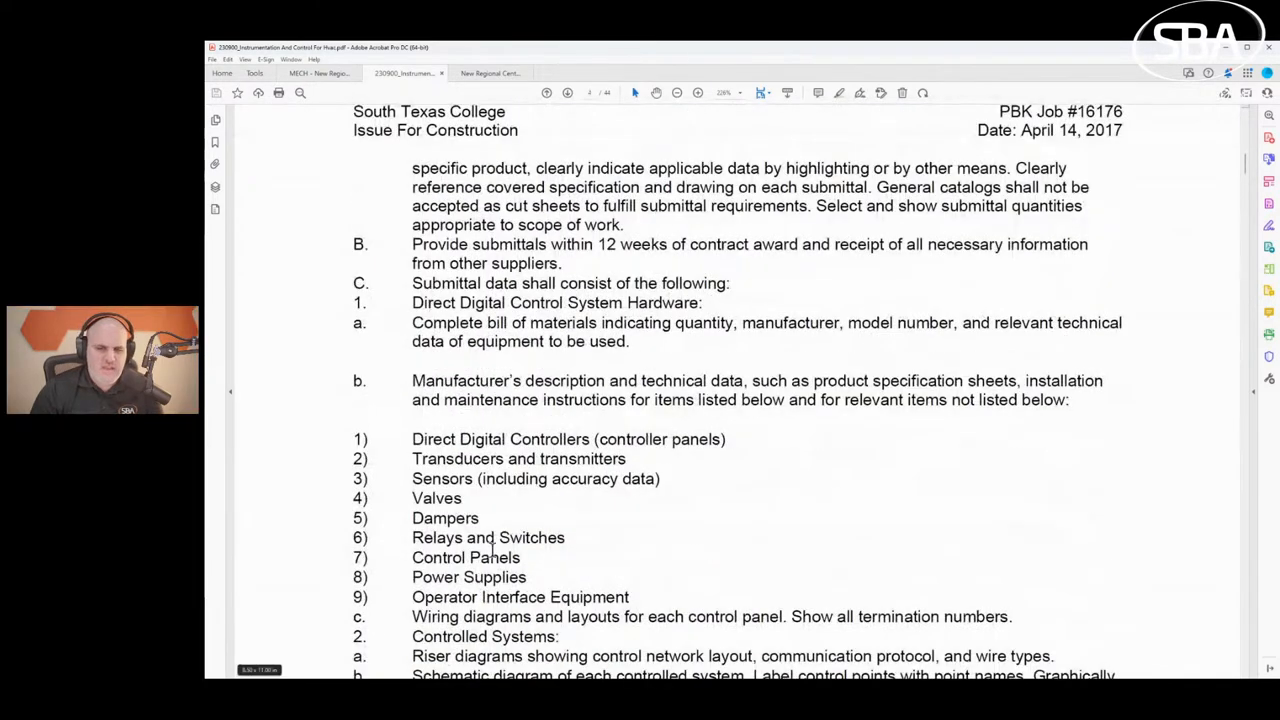
scroll(down, 3)
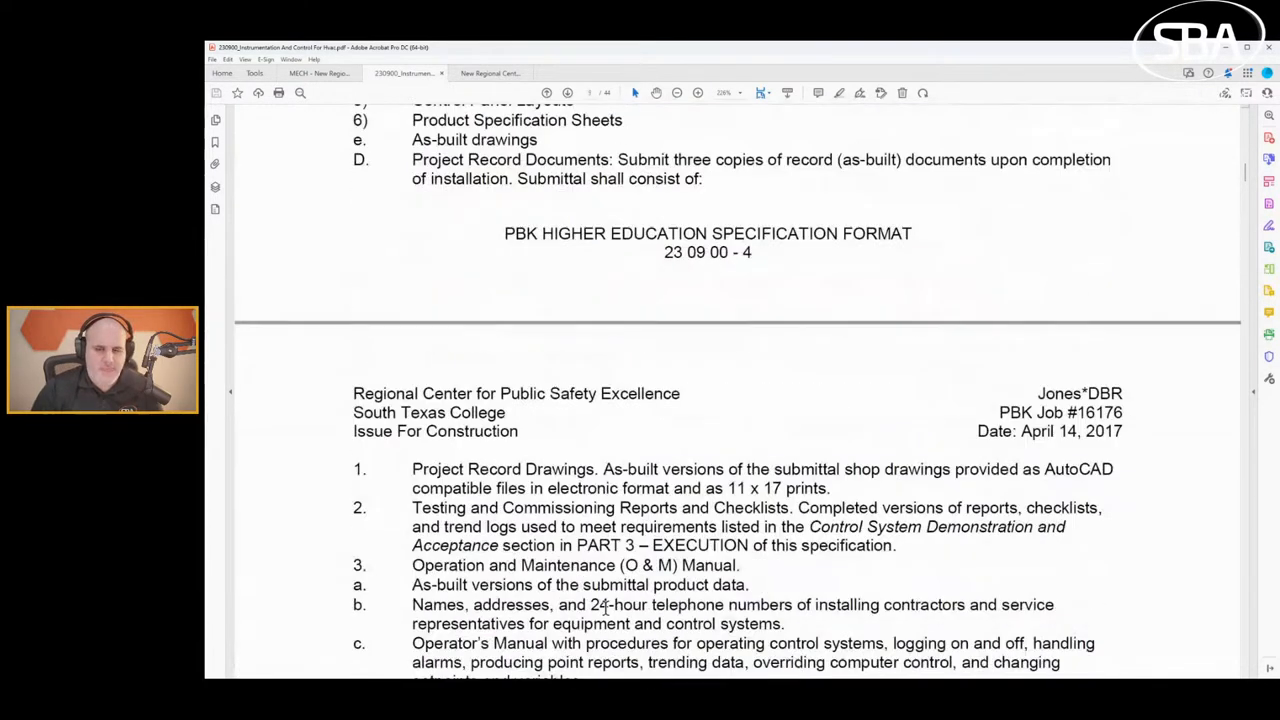
scroll(down, 3)
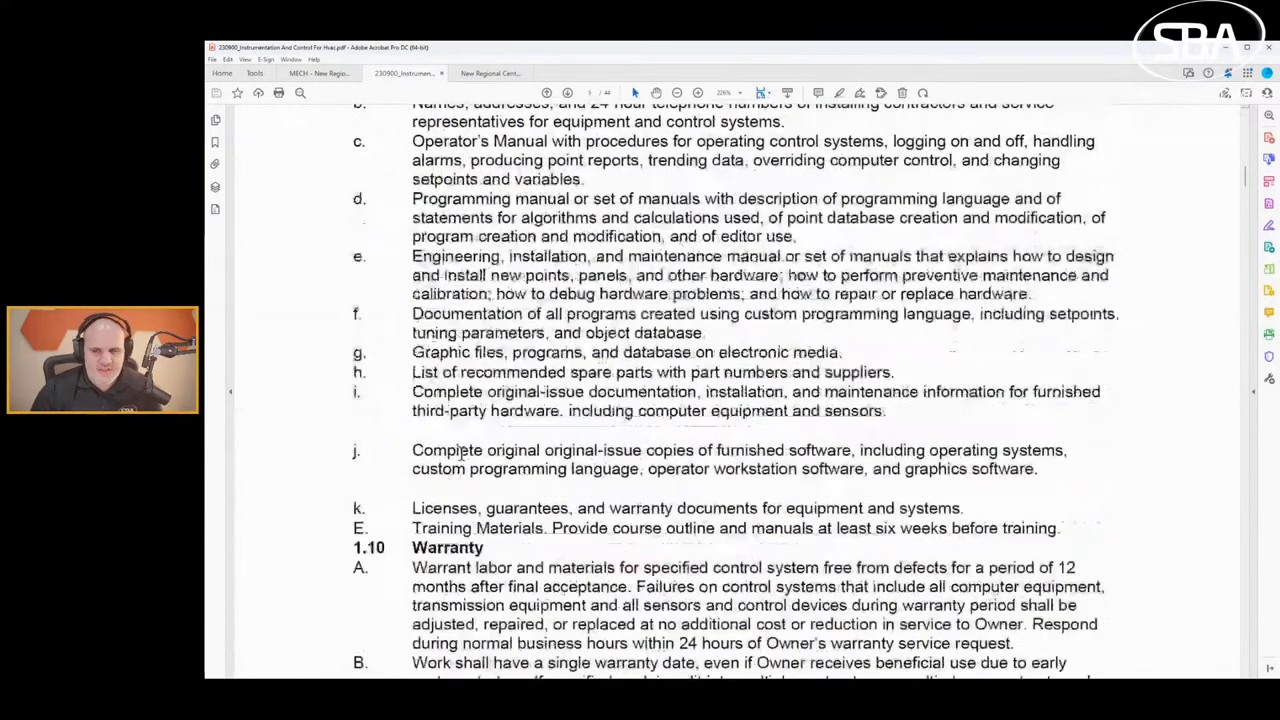
scroll(down, 3)
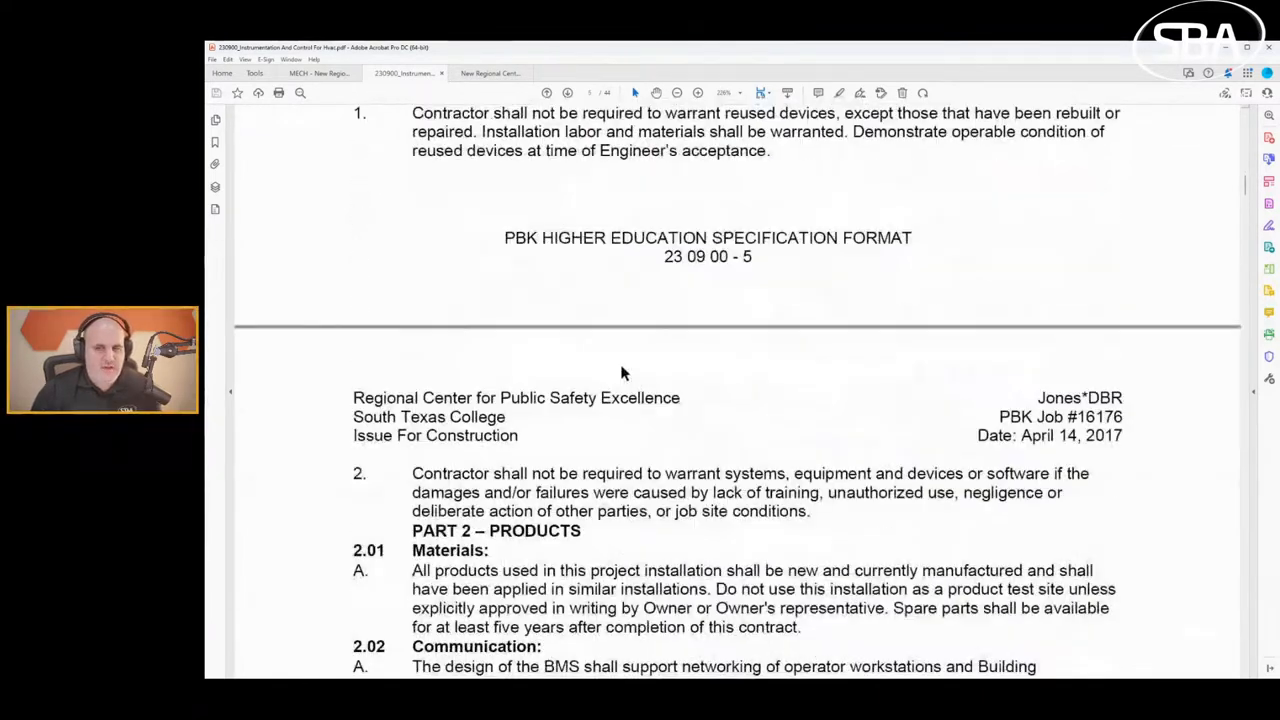
scroll(up, 3)
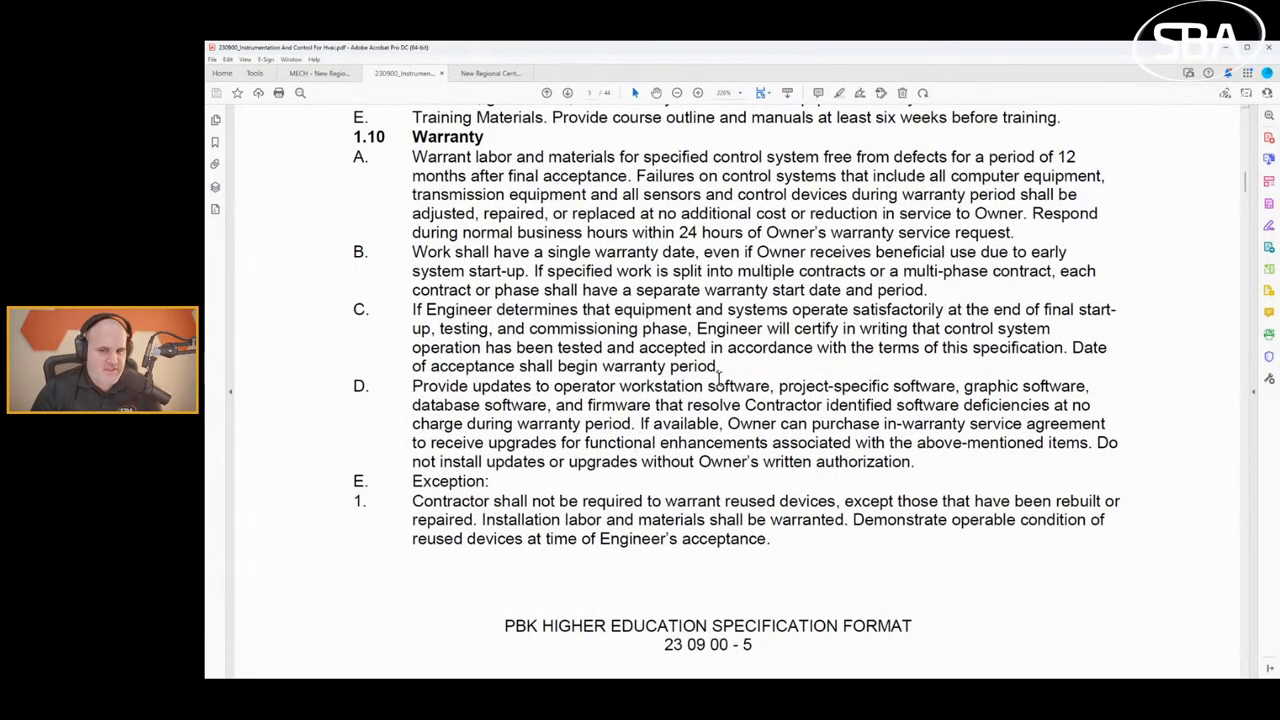
scroll(down, 3)
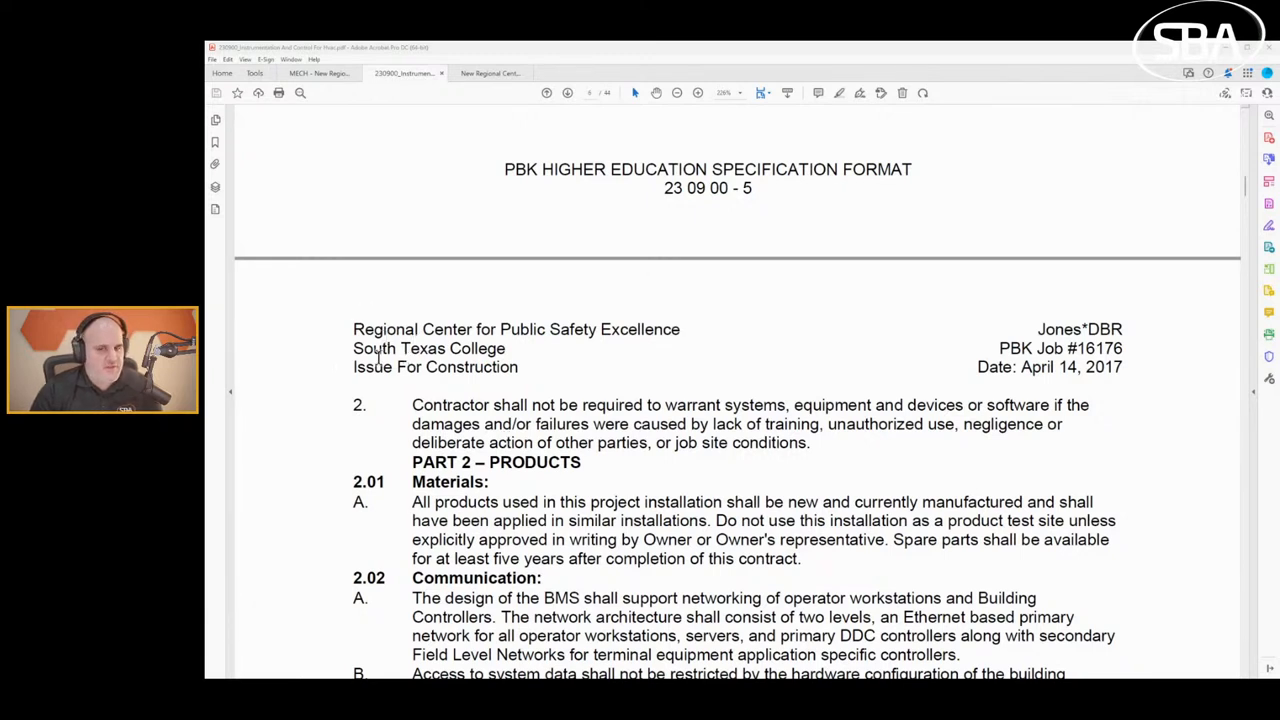
mouse_move(710, 392)
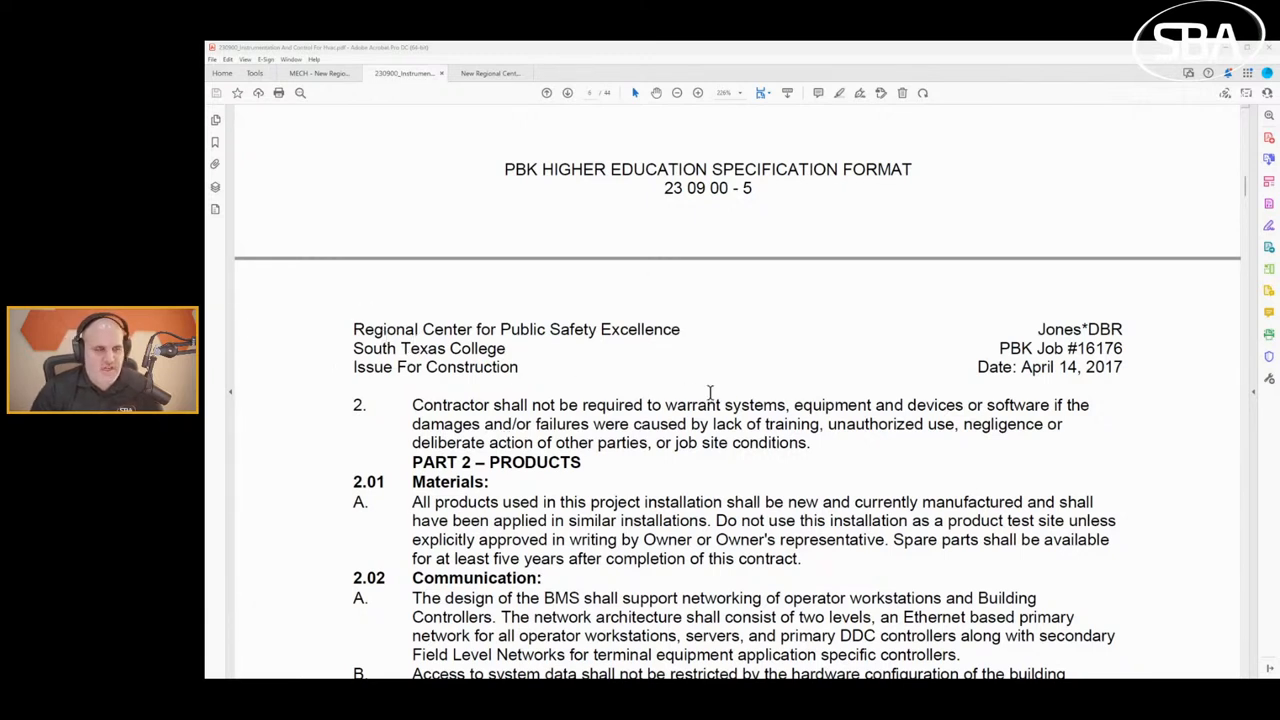
scroll(down, 3)
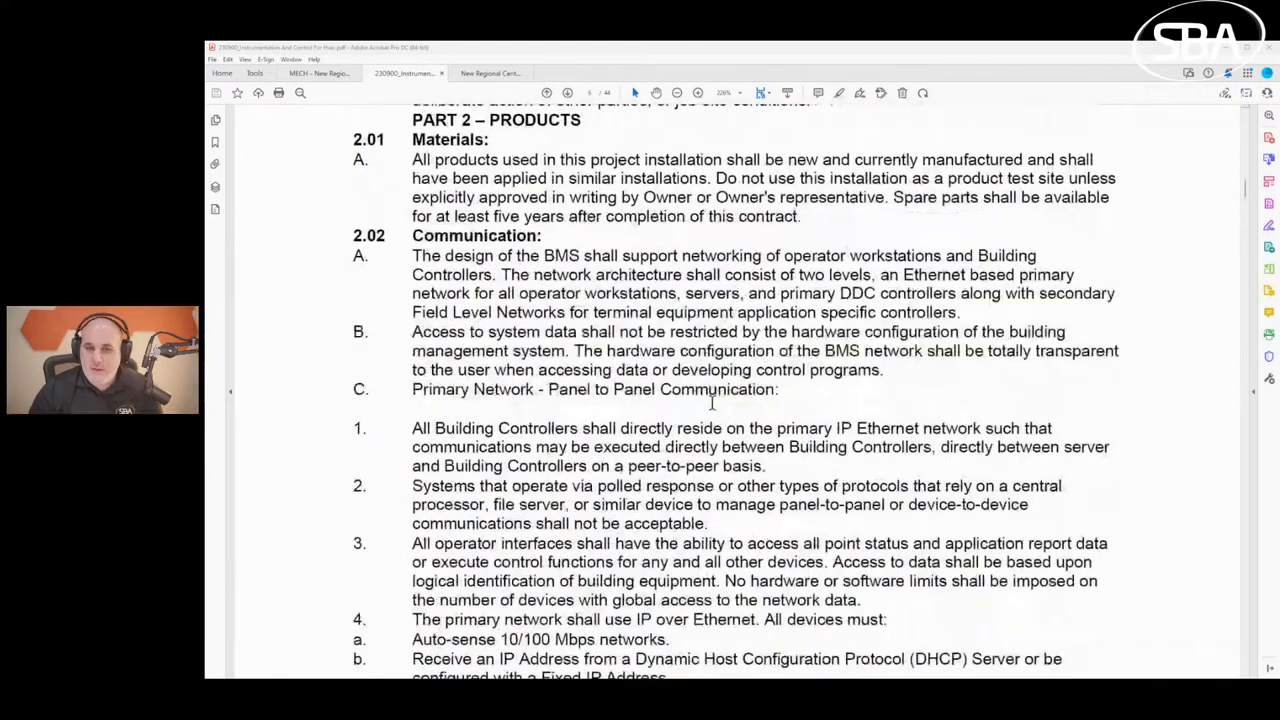
scroll(up, 3)
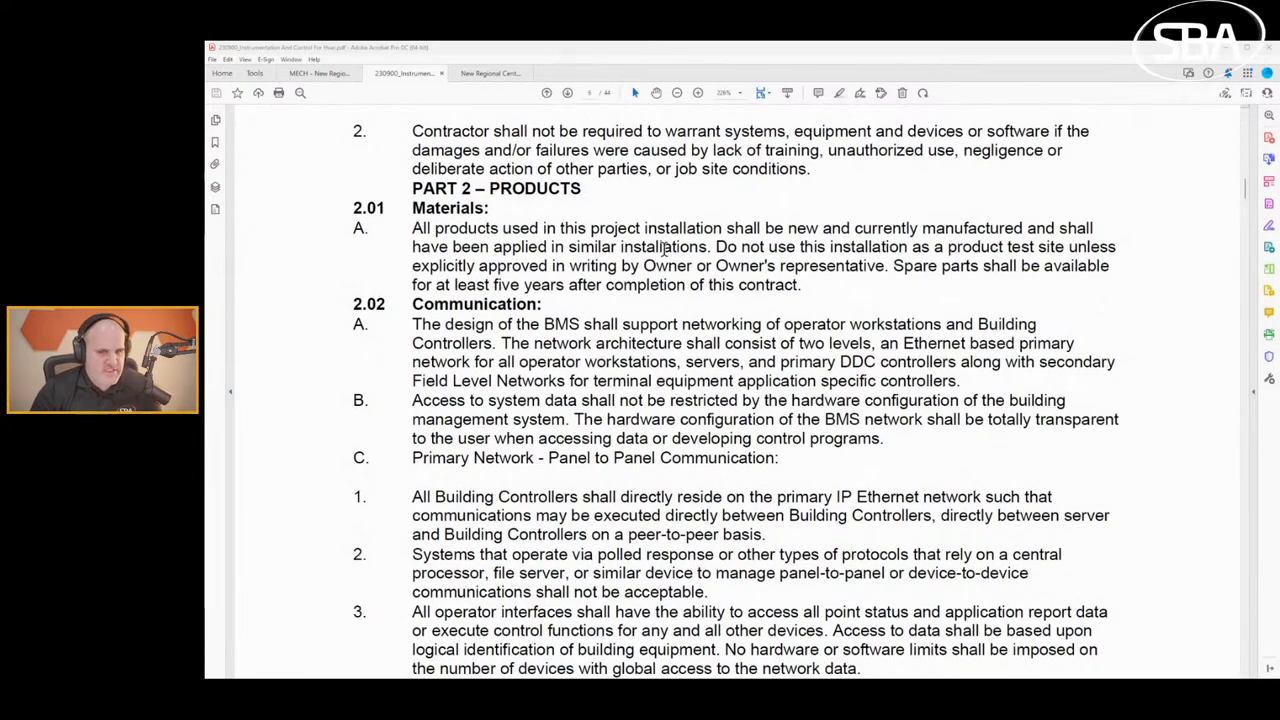
mouse_move(535, 364)
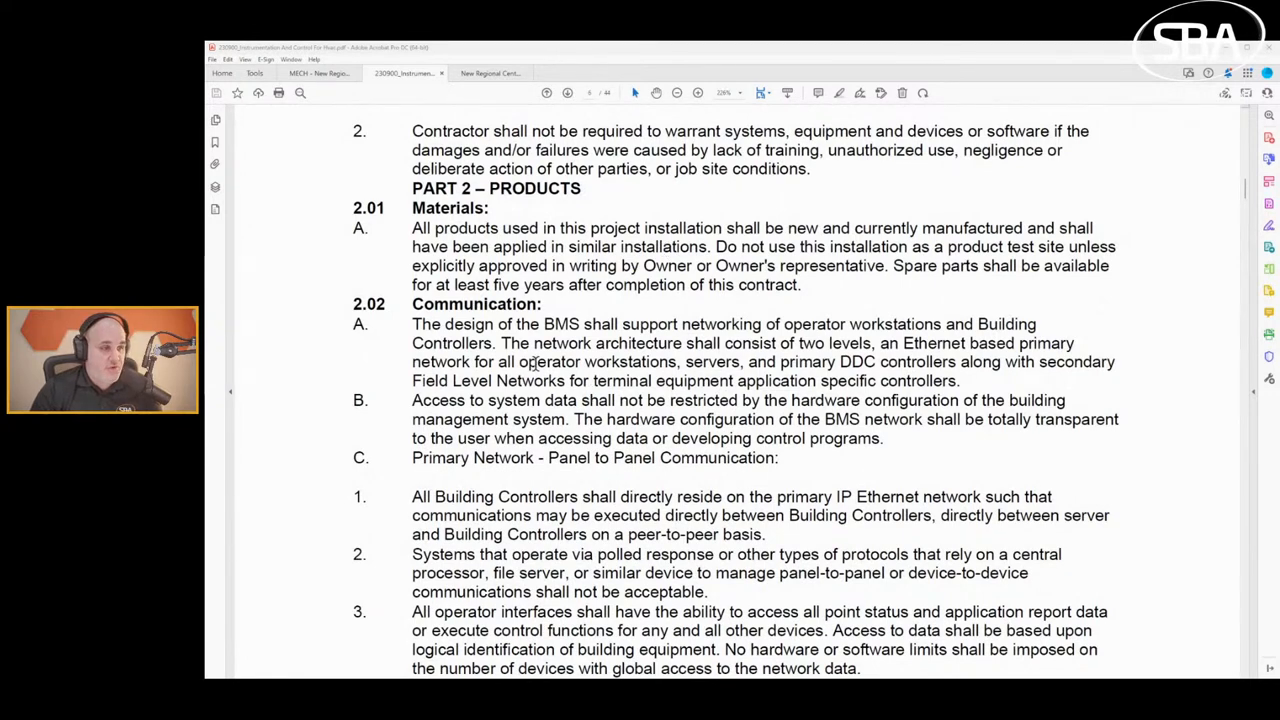
mouse_move(603, 343)
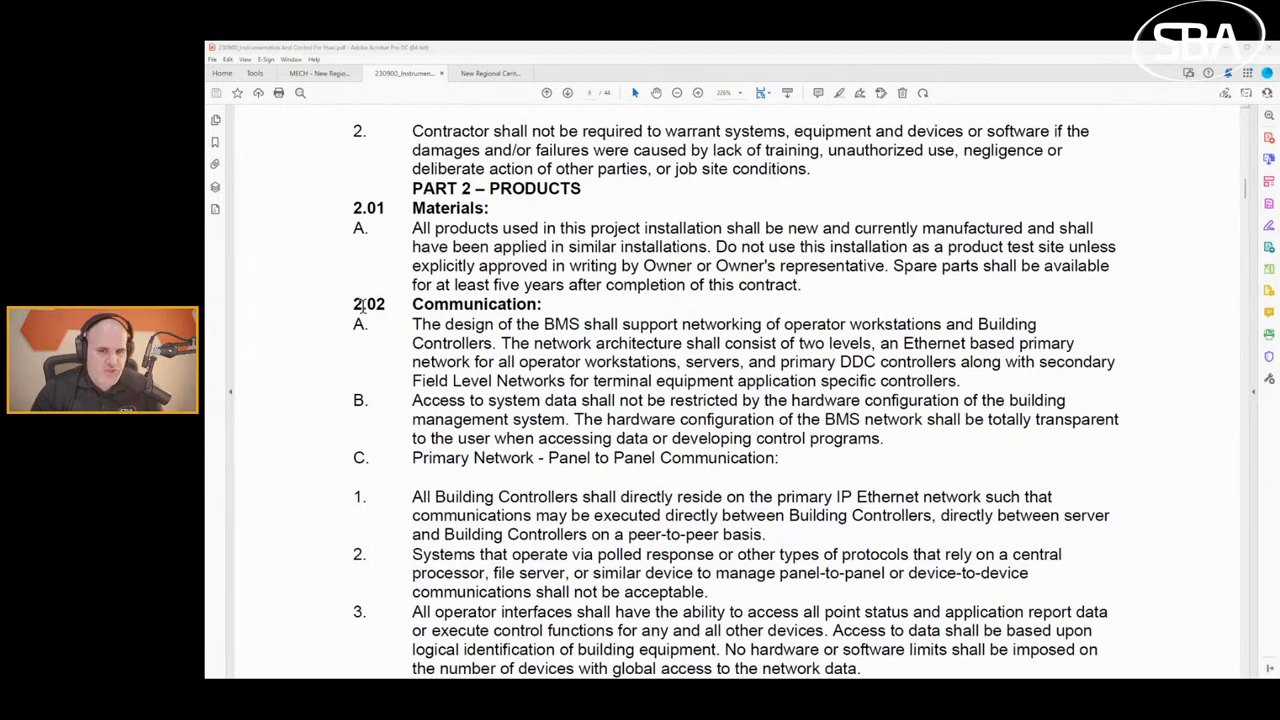
mouse_move(953, 346)
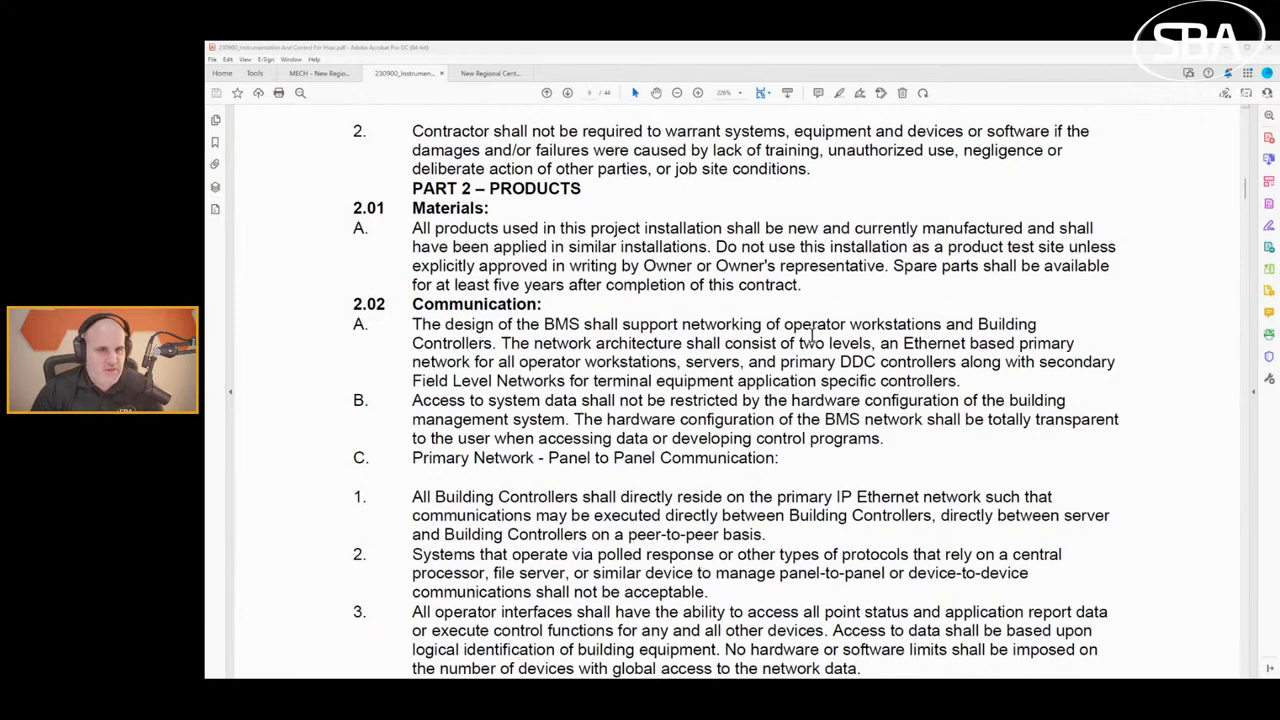
mouse_move(805, 332)
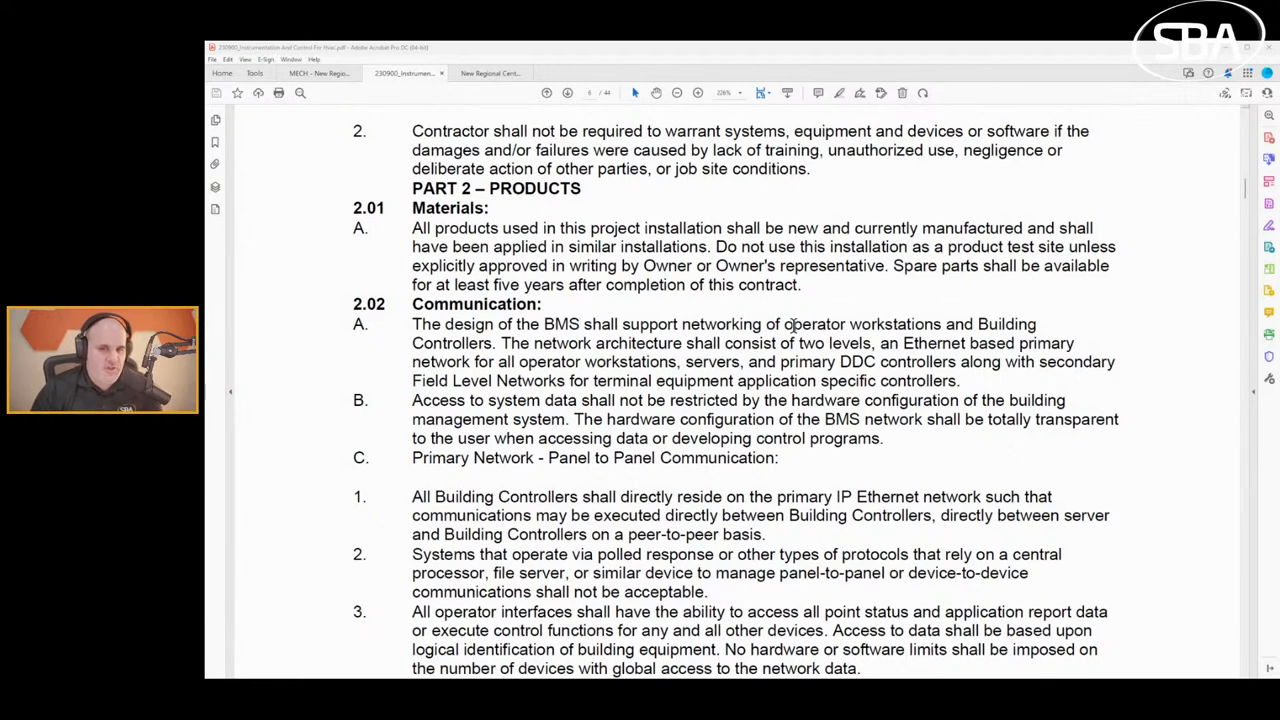
mouse_move(825, 242)
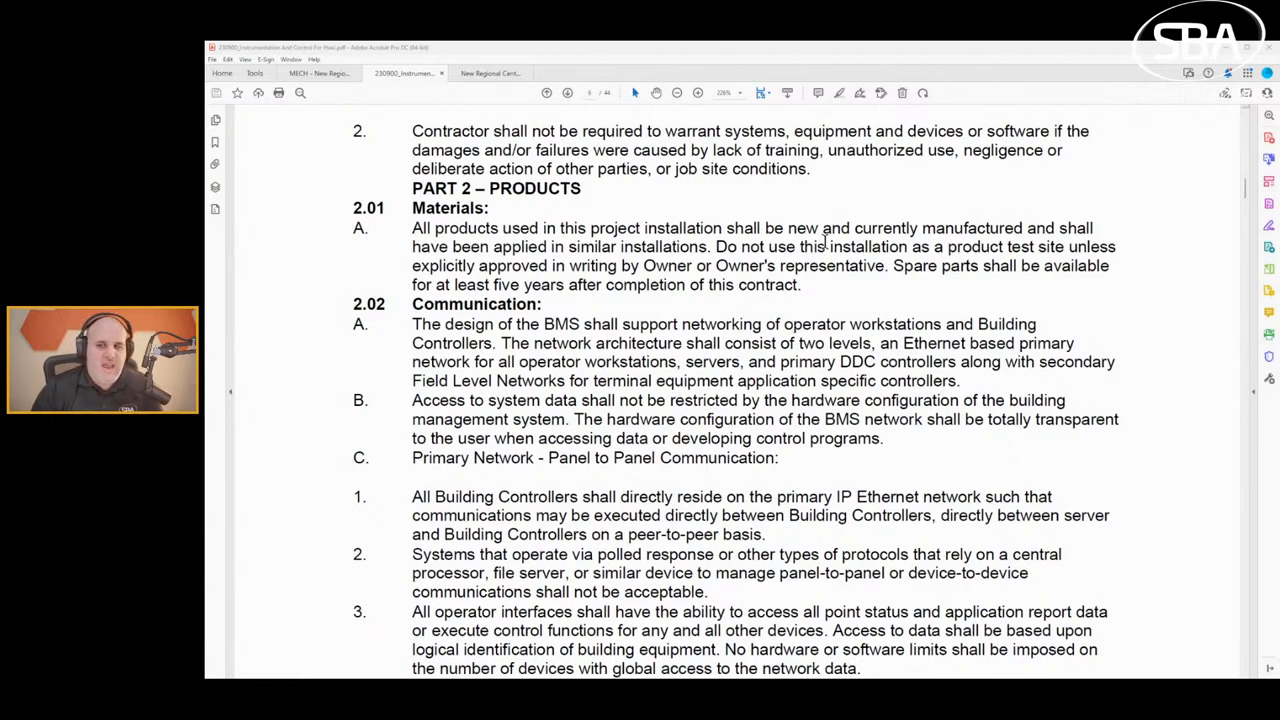
Scroll past I/O object and control valve specs to page 30's fail-safe actuator items.
scroll(down, 3)
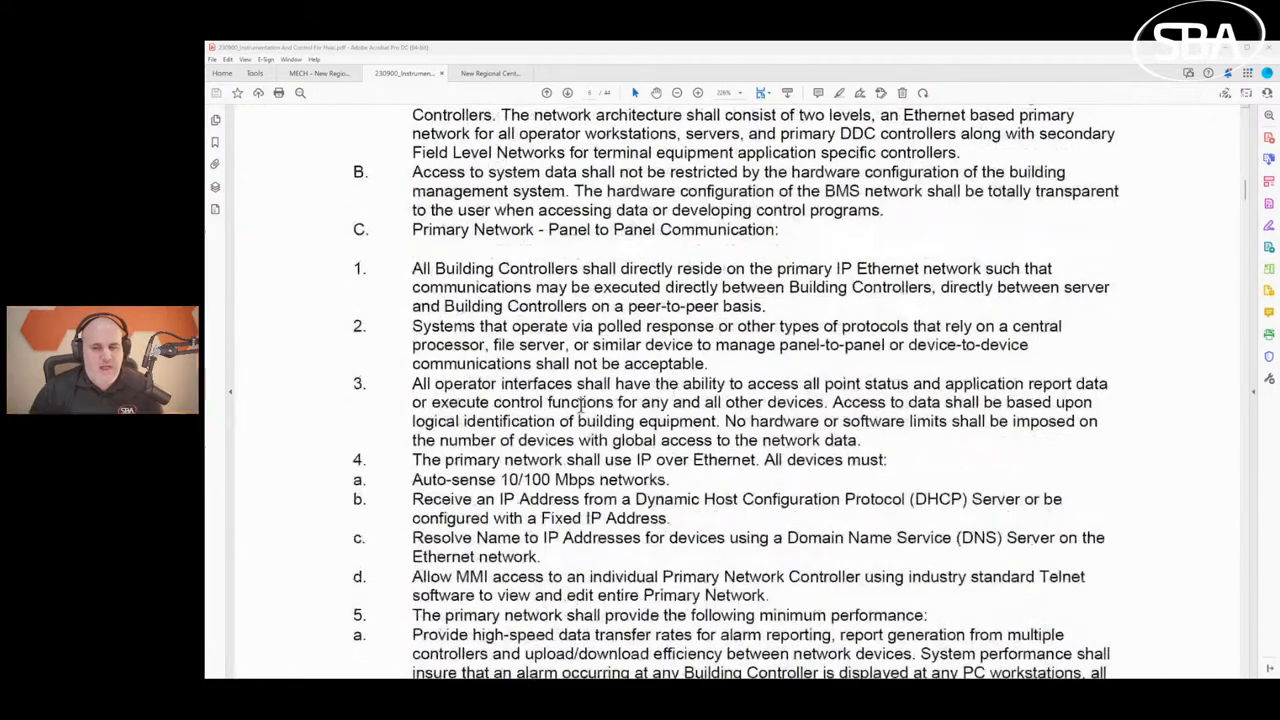
scroll(down, 3)
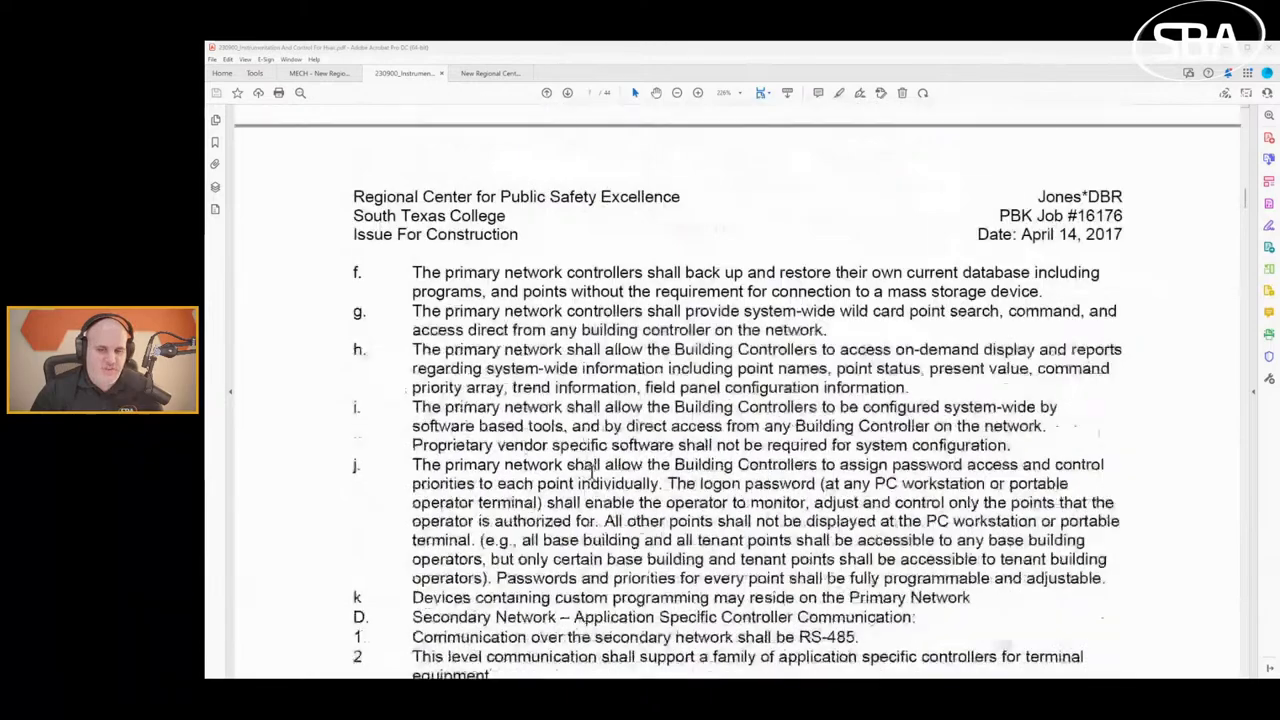
scroll(down, 3)
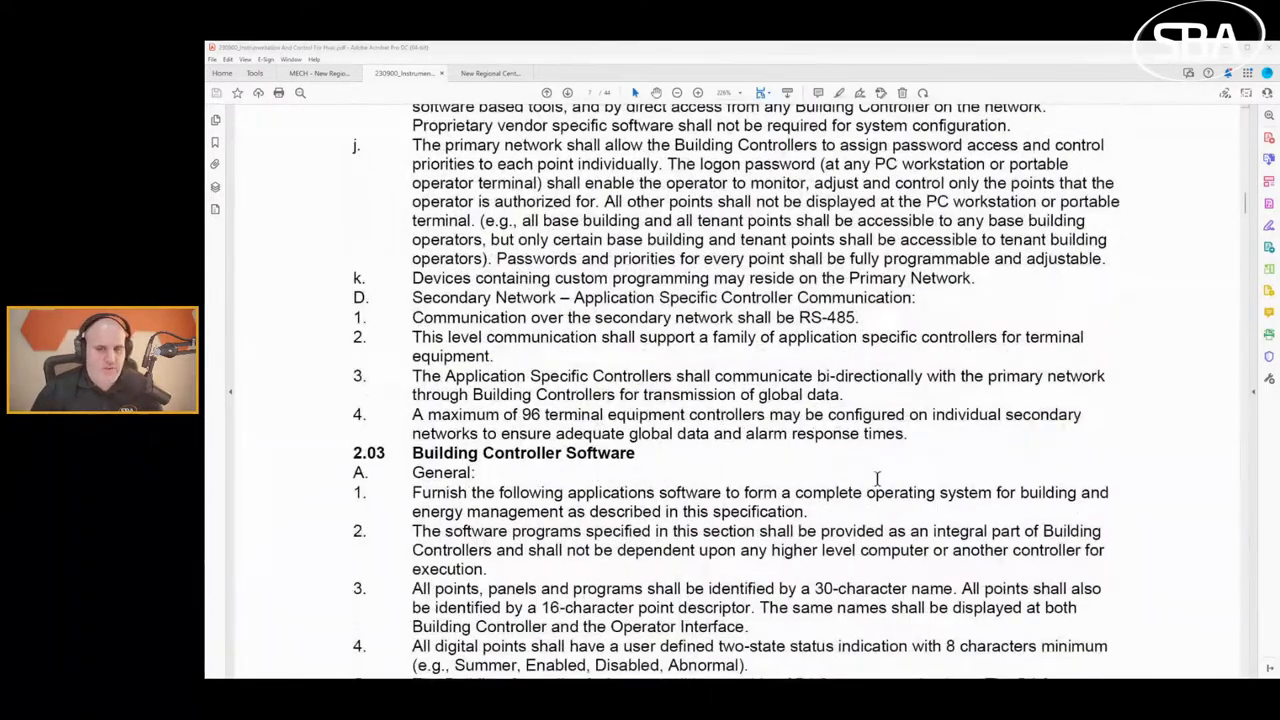
scroll(down, 3)
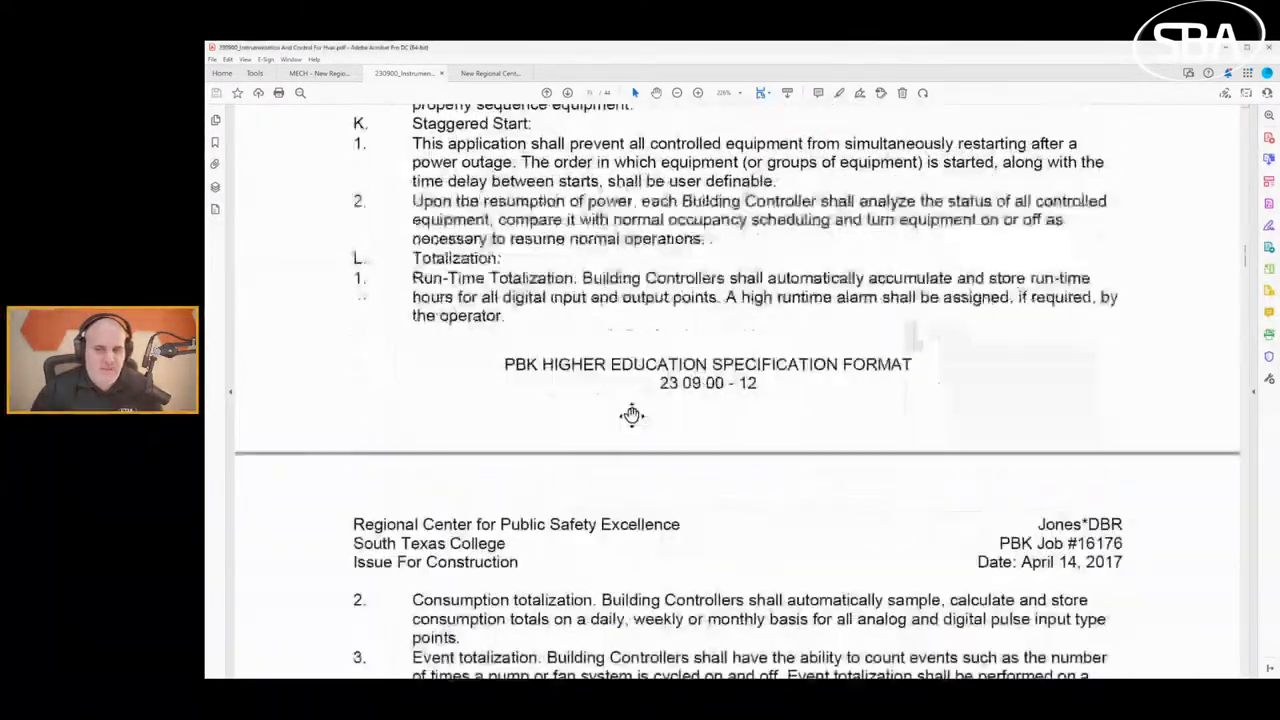
scroll(down, 3)
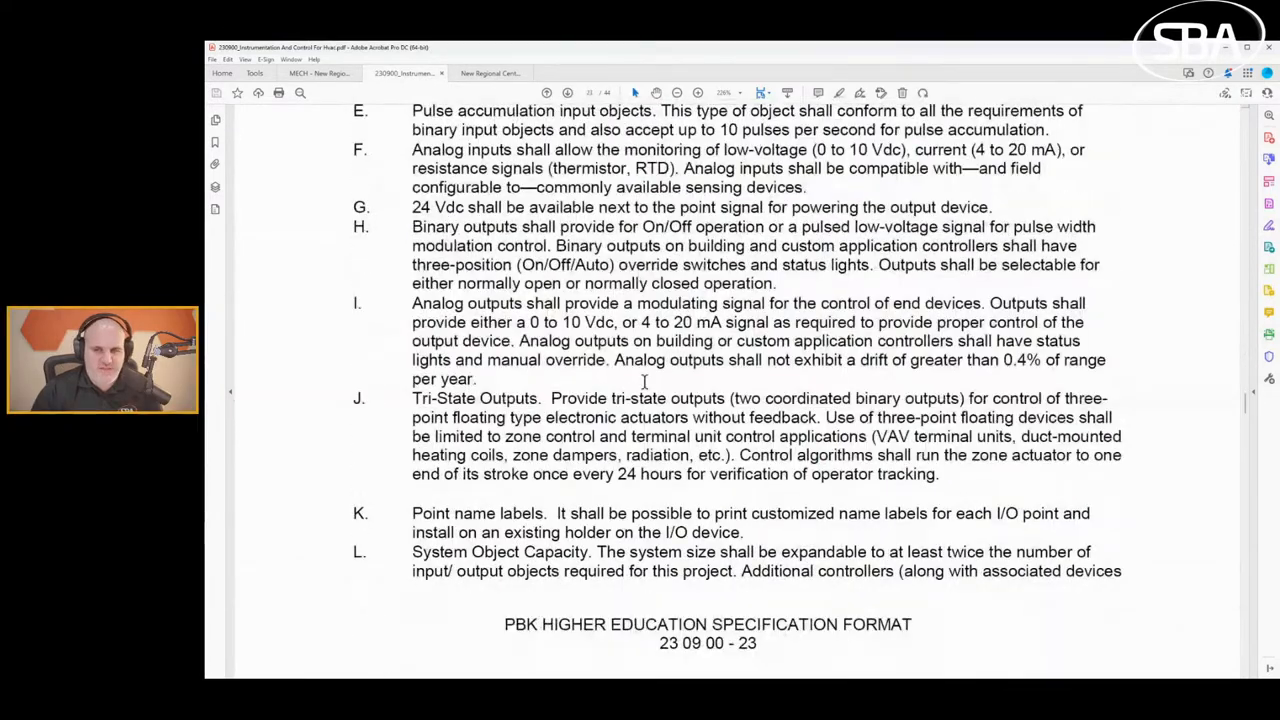
scroll(up, 3)
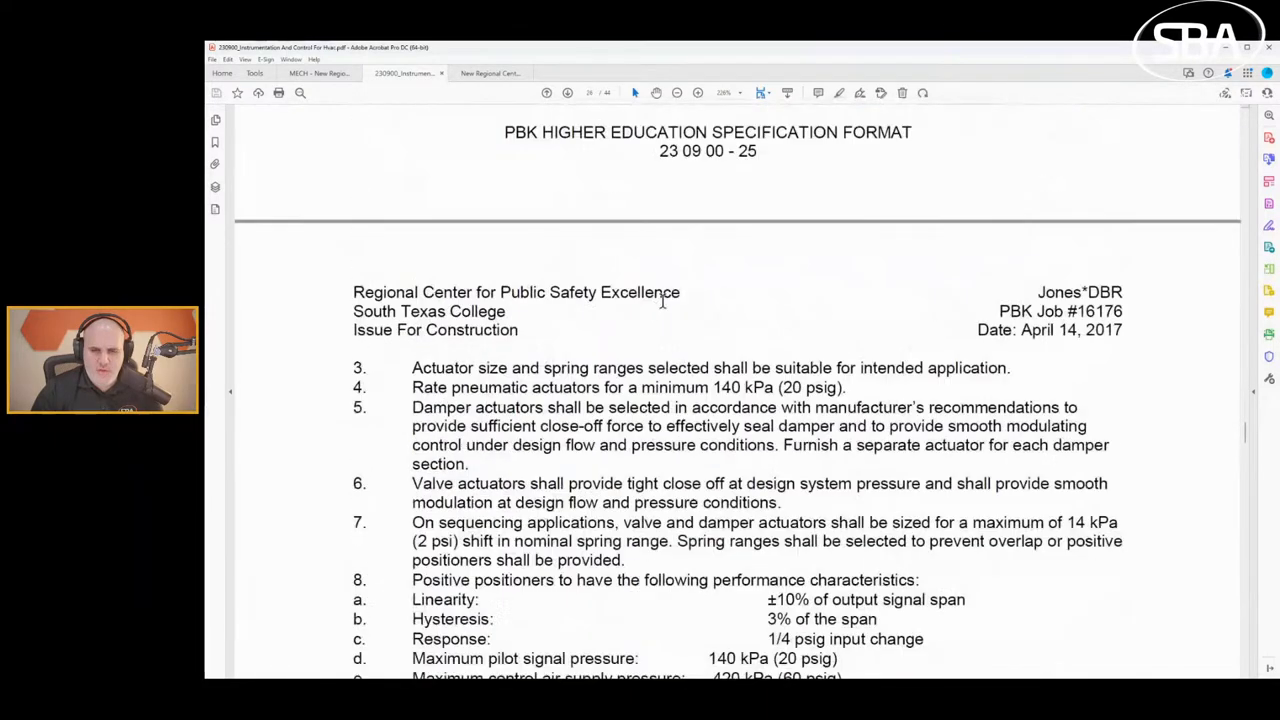
scroll(down, 3)
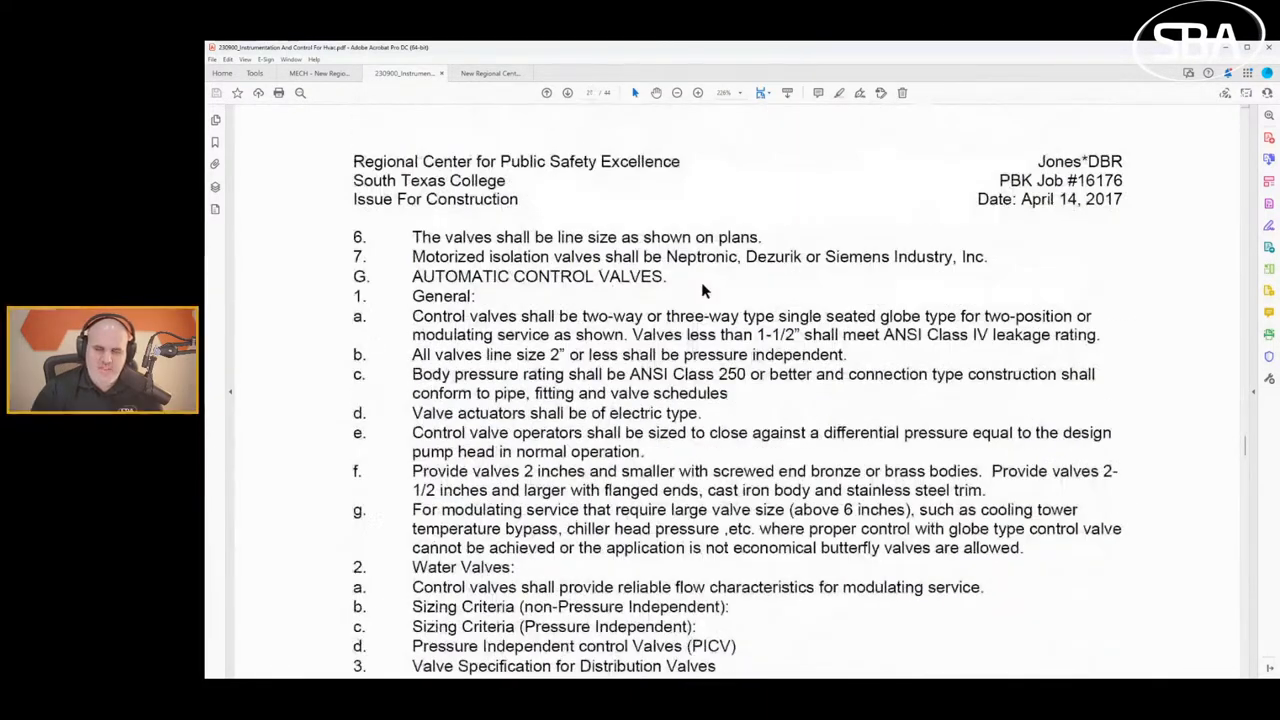
scroll(down, 3)
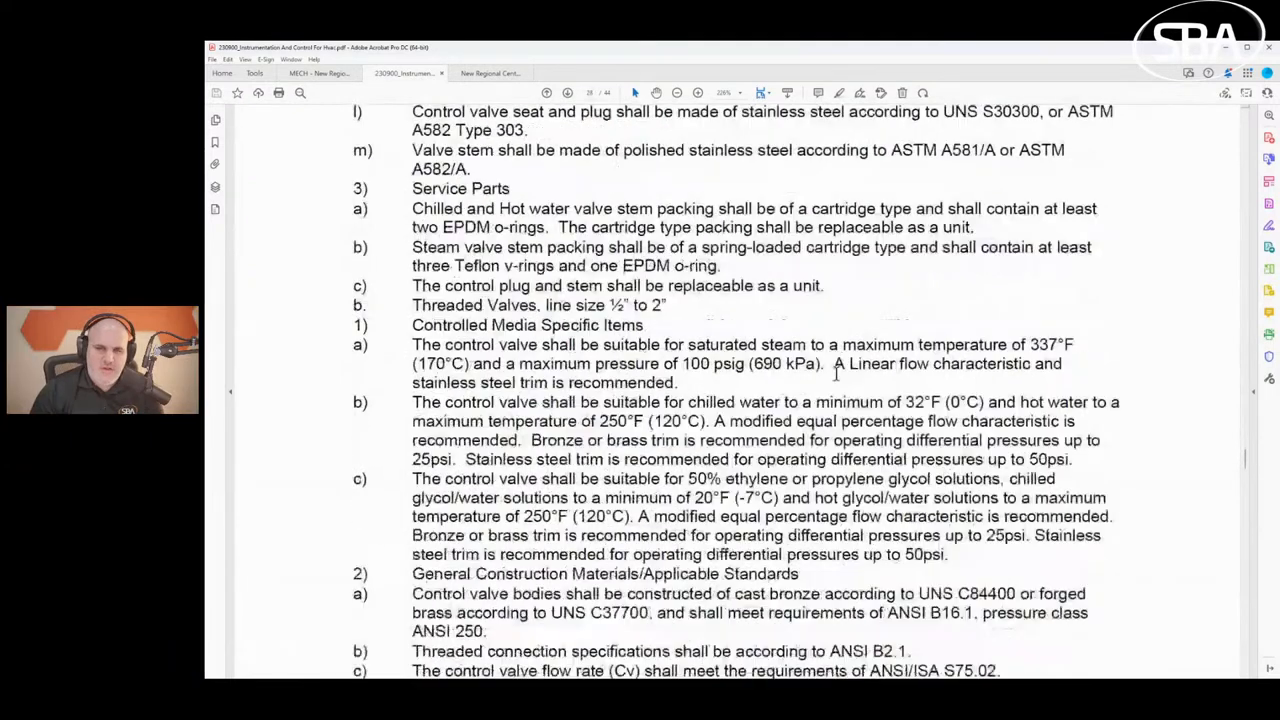
scroll(down, 3)
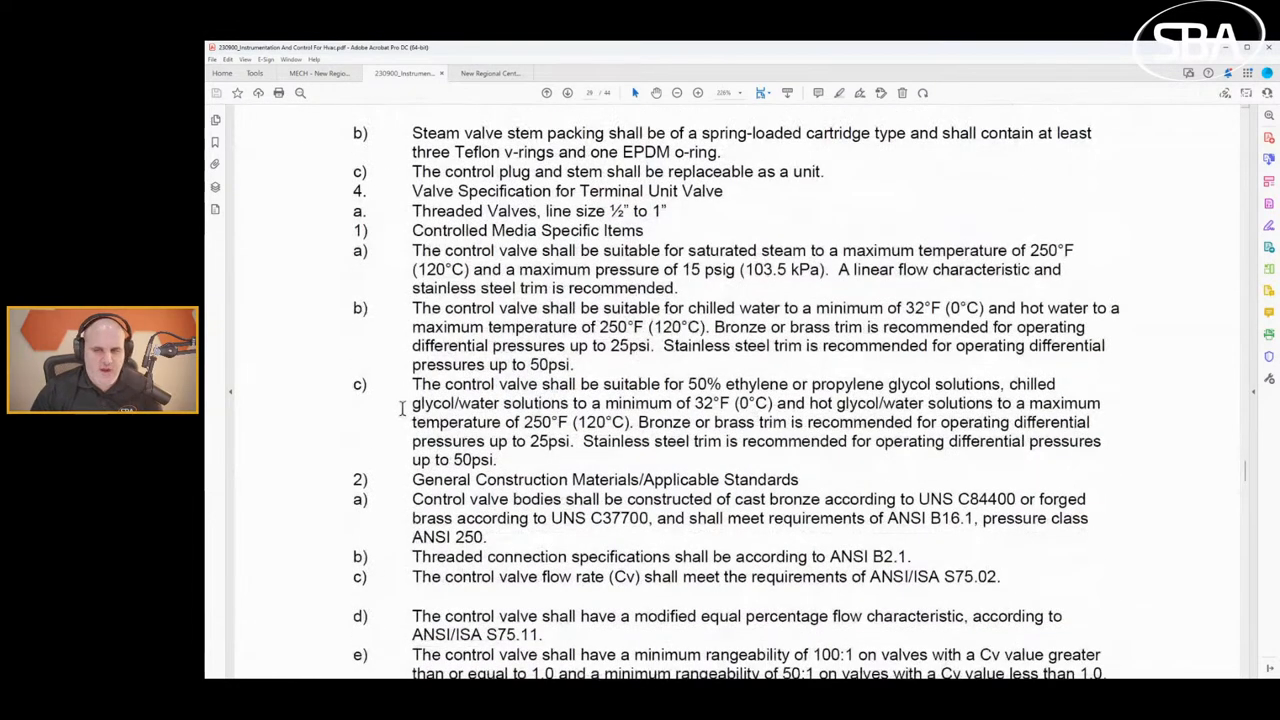
mouse_move(720, 302)
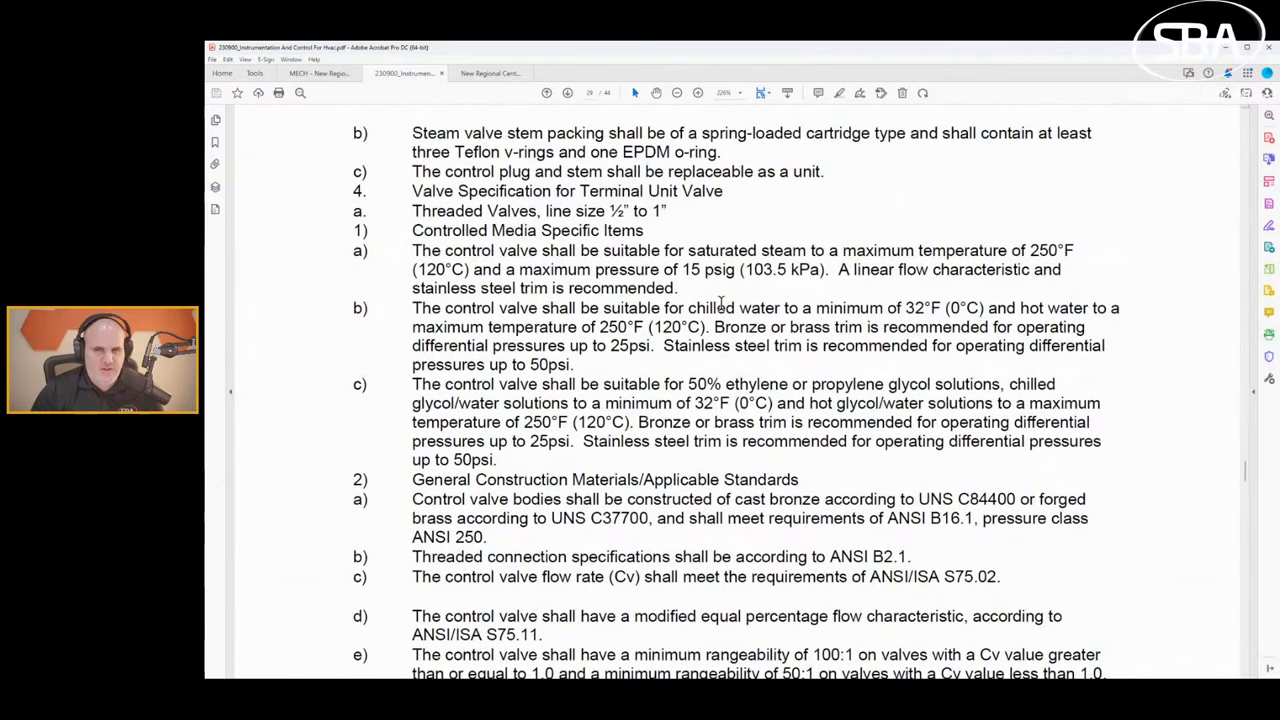
scroll(down, 3)
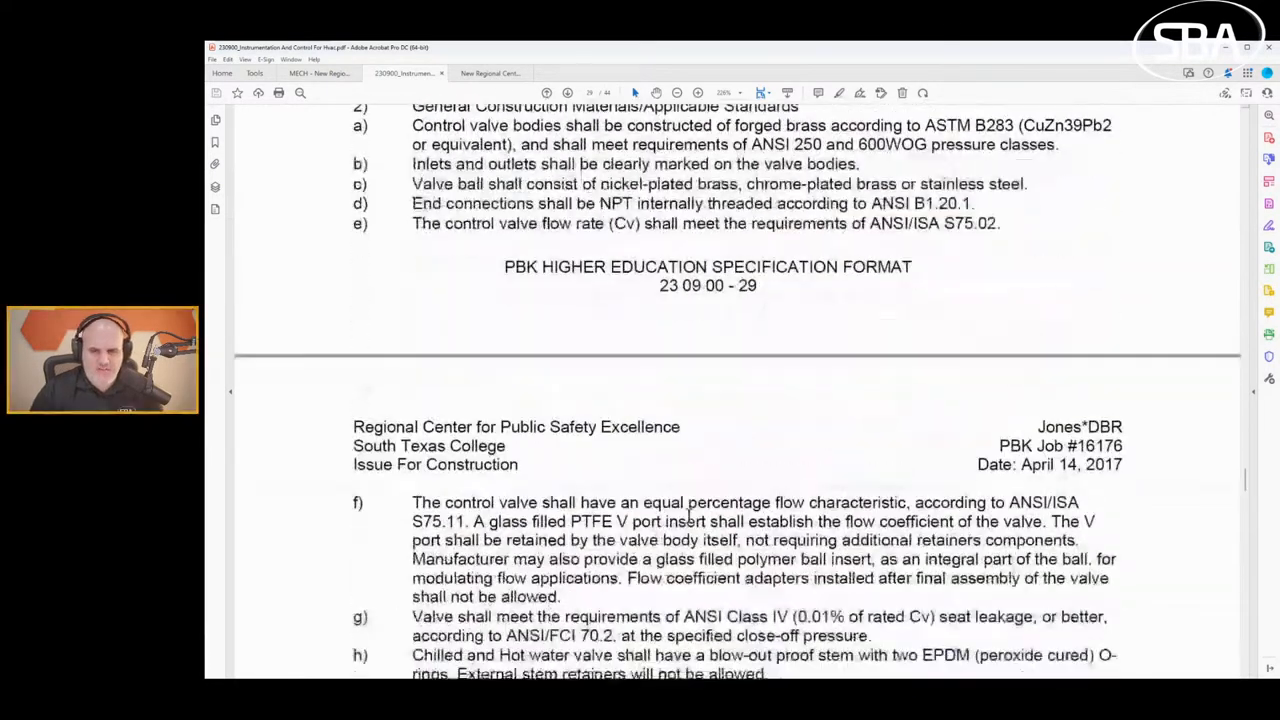
scroll(down, 3)
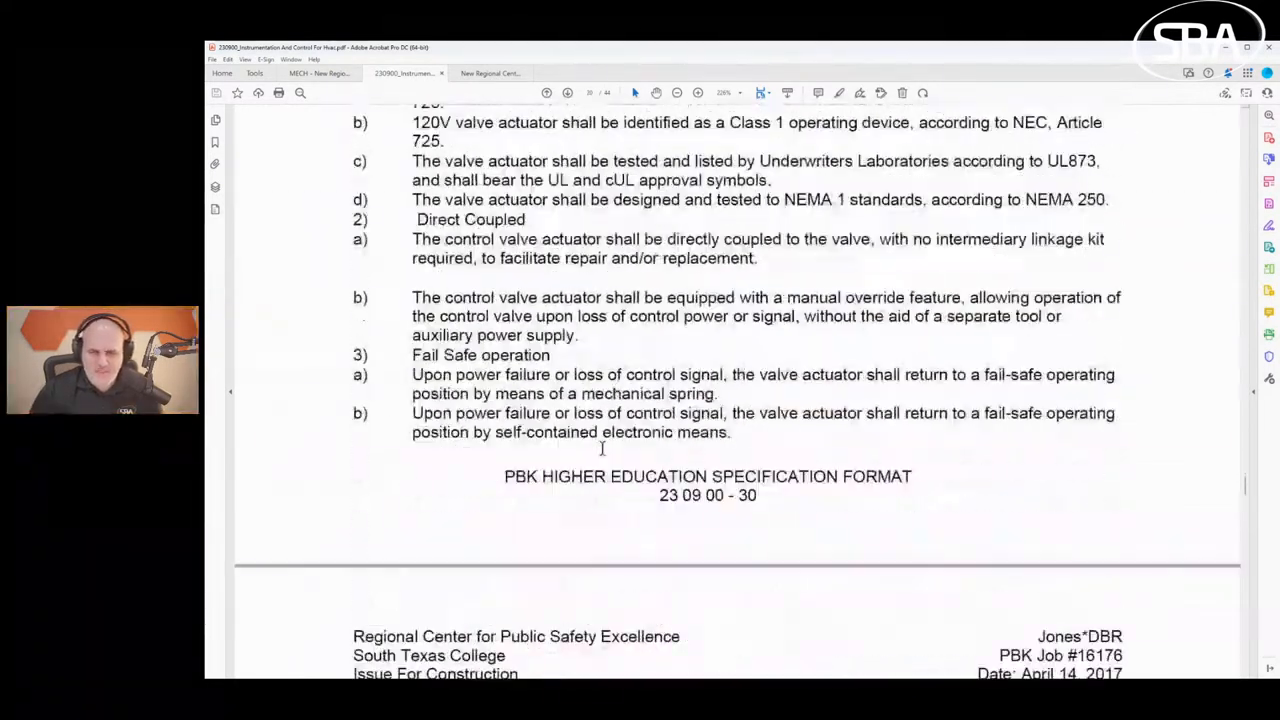
Scroll onto page 31 to show J Binary Temperature Devices and K Temperature Sensors.
scroll(down, 3)
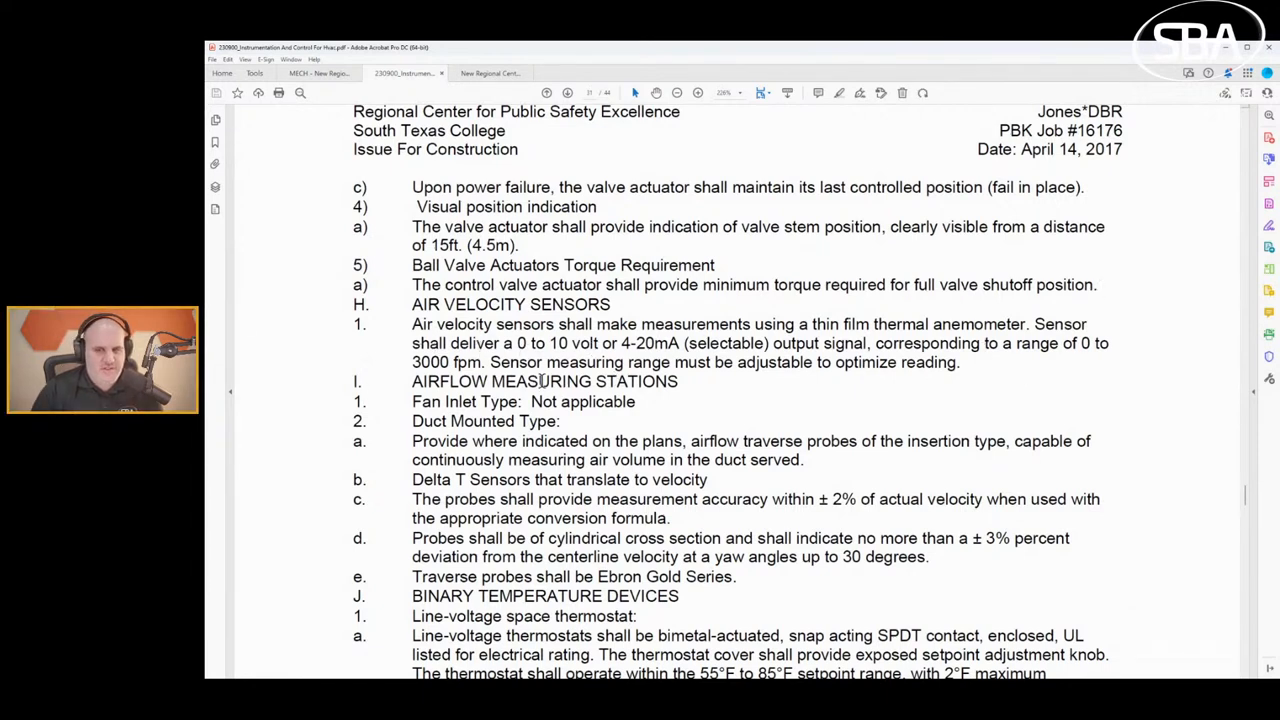
scroll(down, 3)
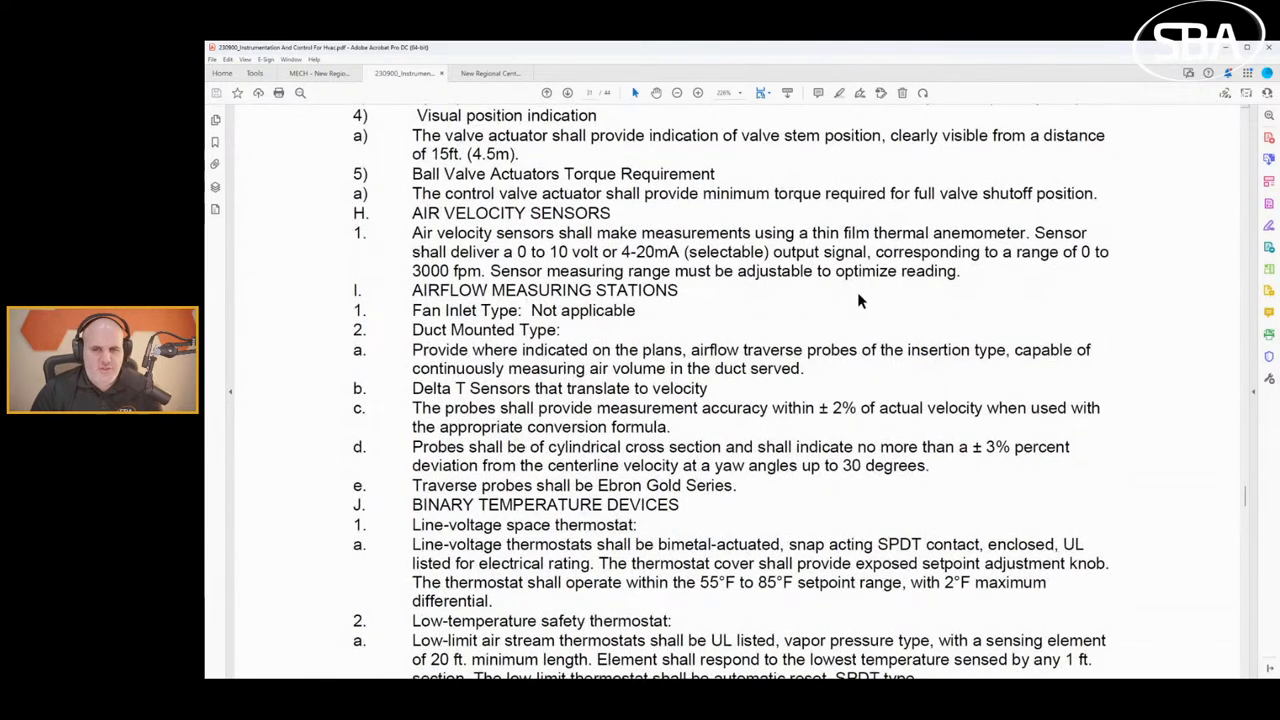
scroll(down, 3)
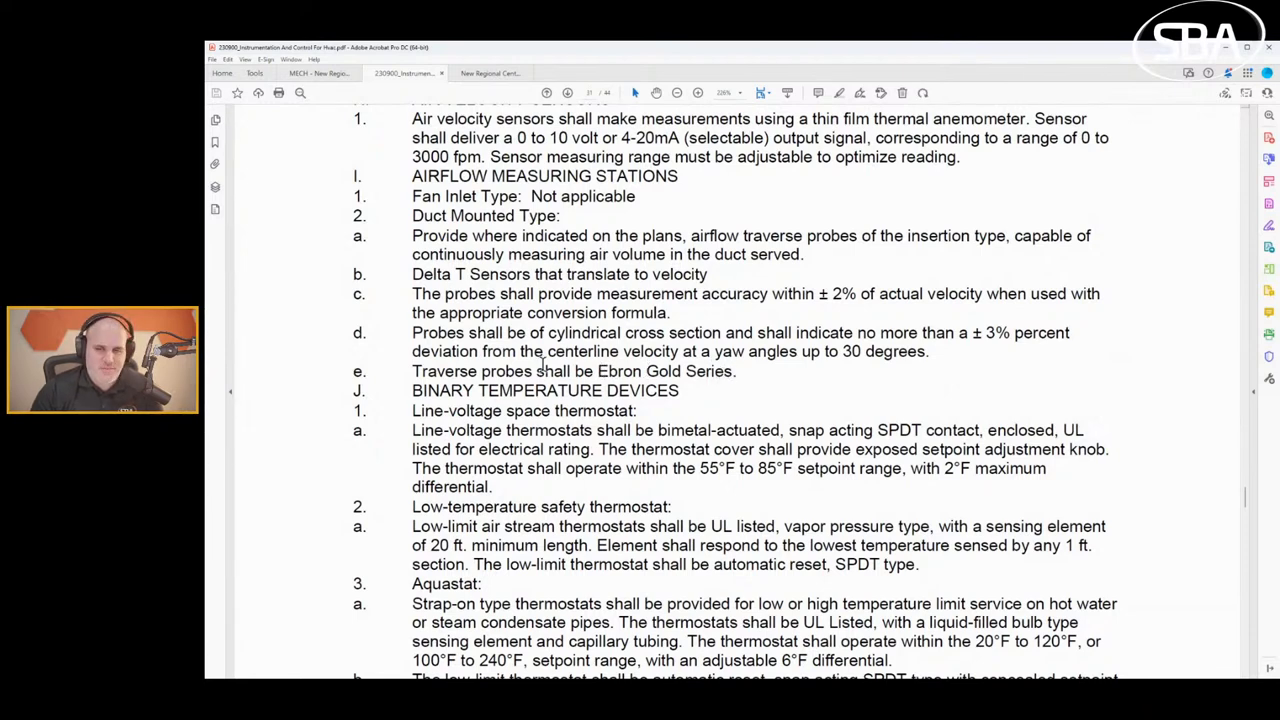
scroll(down, 3)
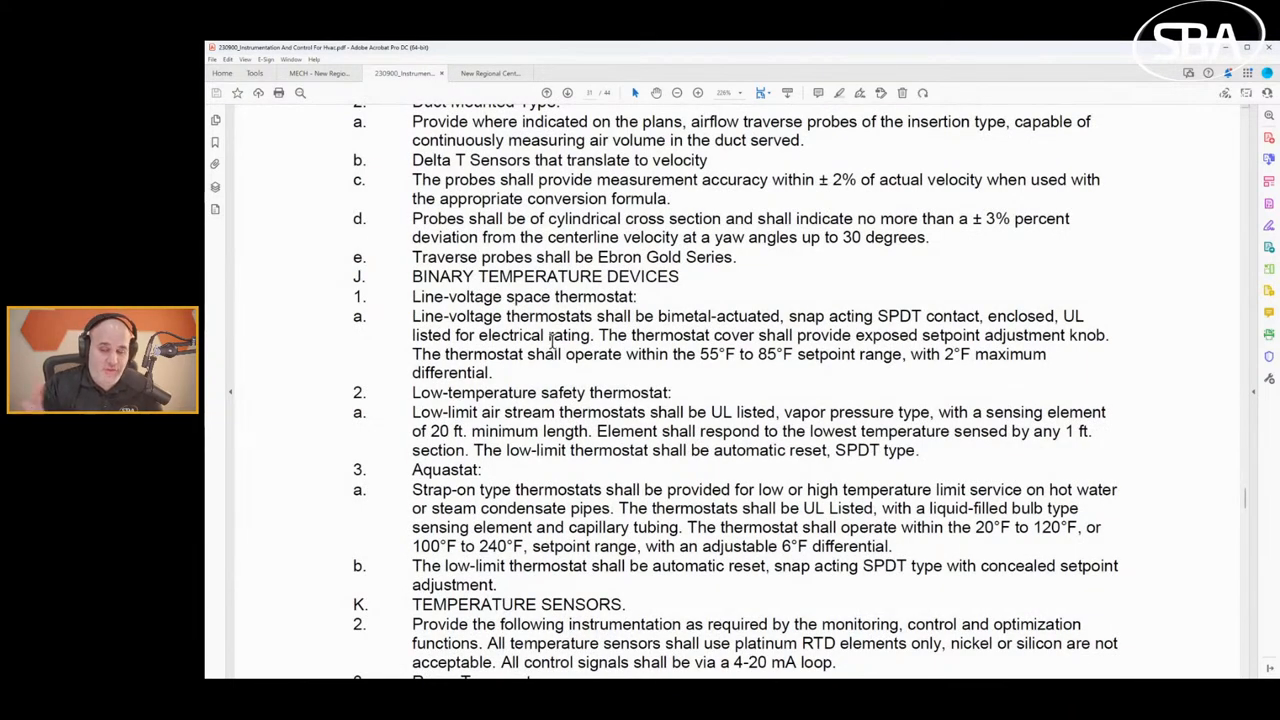
scroll(down, 3)
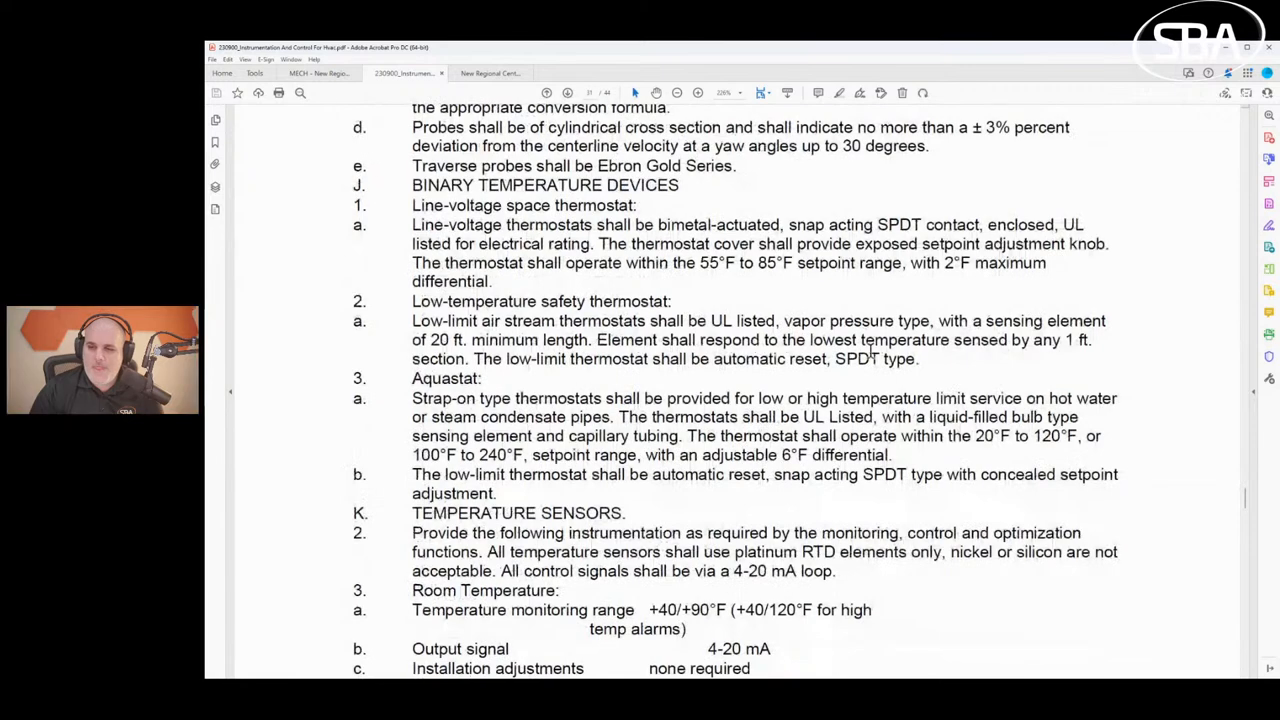
mouse_move(1080, 290)
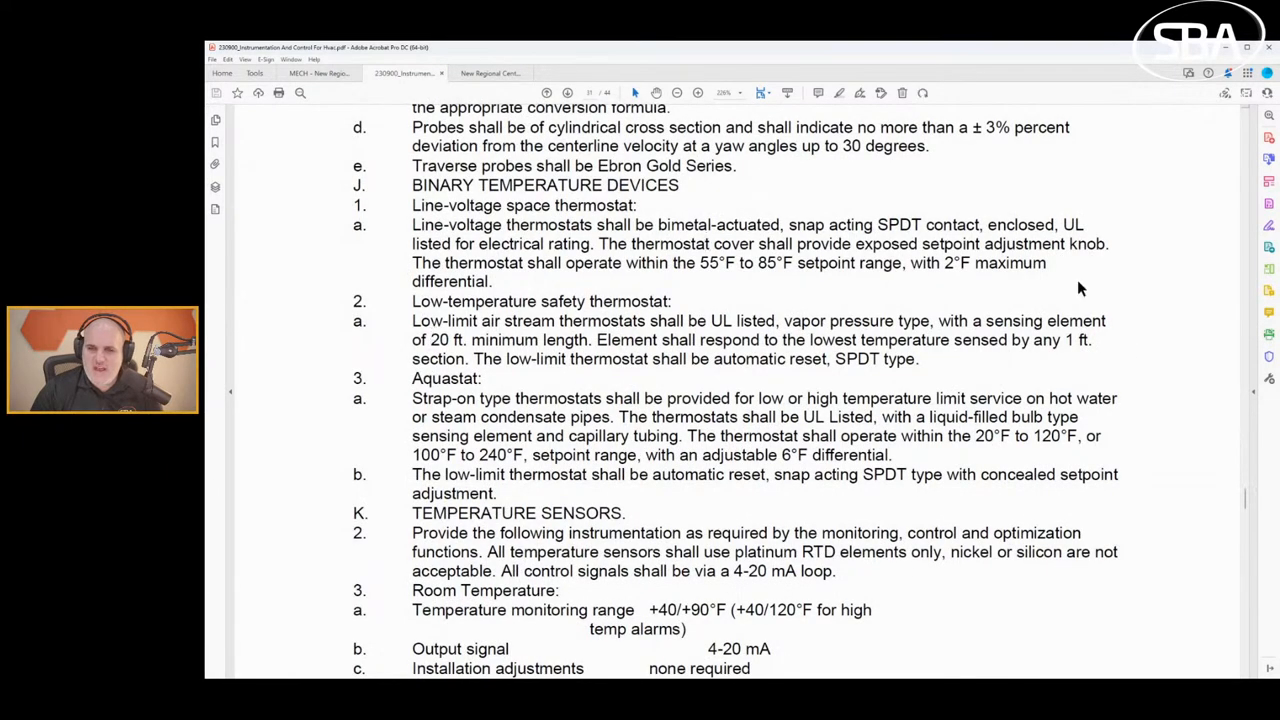
Scroll to the Room and Liquid Immersion Temperature tables at page 31's footer.
scroll(down, 3)
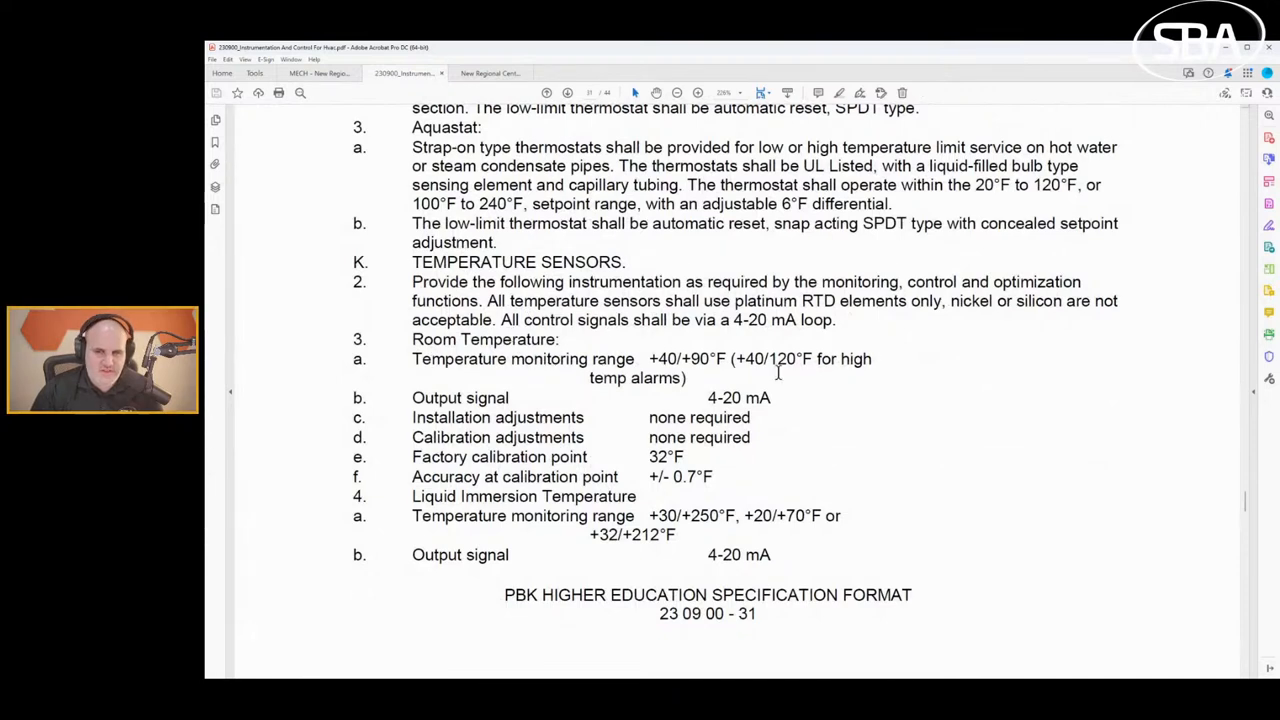
mouse_move(748, 467)
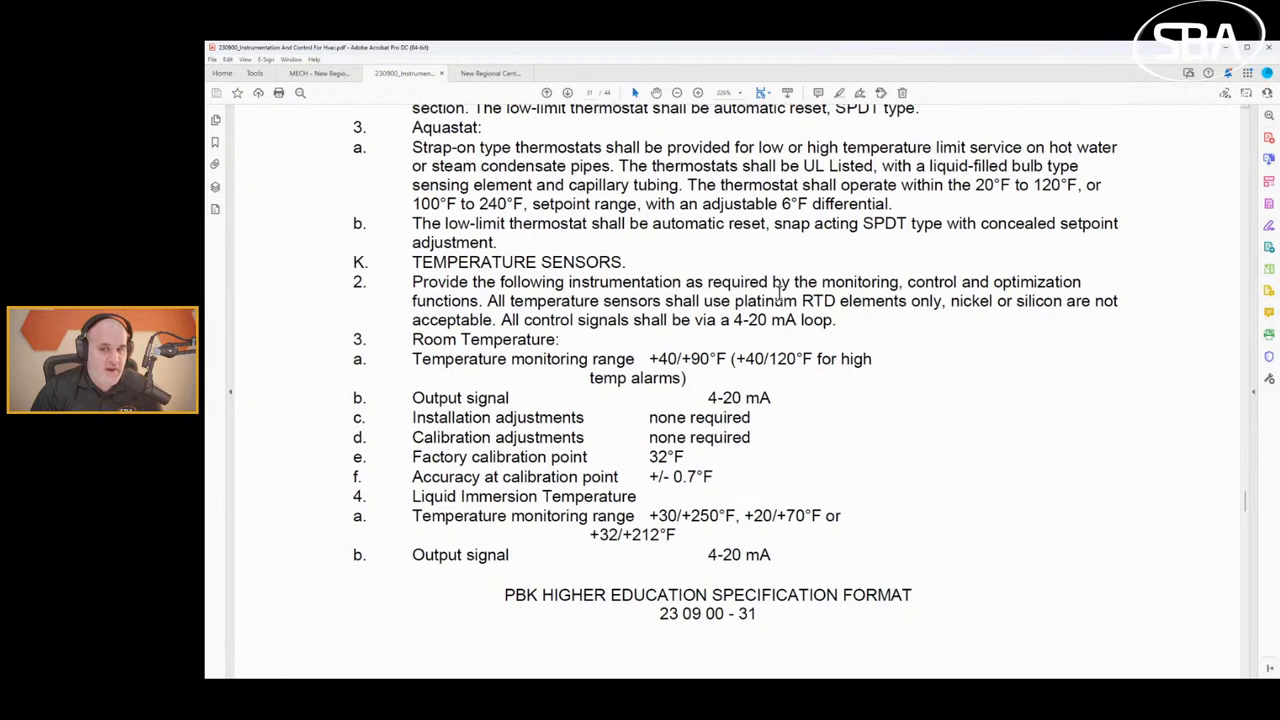
mouse_move(520, 317)
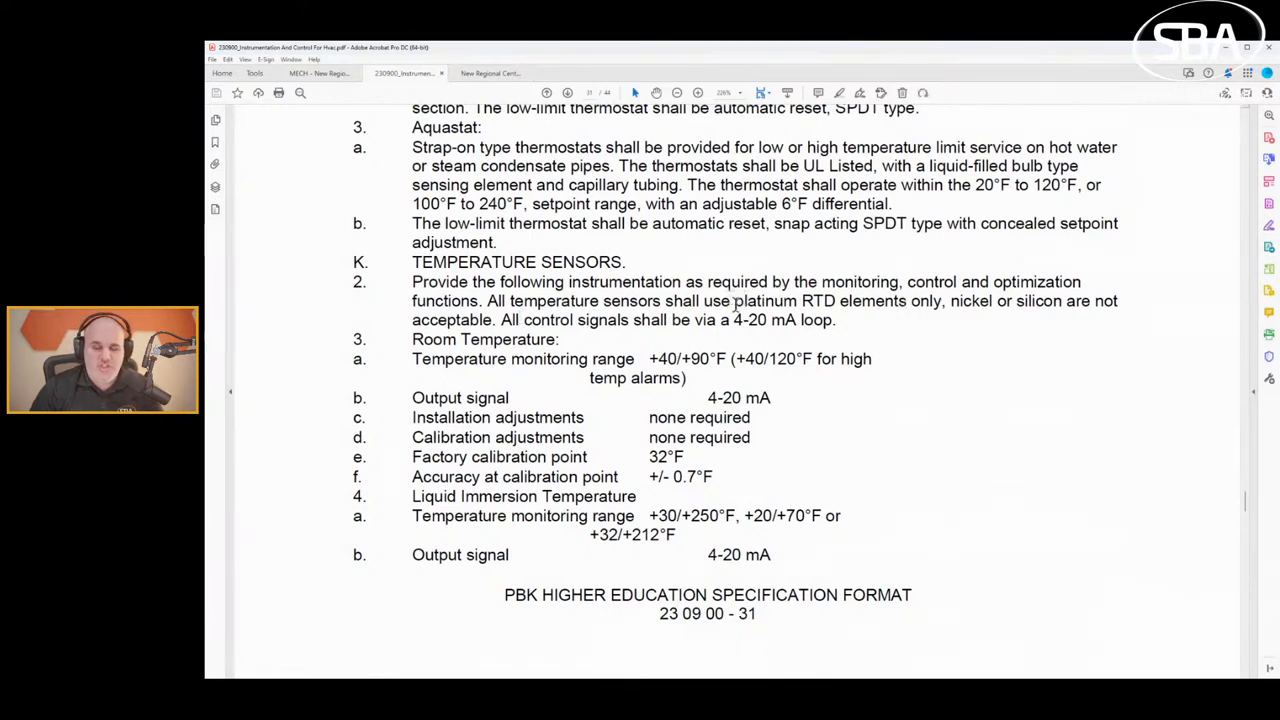
mouse_move(1025, 300)
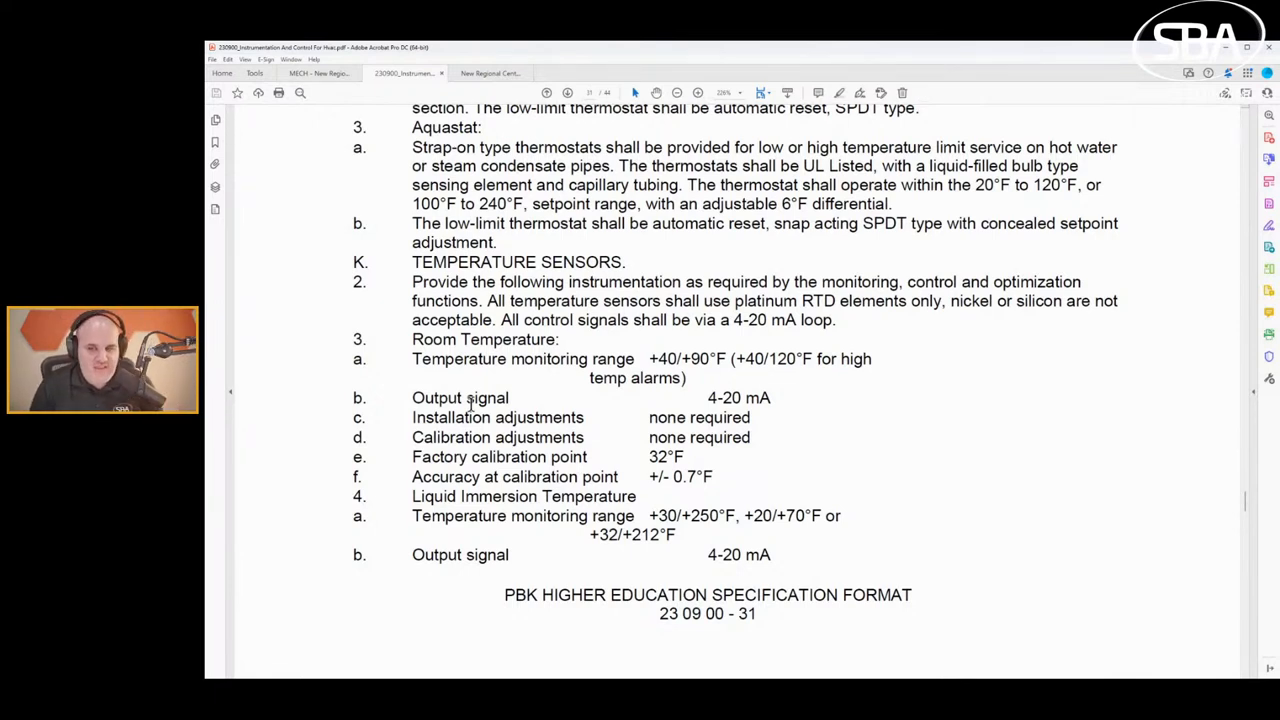
mouse_move(460, 345)
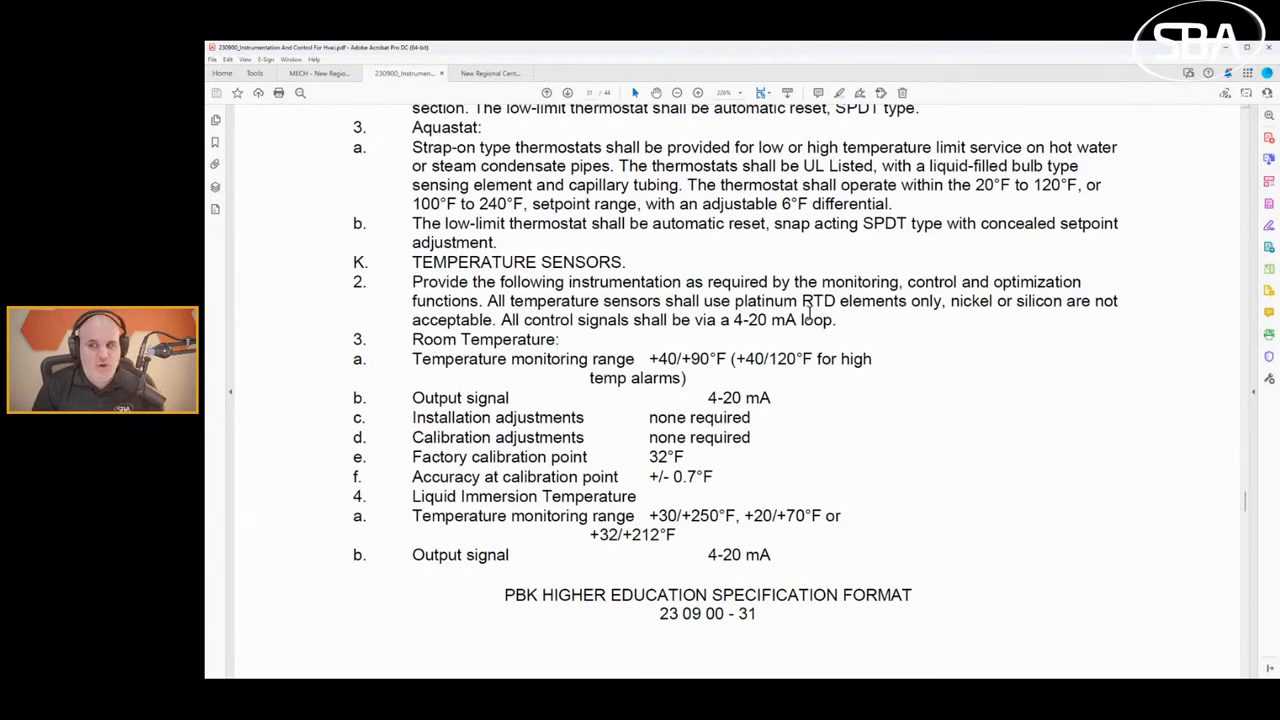
mouse_move(890, 310)
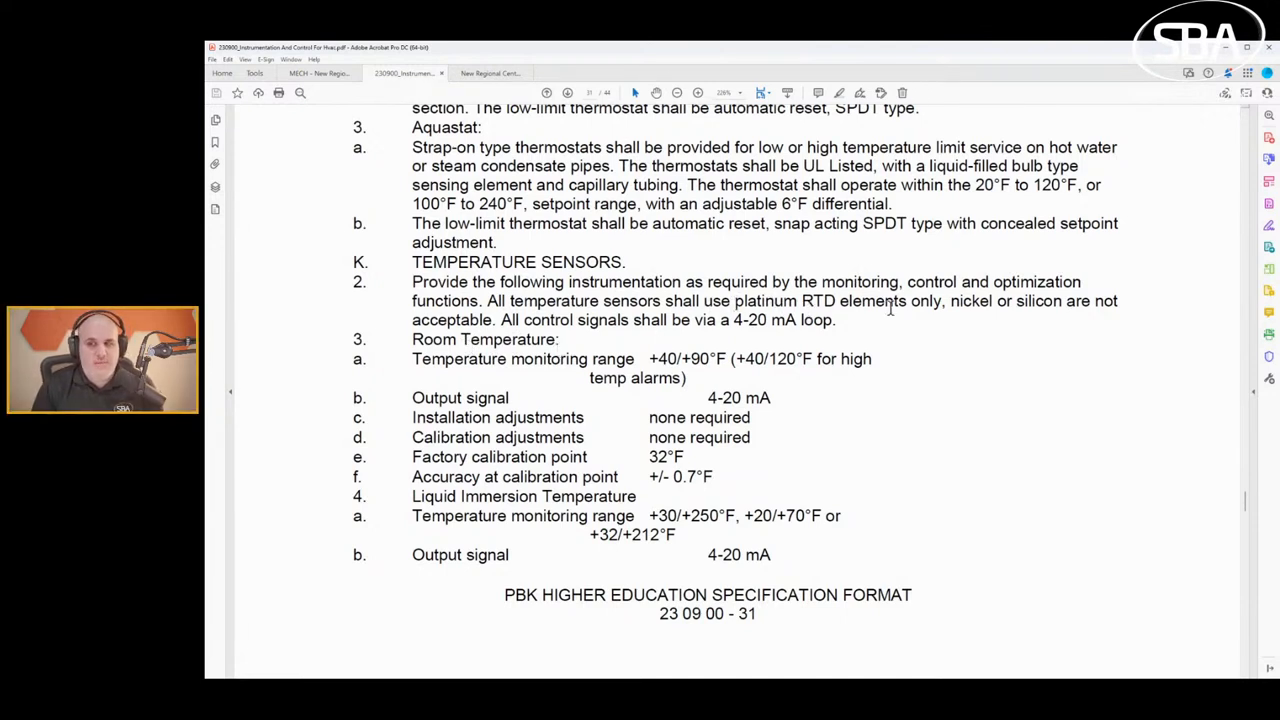
mouse_move(790, 415)
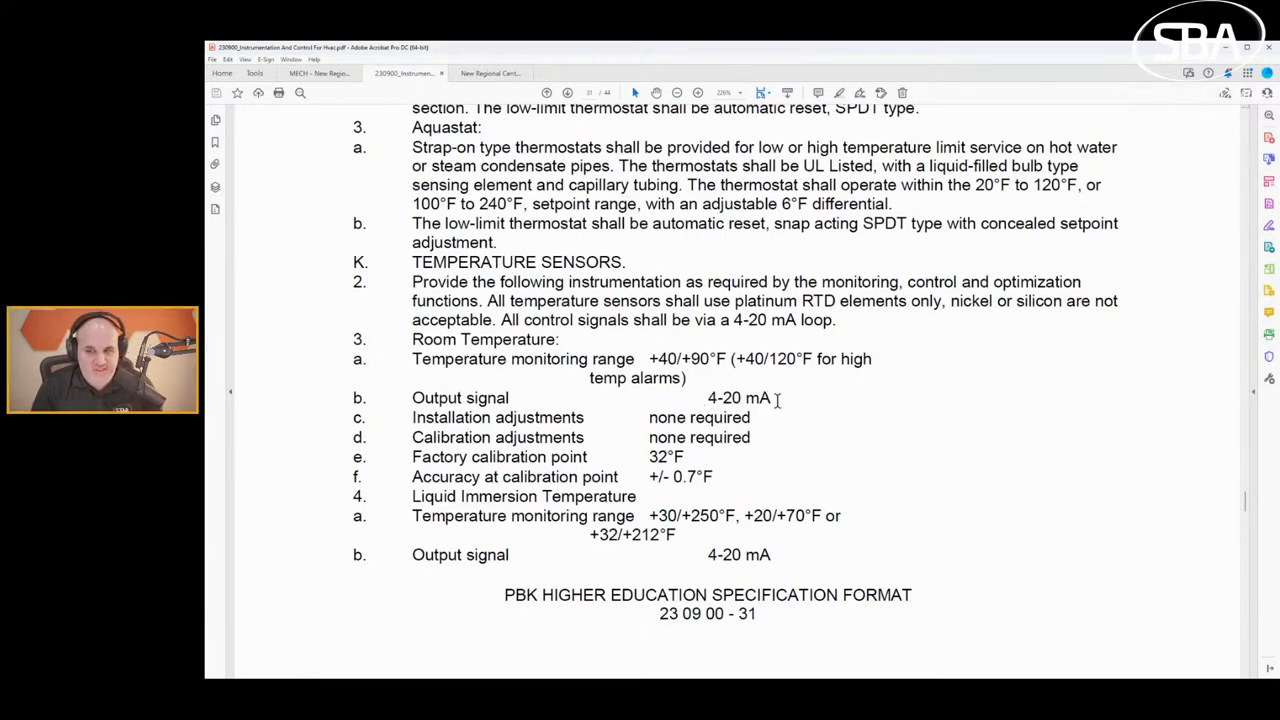
mouse_move(760, 387)
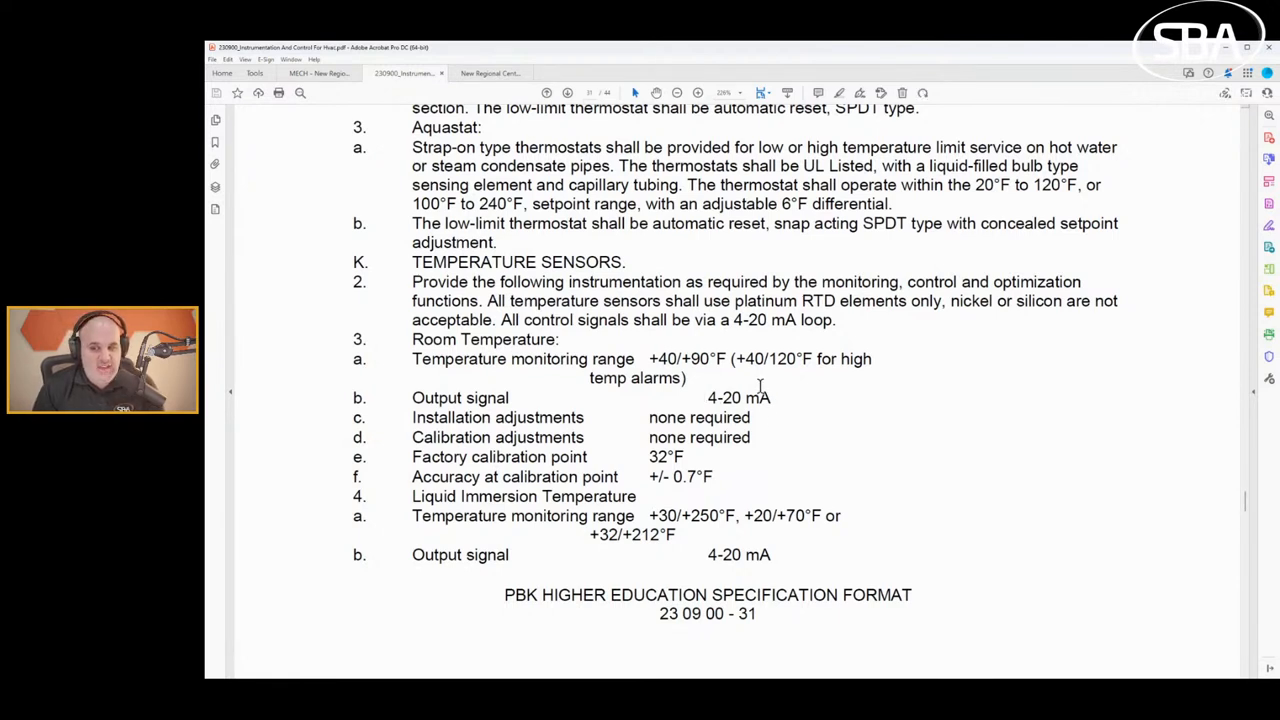
mouse_move(808, 398)
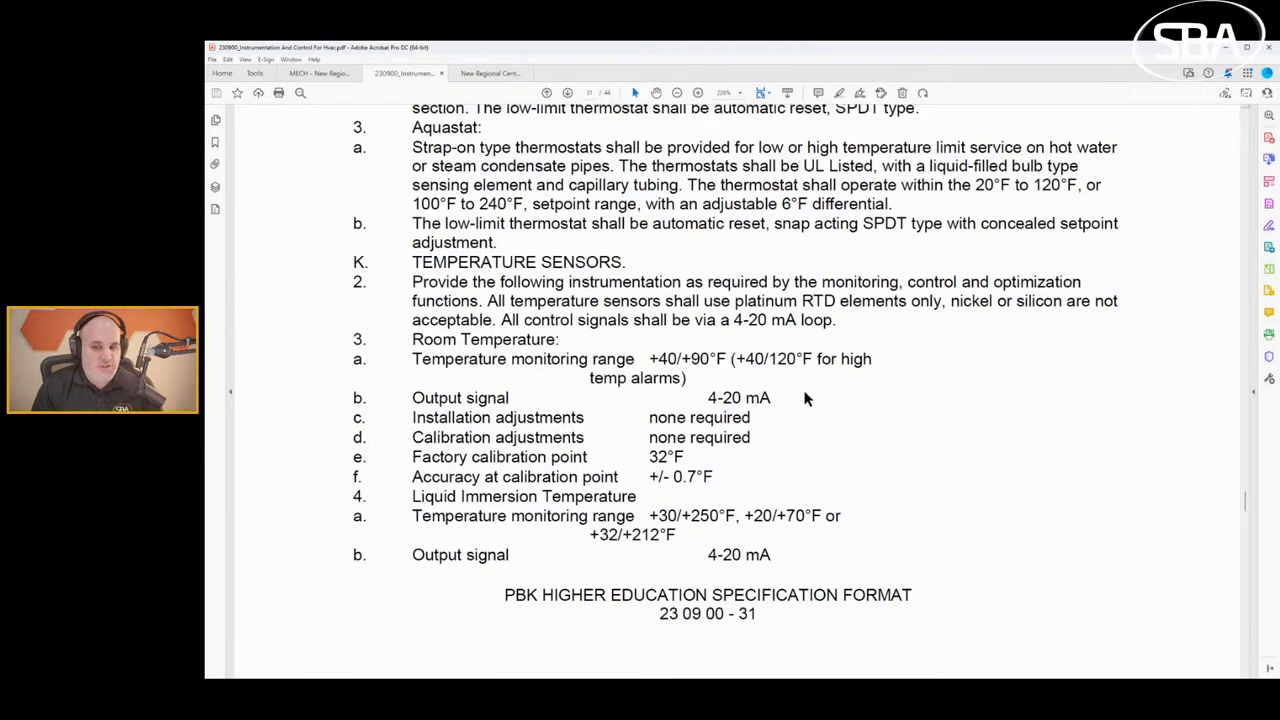
mouse_move(677, 400)
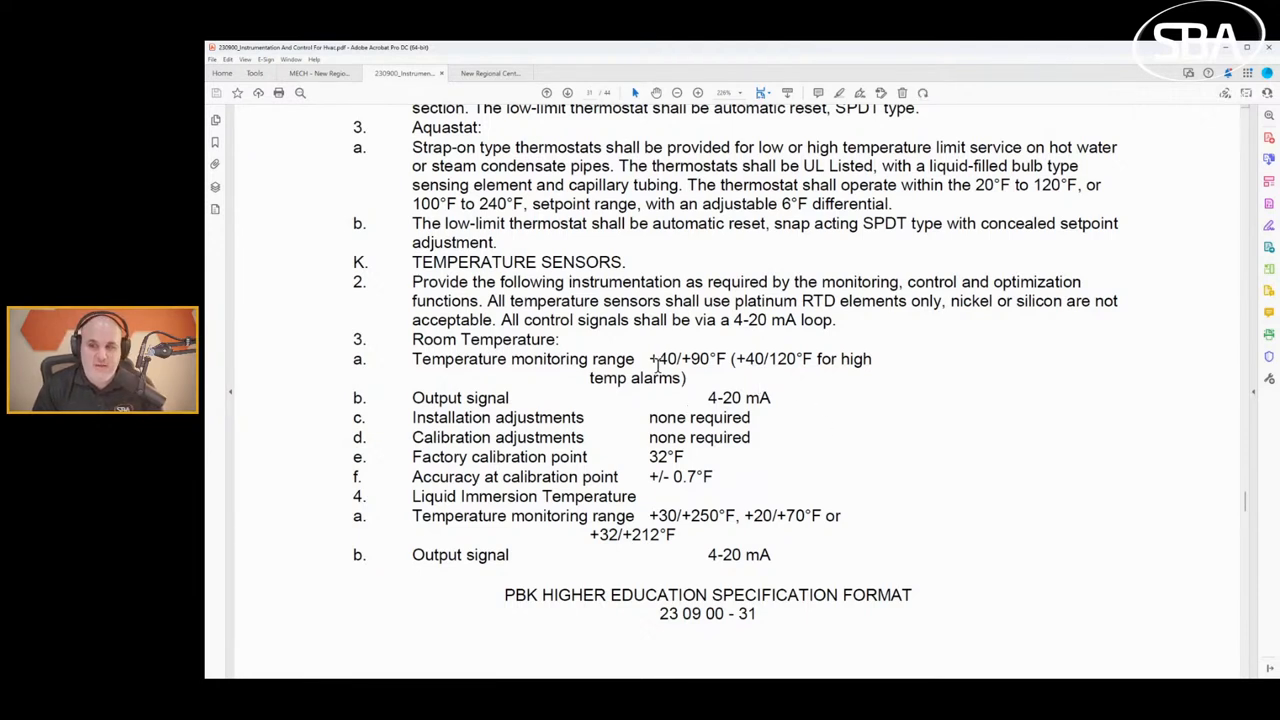
Scroll into Part 3 to page 36's 3.04 General Workmanship and 3.05 Wiring heading.
scroll(down, 3)
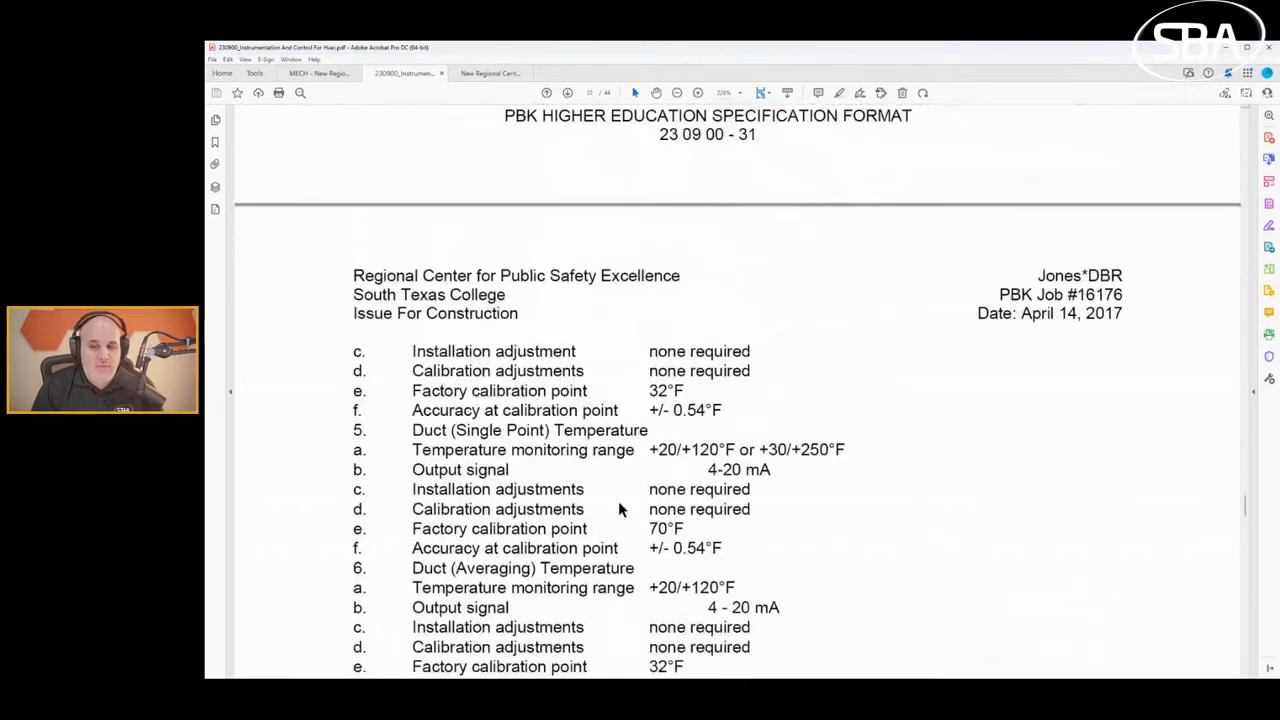
scroll(down, 3)
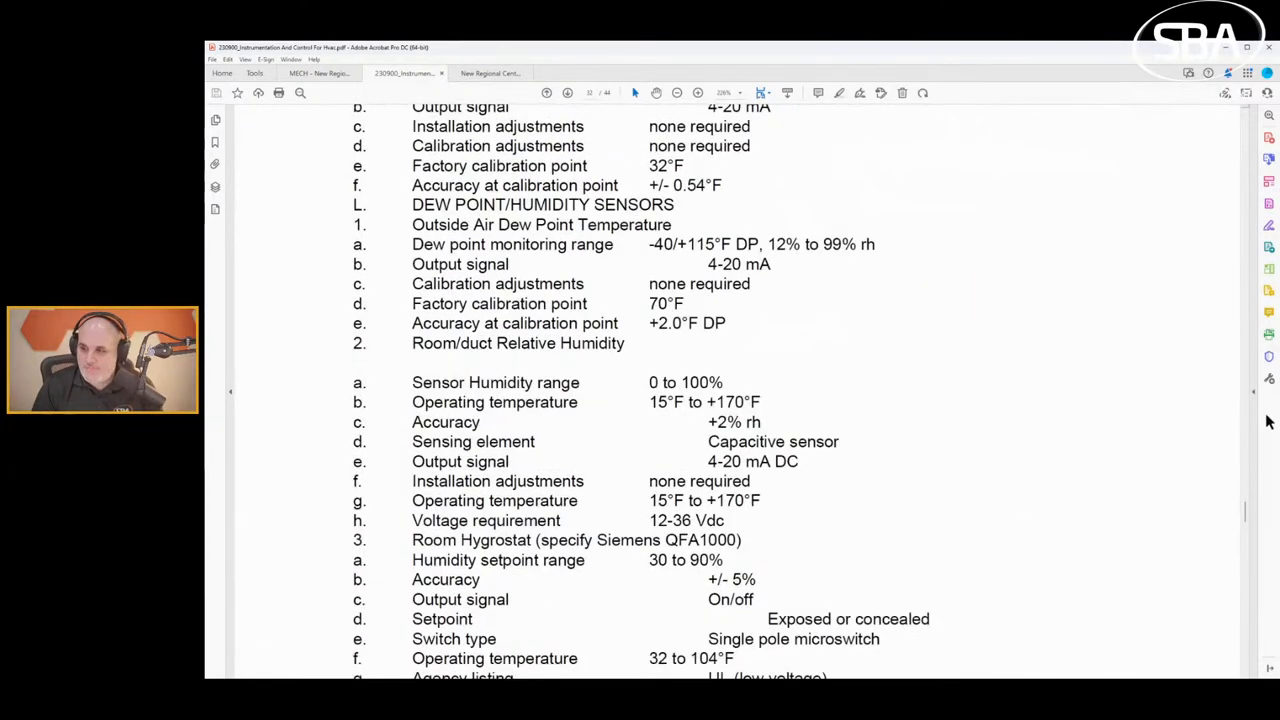
scroll(down, 3)
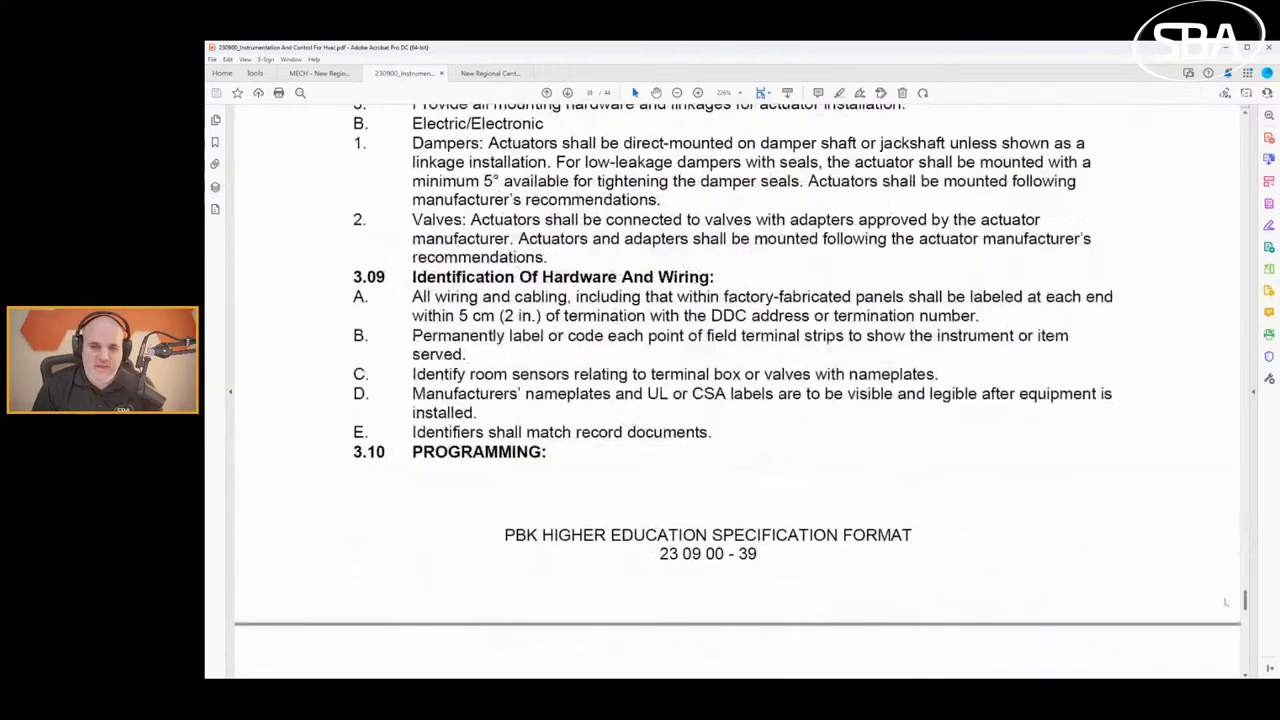
scroll(down, 3)
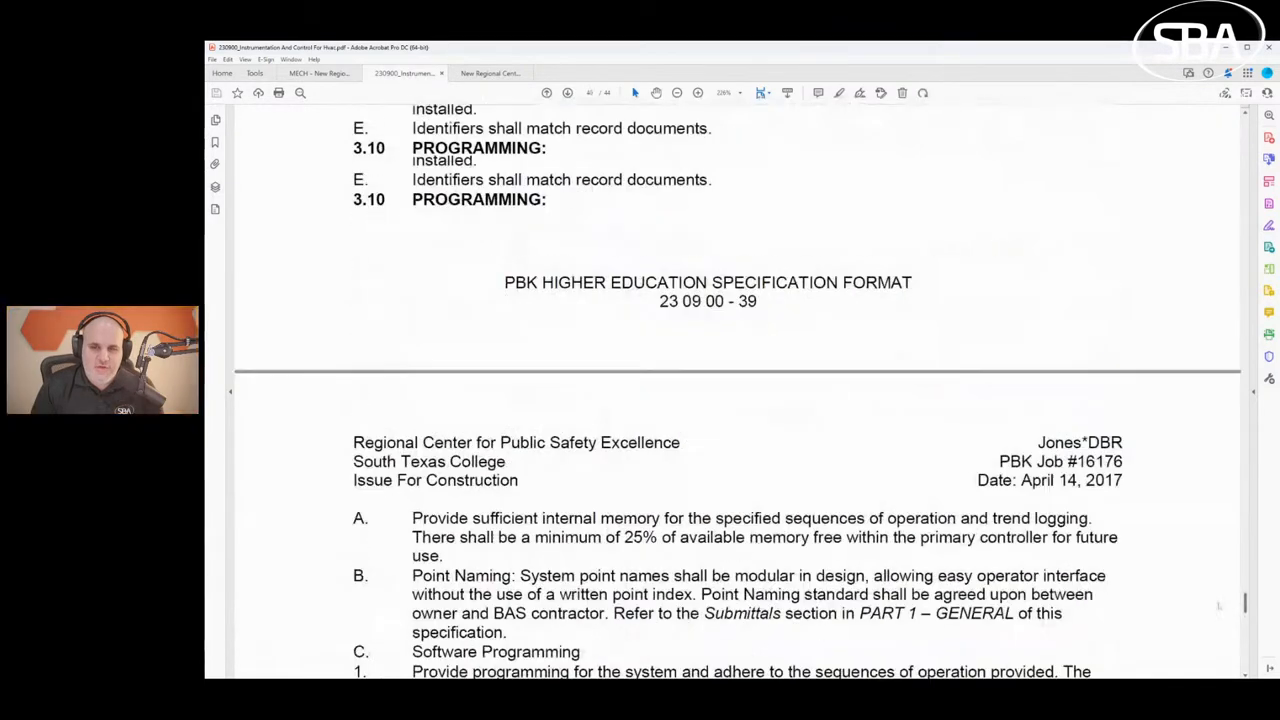
scroll(up, 3)
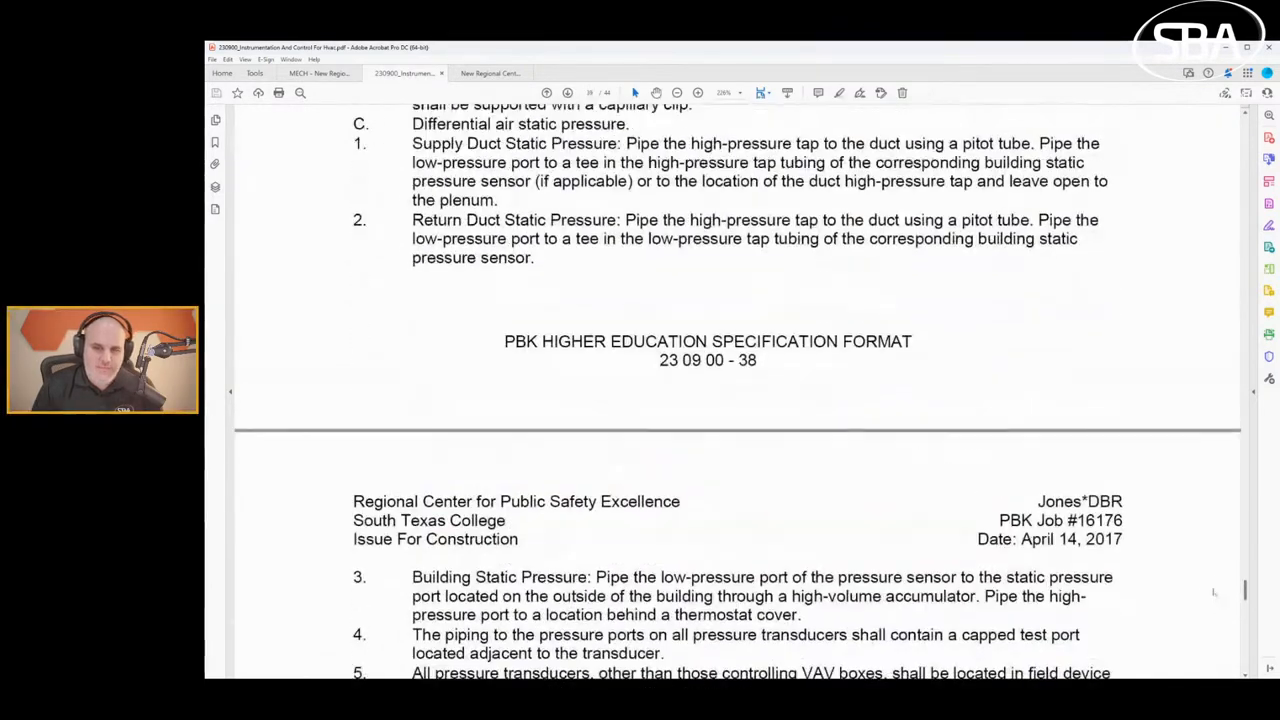
scroll(up, 3)
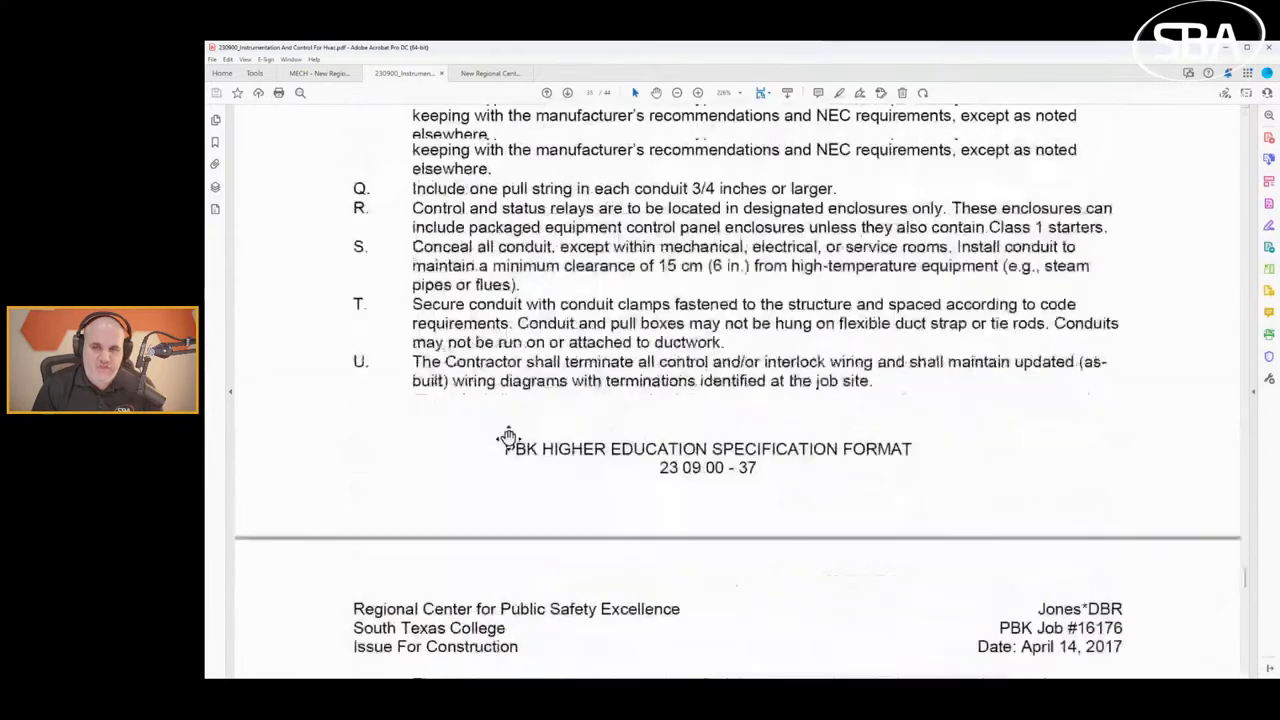
scroll(down, 3)
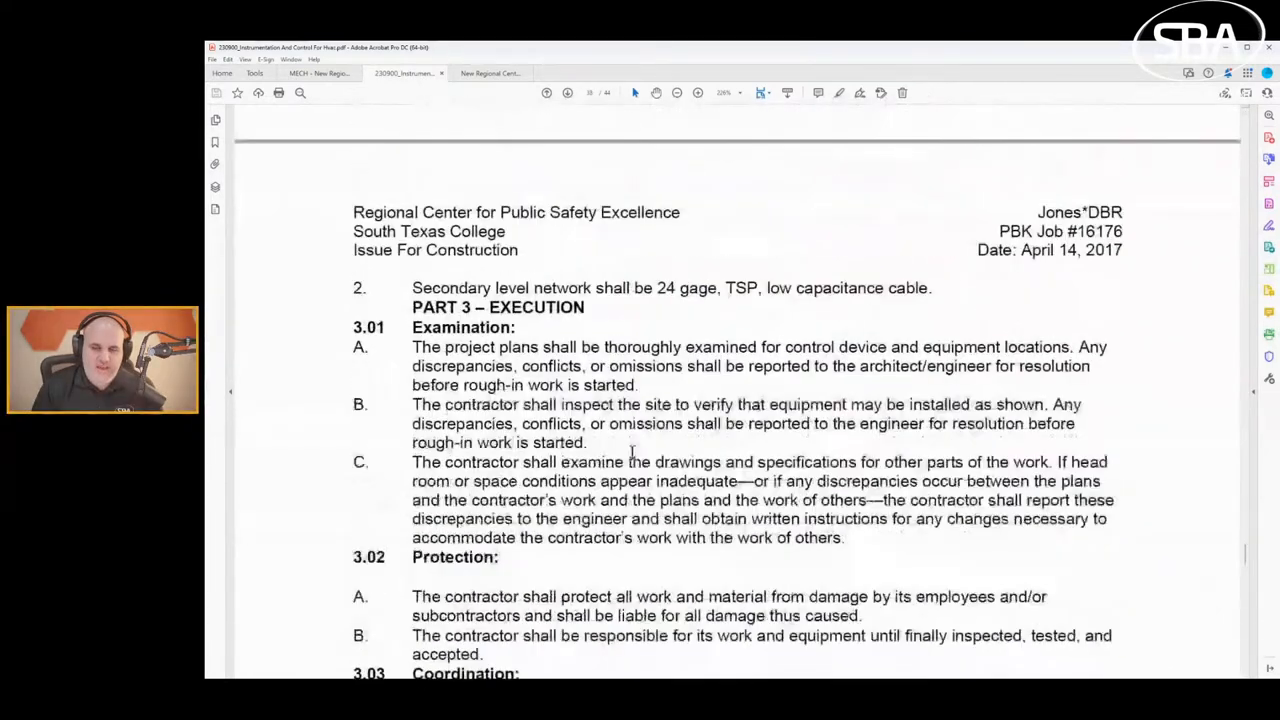
scroll(down, 3)
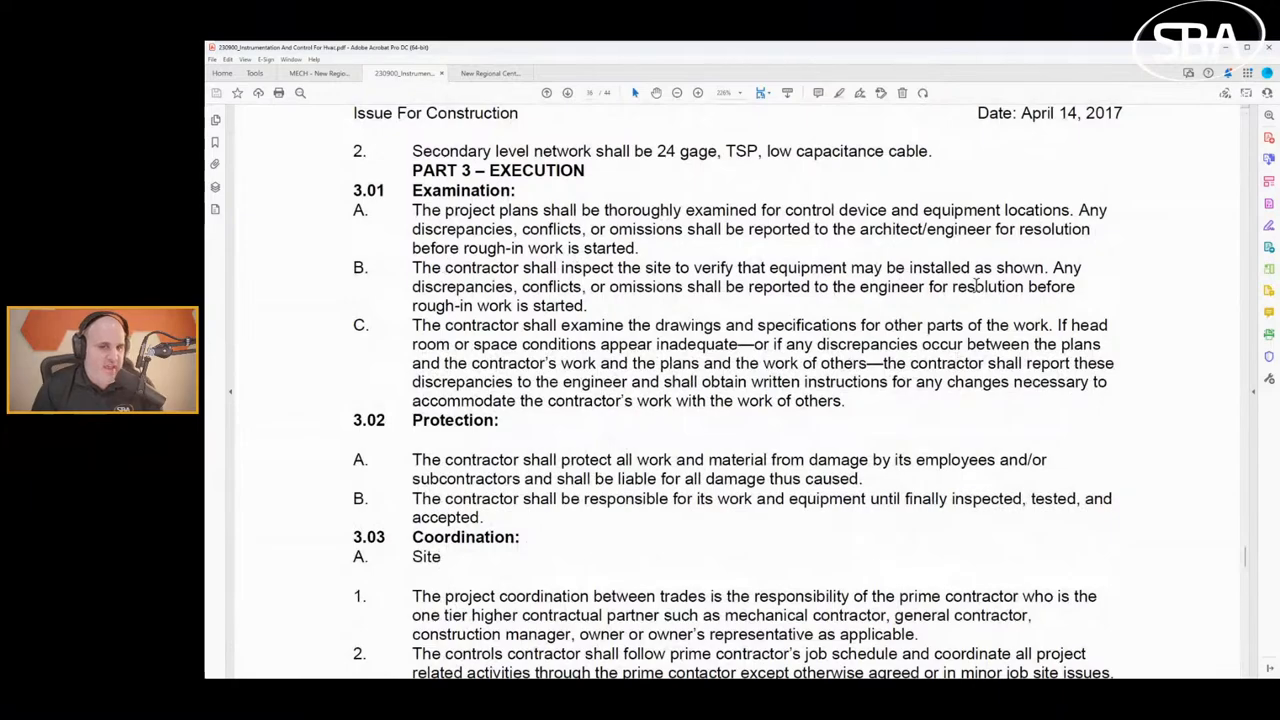
scroll(down, 3)
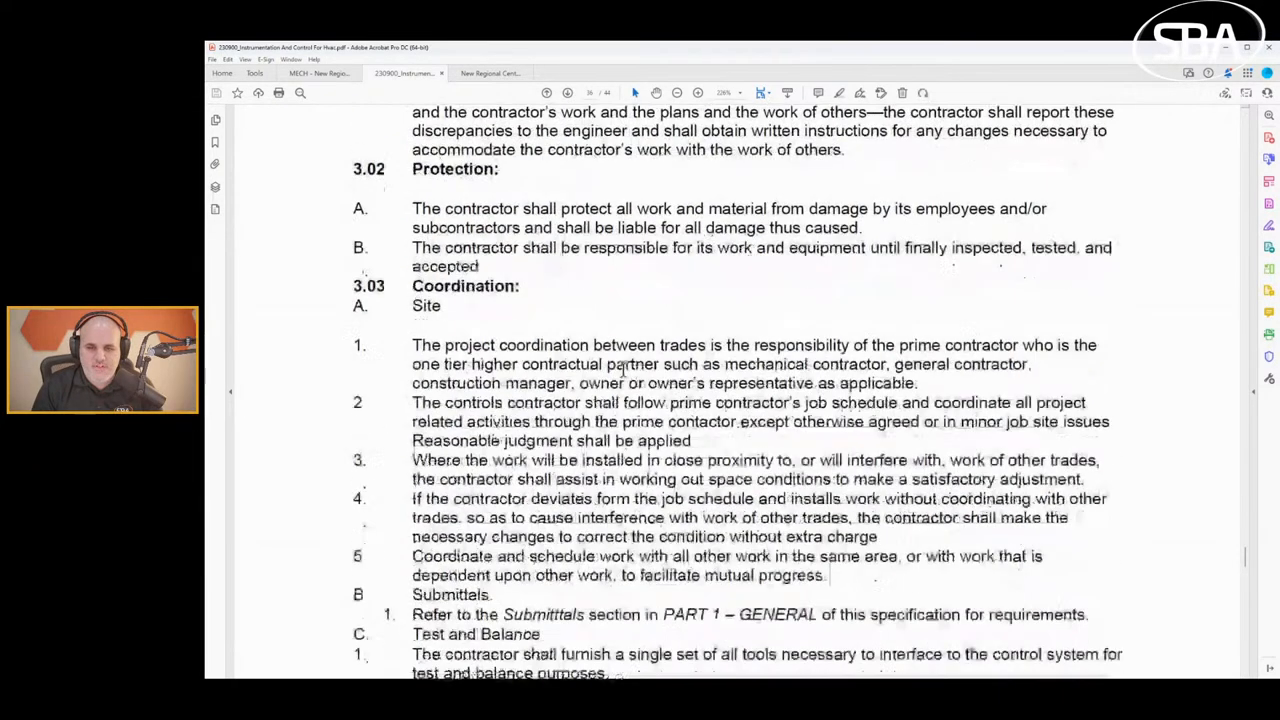
scroll(down, 3)
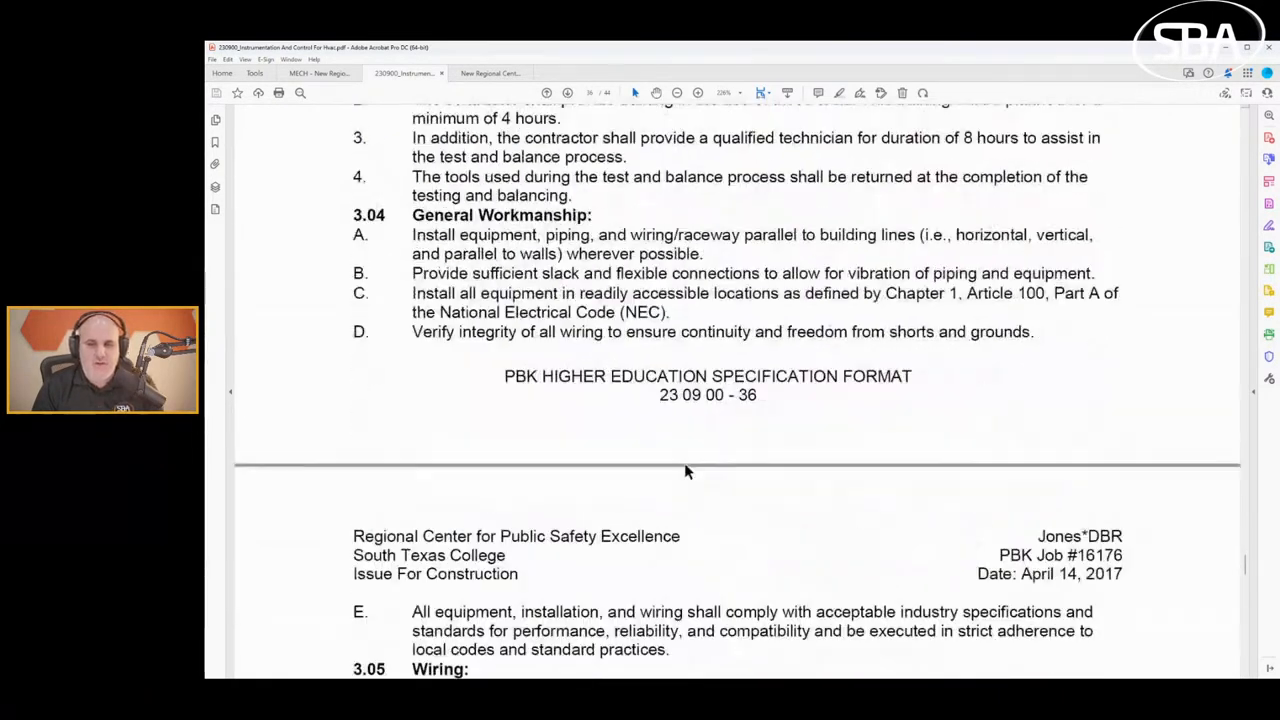
Scroll through 3.06 and 3.07 to page 39's 3.08 Actuators and 3.09 hardware identification.
scroll(down, 3)
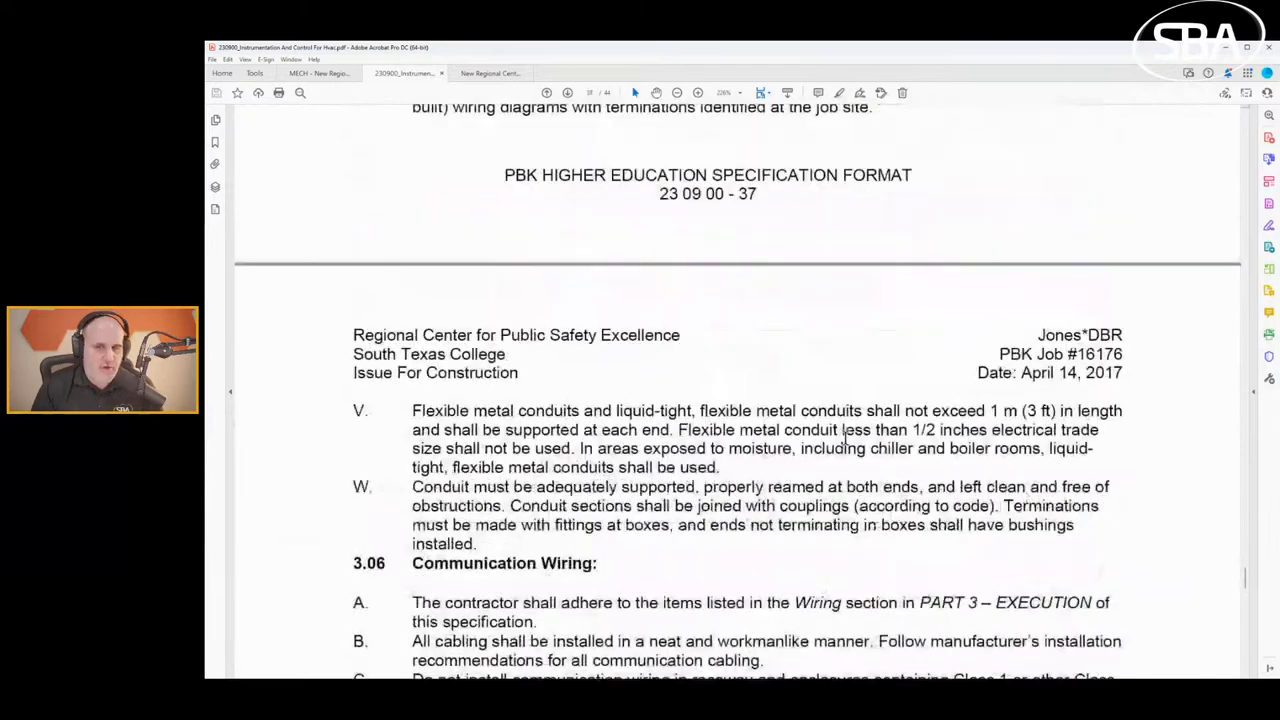
scroll(down, 3)
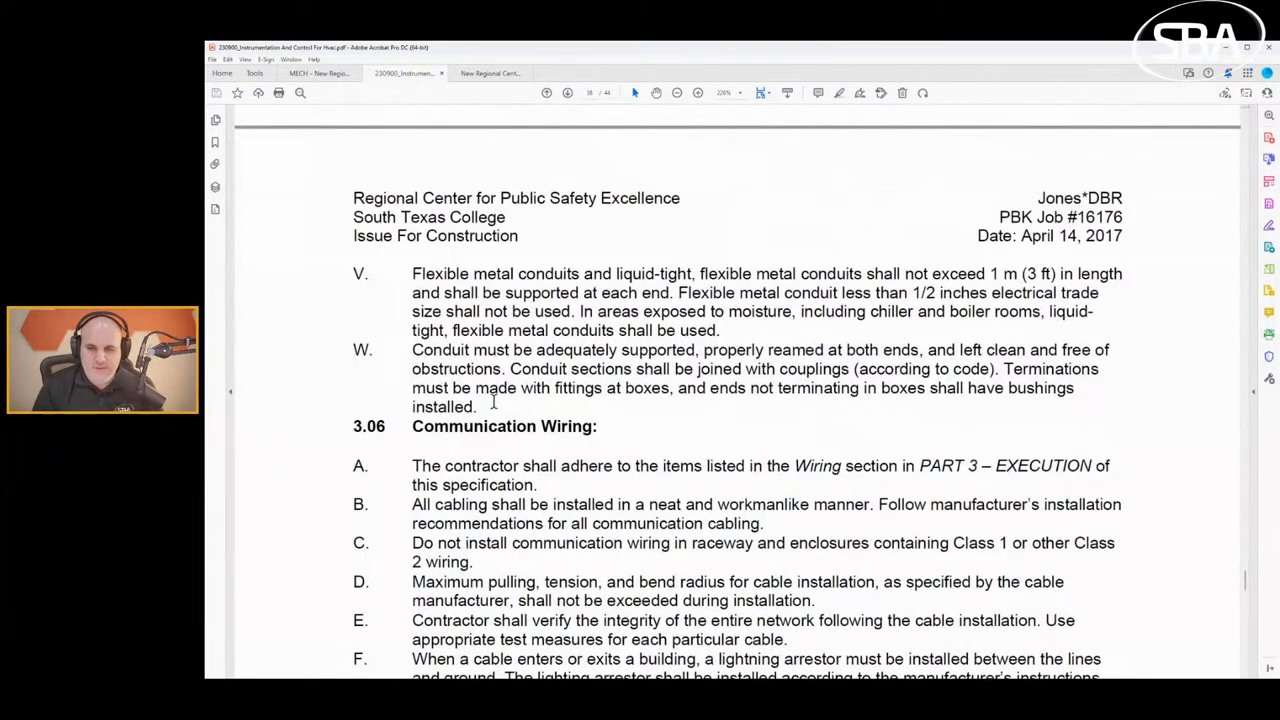
scroll(down, 3)
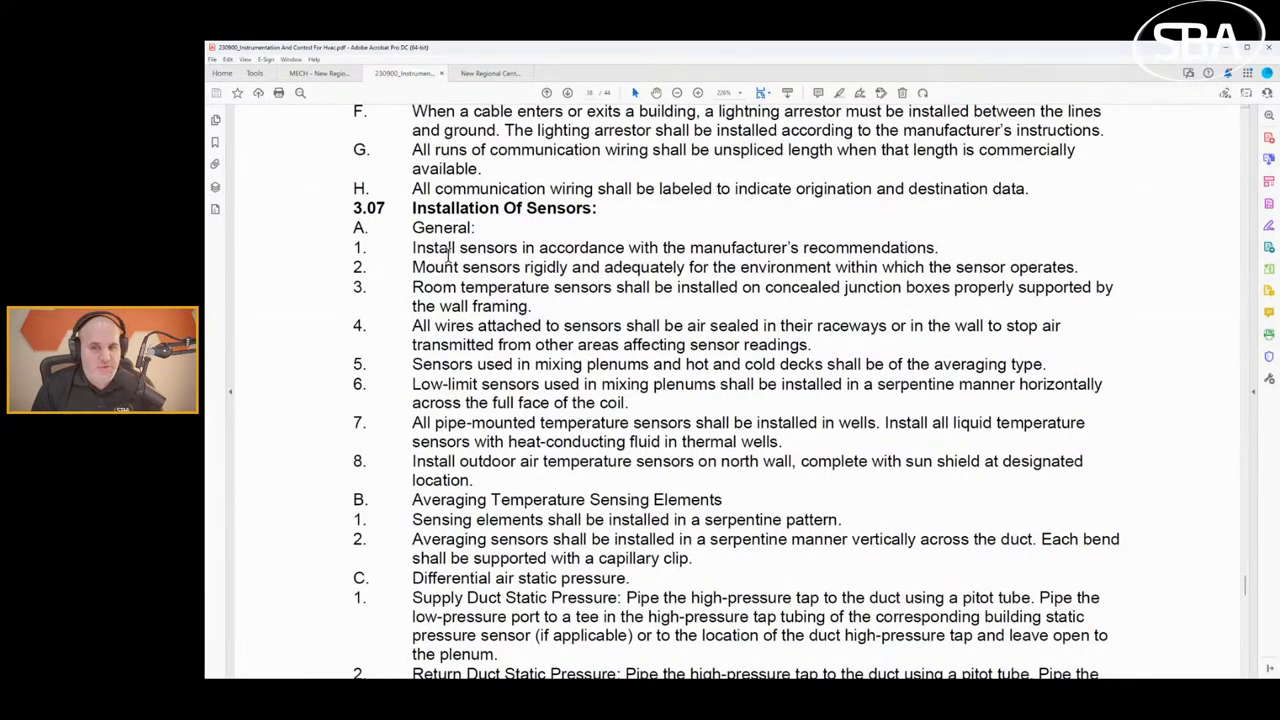
mouse_move(1037, 400)
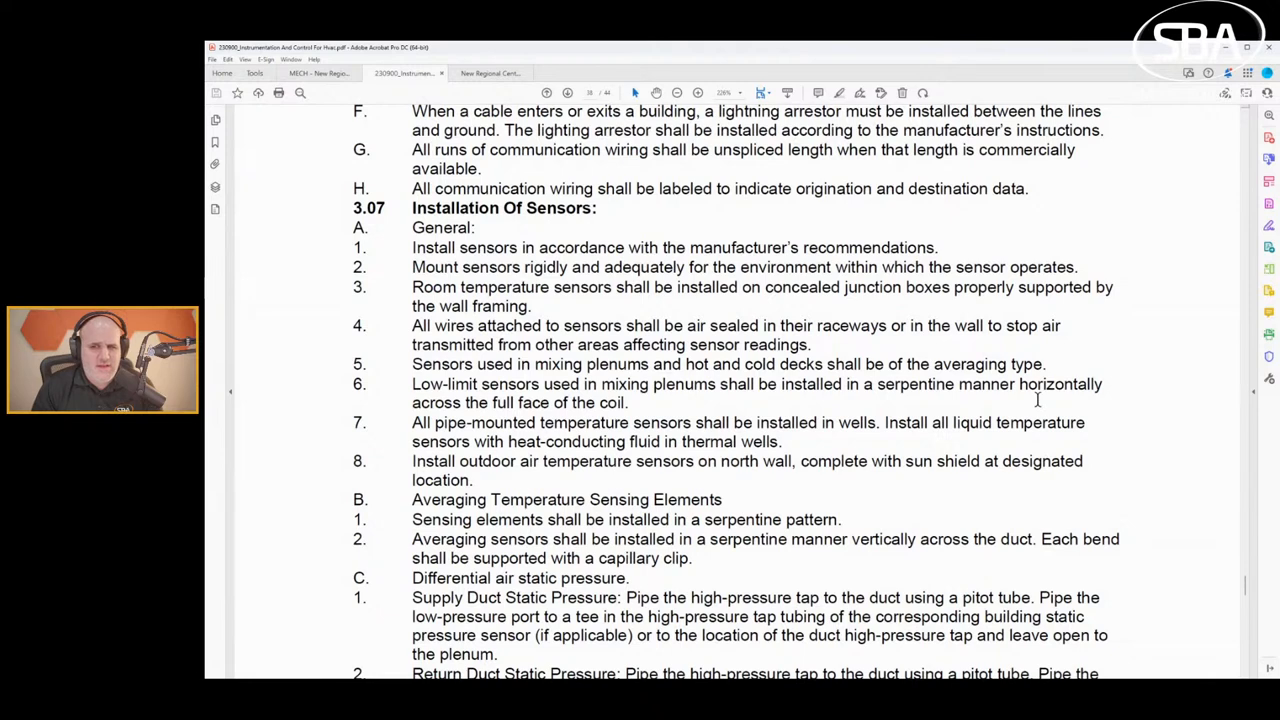
scroll(down, 3)
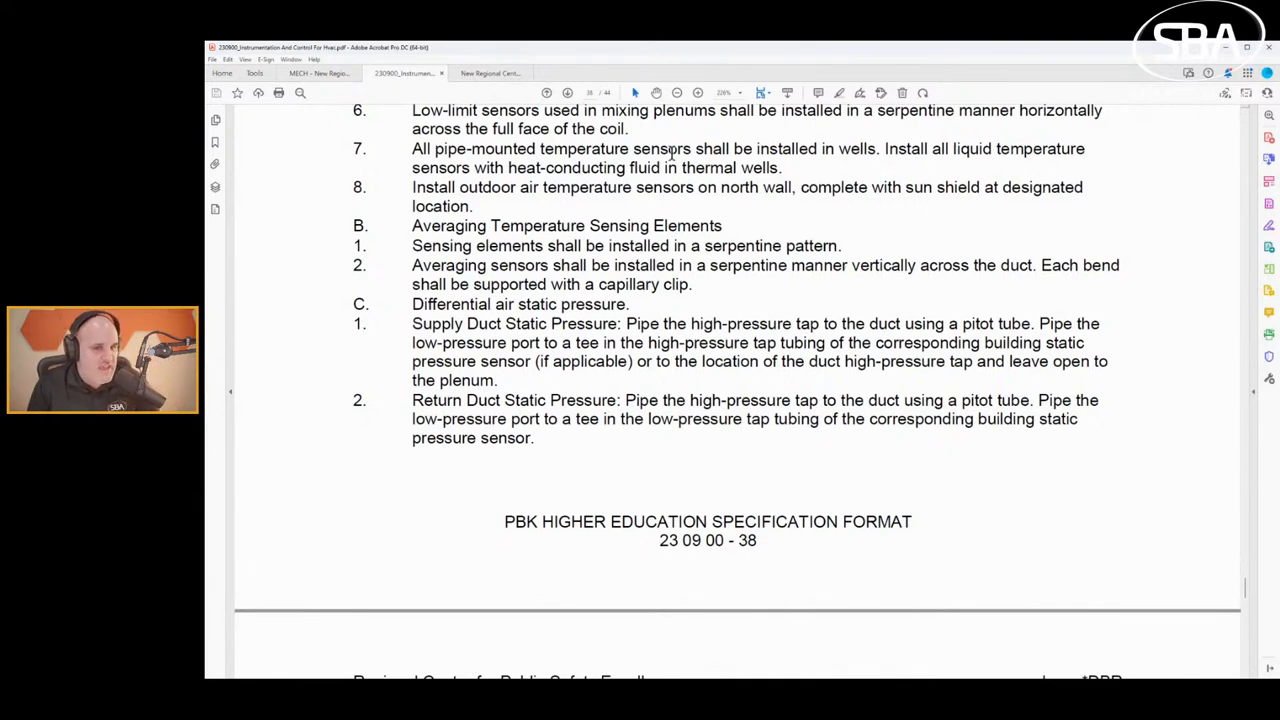
mouse_move(590, 160)
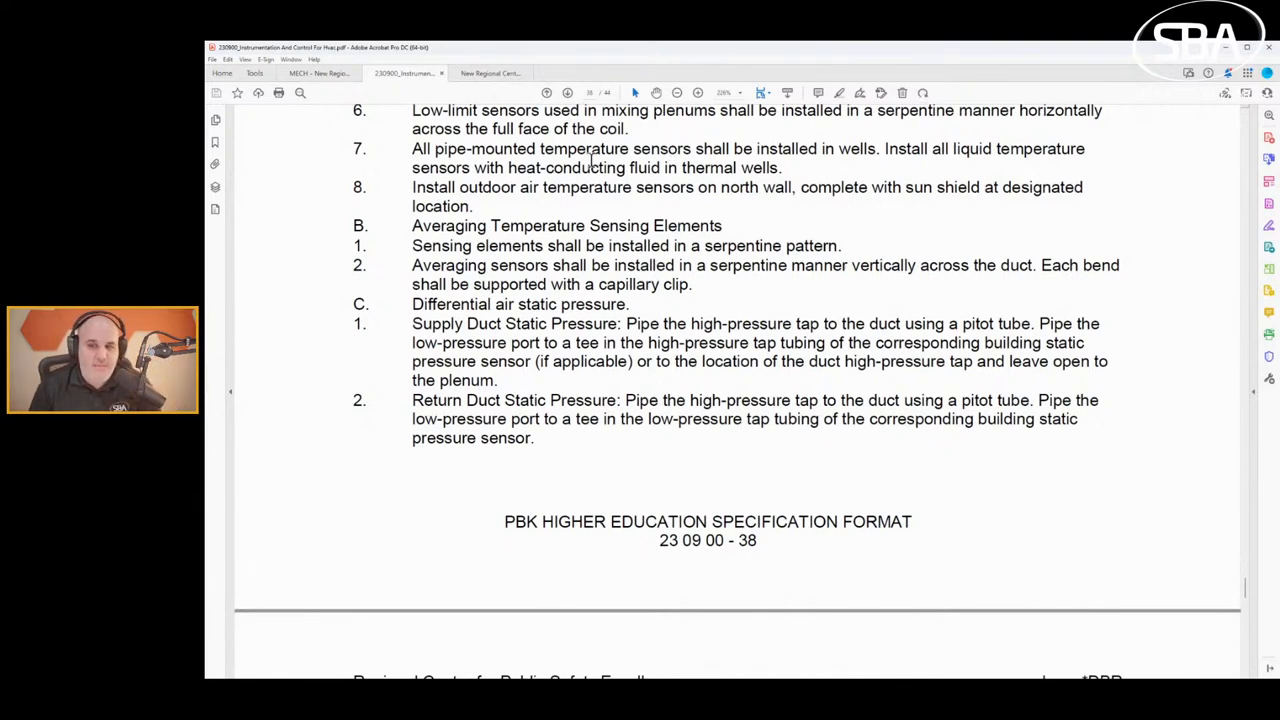
mouse_move(385, 310)
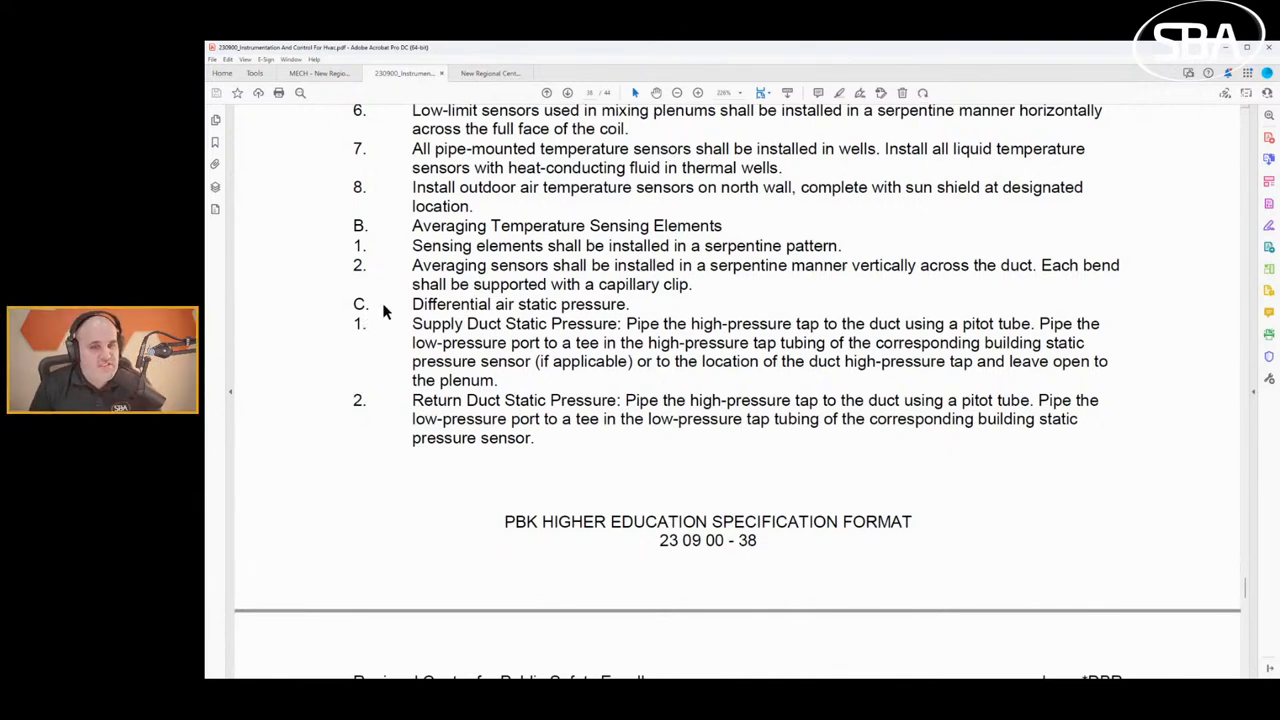
mouse_move(545, 417)
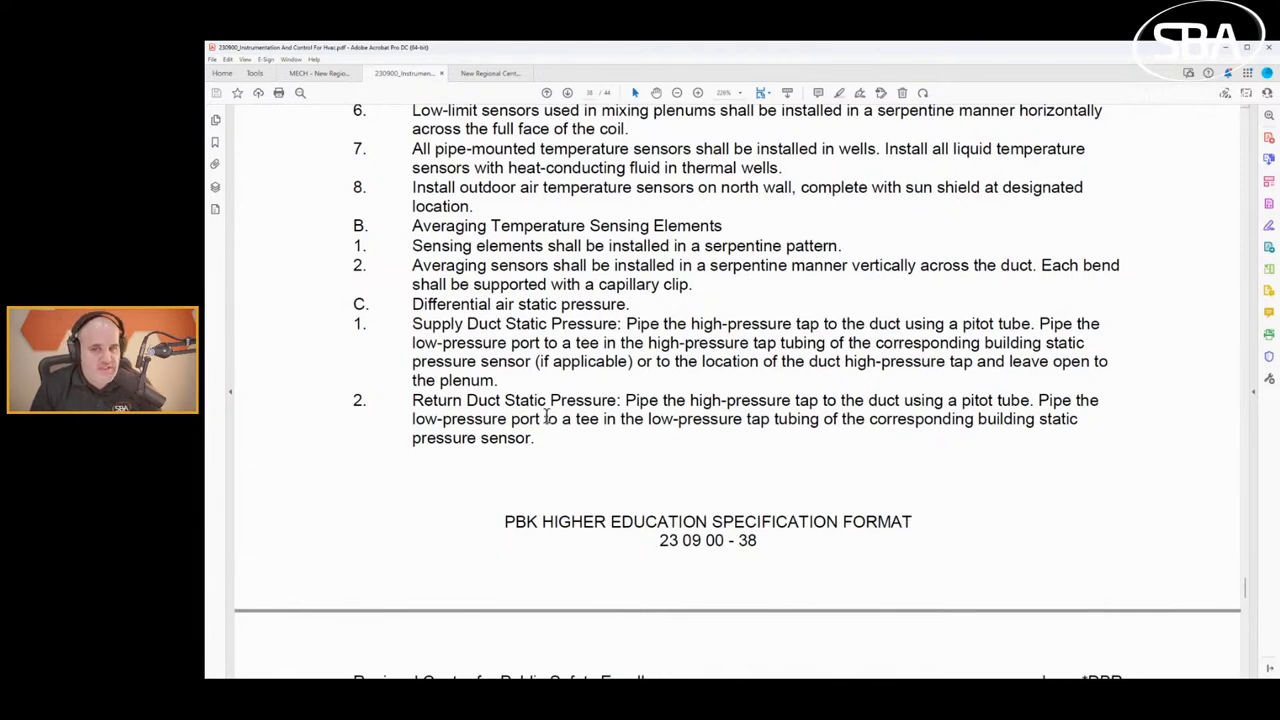
scroll(down, 3)
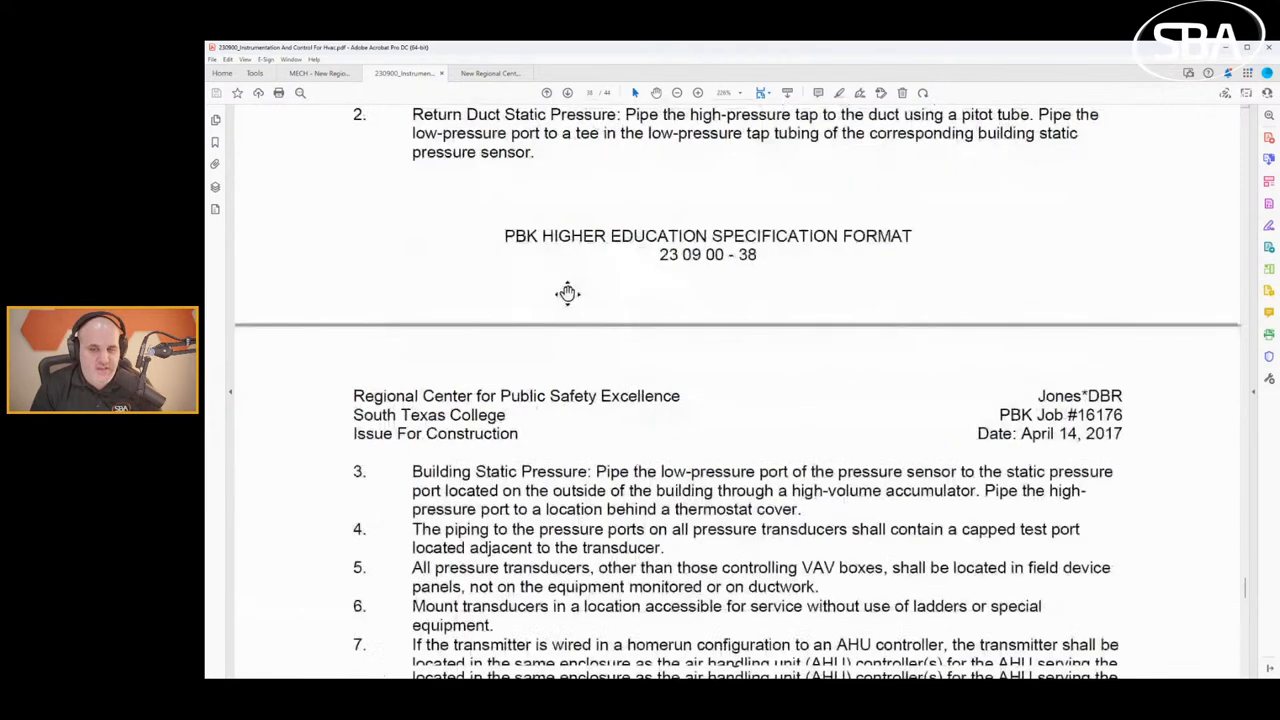
scroll(down, 3)
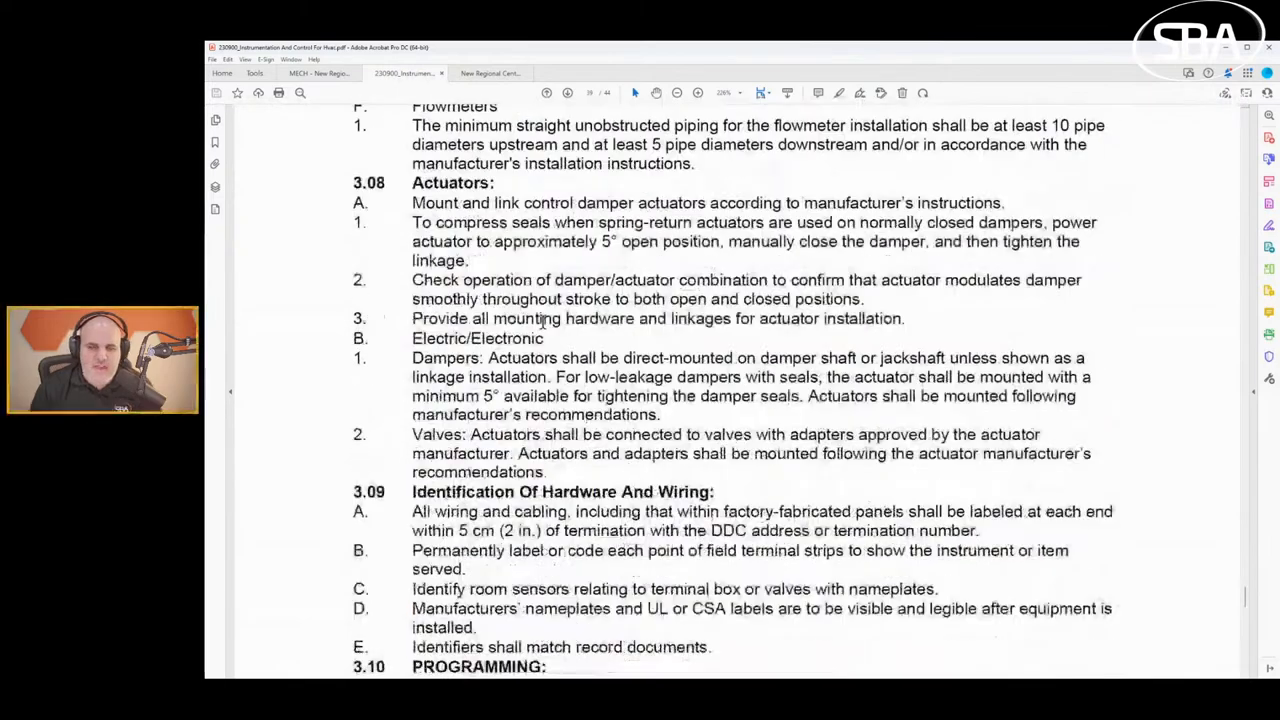
Scroll past sections 3.10–3.13 to page 42 where 3.14 Sequences of Operation begins.
scroll(down, 3)
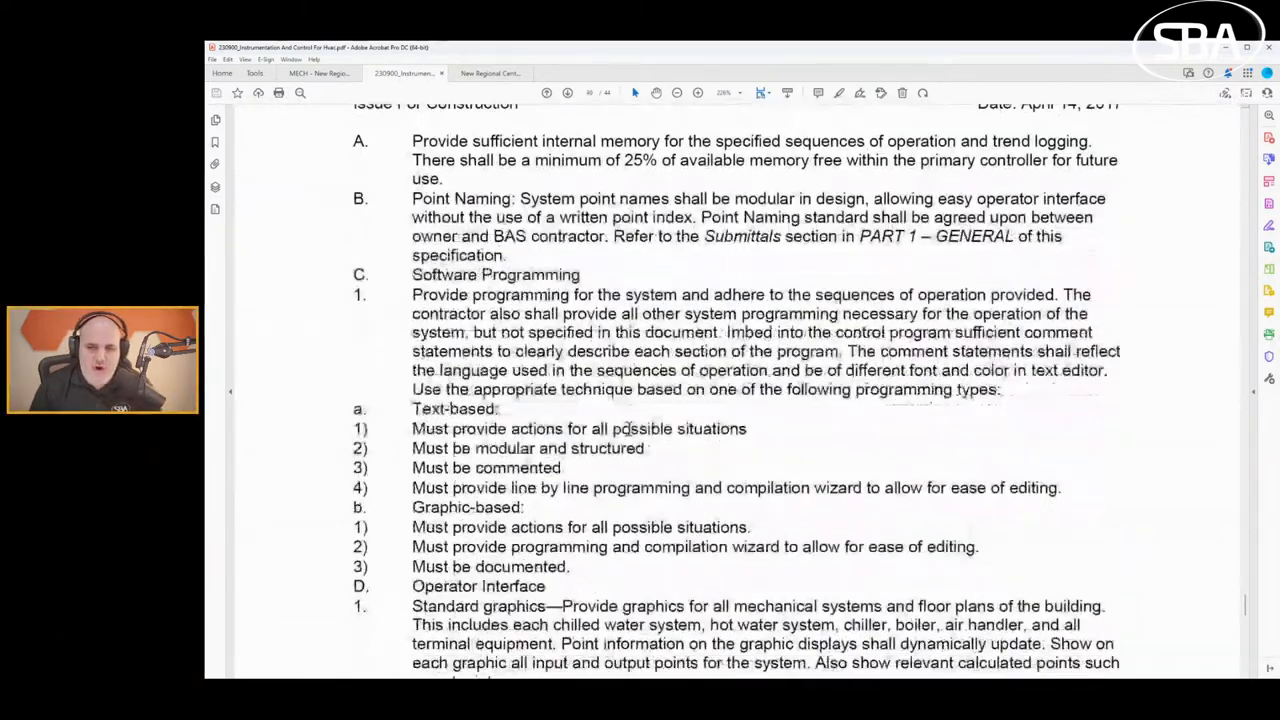
scroll(down, 3)
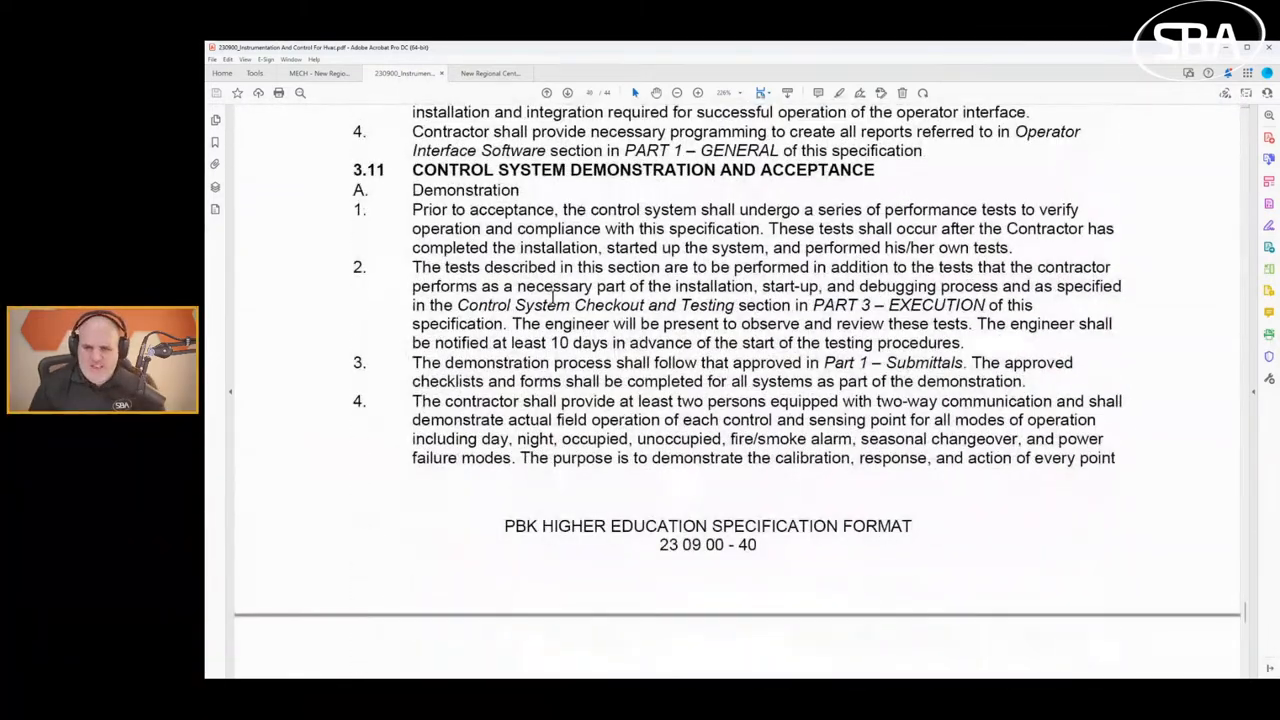
scroll(down, 3)
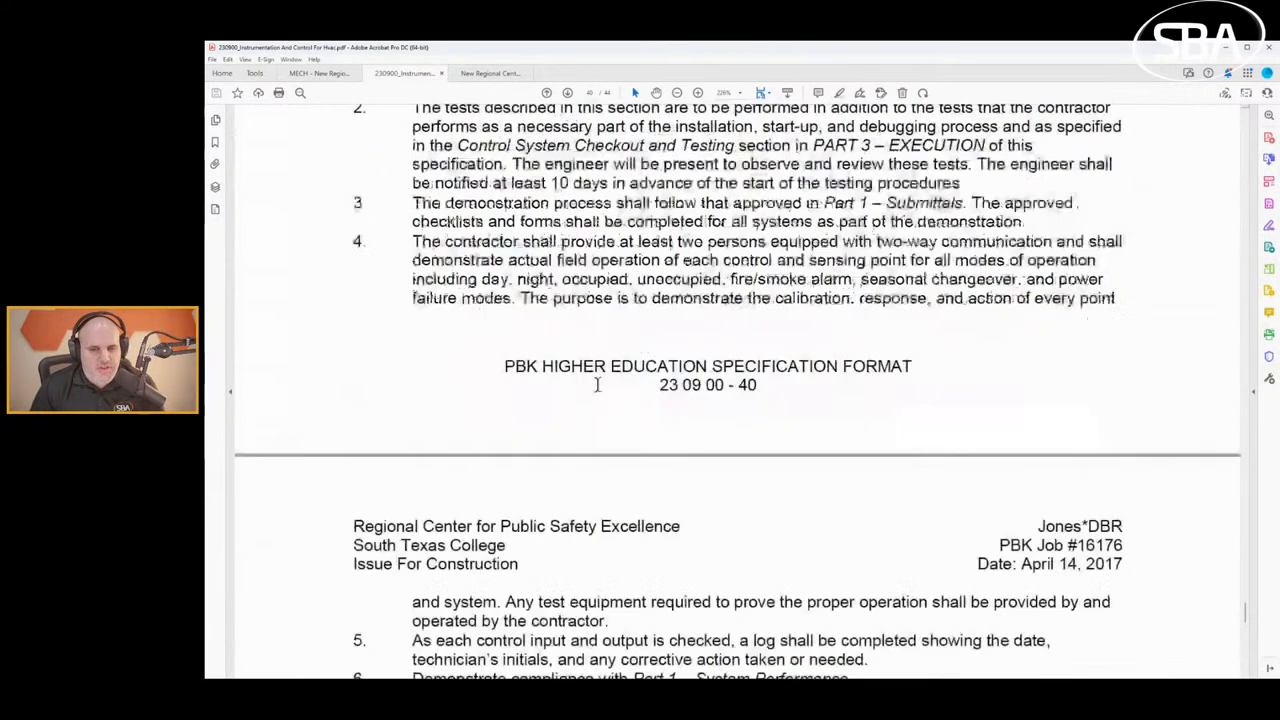
scroll(down, 3)
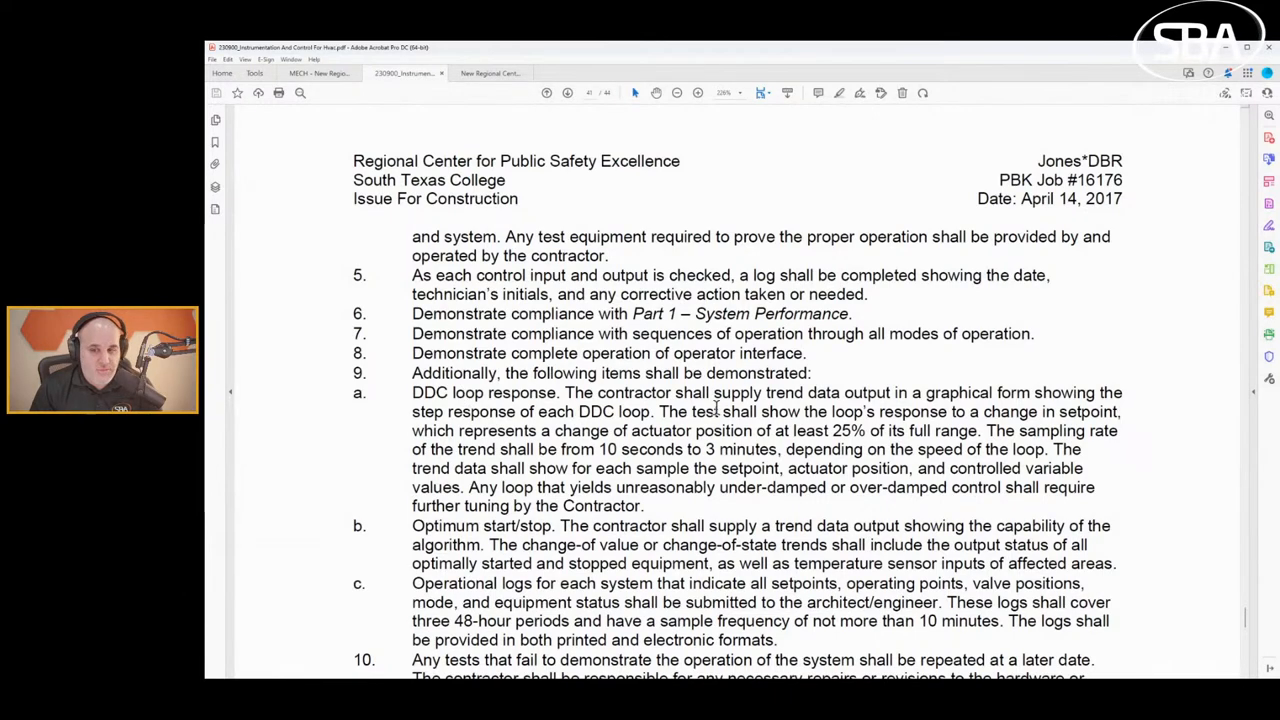
scroll(down, 3)
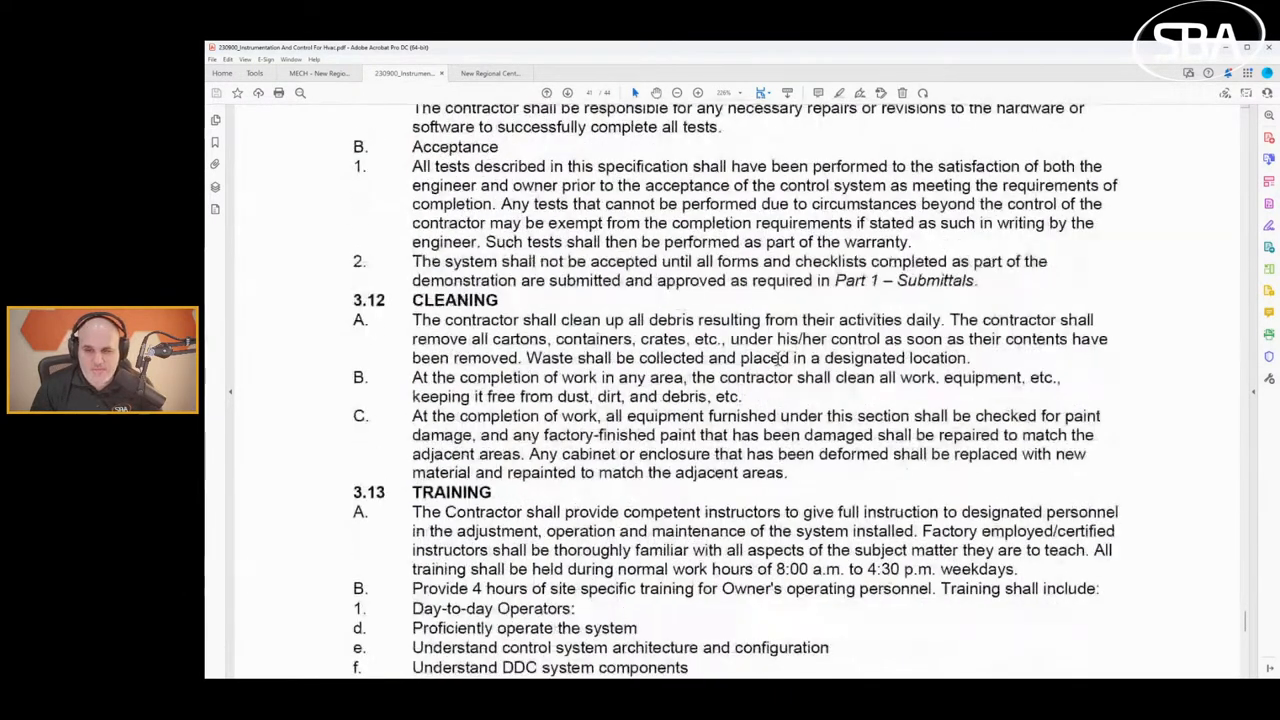
scroll(down, 3)
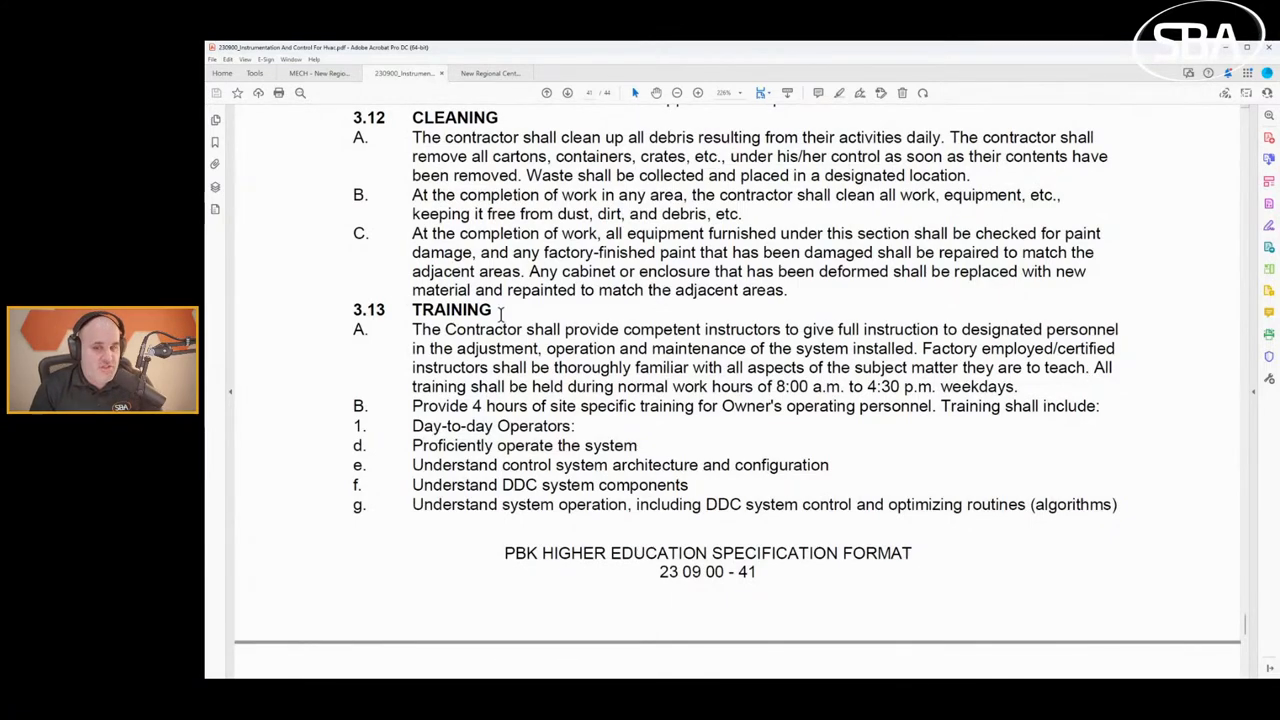
scroll(down, 3)
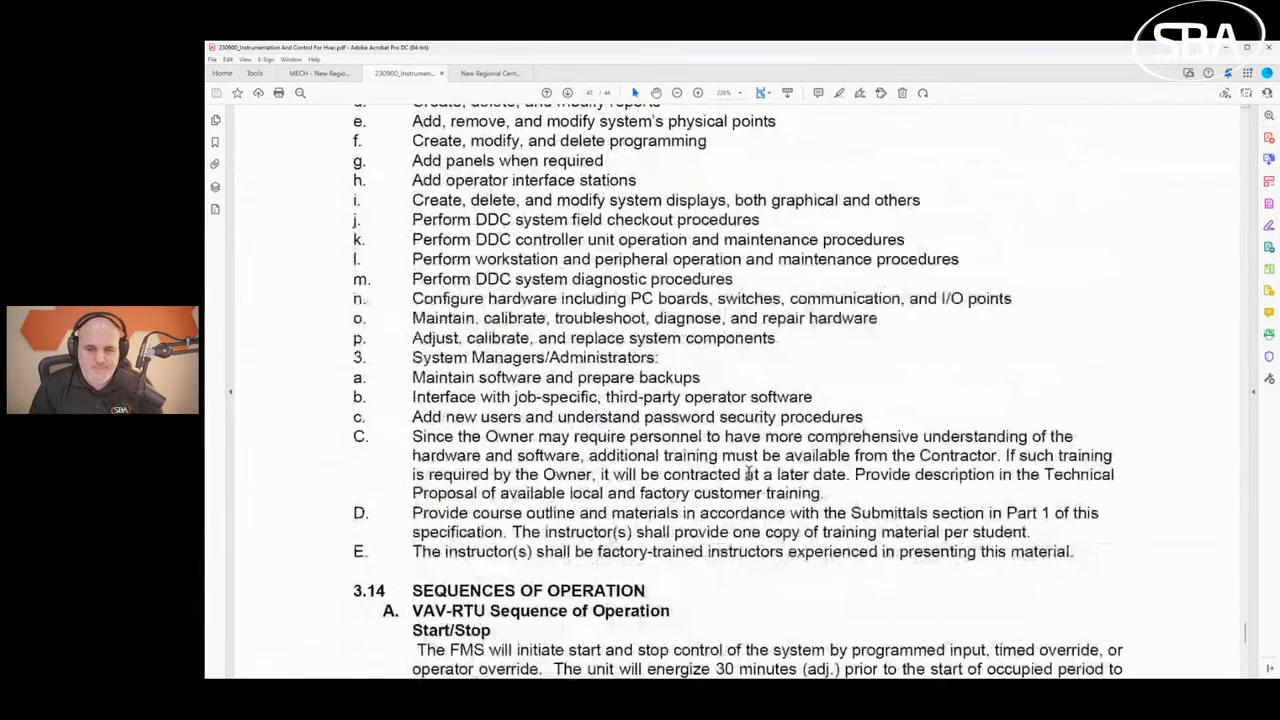
Show the VAV-RTU Start/Stop sequences after viewing the MECH EMCS schematic tab.
scroll(down, 3)
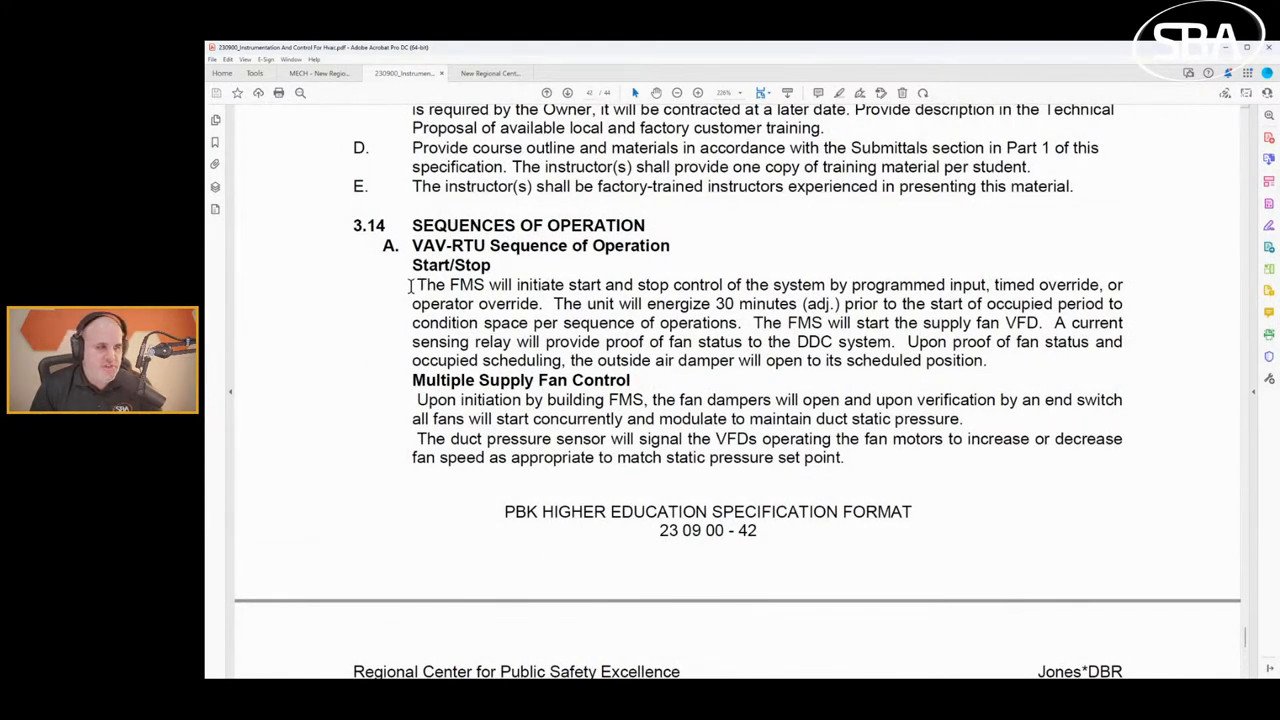
mouse_move(792, 346)
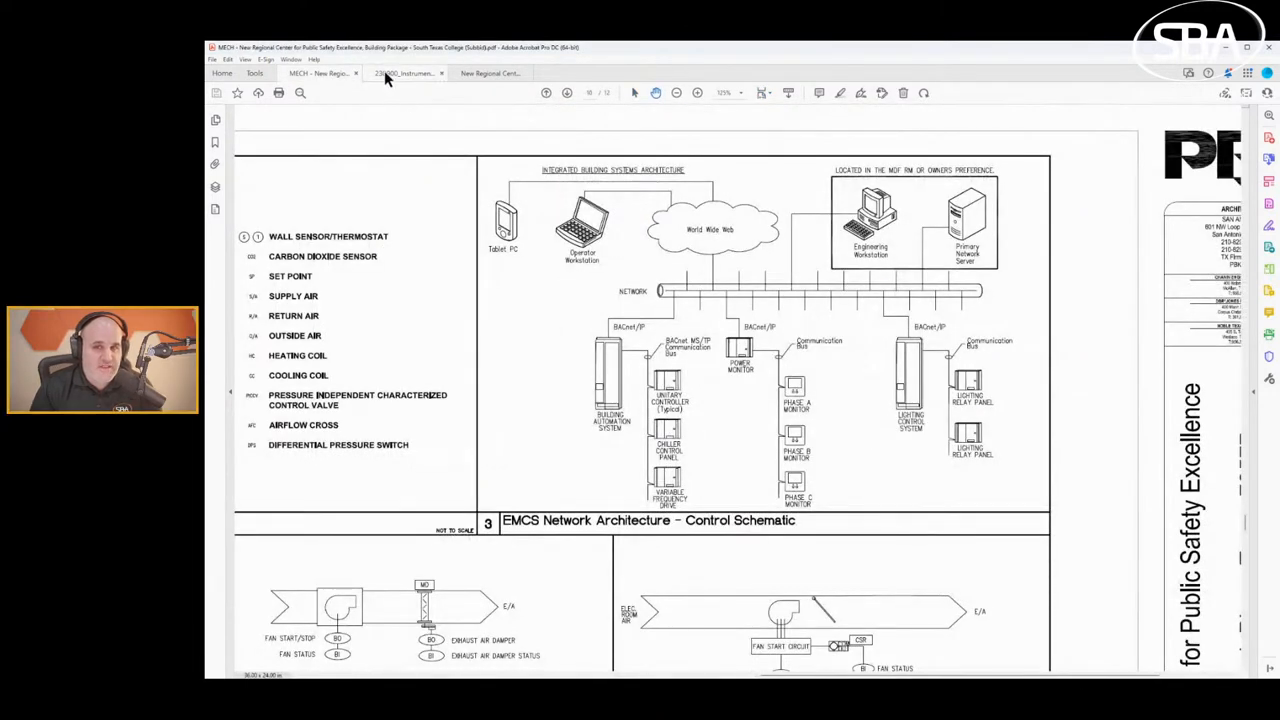
click(405, 72)
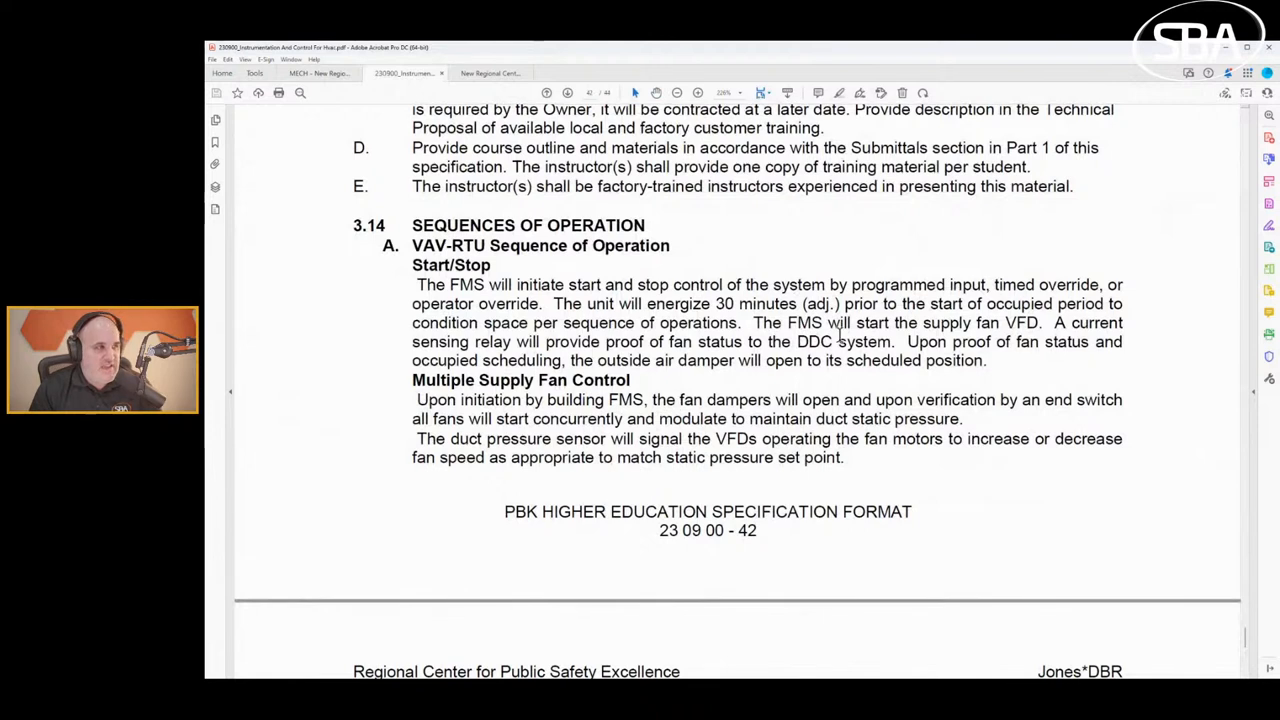
mouse_move(785, 303)
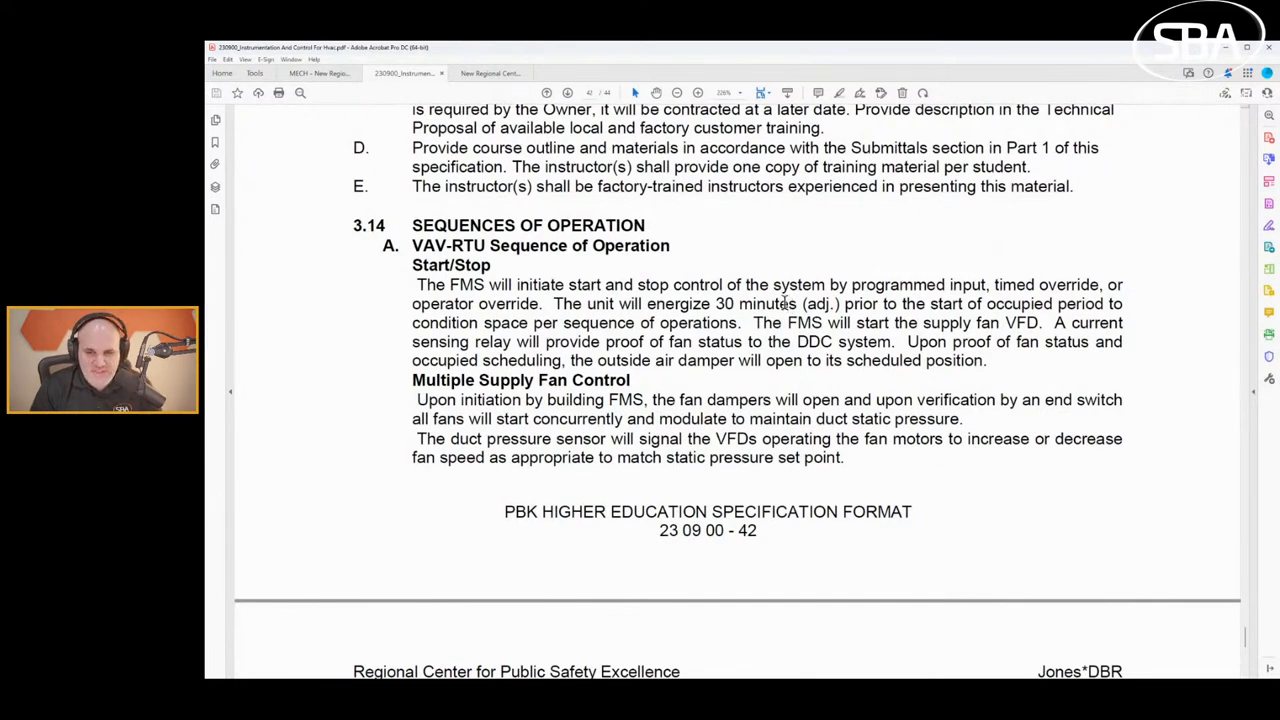
mouse_move(543, 437)
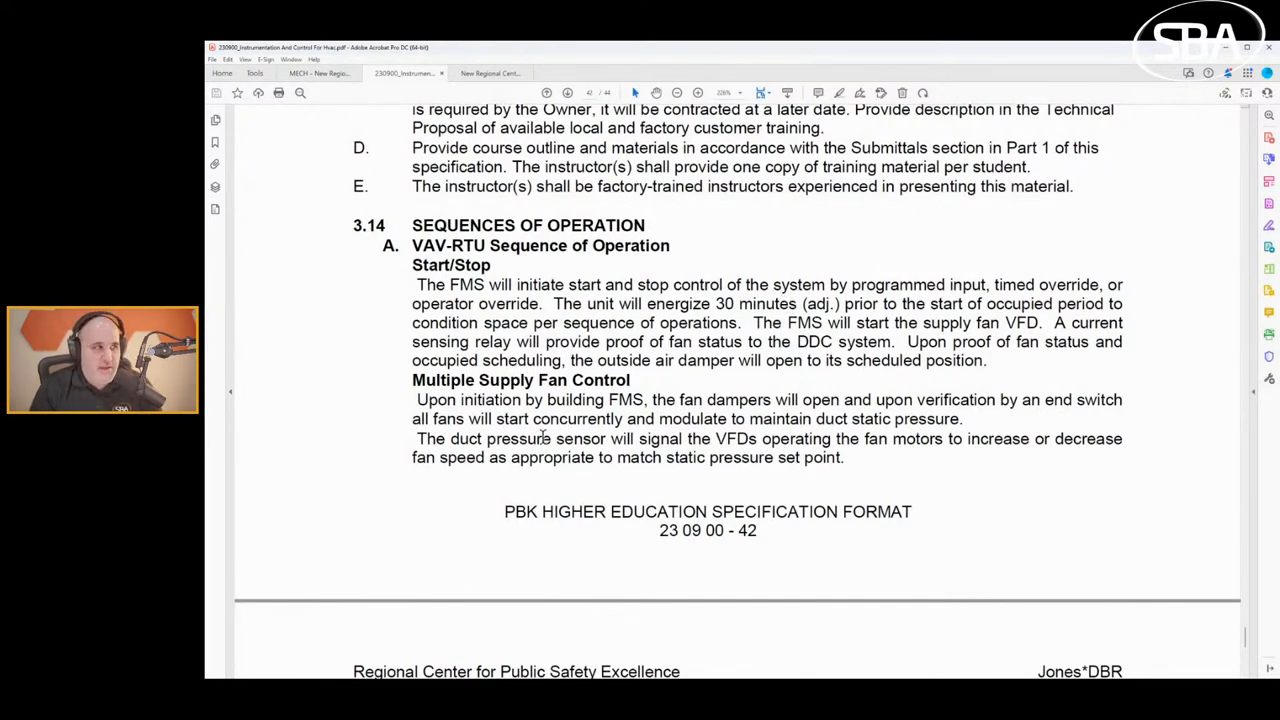